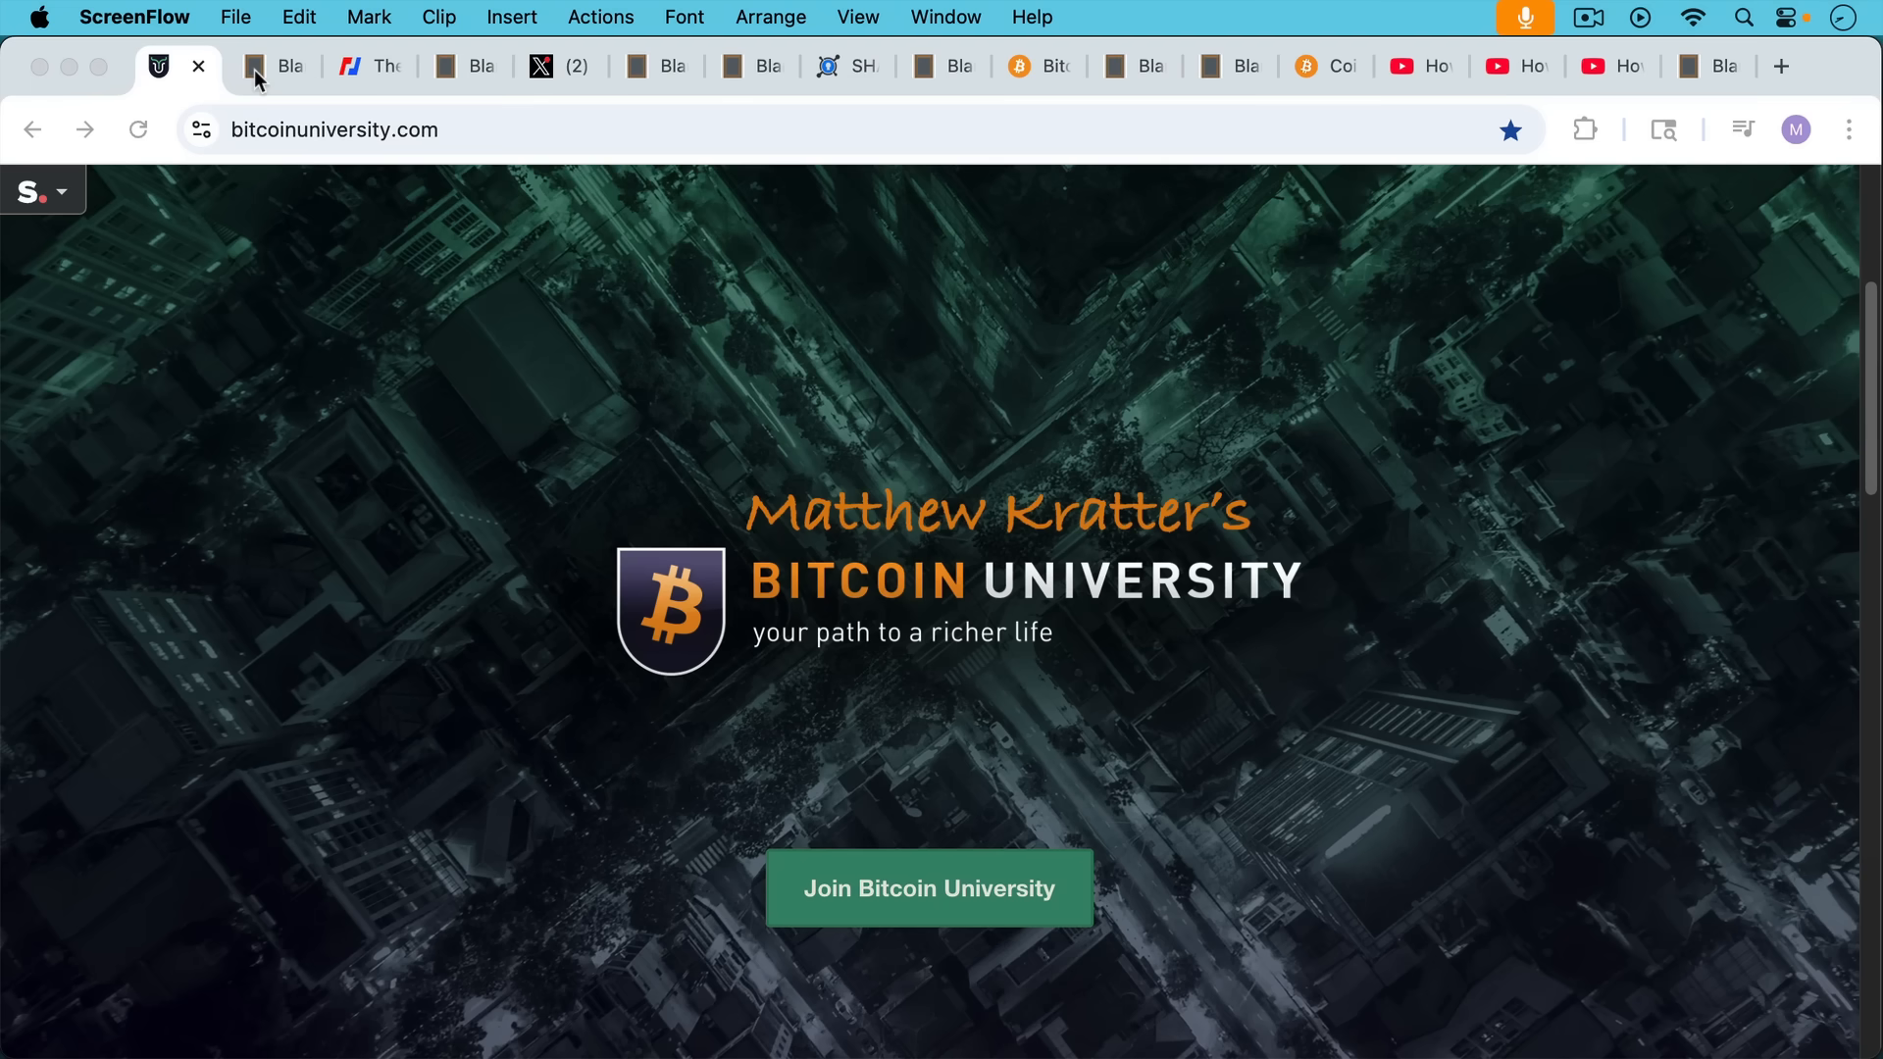
# Bring up the anti-spam culture note, then the adjacent BitMEX OP_Return Wars article
pyautogui.click(282, 66)
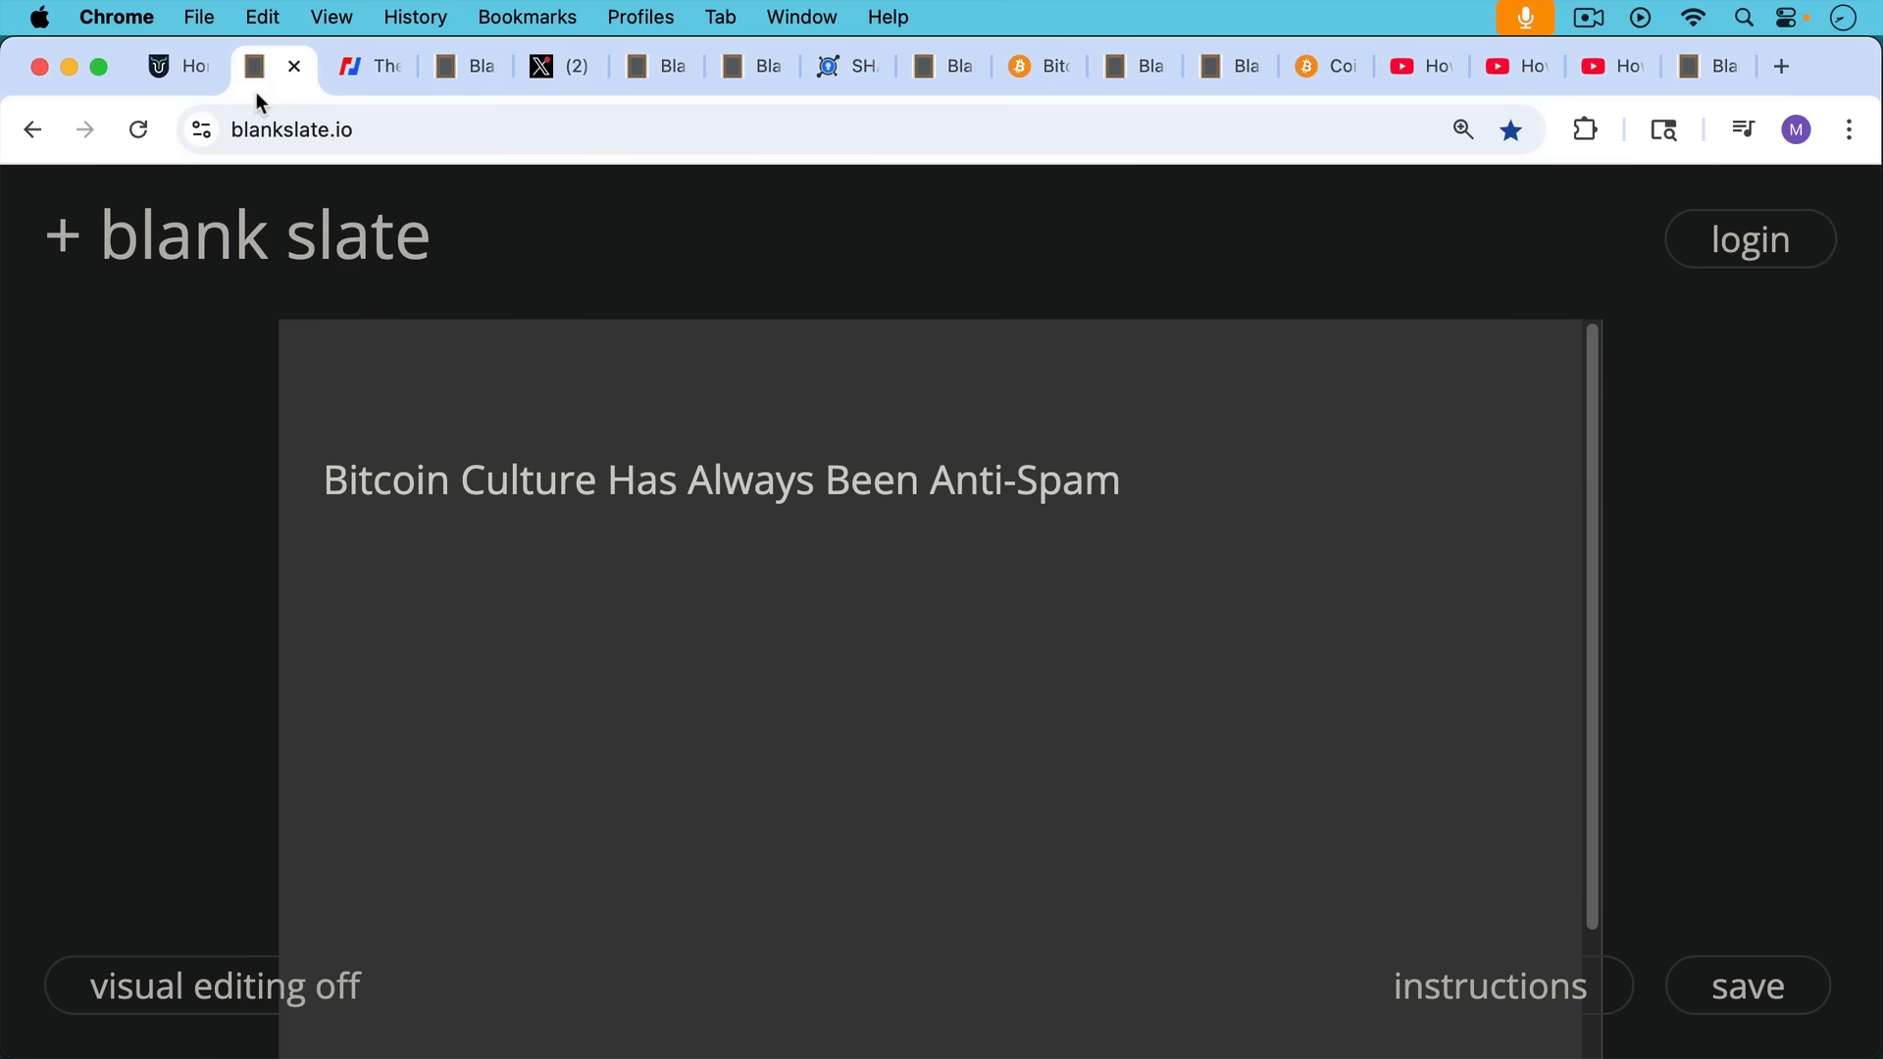
pyautogui.moveTo(349, 361)
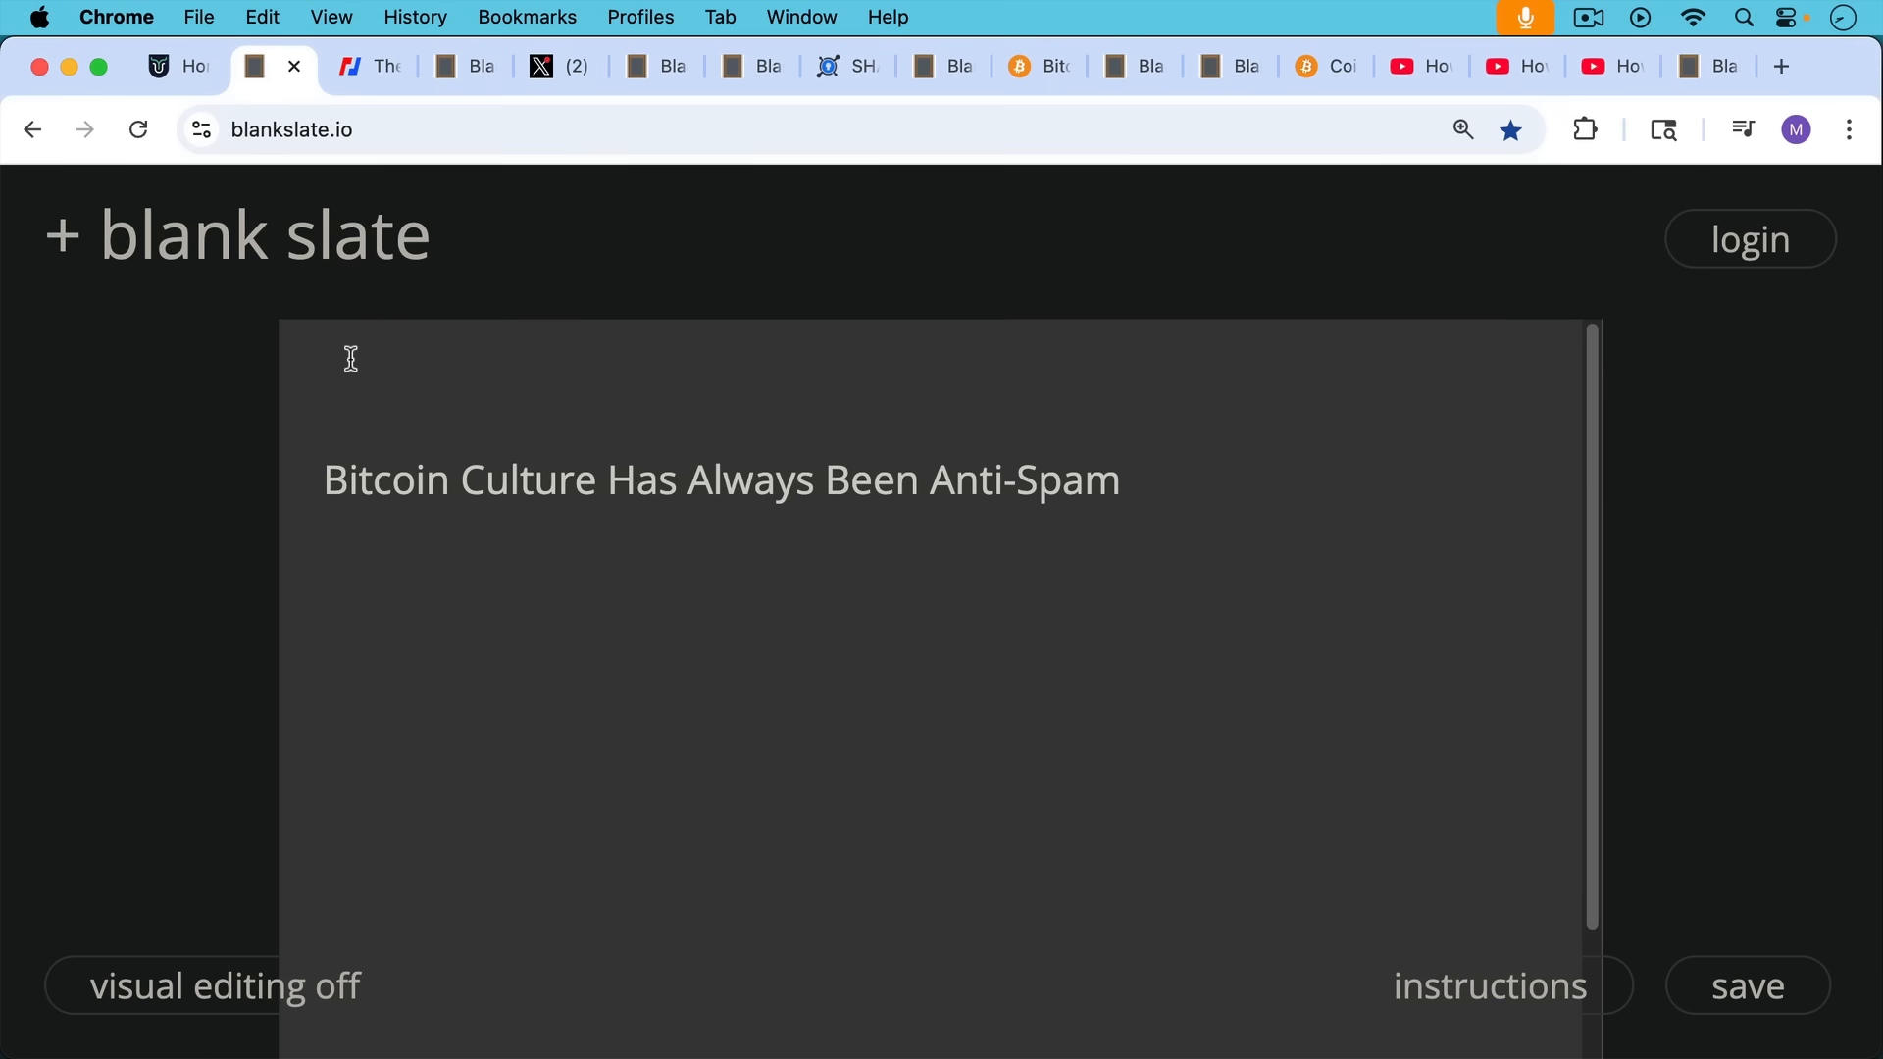
pyautogui.click(373, 67)
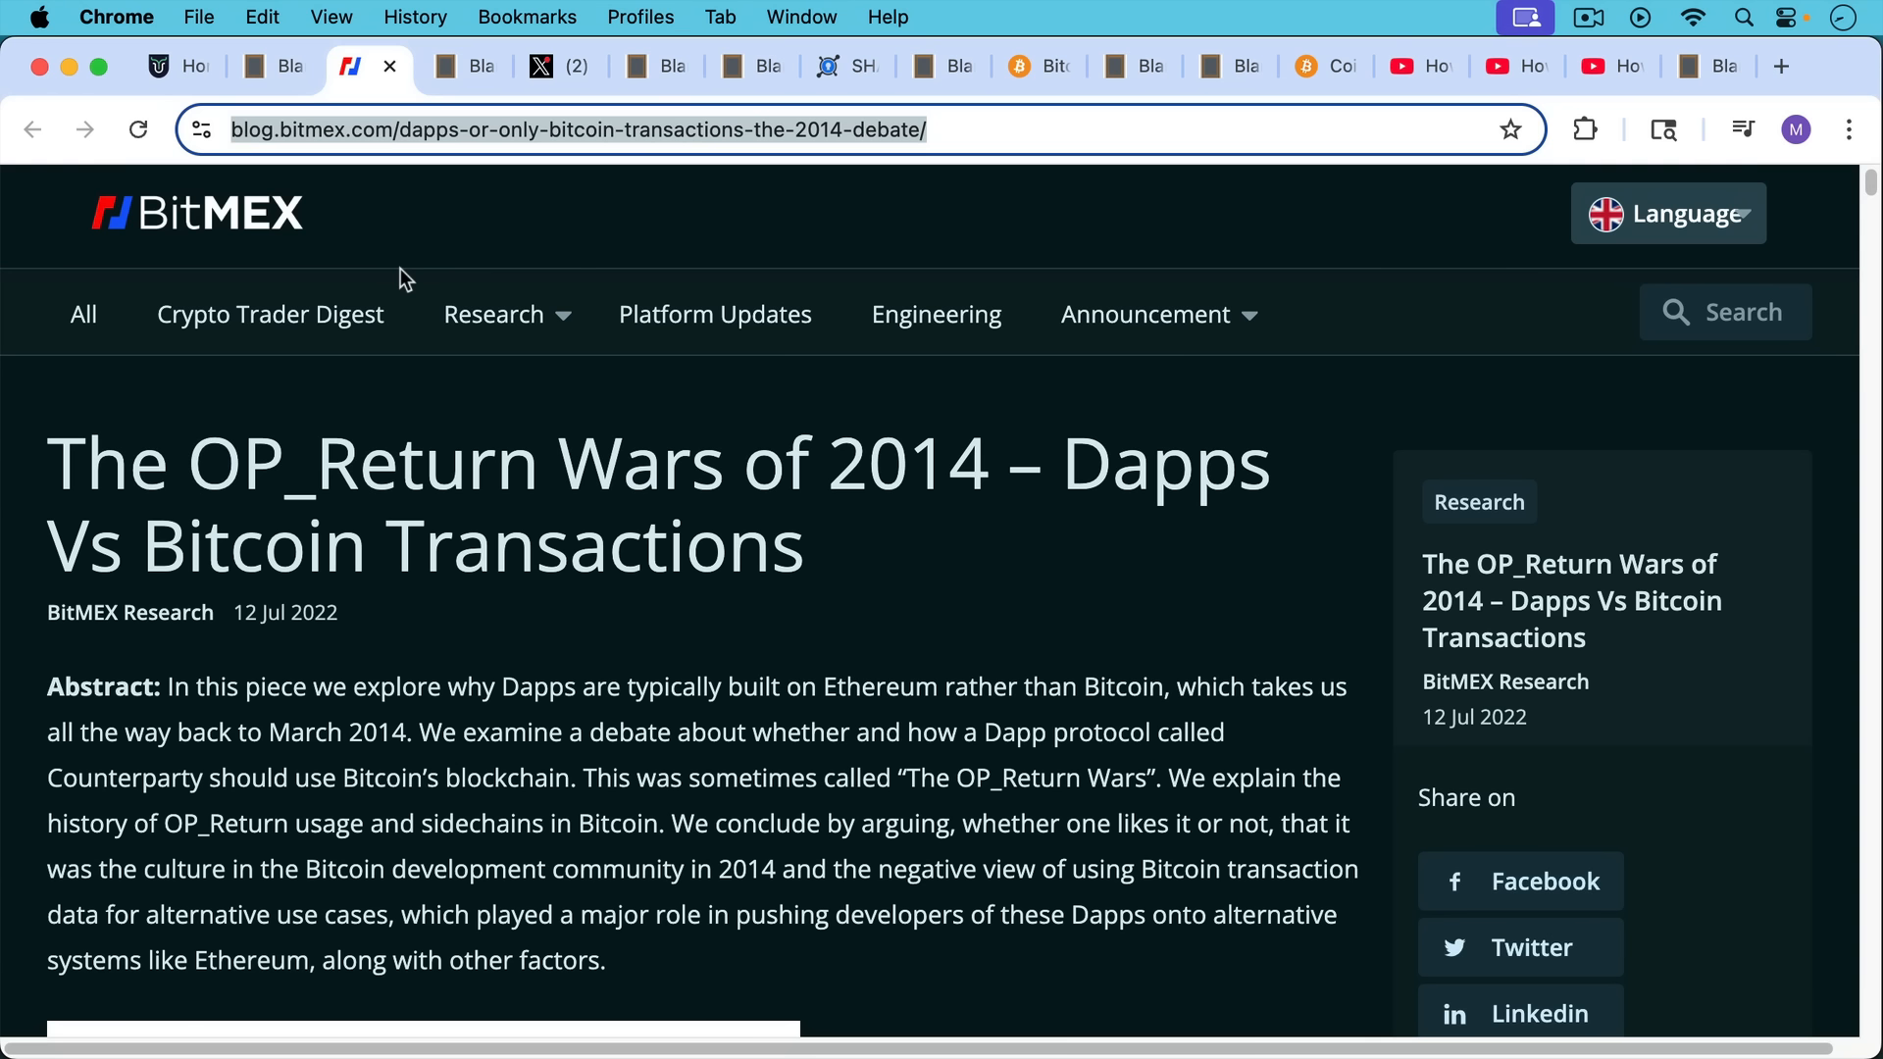
# Move from the OP_Return Wars article to the note outlining the short history of Bitcoin Wars
pyautogui.click(463, 67)
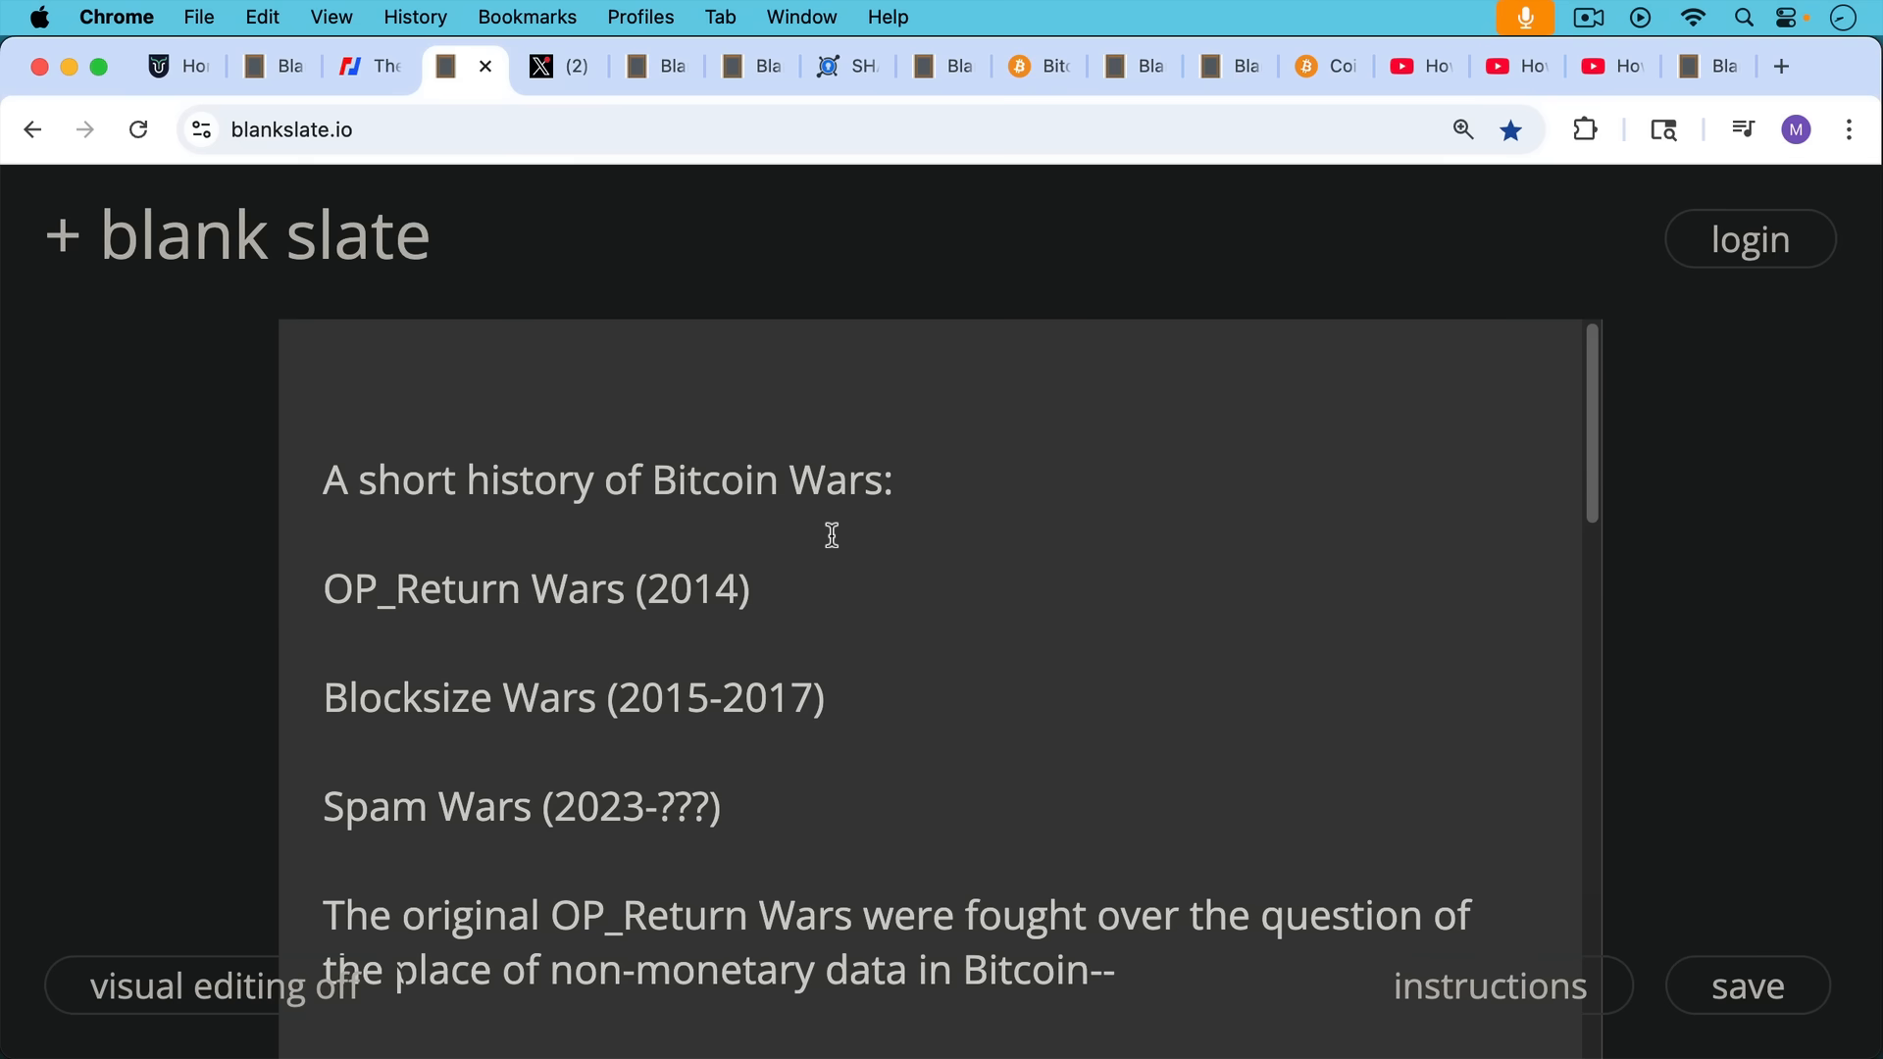
pyautogui.scroll(-3)
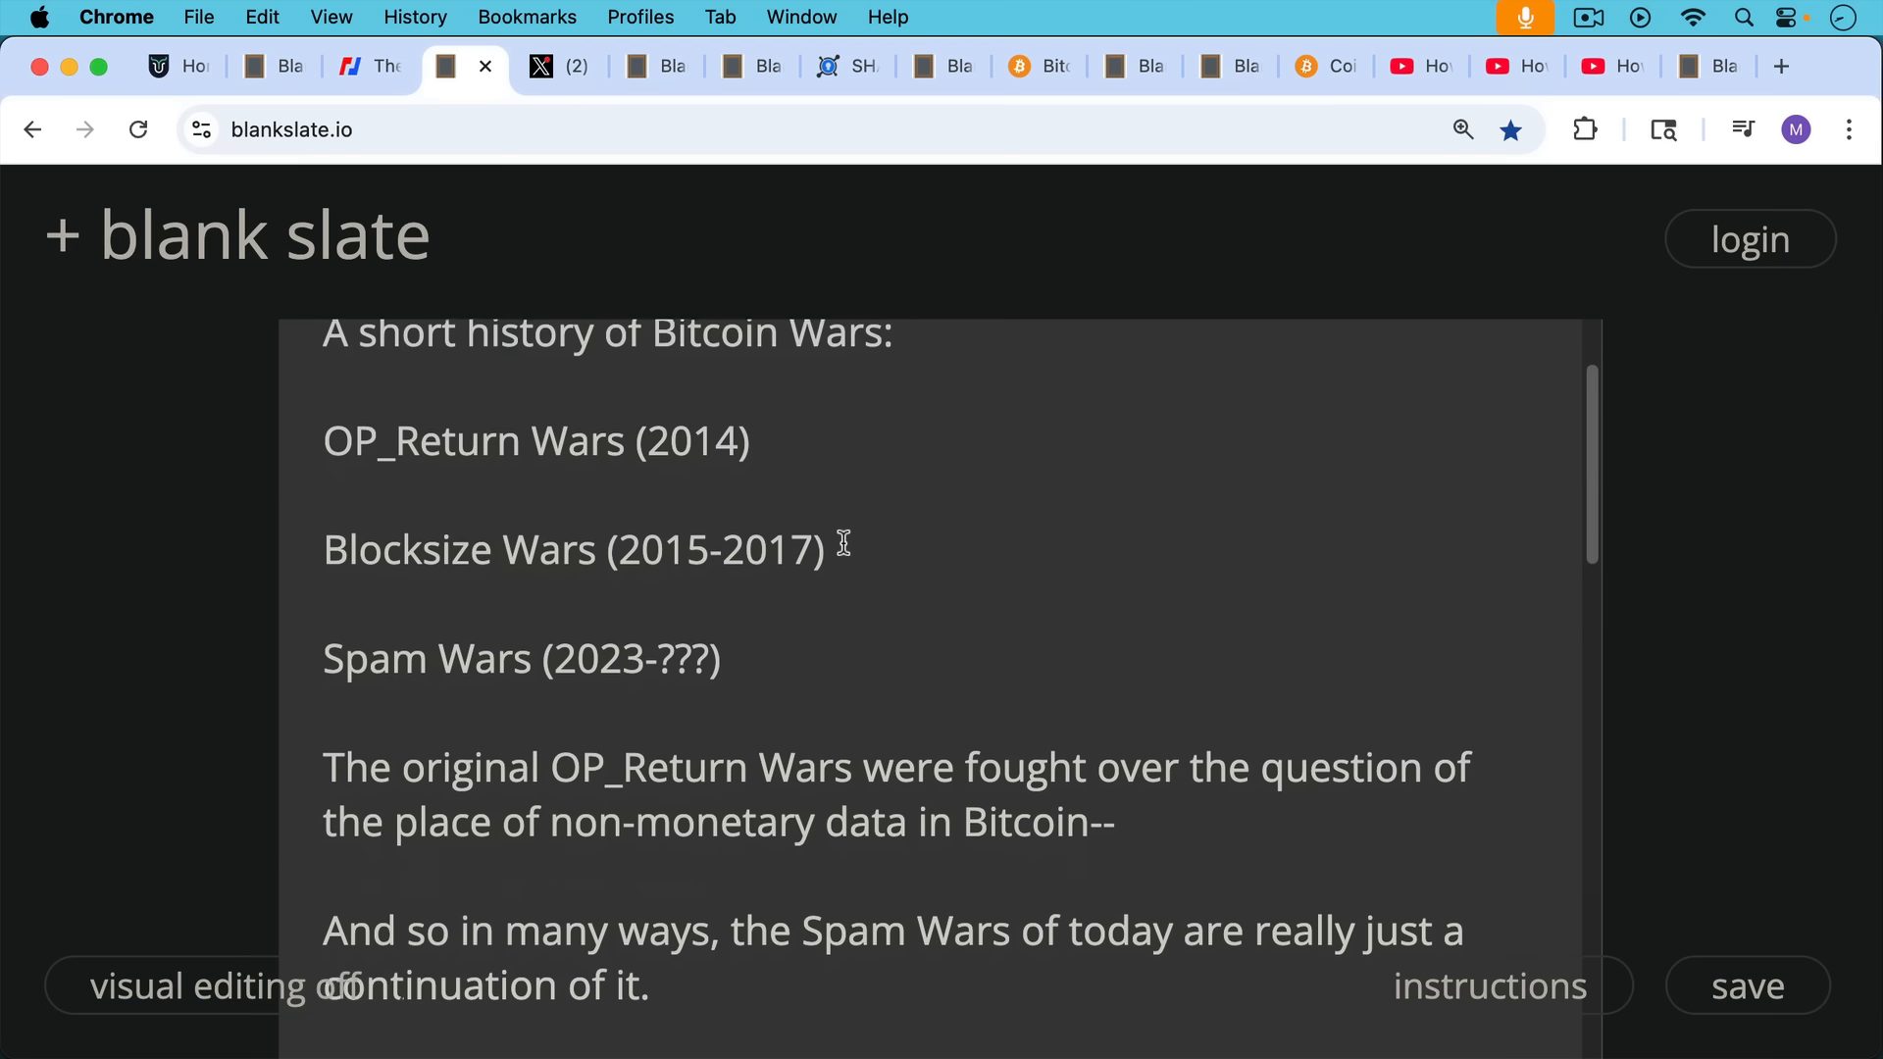
pyautogui.scroll(-3)
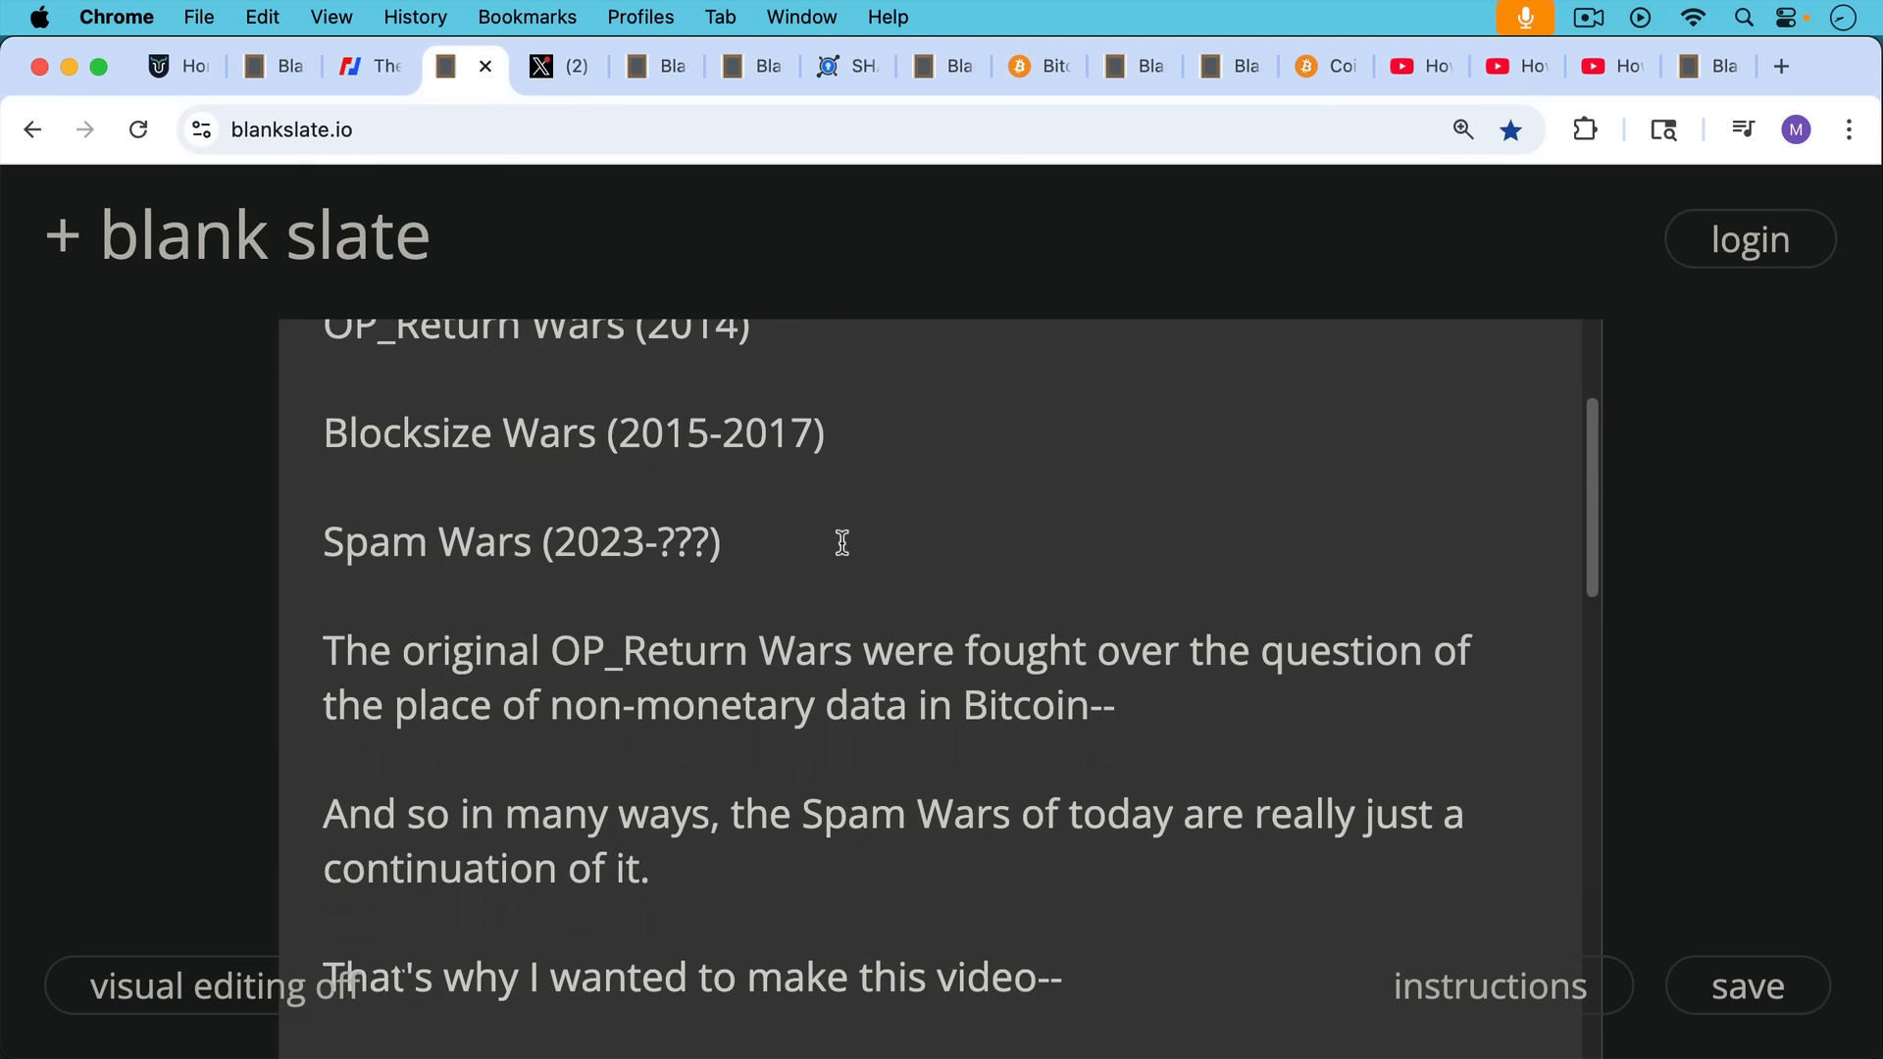
pyautogui.moveTo(845, 545)
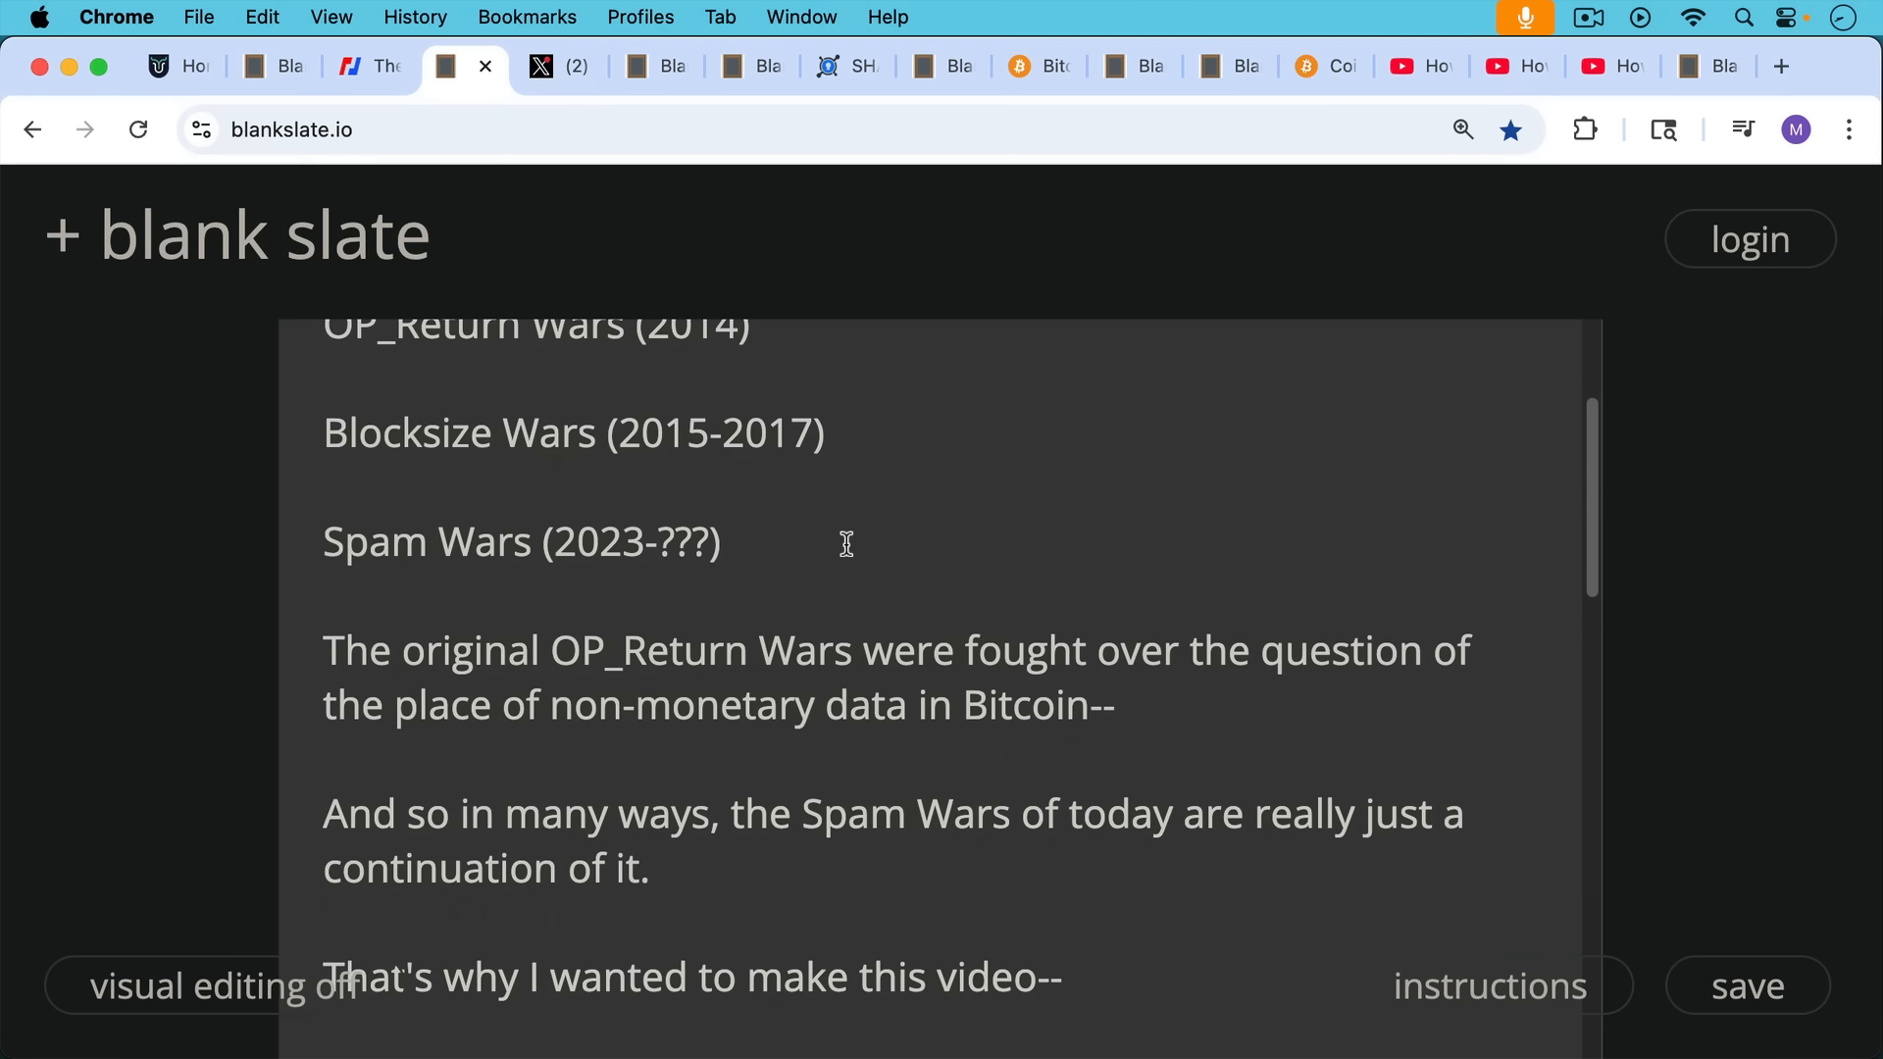
pyautogui.scroll(-3)
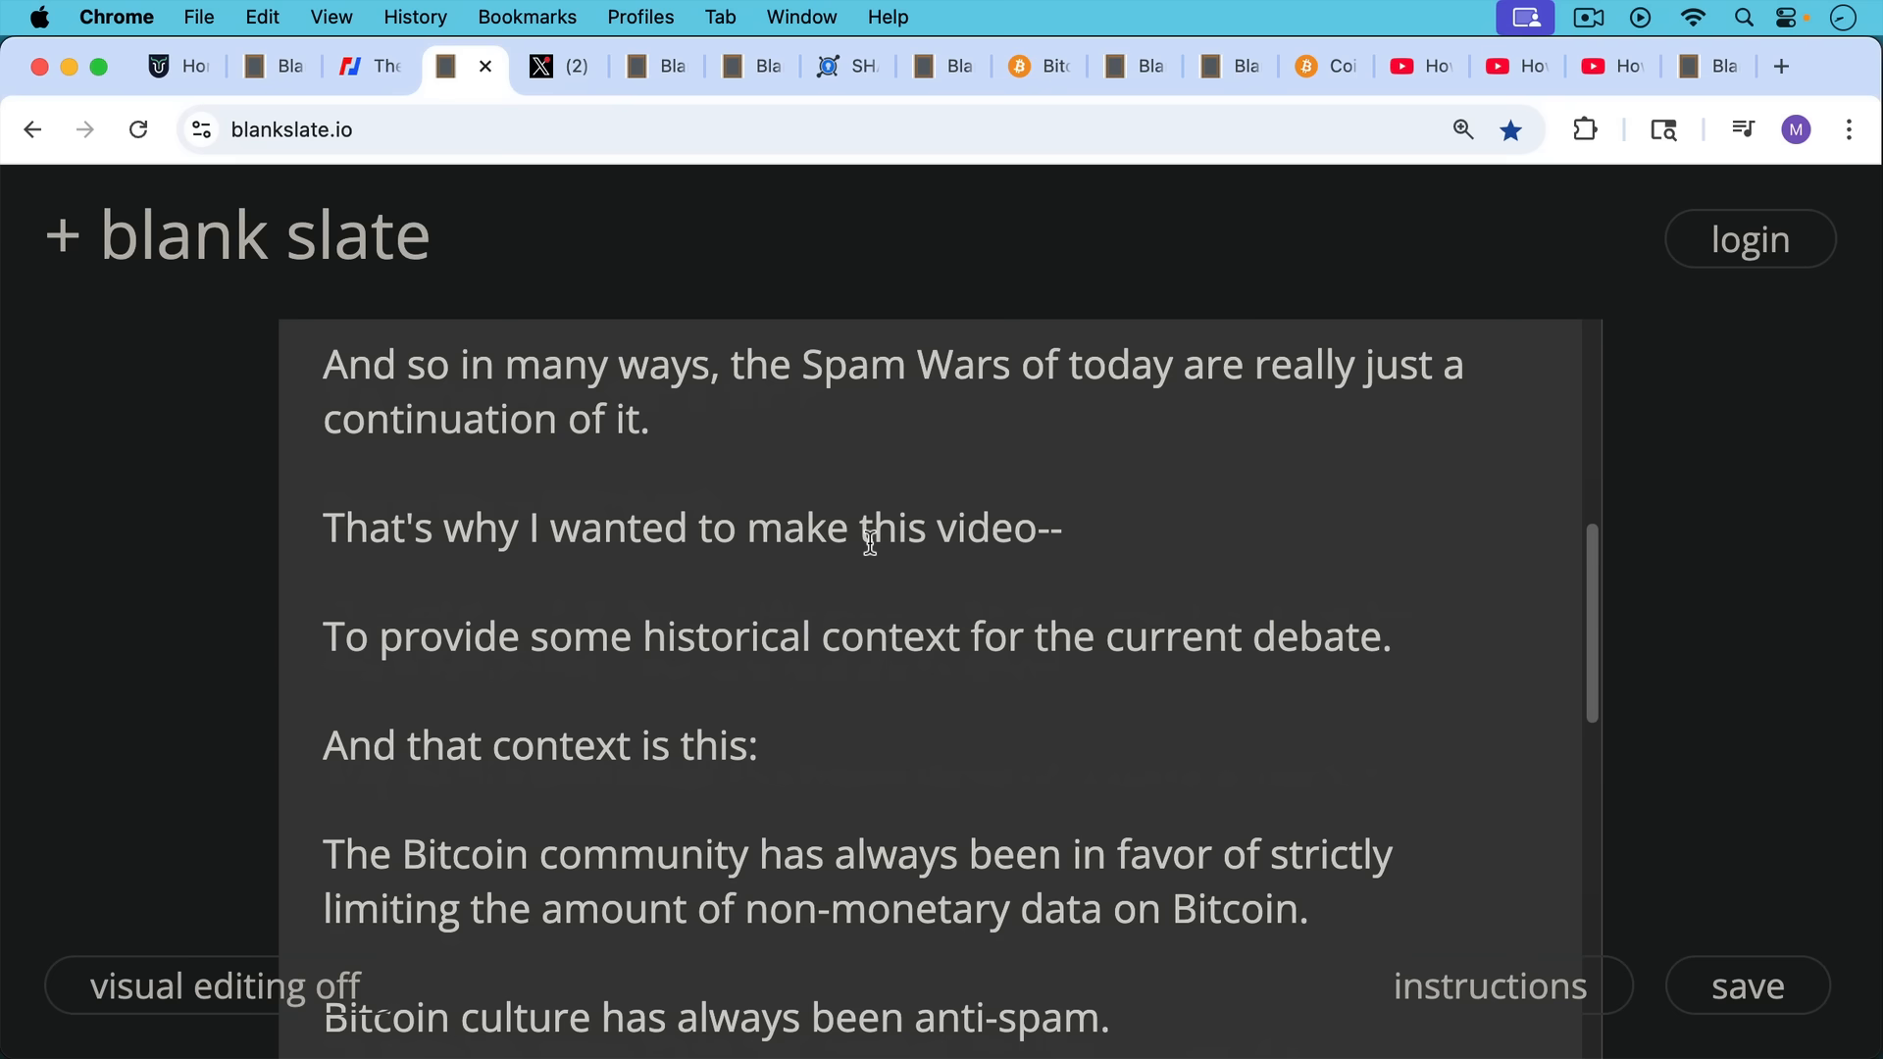
pyautogui.moveTo(878, 565)
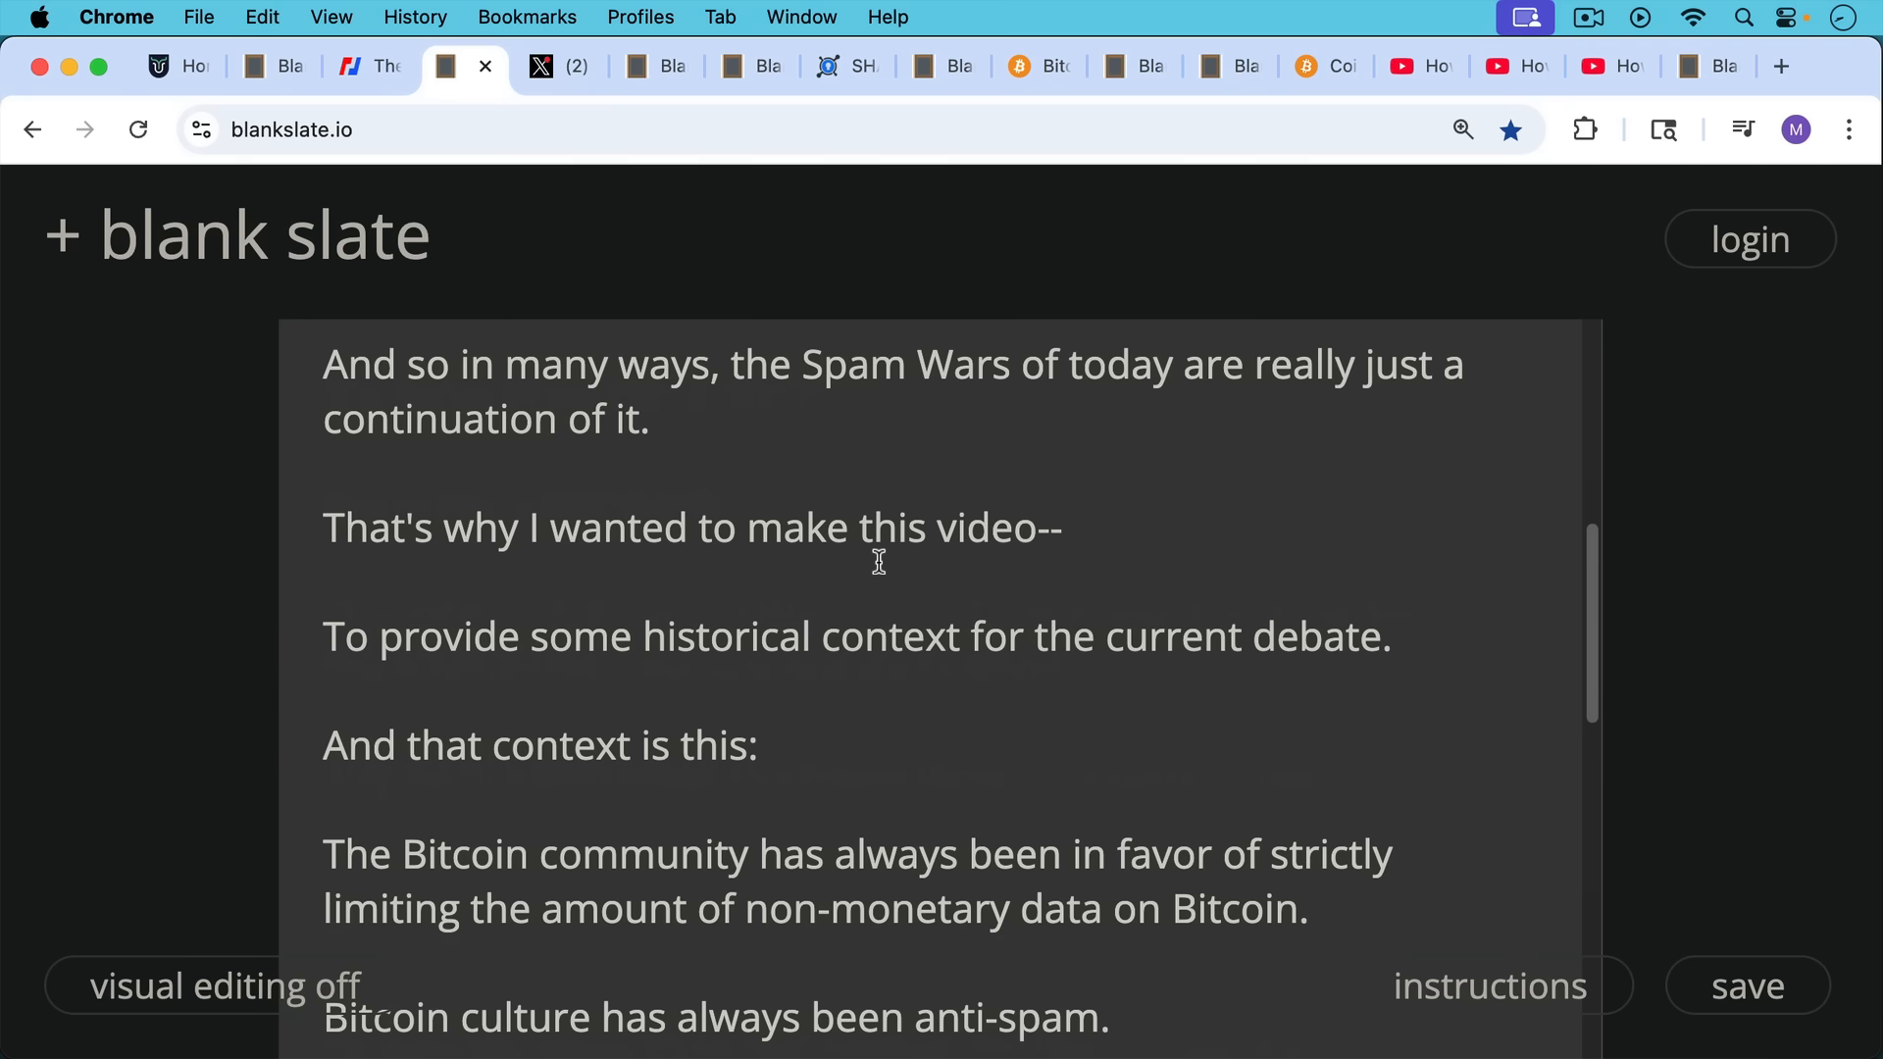
pyautogui.scroll(-3)
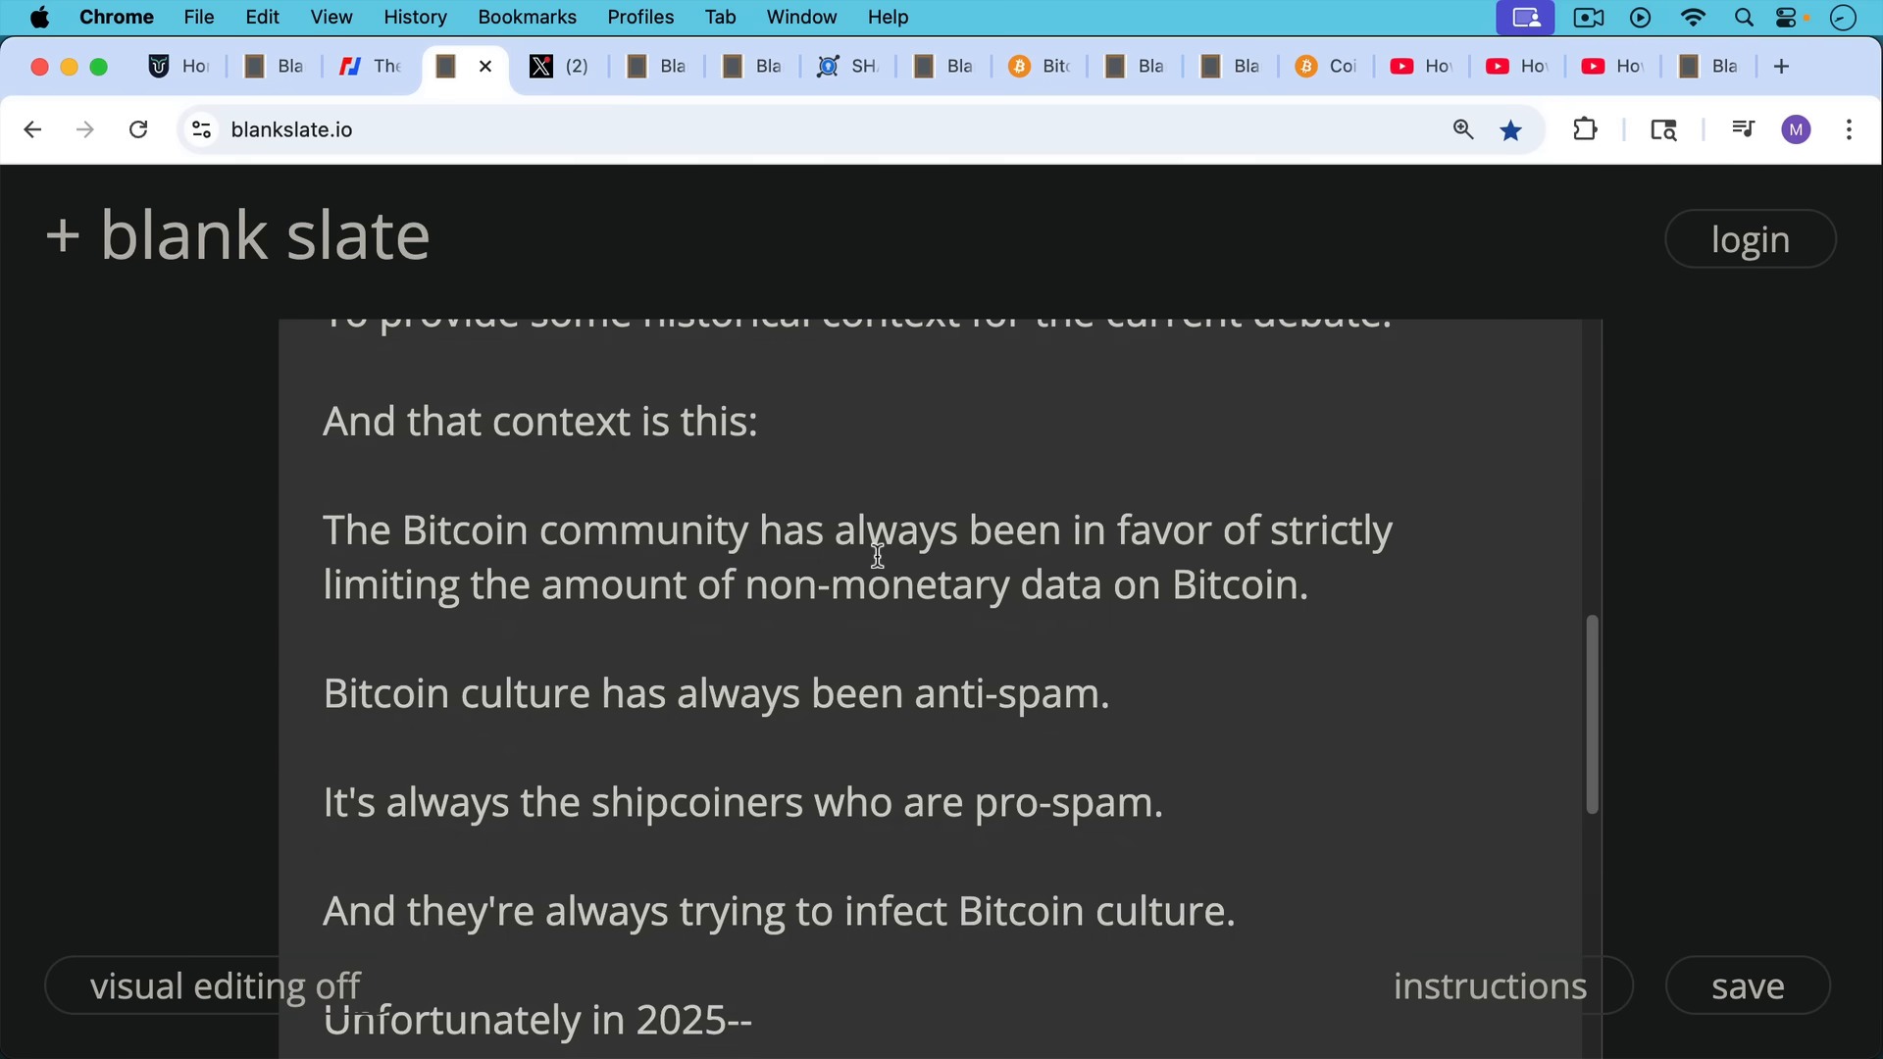
pyautogui.moveTo(870, 549)
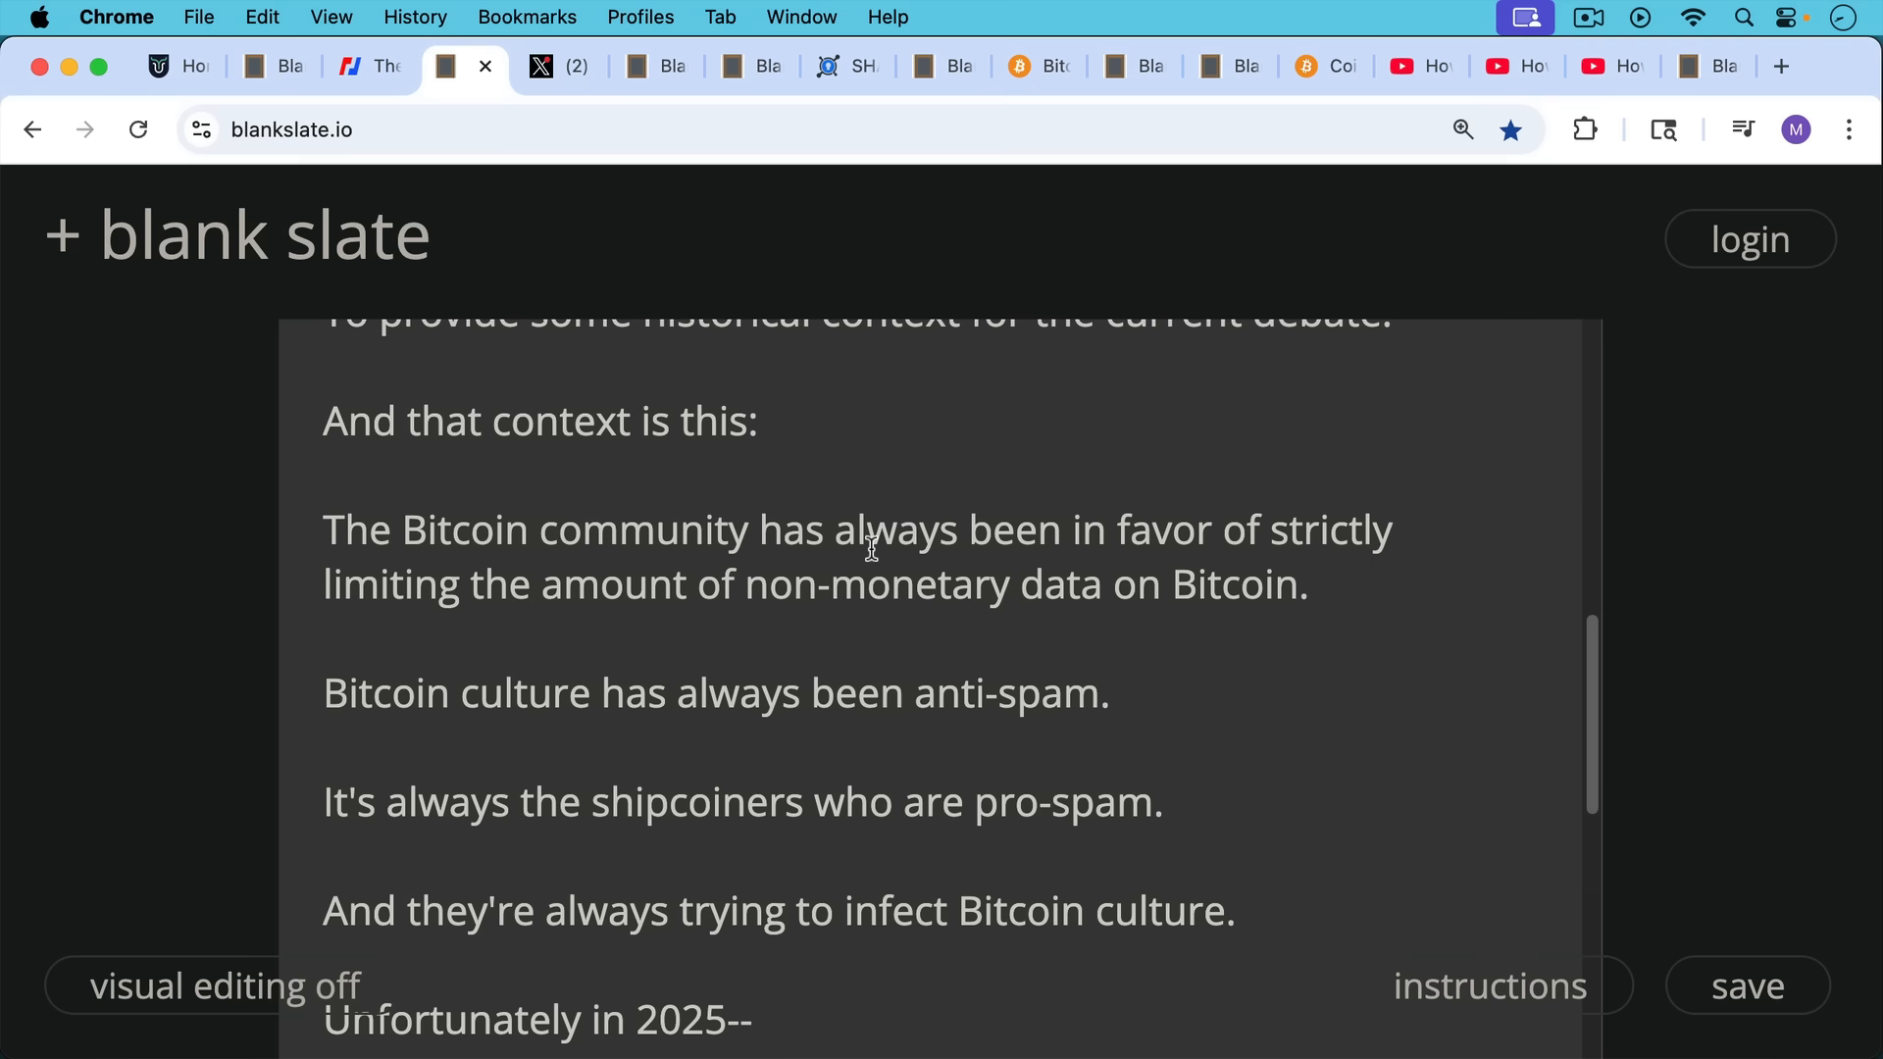
pyautogui.scroll(-3)
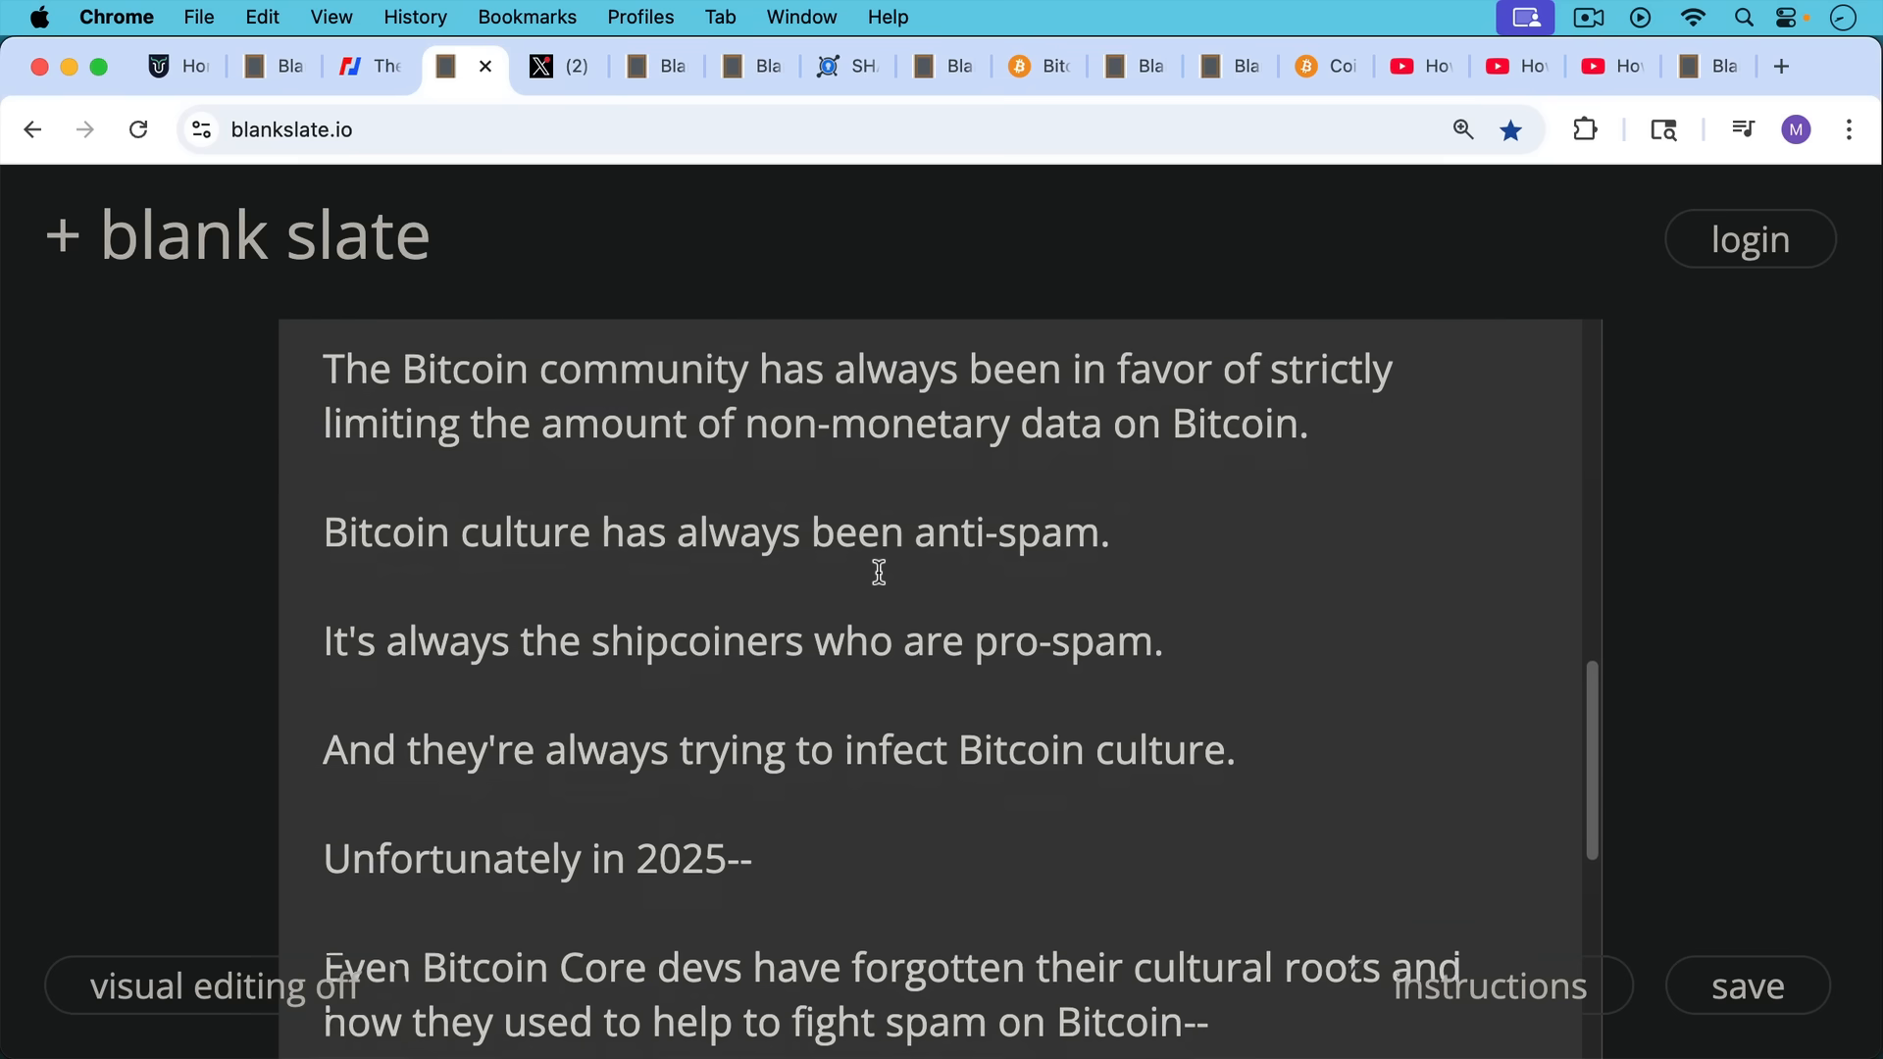
pyautogui.scroll(-3)
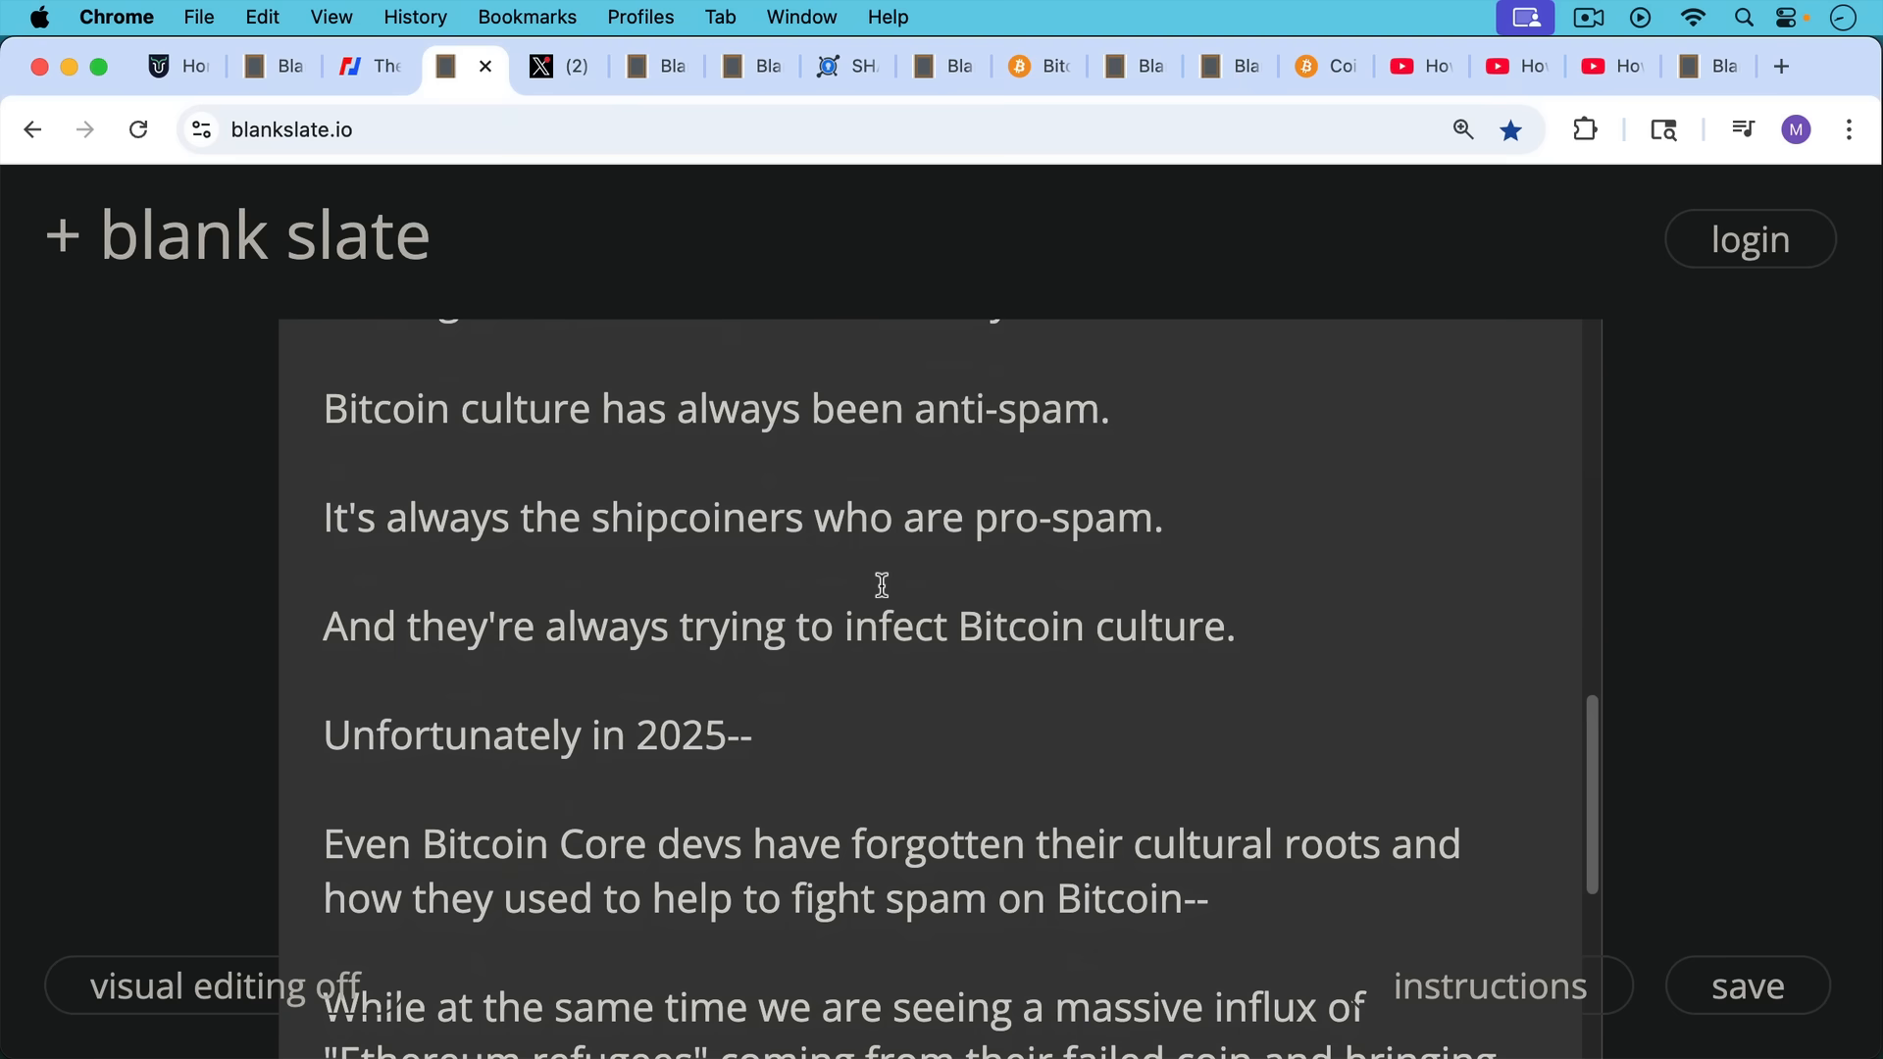
pyautogui.moveTo(961, 616)
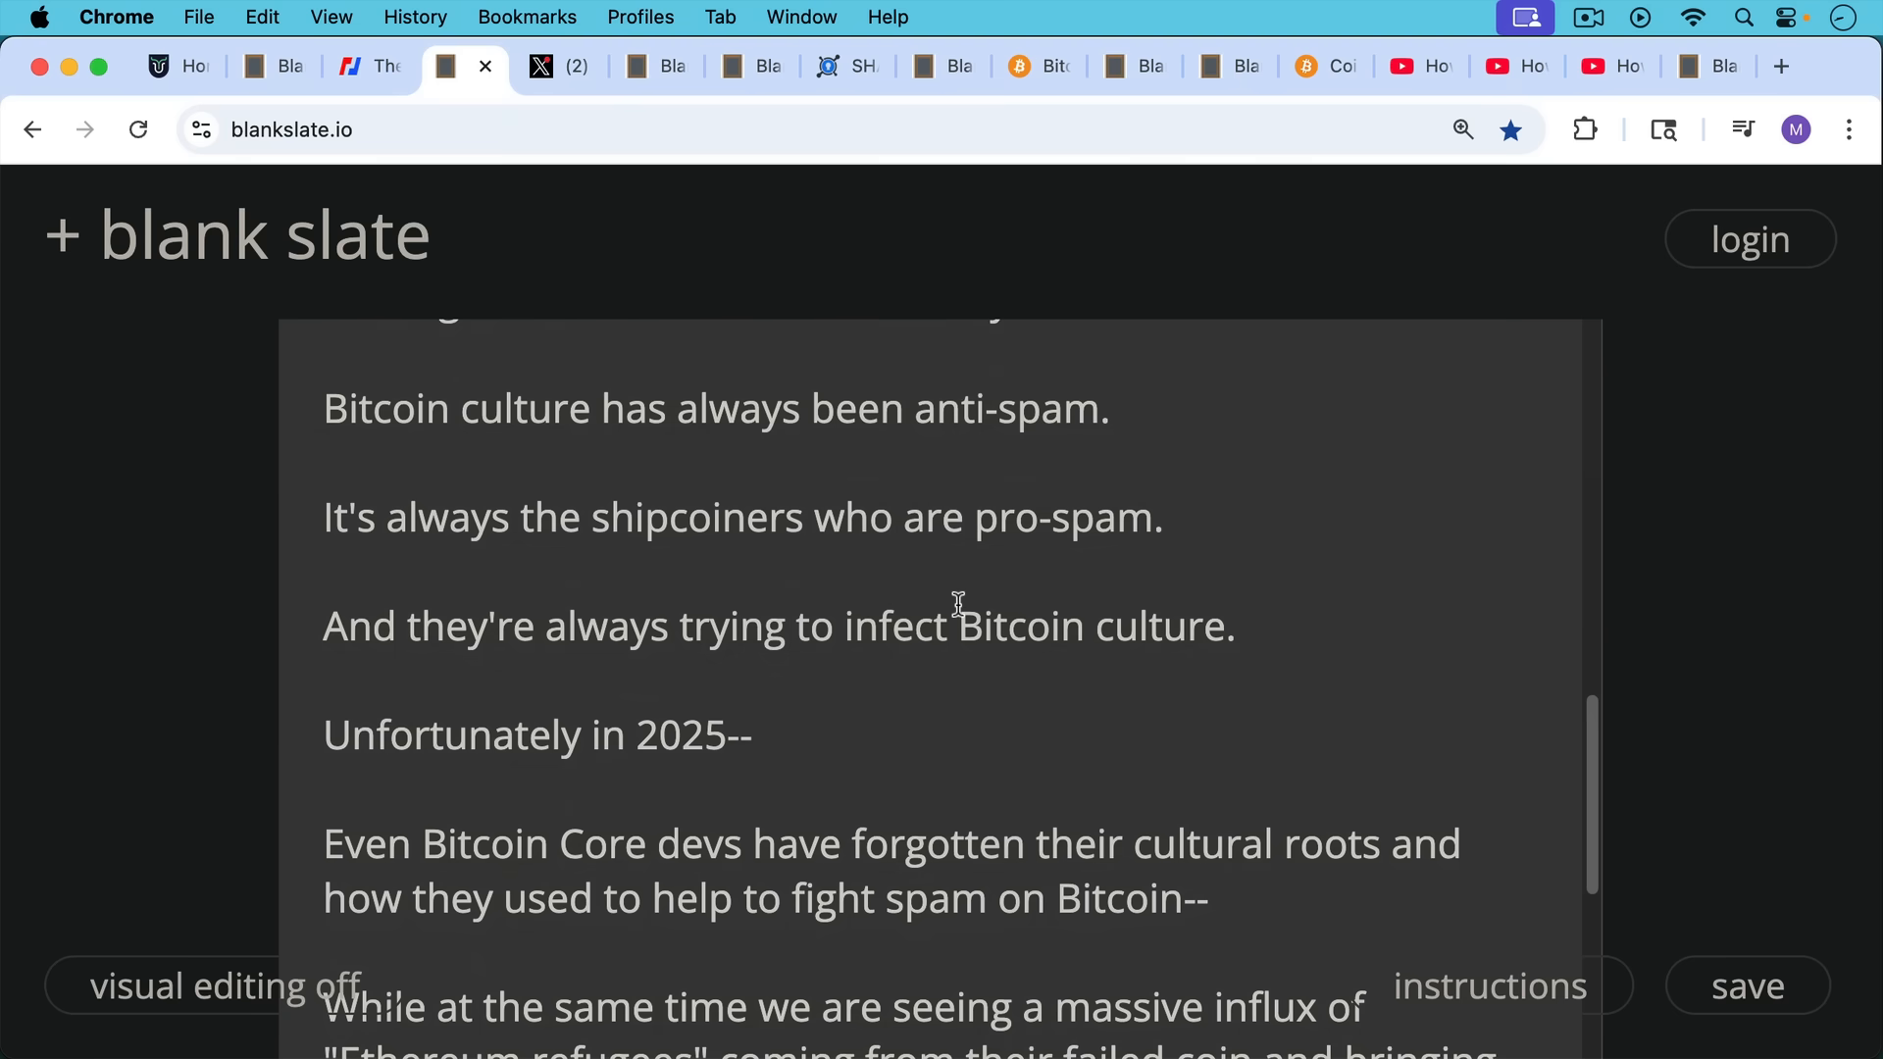
pyautogui.scroll(-3)
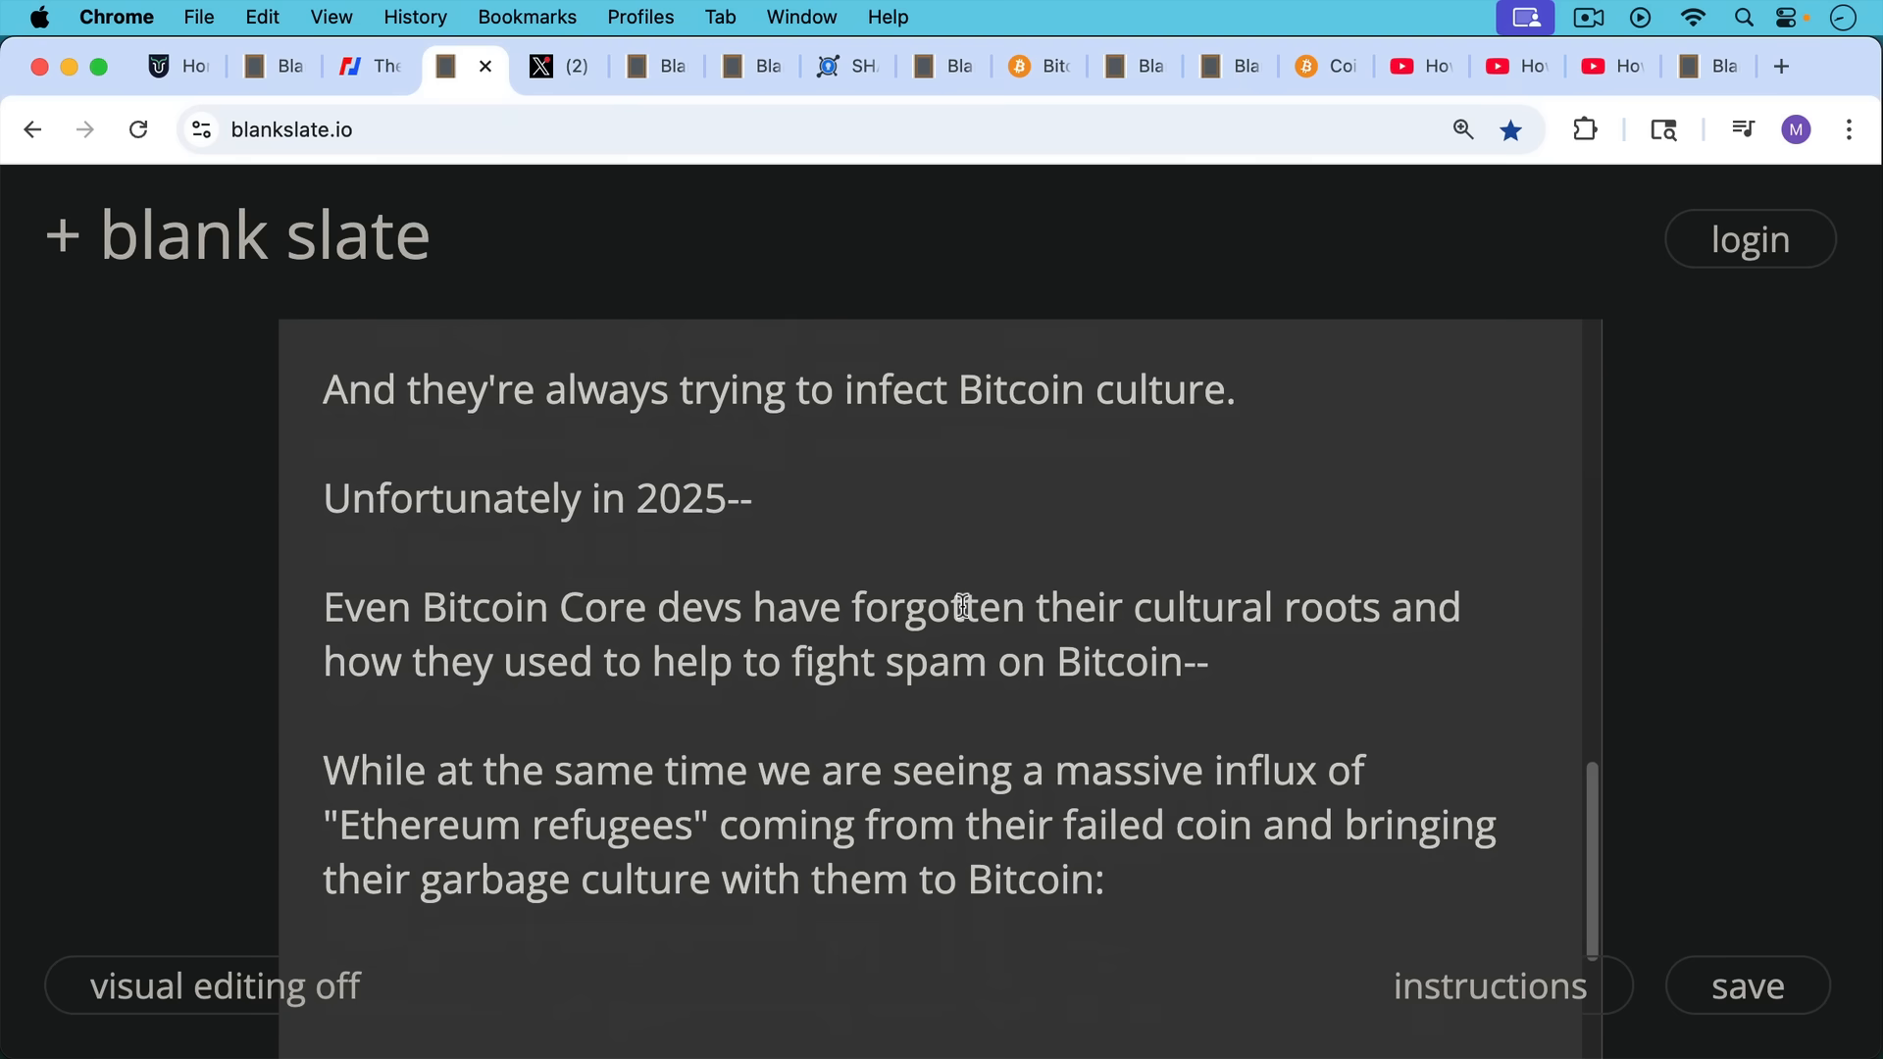
pyautogui.moveTo(961, 584)
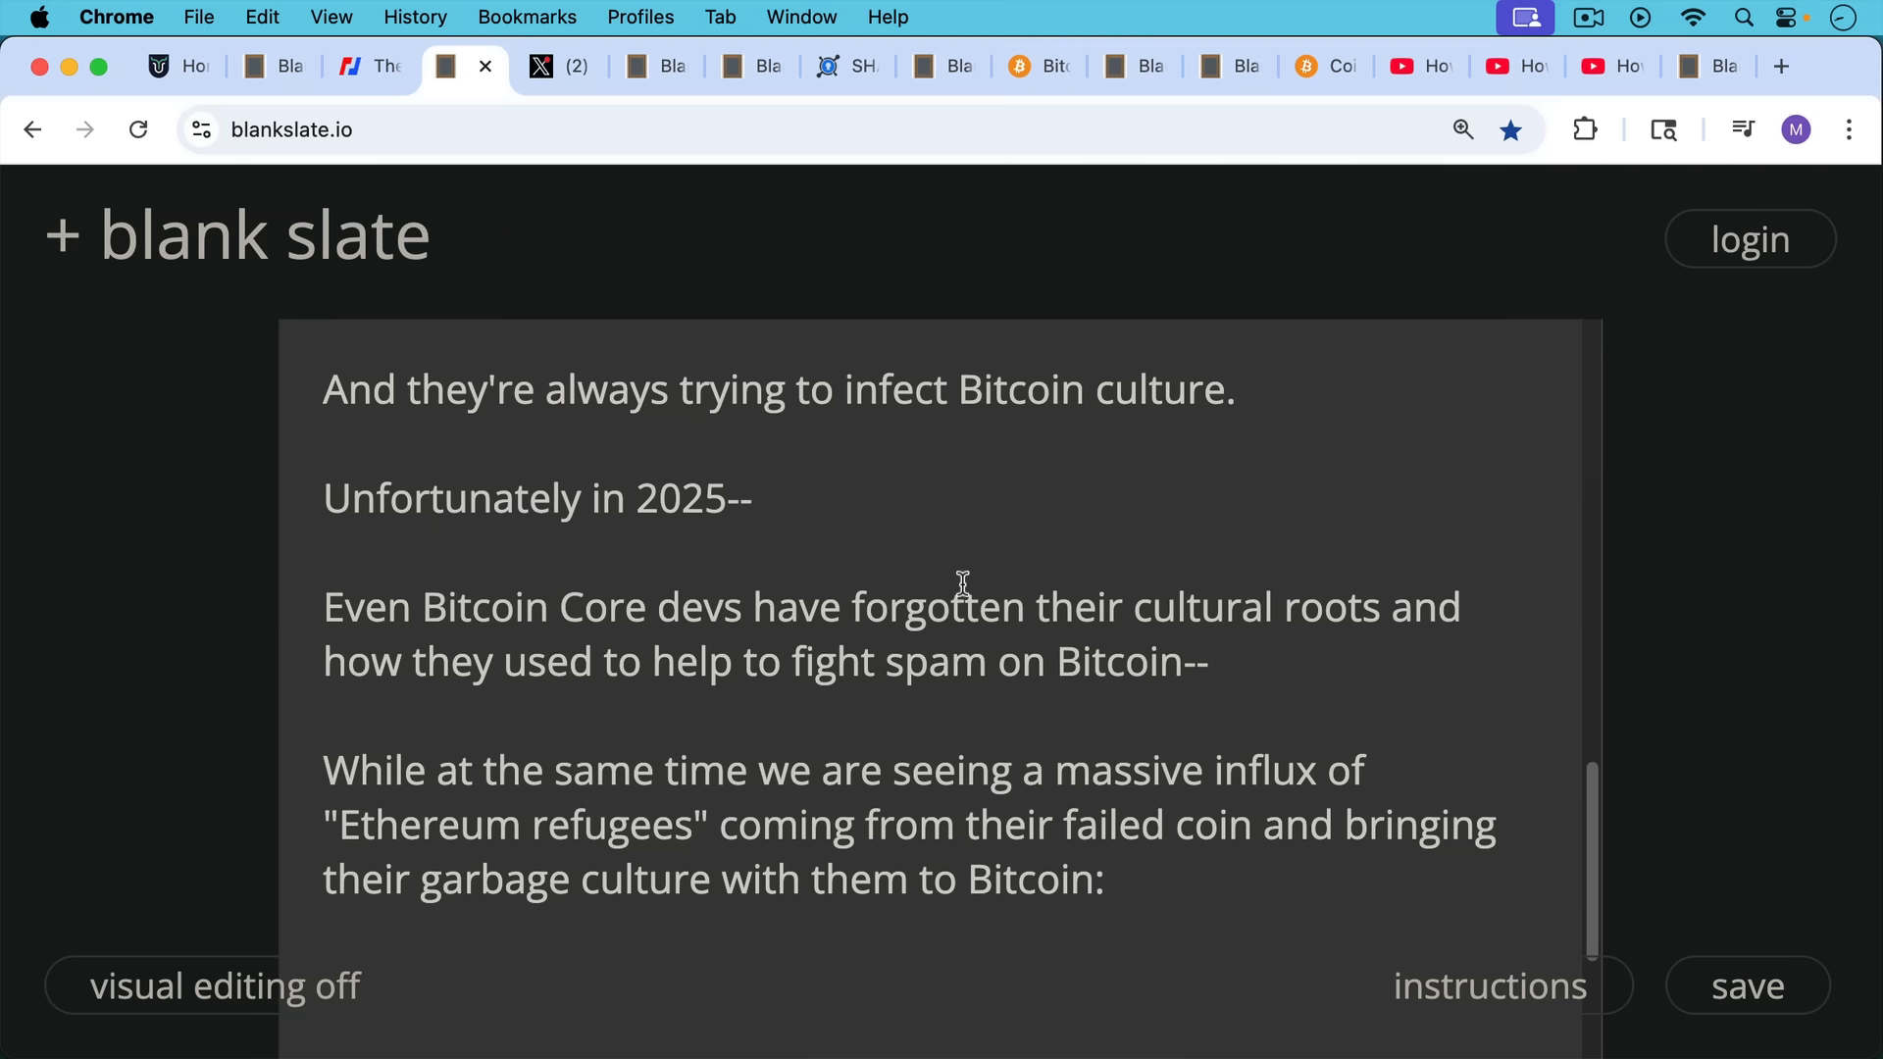
pyautogui.moveTo(969, 590)
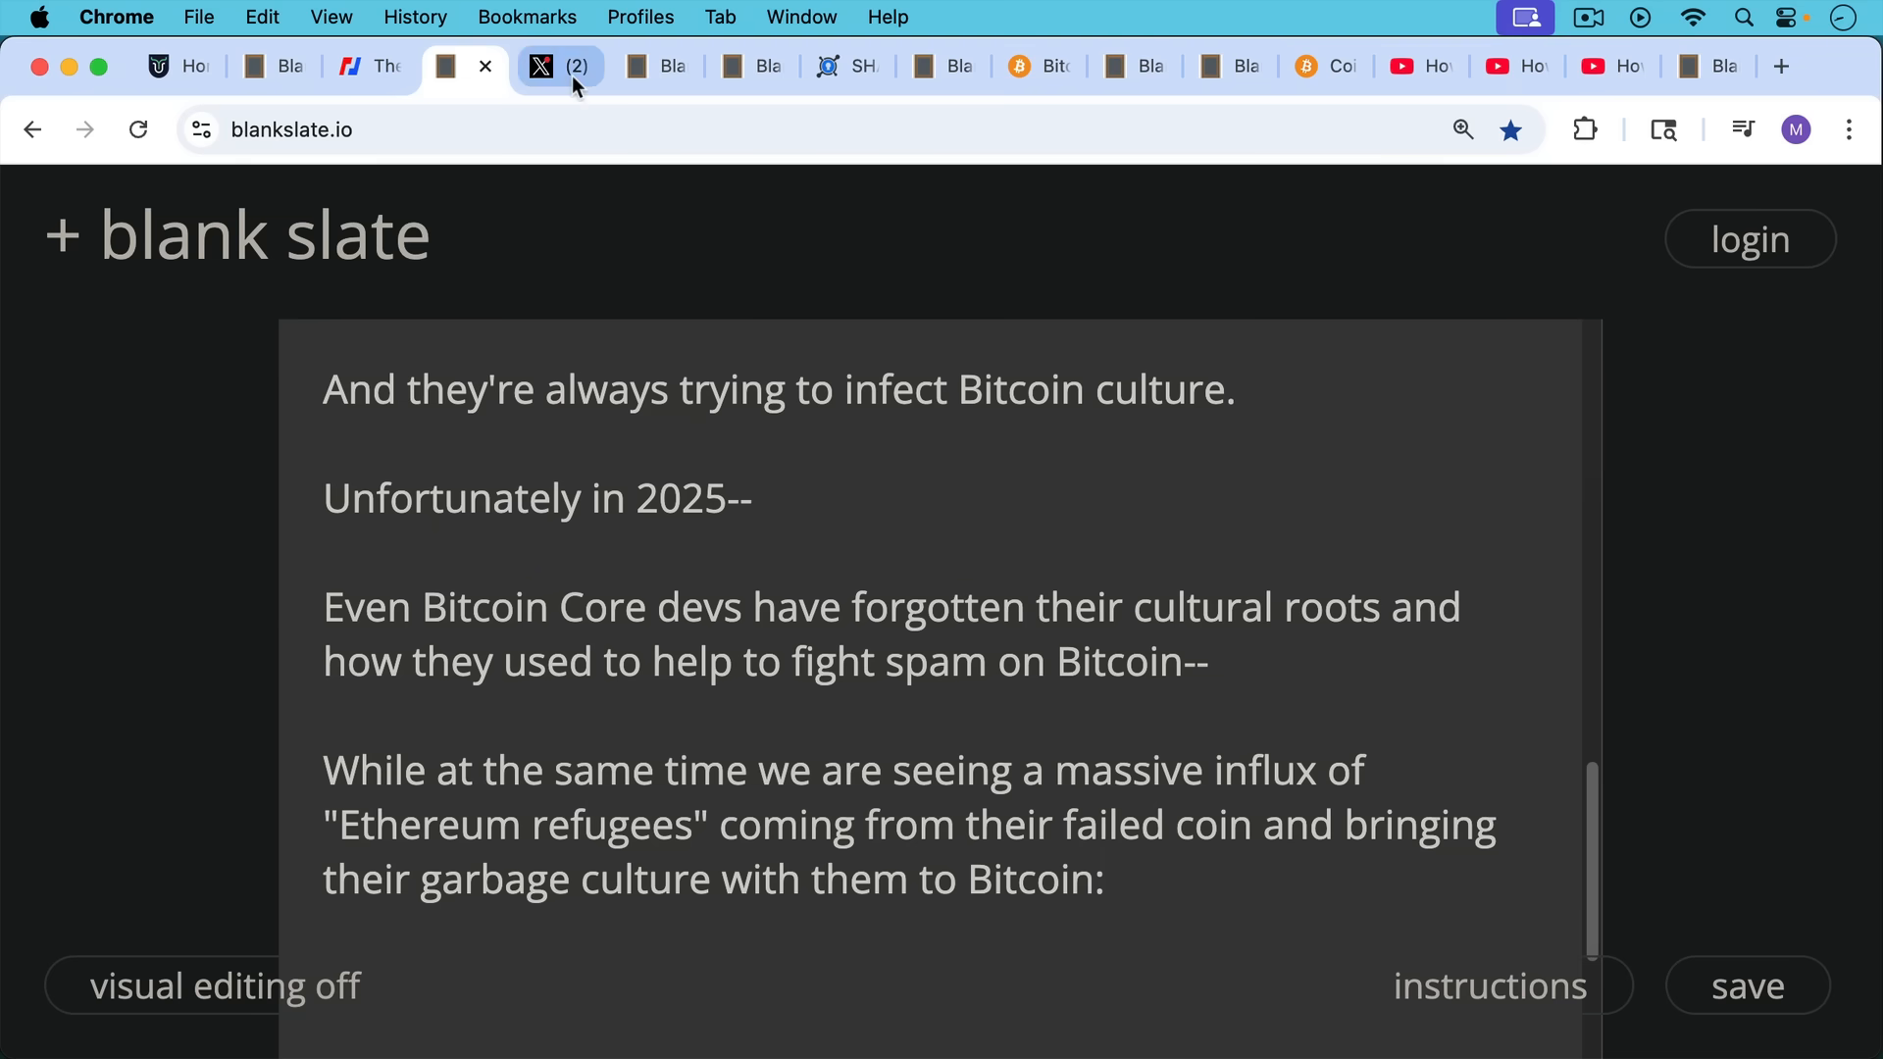
# View the X repost about failed coins' developers migrating to BTC, then the BitMEX-article note
pyautogui.click(553, 67)
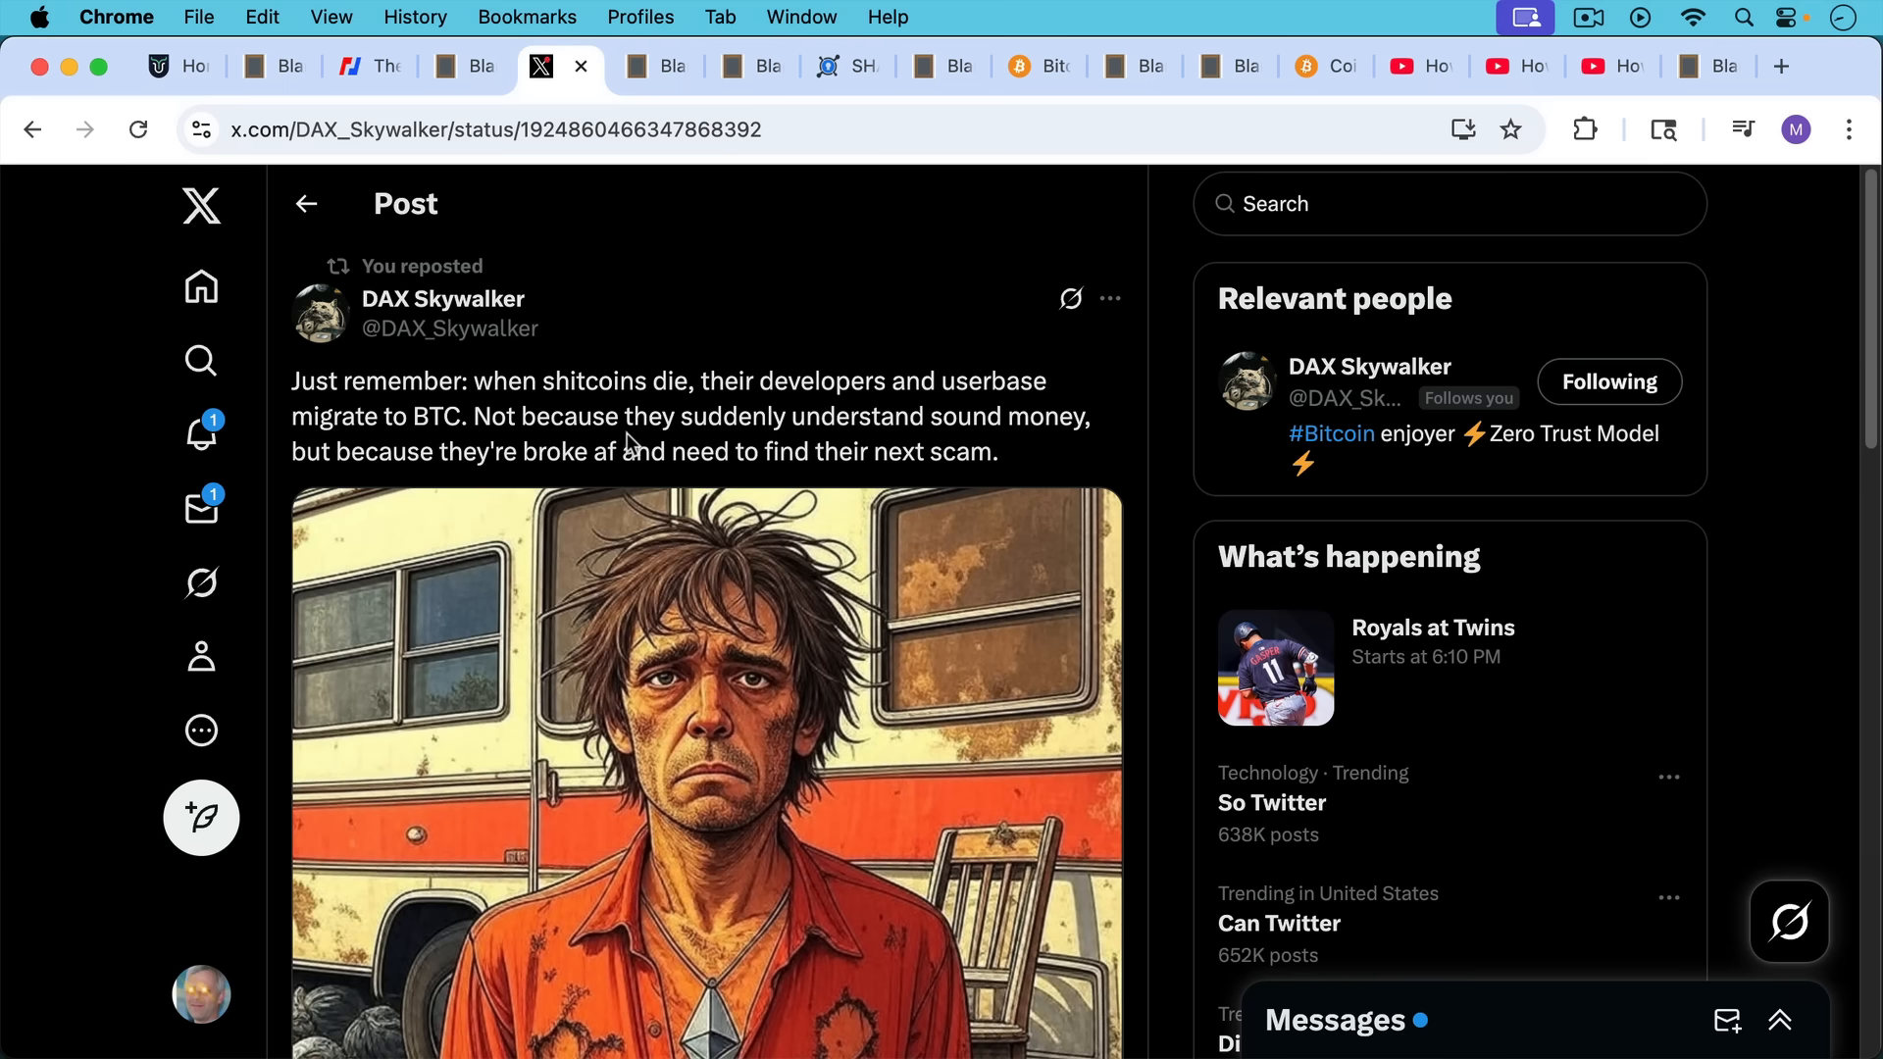
pyautogui.moveTo(649, 306)
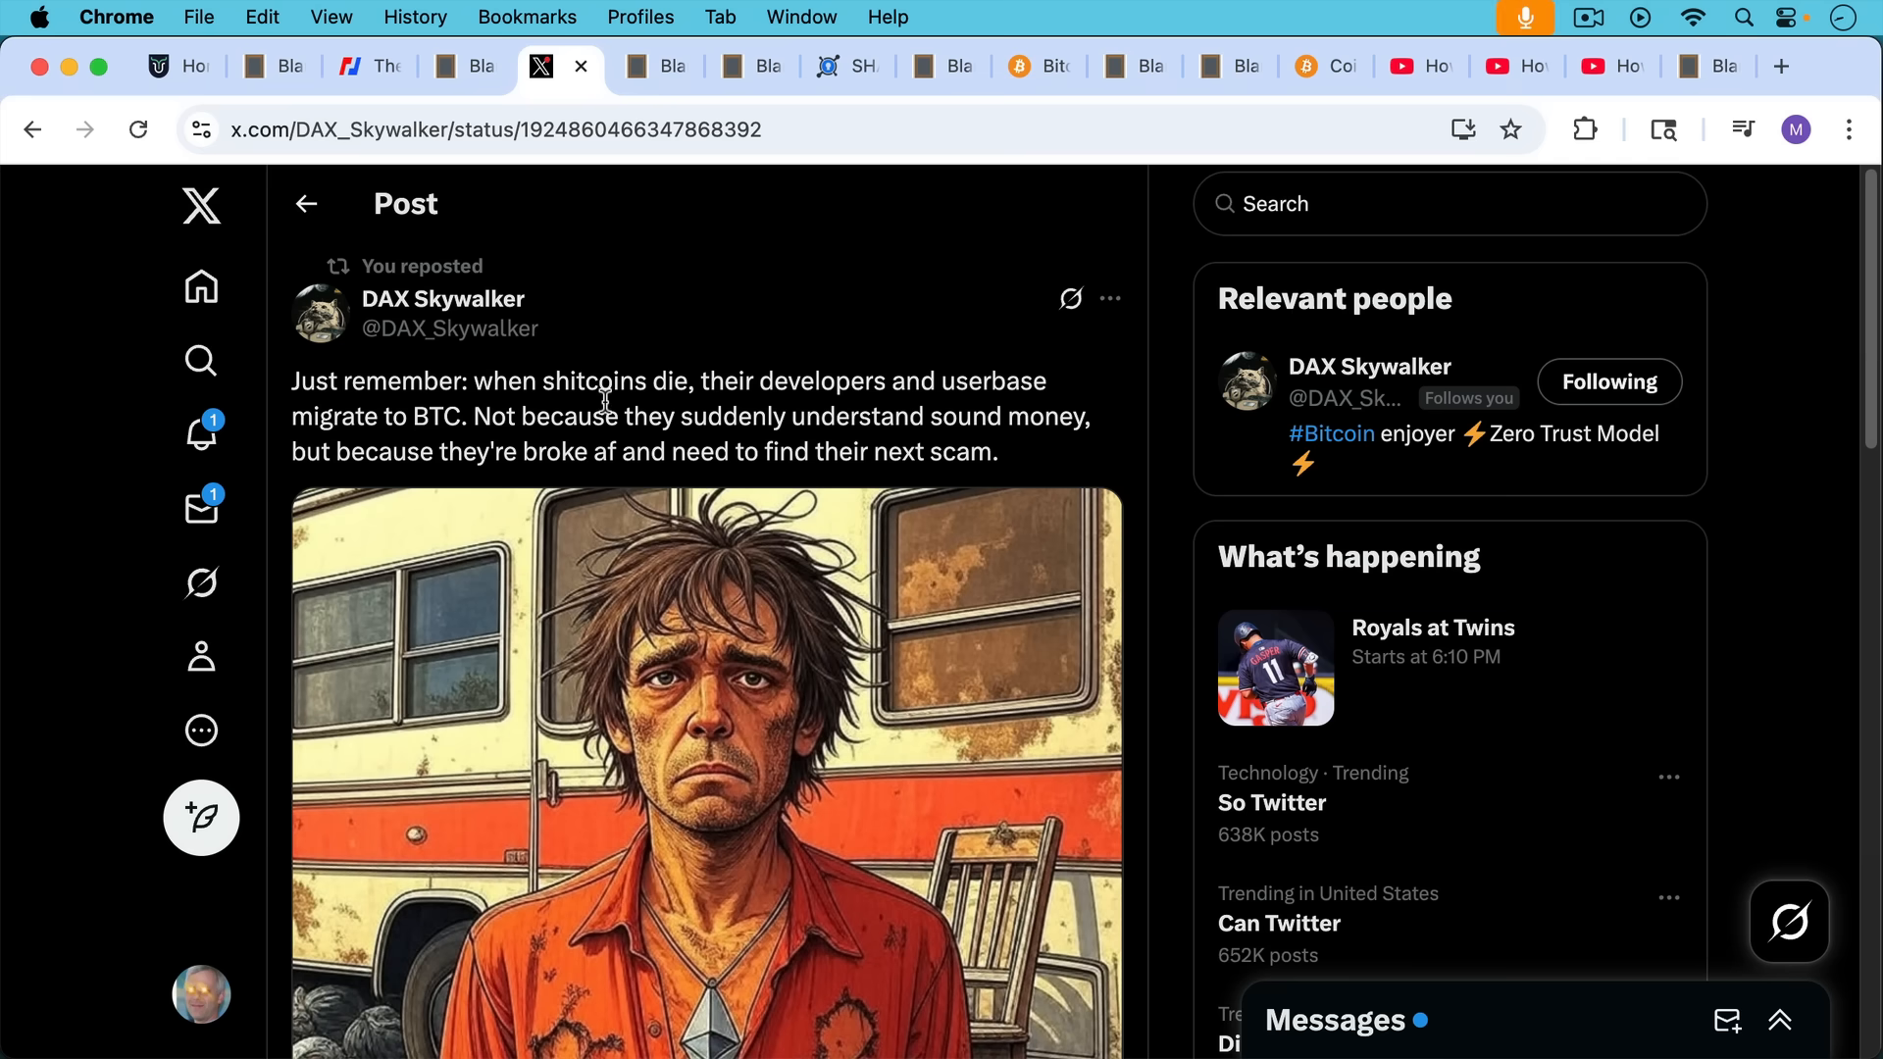
pyautogui.scroll(-3)
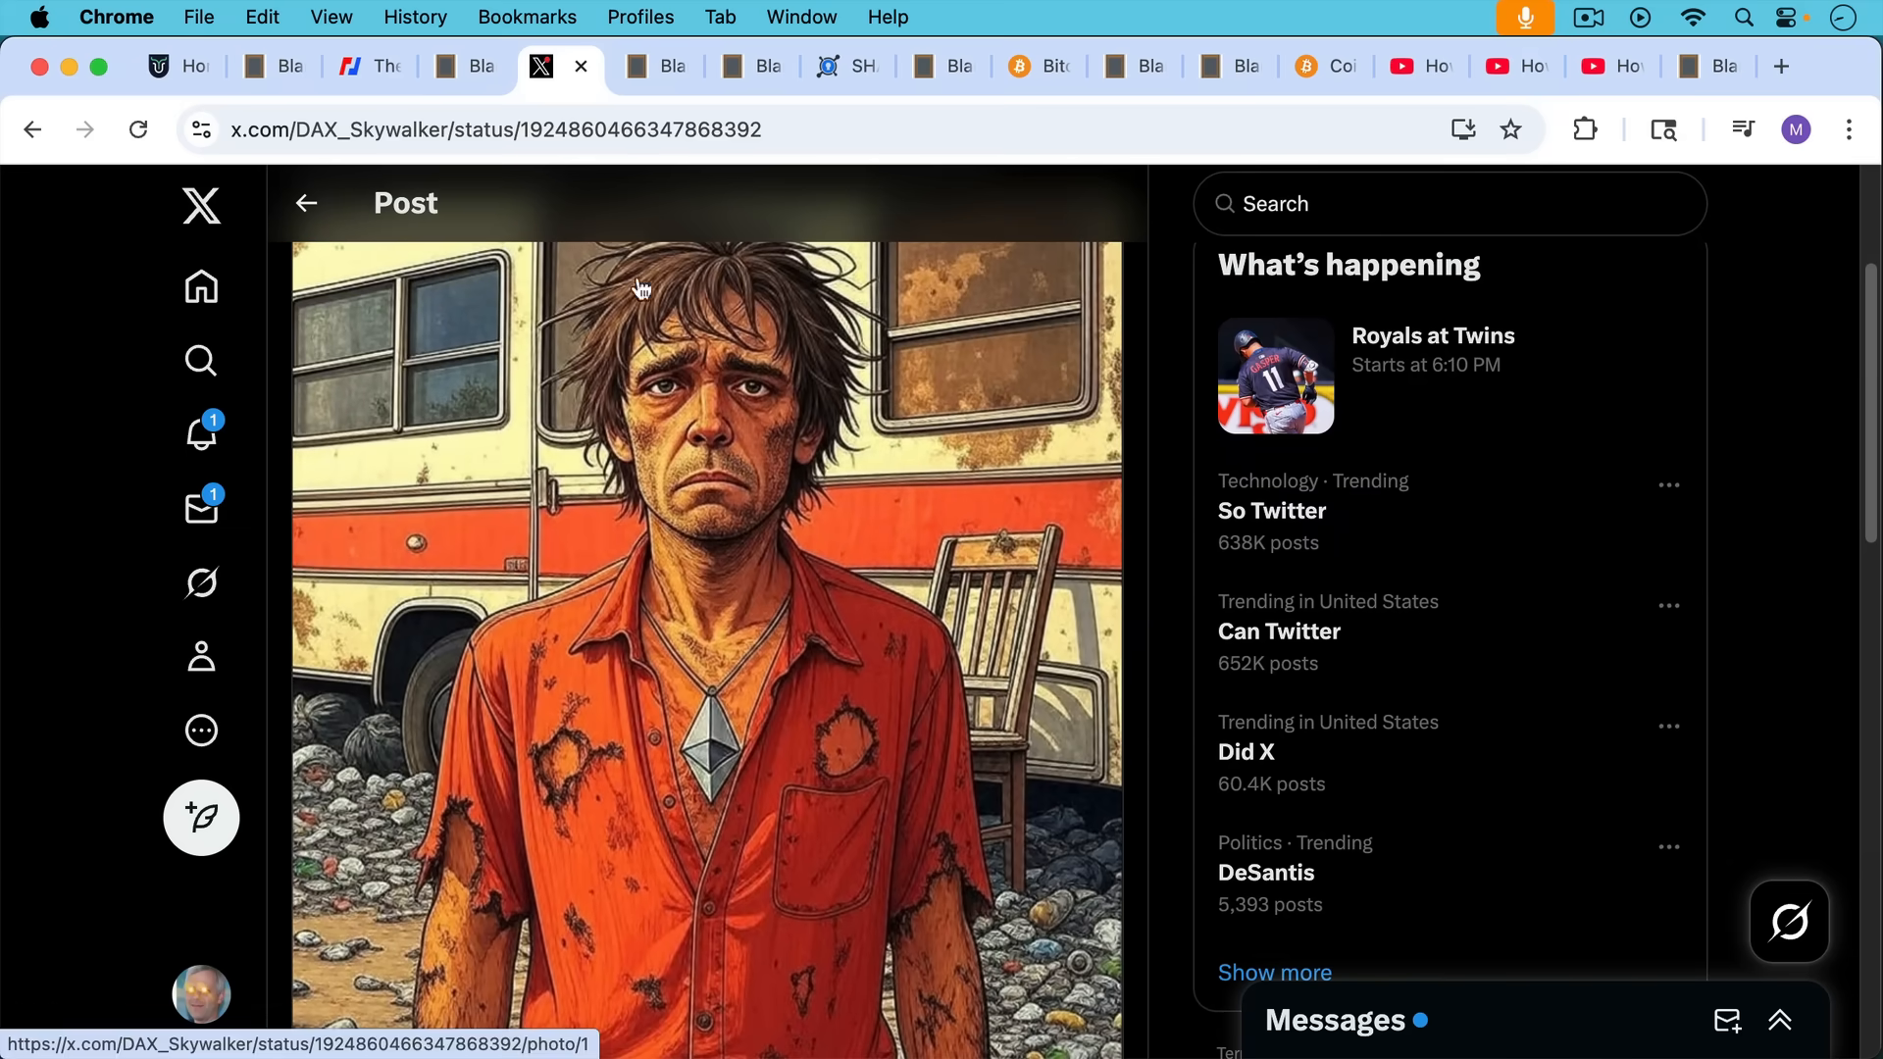
pyautogui.click(655, 66)
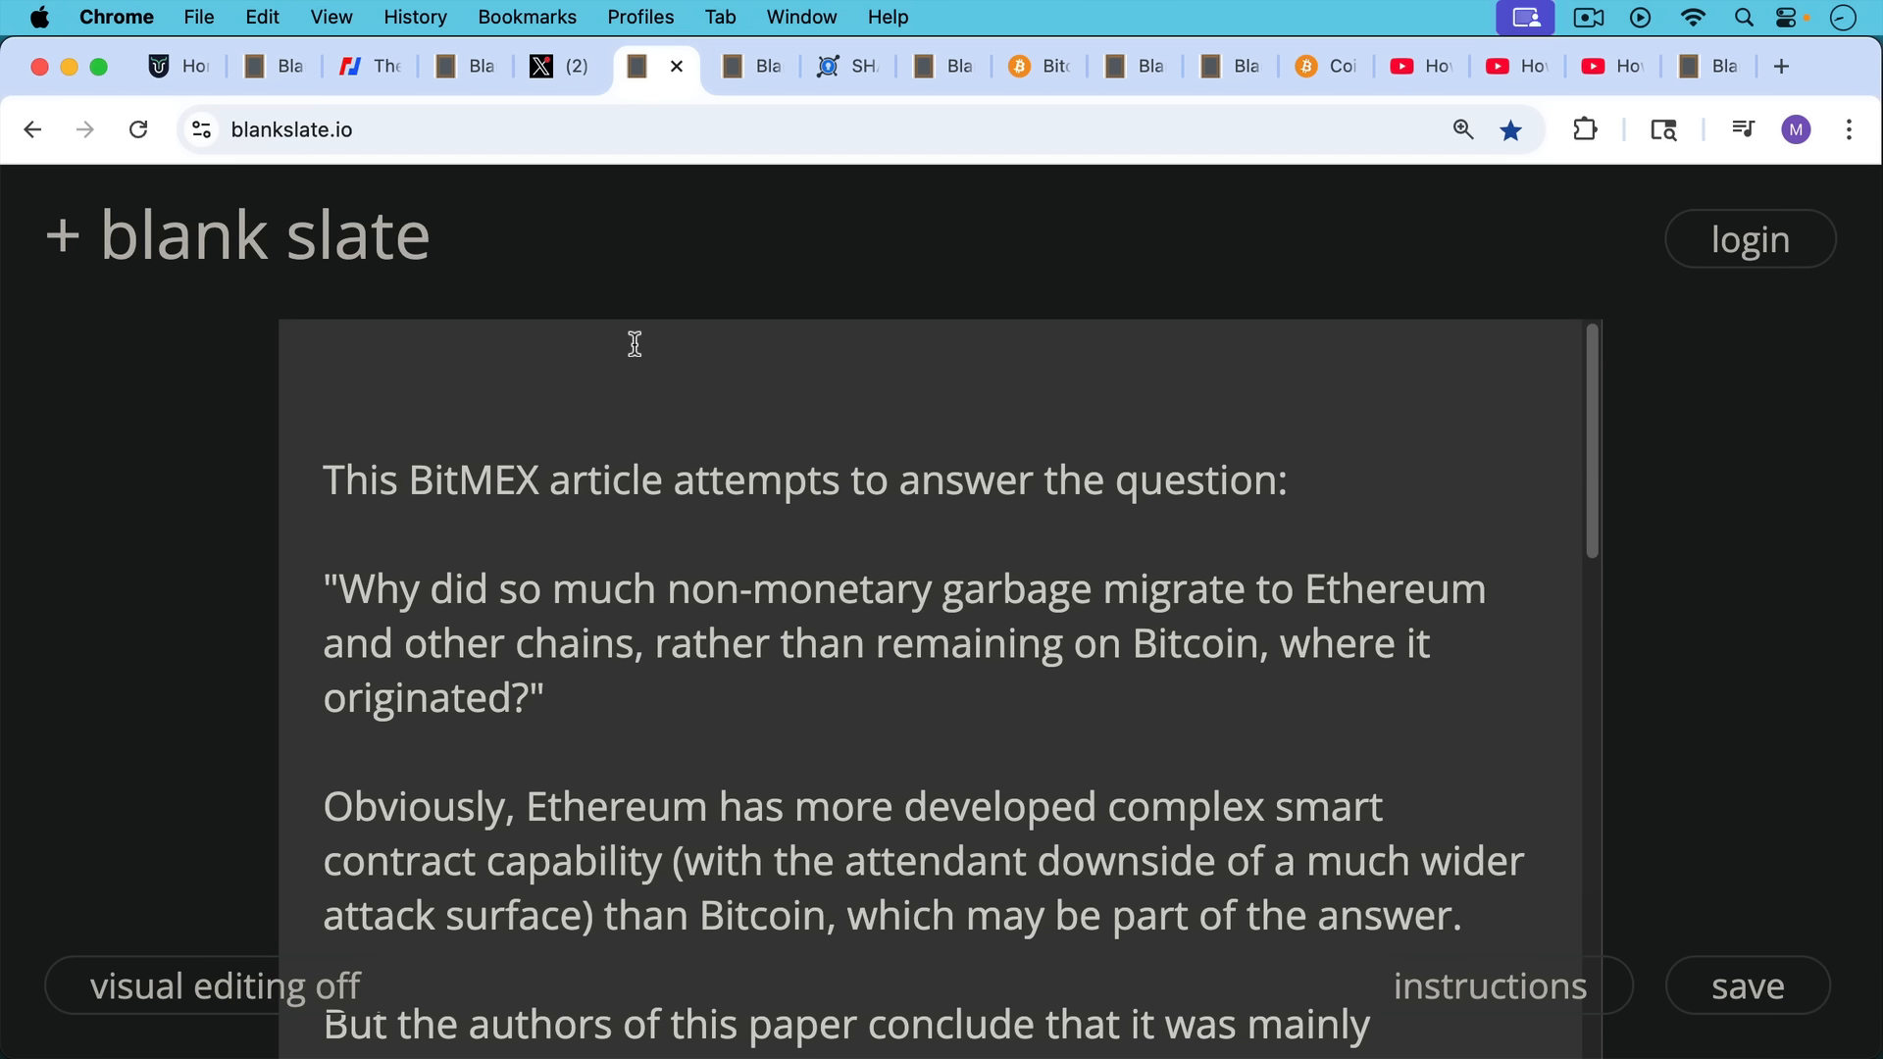
pyautogui.moveTo(634, 470)
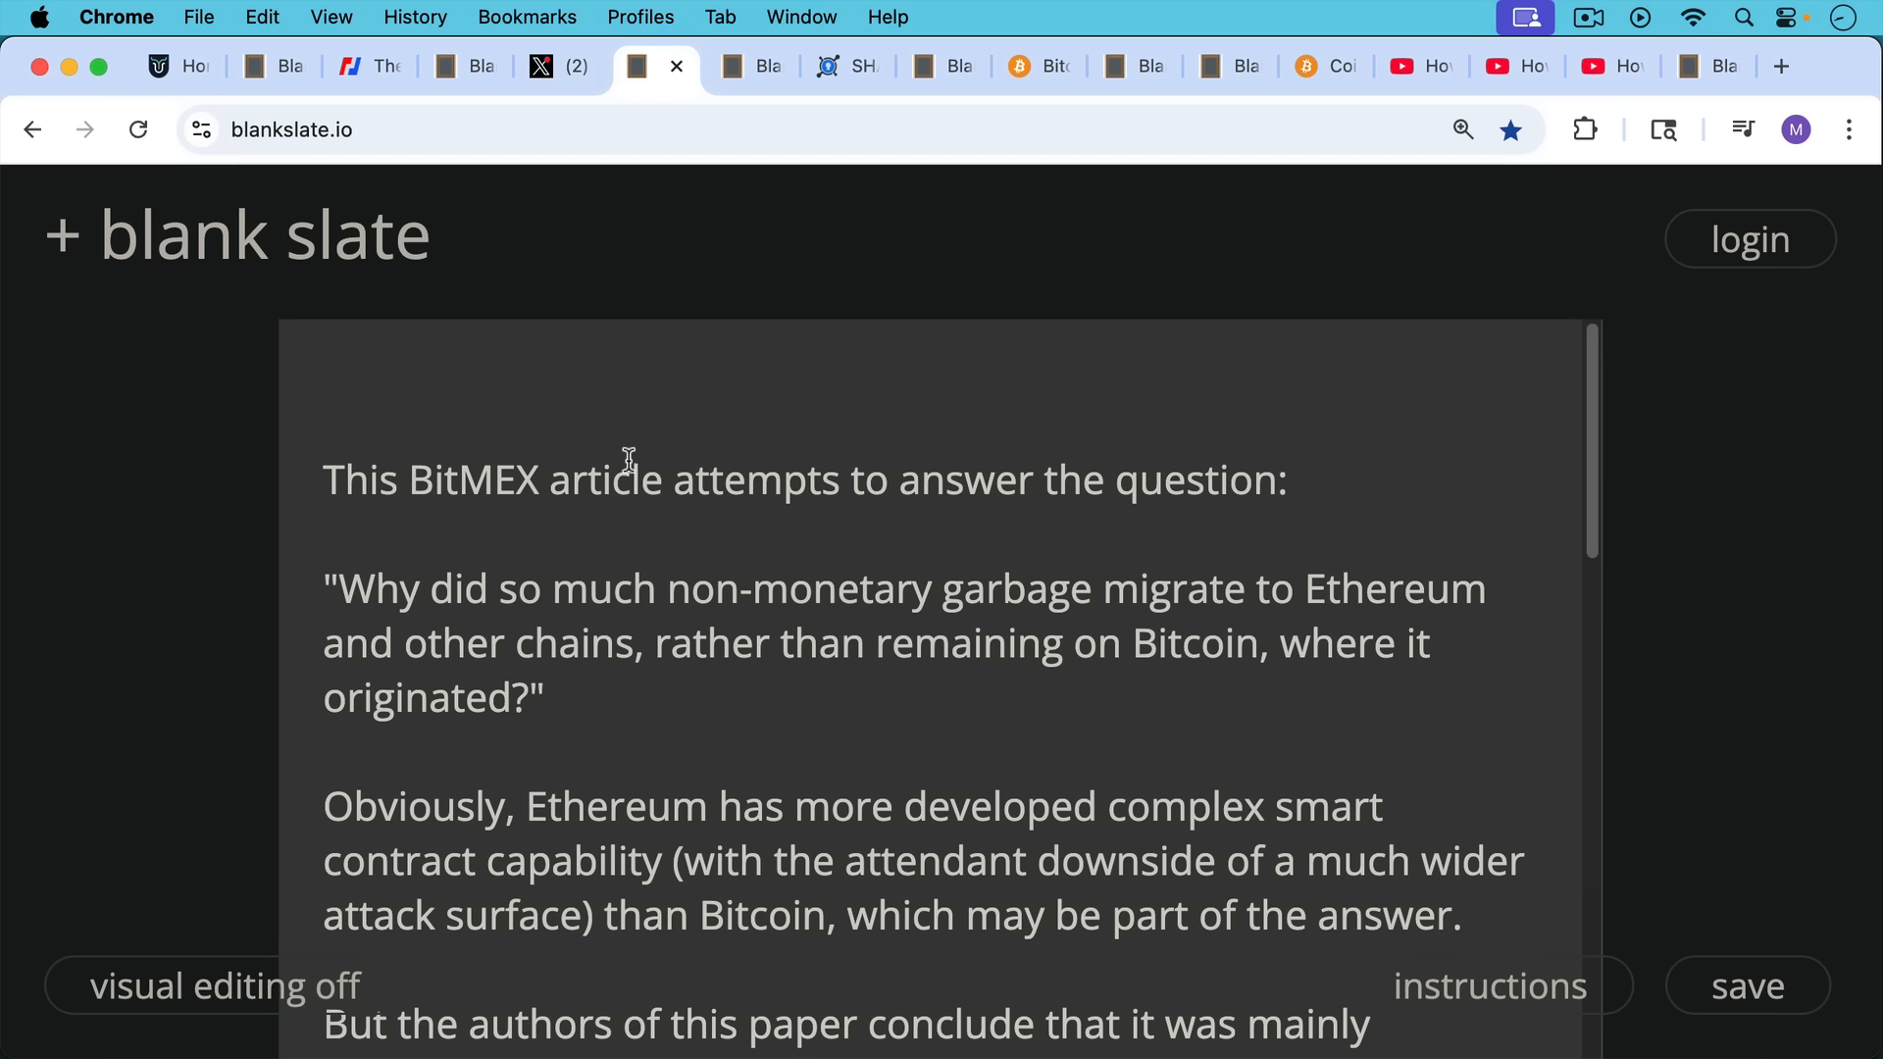
pyautogui.moveTo(640, 490)
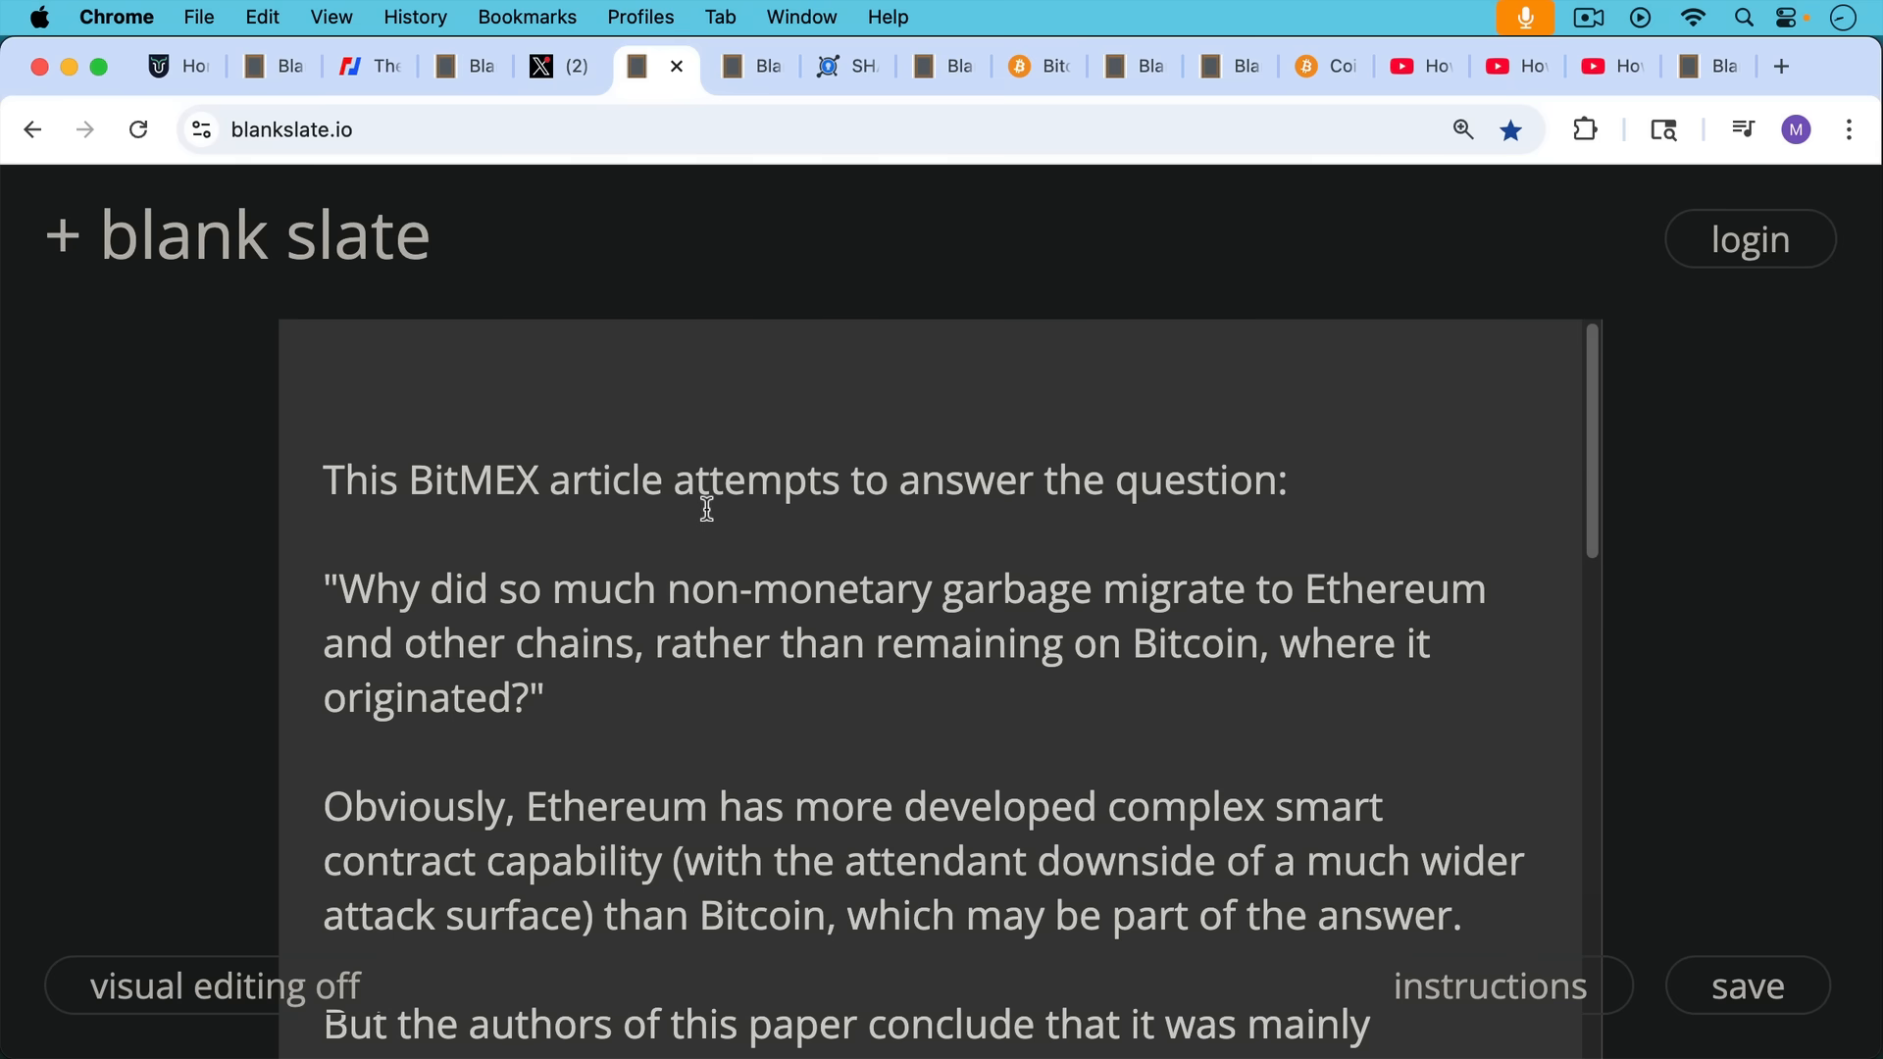
# Read down the BitMEX note through the paper's culture conclusion
pyautogui.scroll(-3)
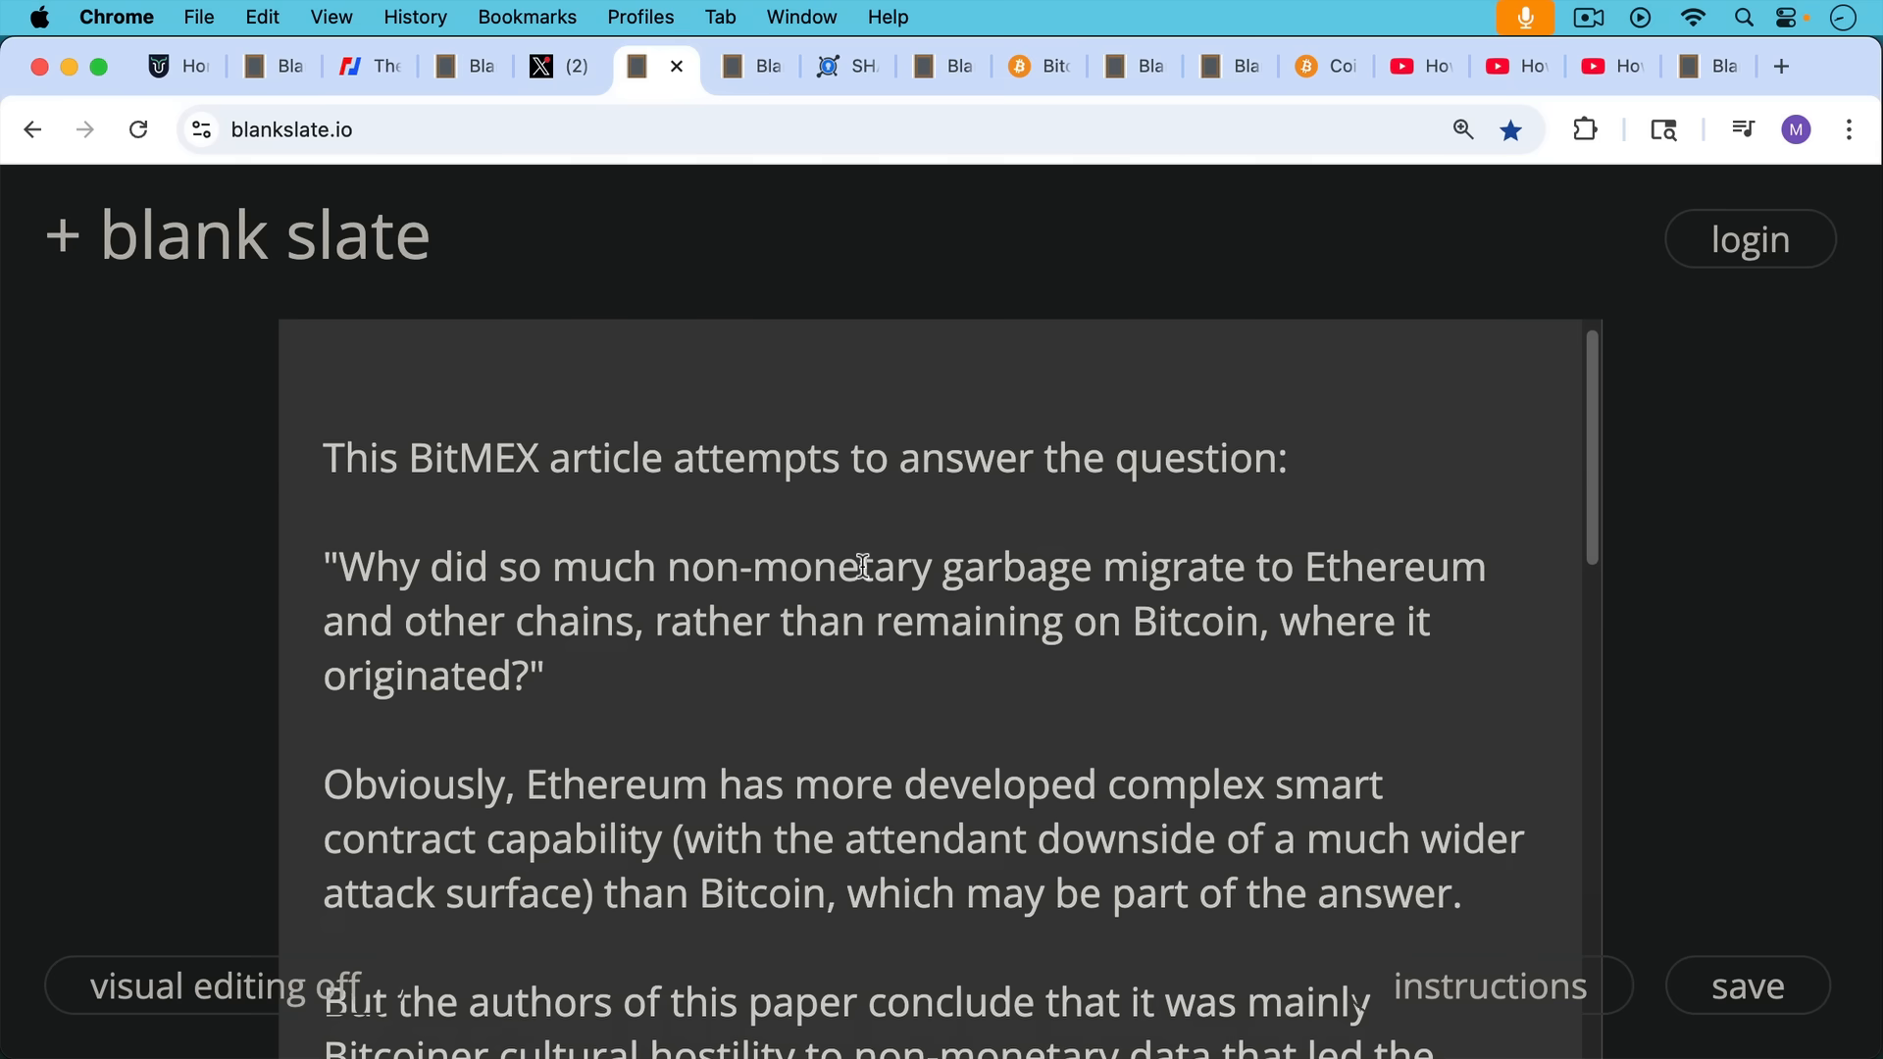
pyautogui.scroll(-3)
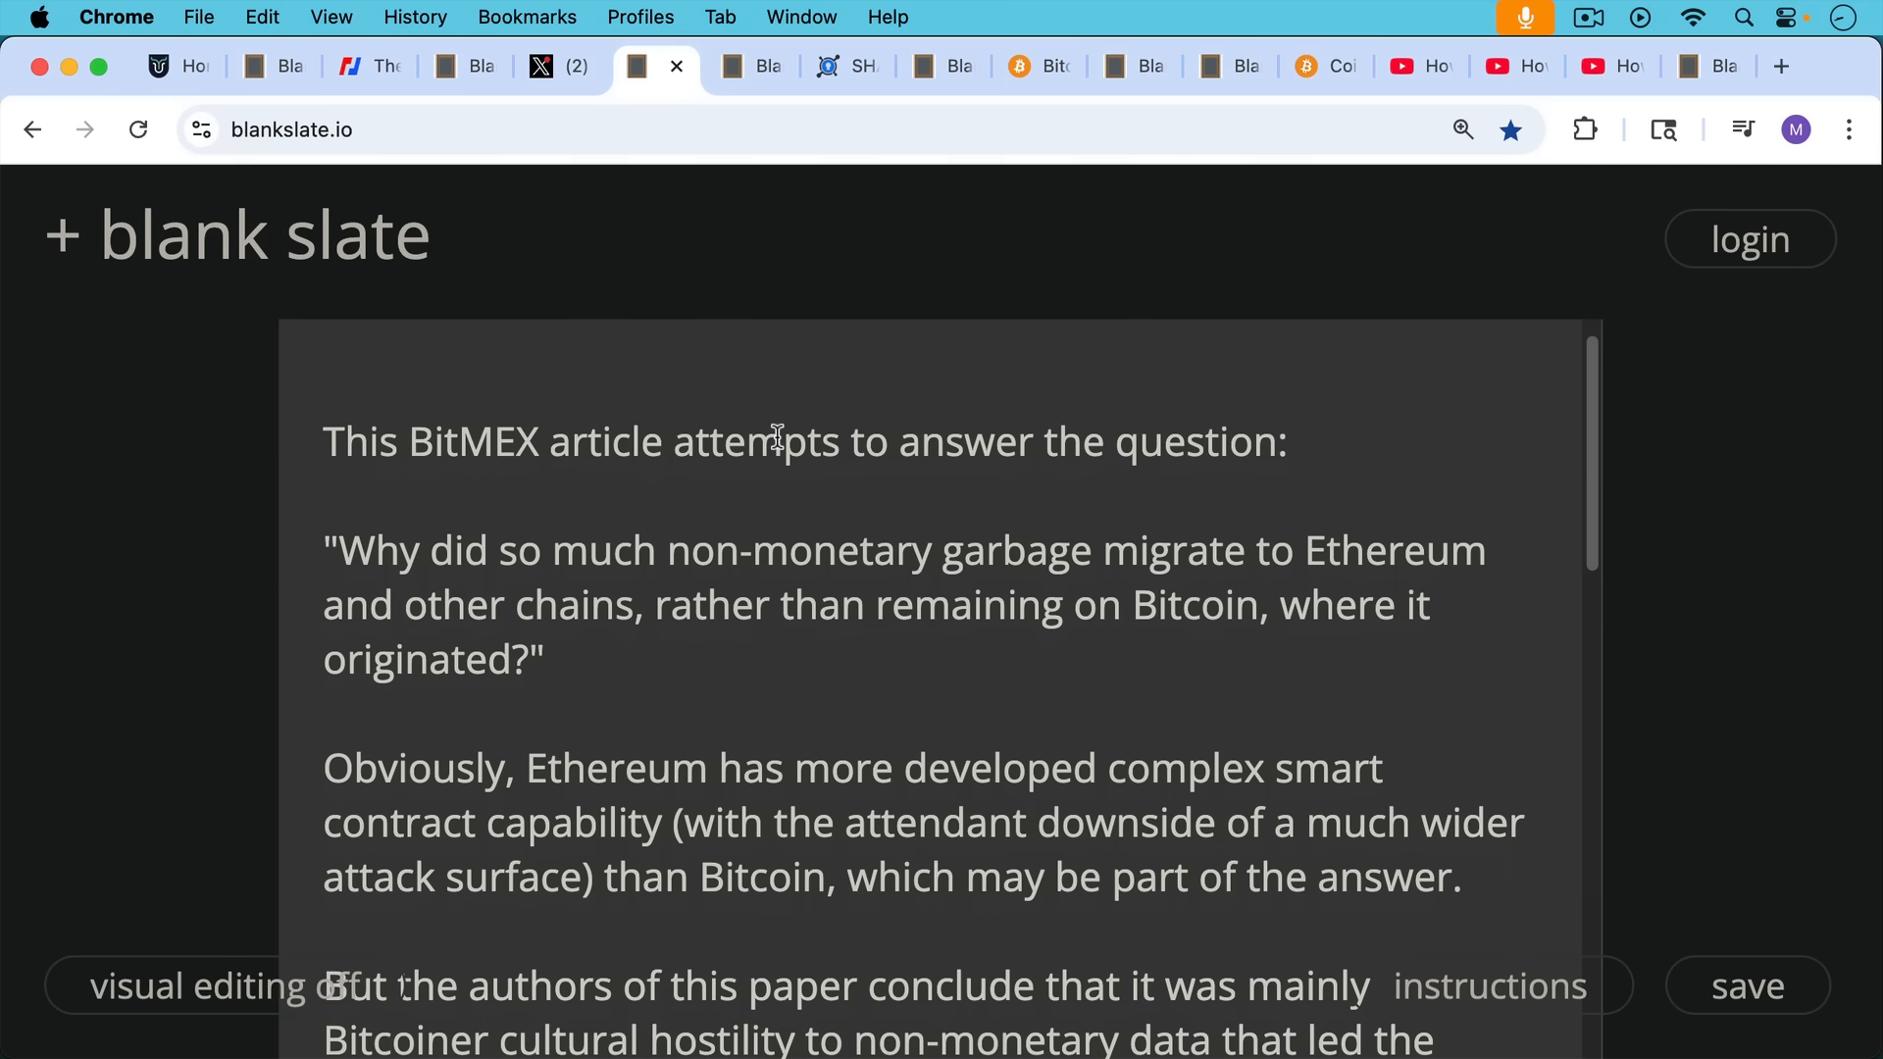
pyautogui.moveTo(772, 492)
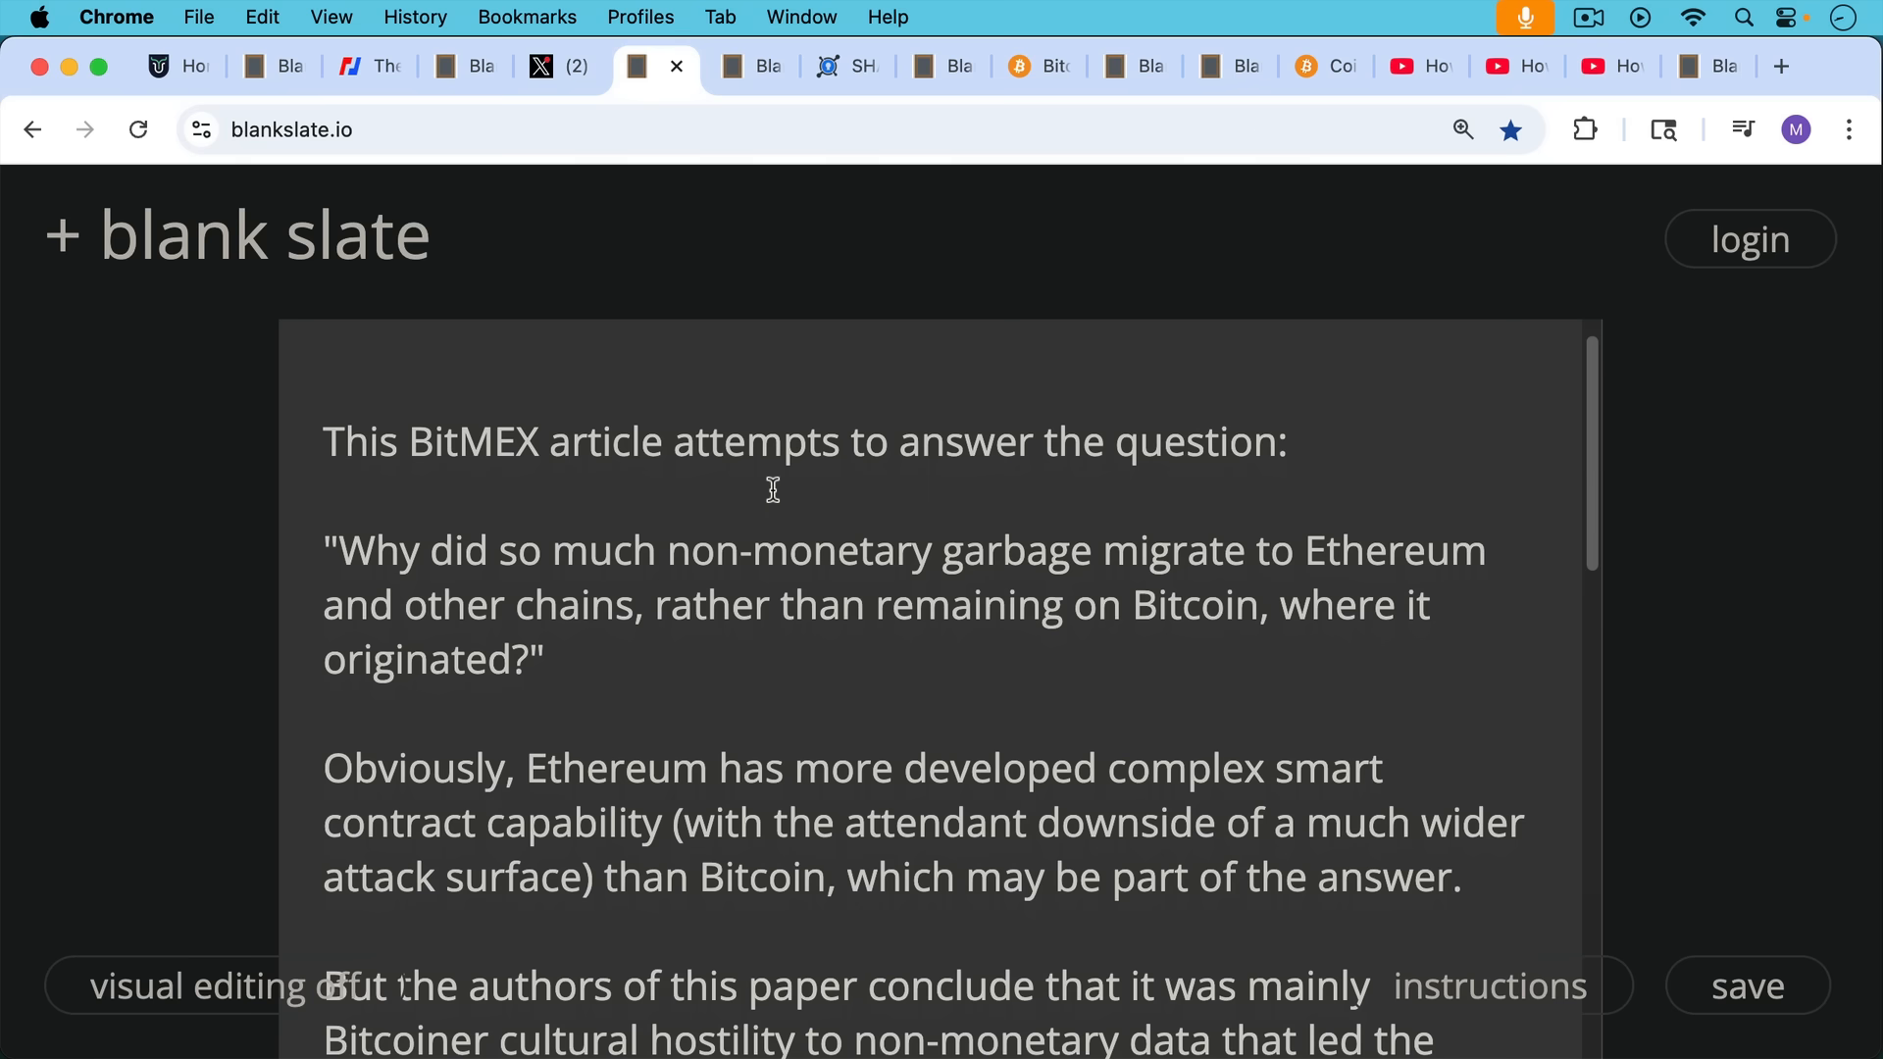
pyautogui.scroll(-3)
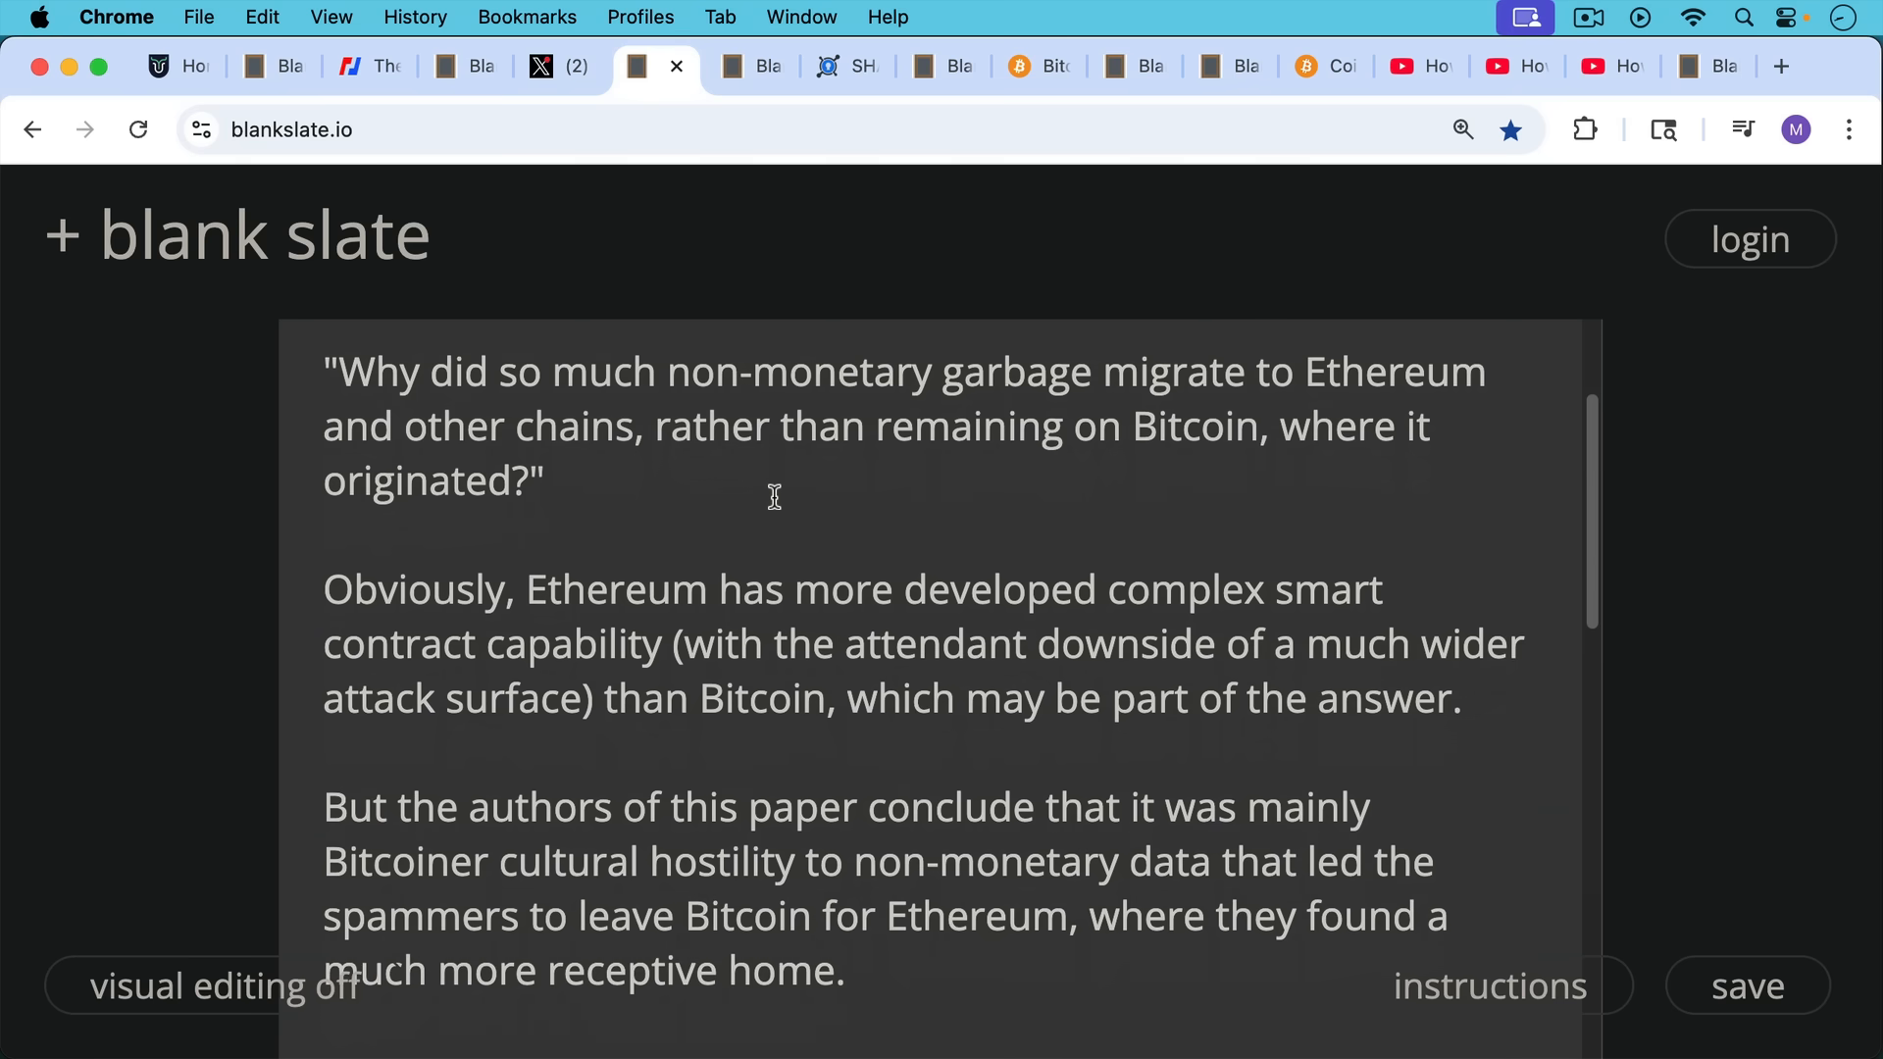
pyautogui.moveTo(773, 485)
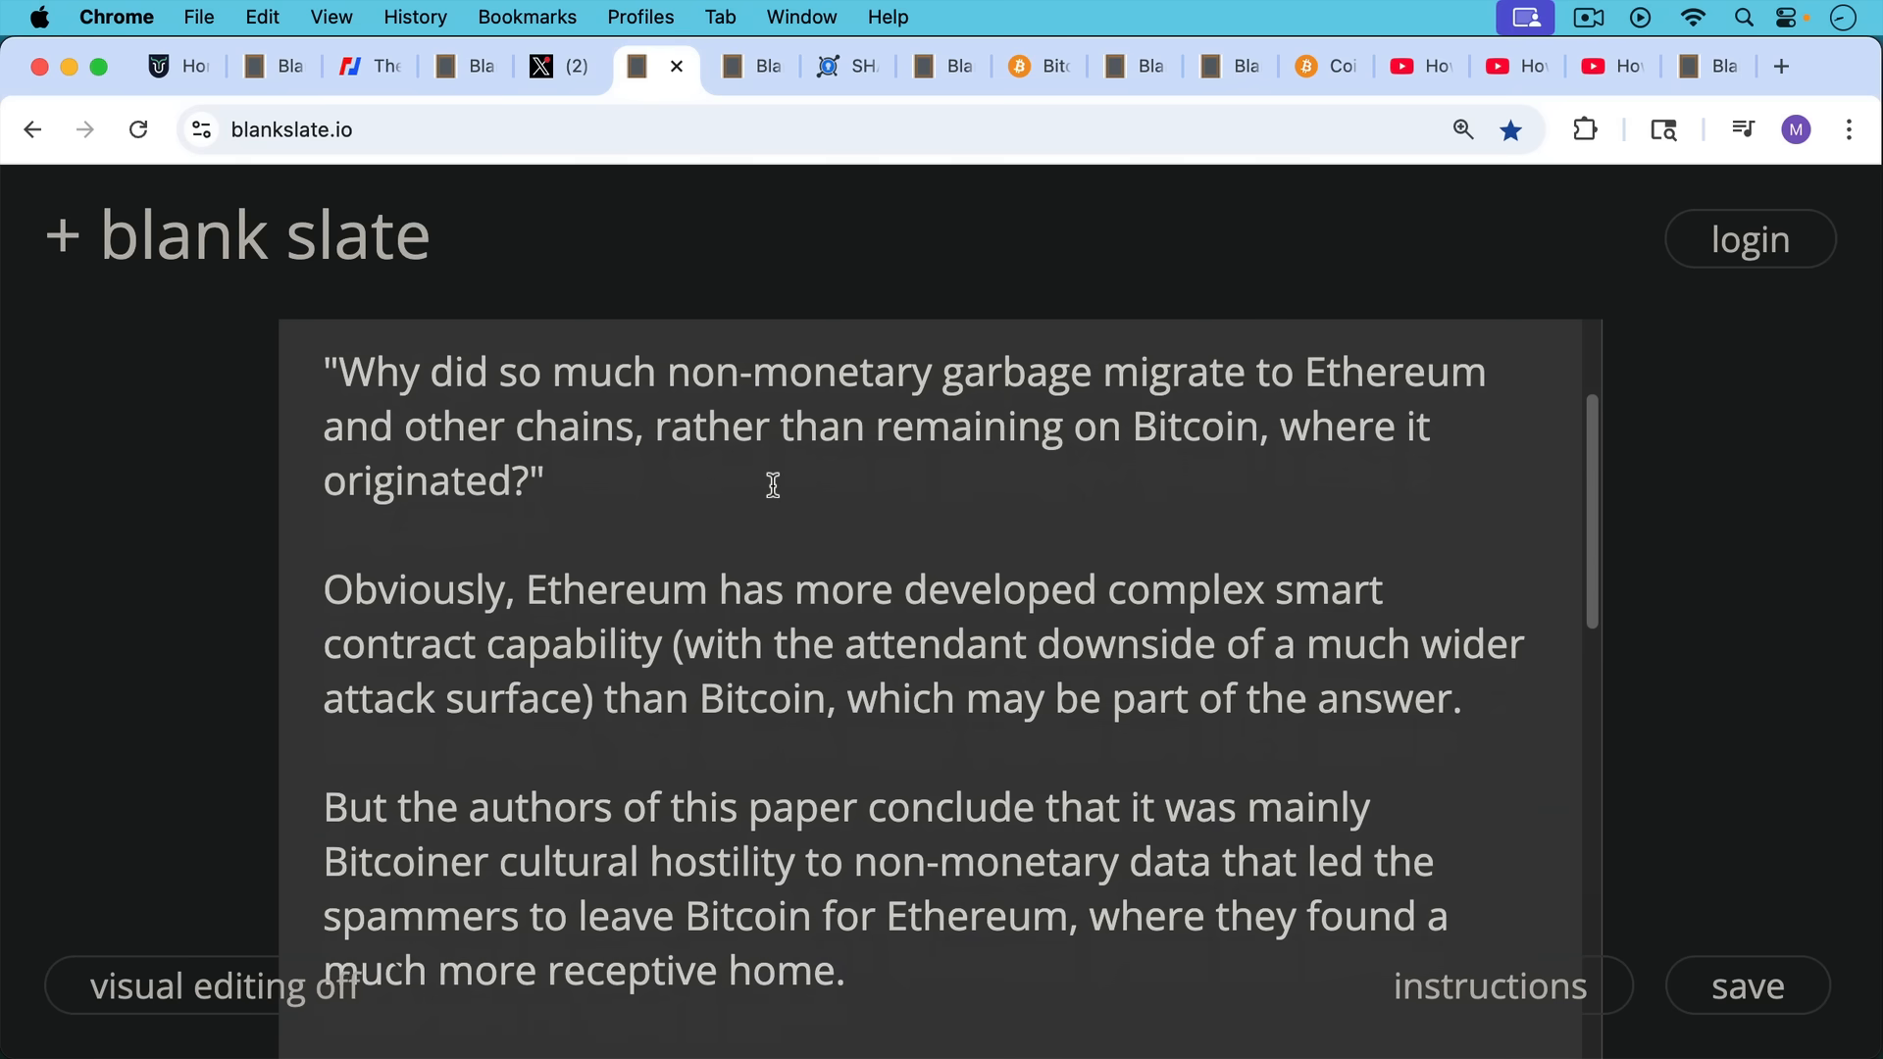
pyautogui.moveTo(773, 506)
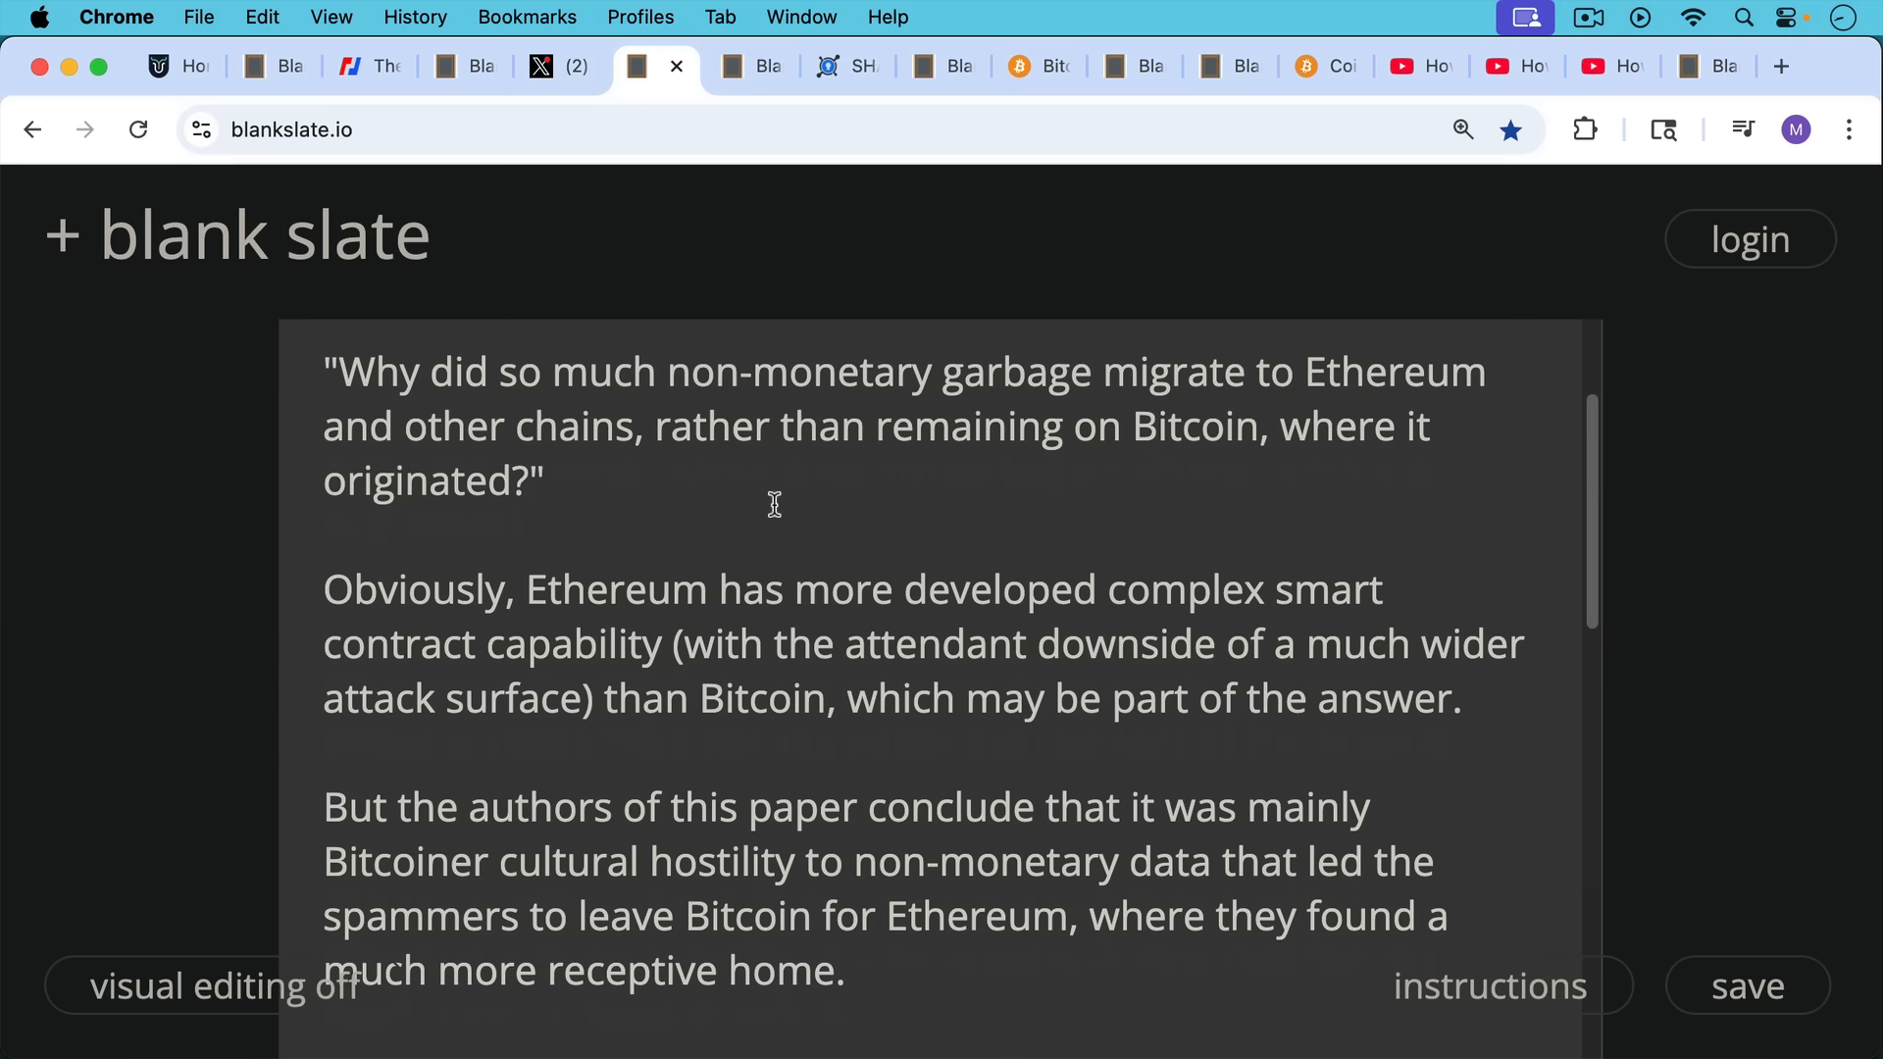
pyautogui.moveTo(796, 514)
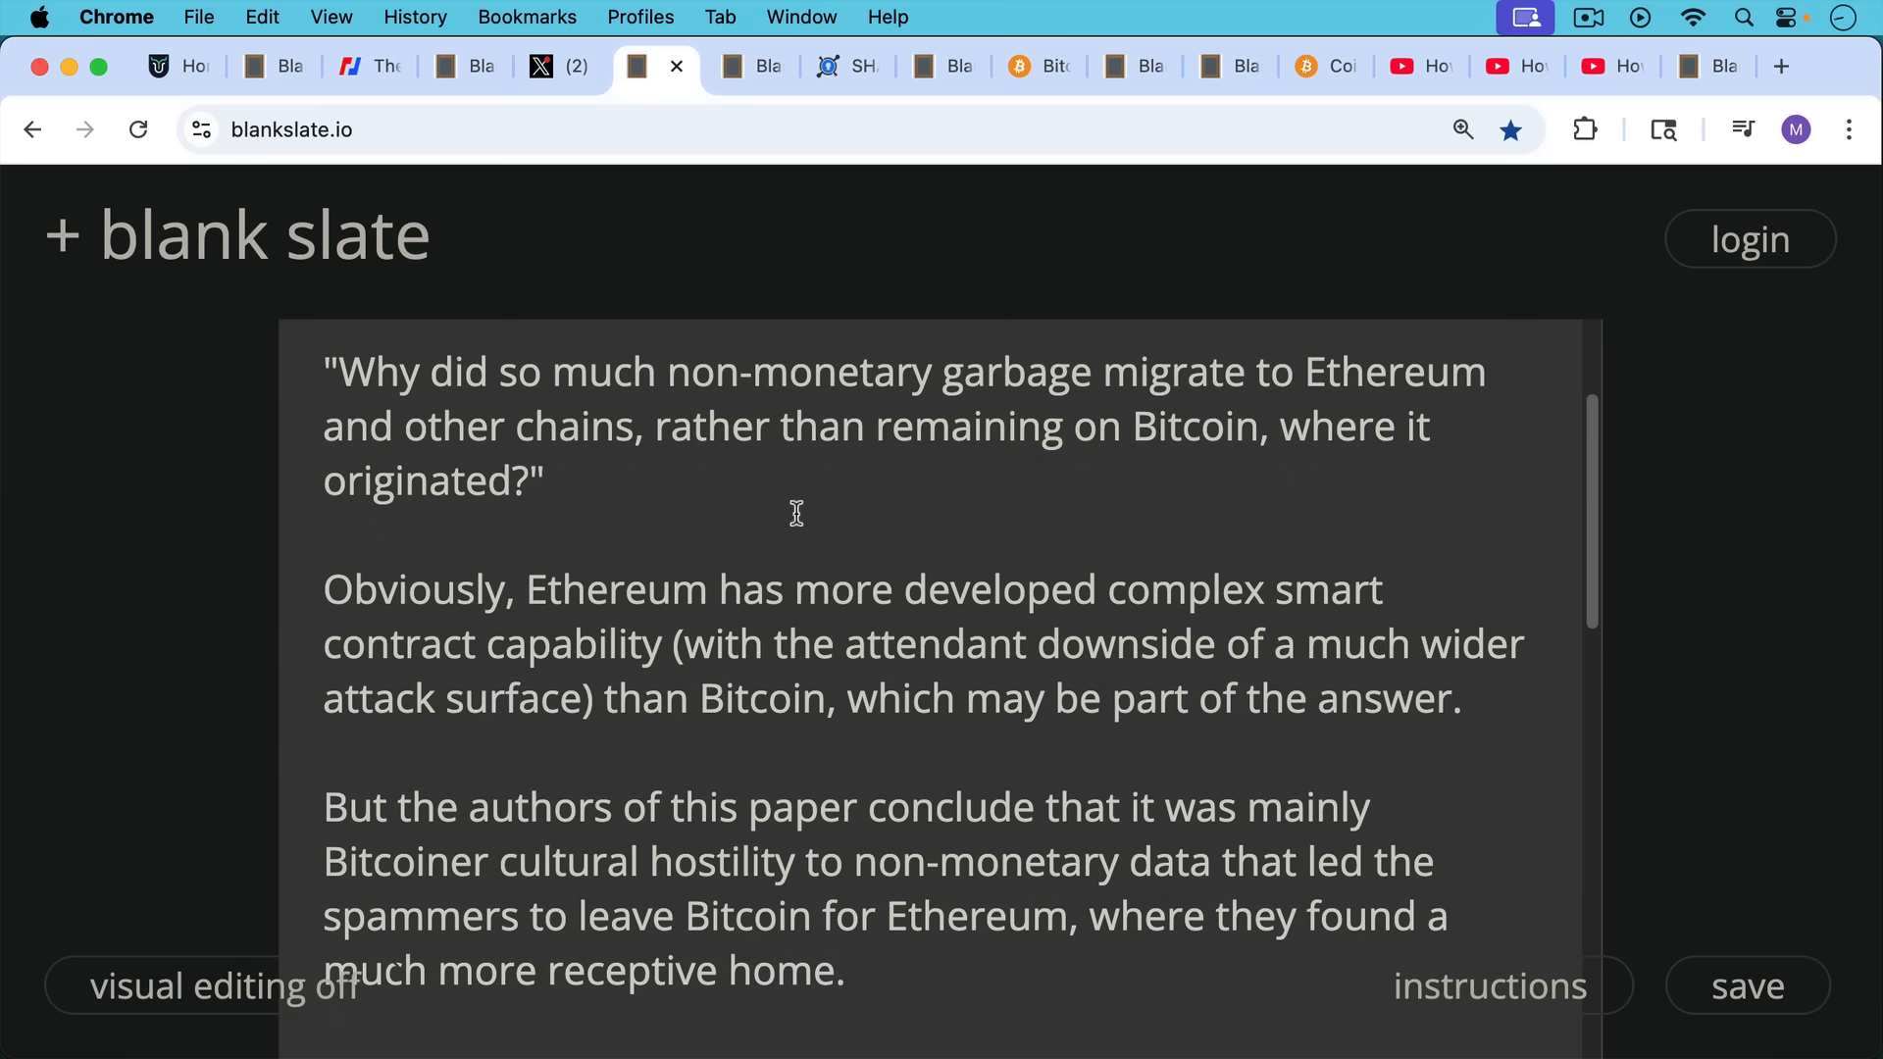
pyautogui.scroll(-3)
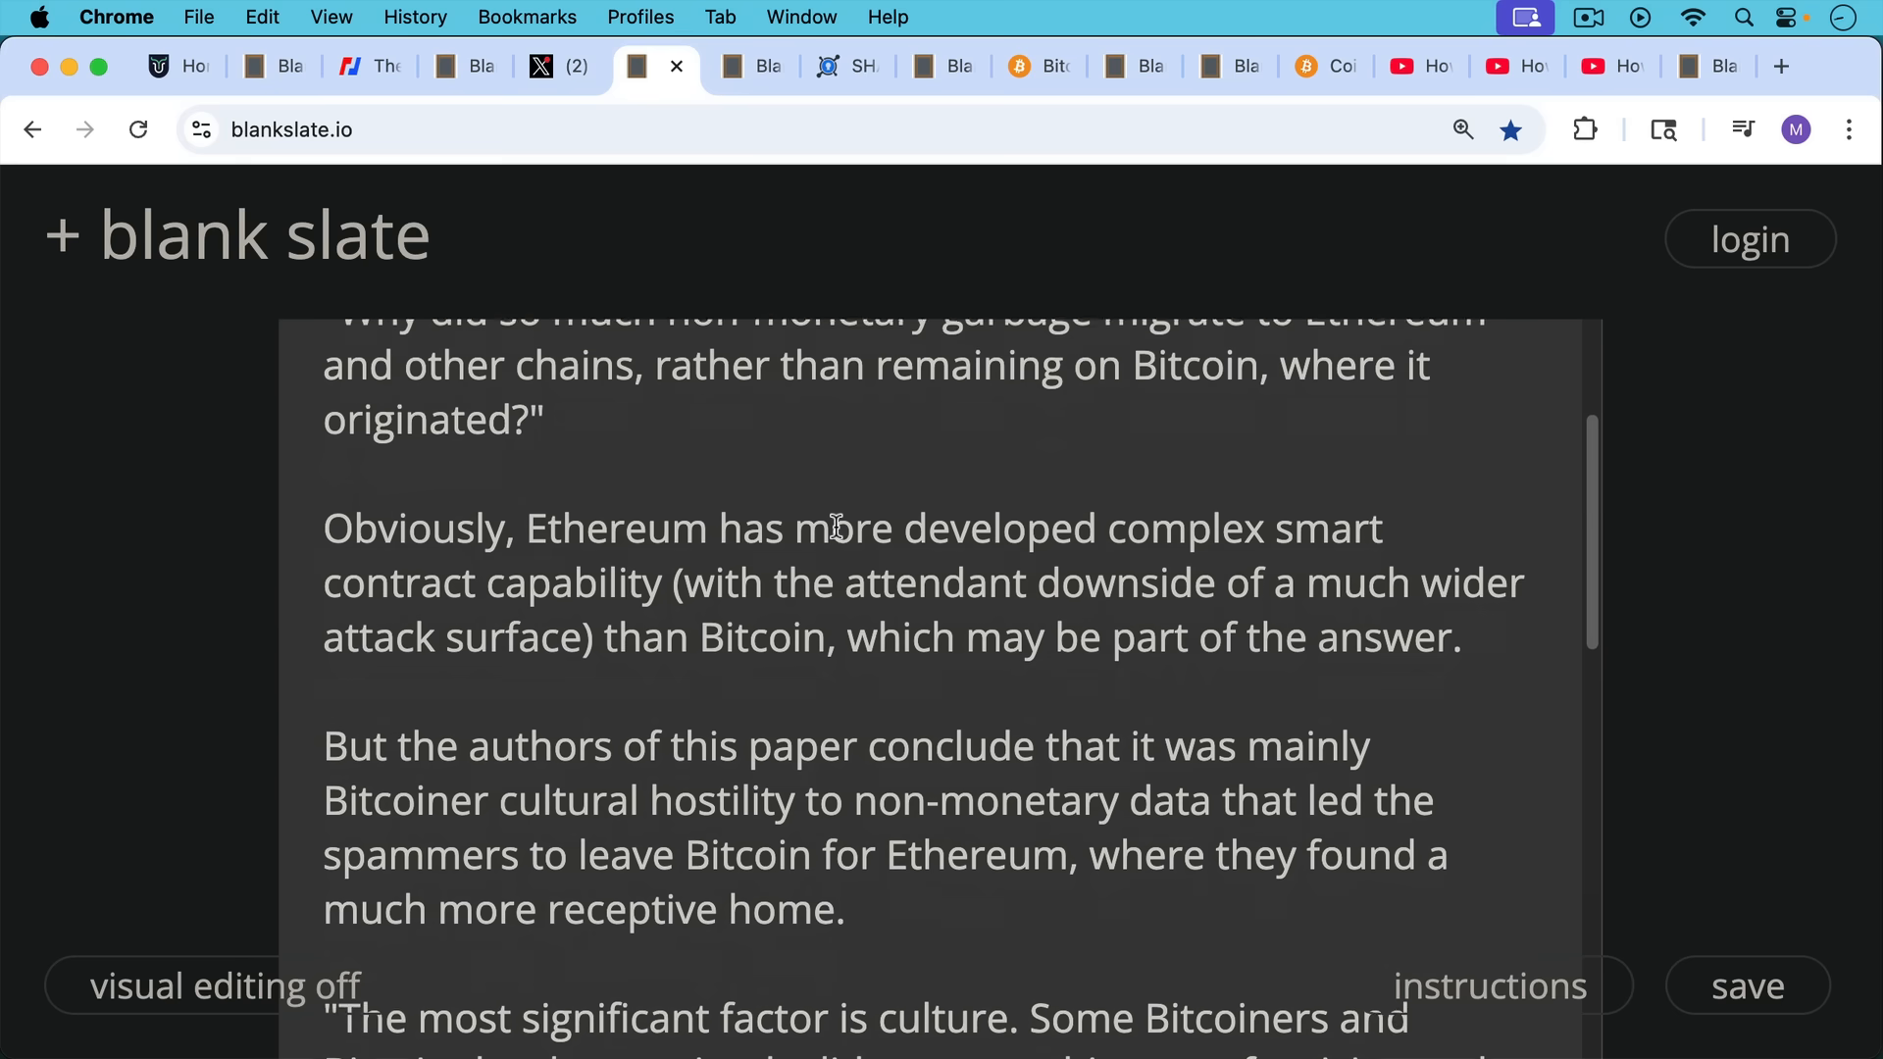
pyautogui.scroll(-3)
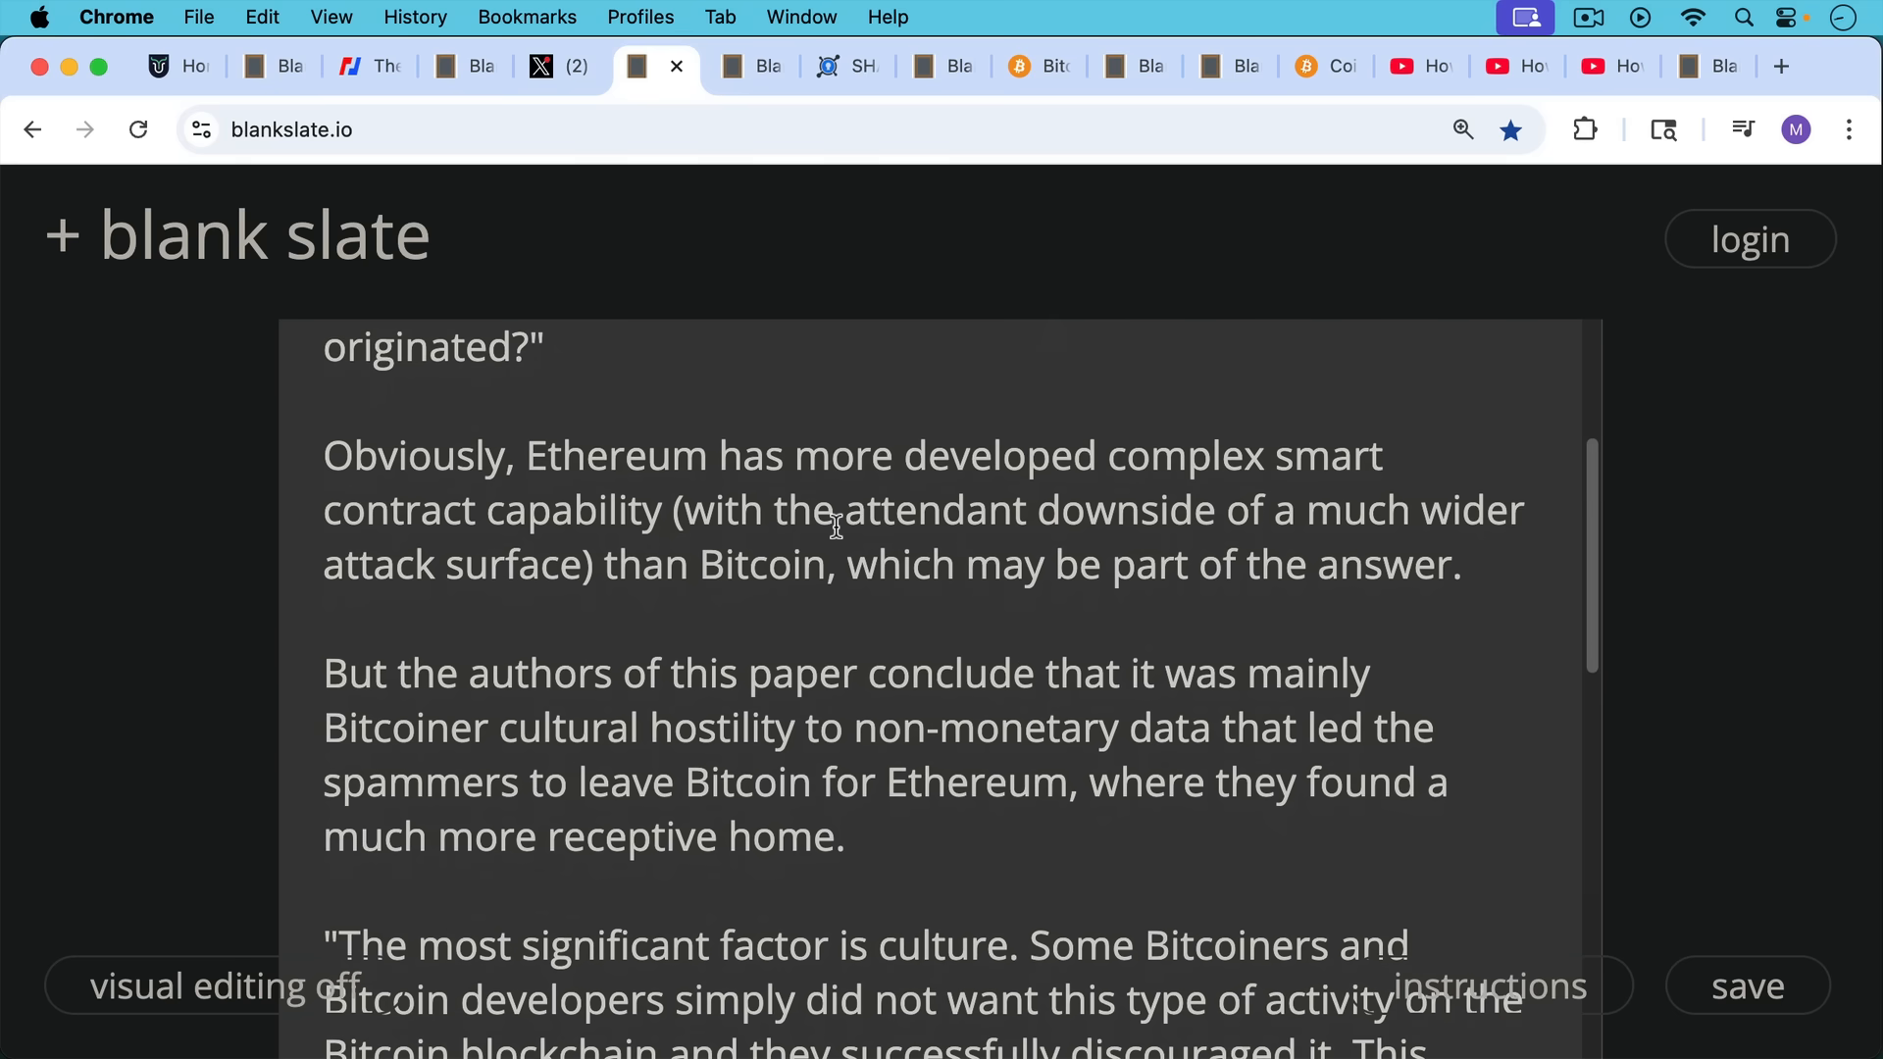
pyautogui.scroll(-3)
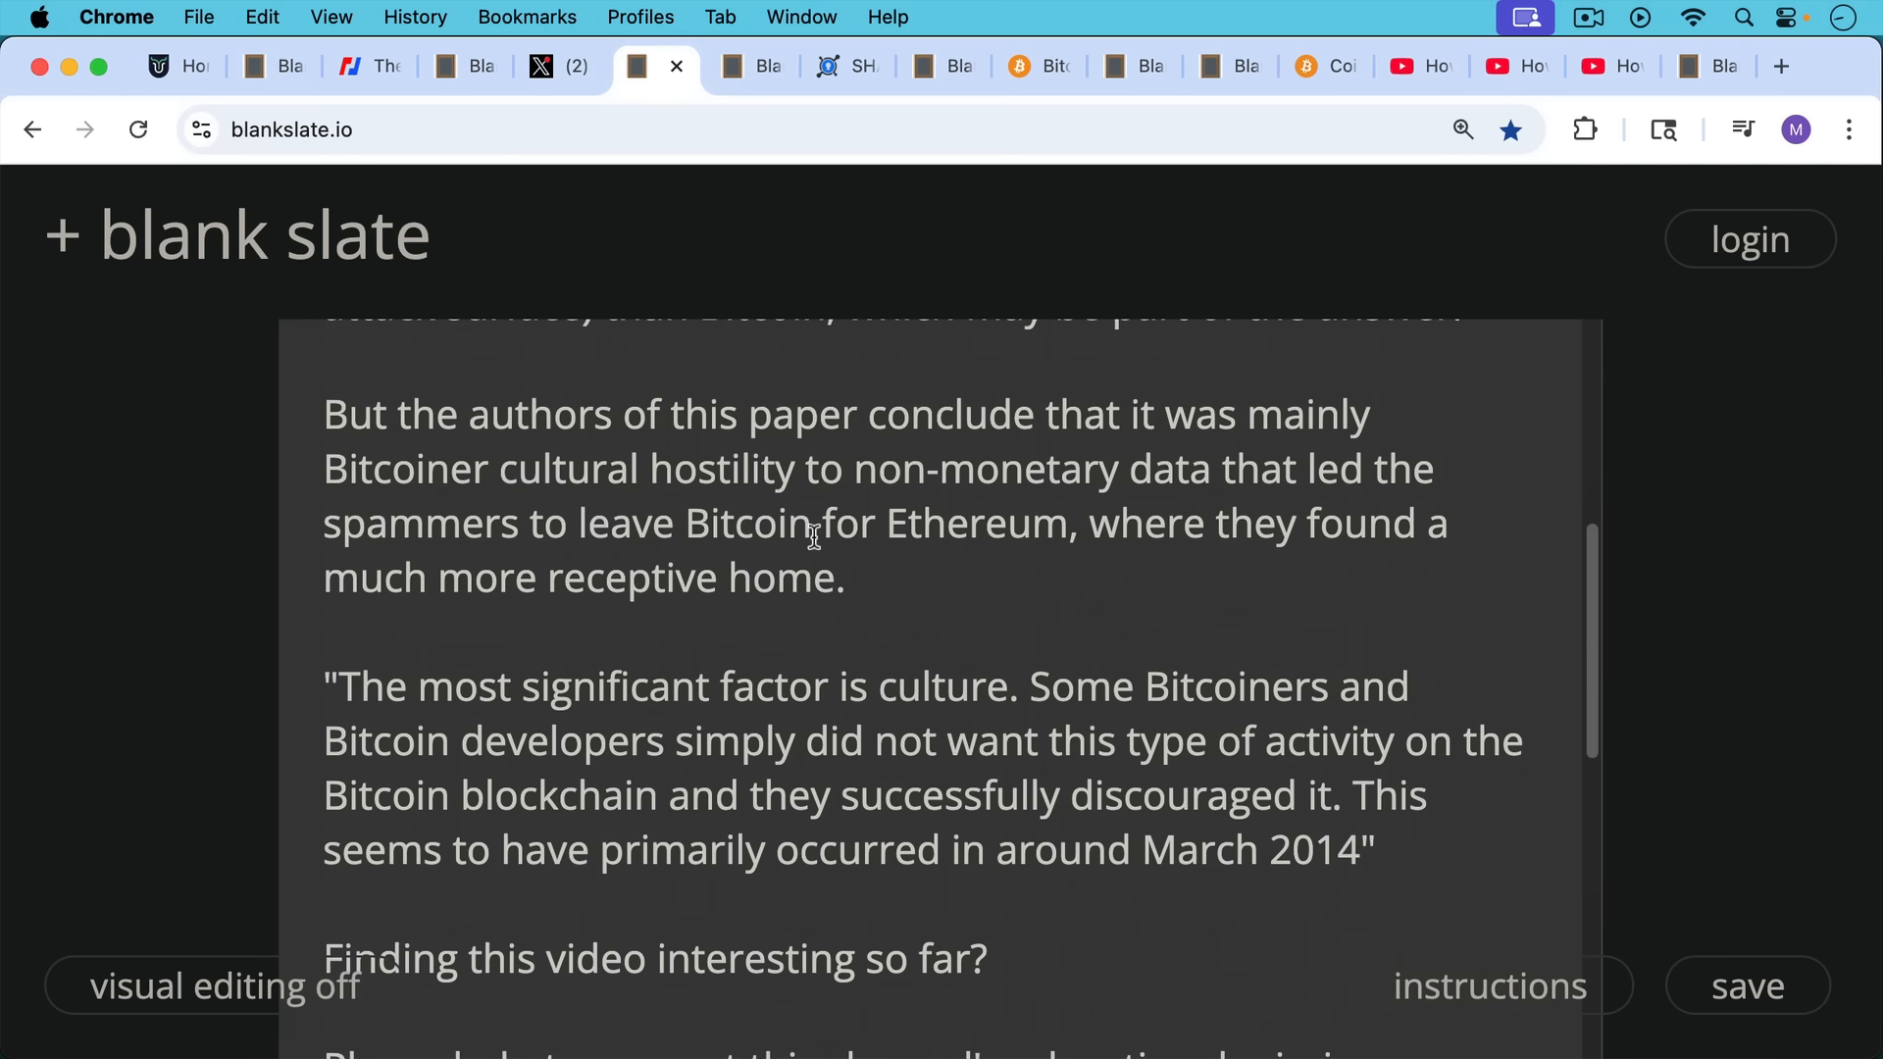
pyautogui.moveTo(810, 471)
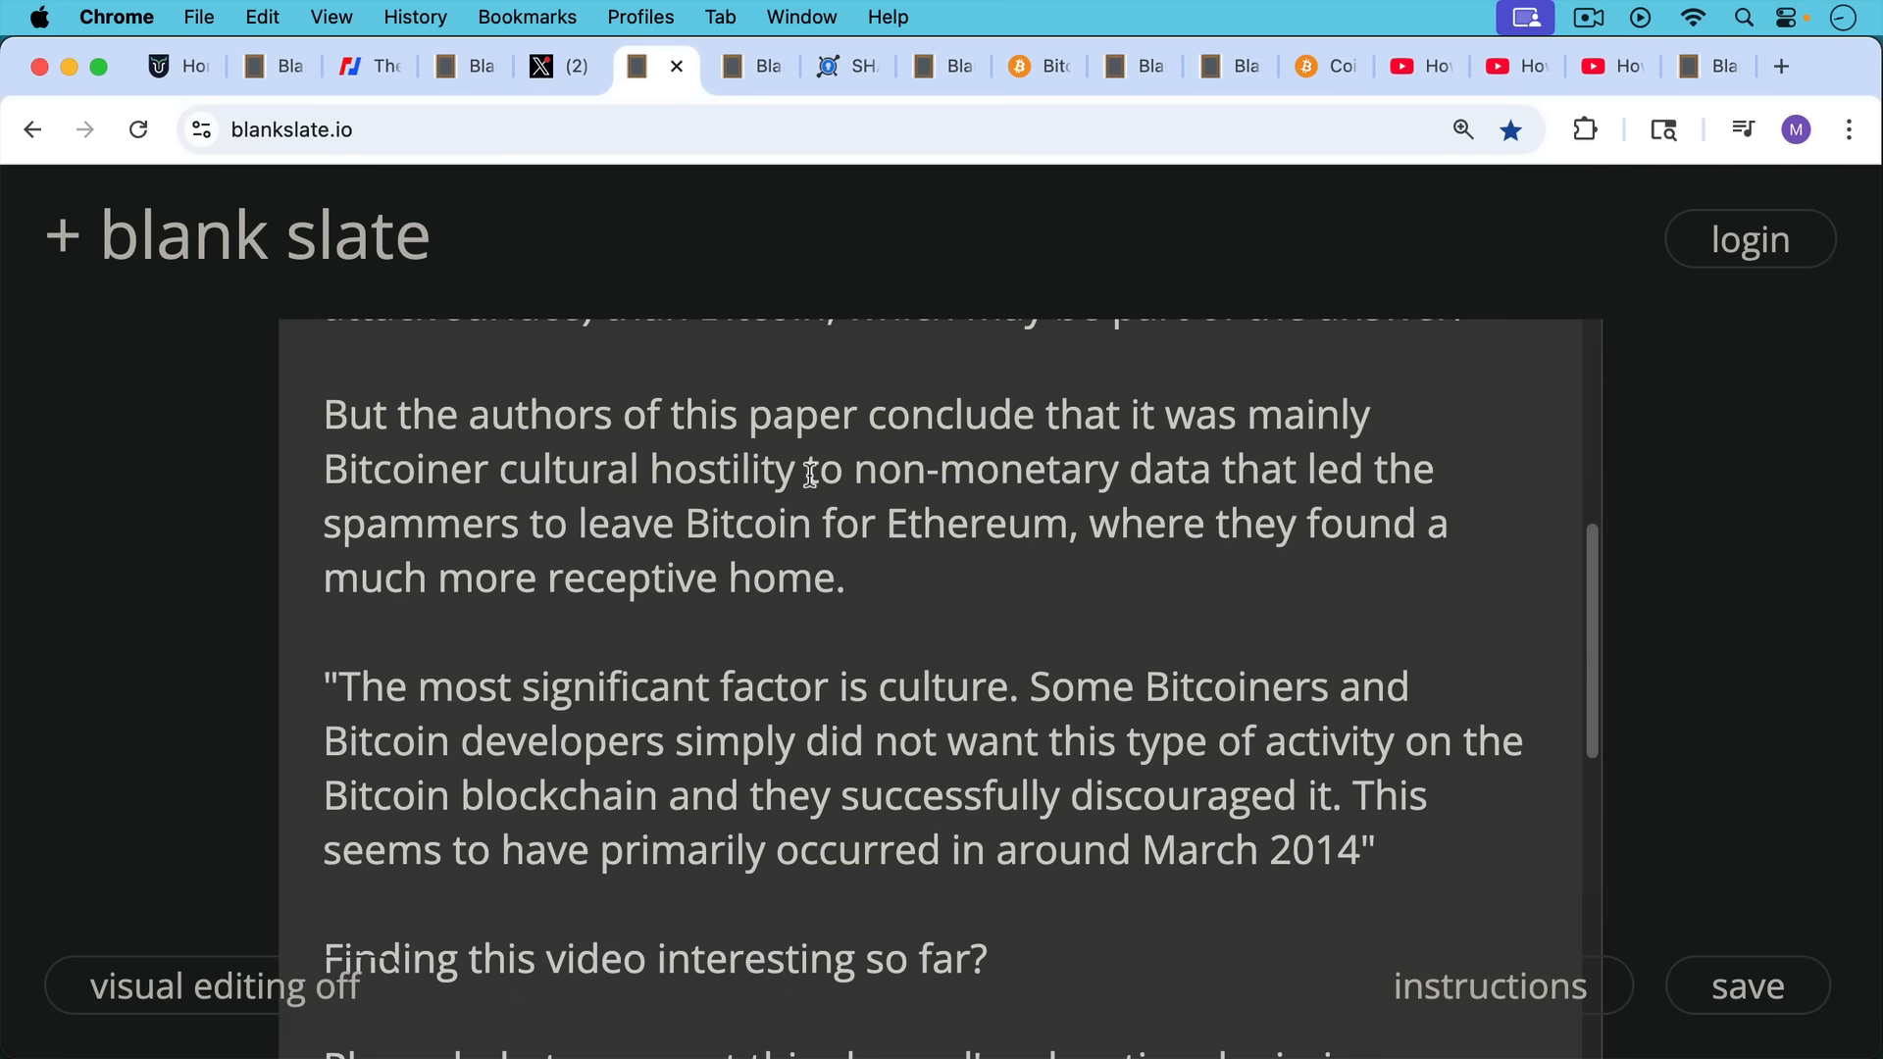
pyautogui.moveTo(812, 475)
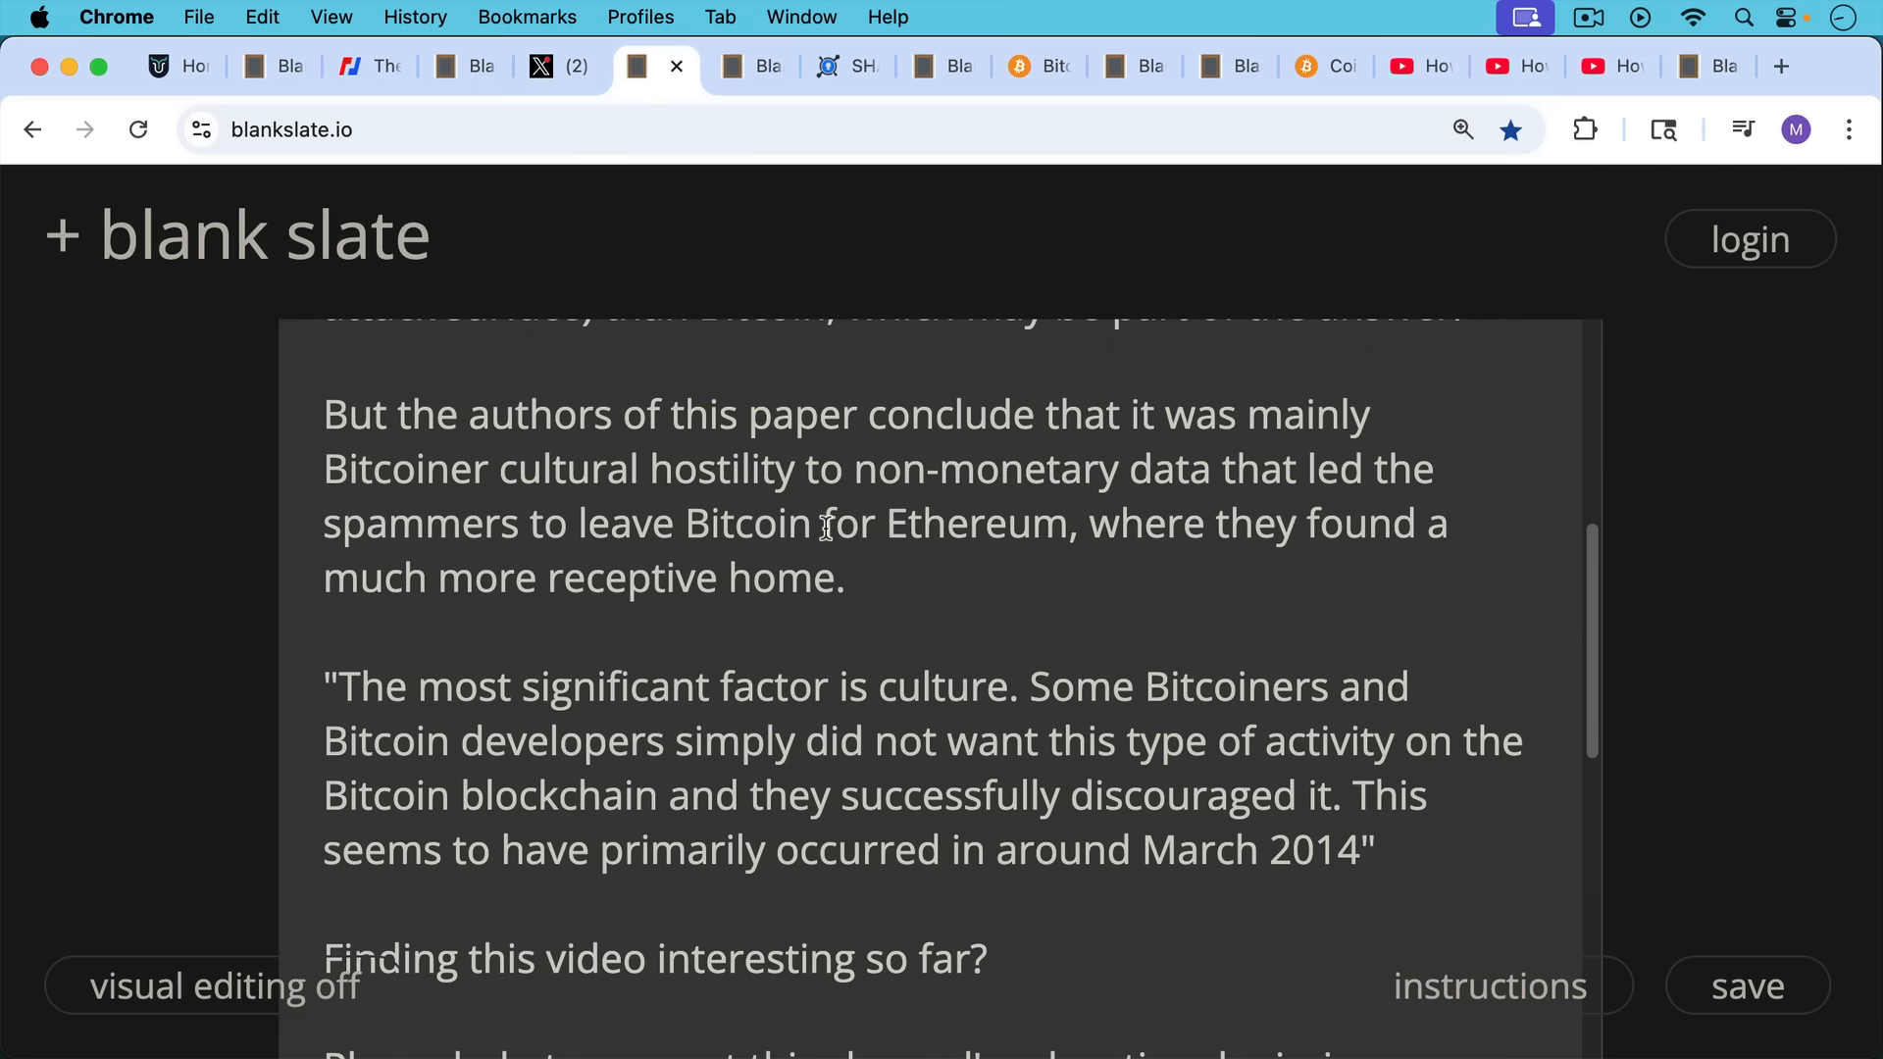
pyautogui.moveTo(820, 537)
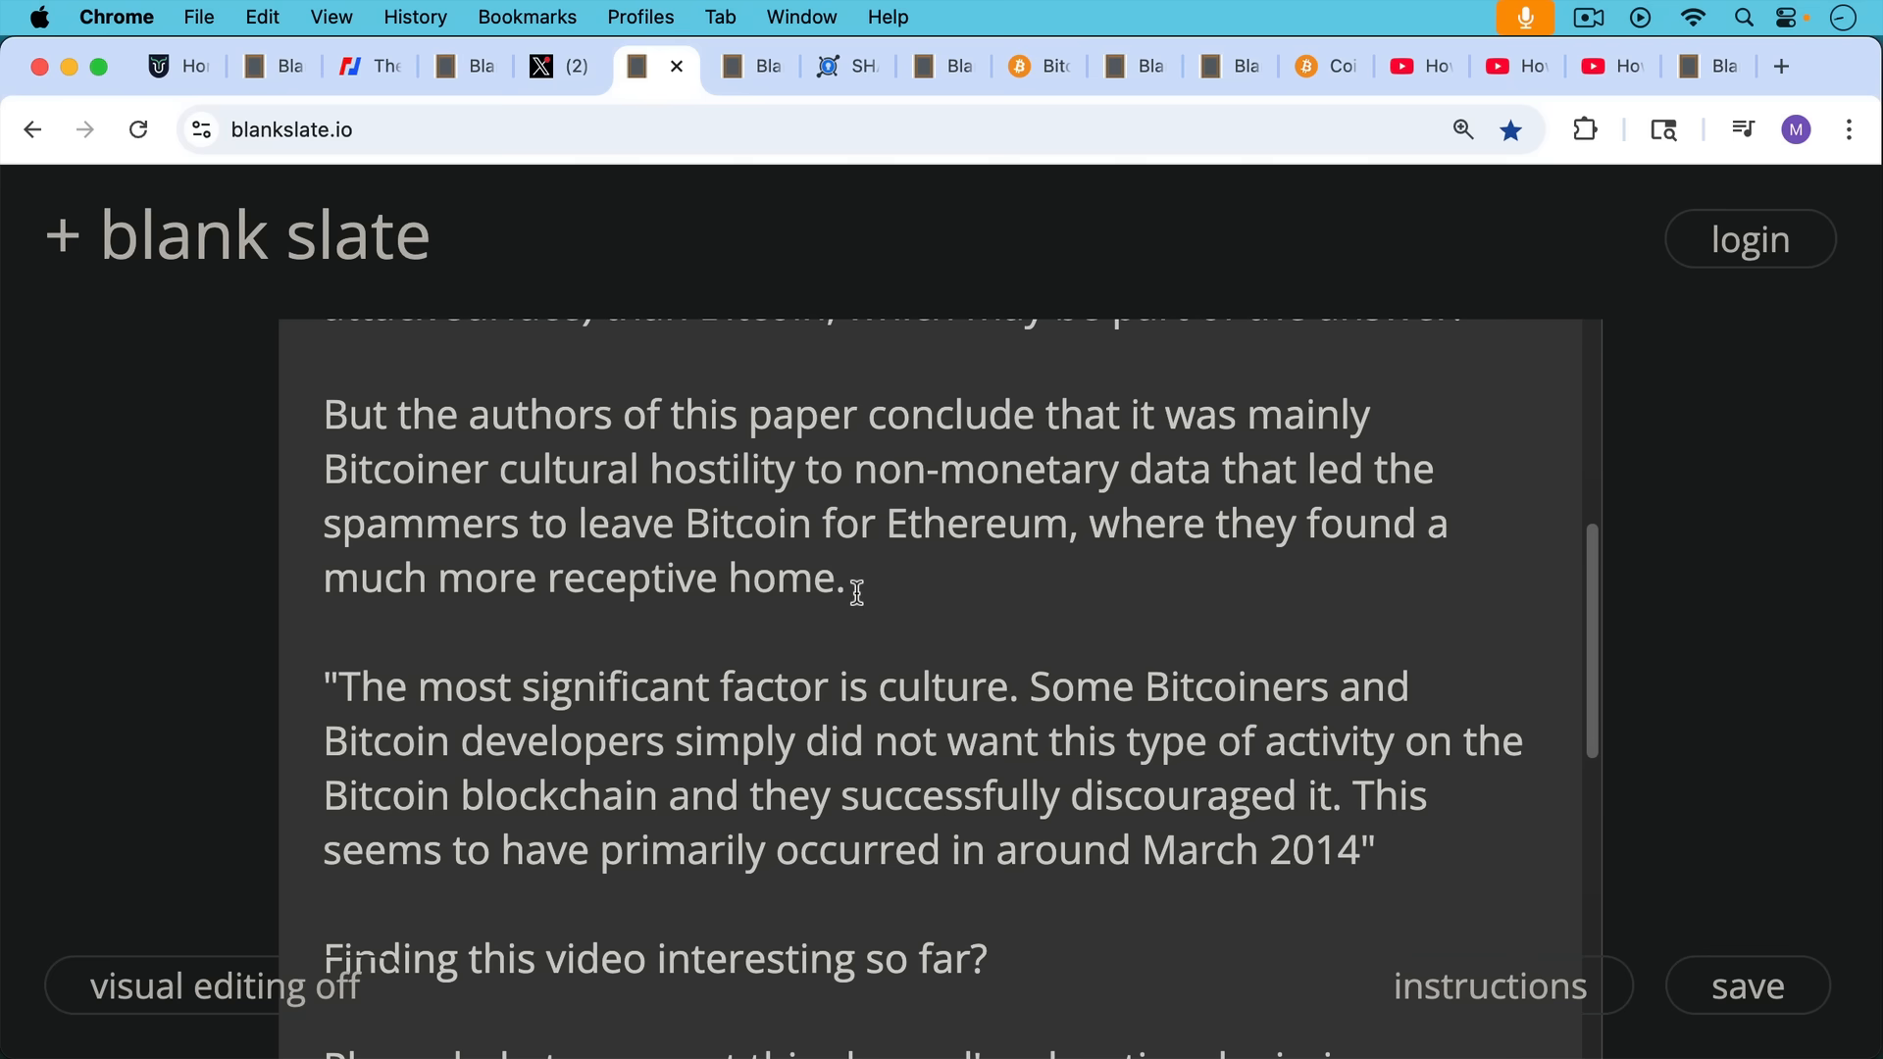
# Continue to the closing culture quote and the support call-to-action
pyautogui.scroll(-3)
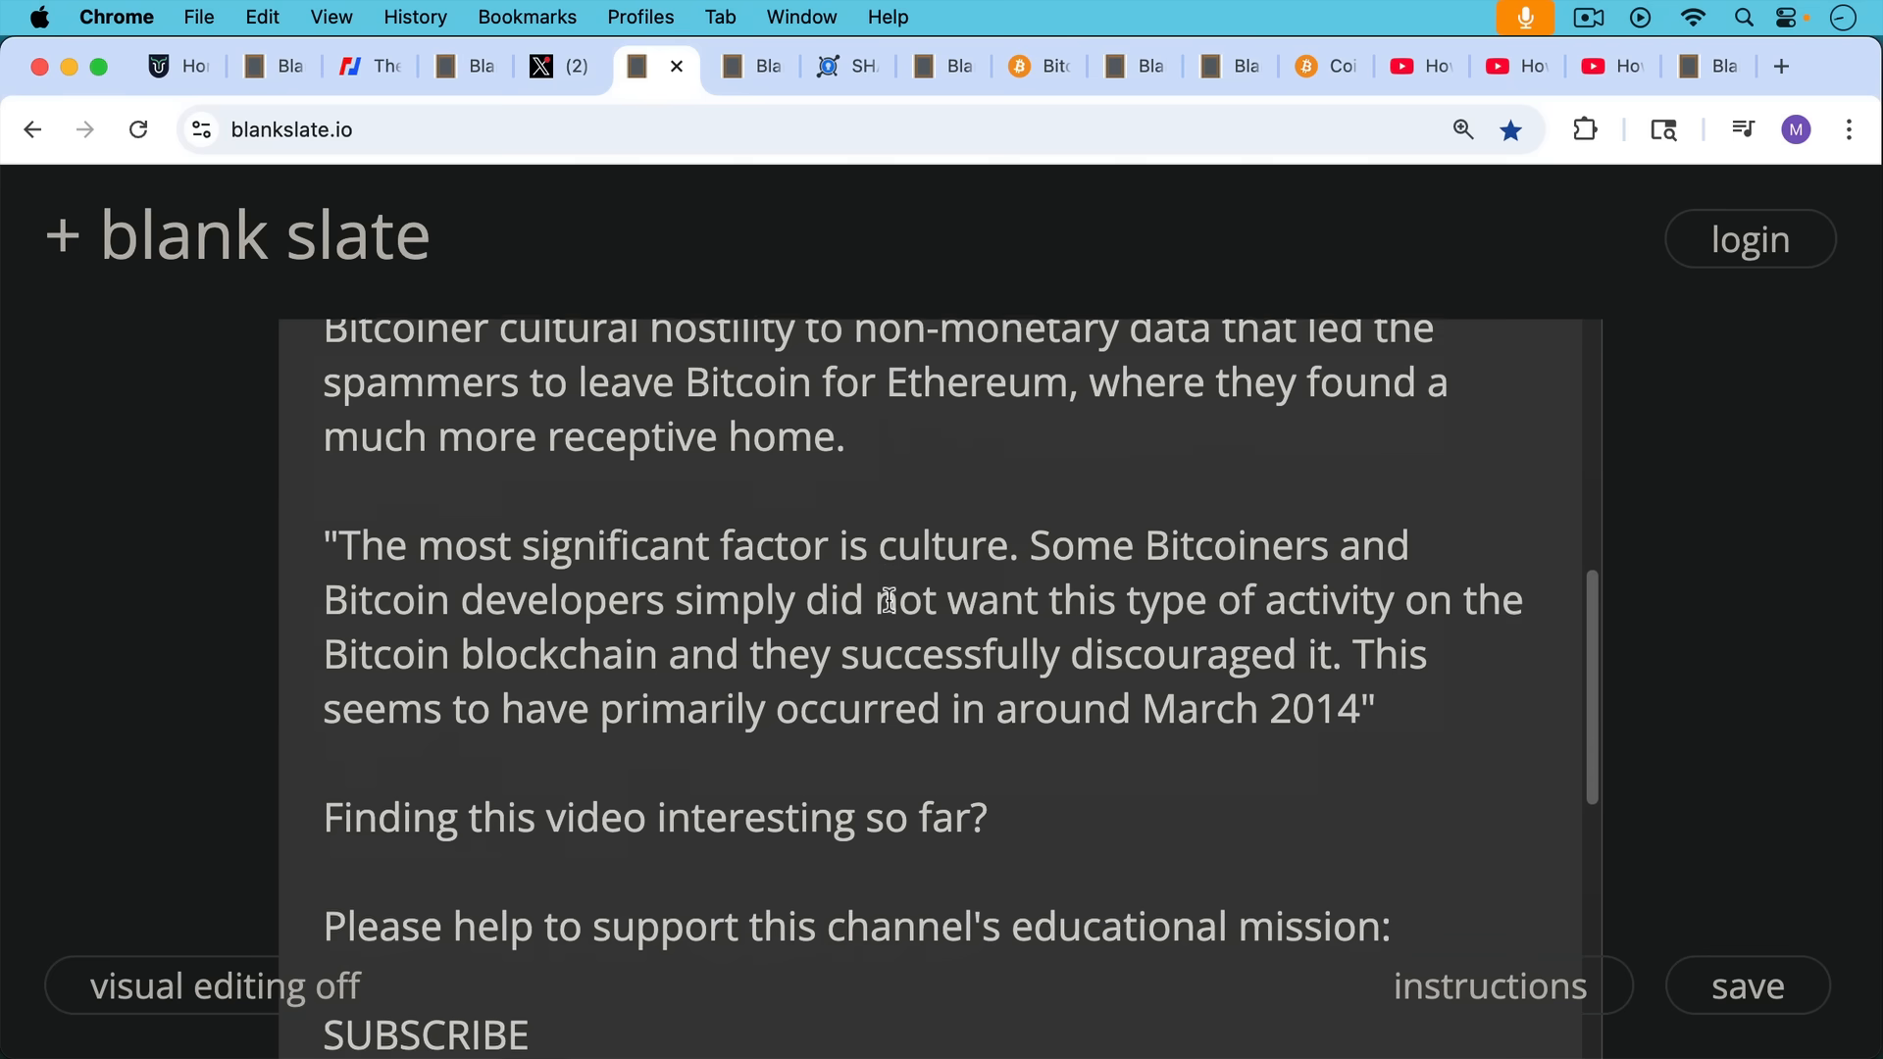
pyautogui.scroll(-3)
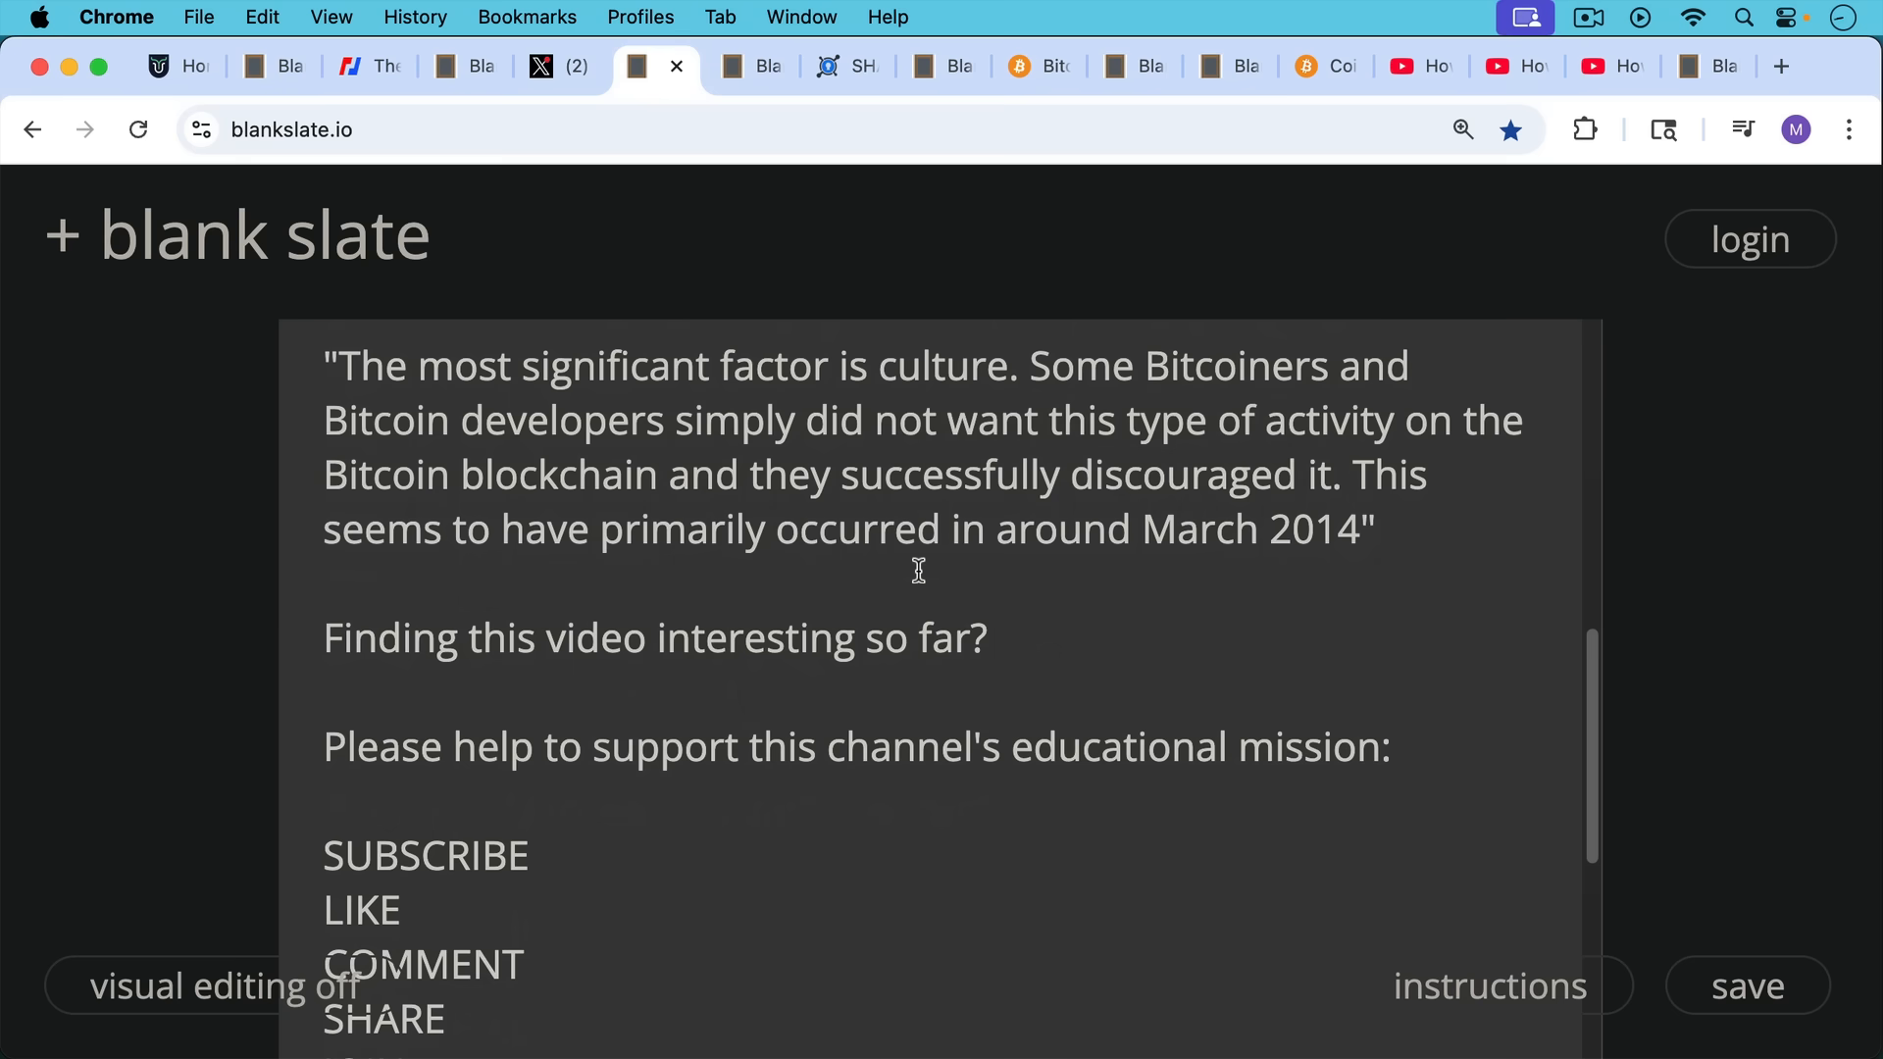
pyautogui.scroll(-3)
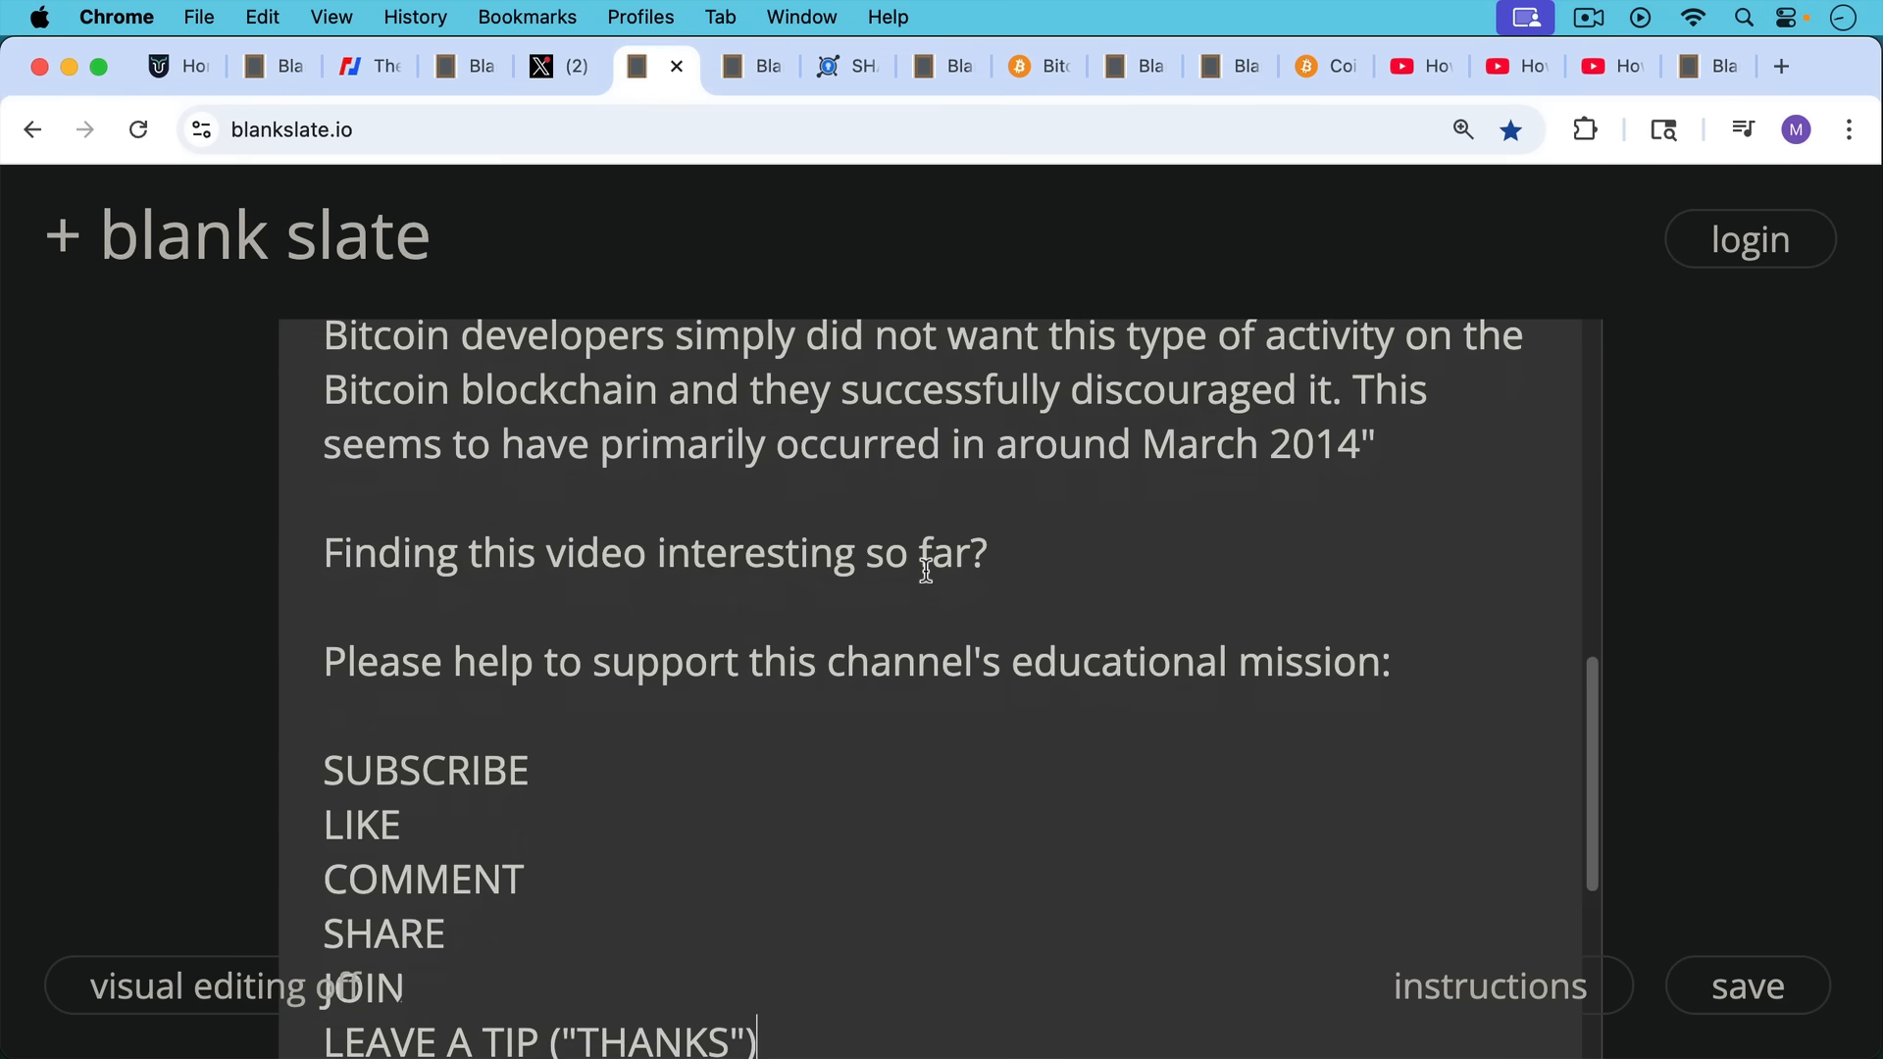
pyautogui.scroll(-3)
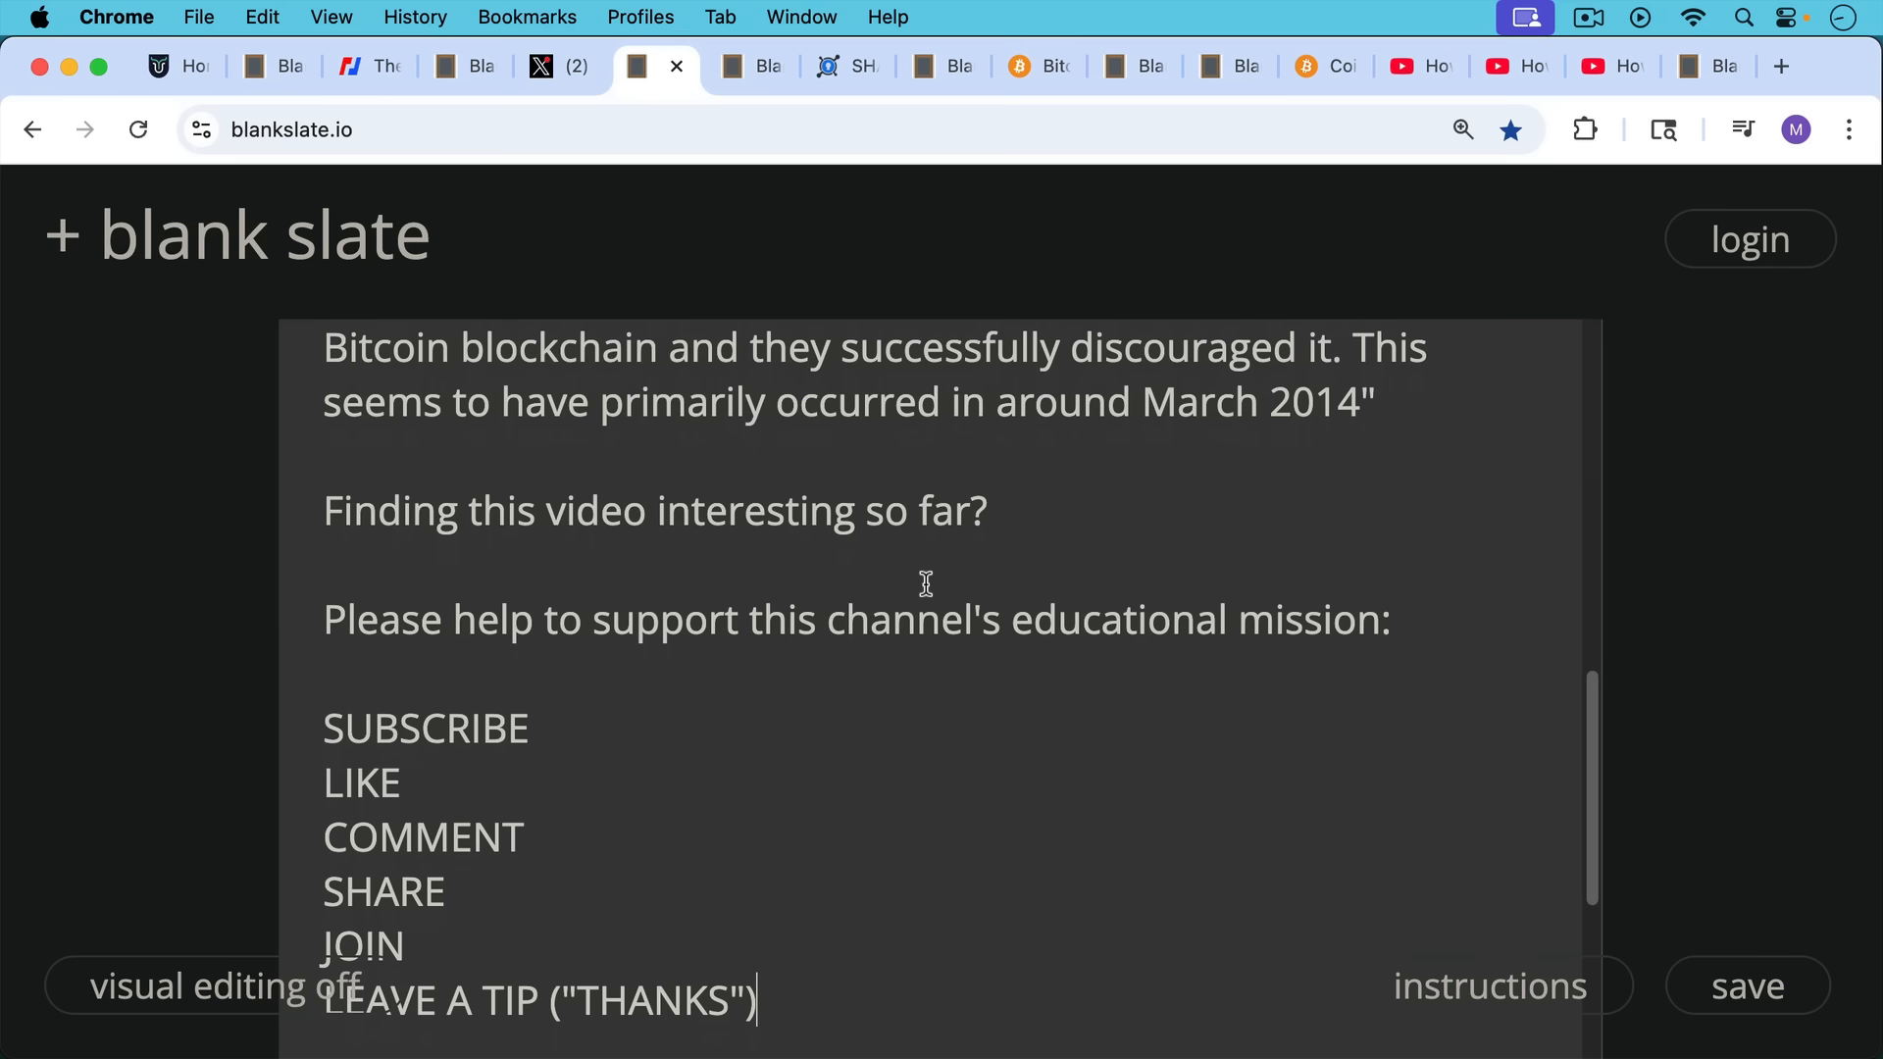
pyautogui.moveTo(927, 589)
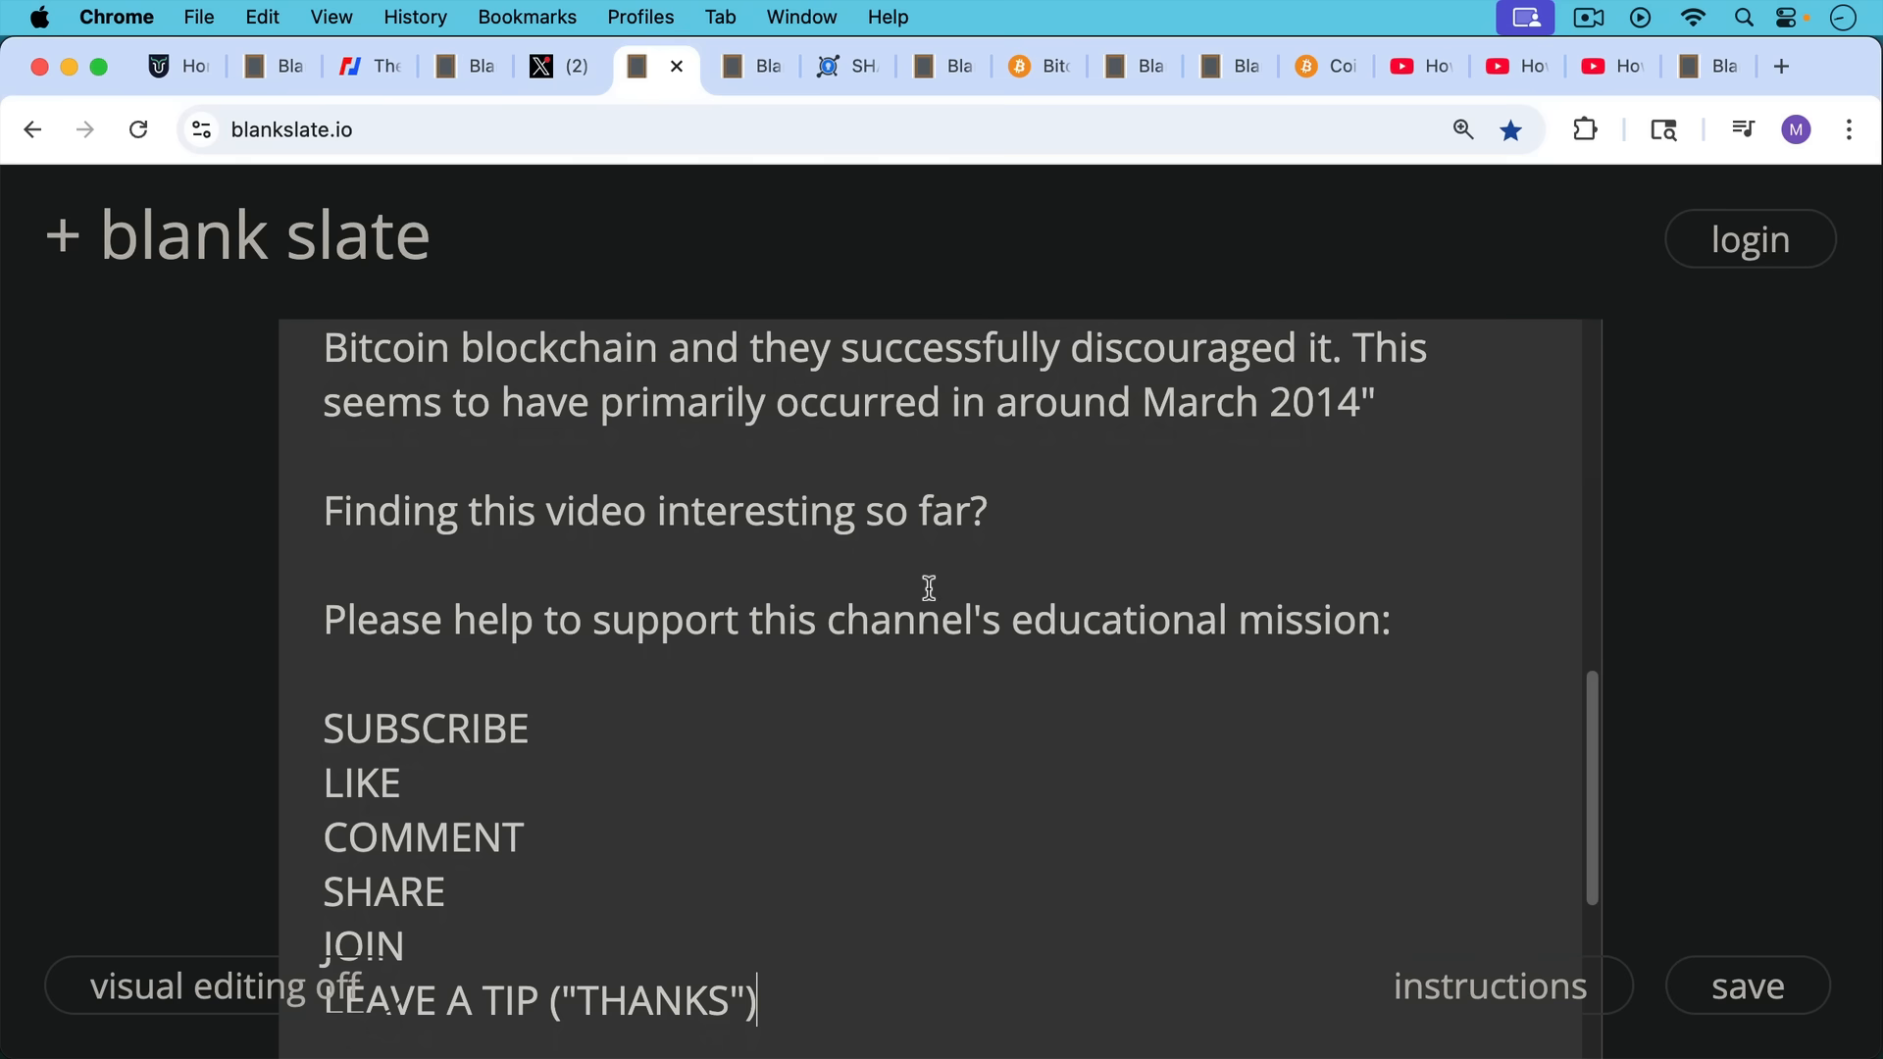
pyautogui.scroll(-3)
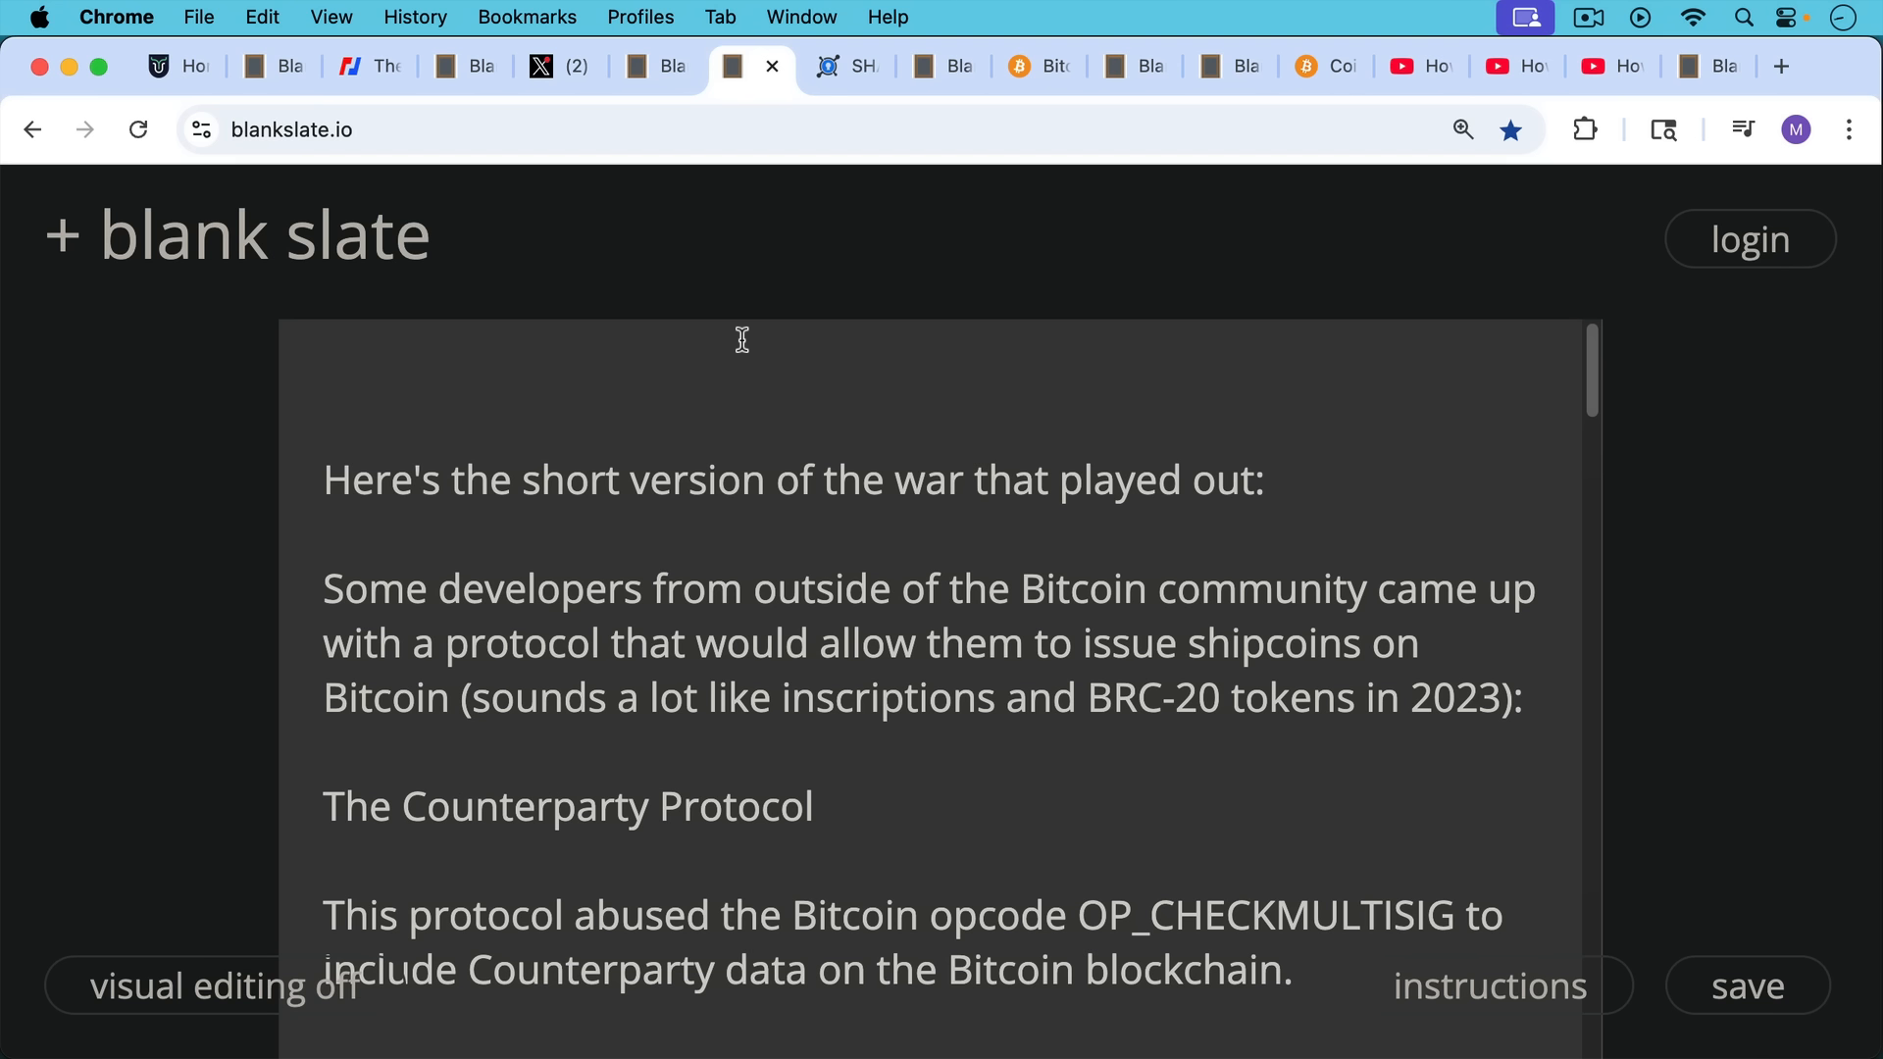
pyautogui.moveTo(724, 550)
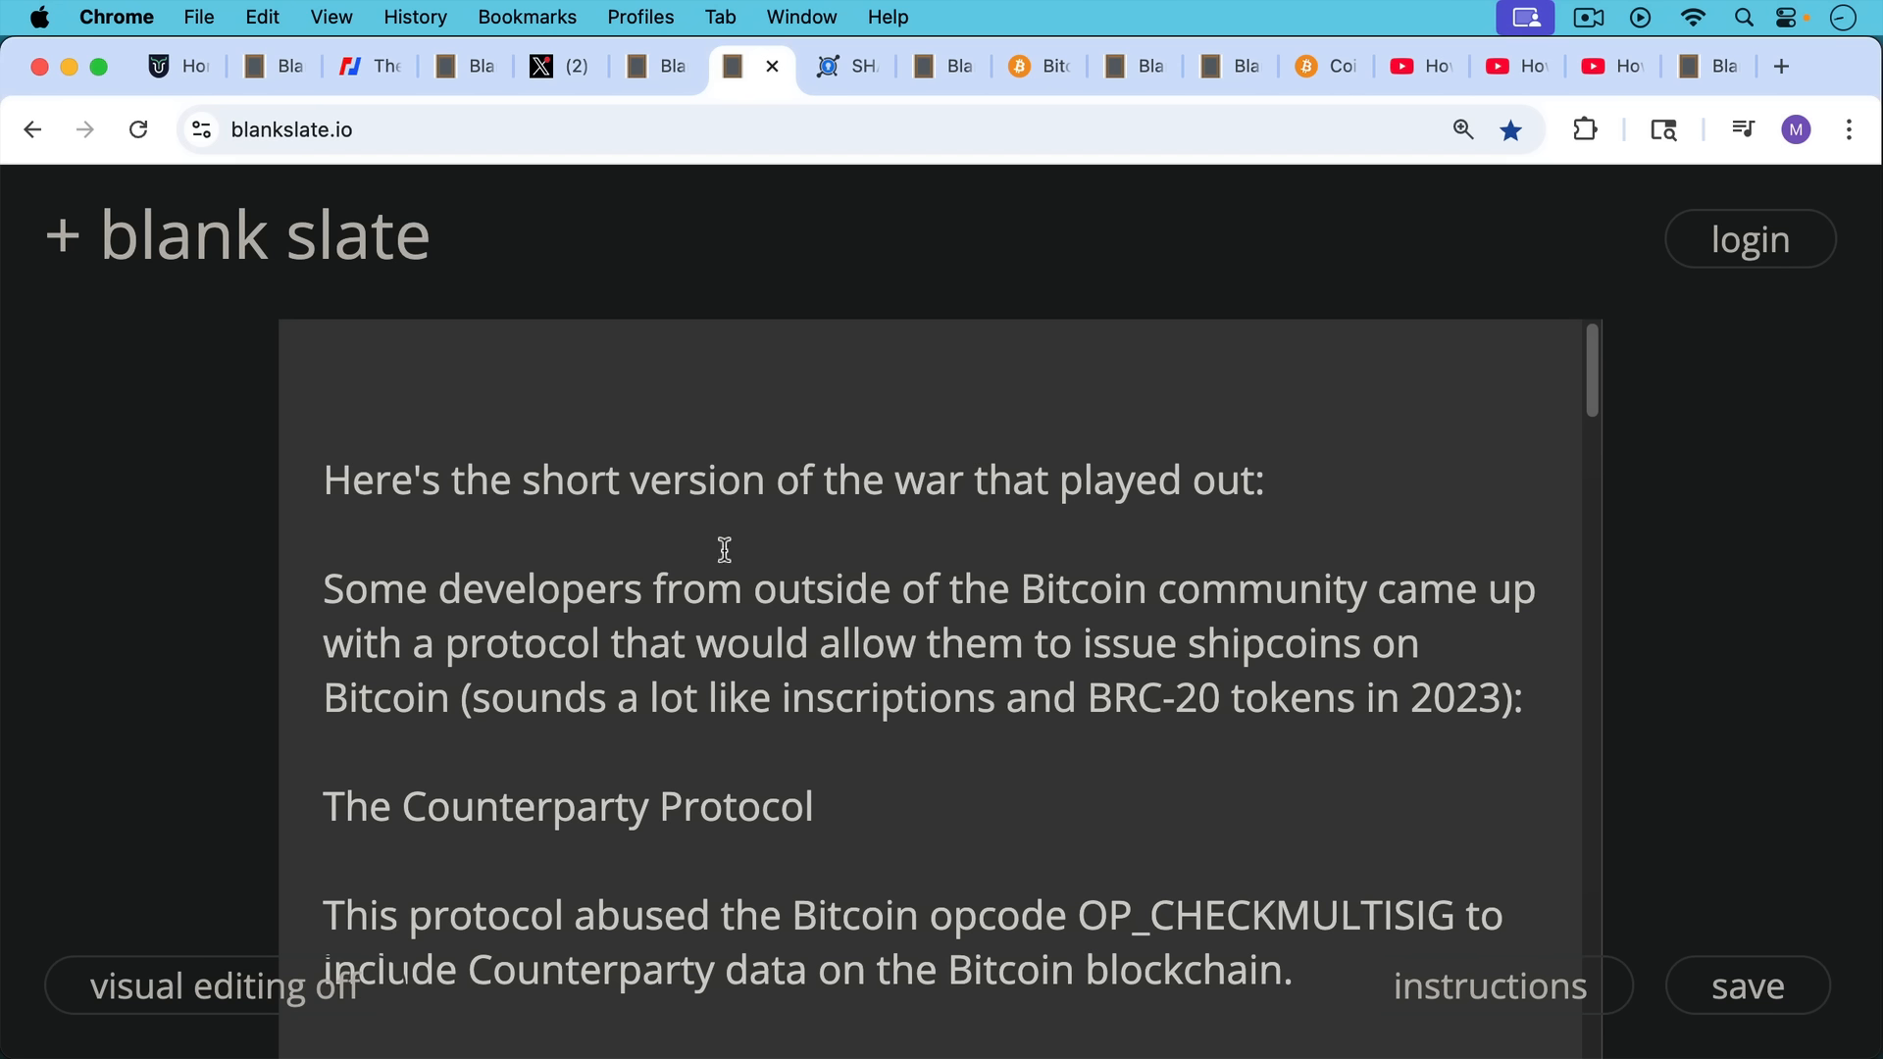
pyautogui.moveTo(757, 569)
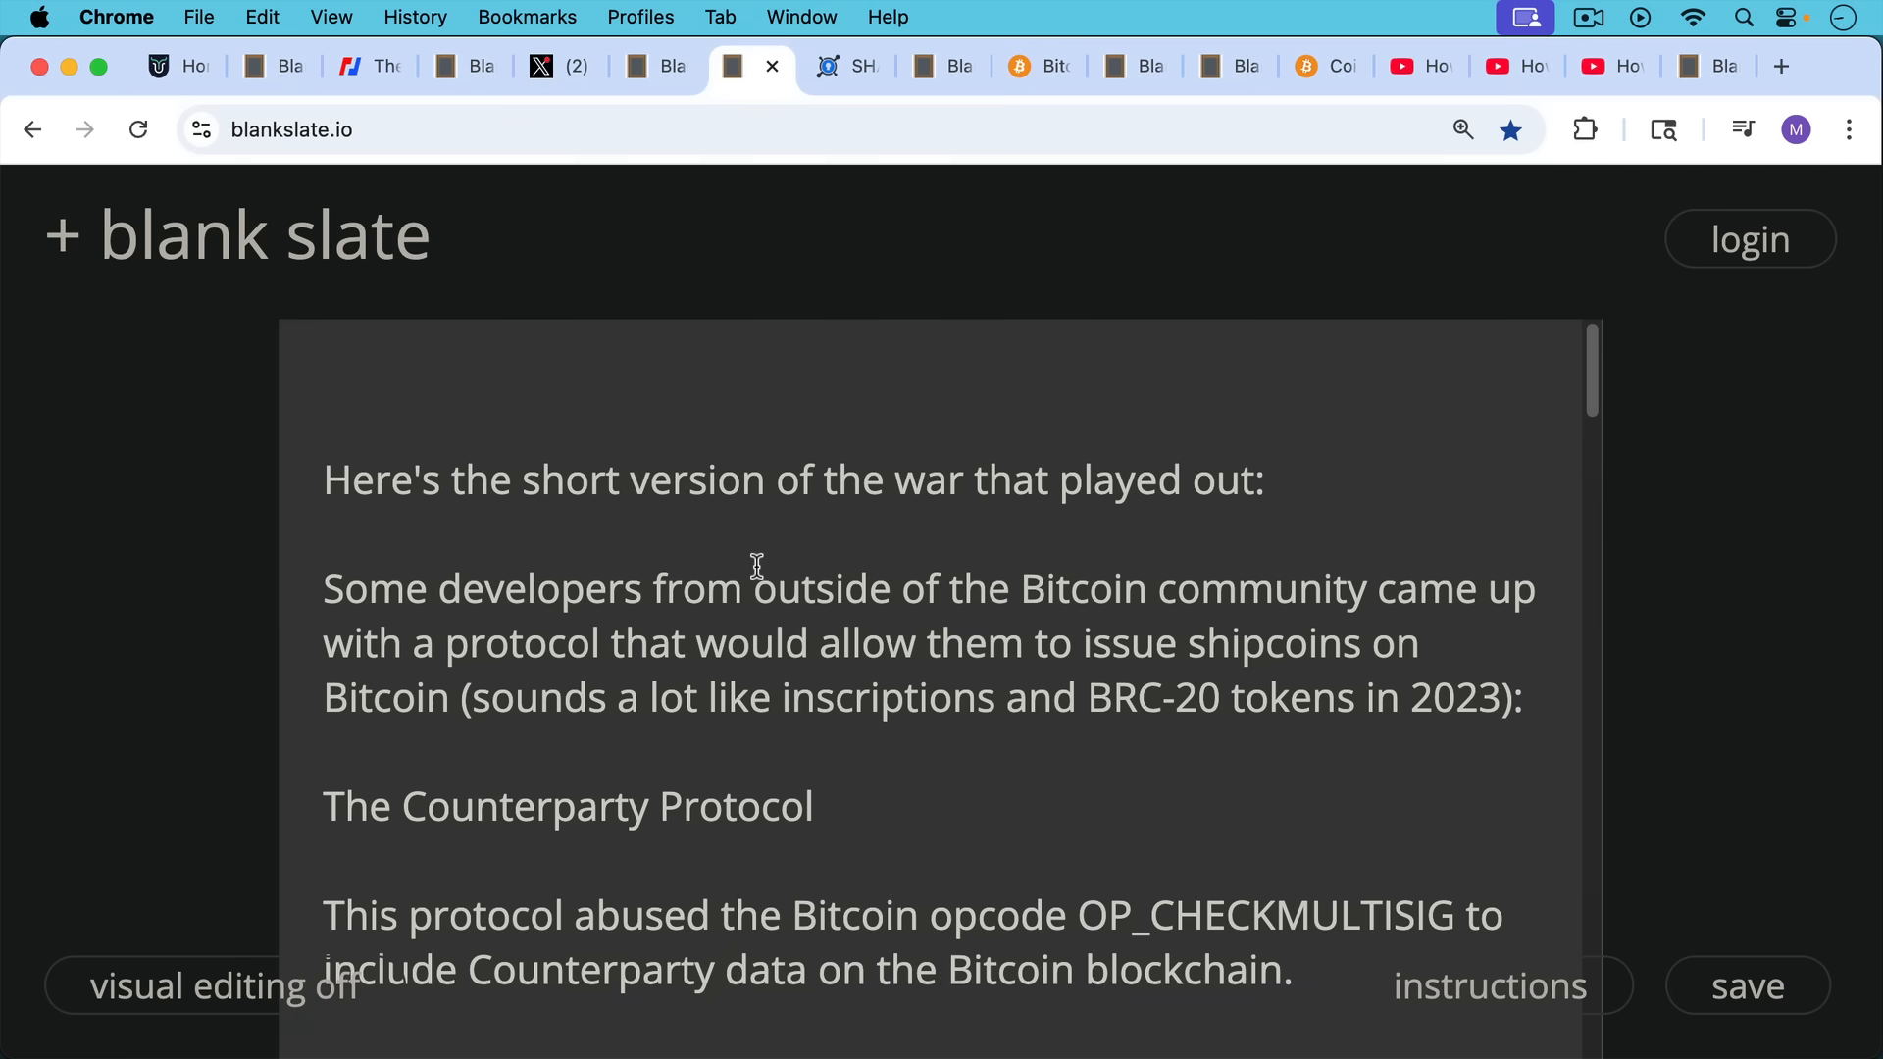
pyautogui.scroll(-3)
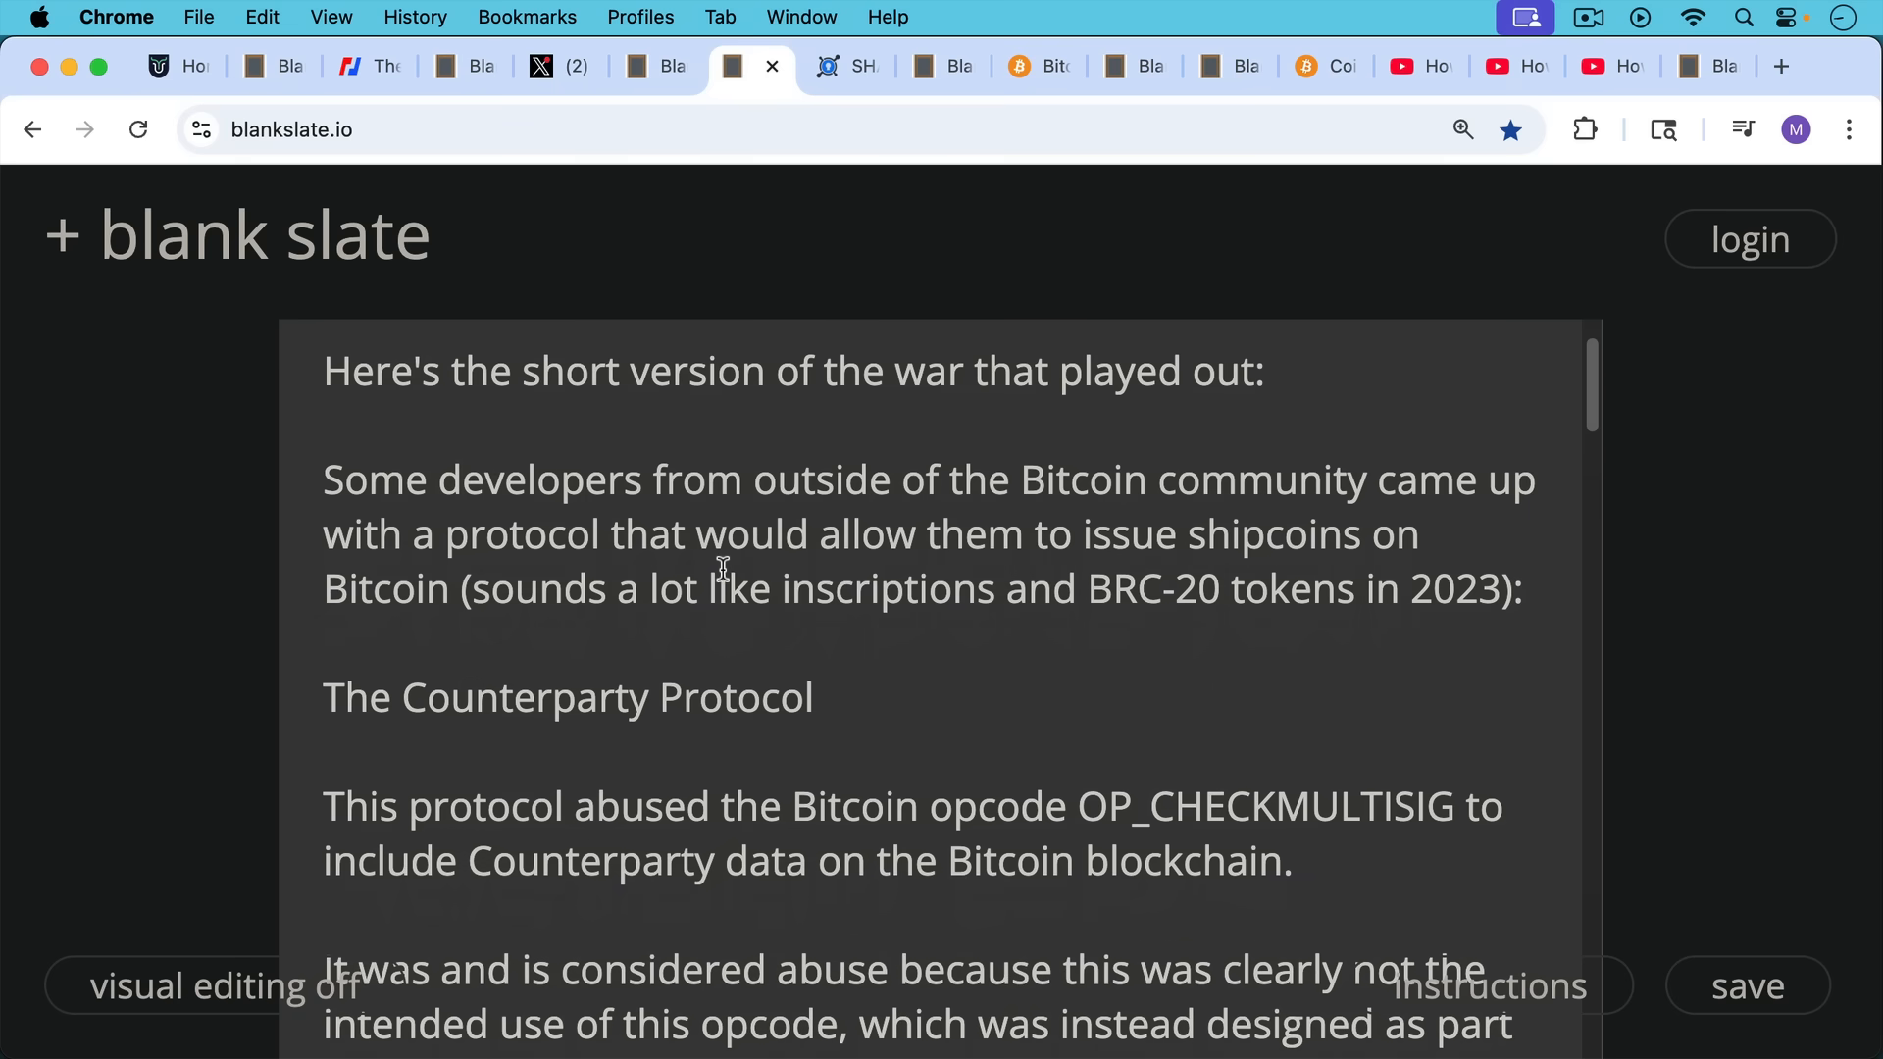
pyautogui.scroll(-3)
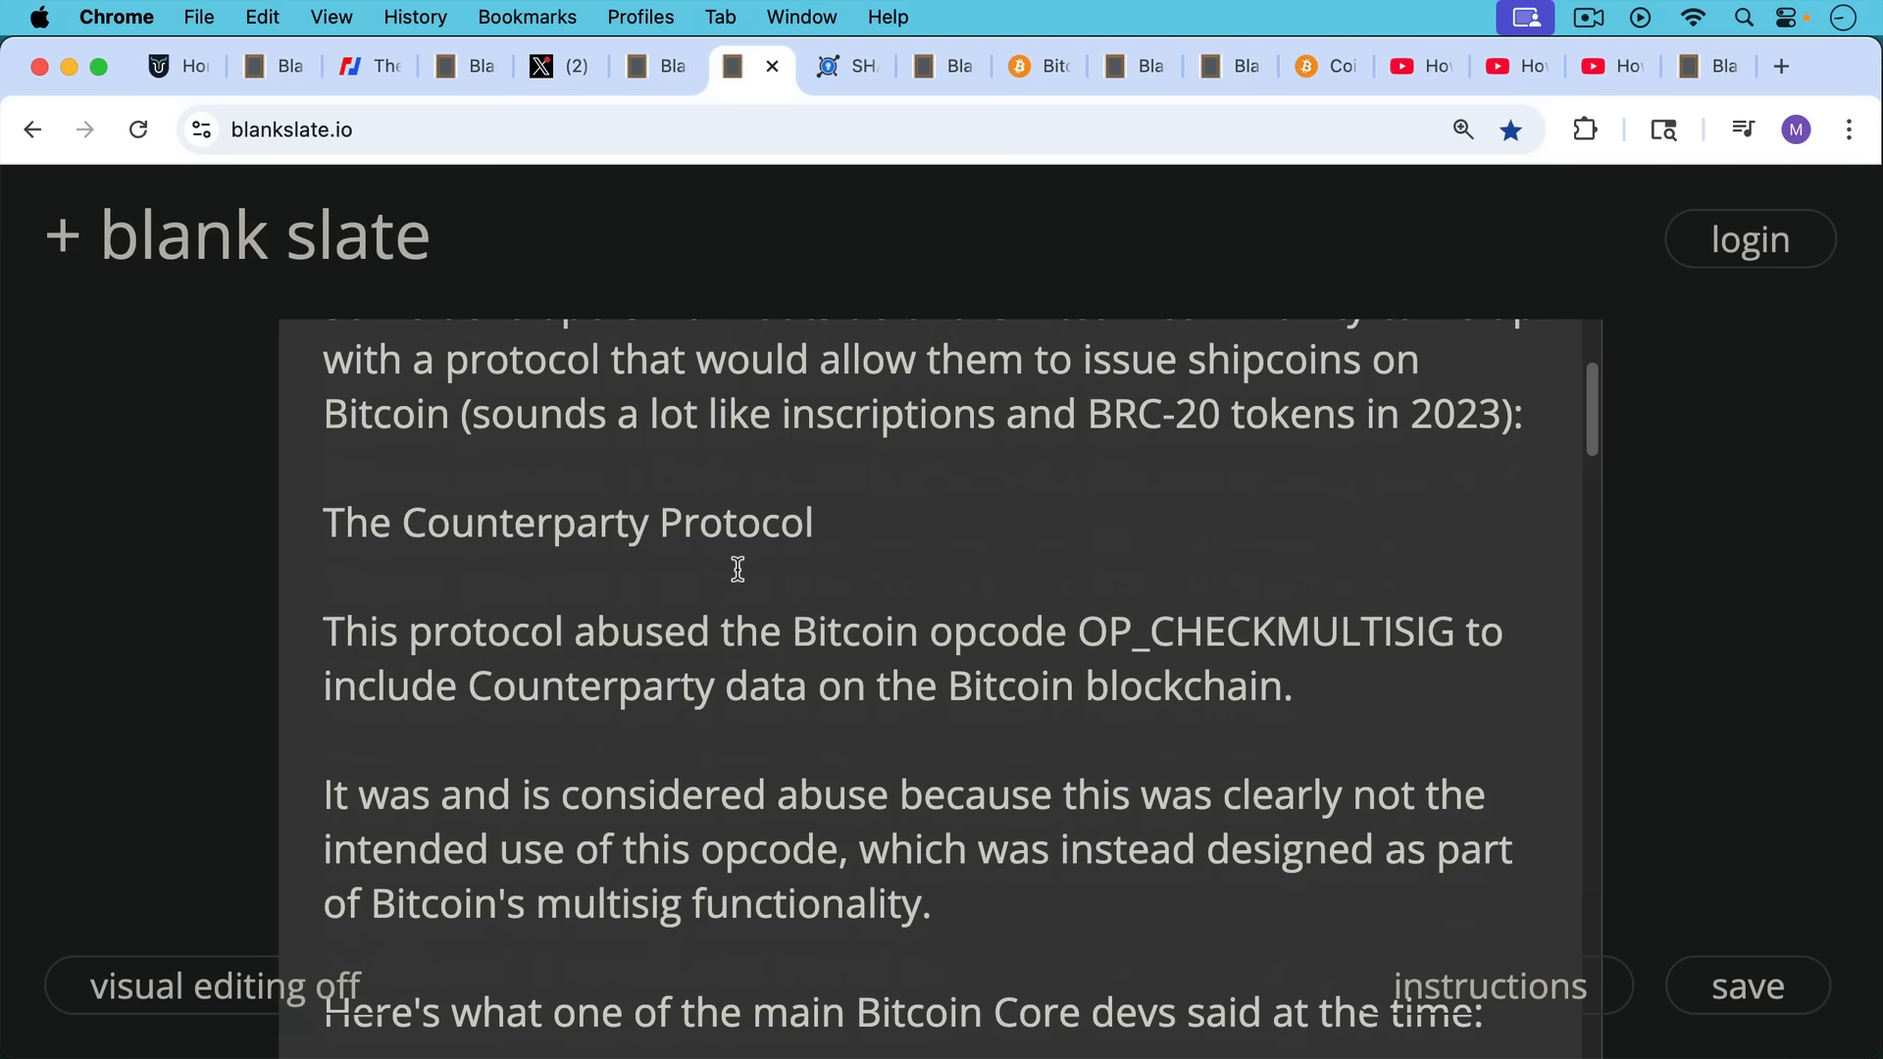
pyautogui.moveTo(742, 561)
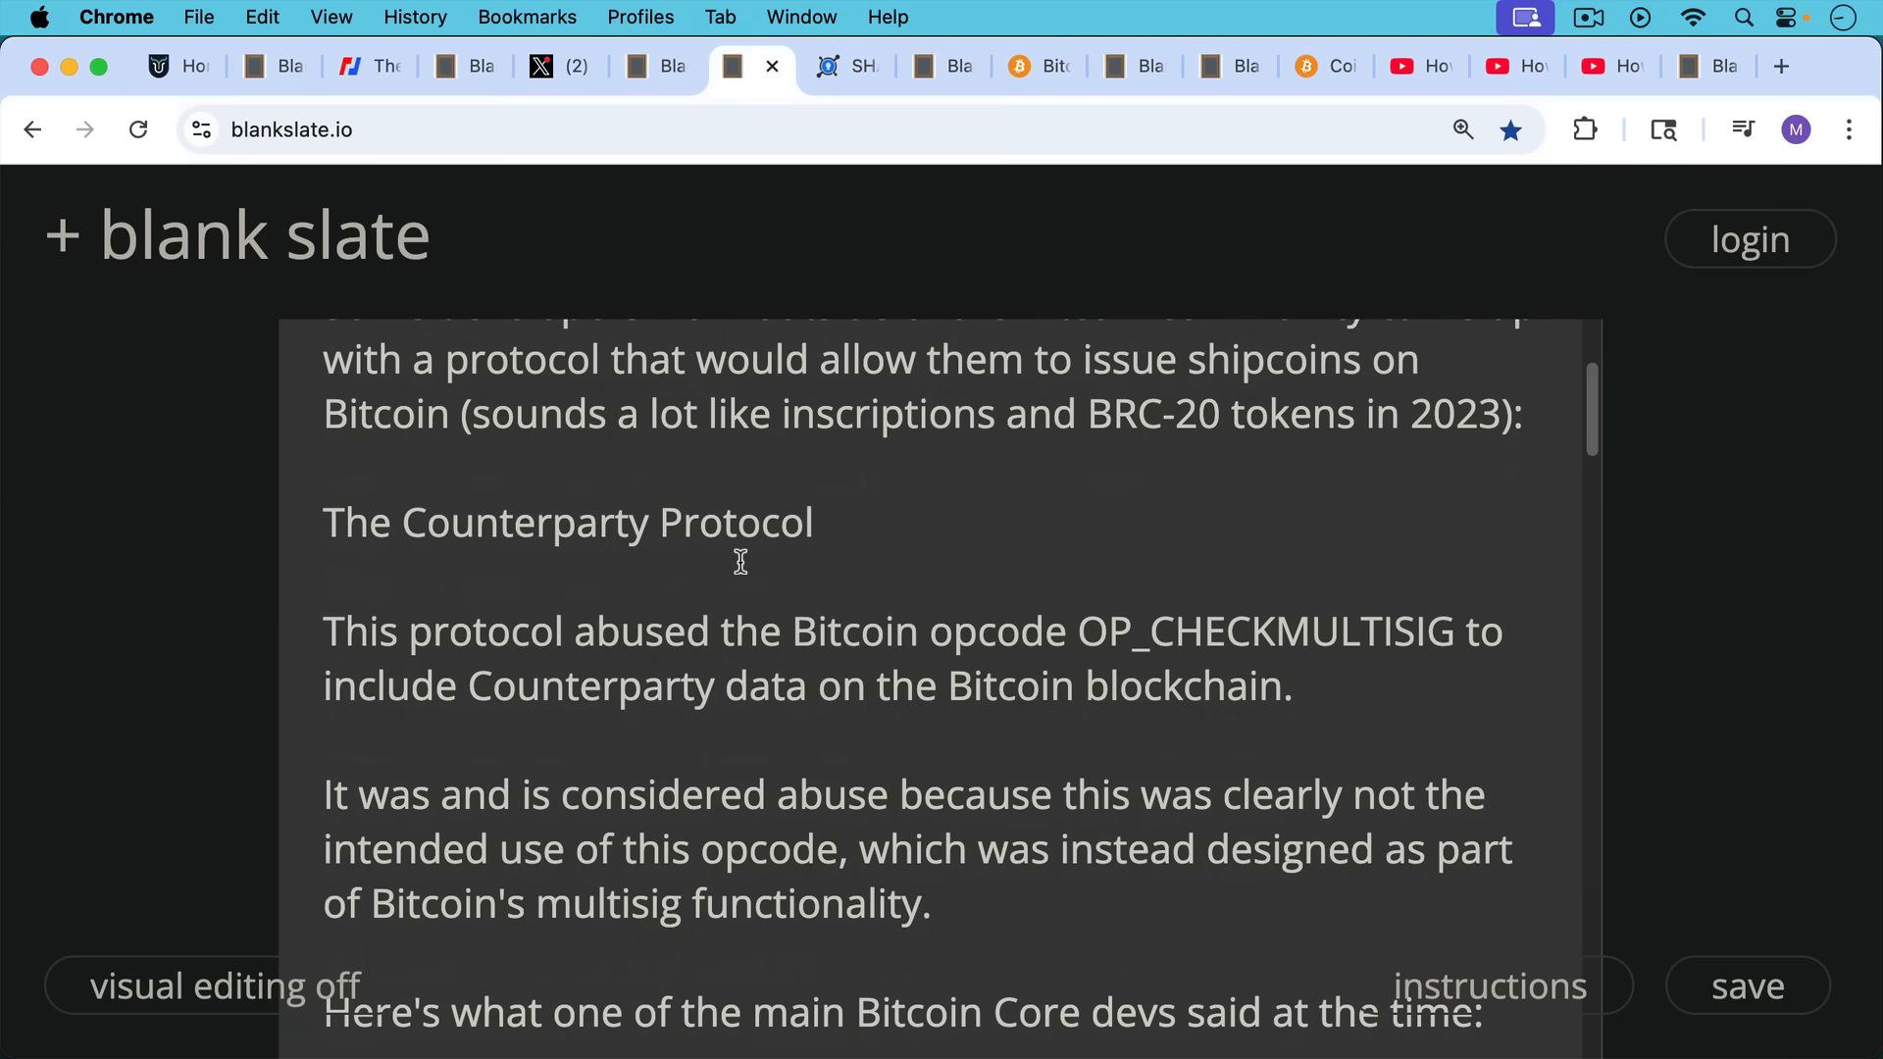
pyautogui.moveTo(726, 557)
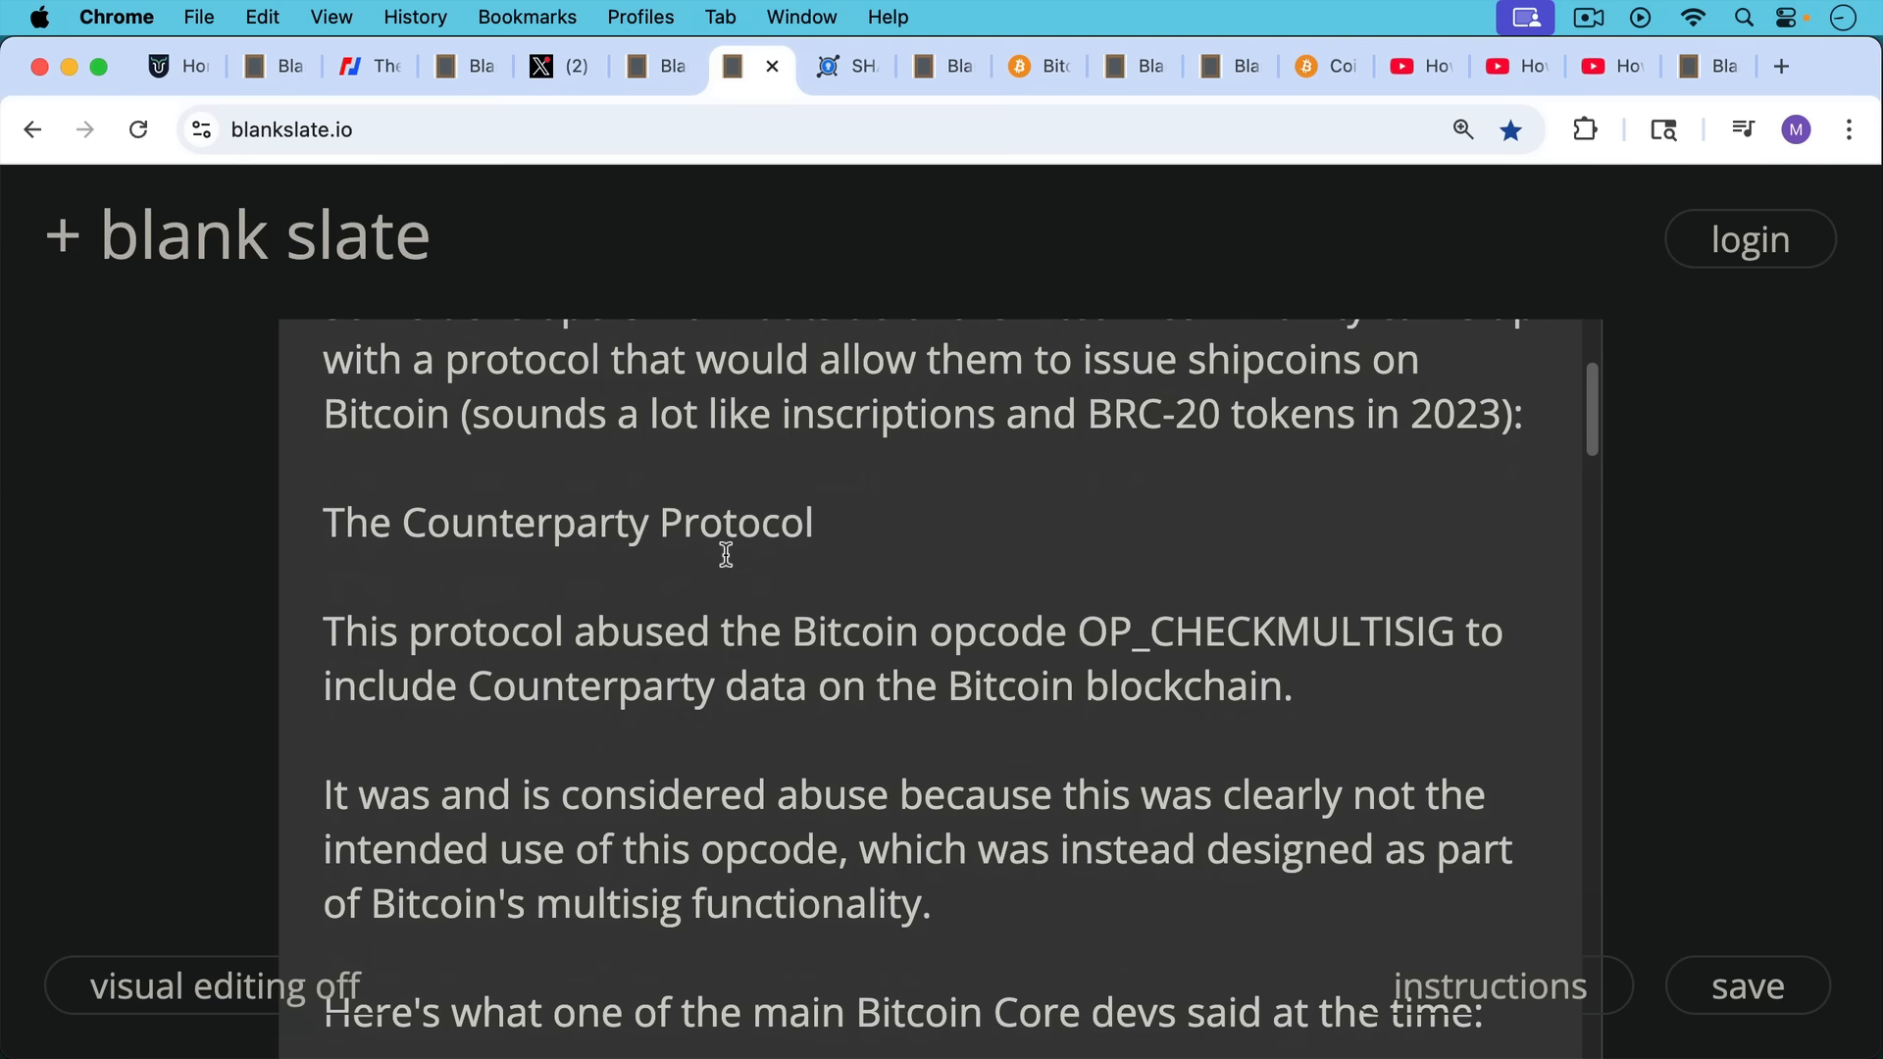
pyautogui.moveTo(741, 591)
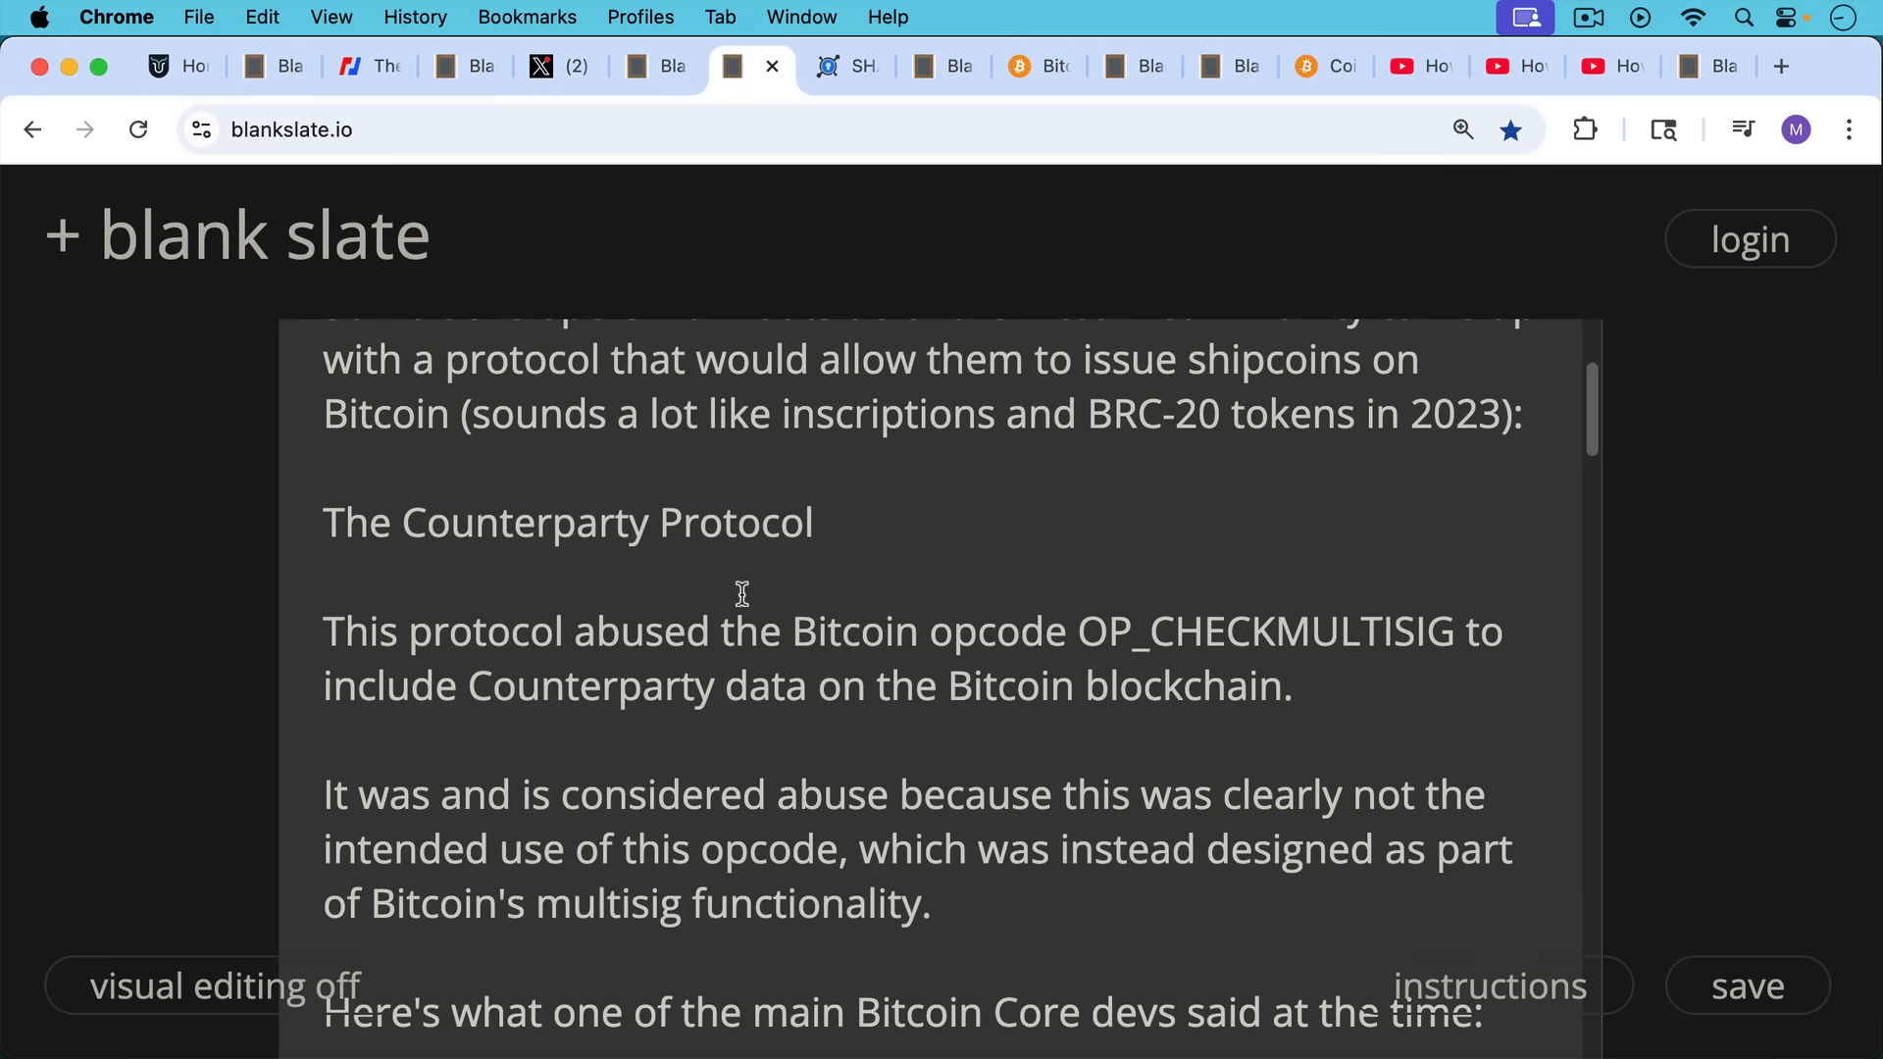
pyautogui.scroll(-3)
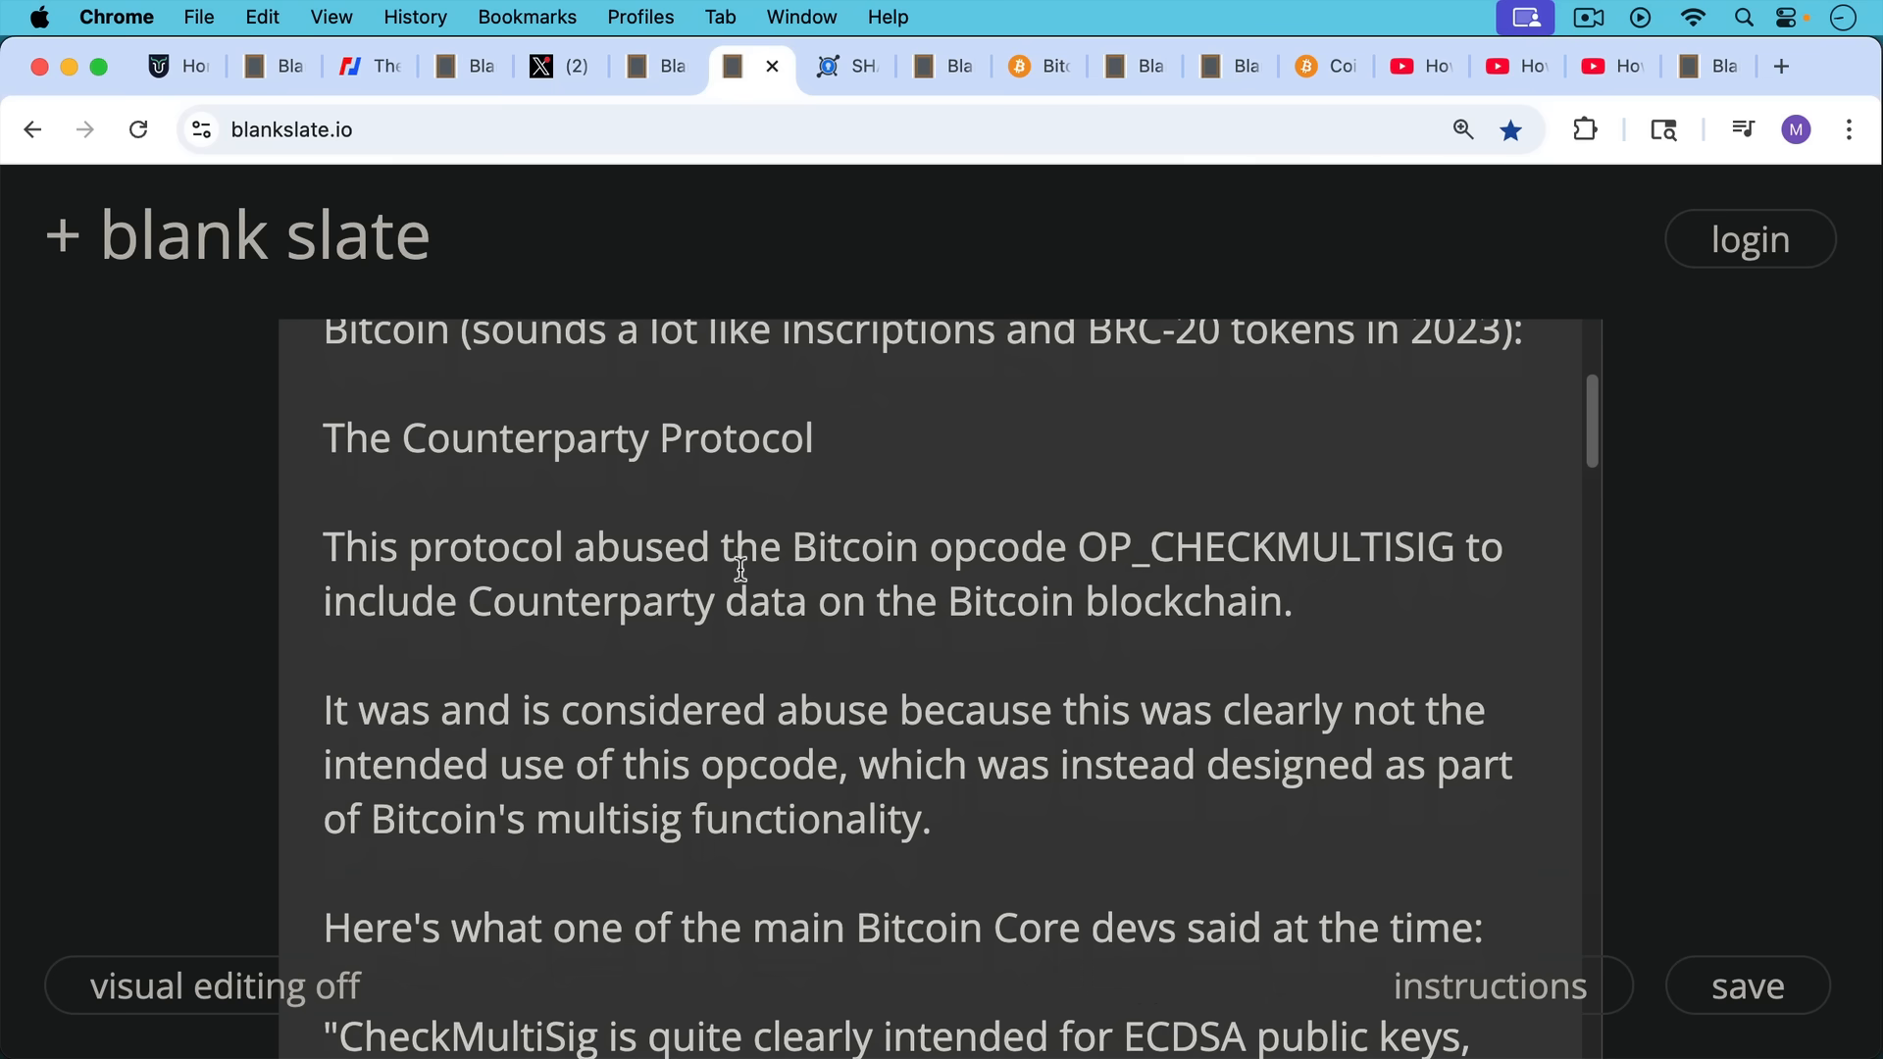
pyautogui.moveTo(733, 553)
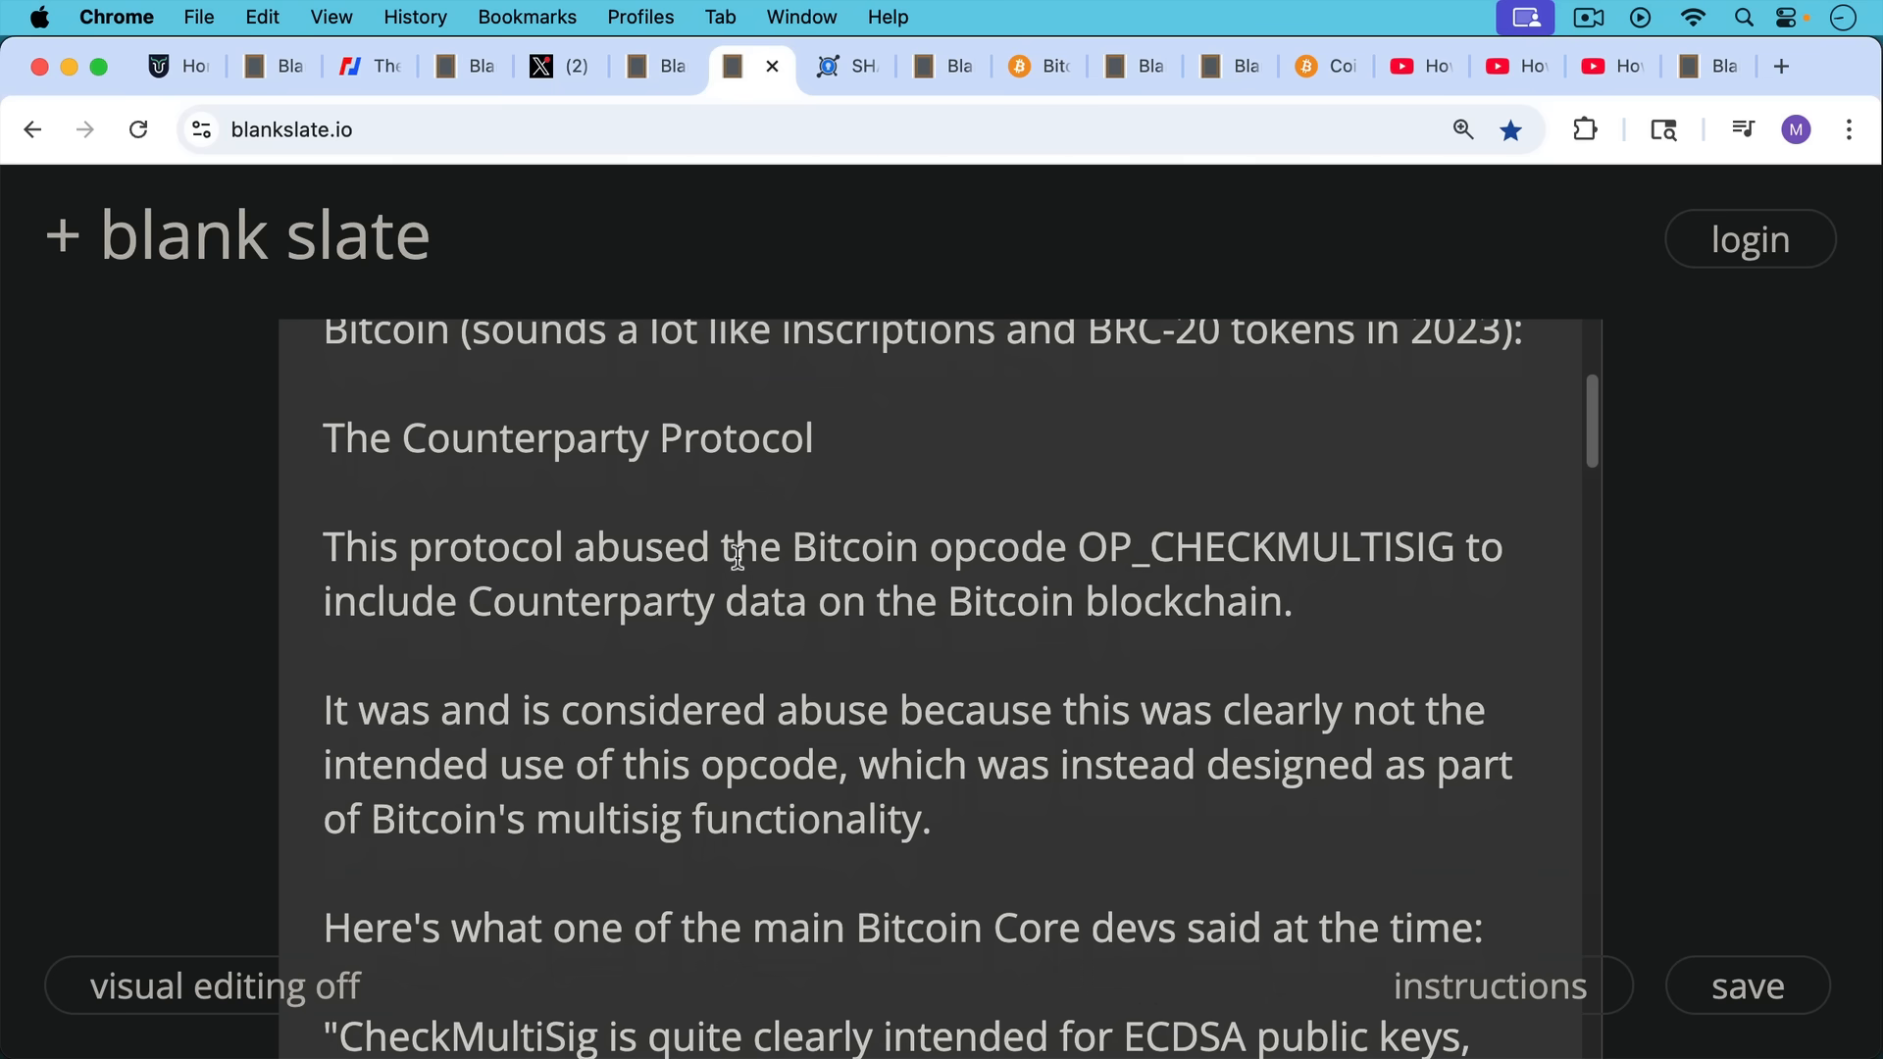
pyautogui.moveTo(793, 616)
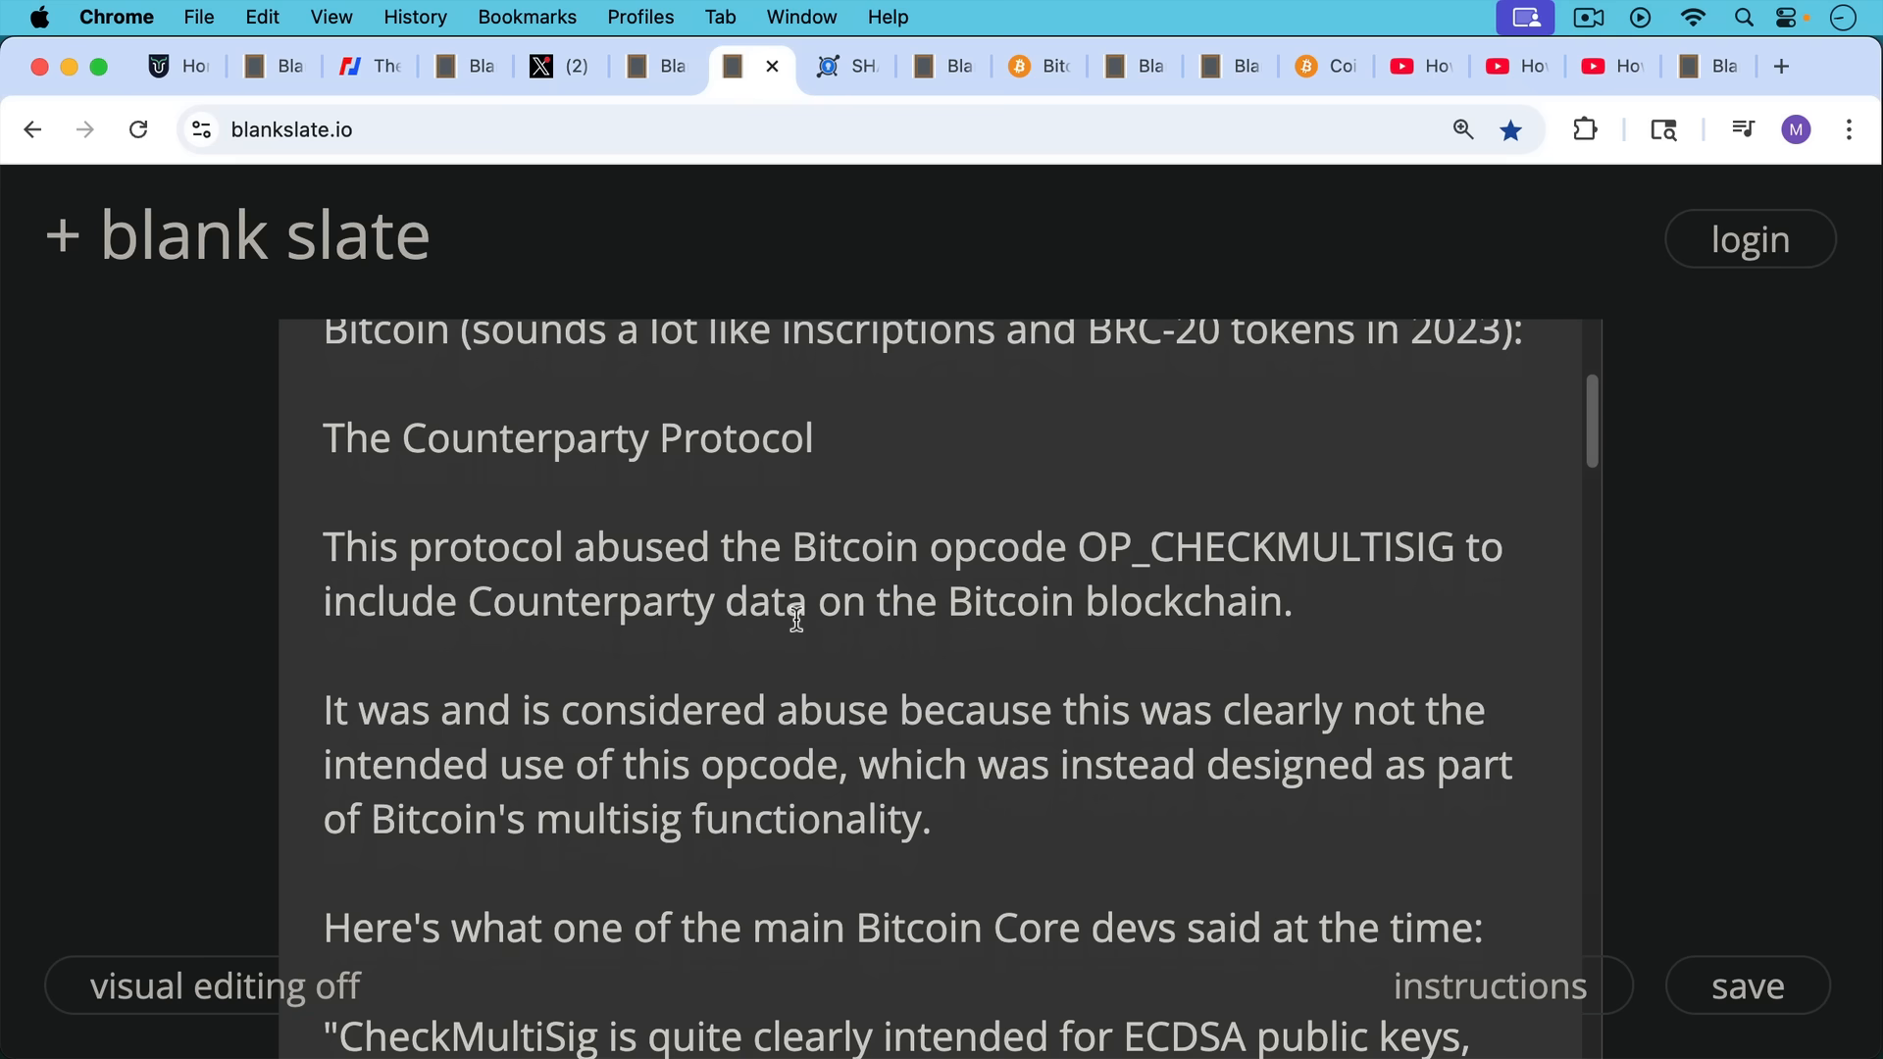
# Read past the developer's CheckMultiSig quote to the side note on inscriptions
pyautogui.scroll(-3)
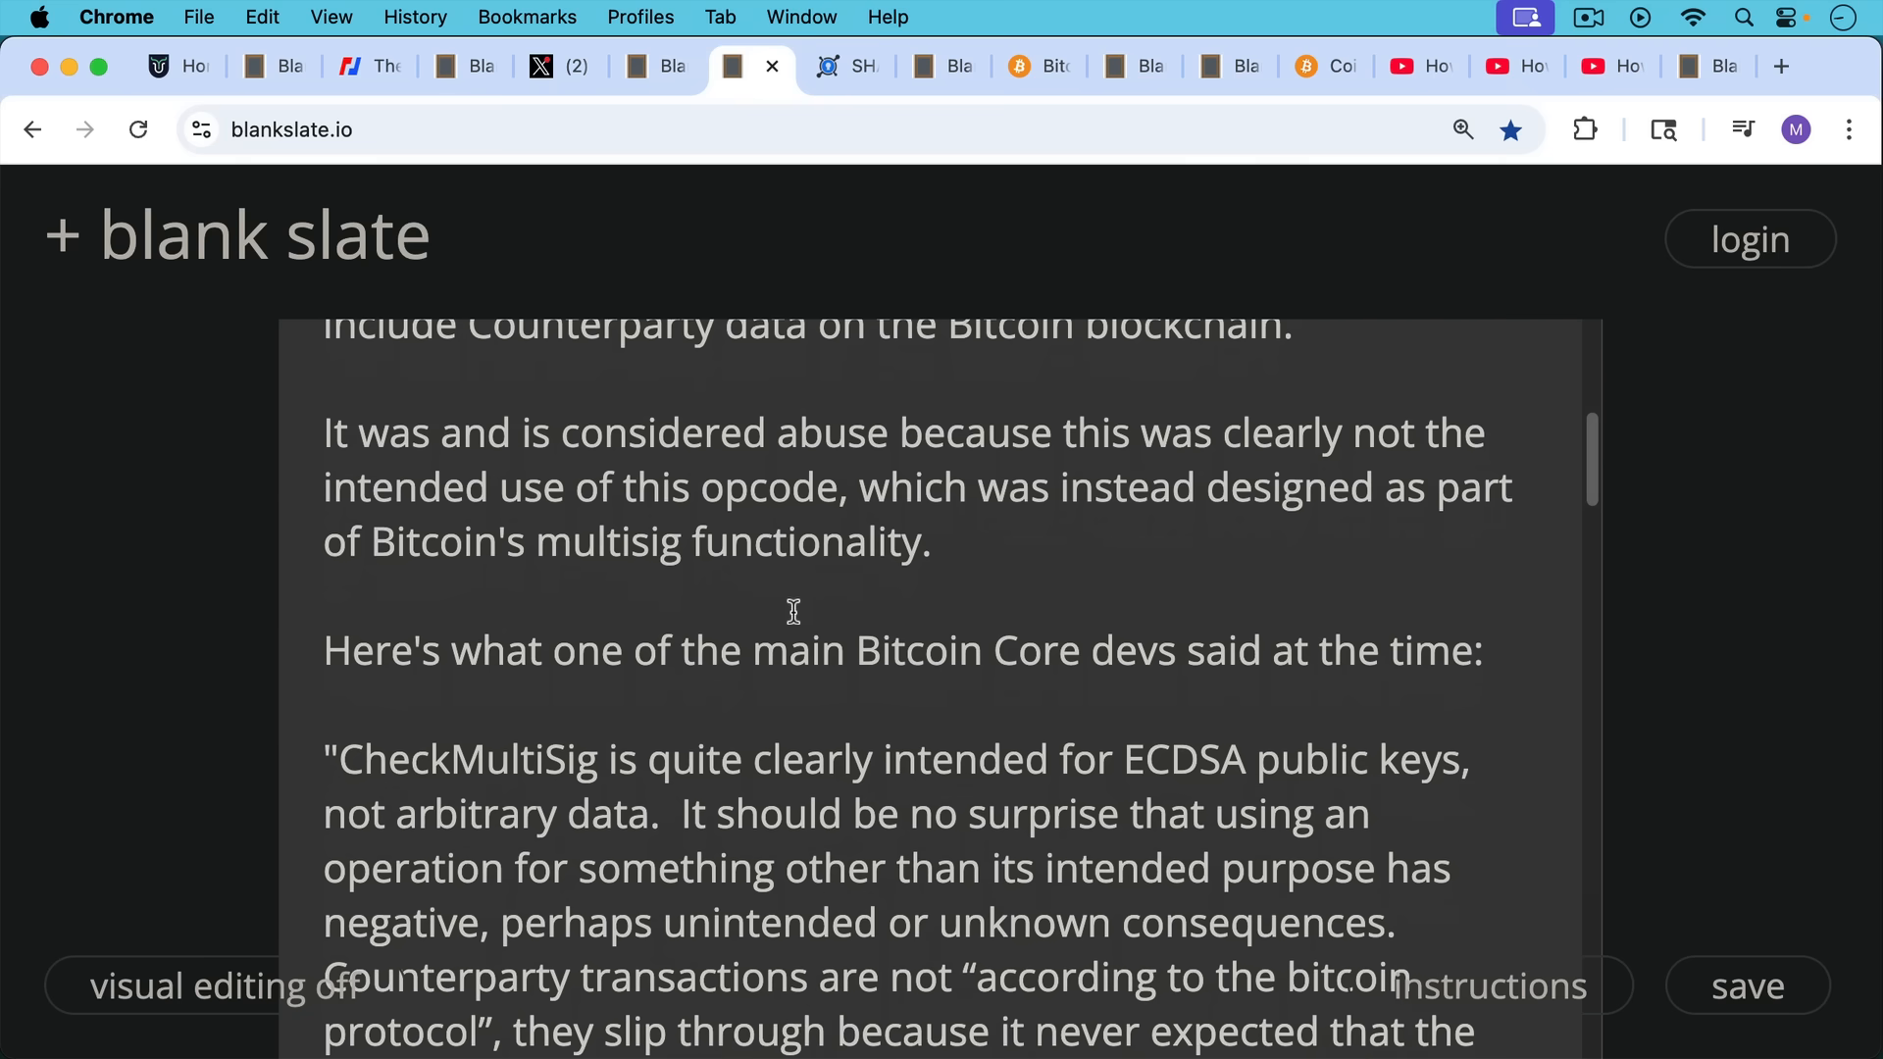
pyautogui.moveTo(794, 553)
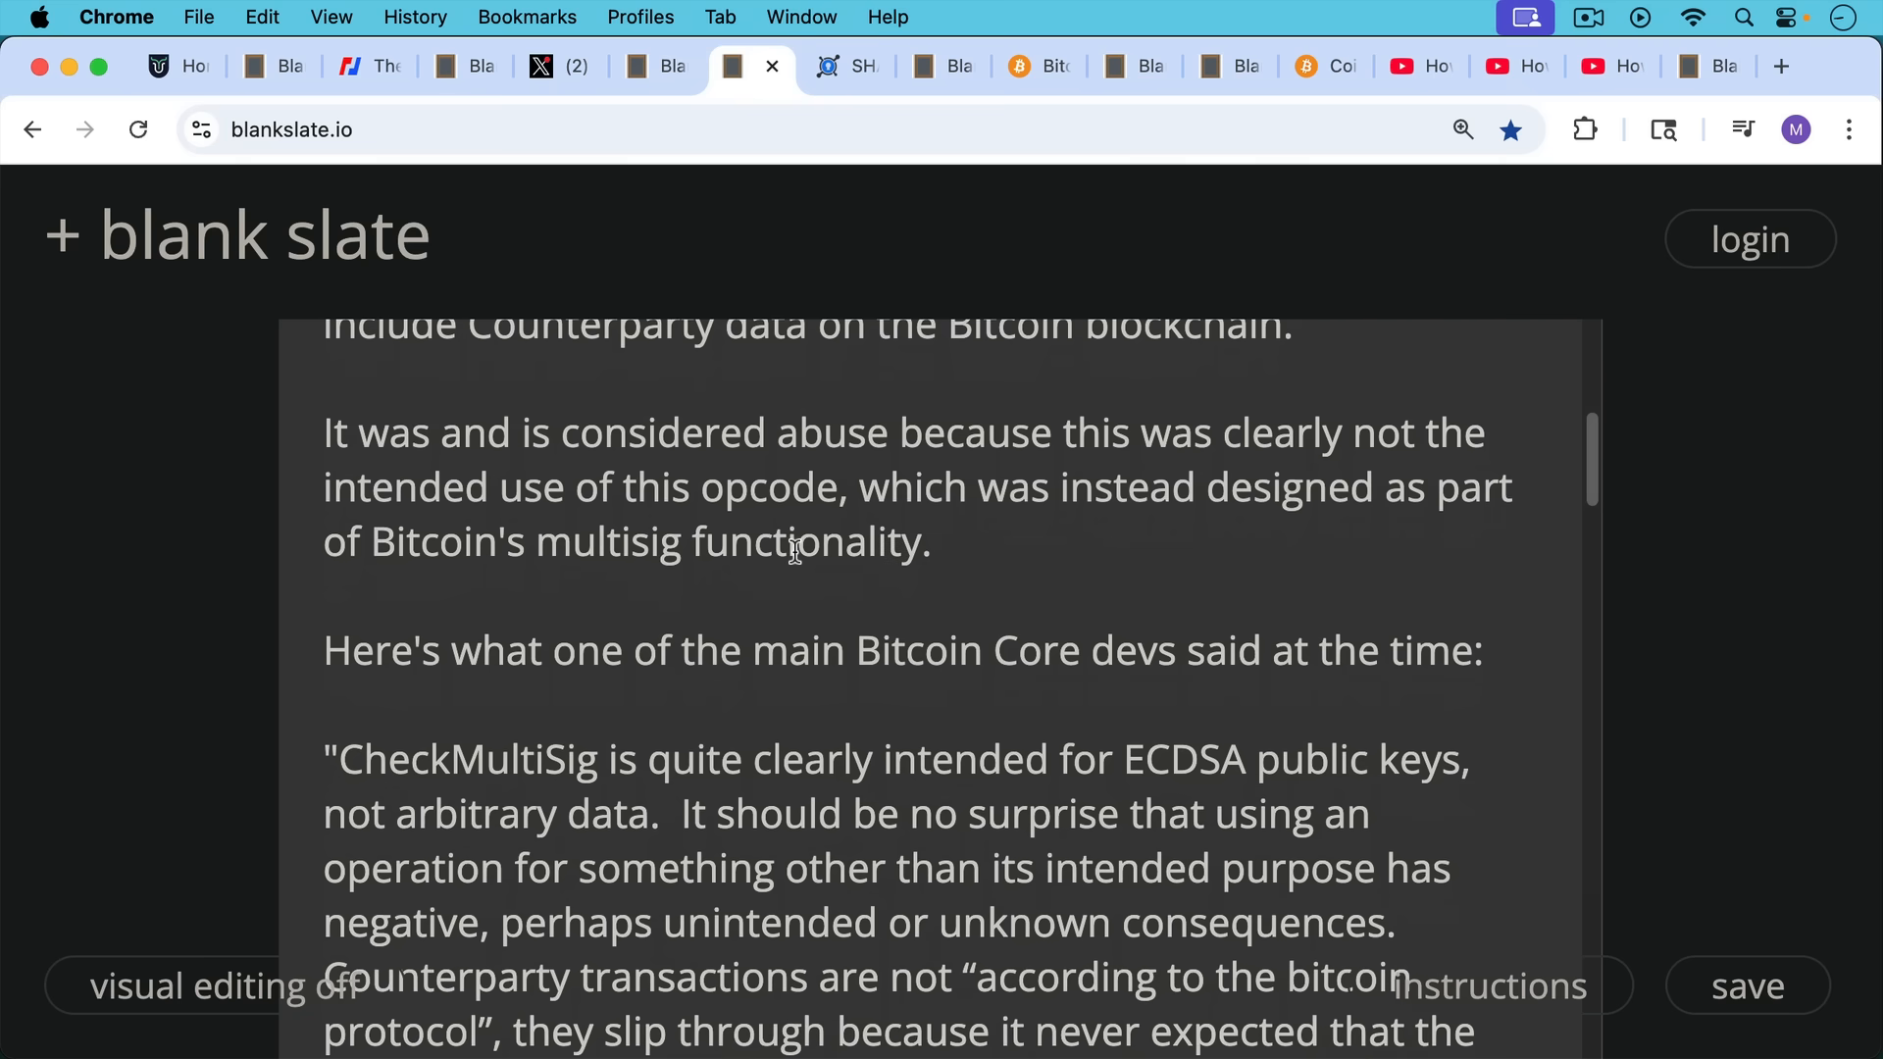
pyautogui.moveTo(812, 616)
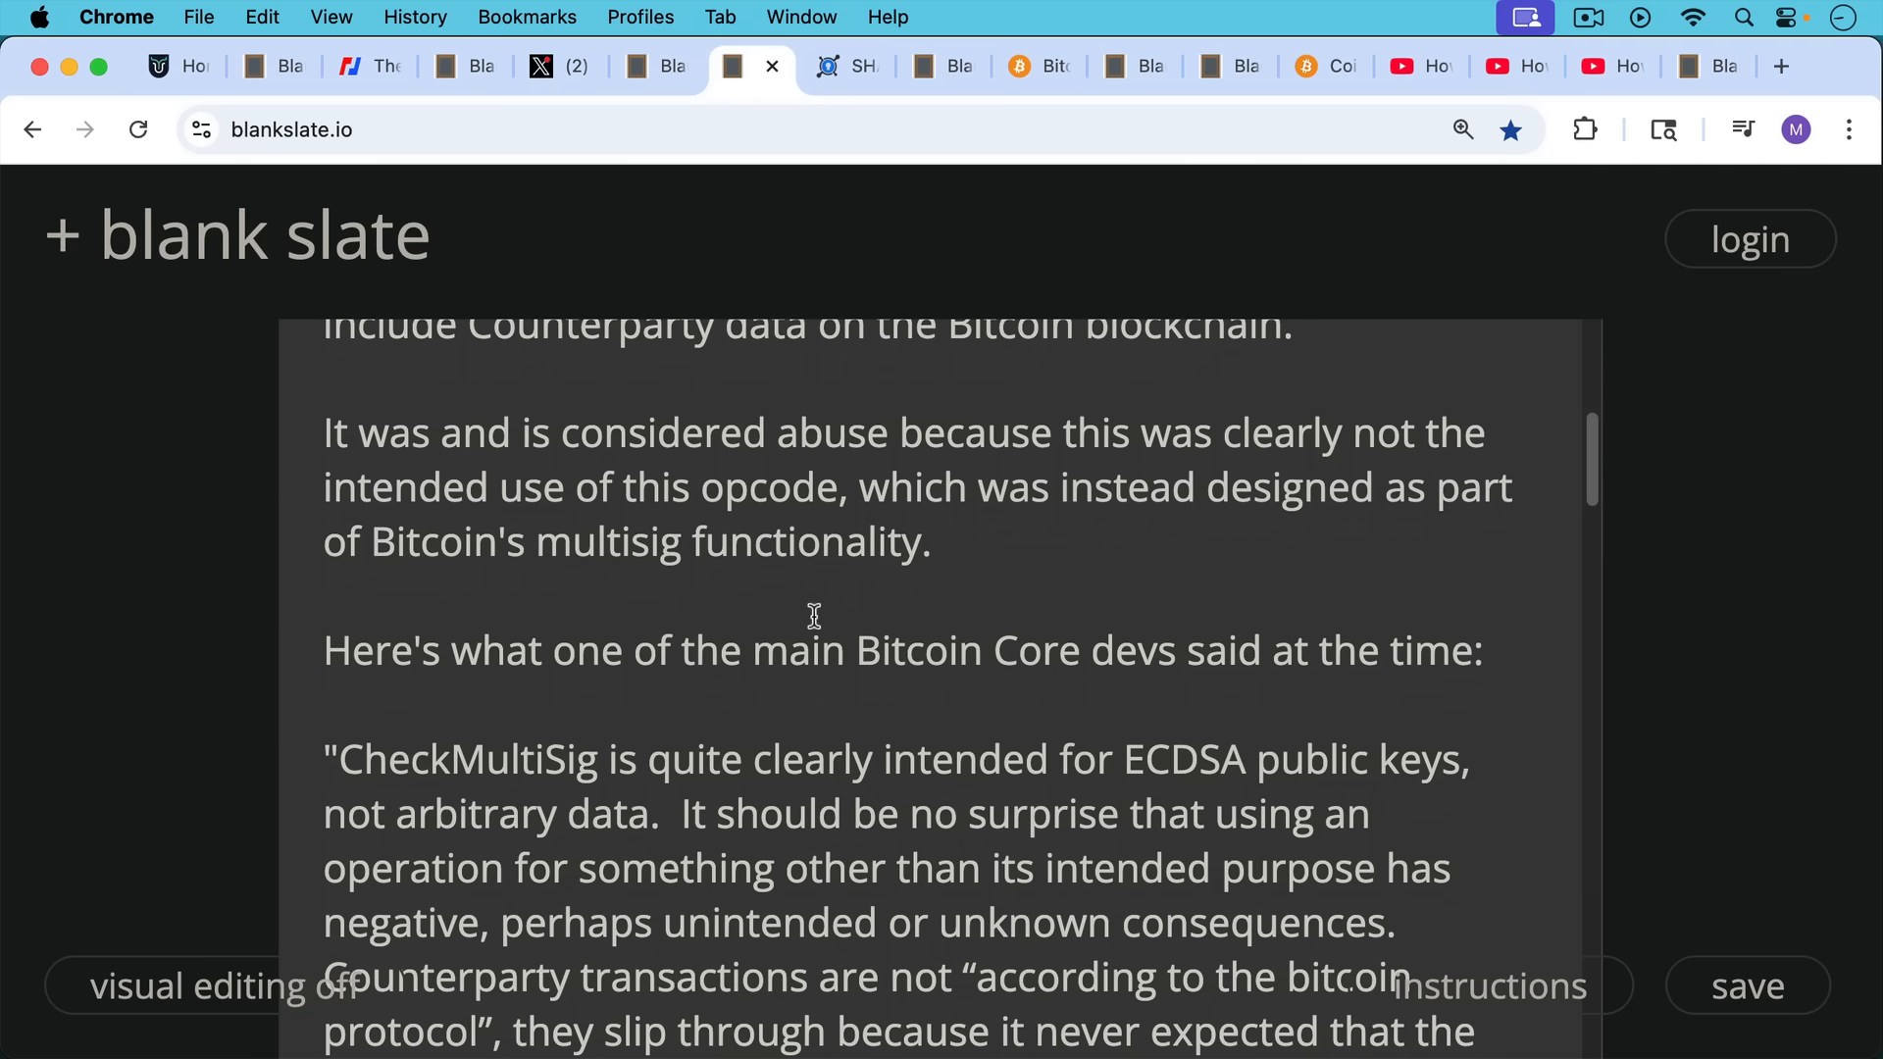
pyautogui.moveTo(824, 640)
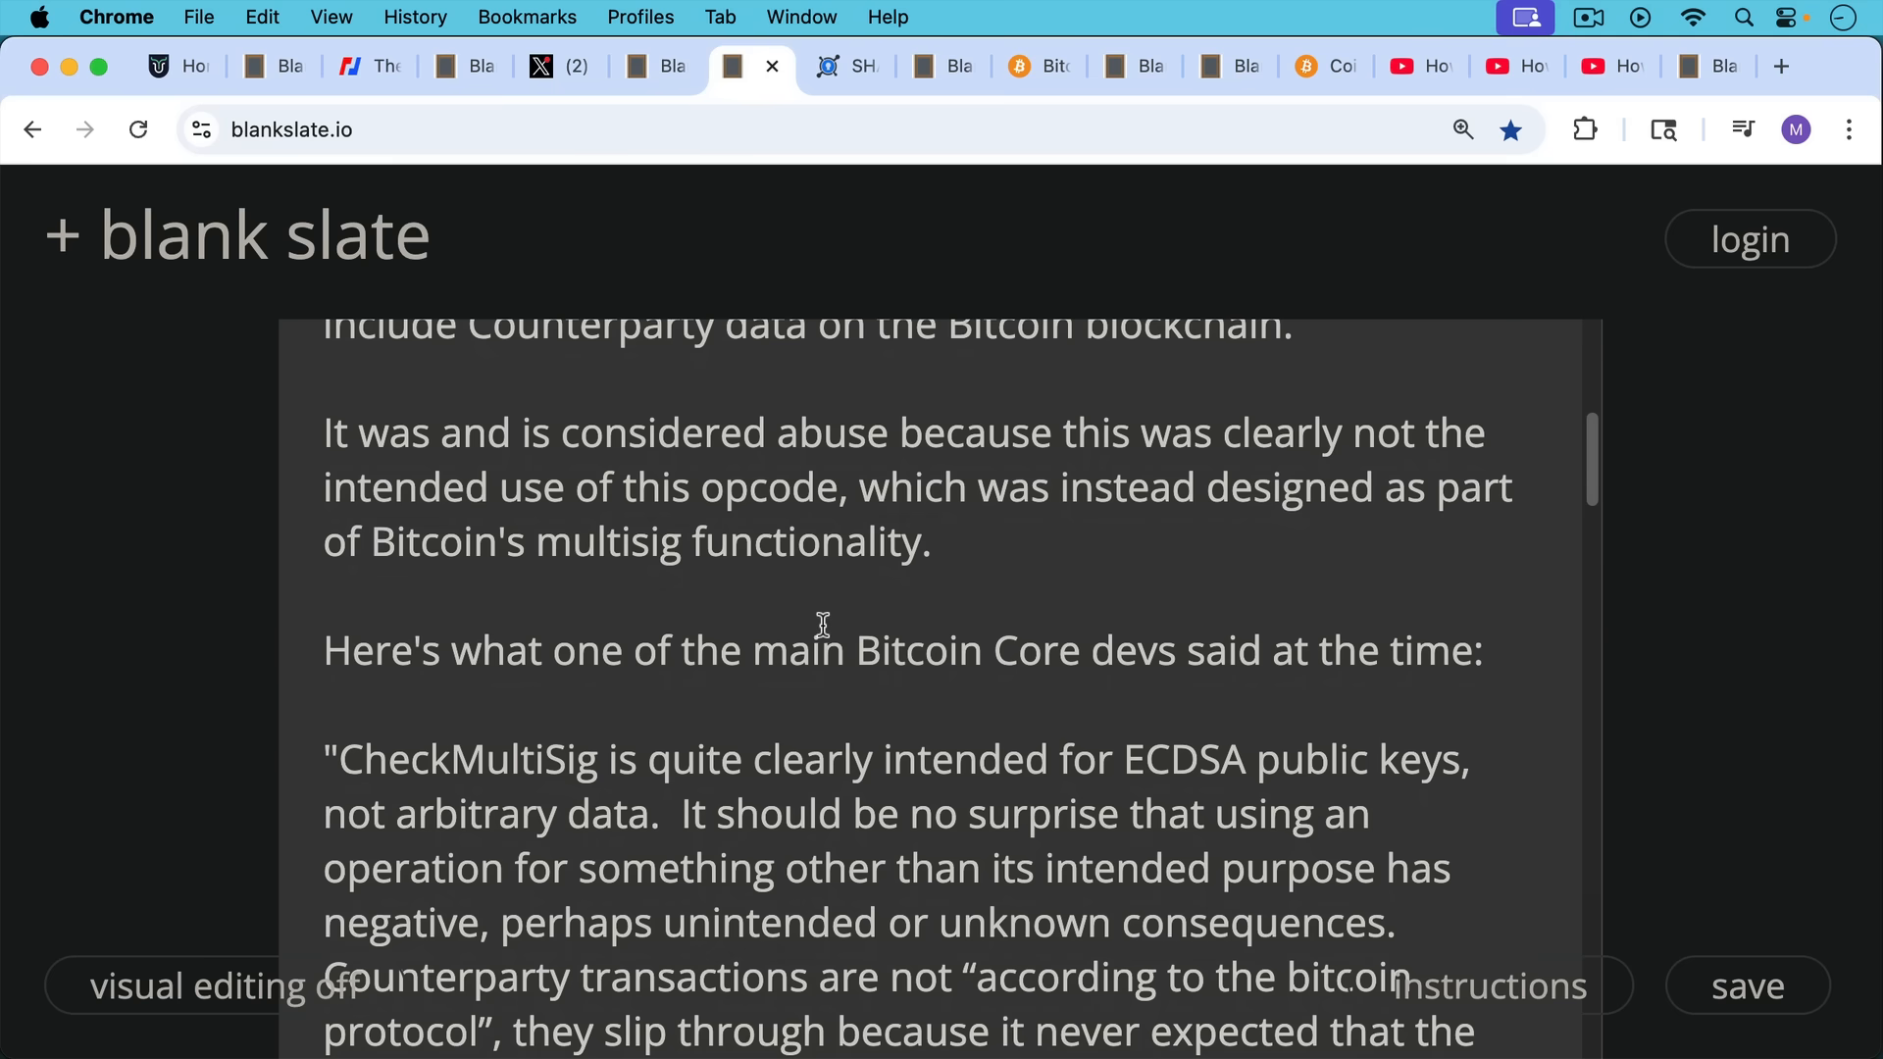
pyautogui.moveTo(816, 628)
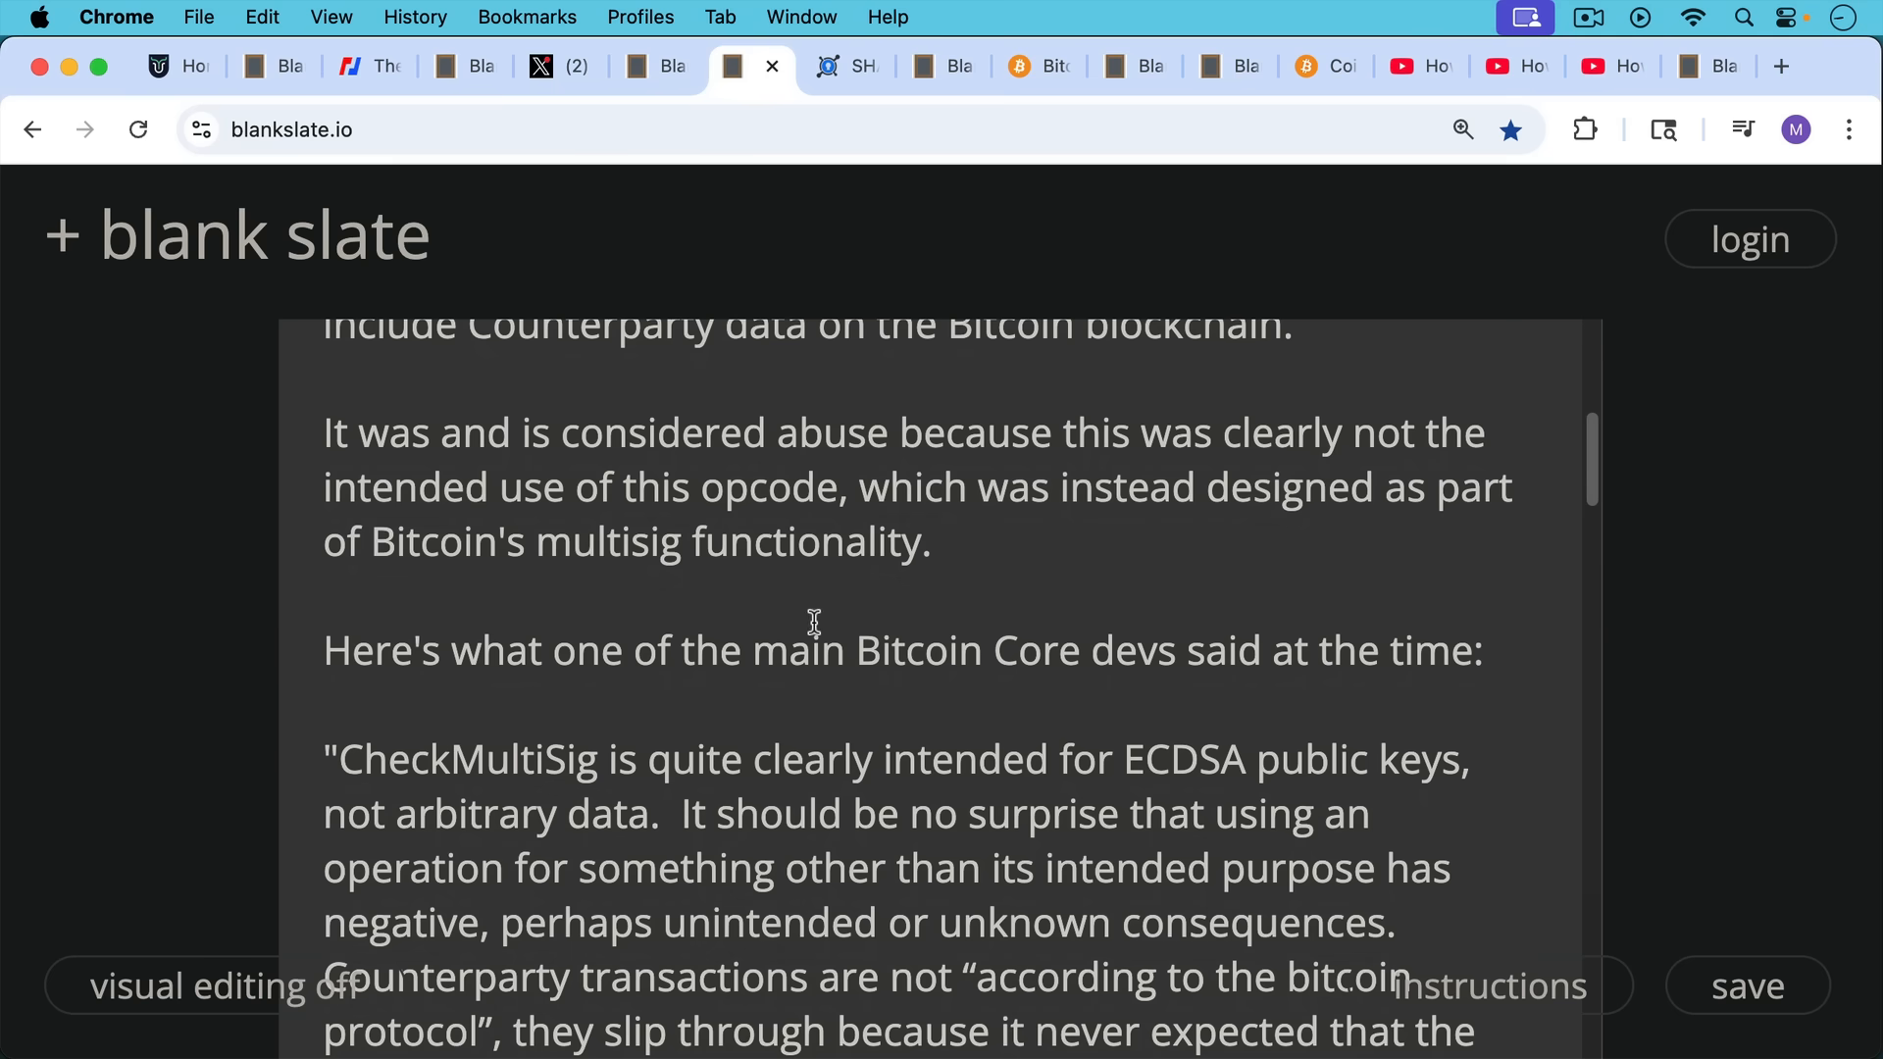
pyautogui.moveTo(839, 649)
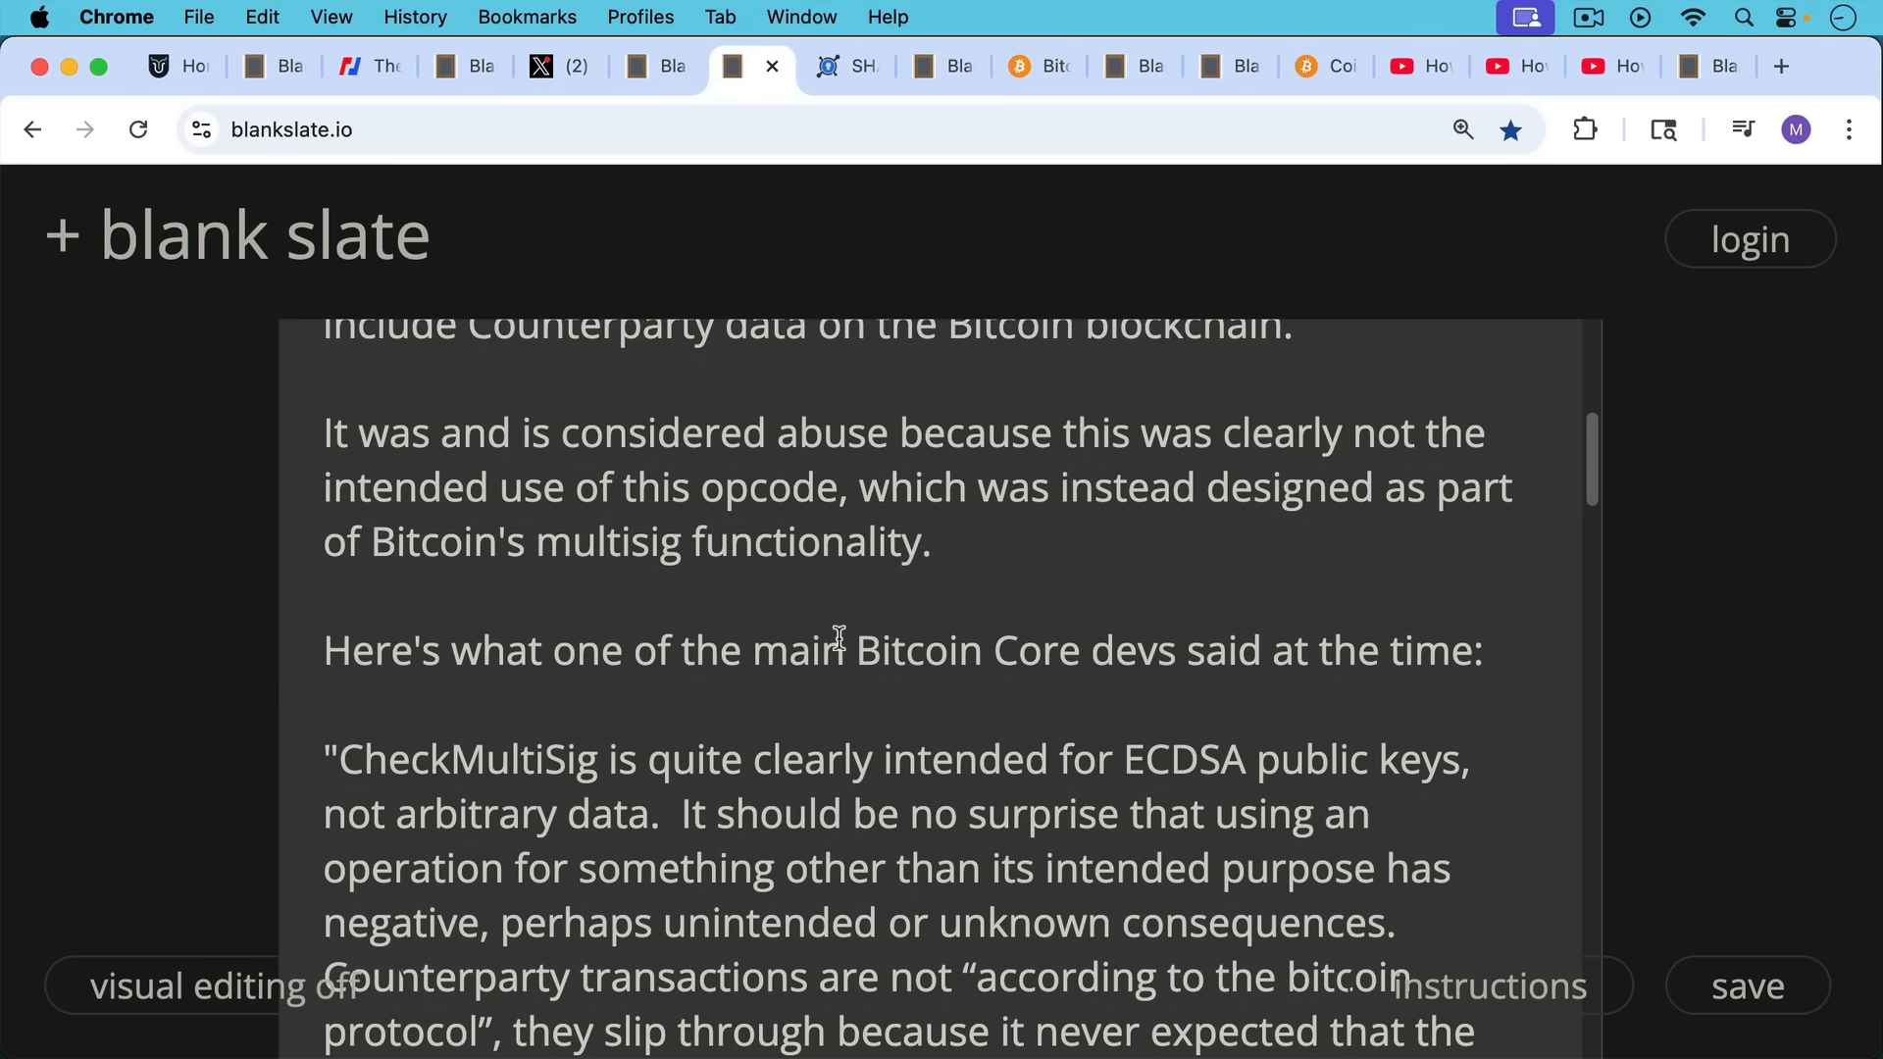
pyautogui.scroll(-3)
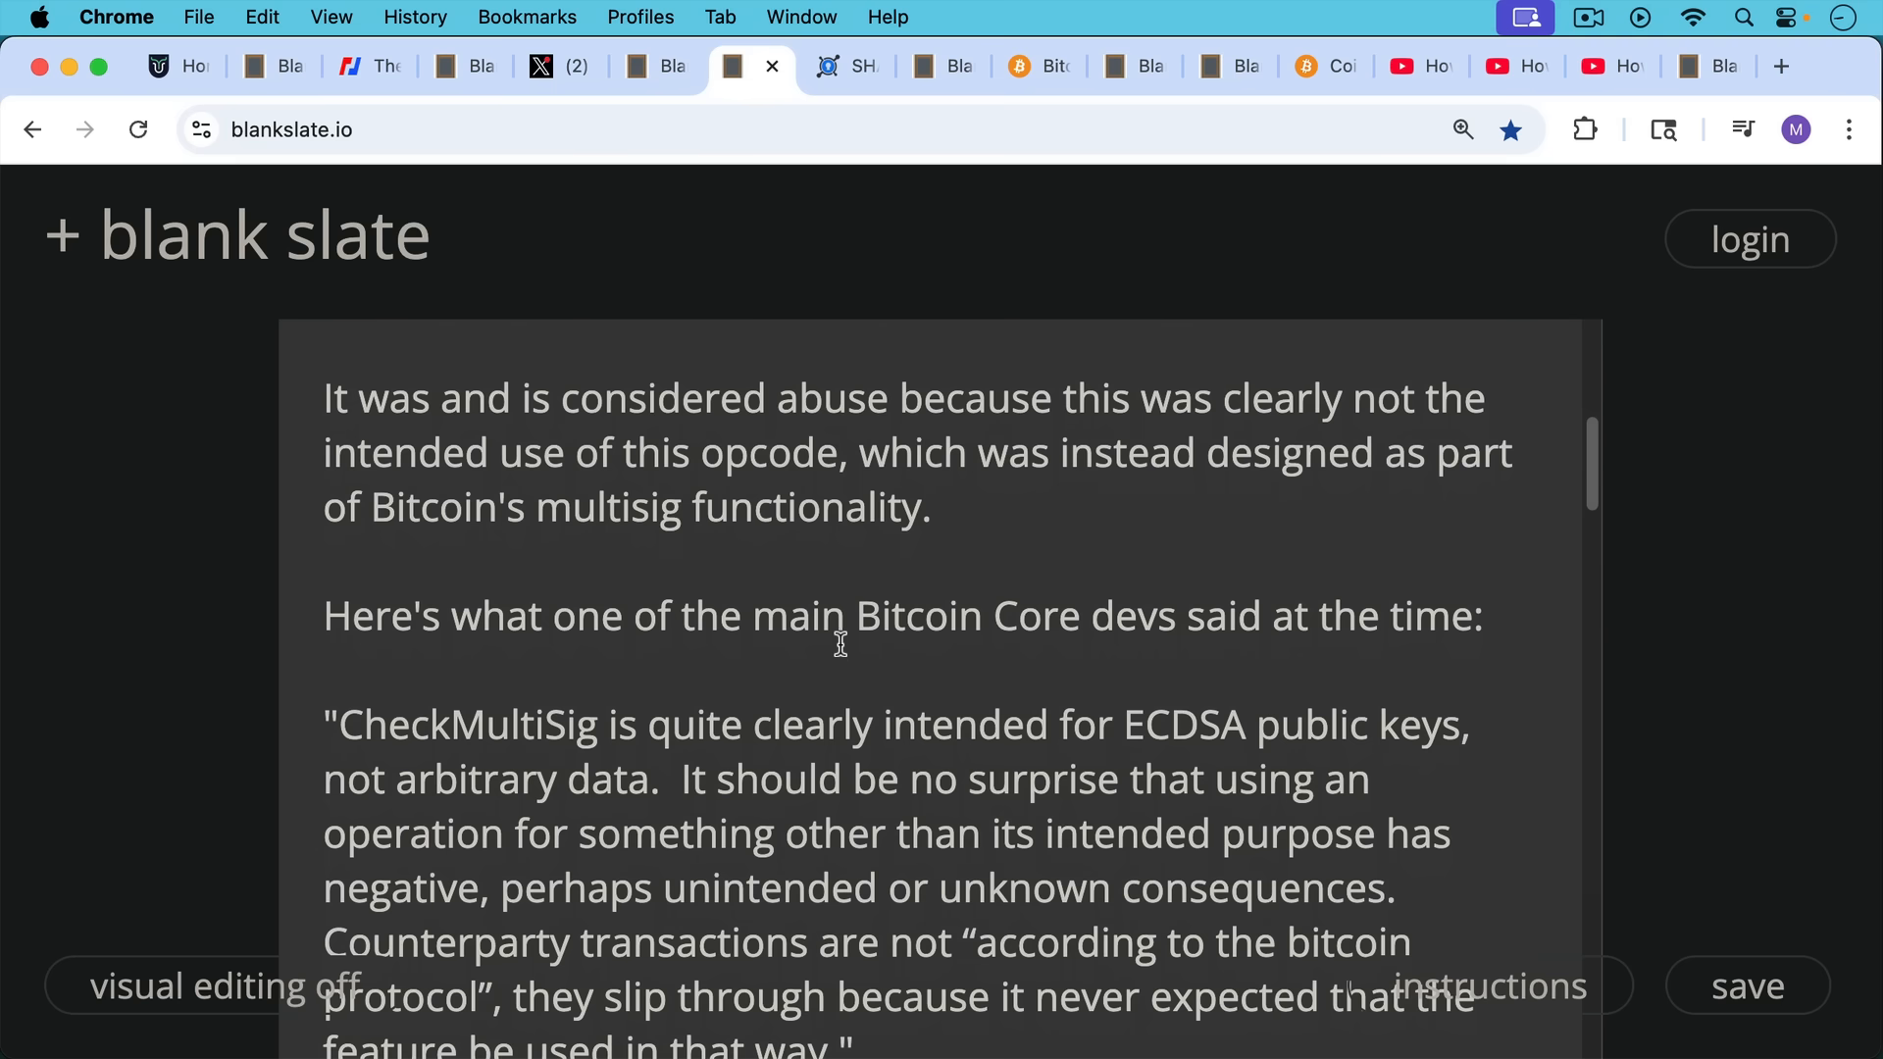
pyautogui.scroll(-3)
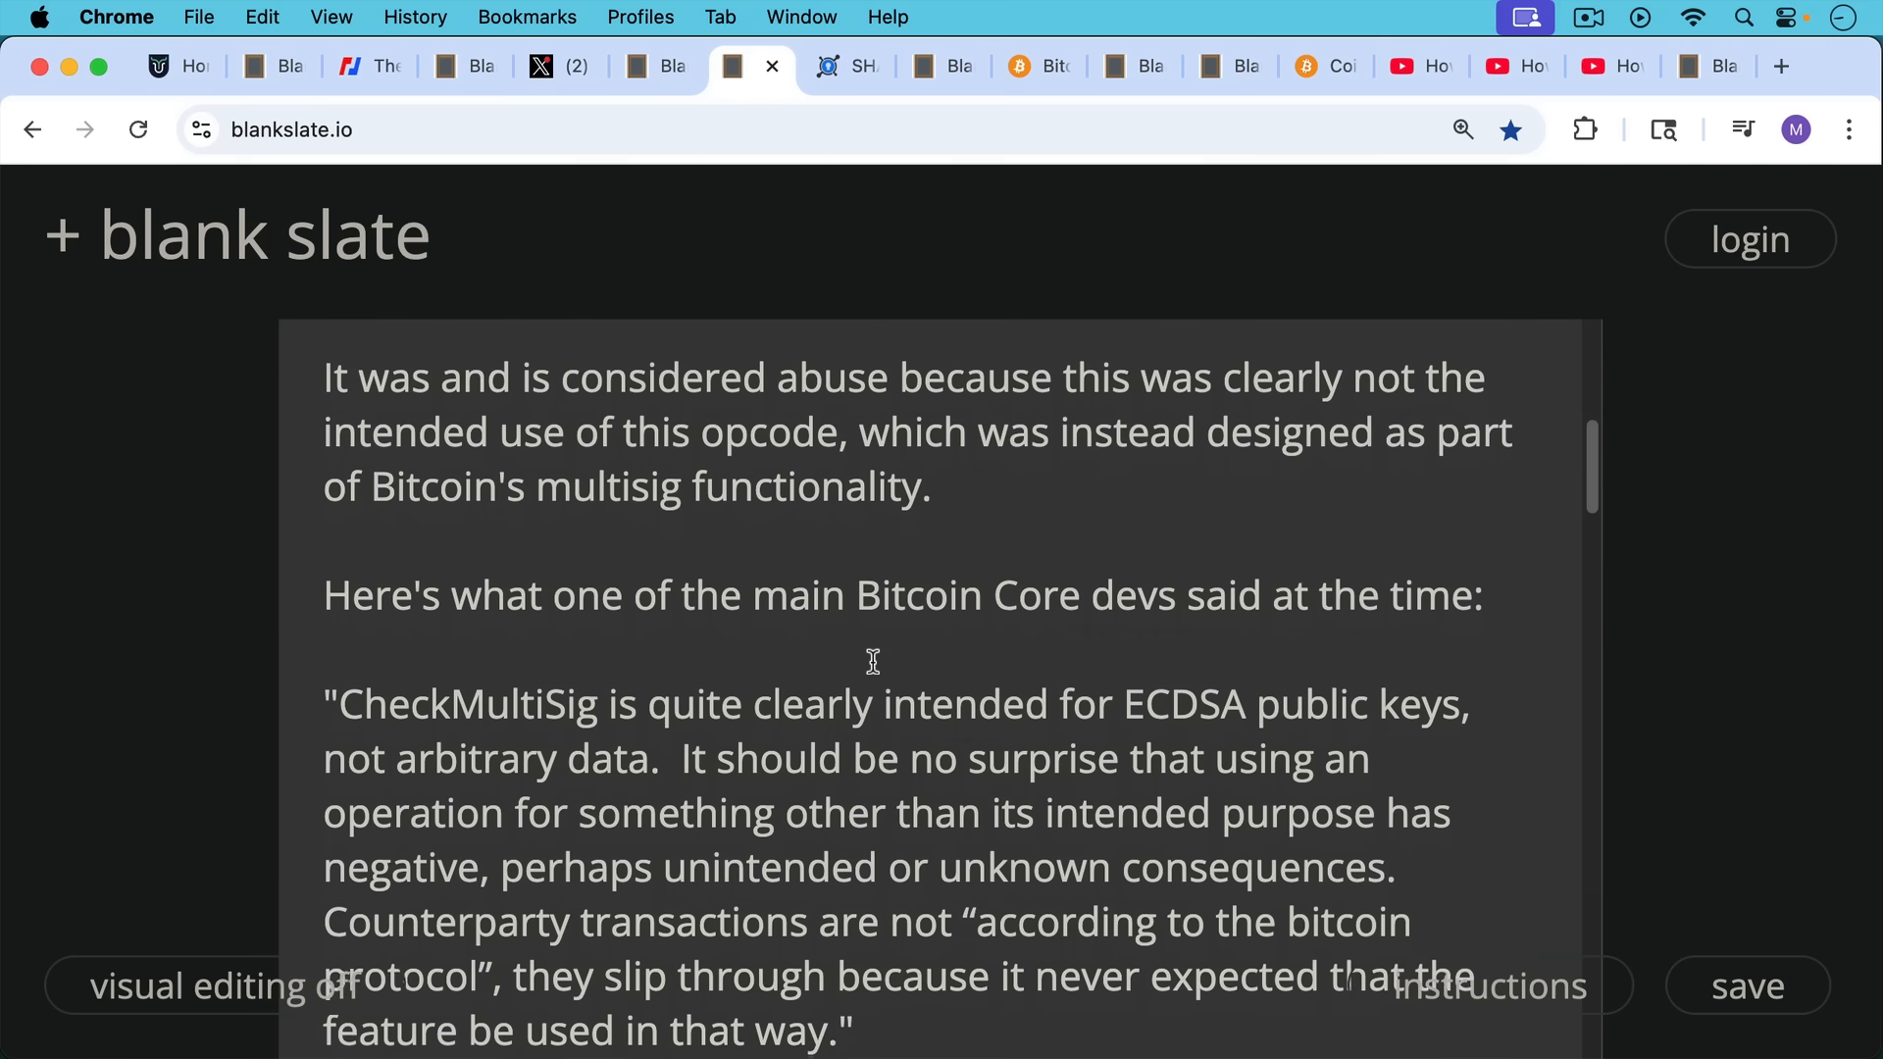
pyautogui.scroll(-3)
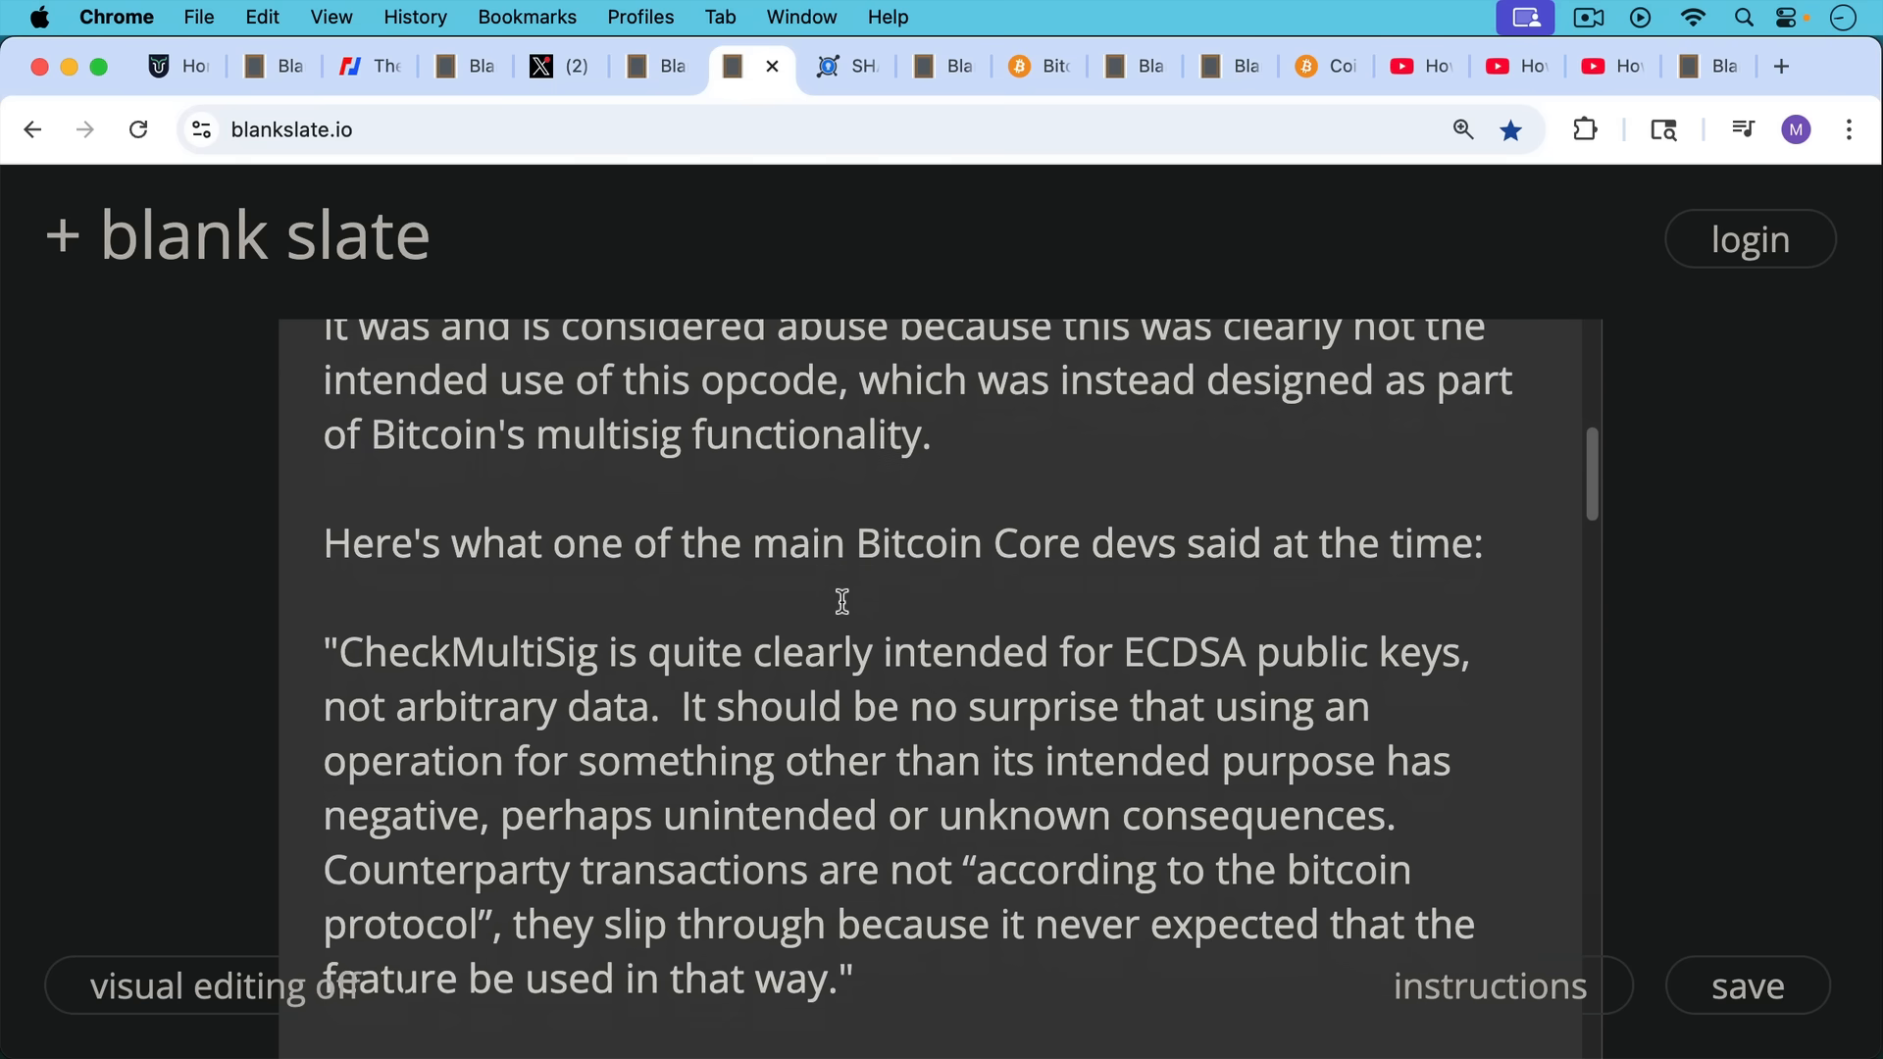
pyautogui.moveTo(853, 639)
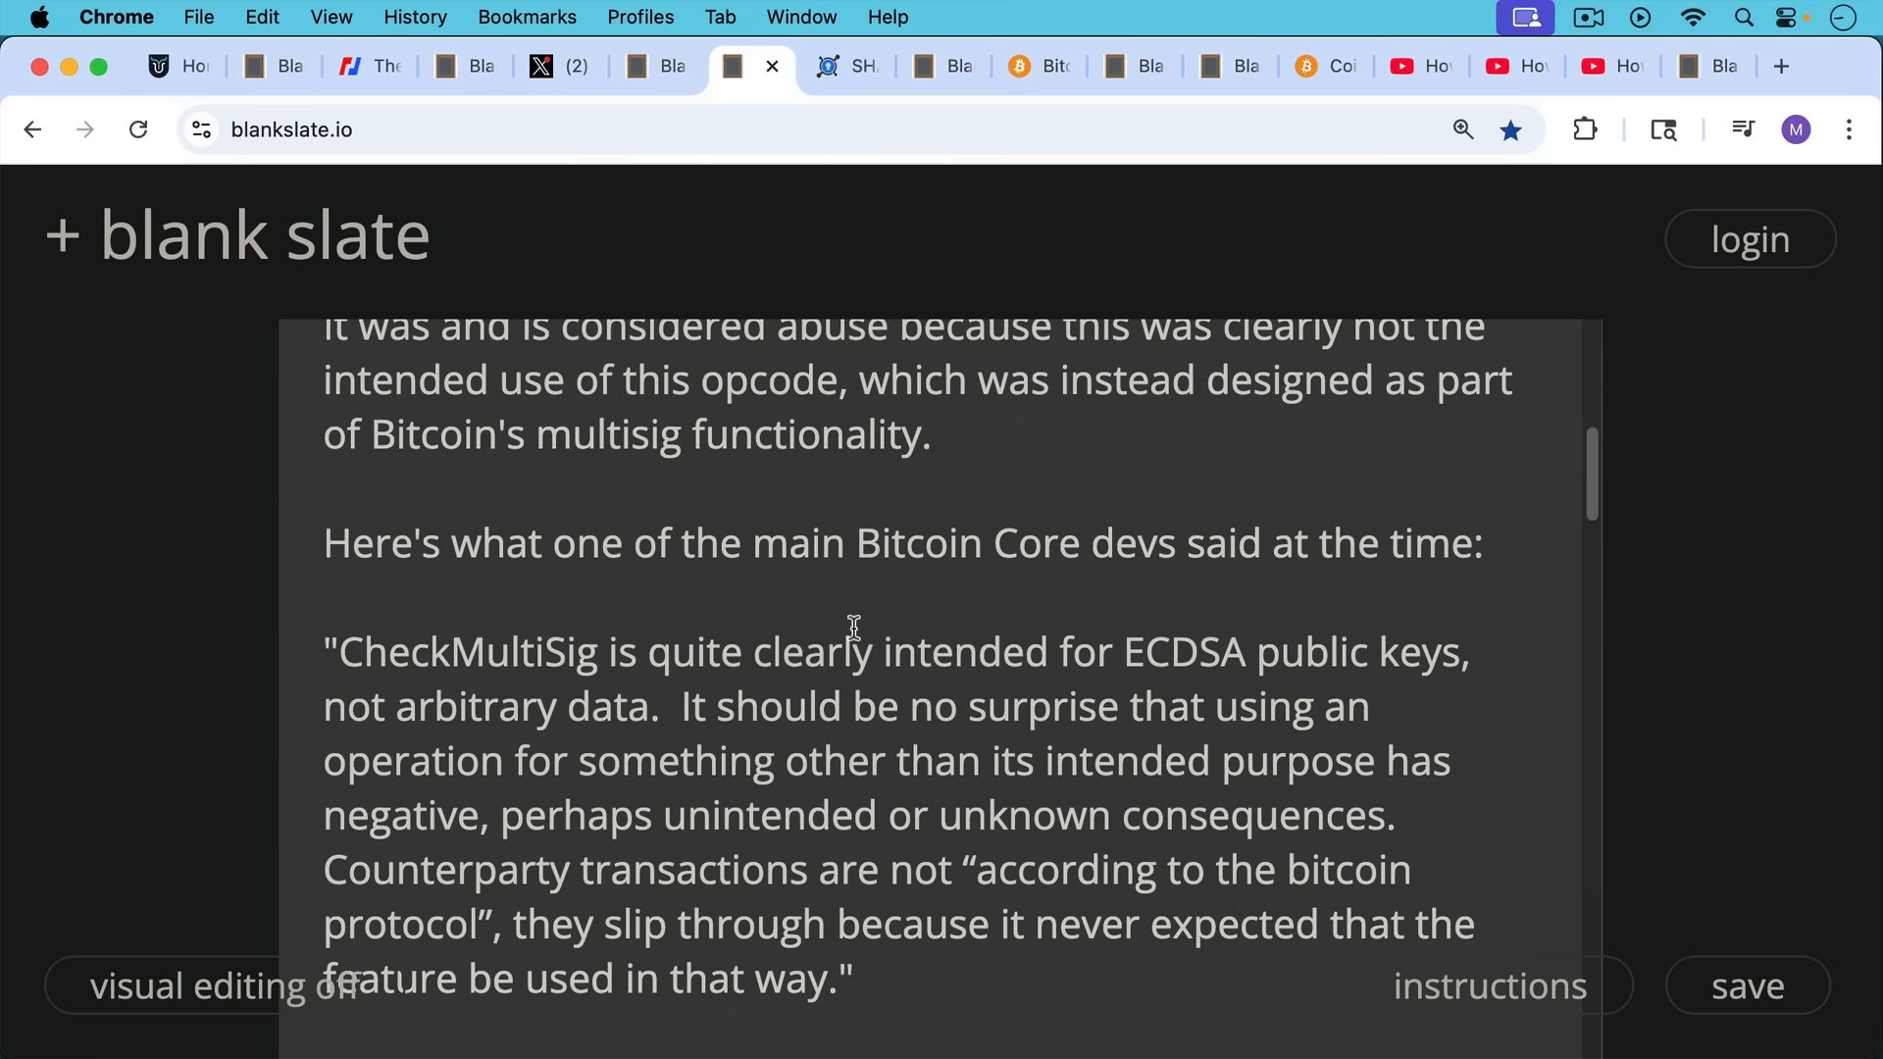
pyautogui.moveTo(867, 644)
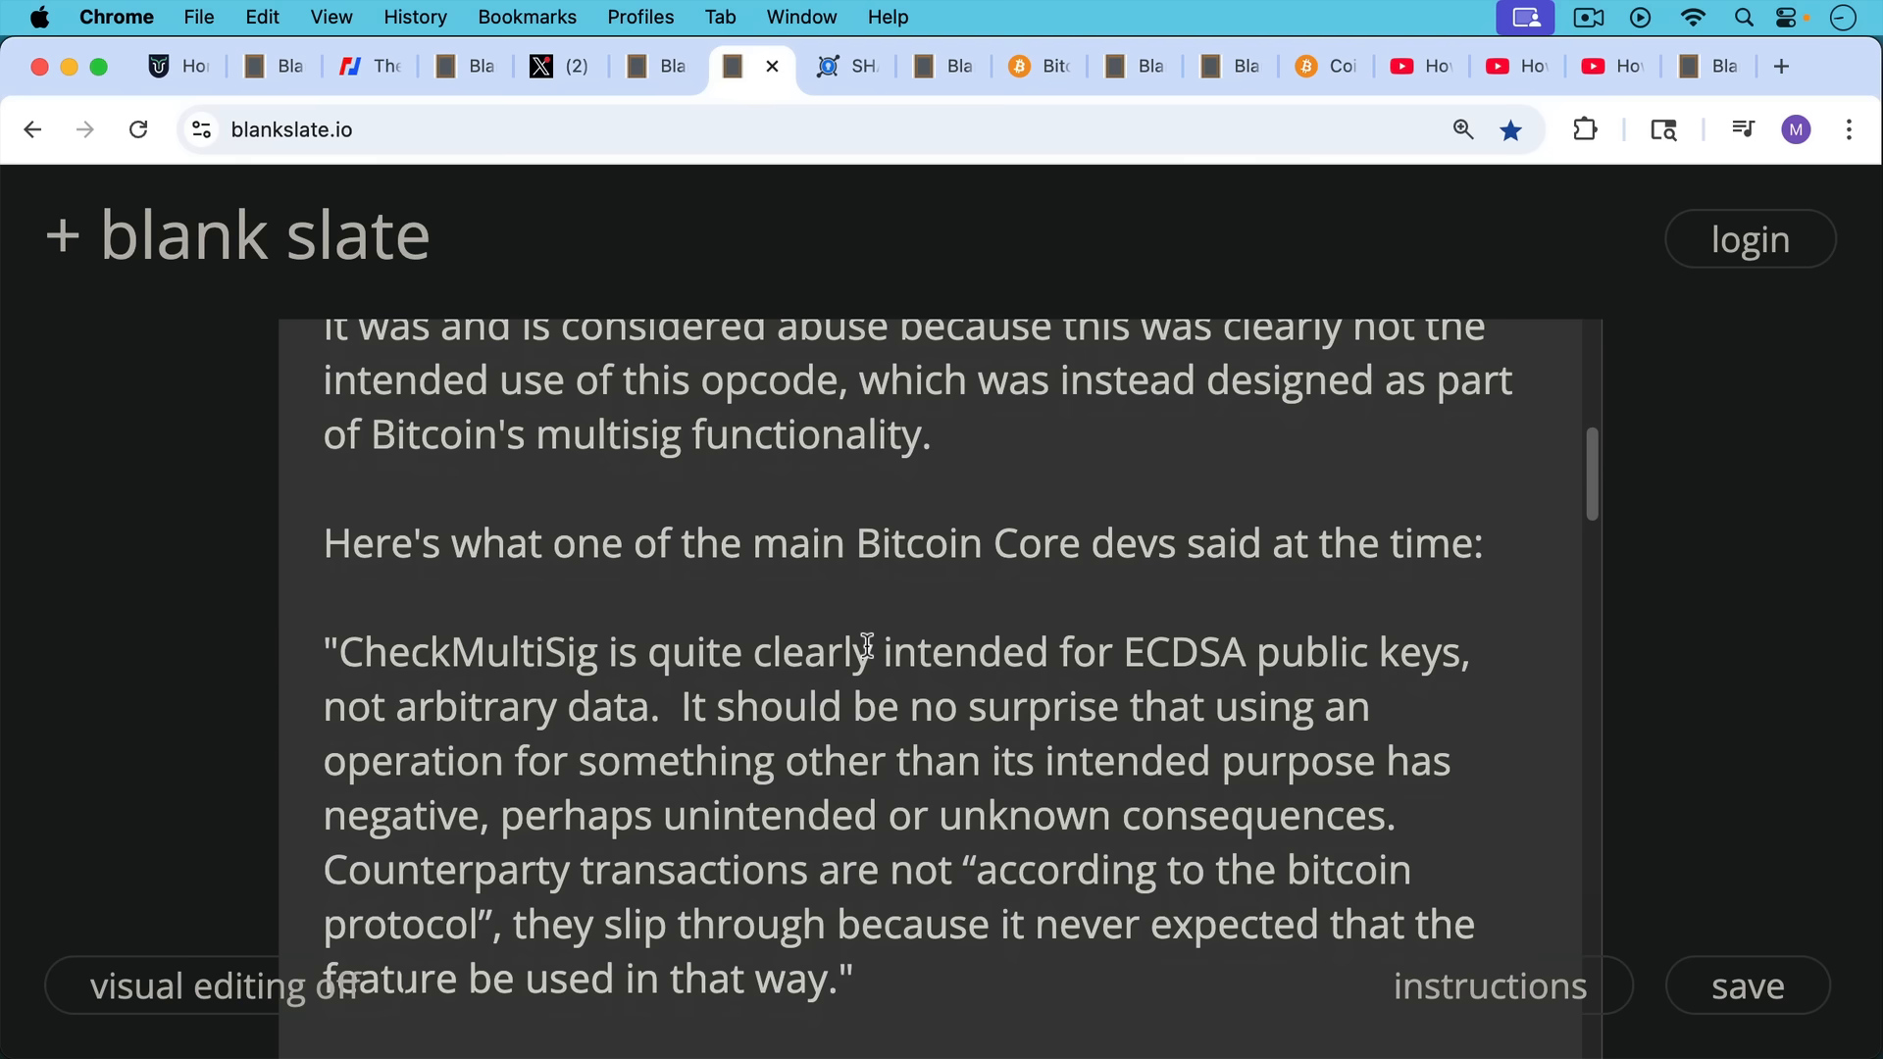
# Continue down to the quote calling blockchain data storage a free ride
pyautogui.scroll(-3)
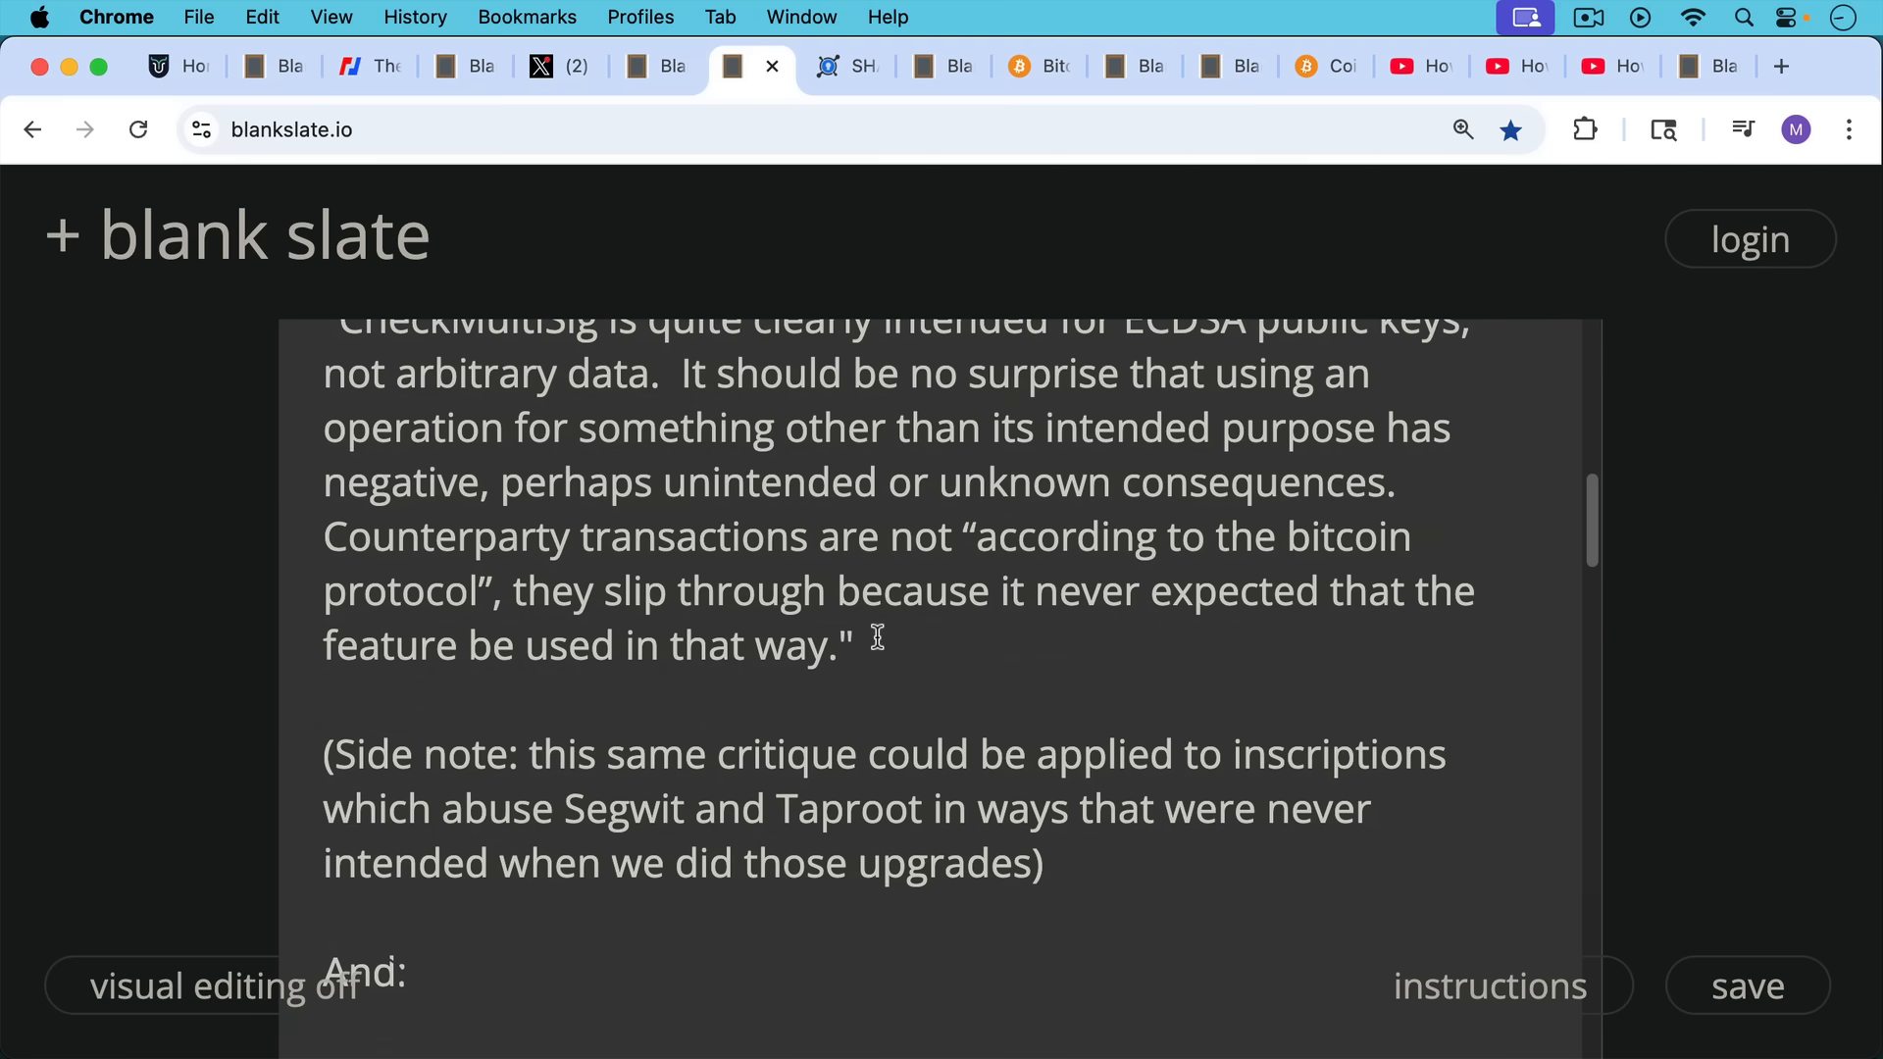
pyautogui.scroll(-3)
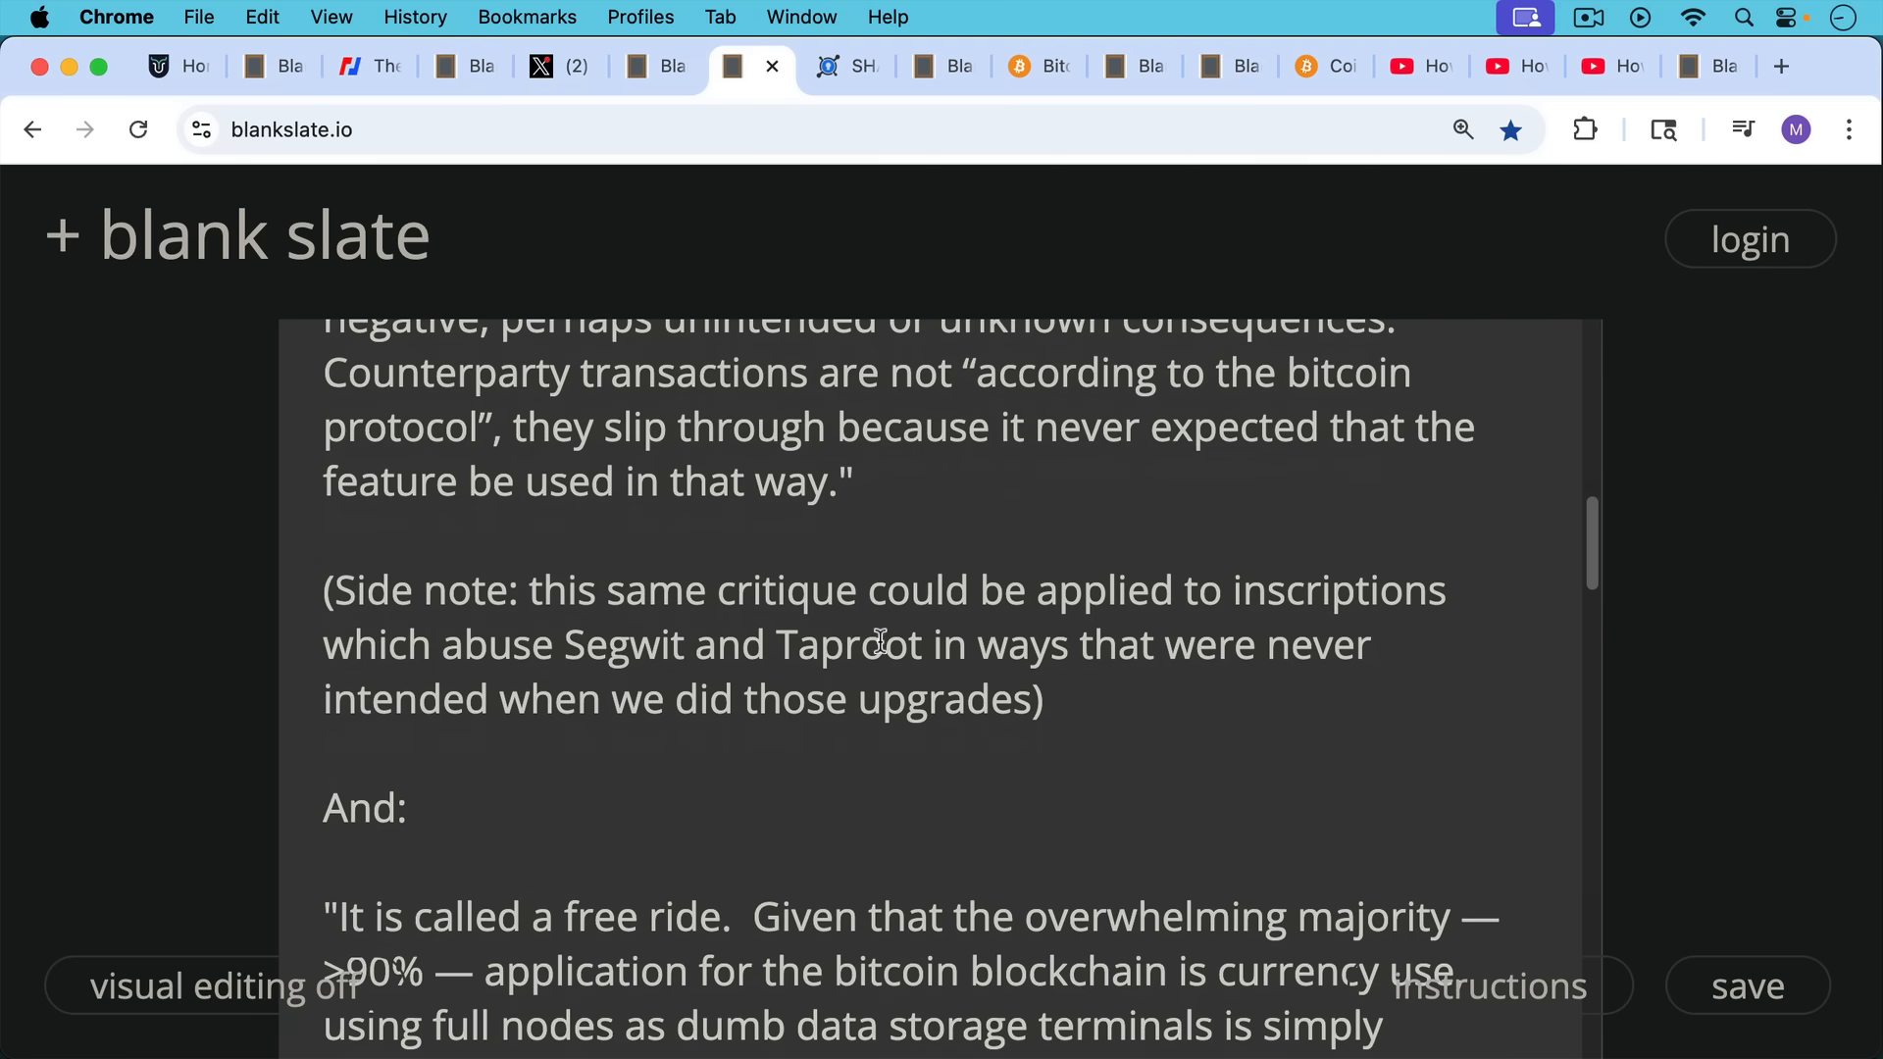
pyautogui.scroll(-3)
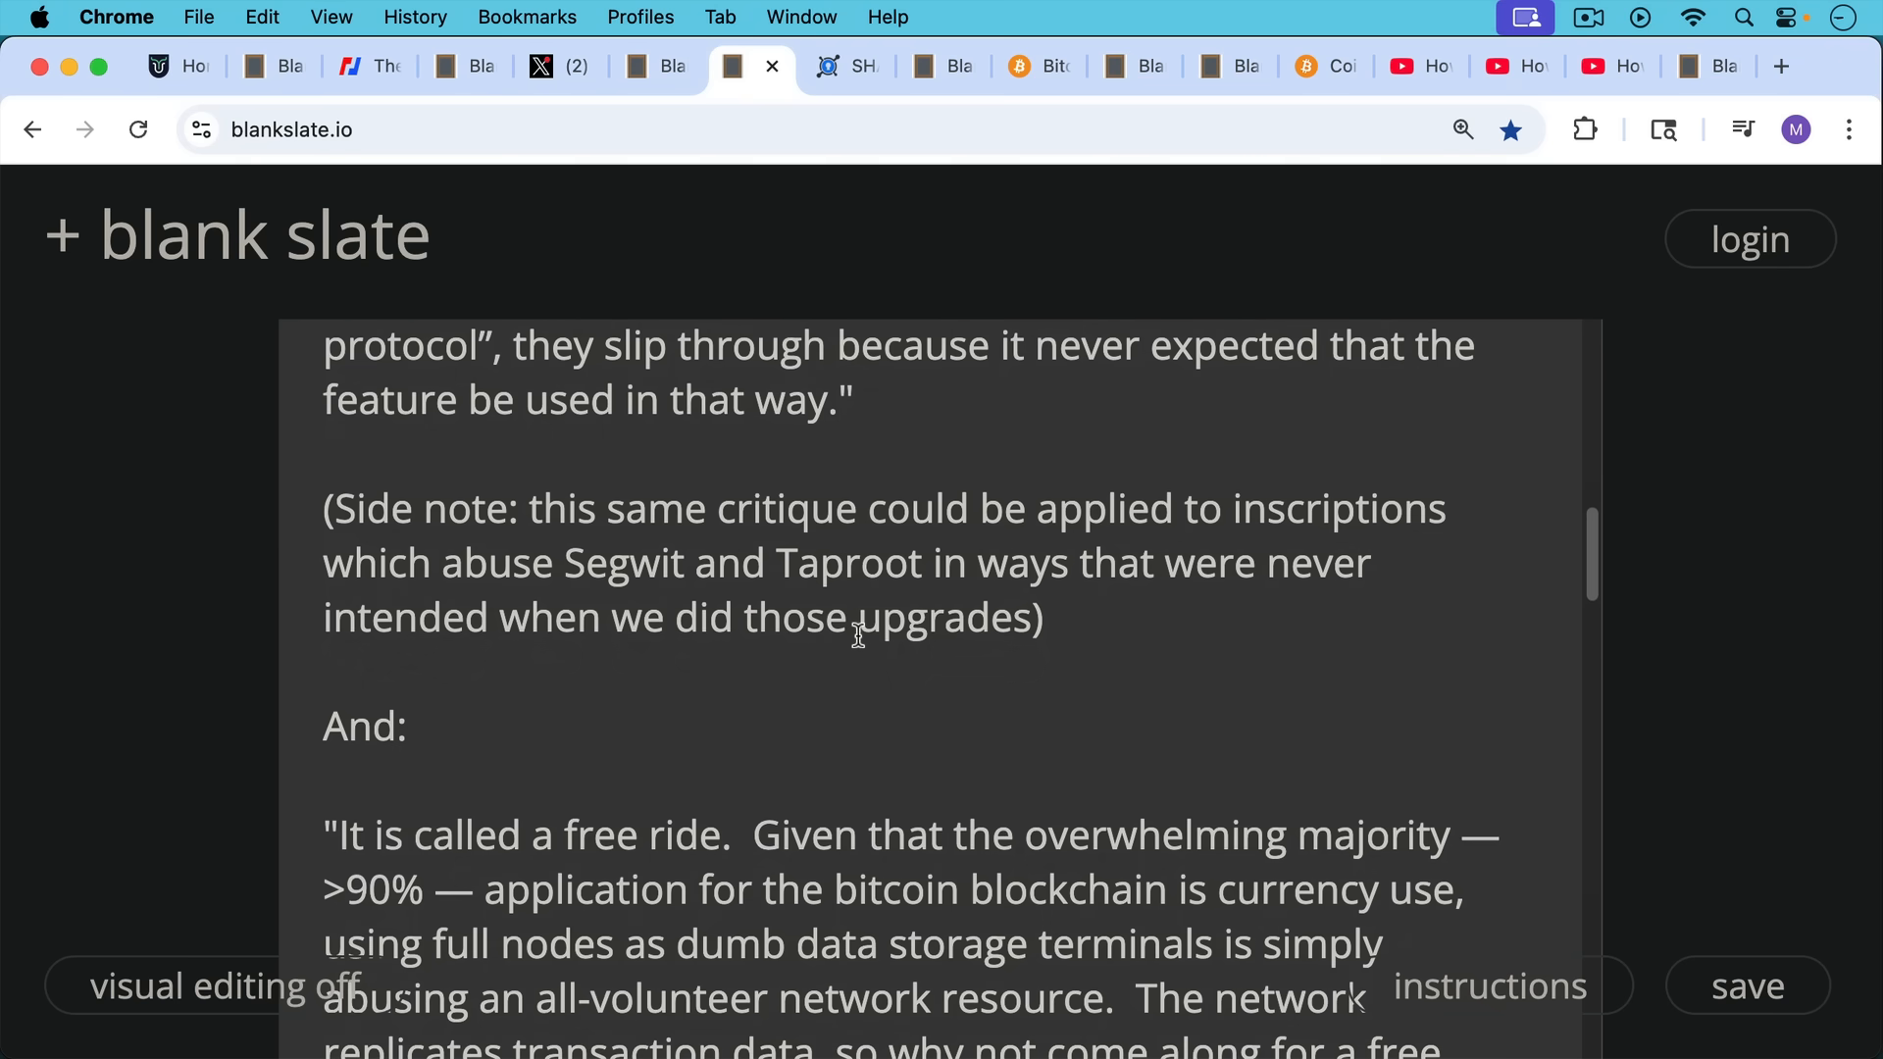
pyautogui.scroll(-3)
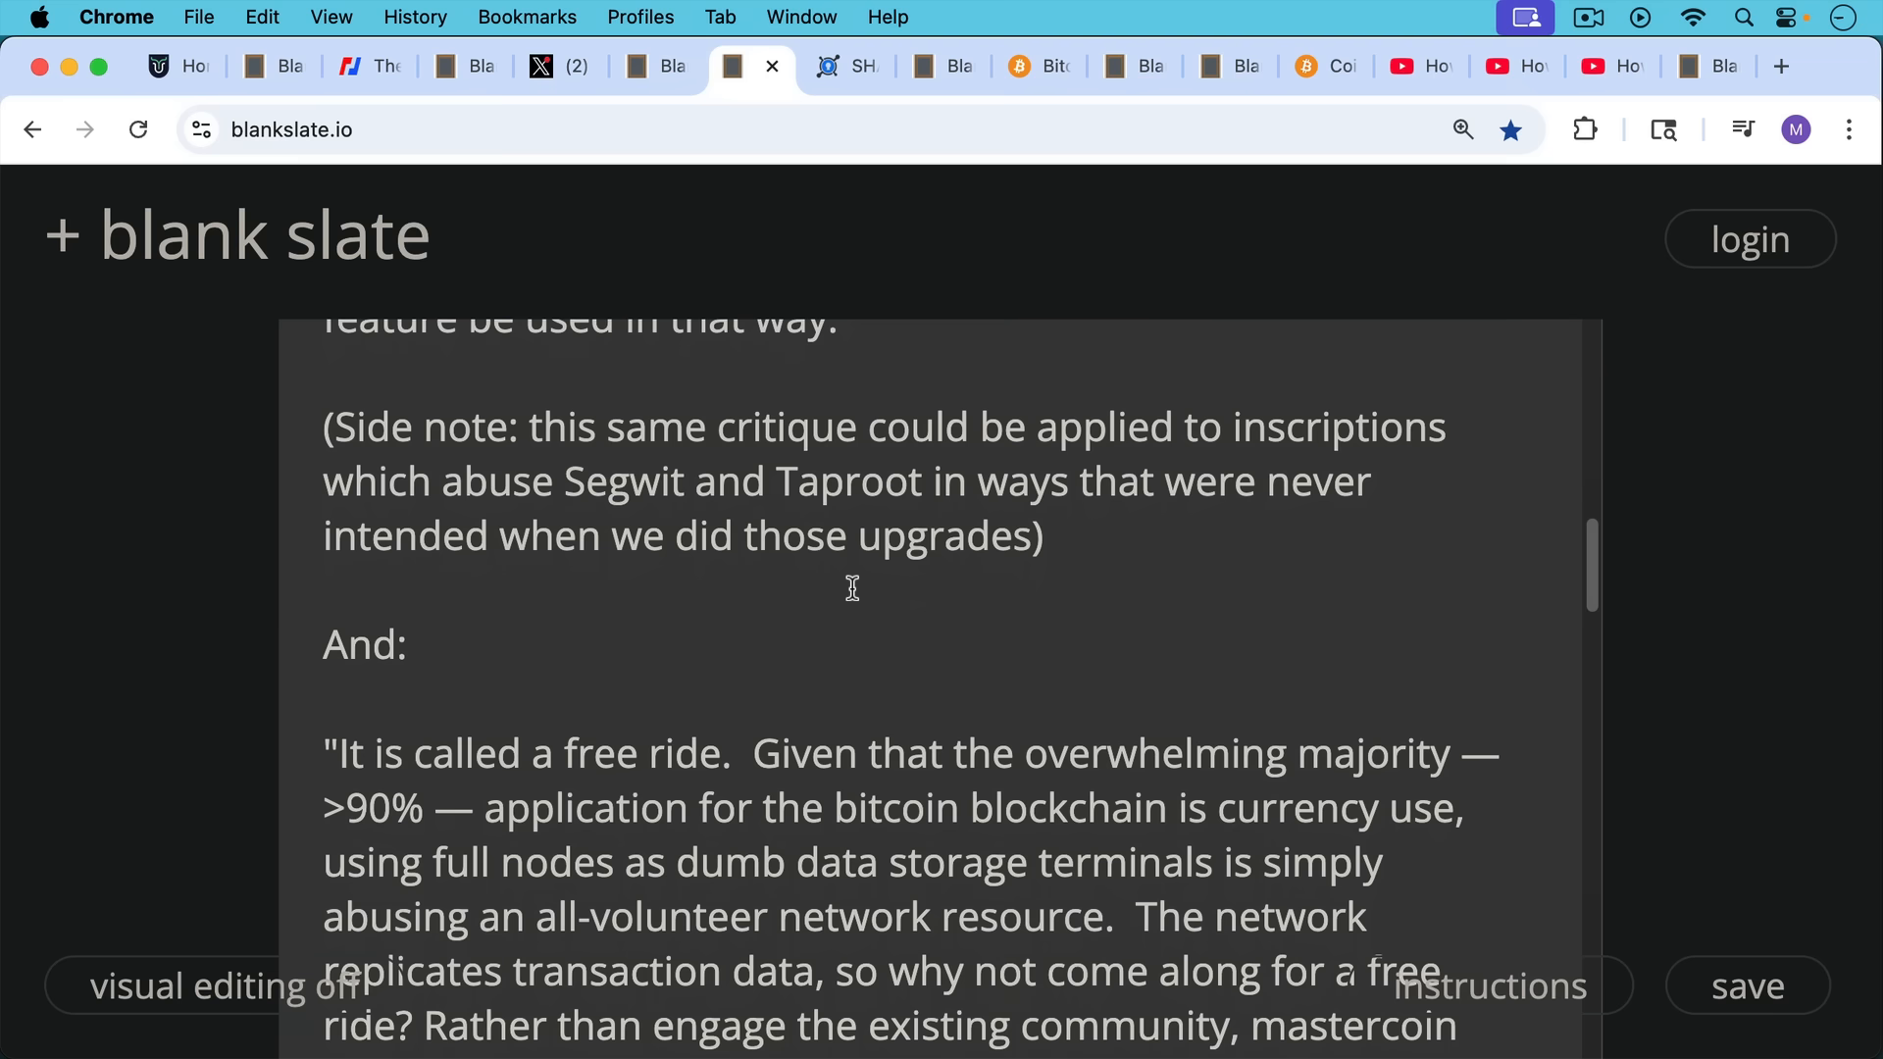
pyautogui.moveTo(847, 647)
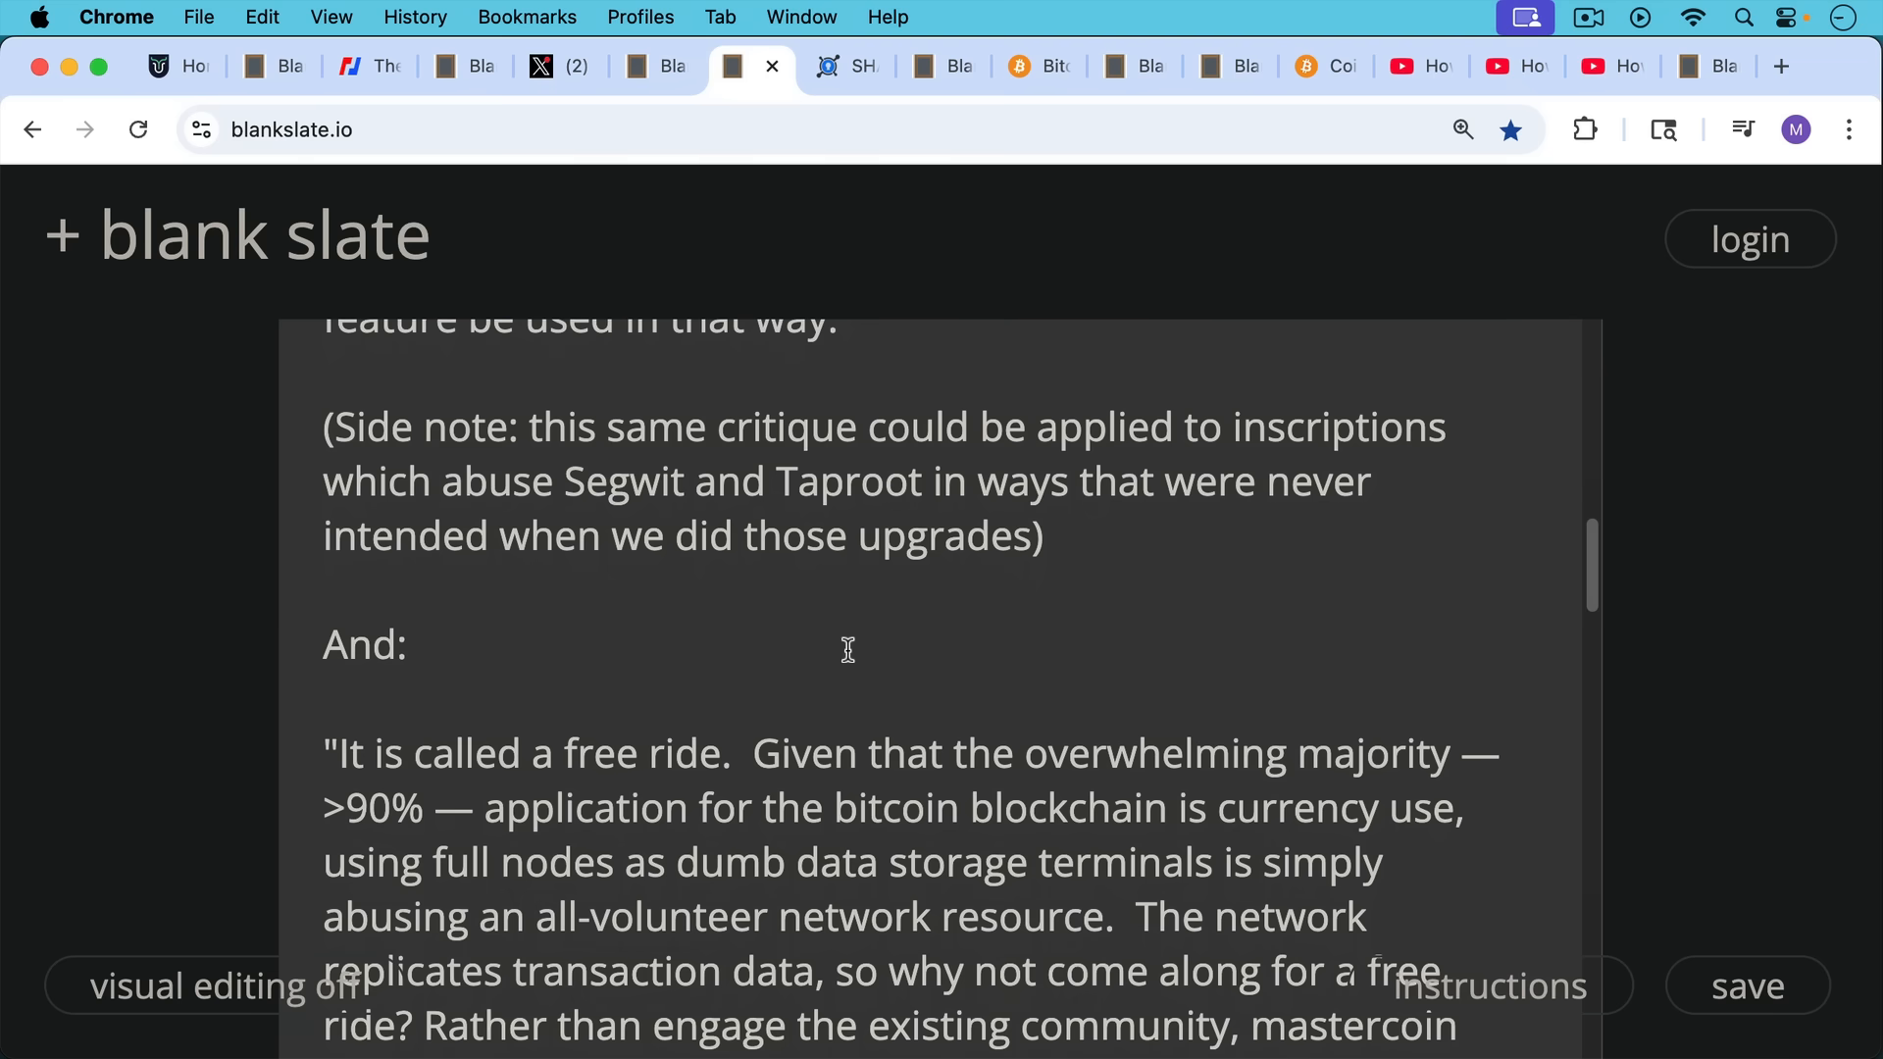
pyautogui.moveTo(855, 649)
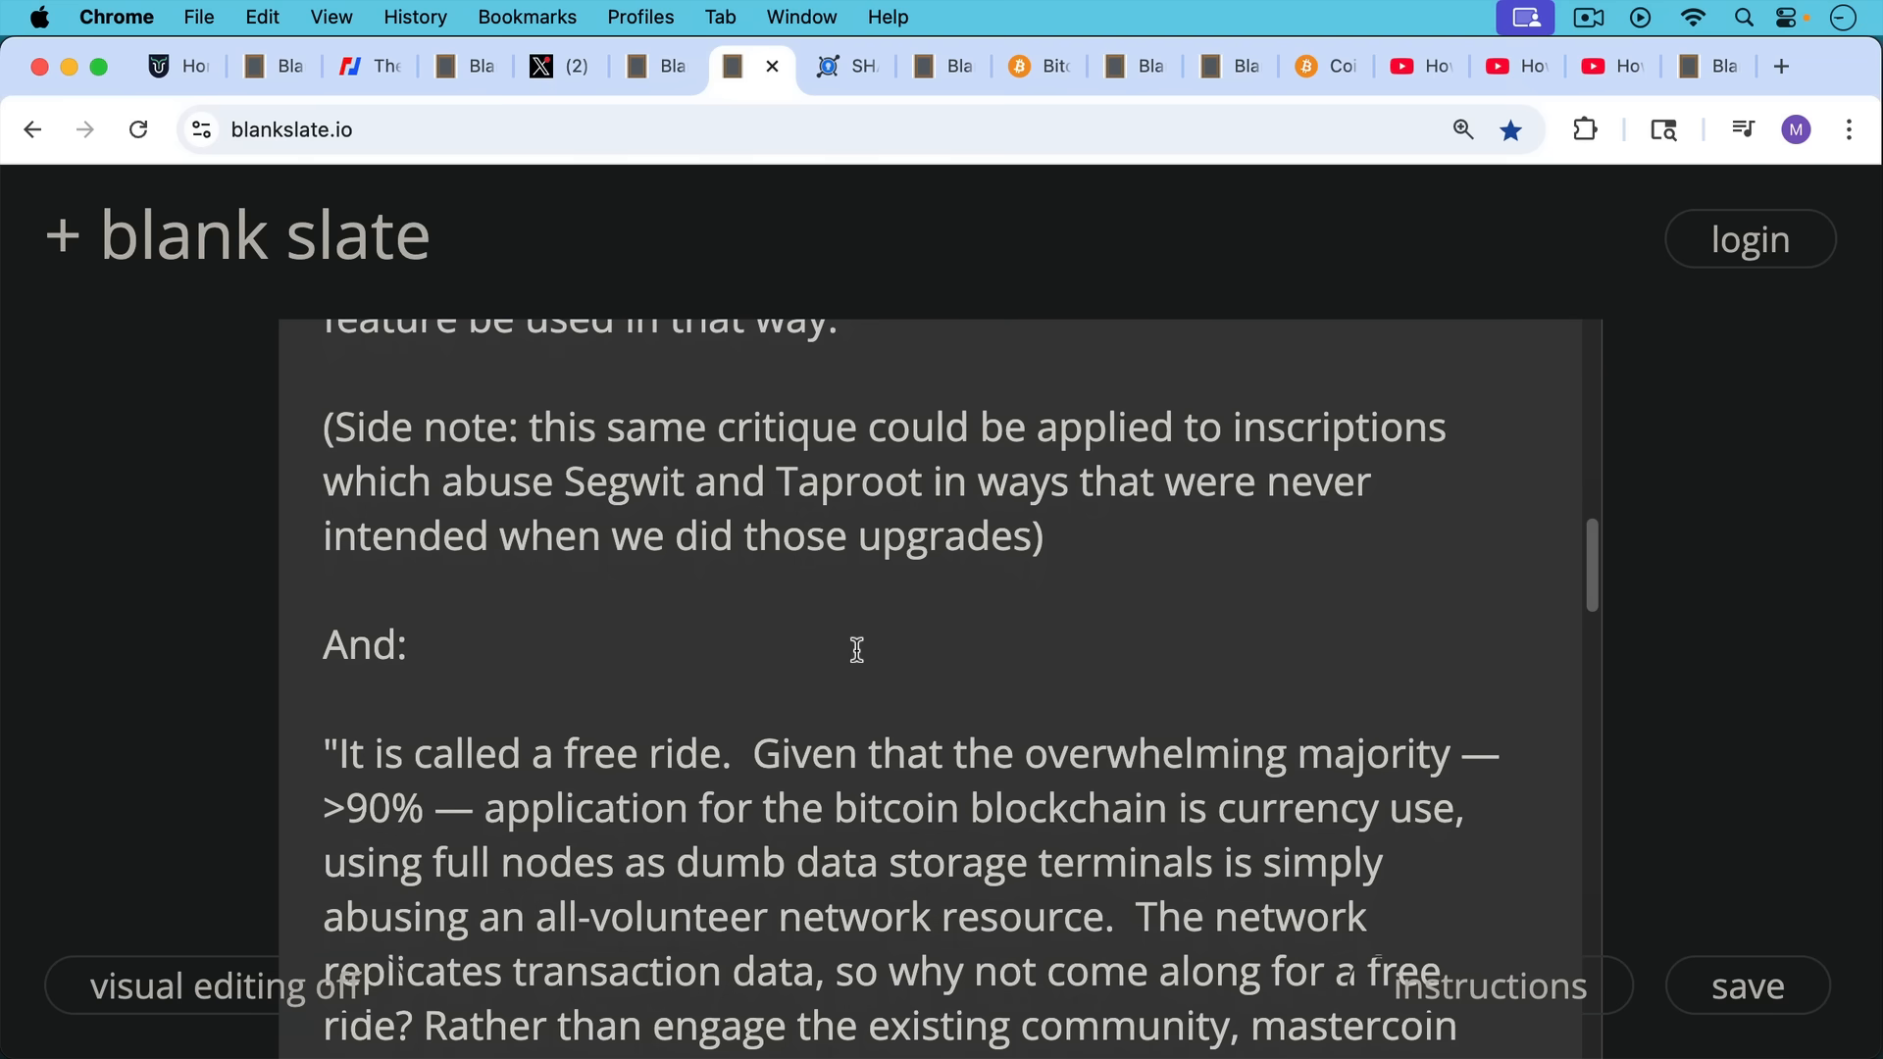
pyautogui.scroll(-3)
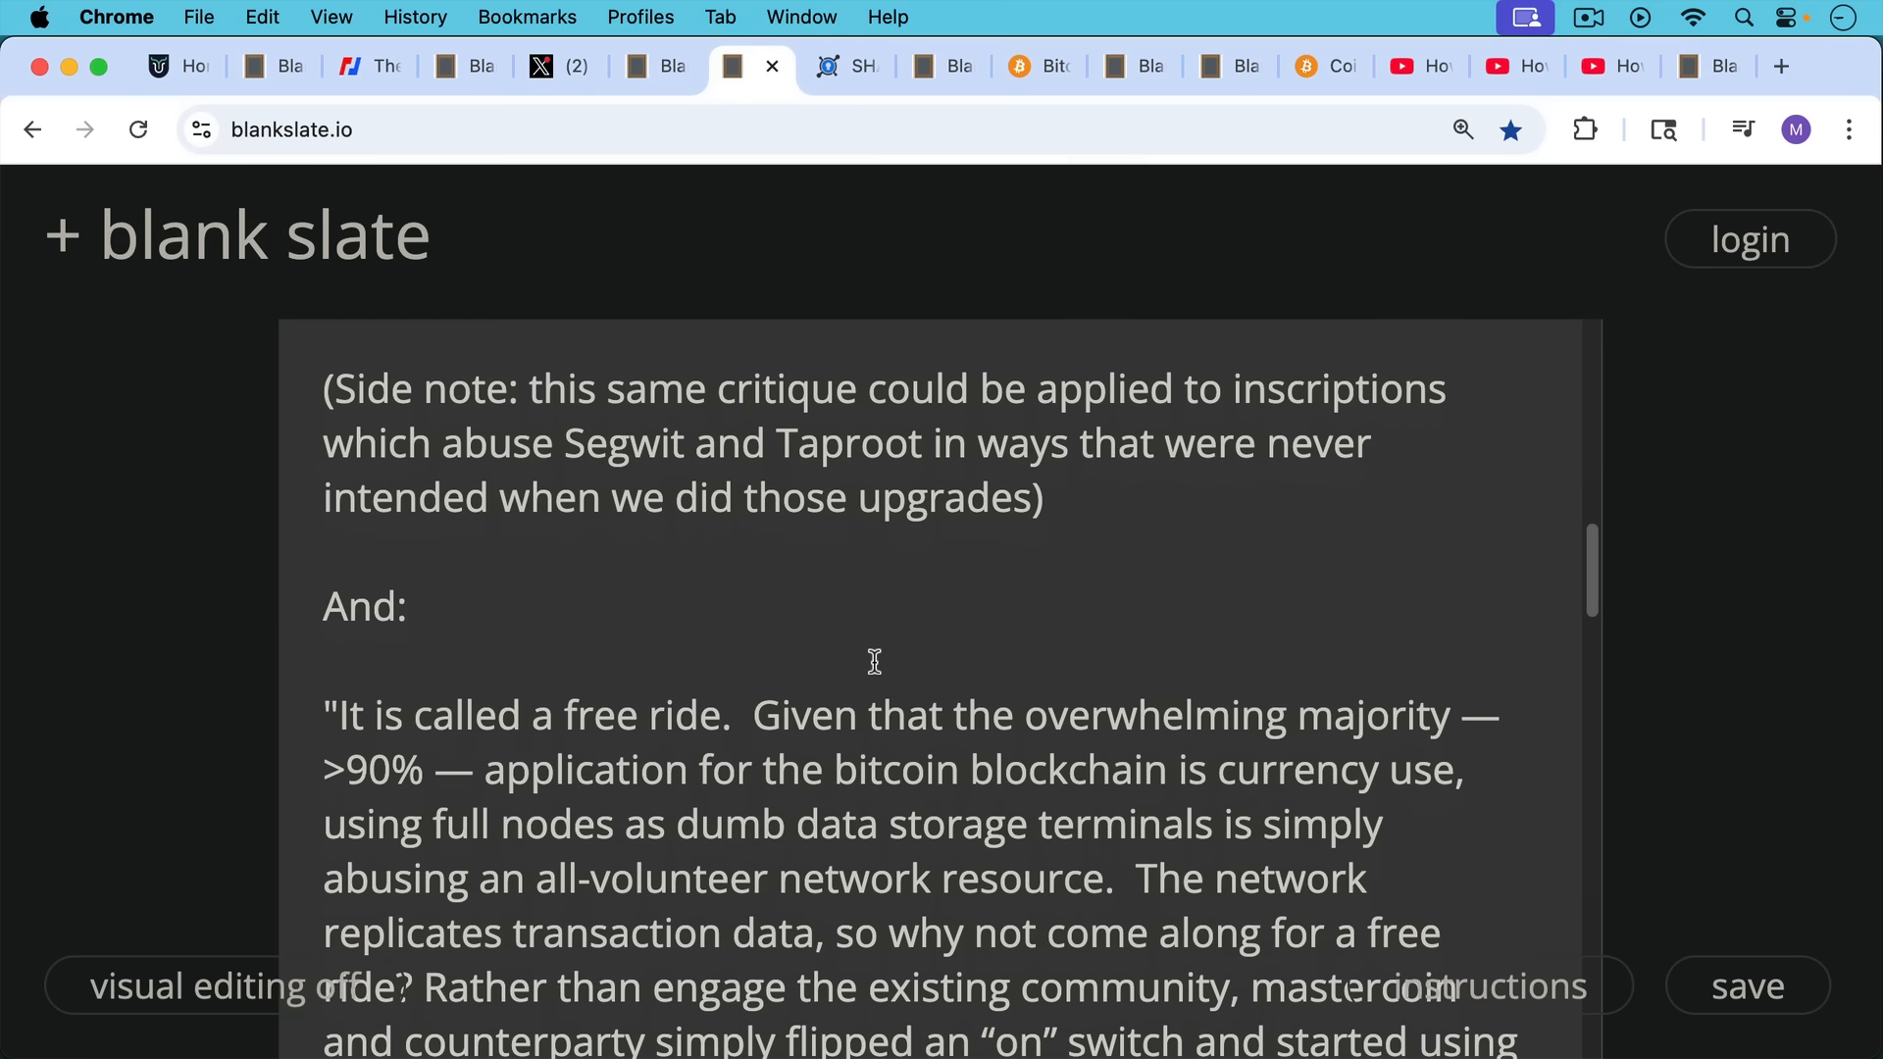
pyautogui.scroll(-3)
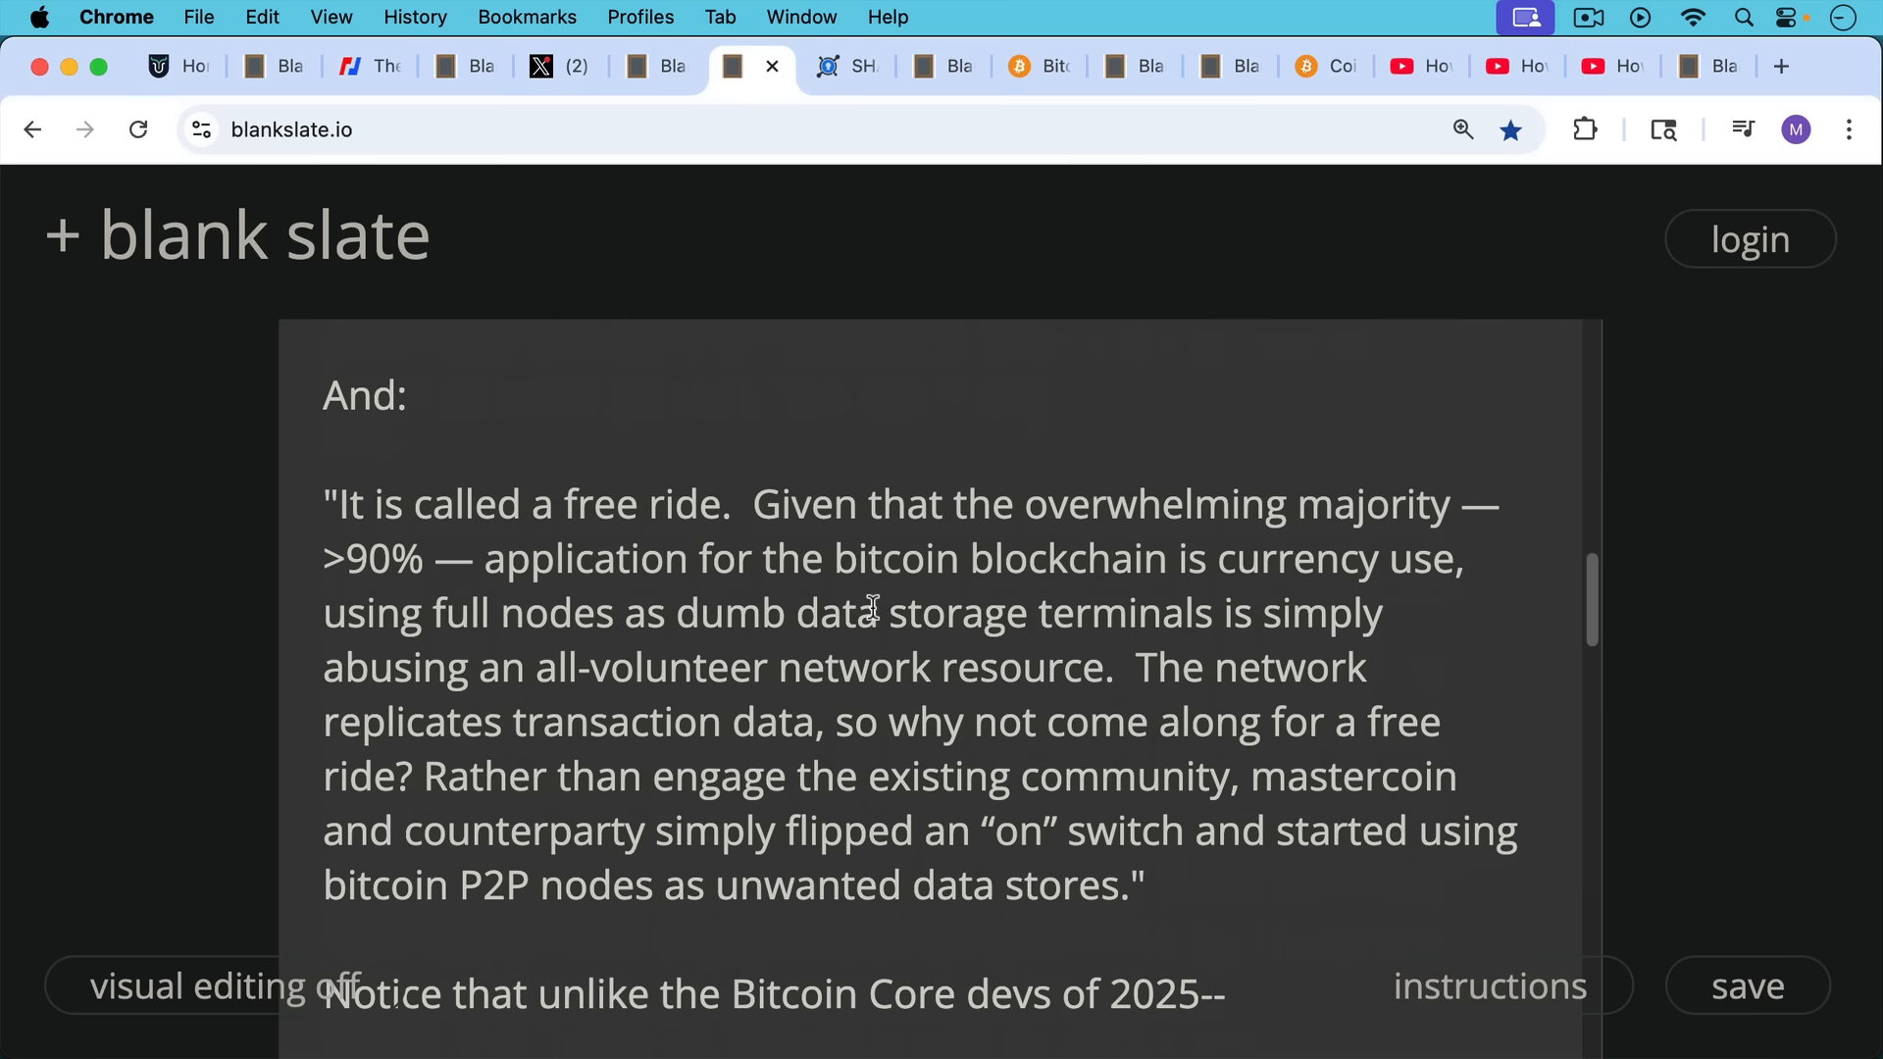
pyautogui.moveTo(843, 494)
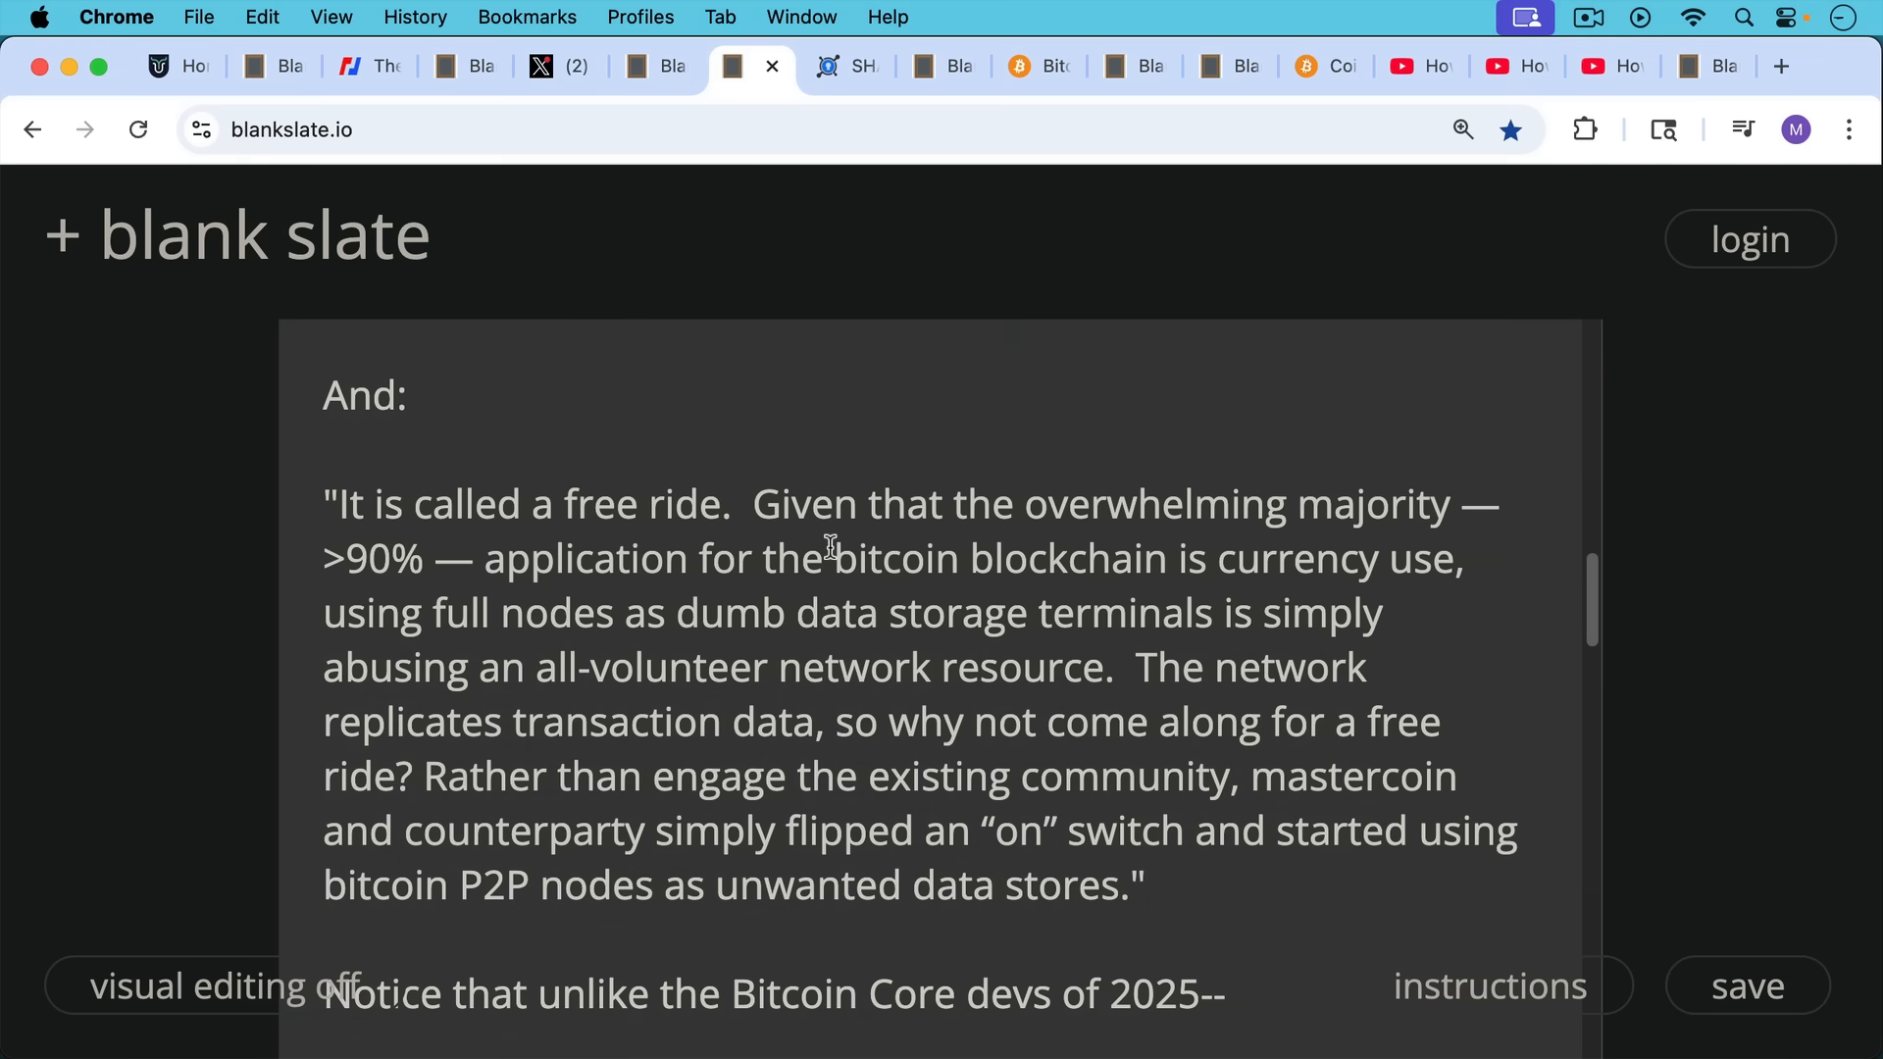
pyautogui.moveTo(835, 573)
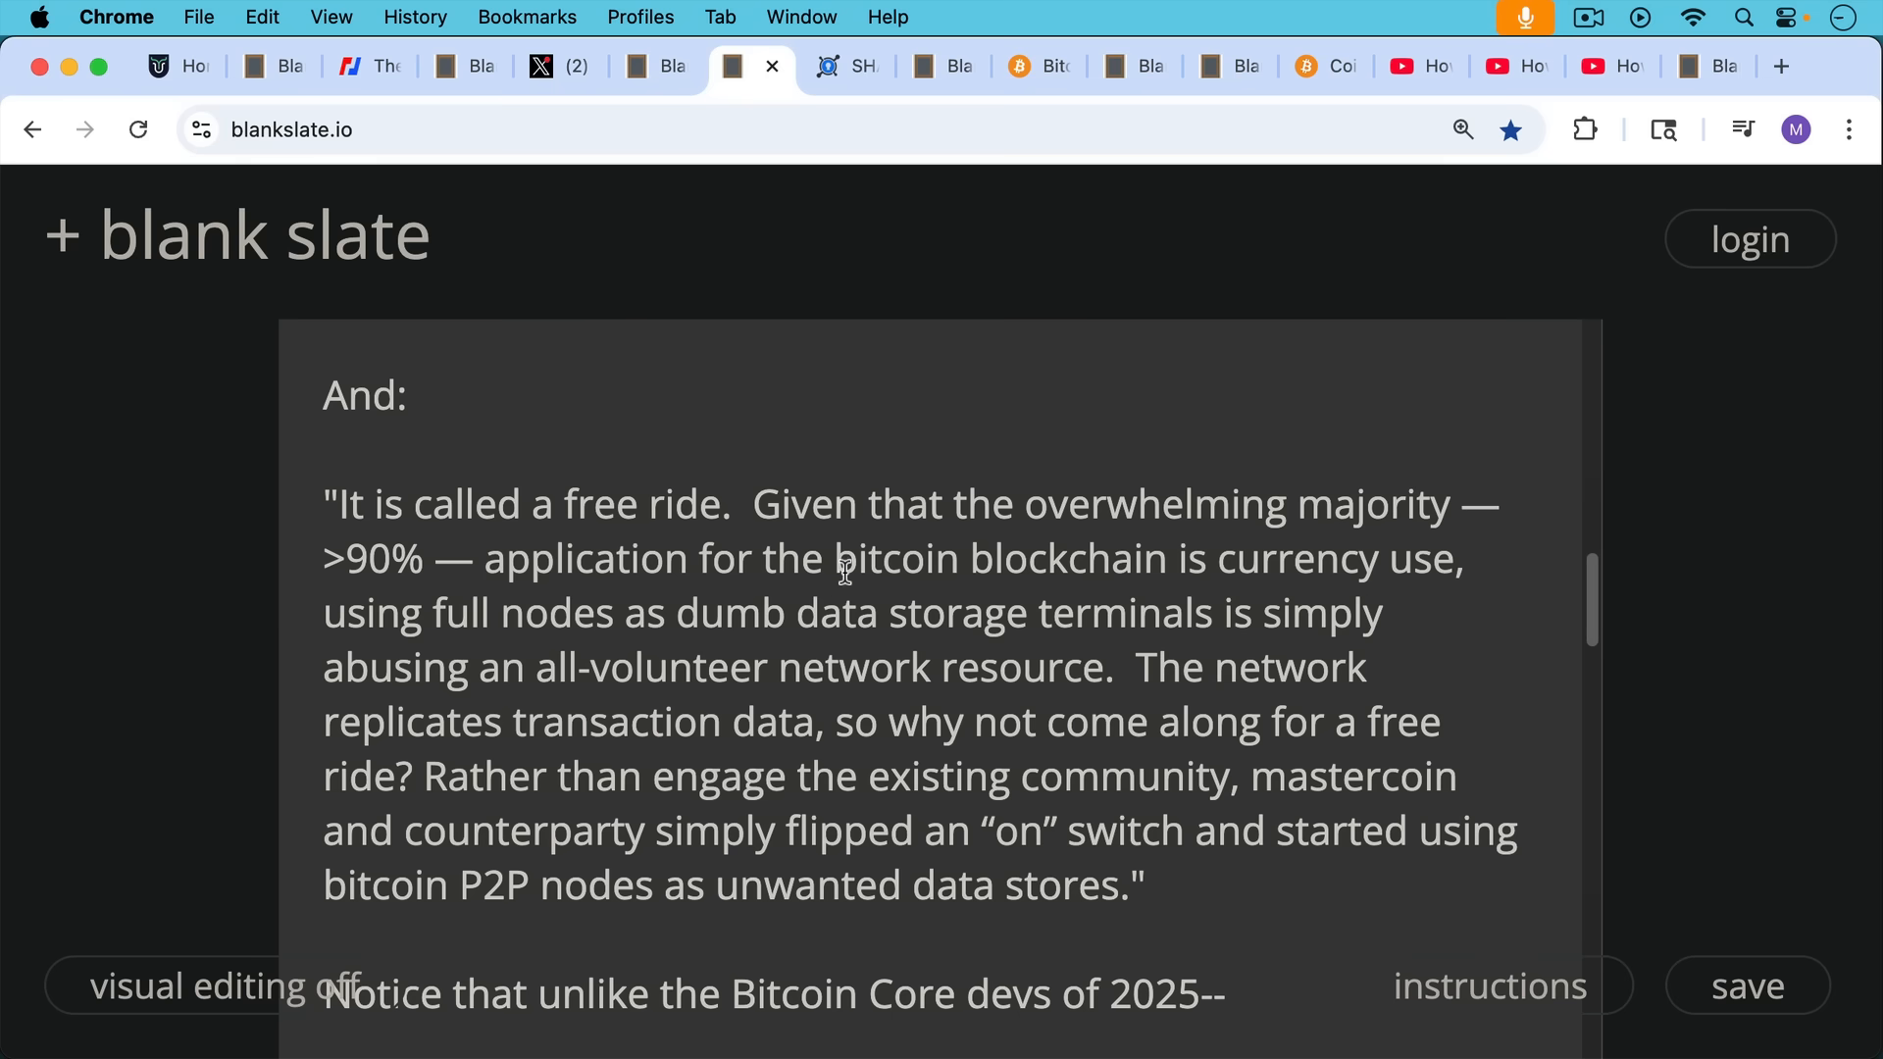
pyautogui.scroll(-3)
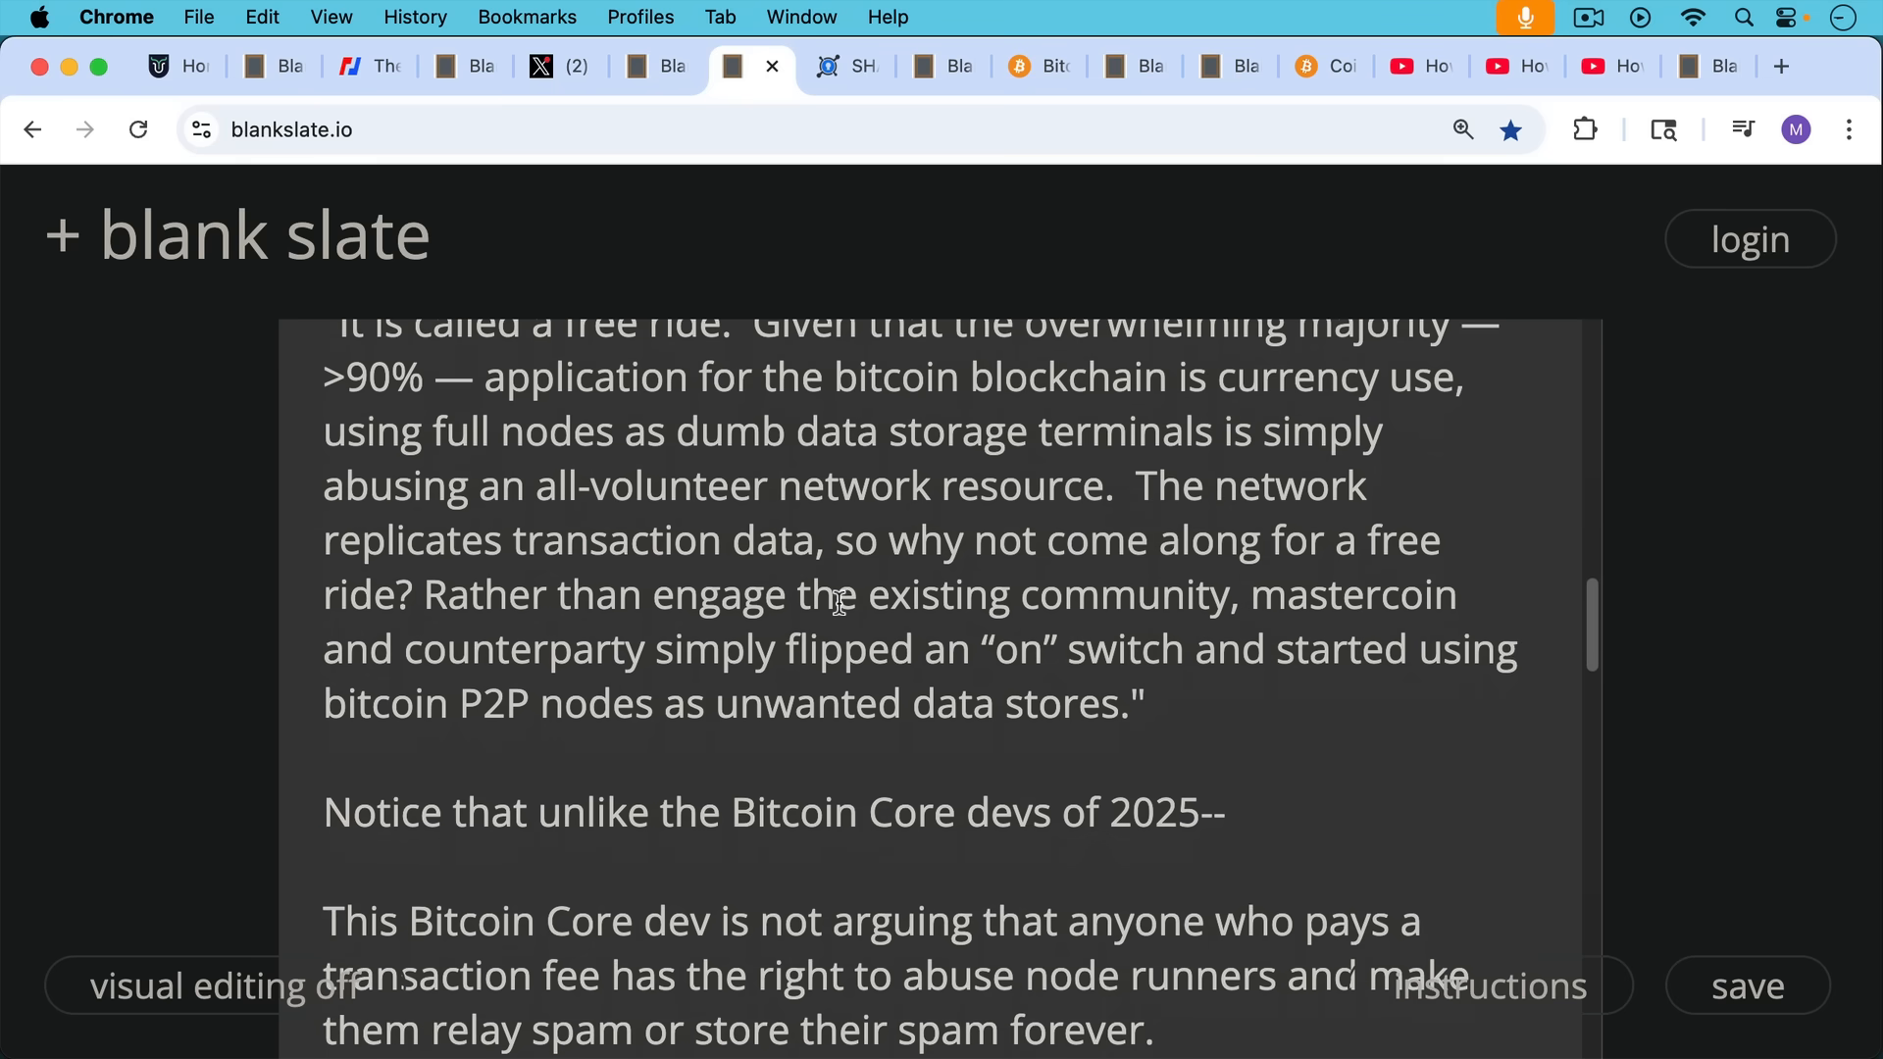
pyautogui.scroll(-3)
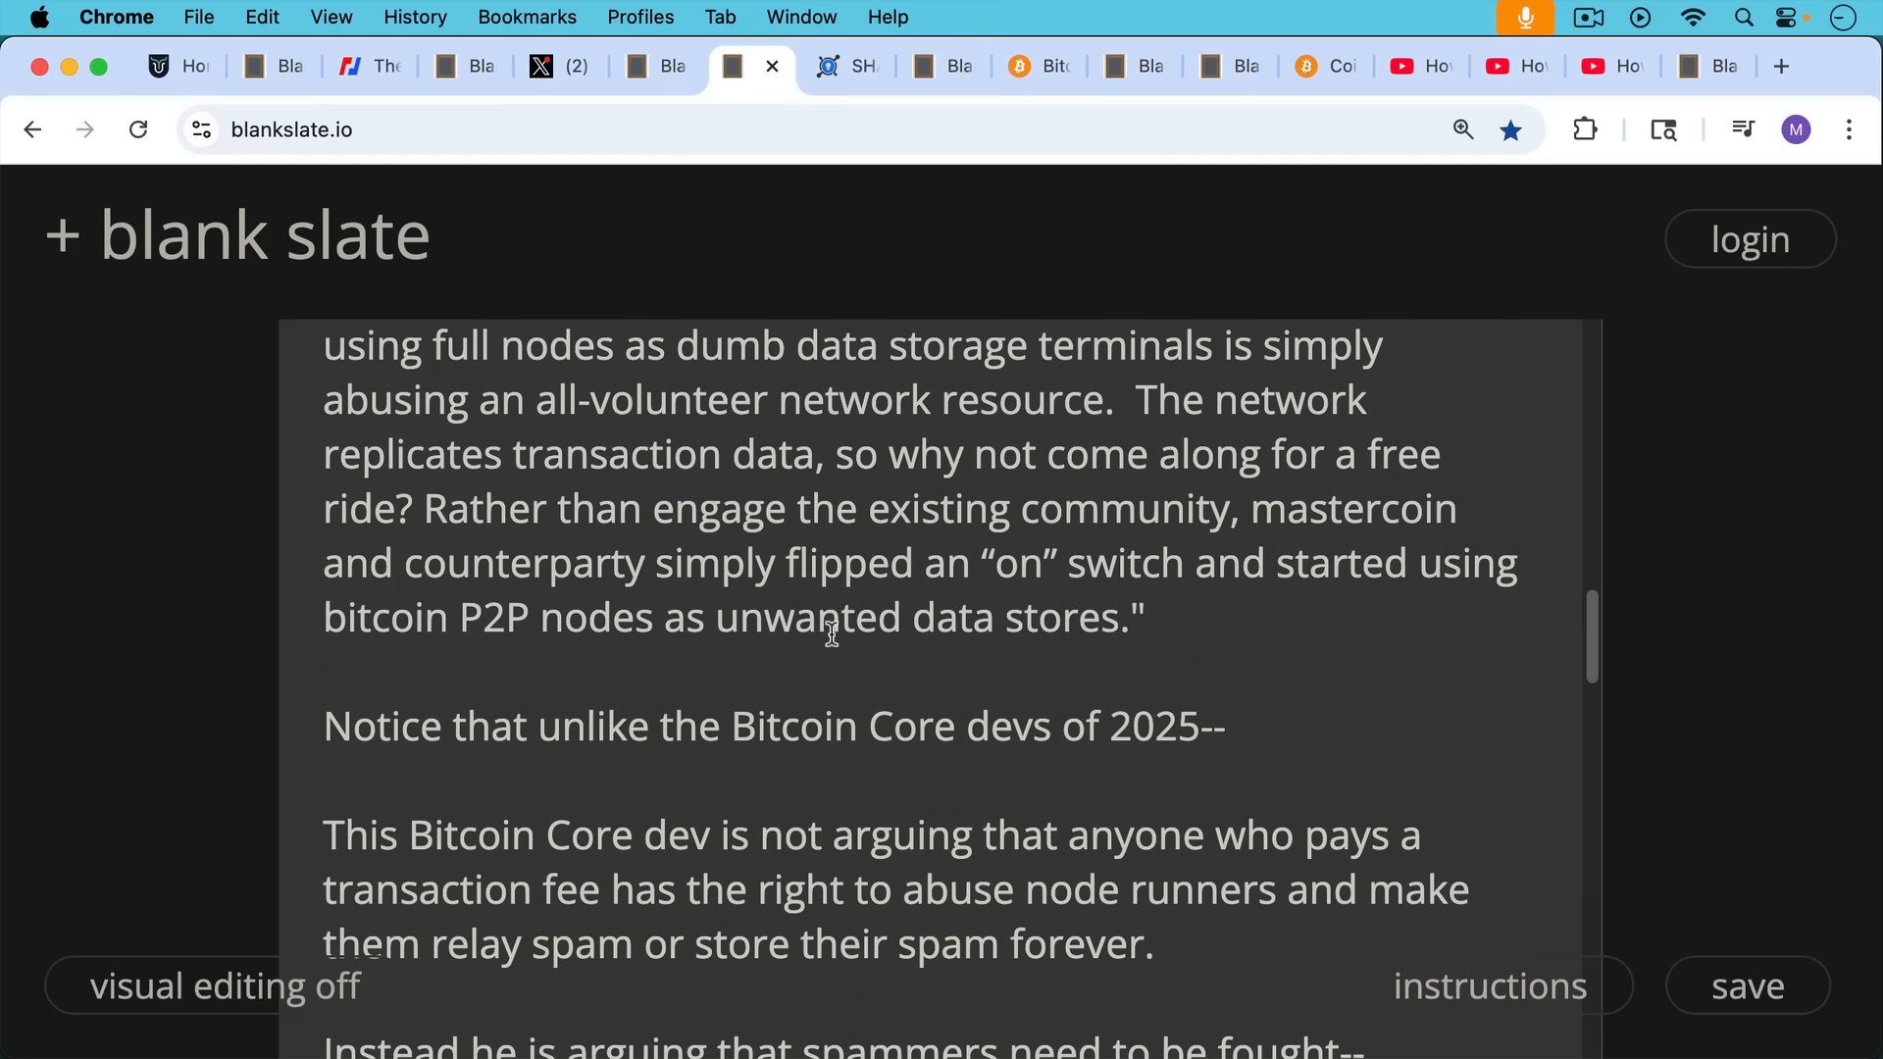
pyautogui.moveTo(830, 628)
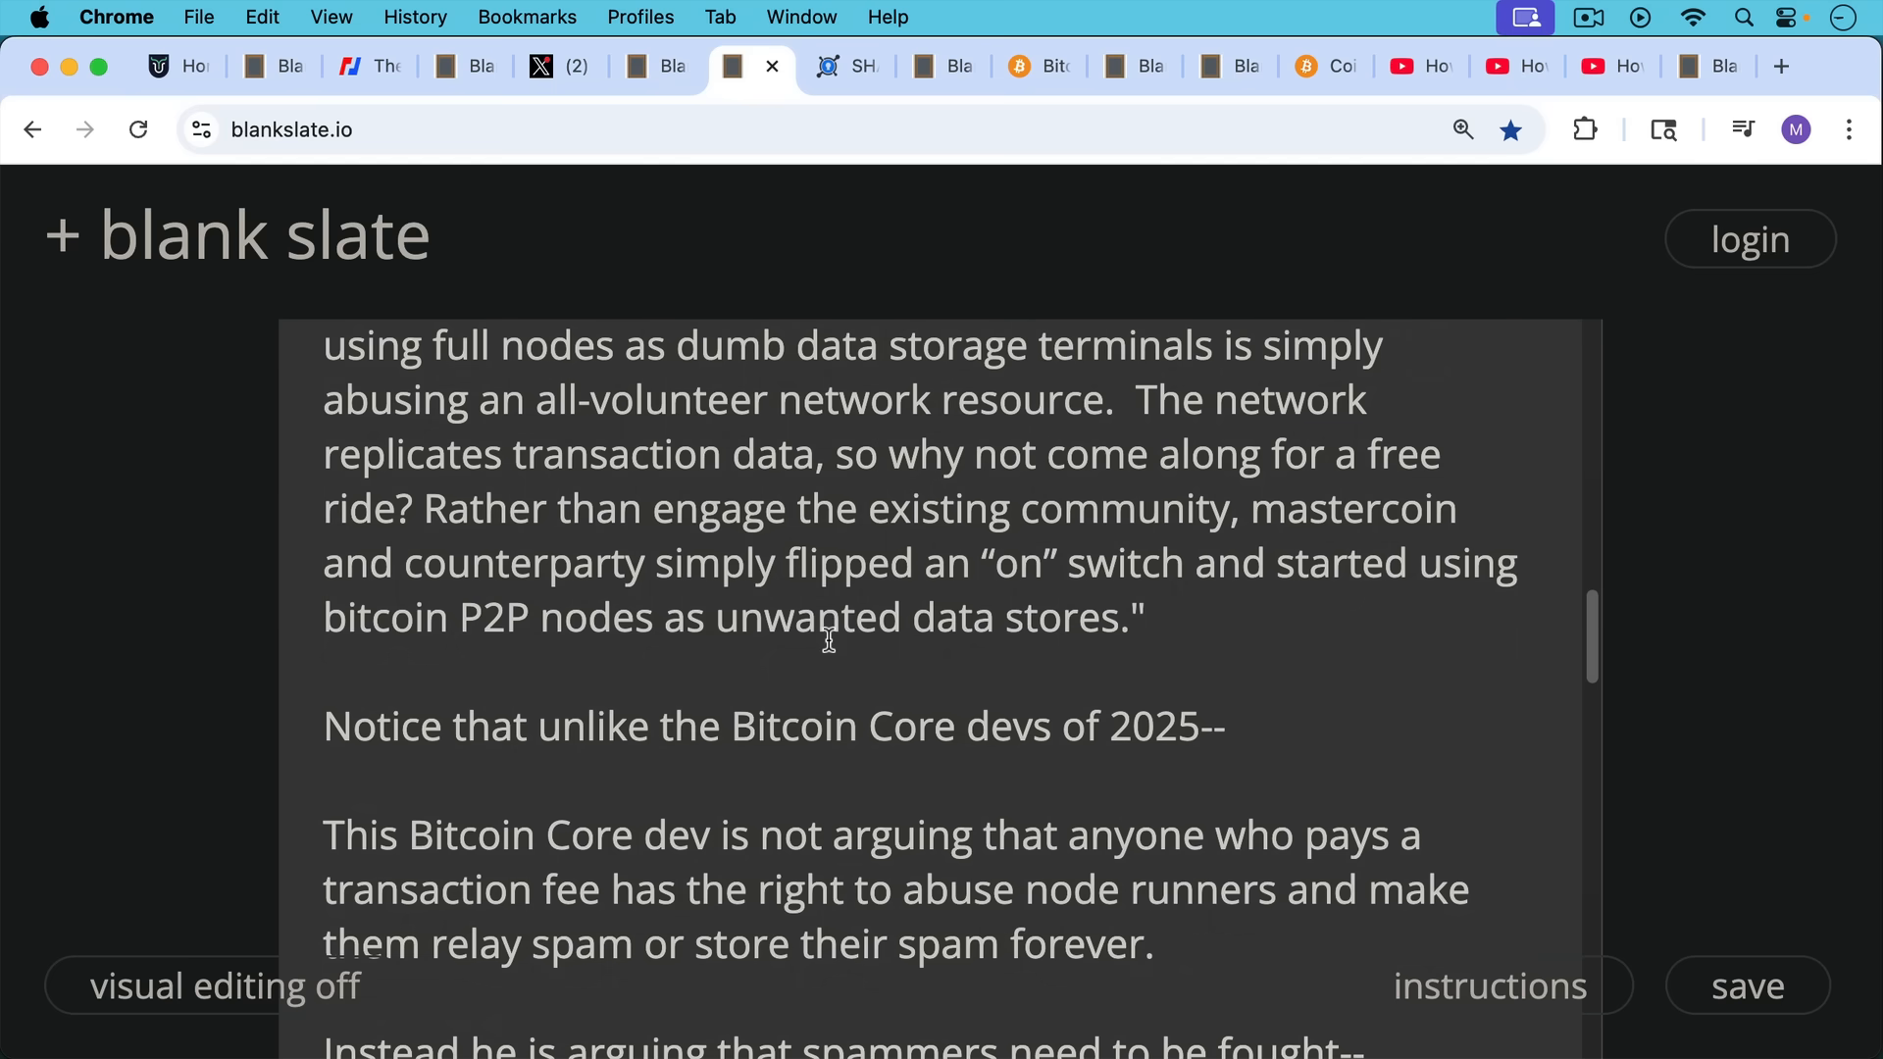
pyautogui.moveTo(875, 655)
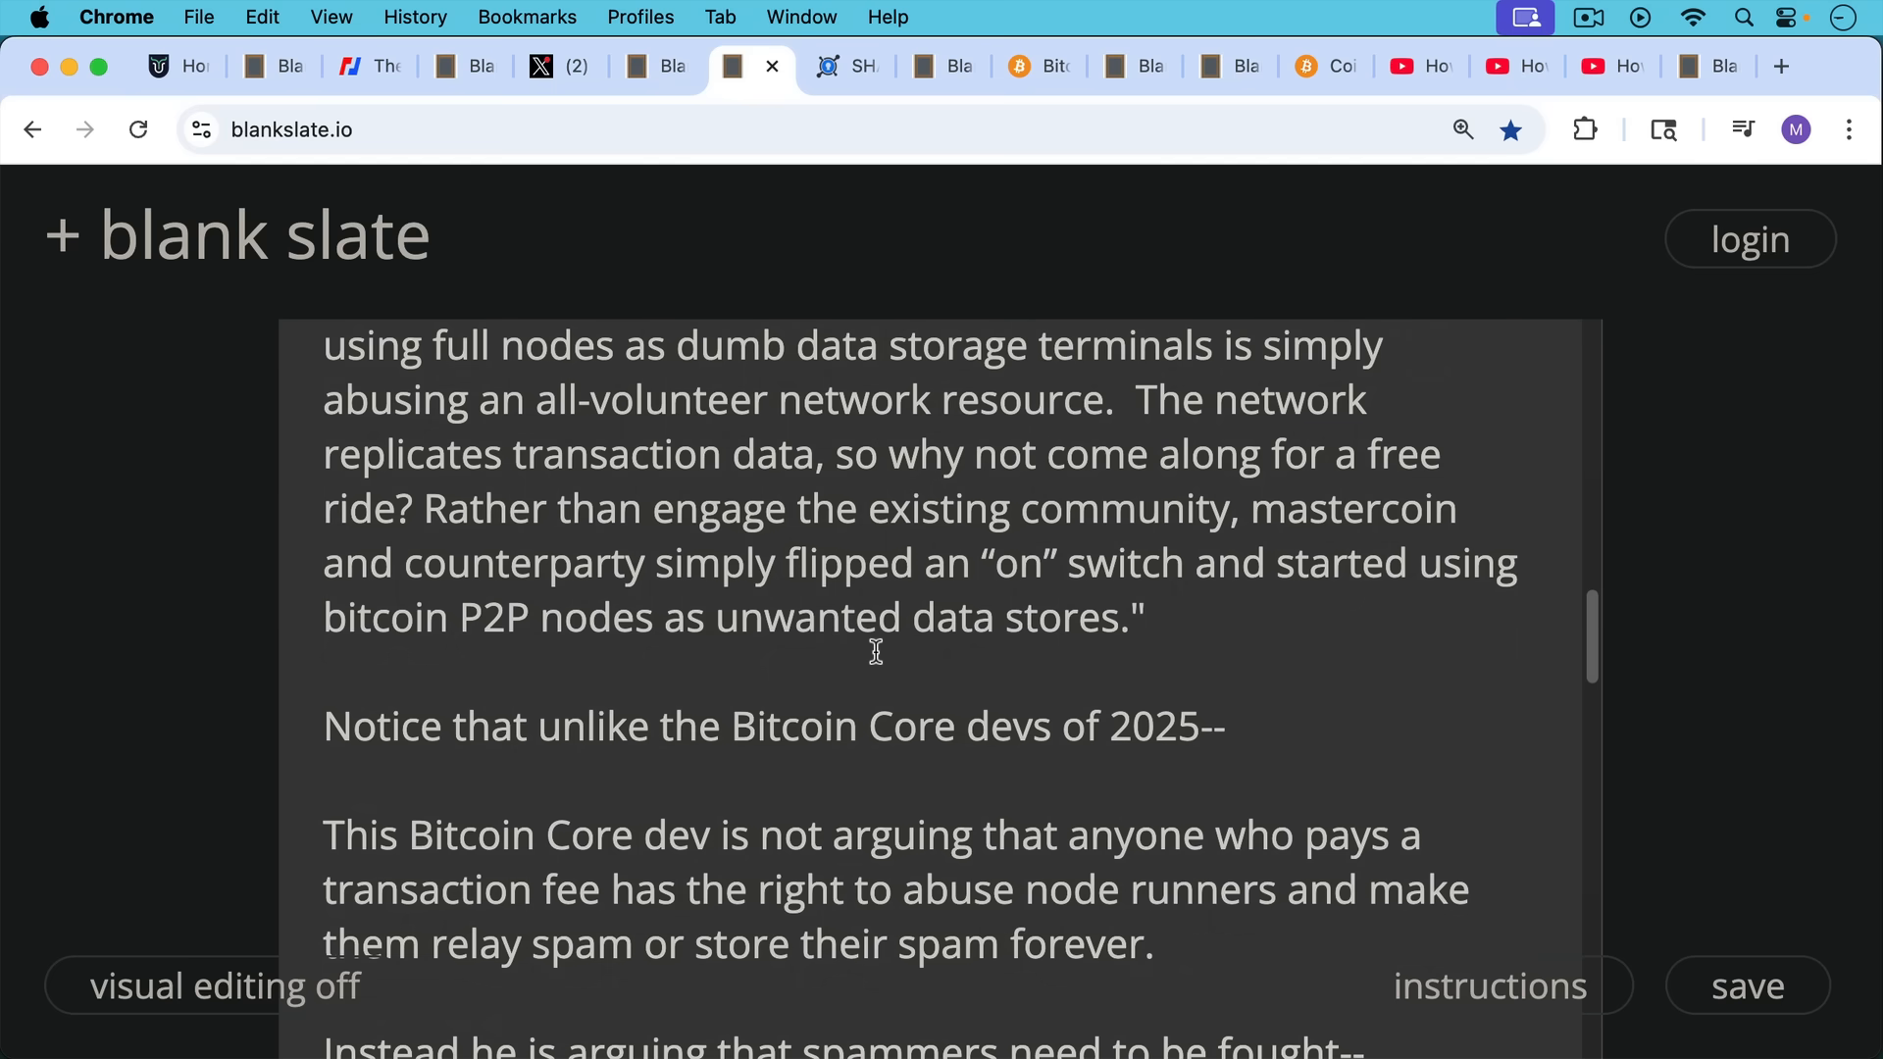
pyautogui.scroll(-3)
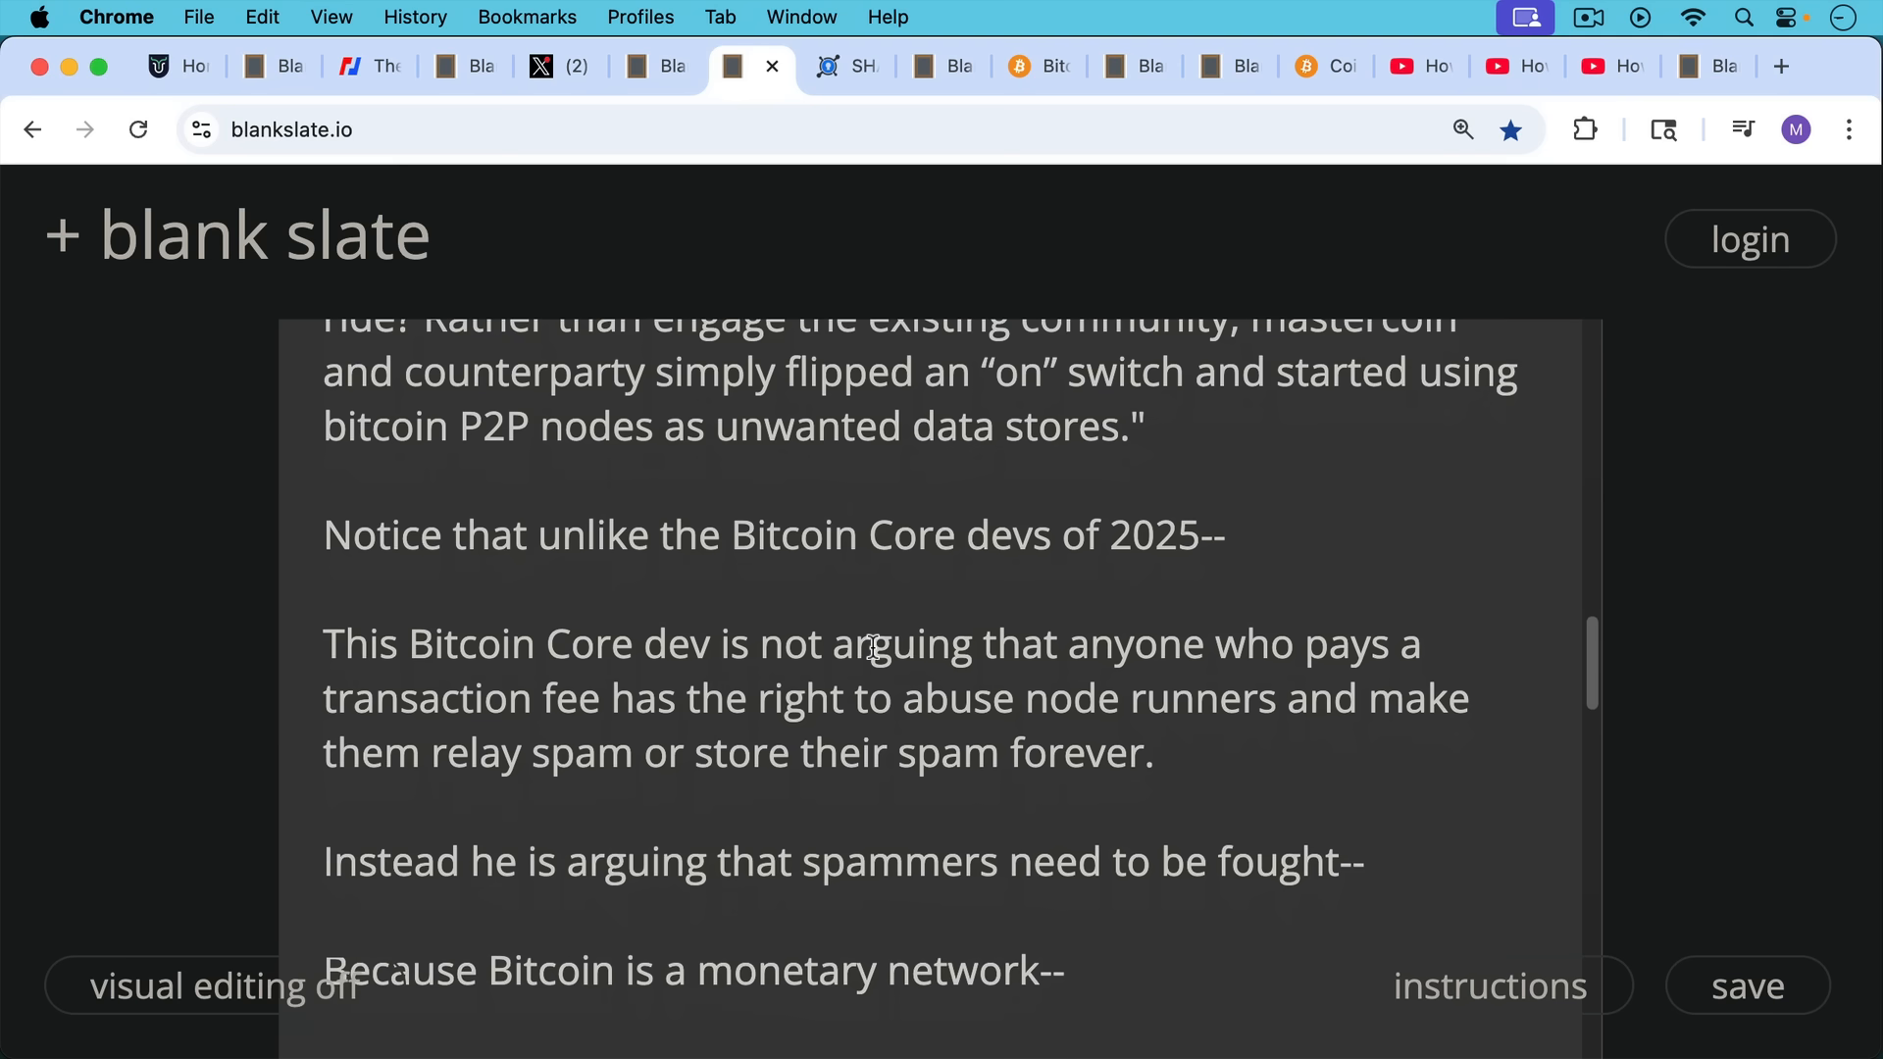
pyautogui.moveTo(808, 675)
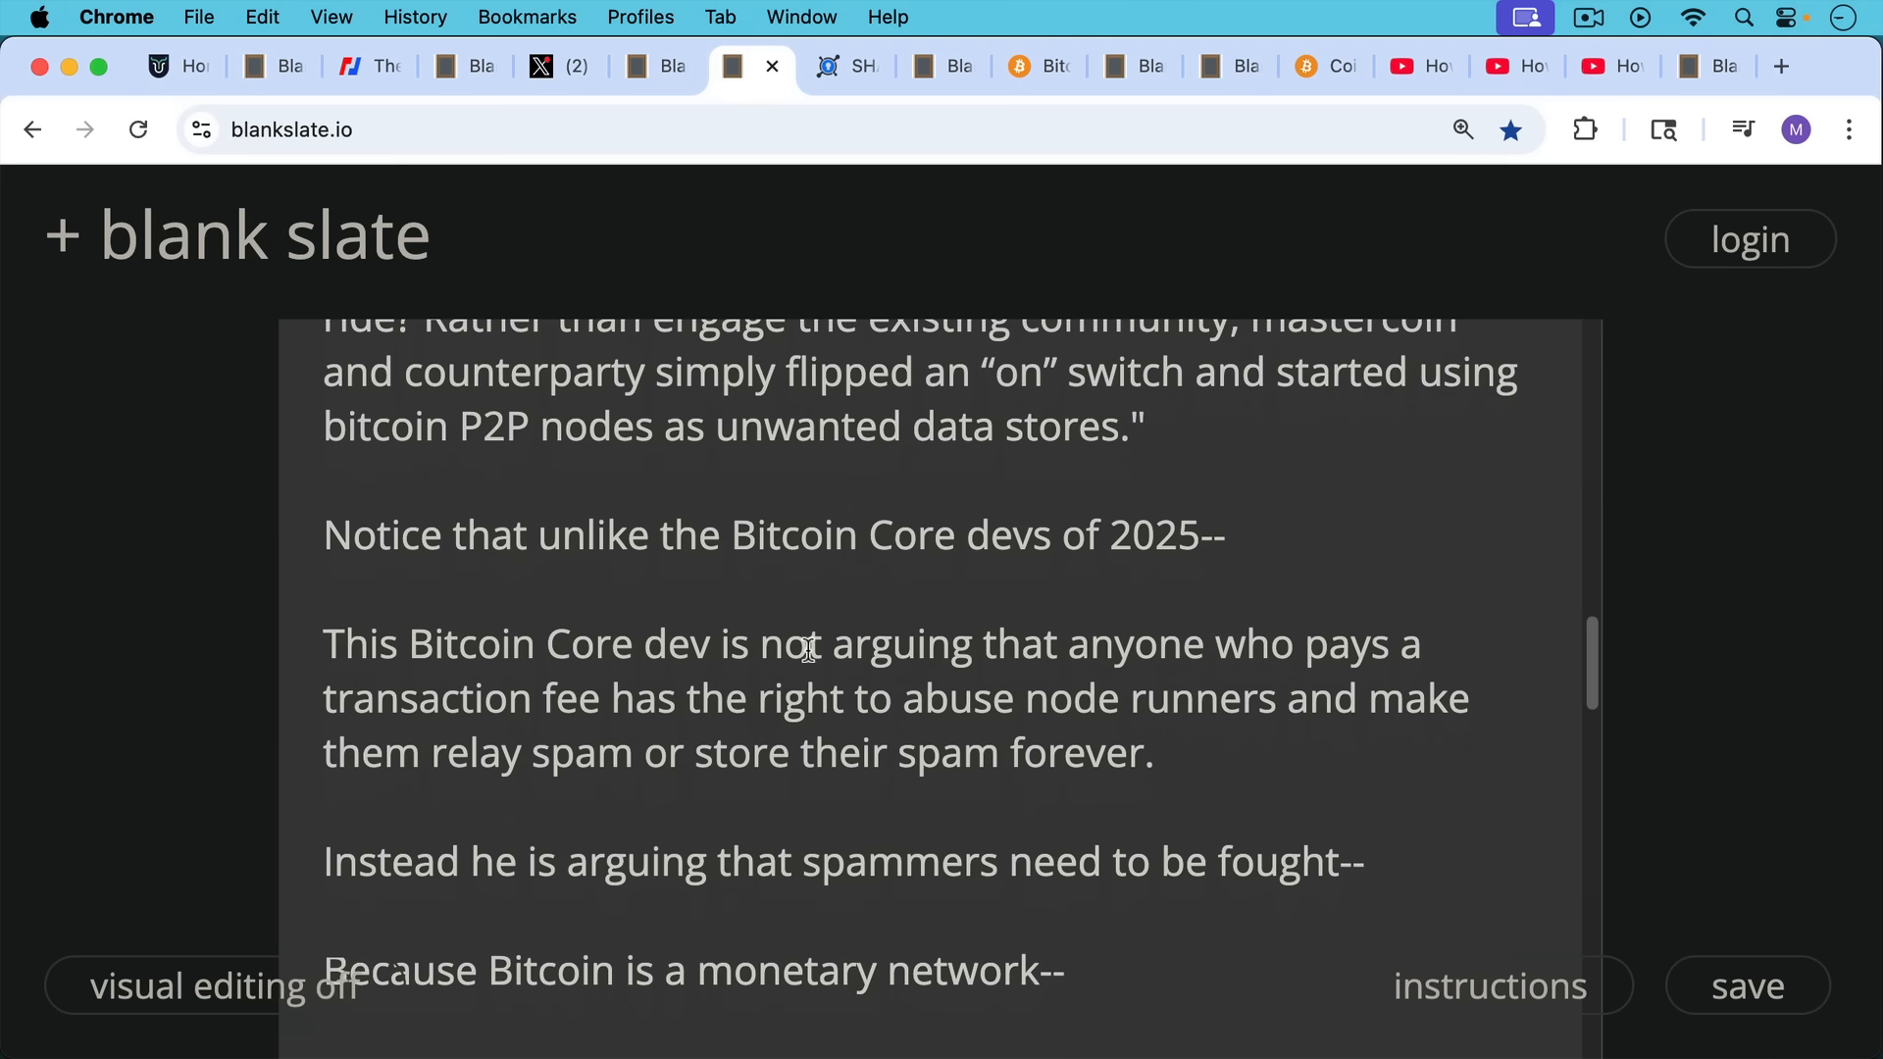
pyautogui.scroll(-3)
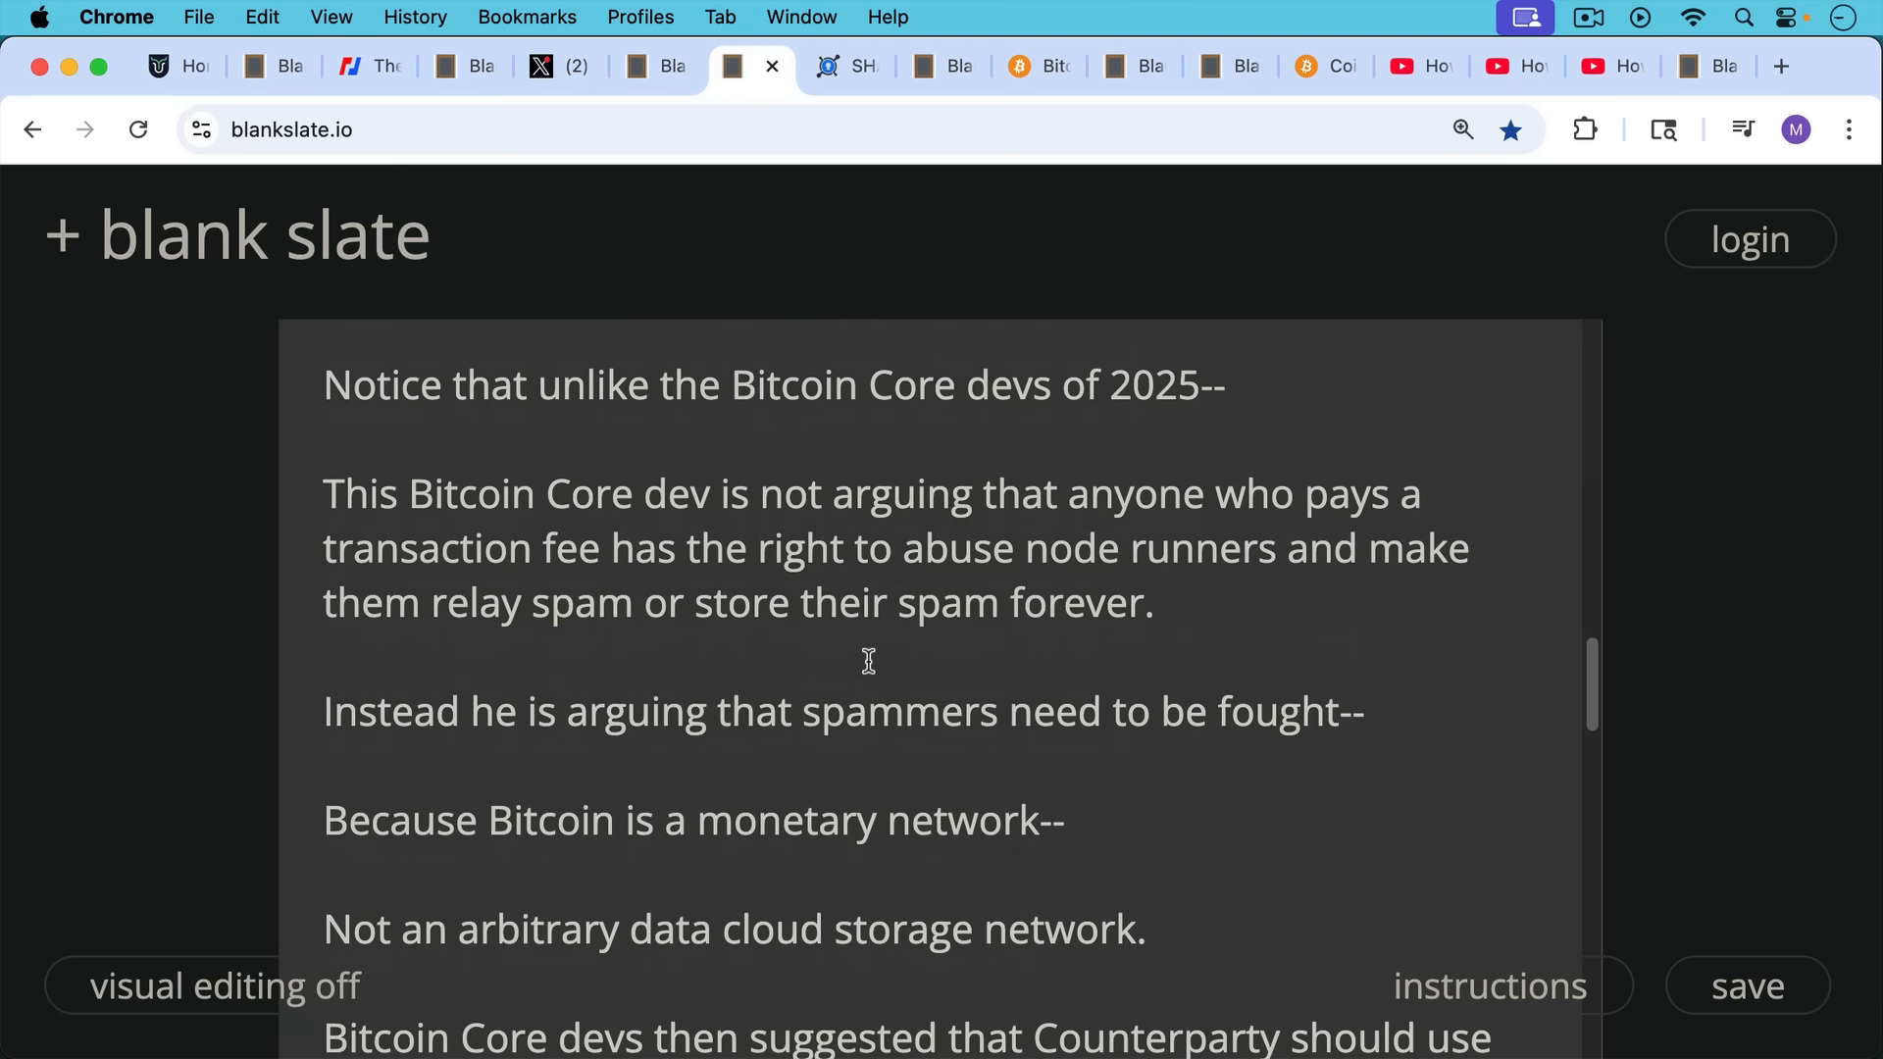
pyautogui.moveTo(879, 659)
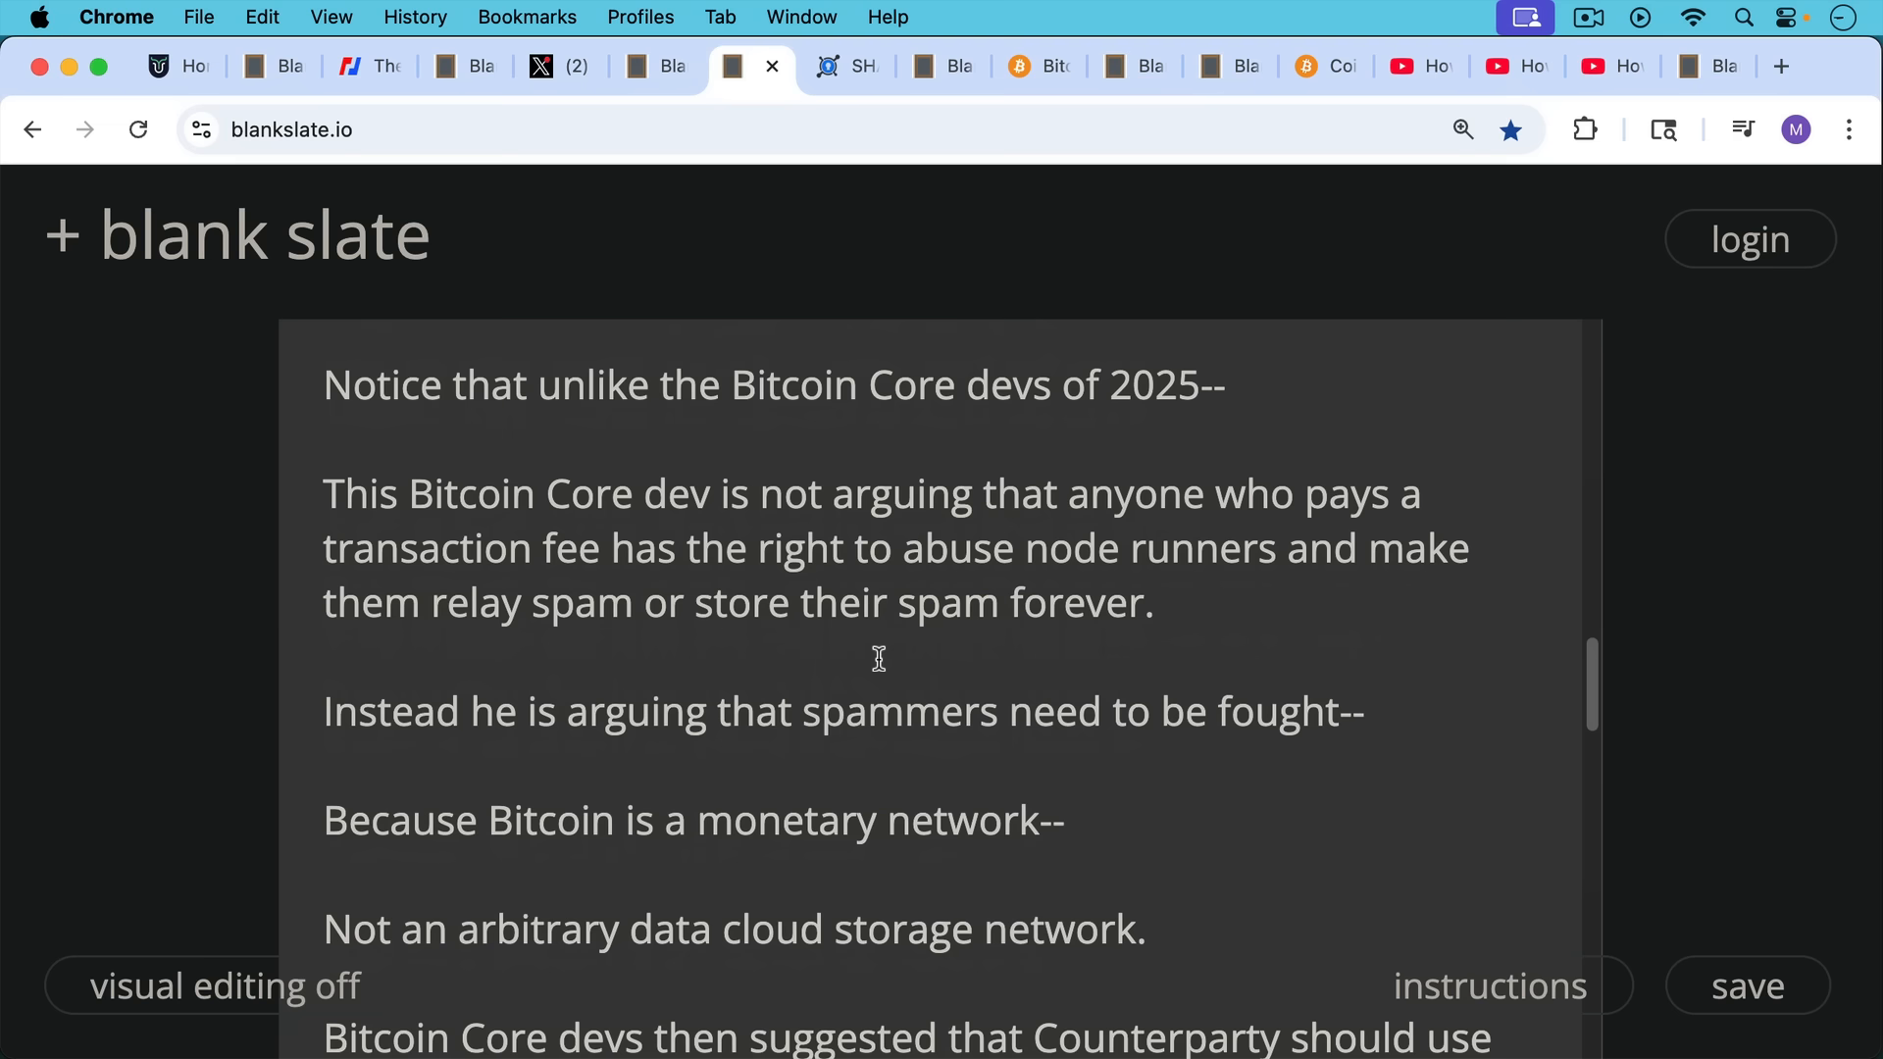
pyautogui.scroll(-3)
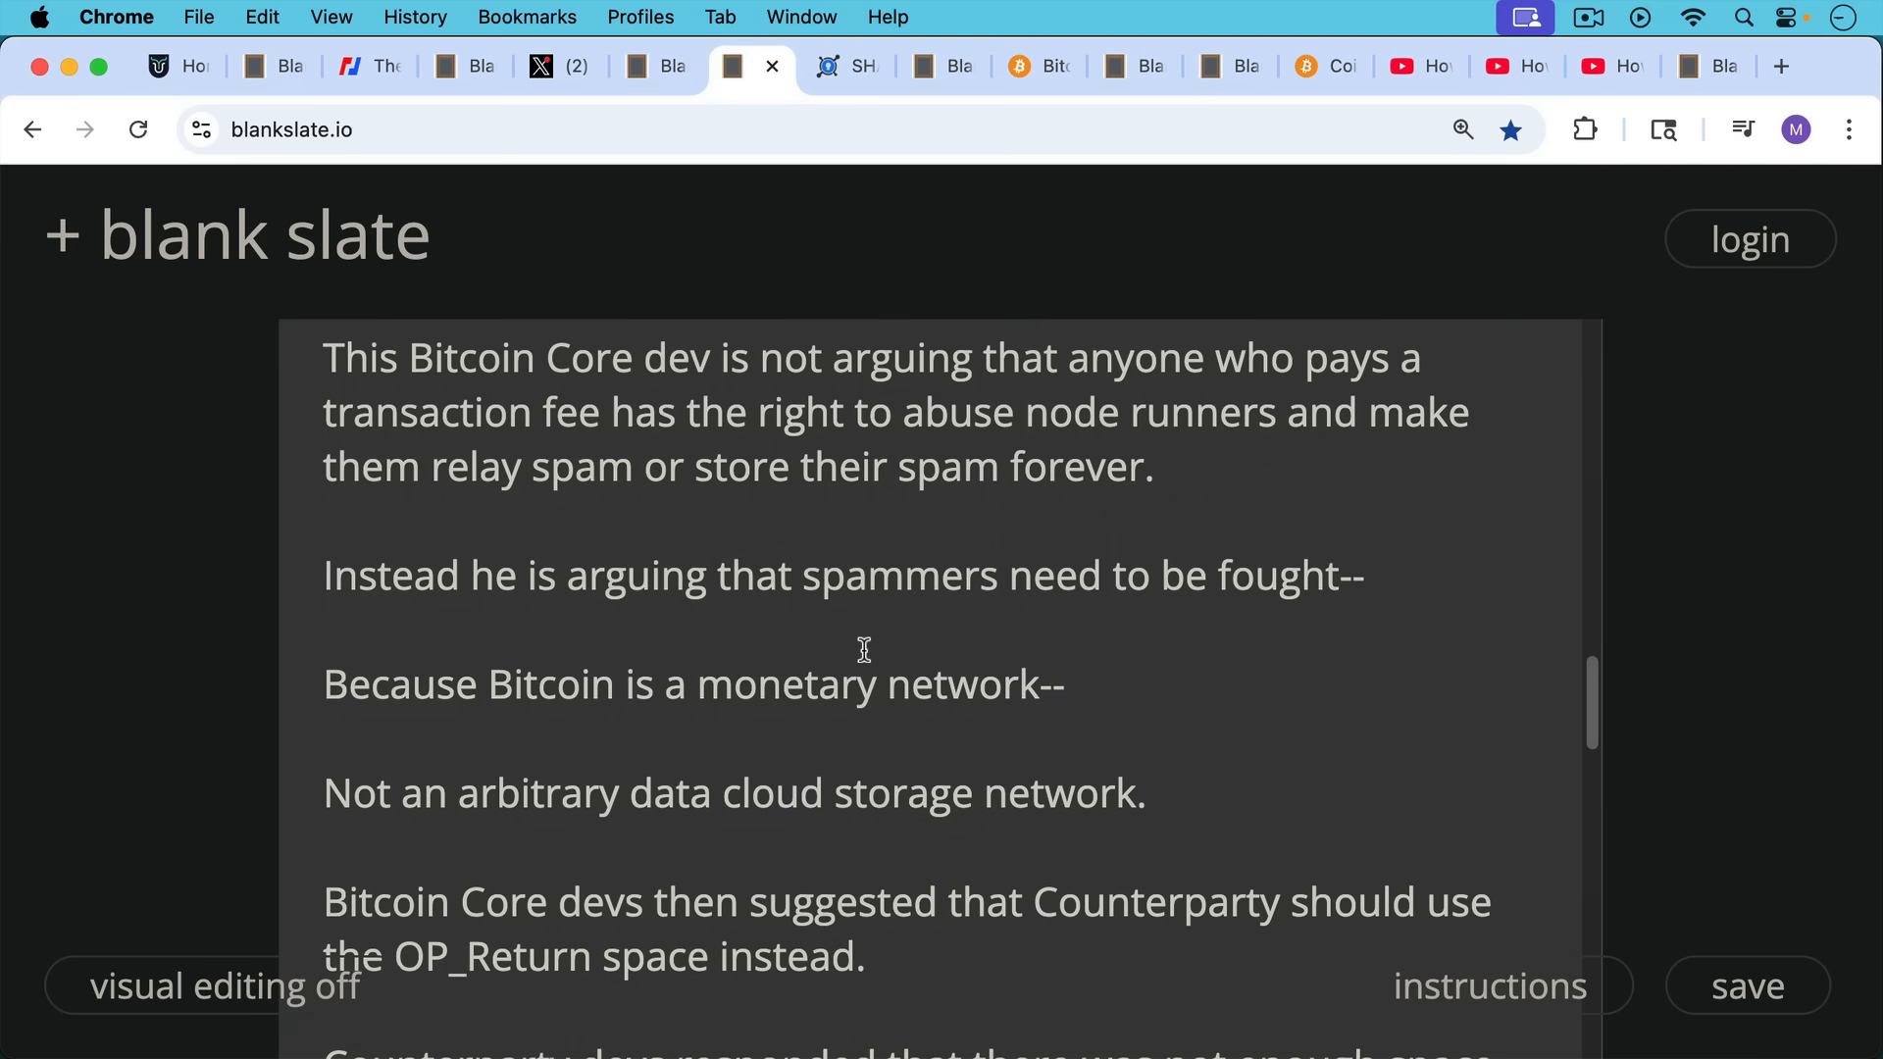
pyautogui.scroll(-3)
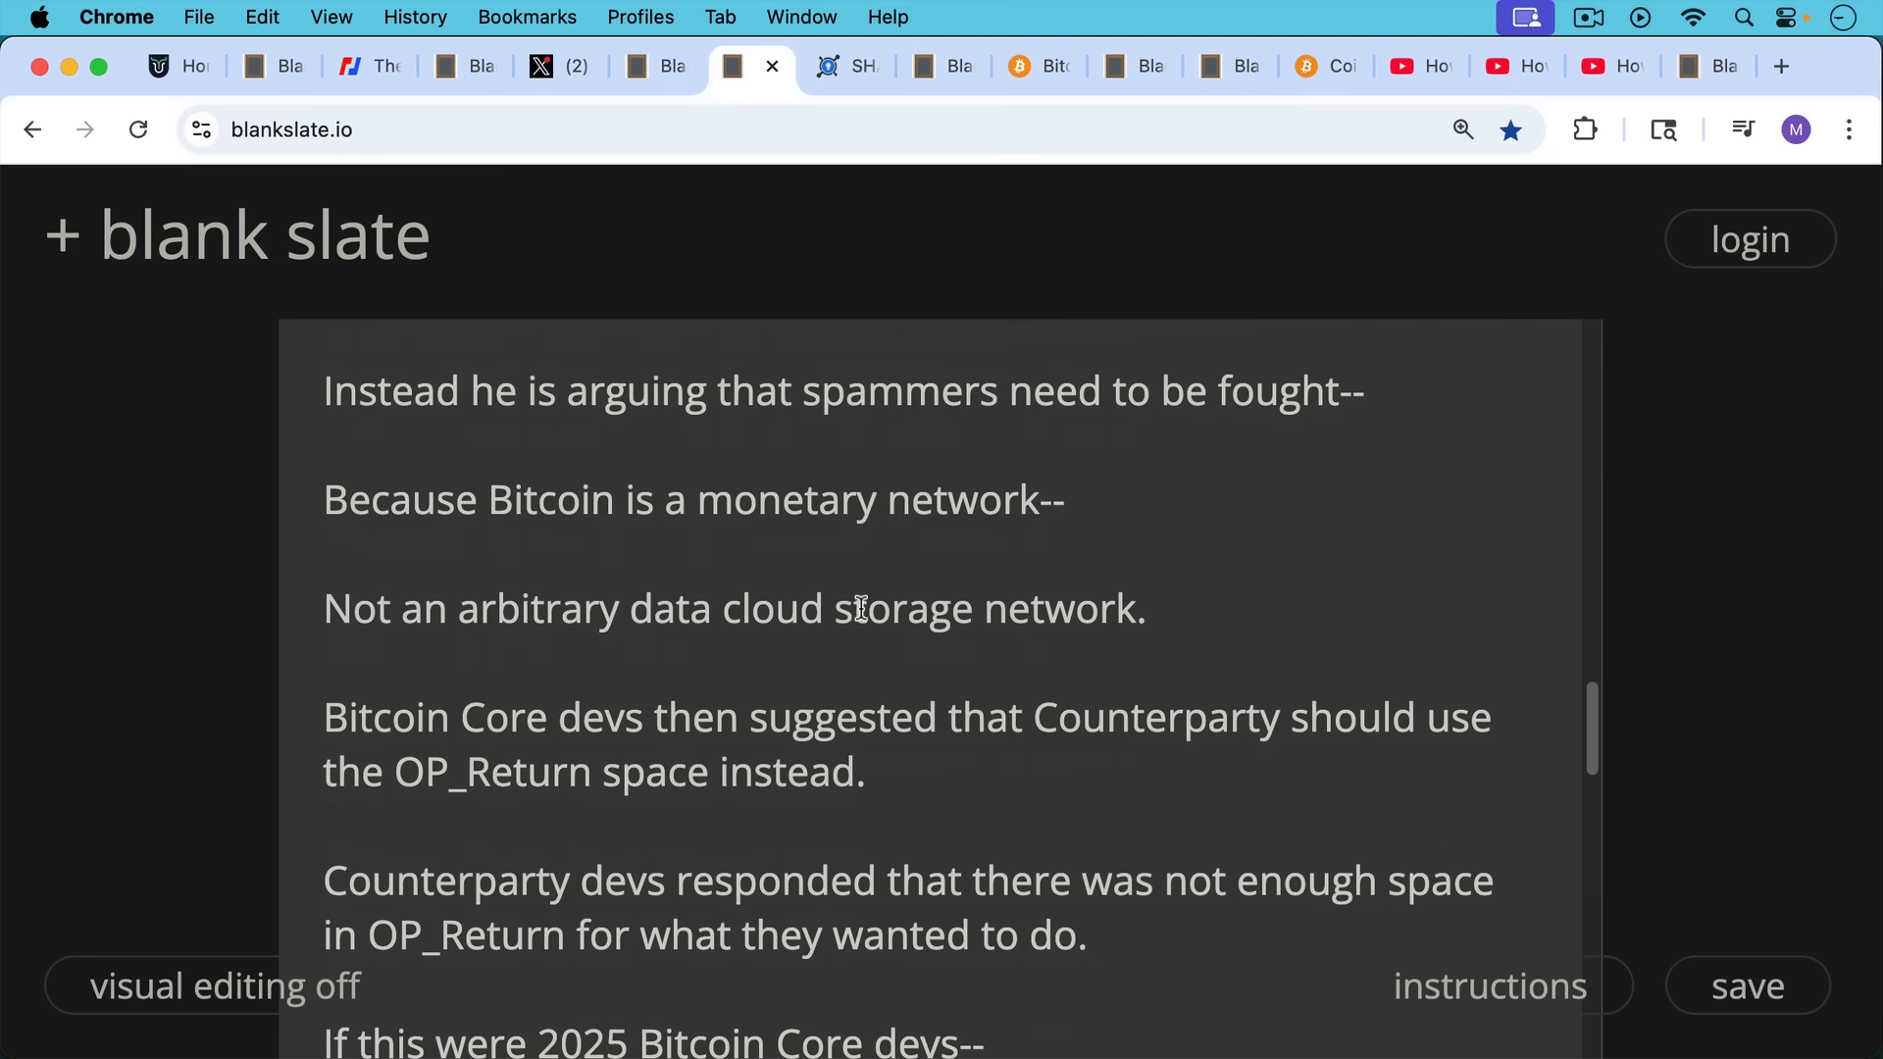
pyautogui.moveTo(859, 653)
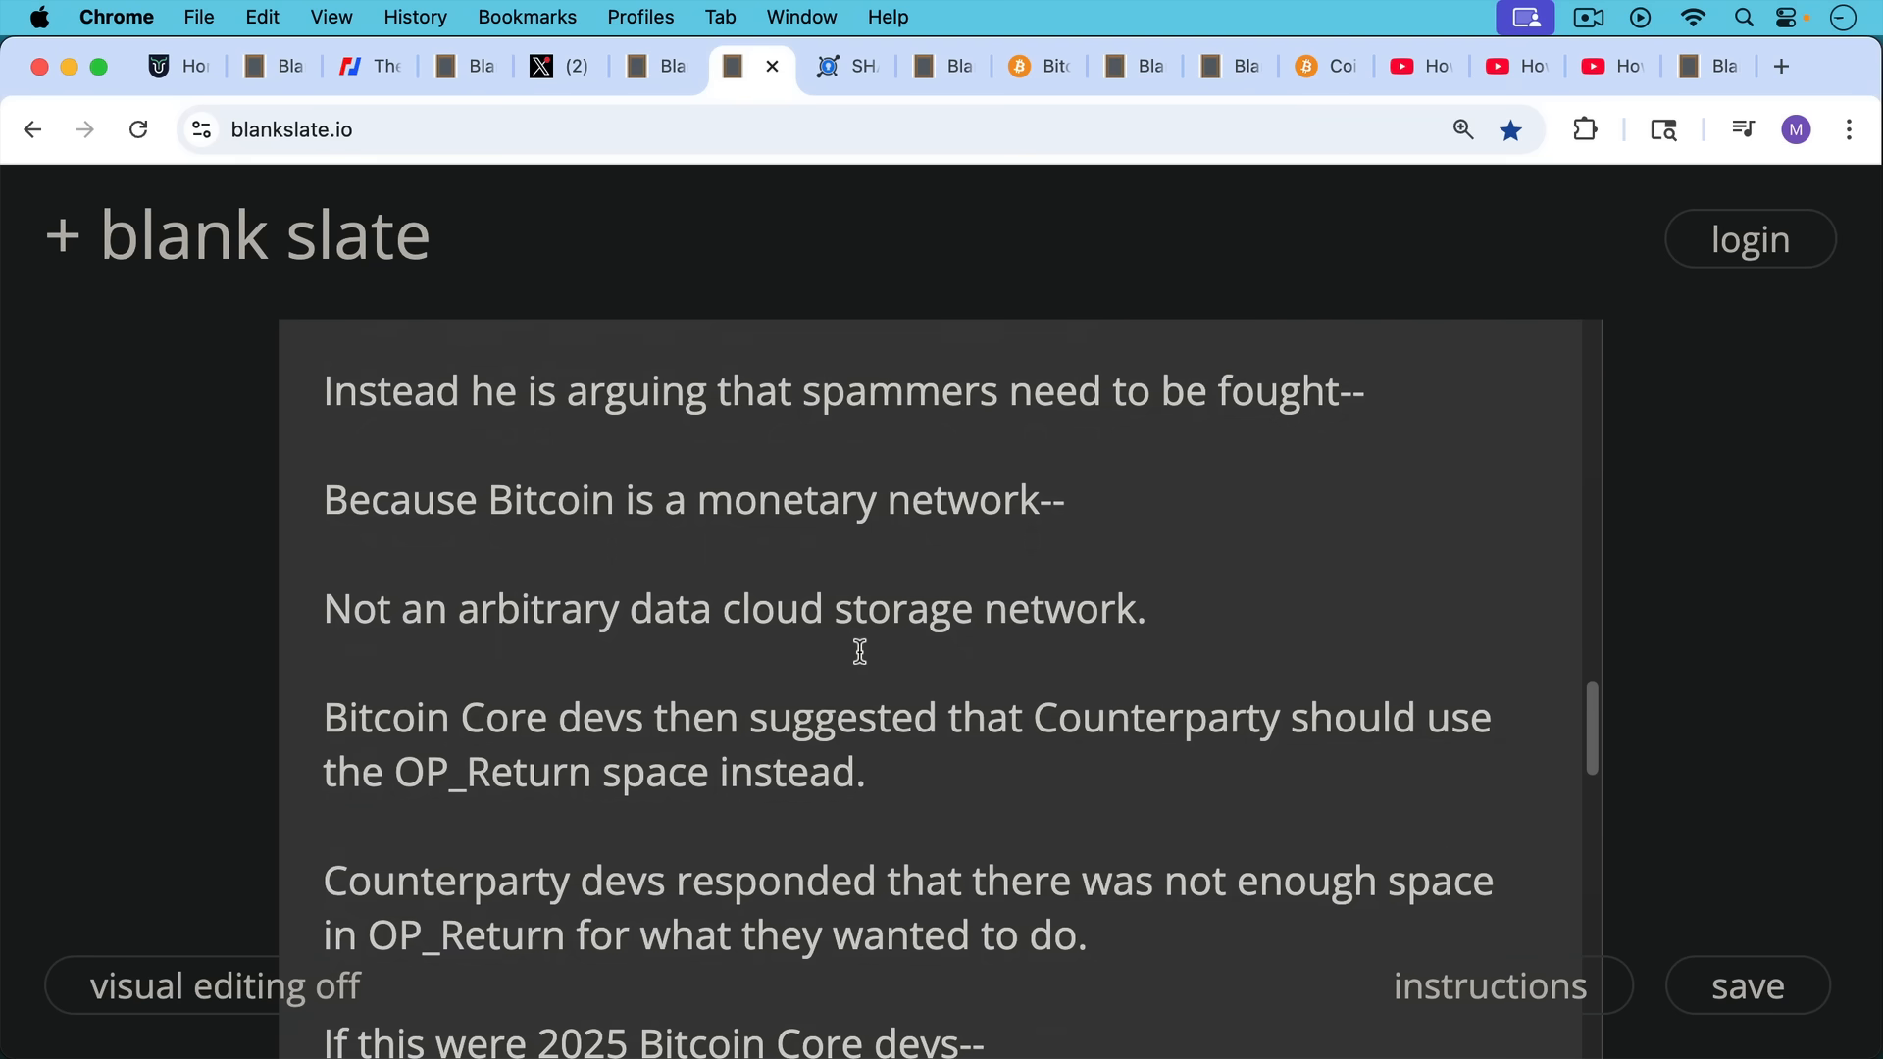
pyautogui.scroll(-3)
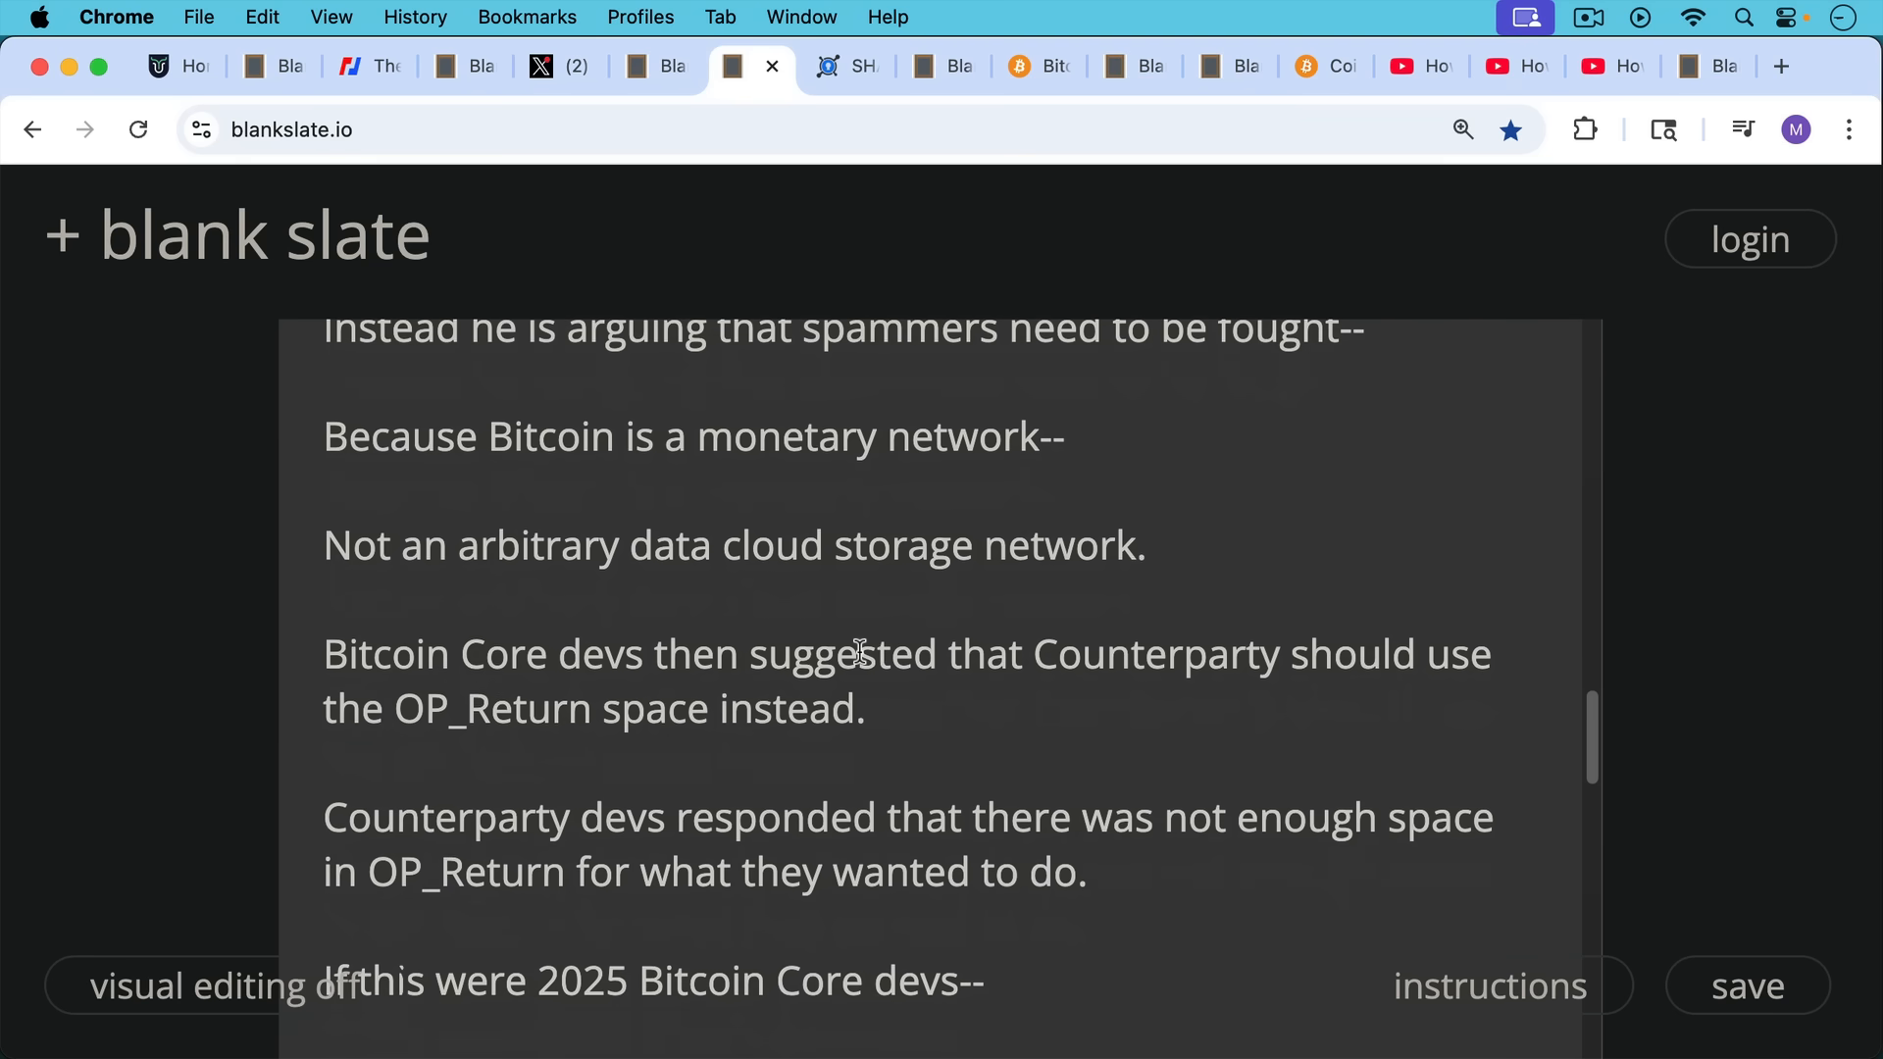
pyautogui.scroll(-3)
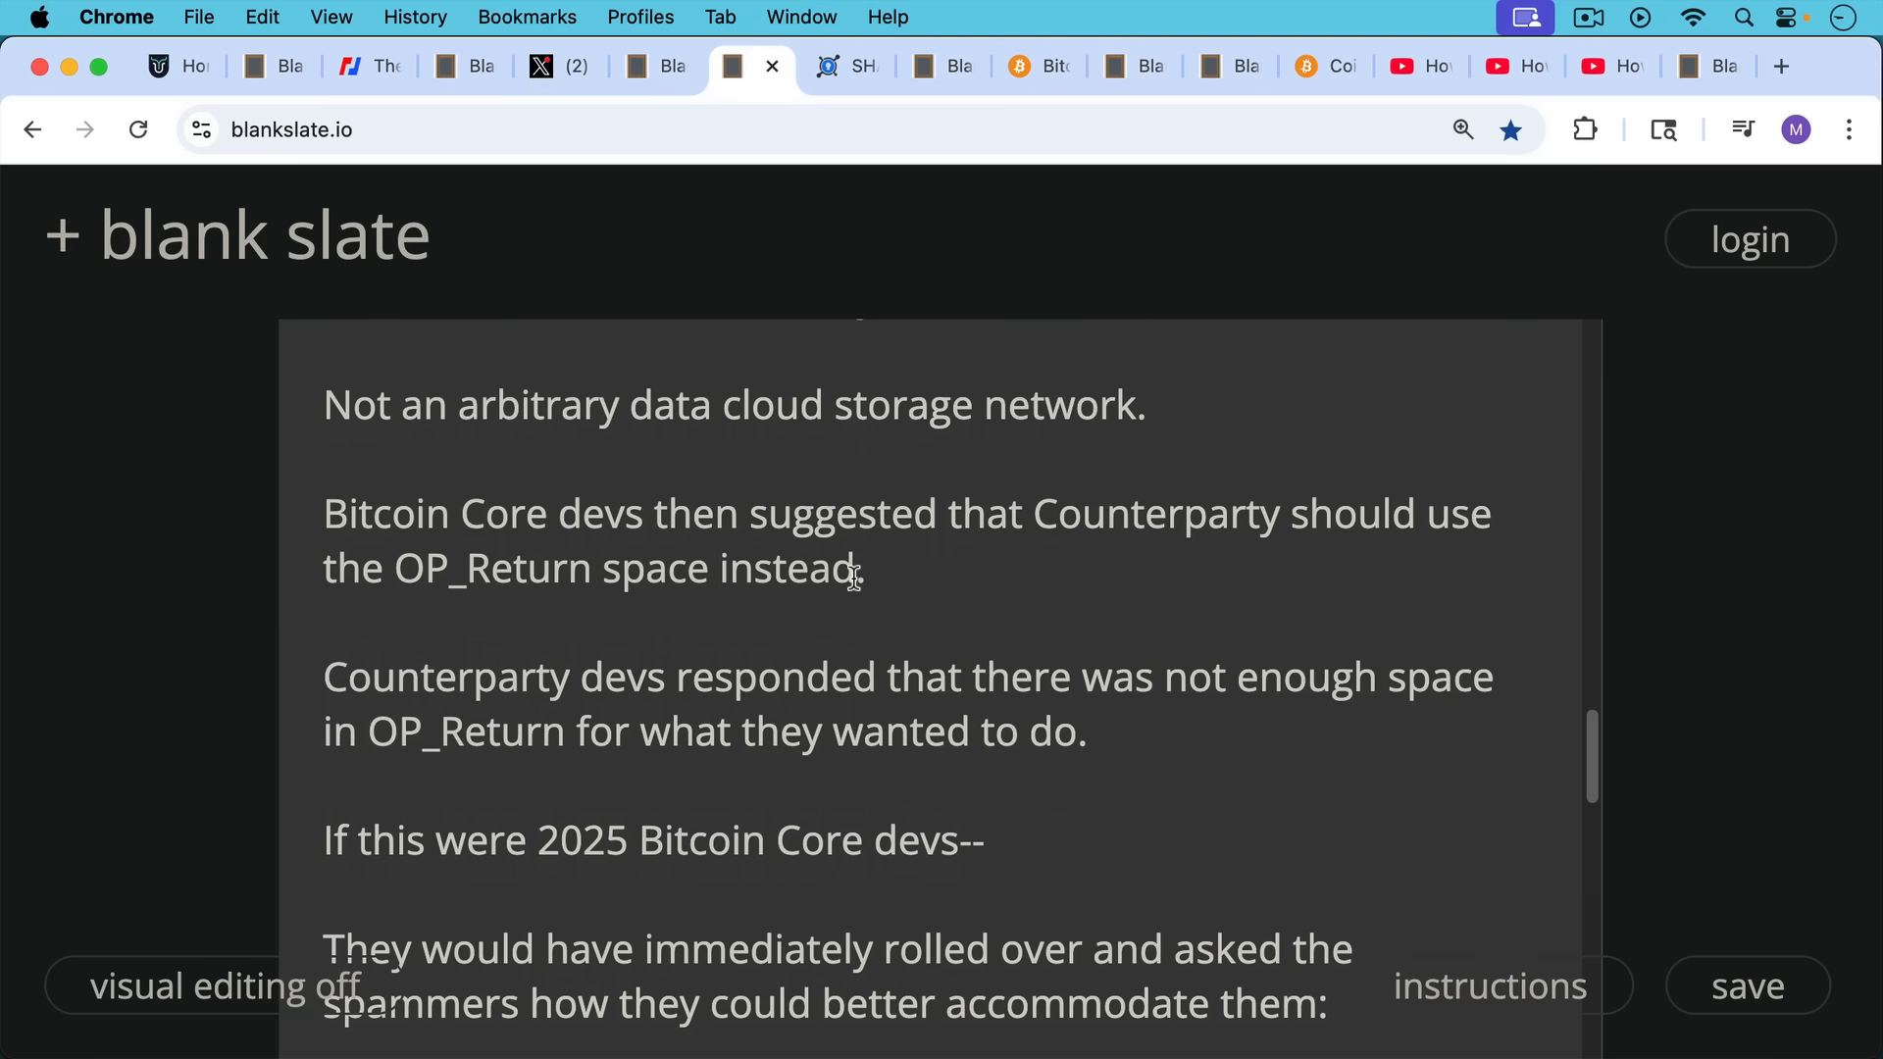
pyautogui.moveTo(865, 655)
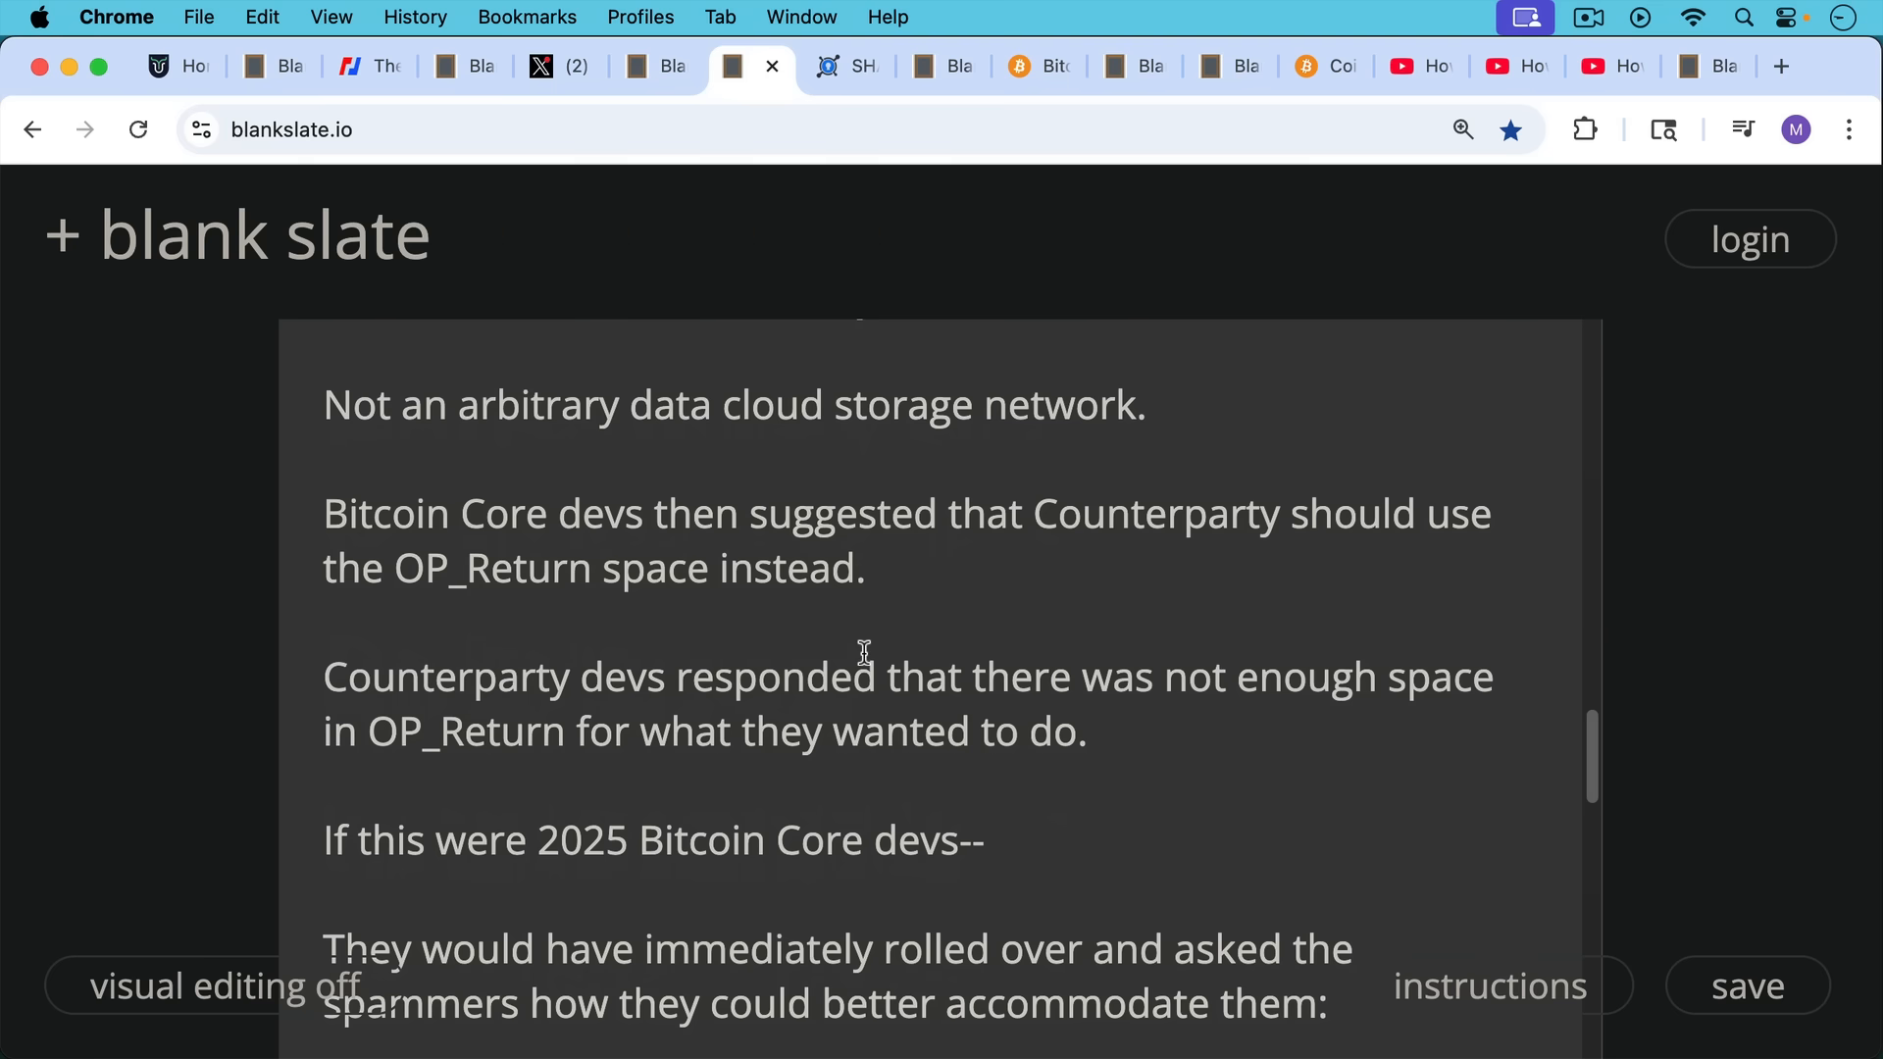
pyautogui.scroll(-3)
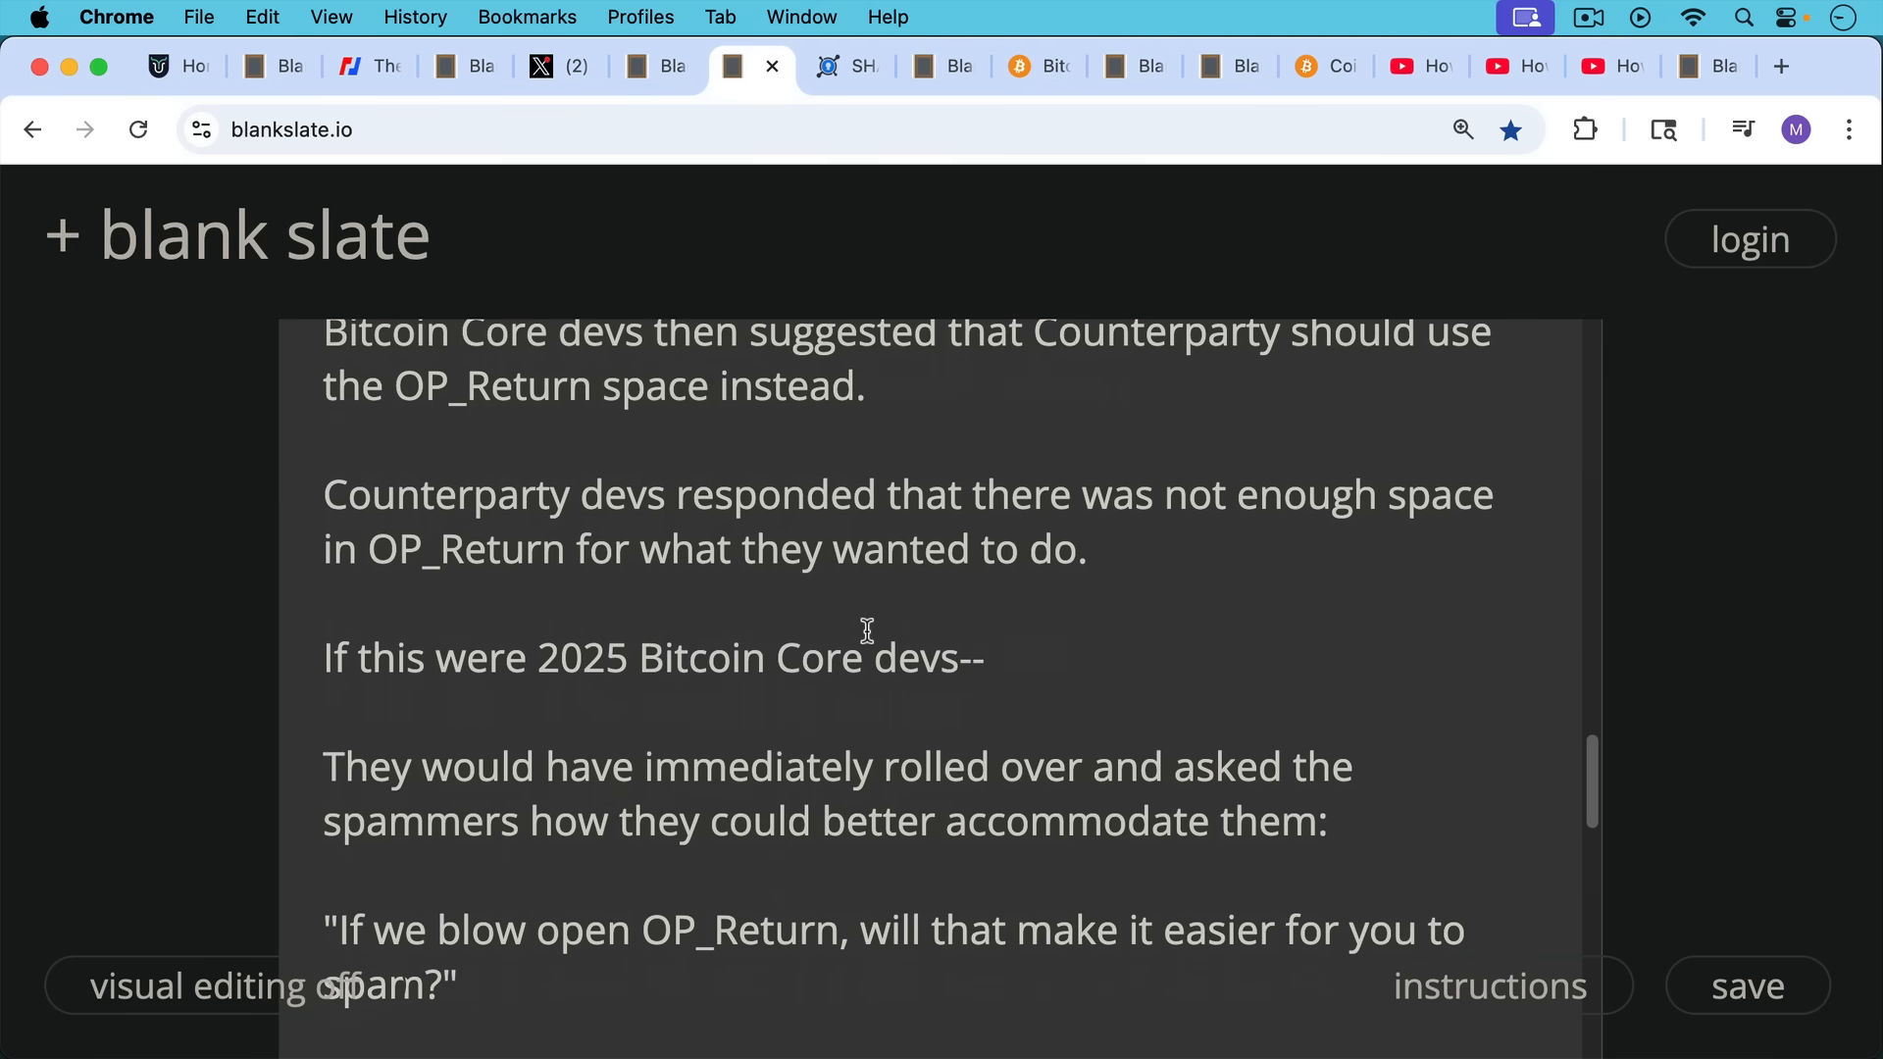
pyautogui.moveTo(888, 681)
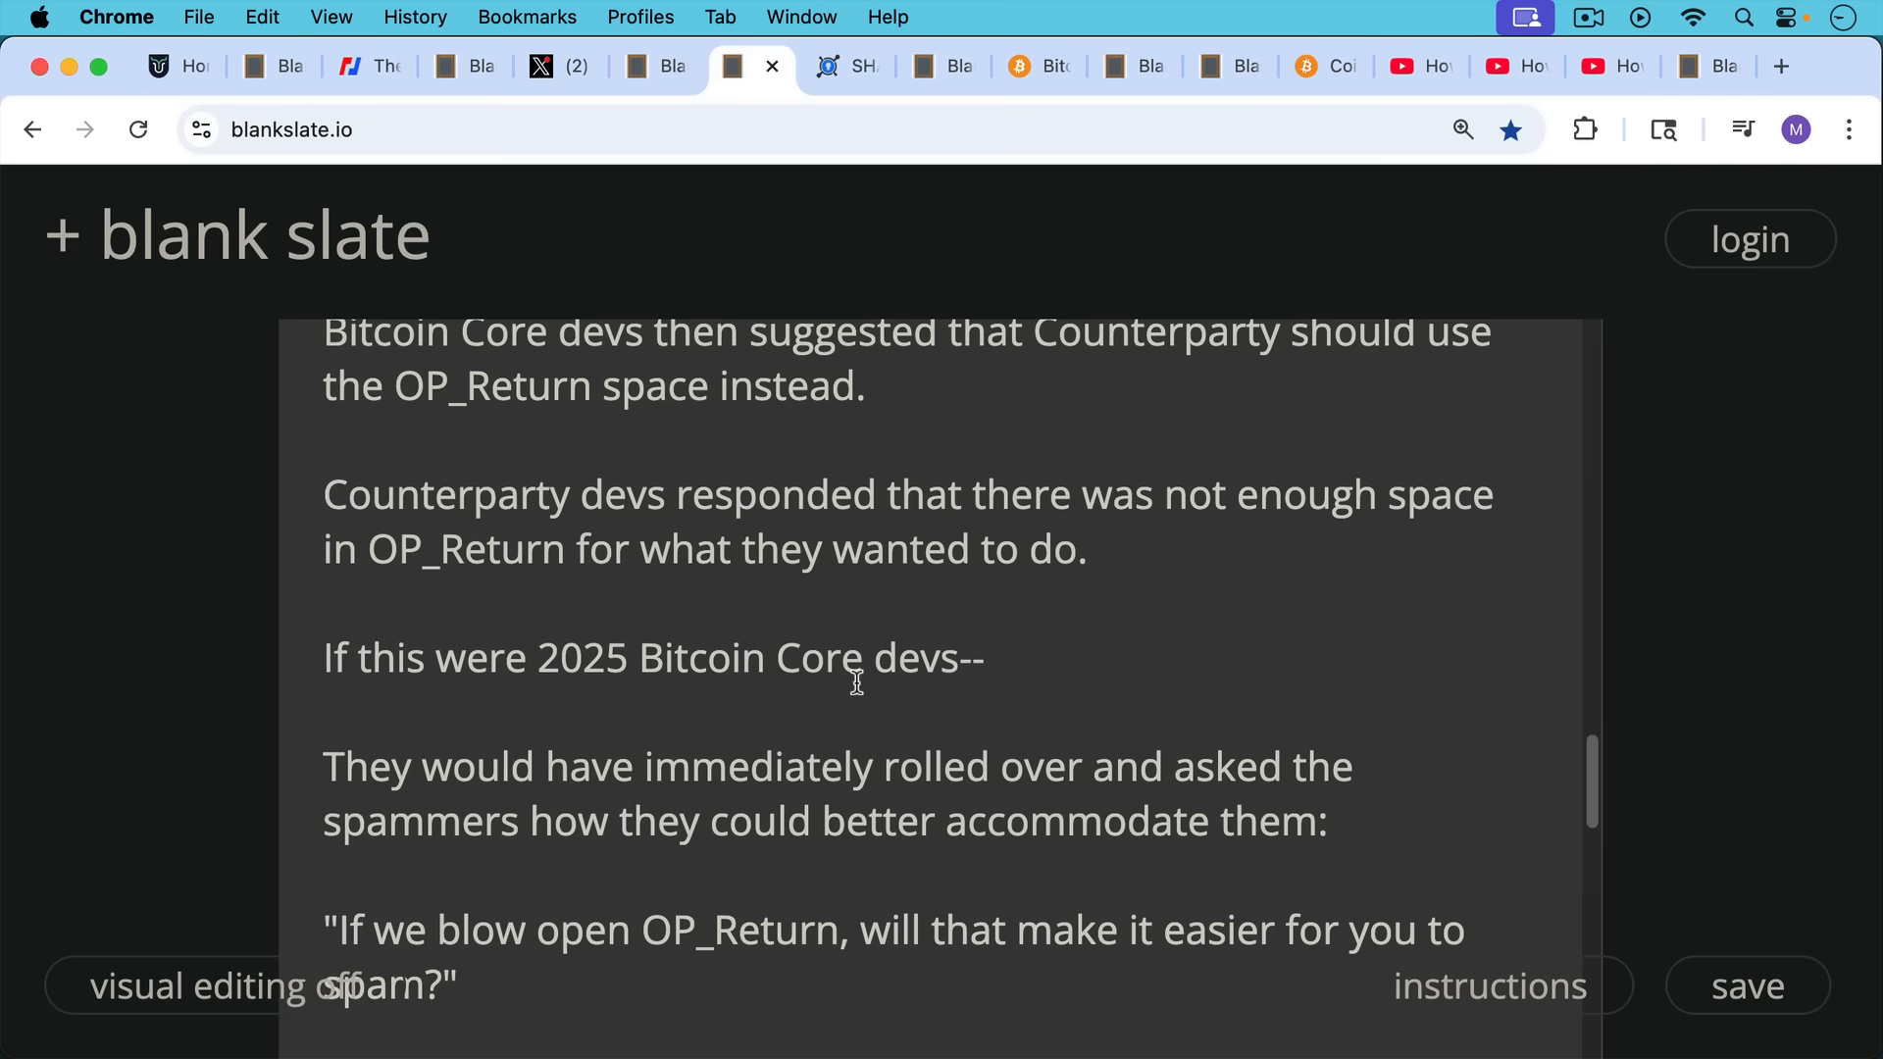
pyautogui.scroll(-3)
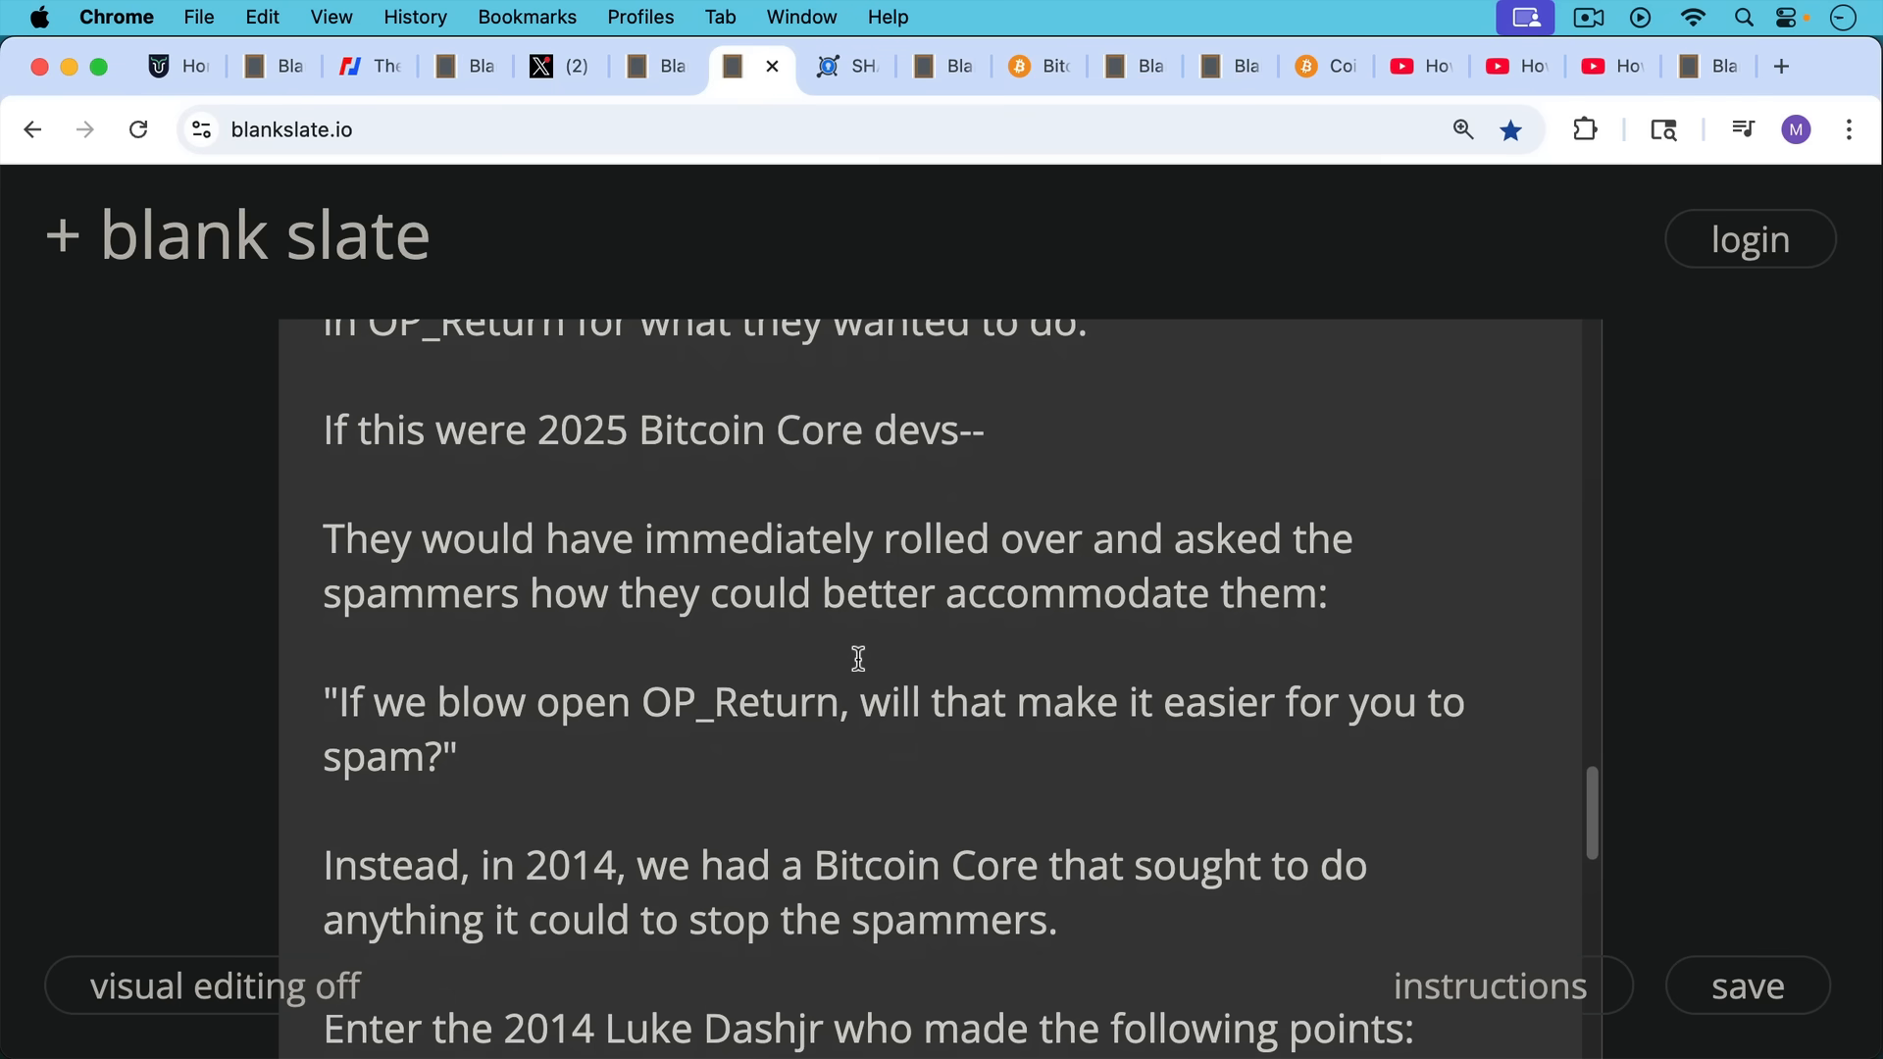
pyautogui.moveTo(867, 667)
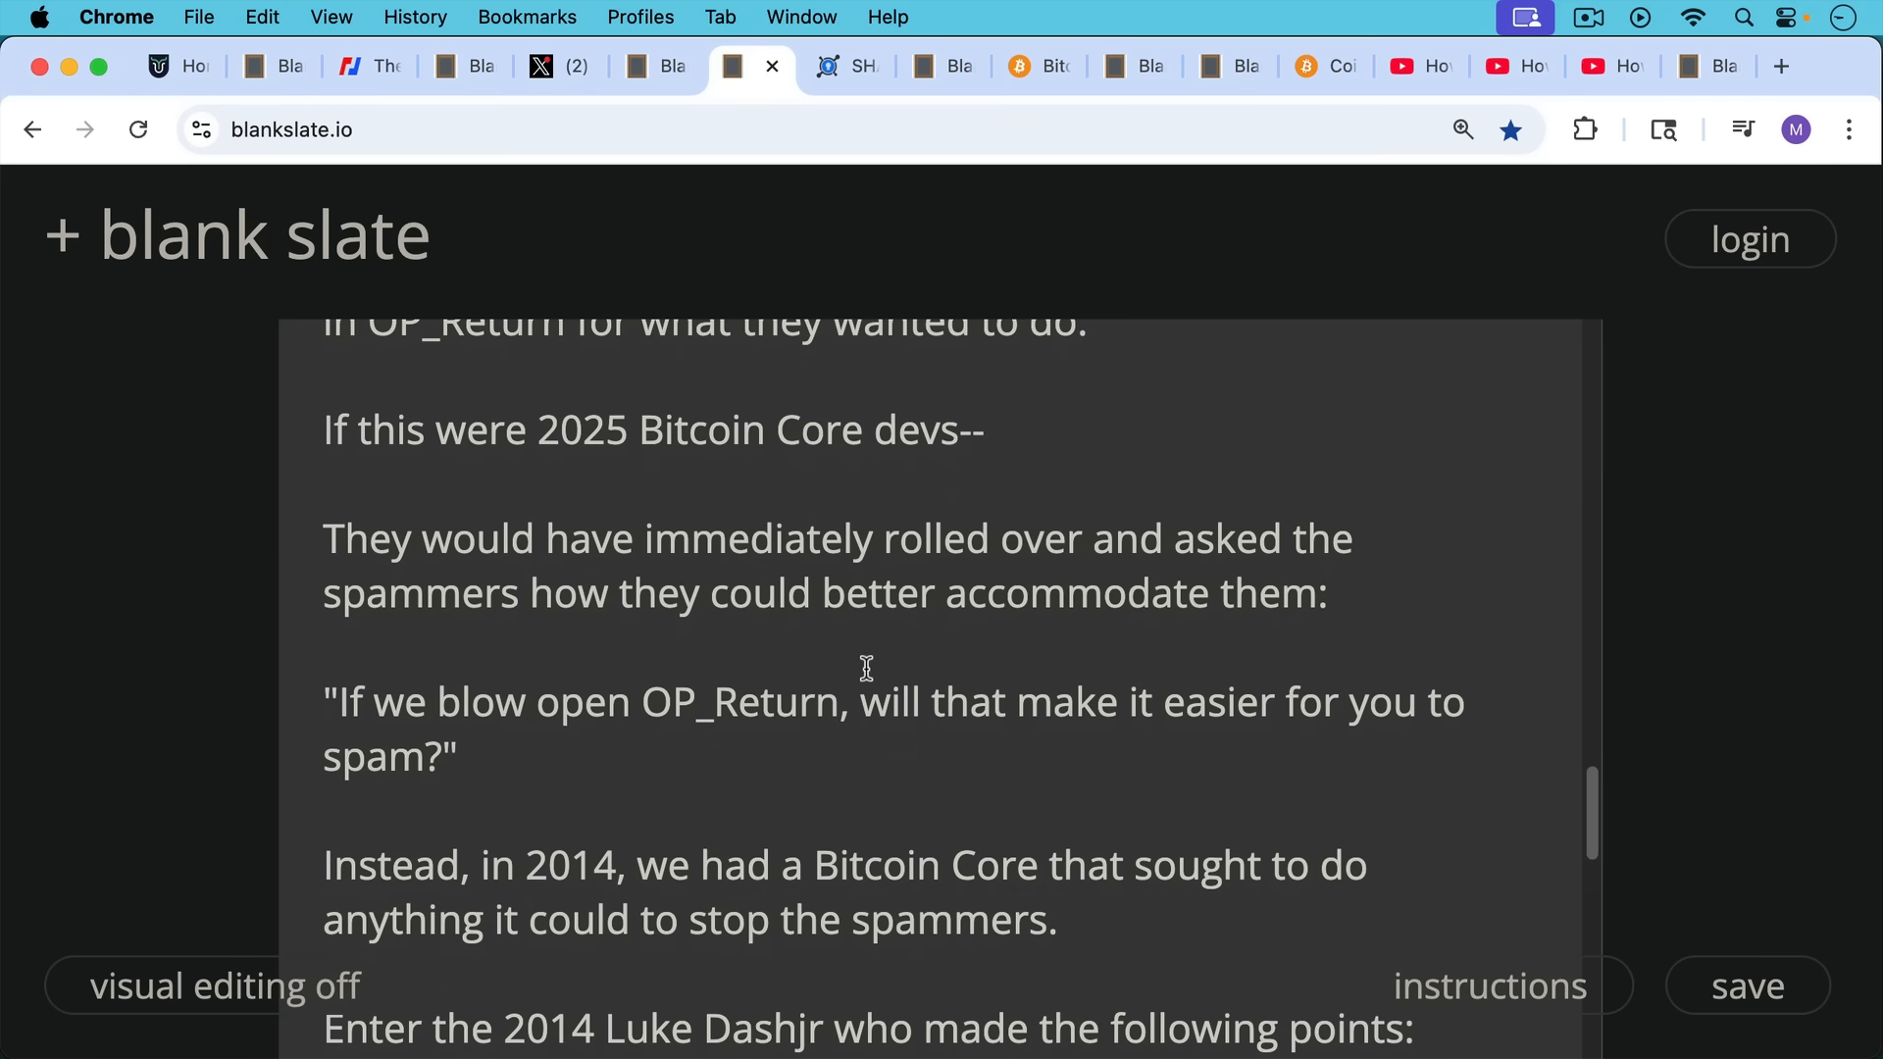
pyautogui.moveTo(887, 695)
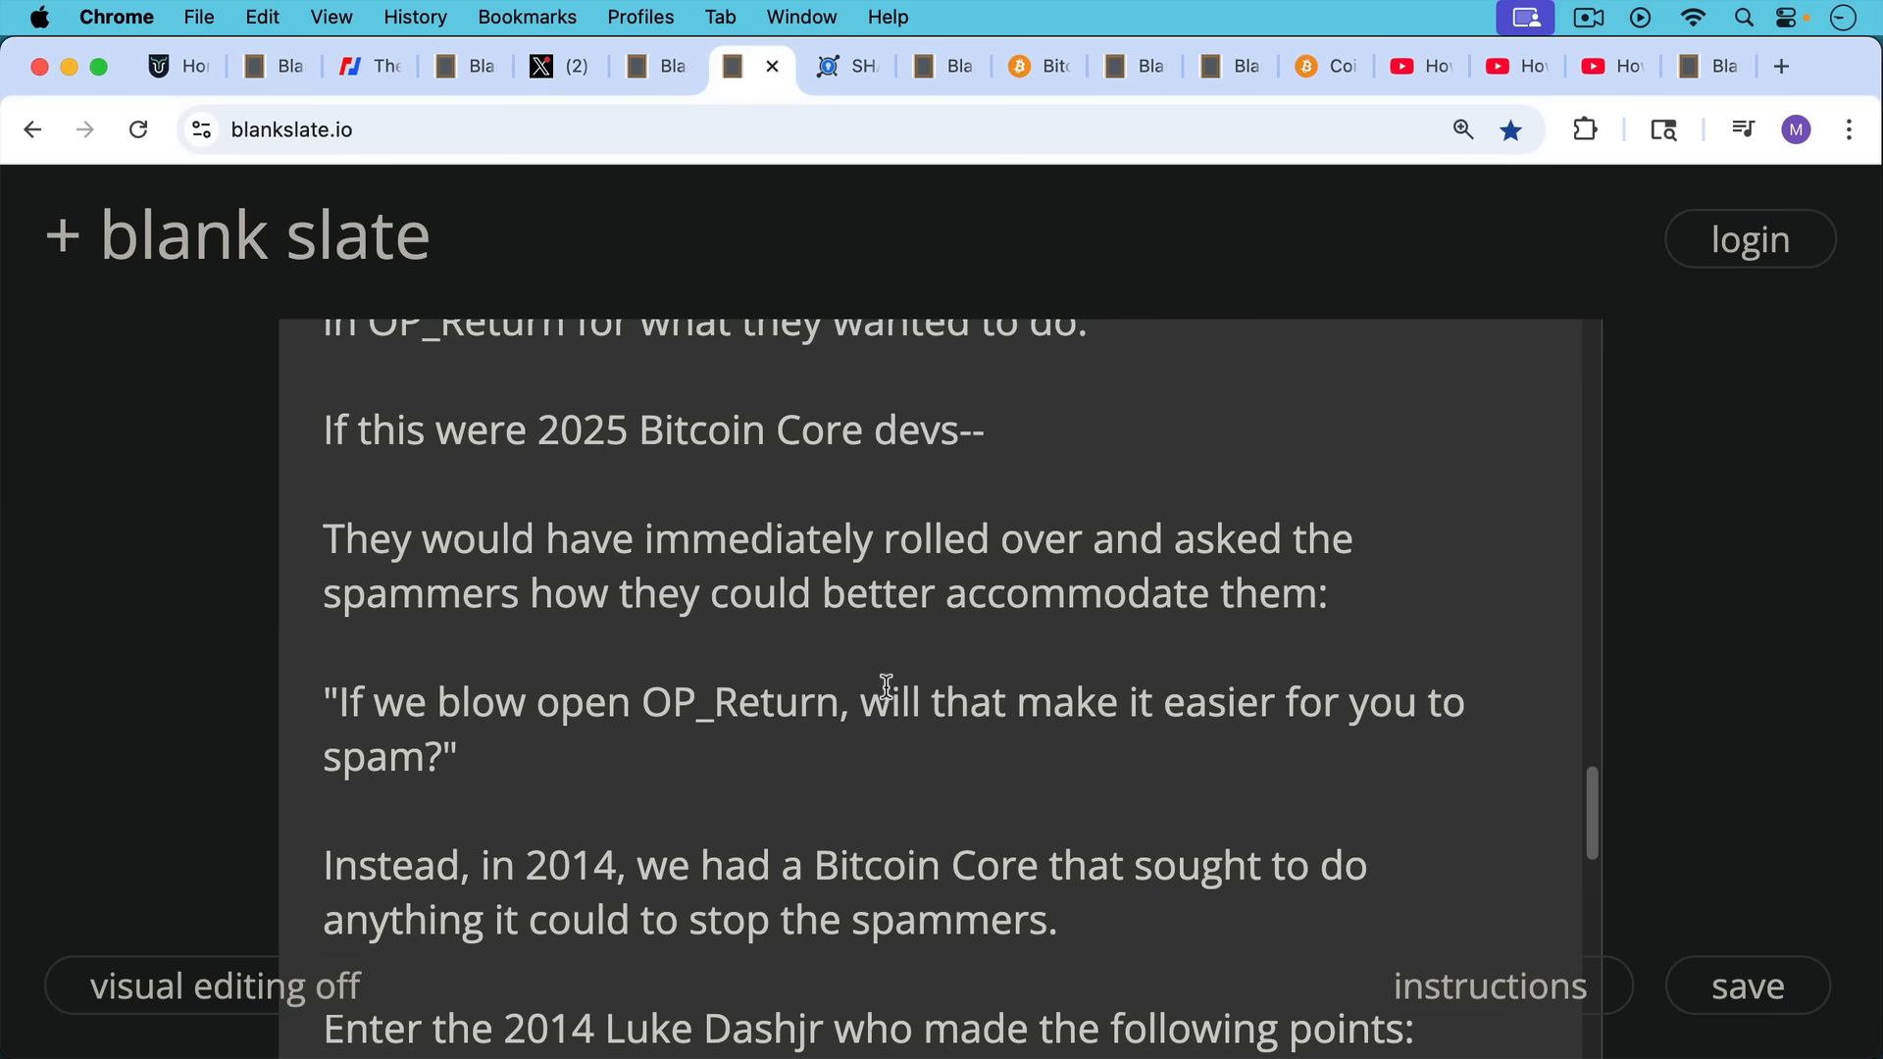
pyautogui.scroll(-3)
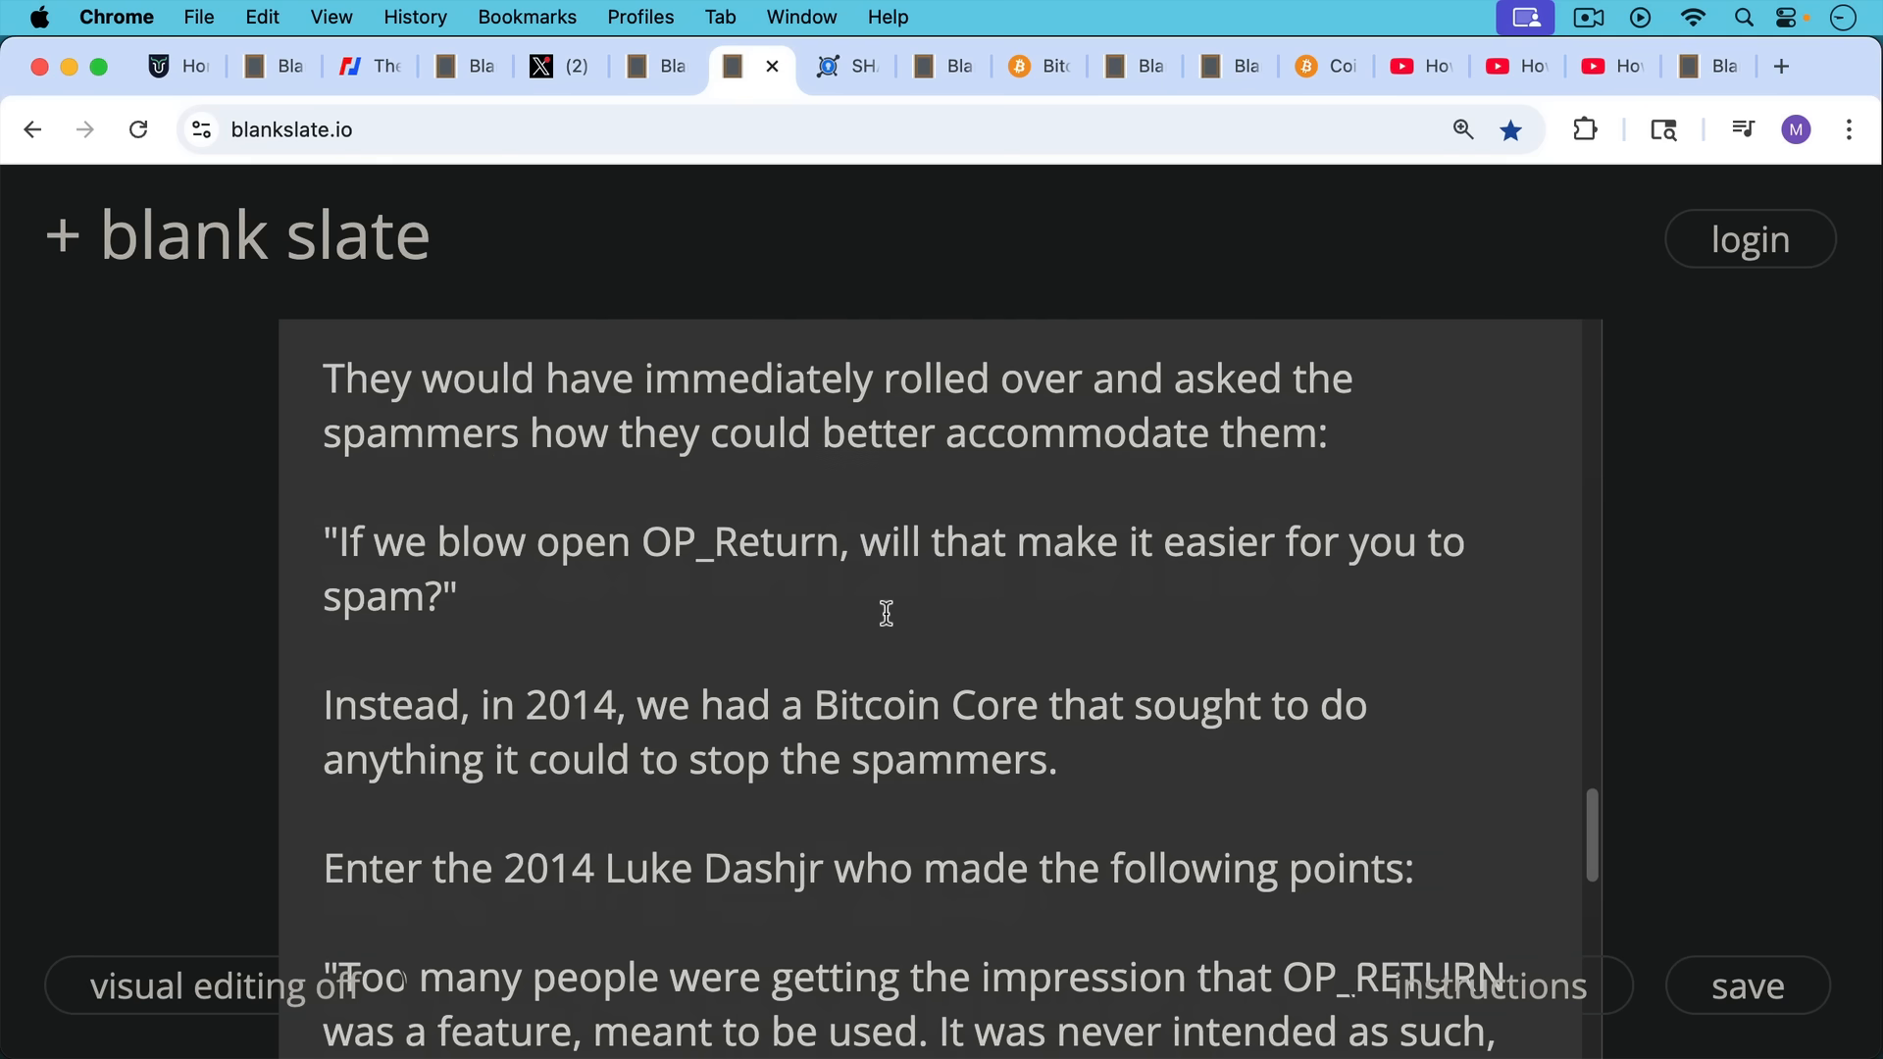
pyautogui.moveTo(894, 629)
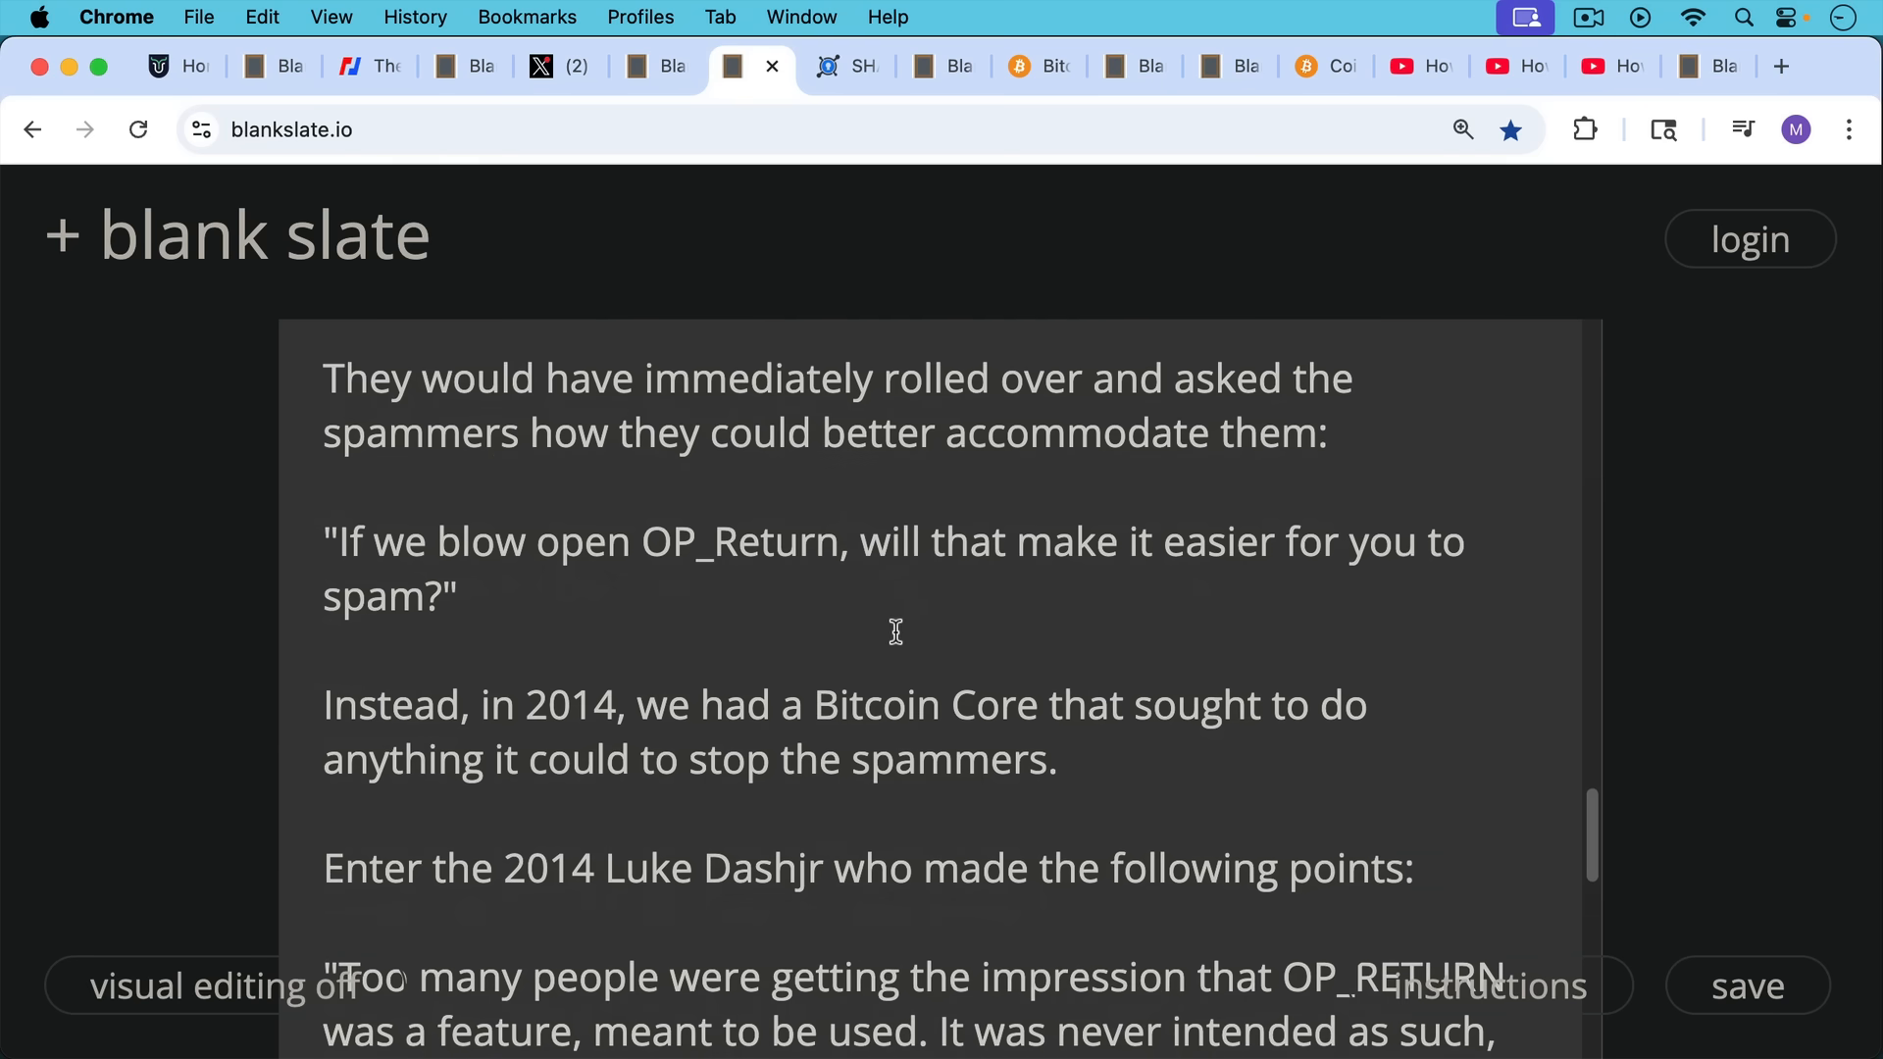
pyautogui.moveTo(896, 637)
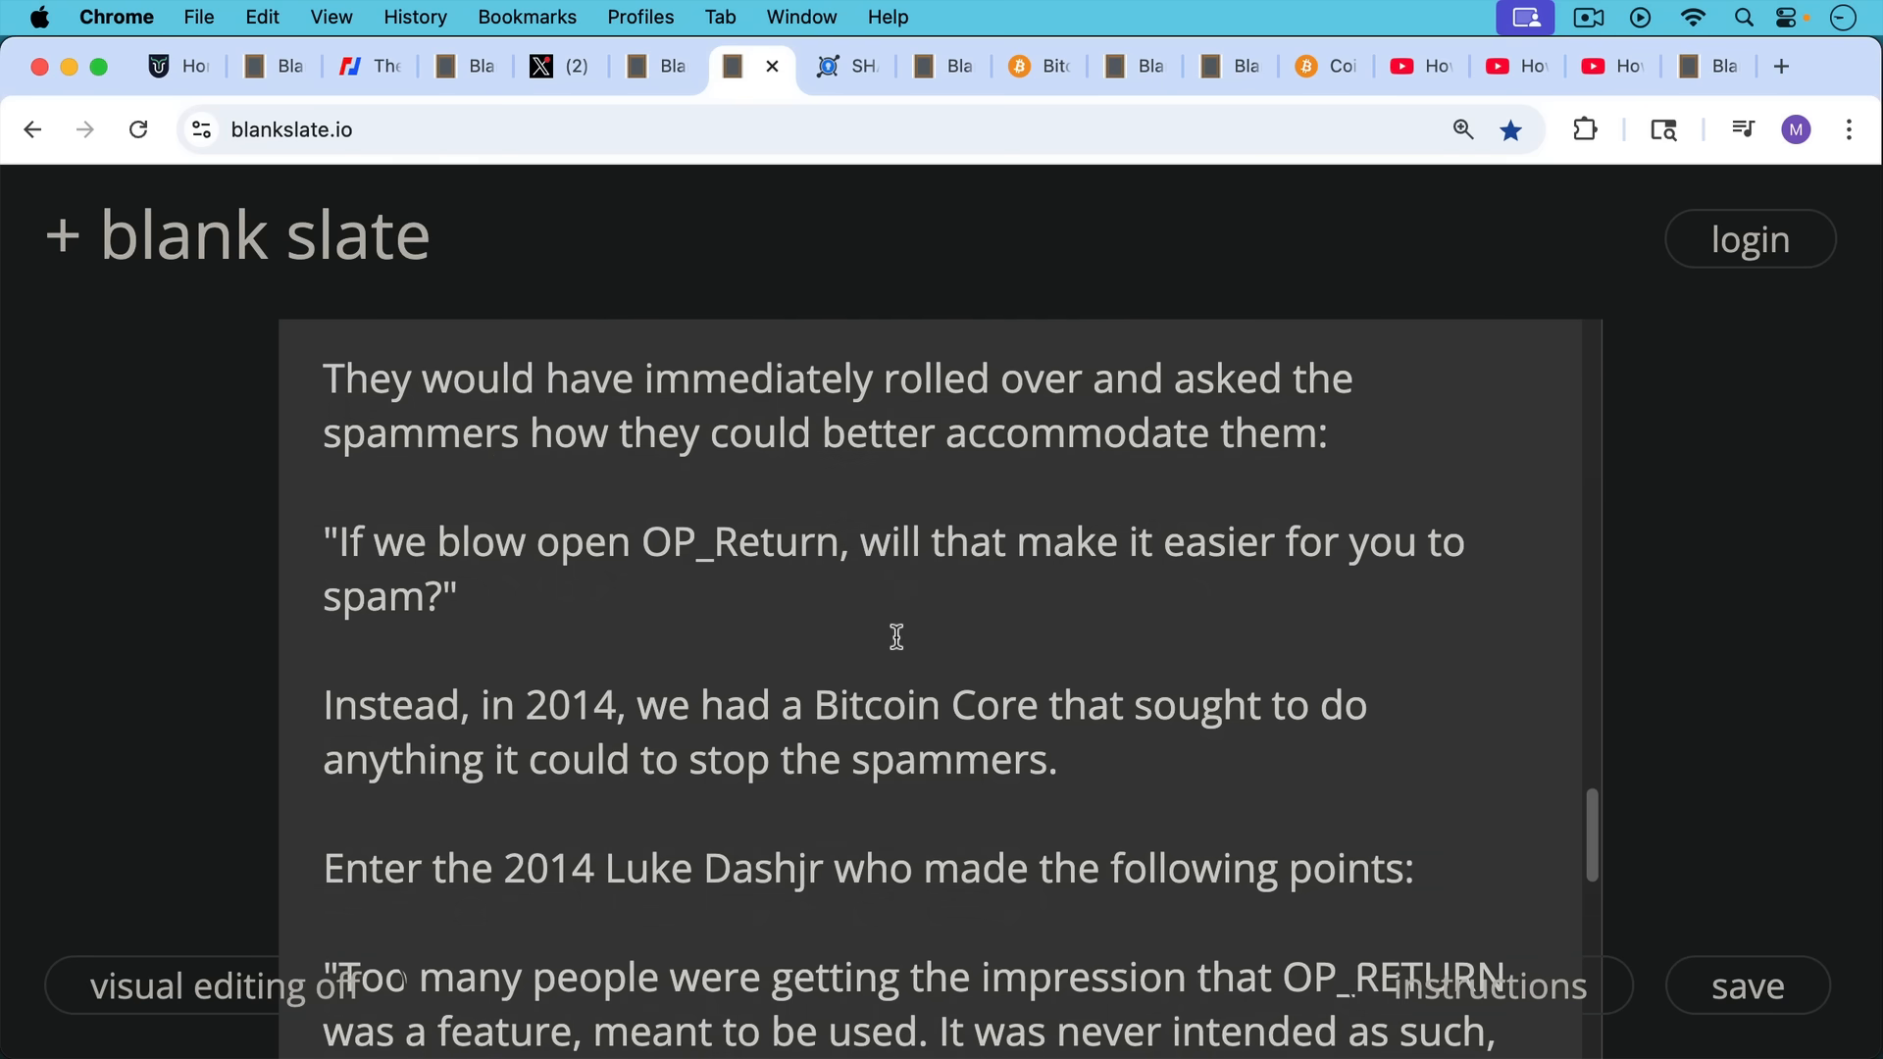
pyautogui.moveTo(935, 677)
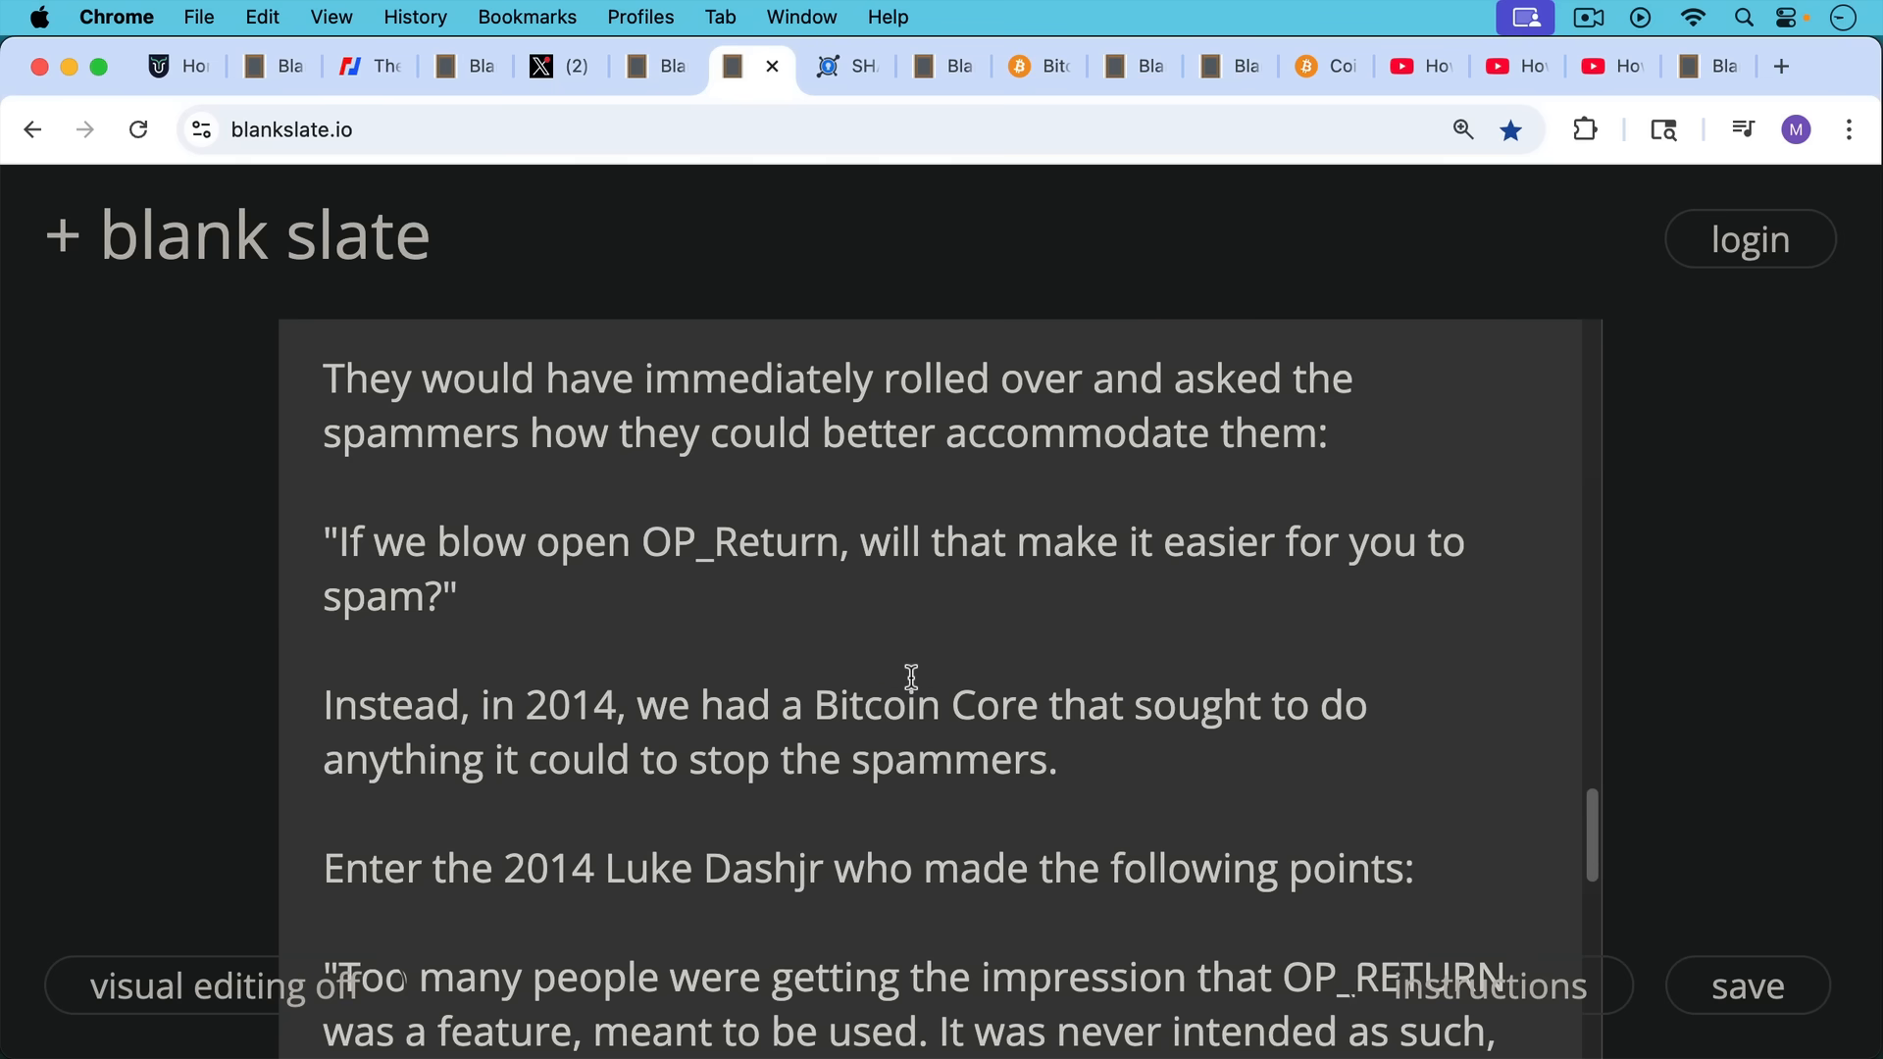
pyautogui.scroll(-3)
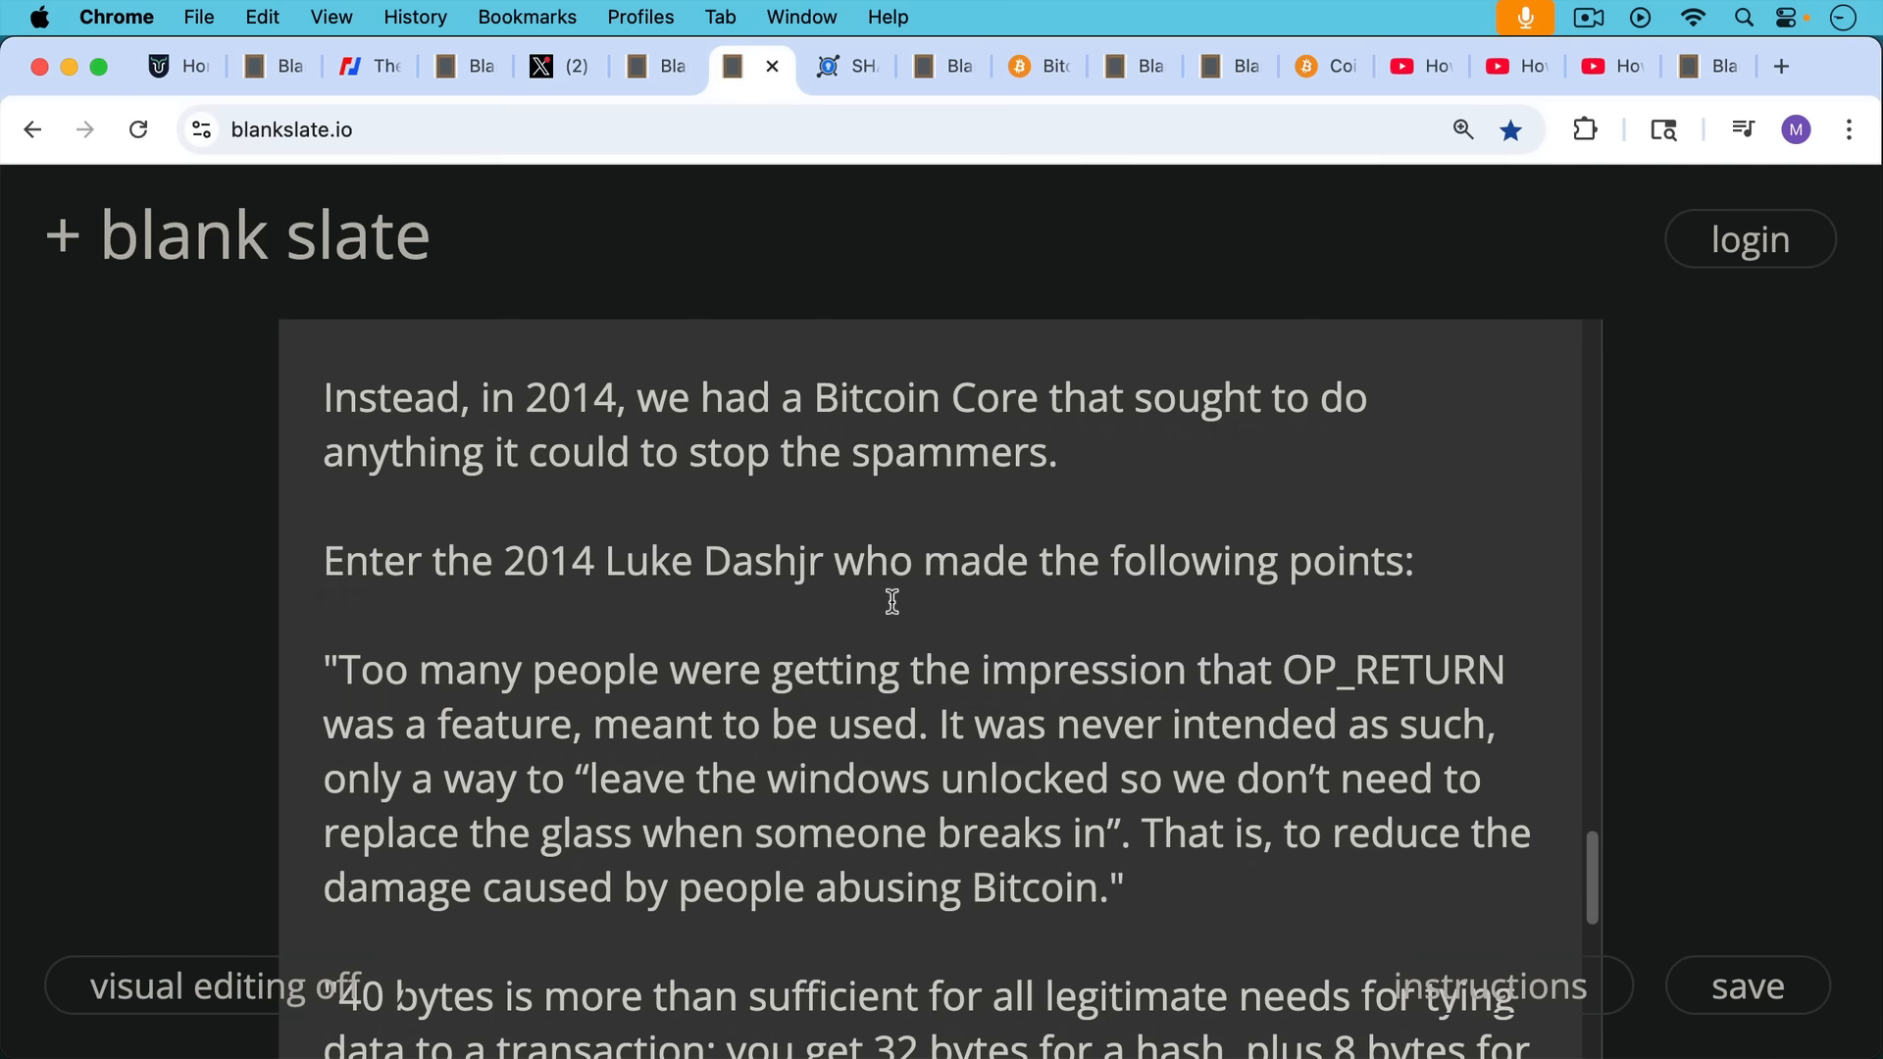
pyautogui.moveTo(898, 602)
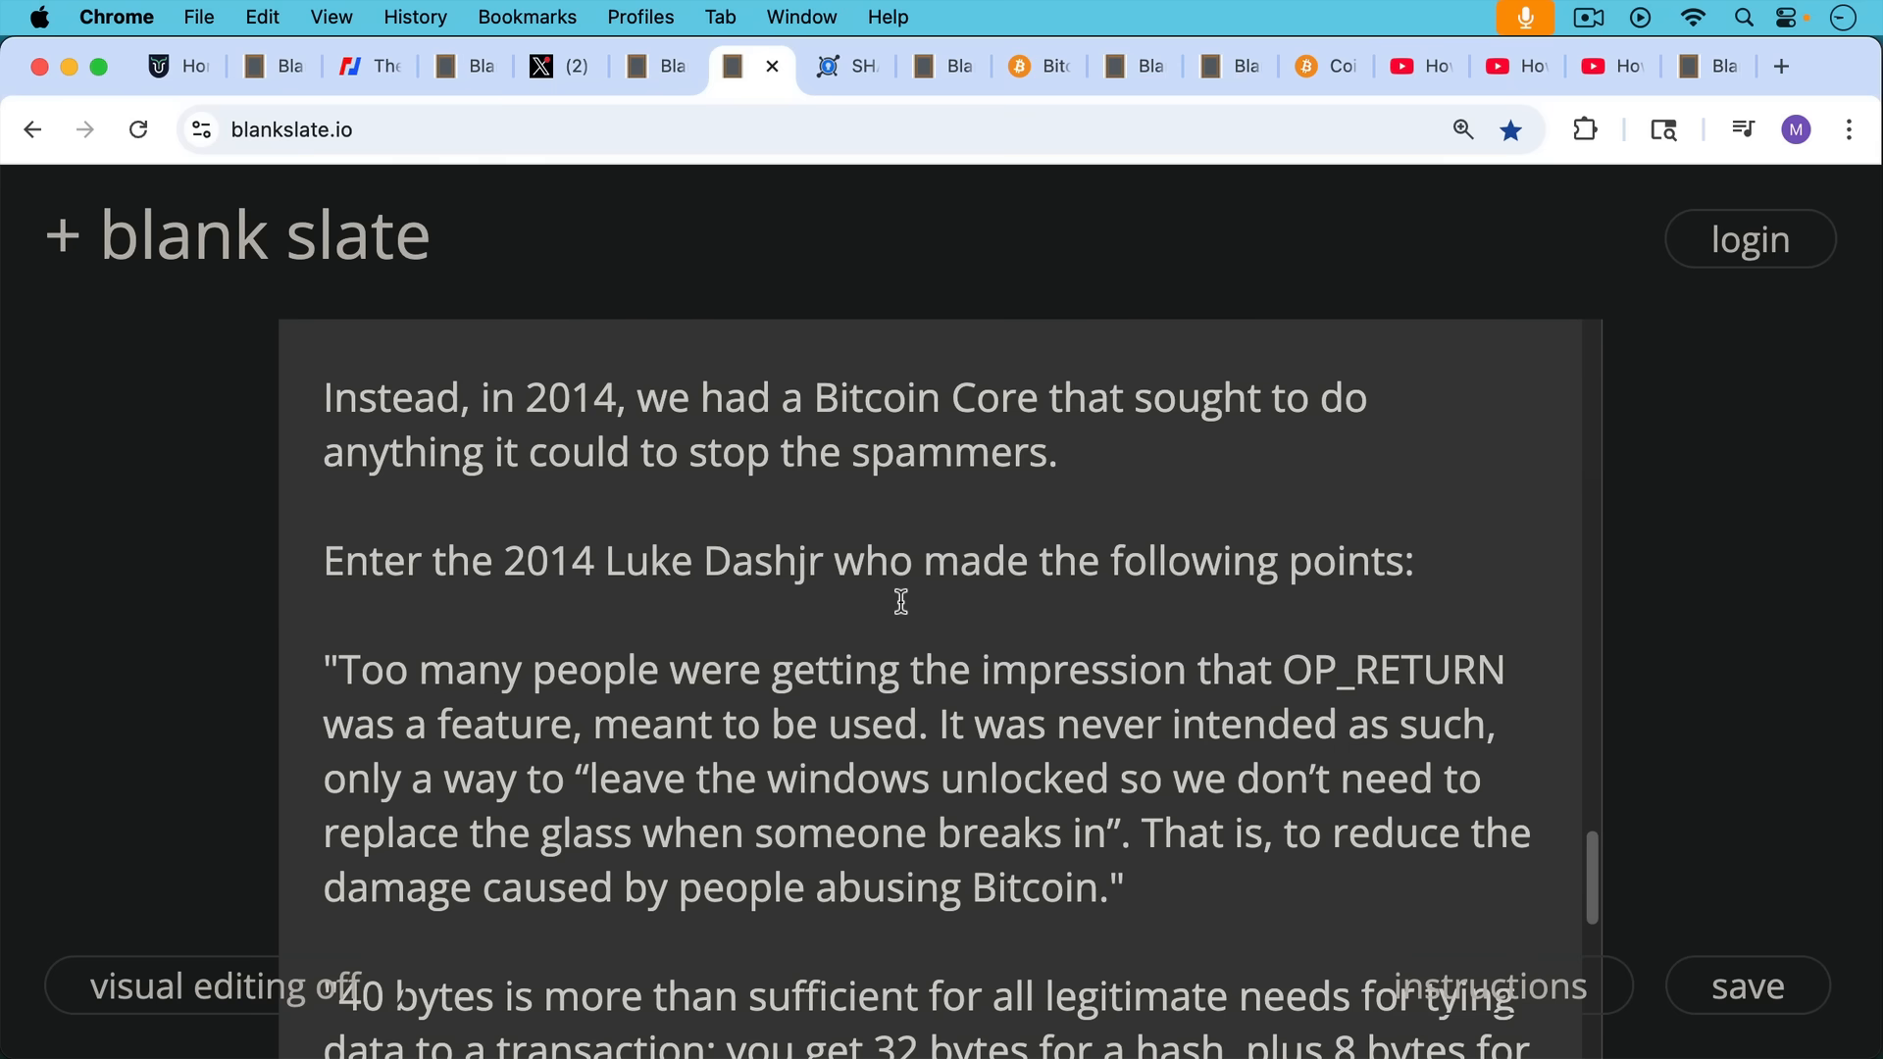
pyautogui.moveTo(969, 686)
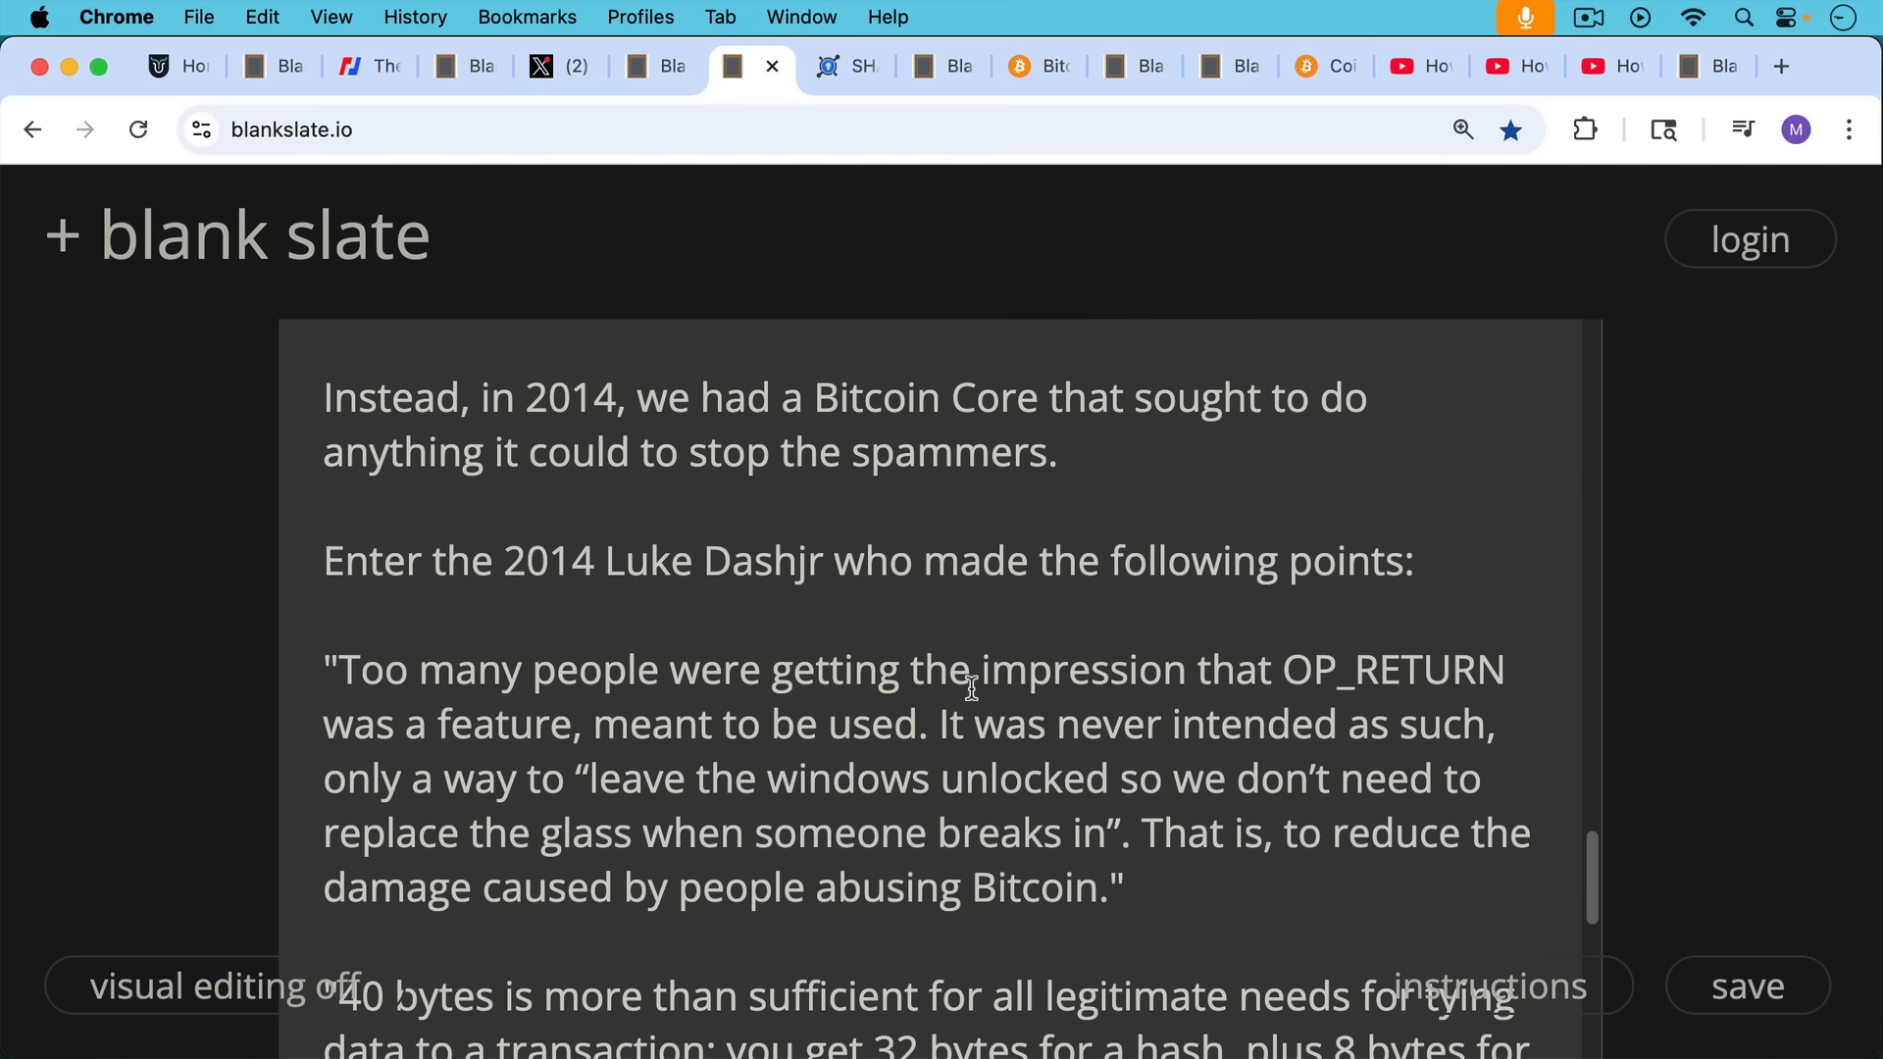
pyautogui.scroll(-3)
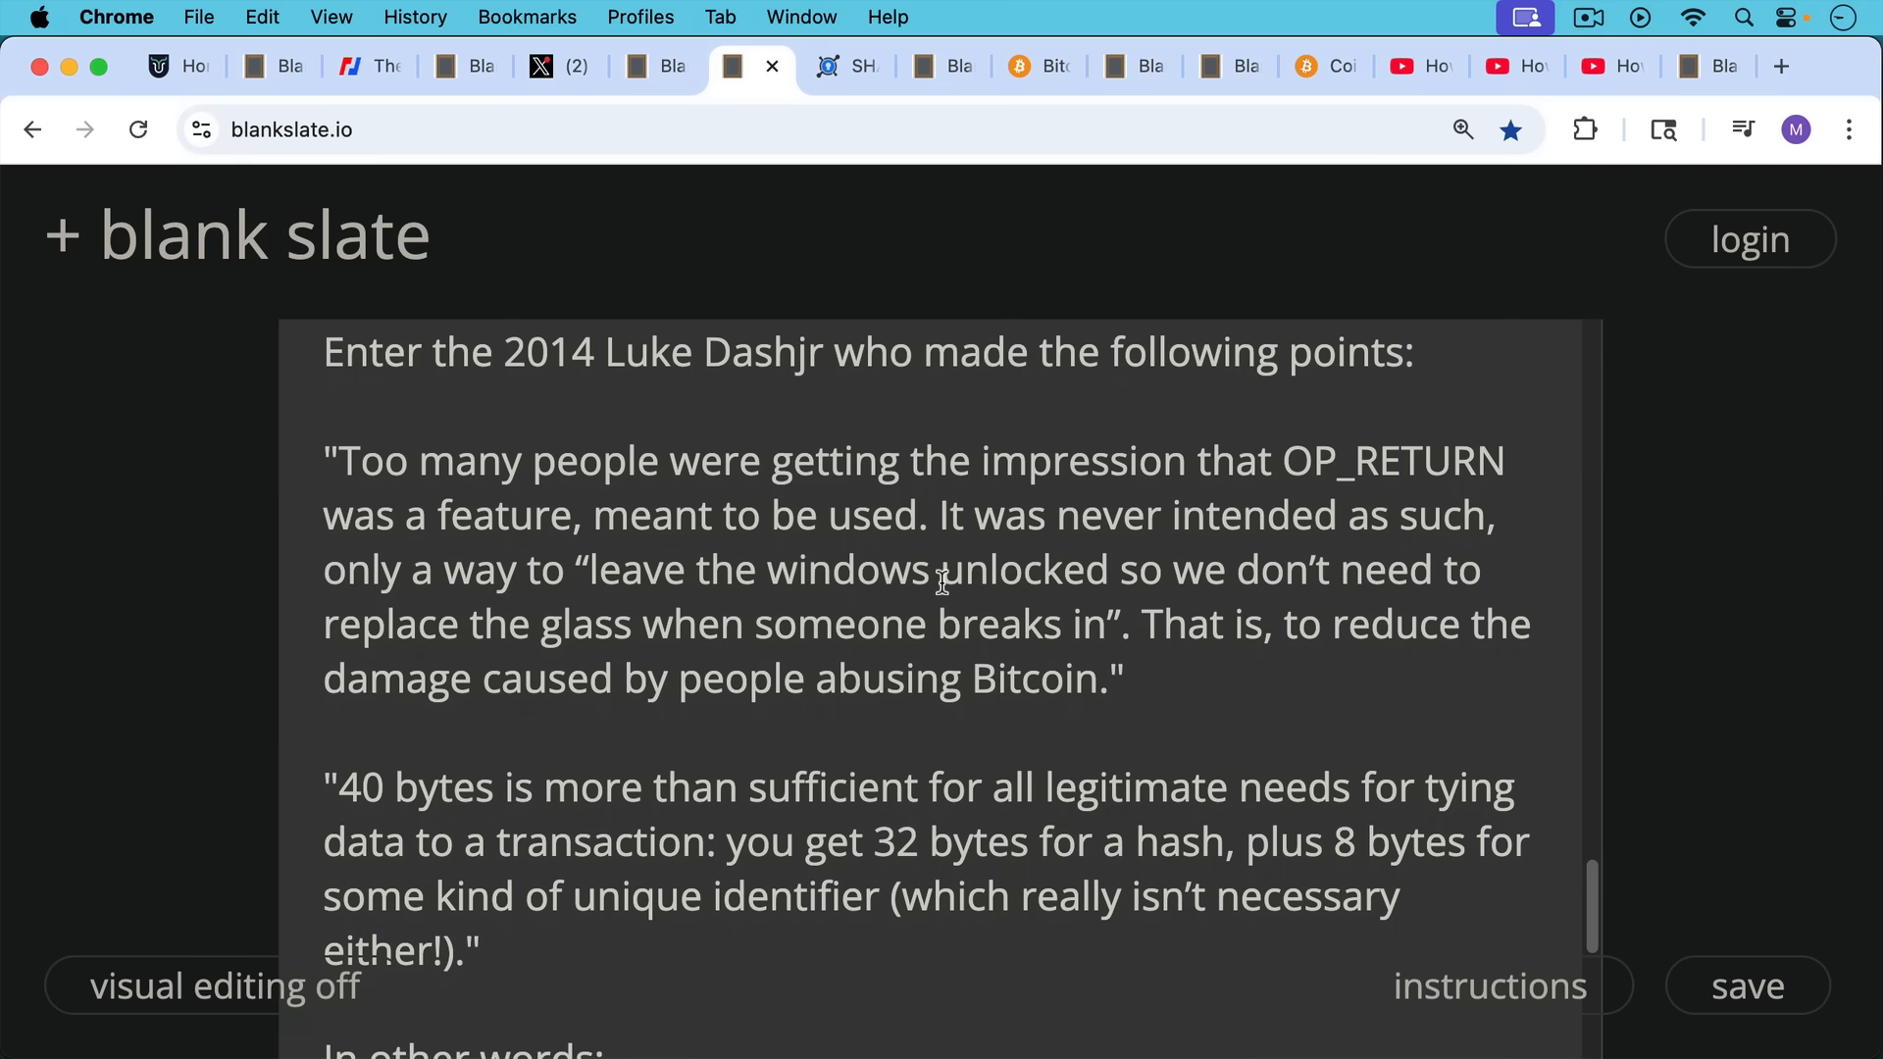
pyautogui.moveTo(937, 614)
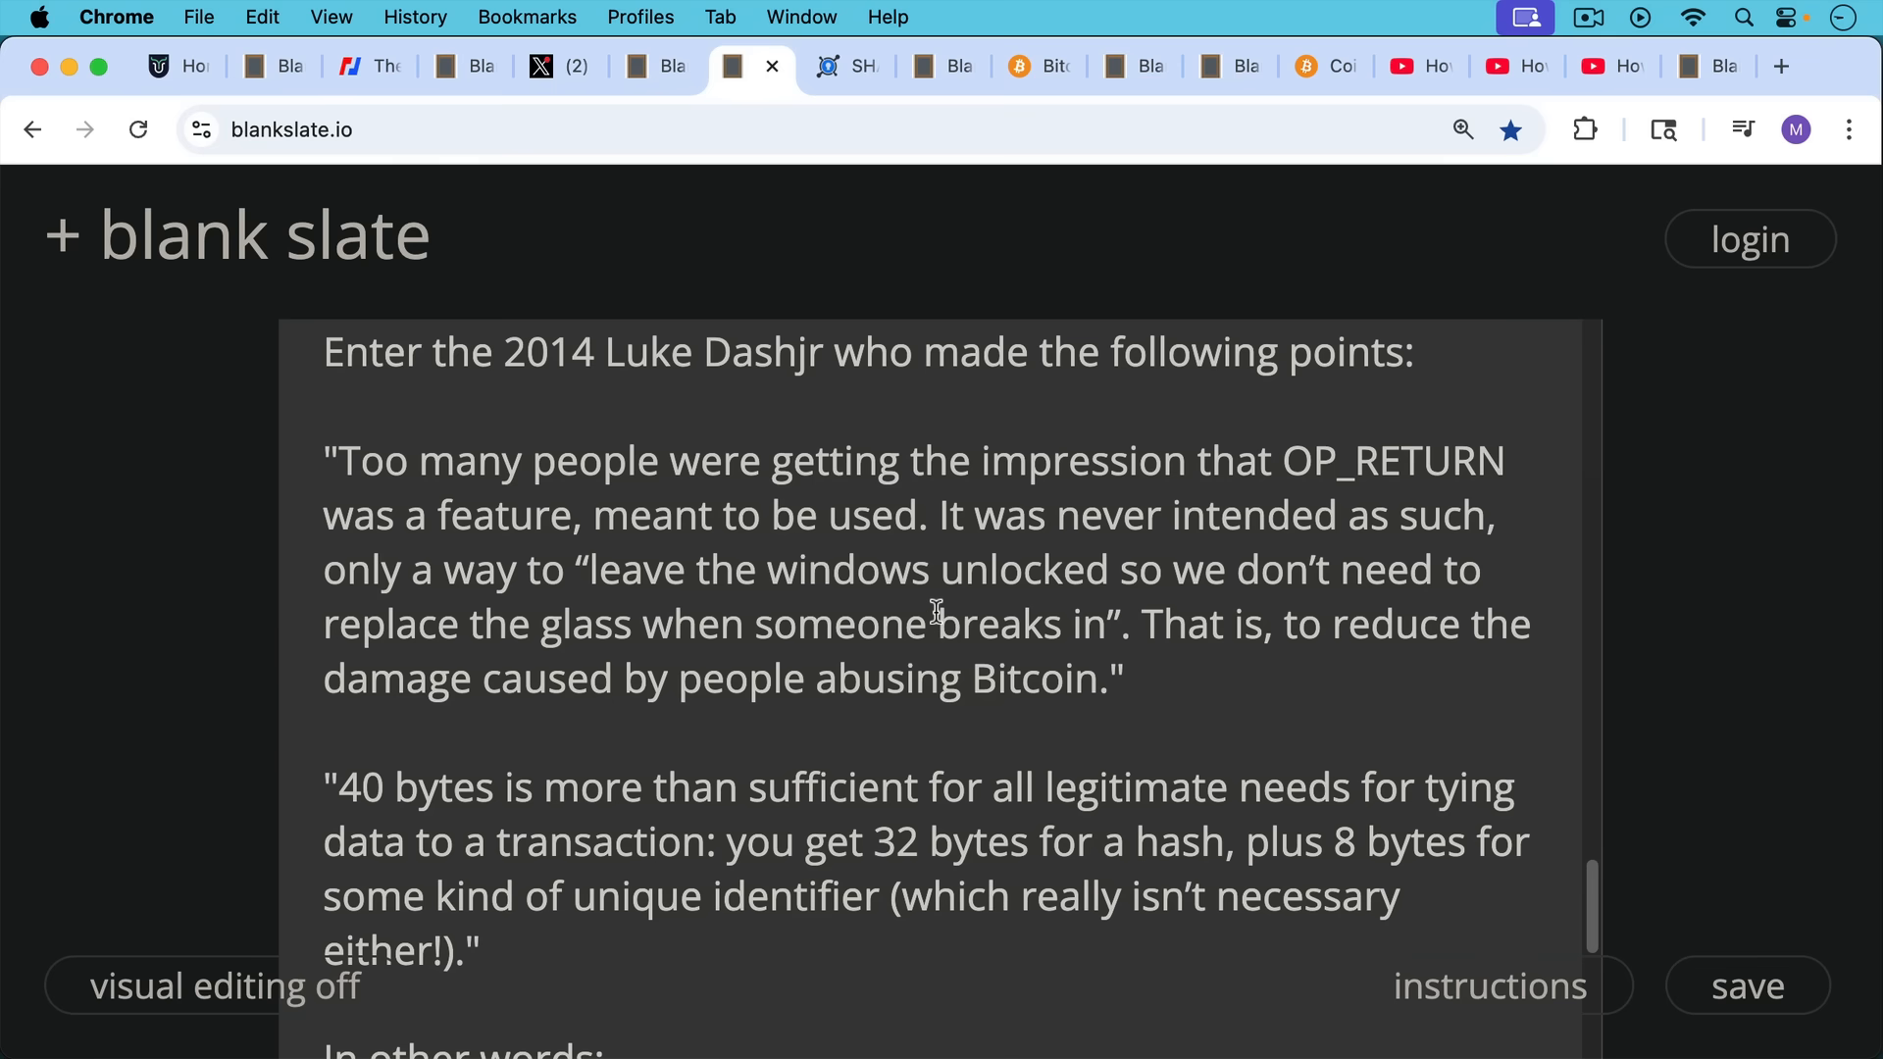
pyautogui.moveTo(937, 616)
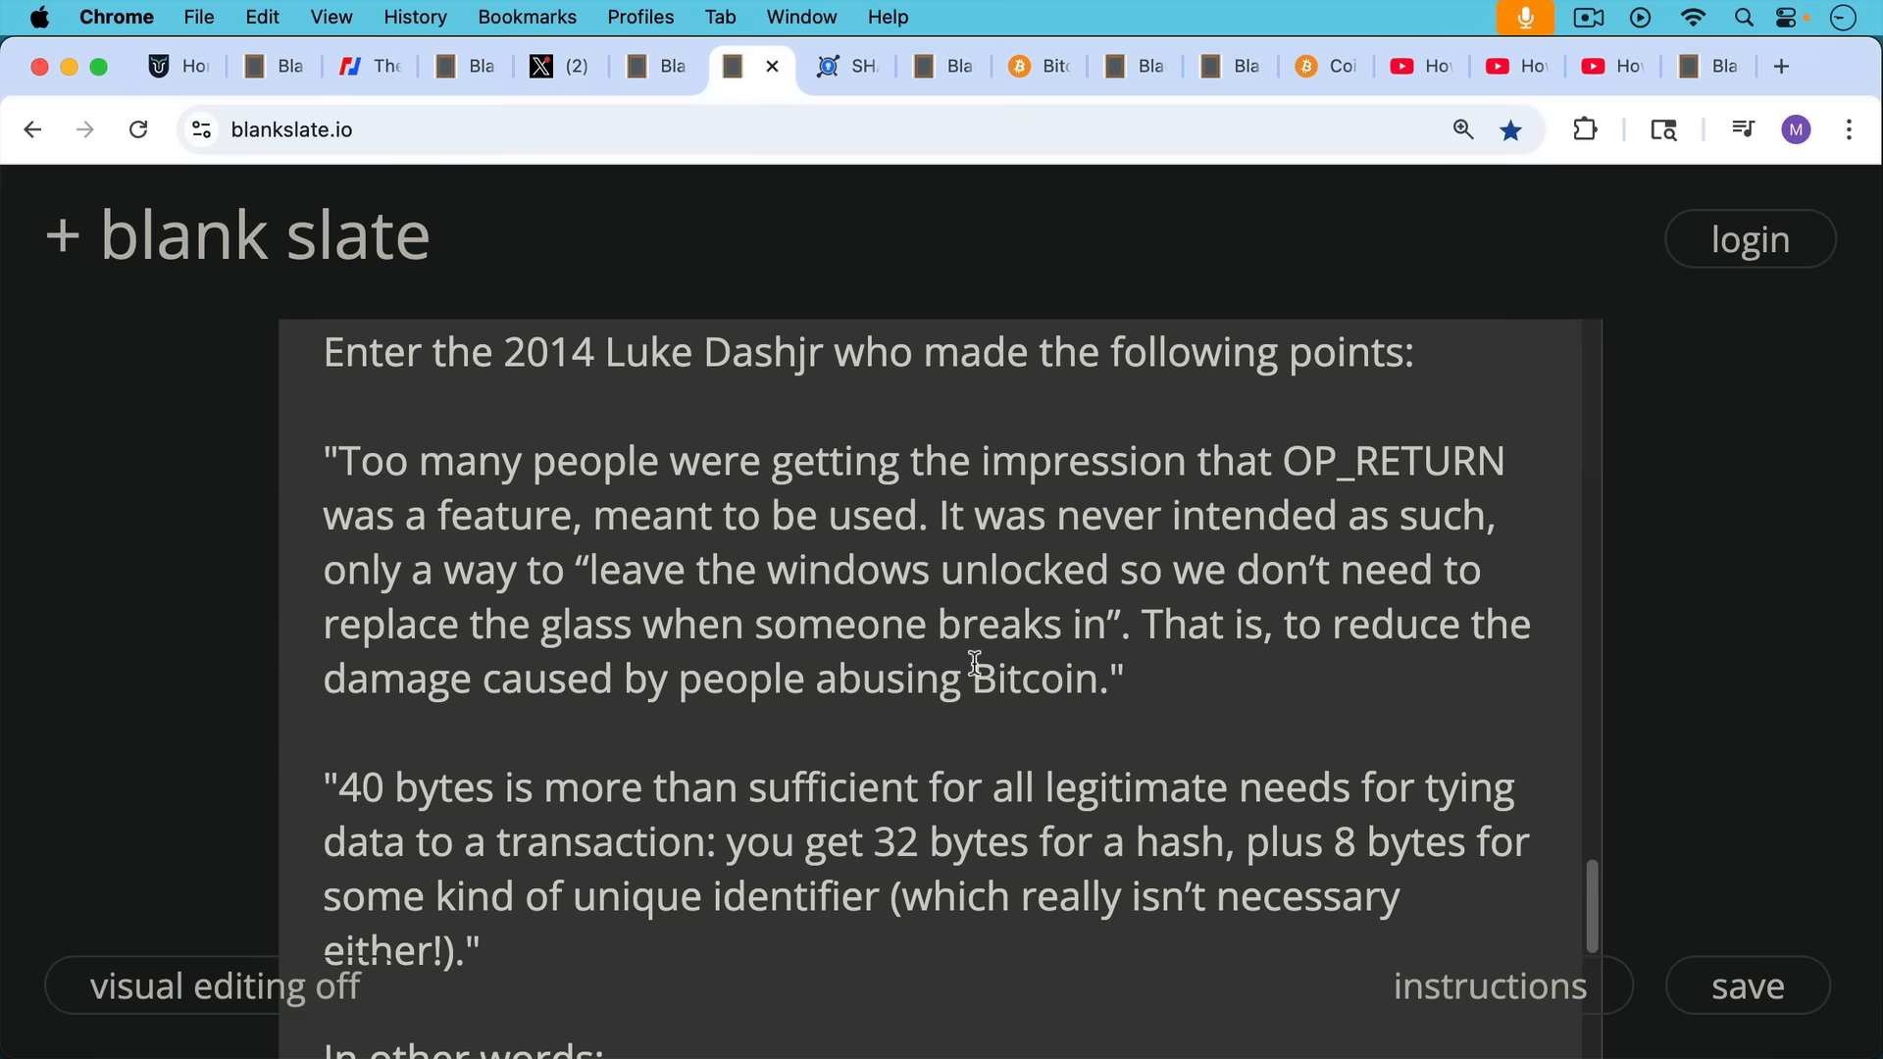
pyautogui.scroll(-3)
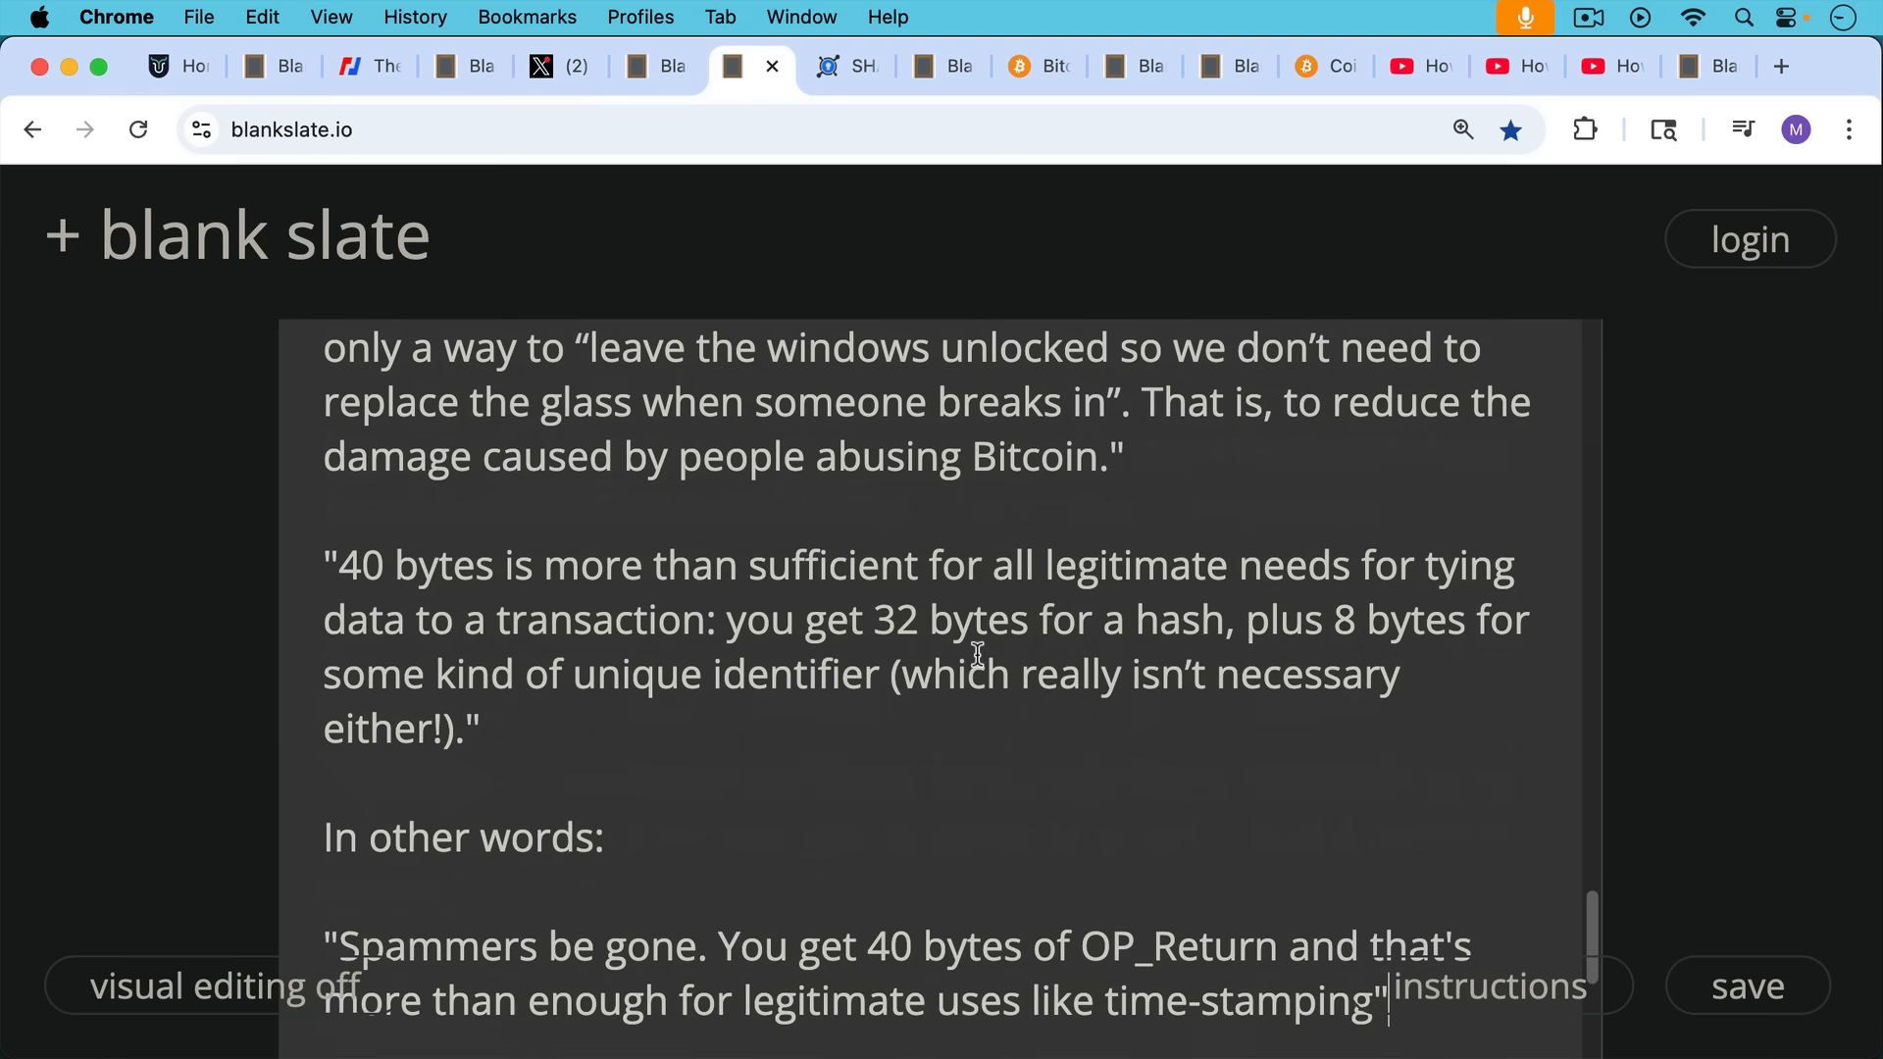
pyautogui.moveTo(958, 674)
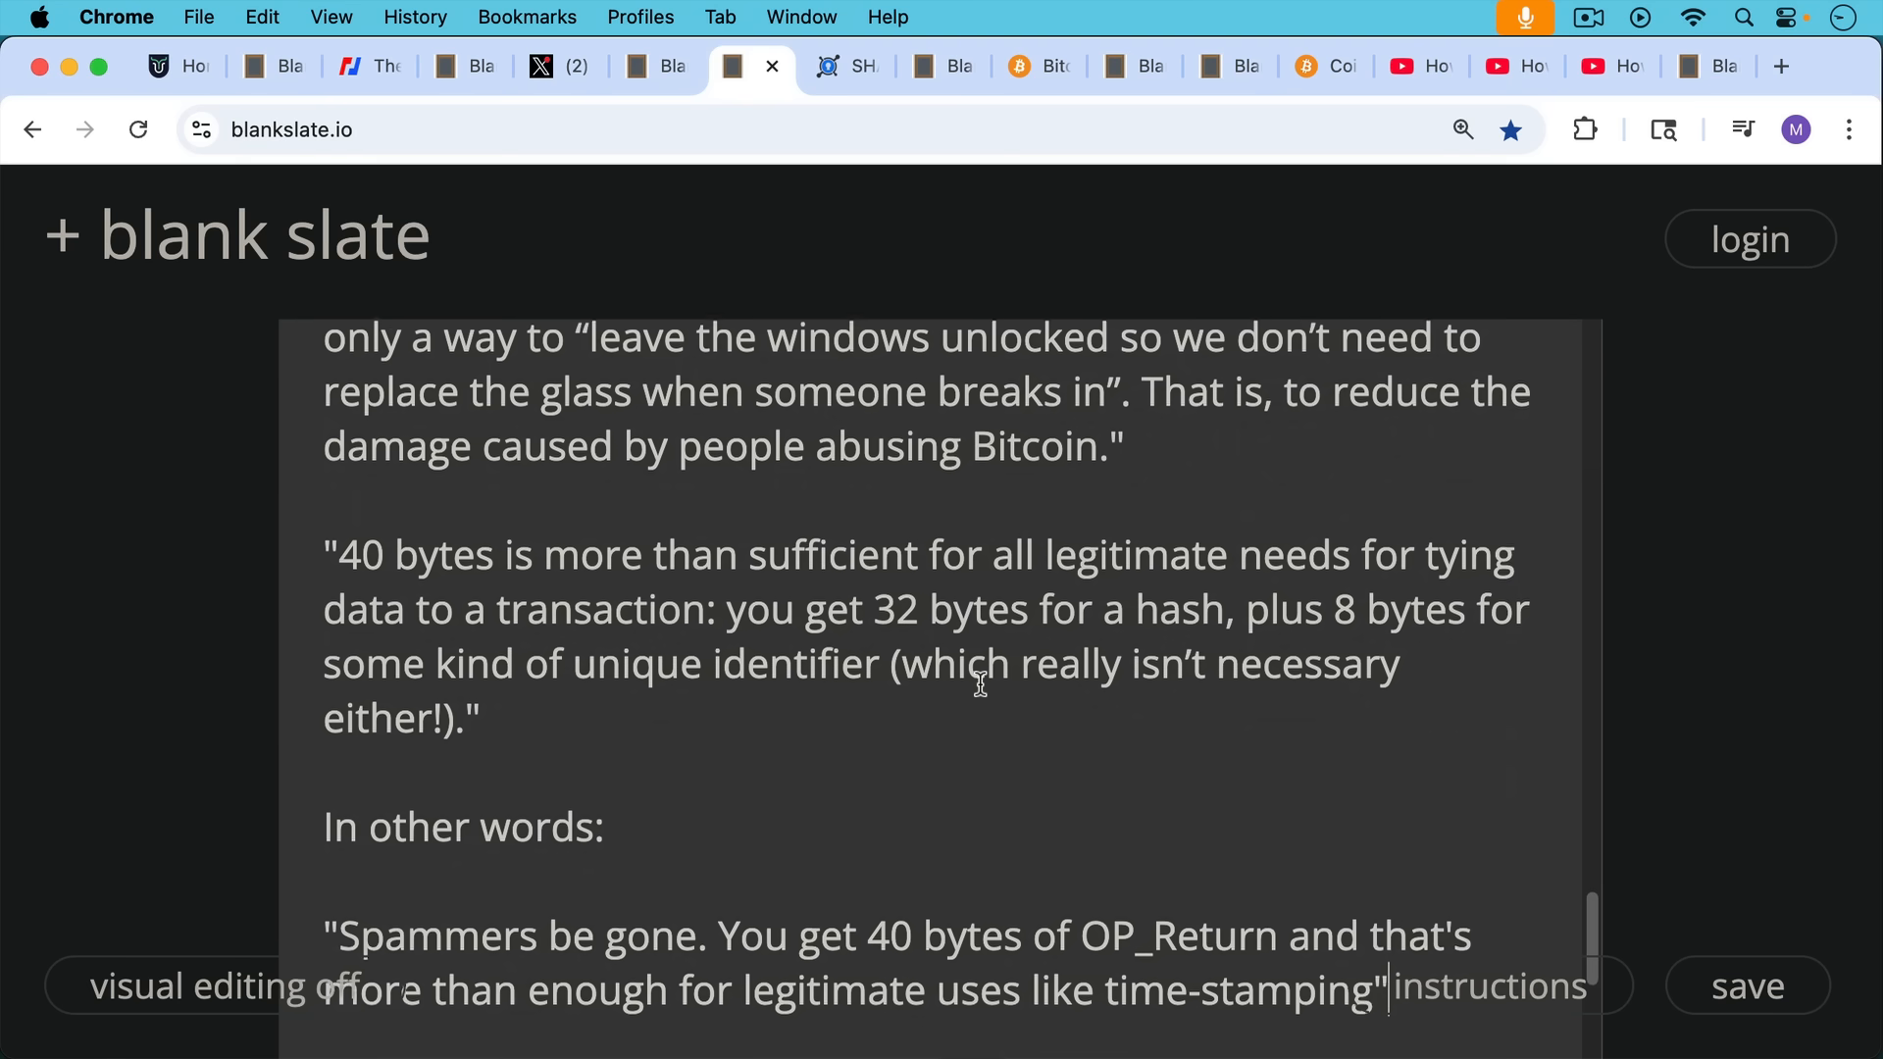
pyautogui.scroll(-3)
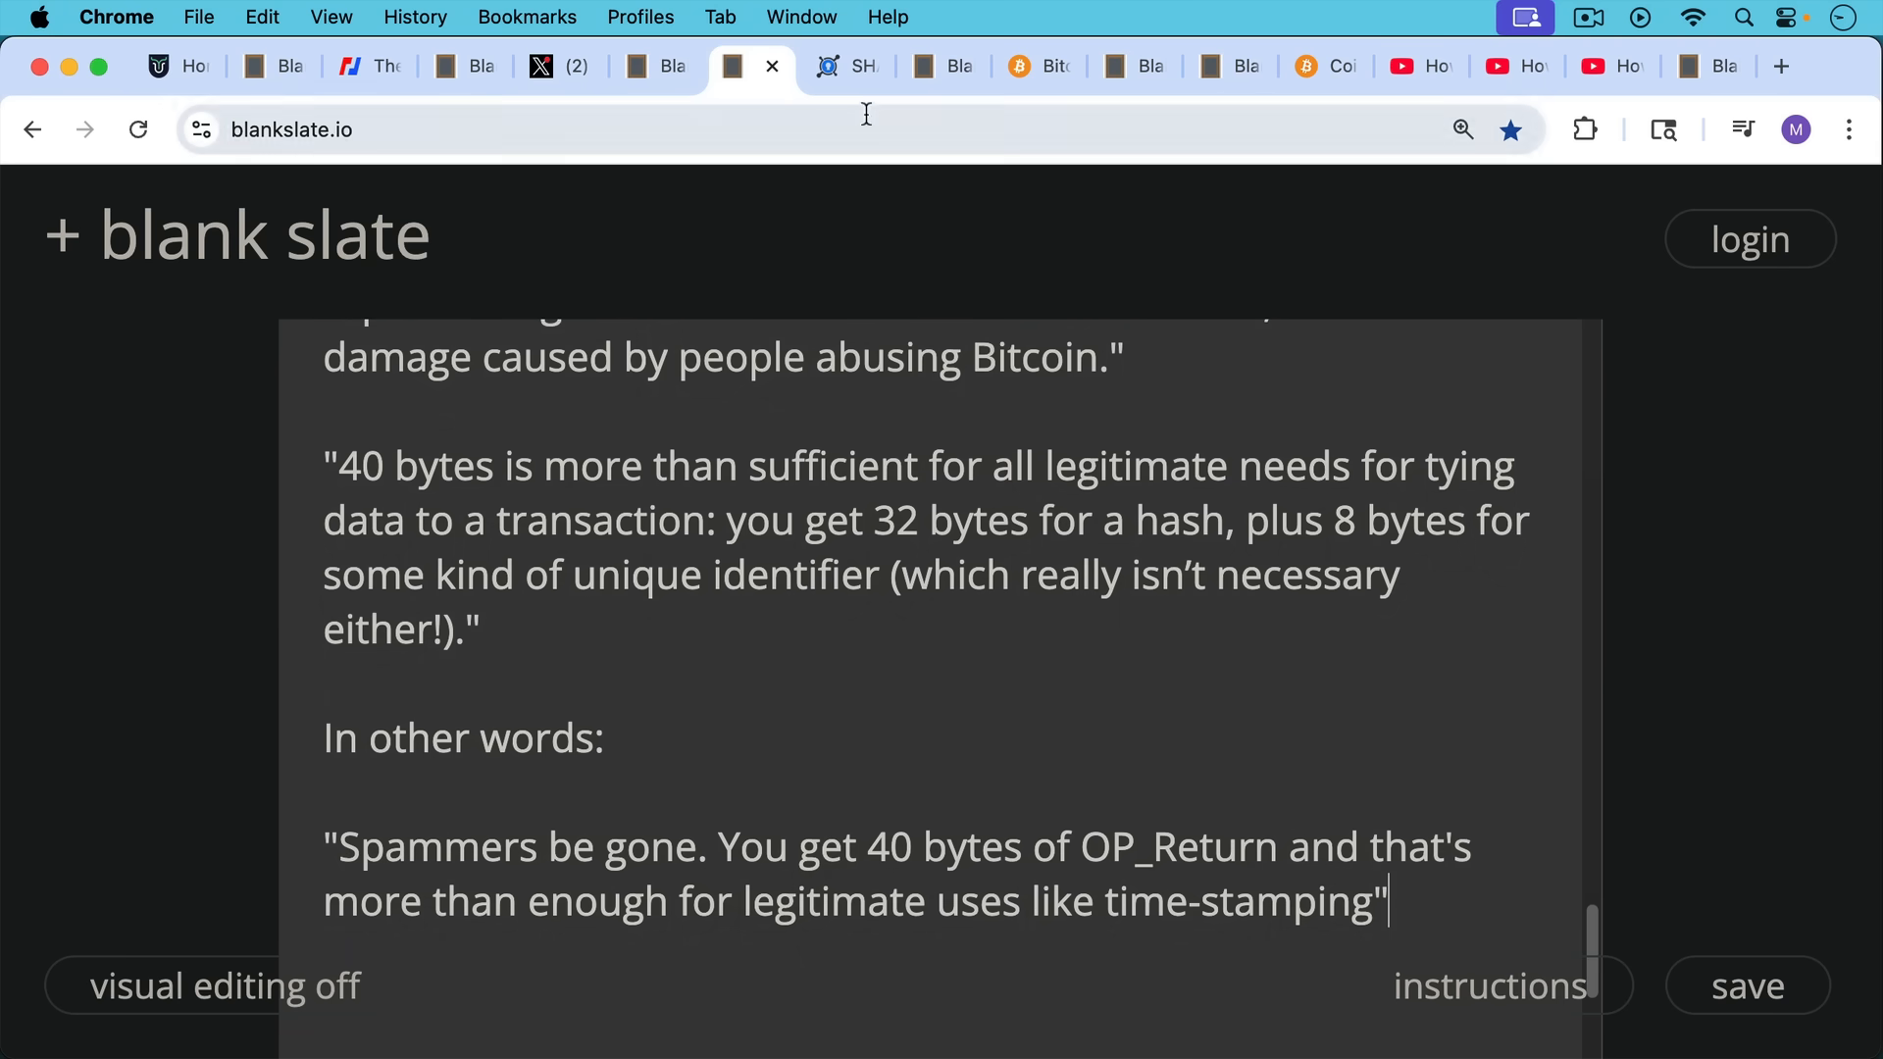
# Review the KeyCDN SHA256 hash of the Declaration text, then the OP_Return relaying note
pyautogui.click(843, 67)
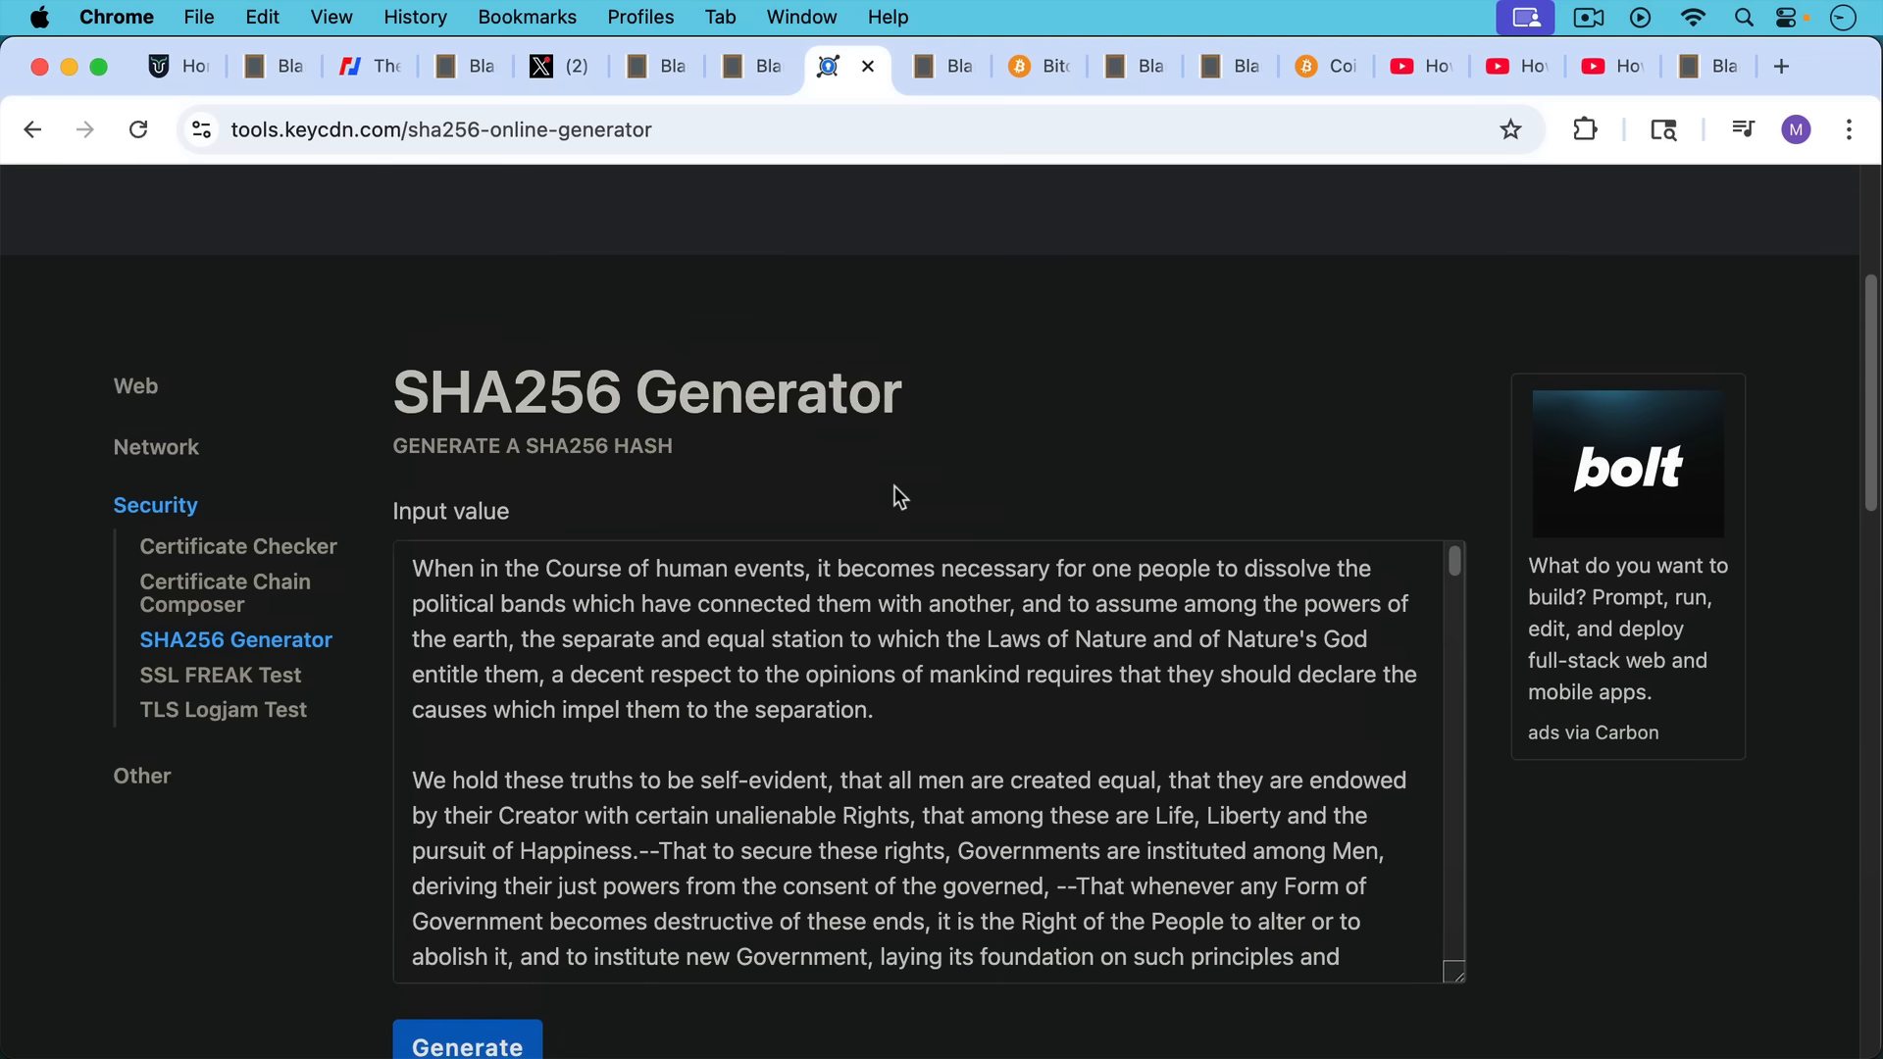
pyautogui.moveTo(927, 616)
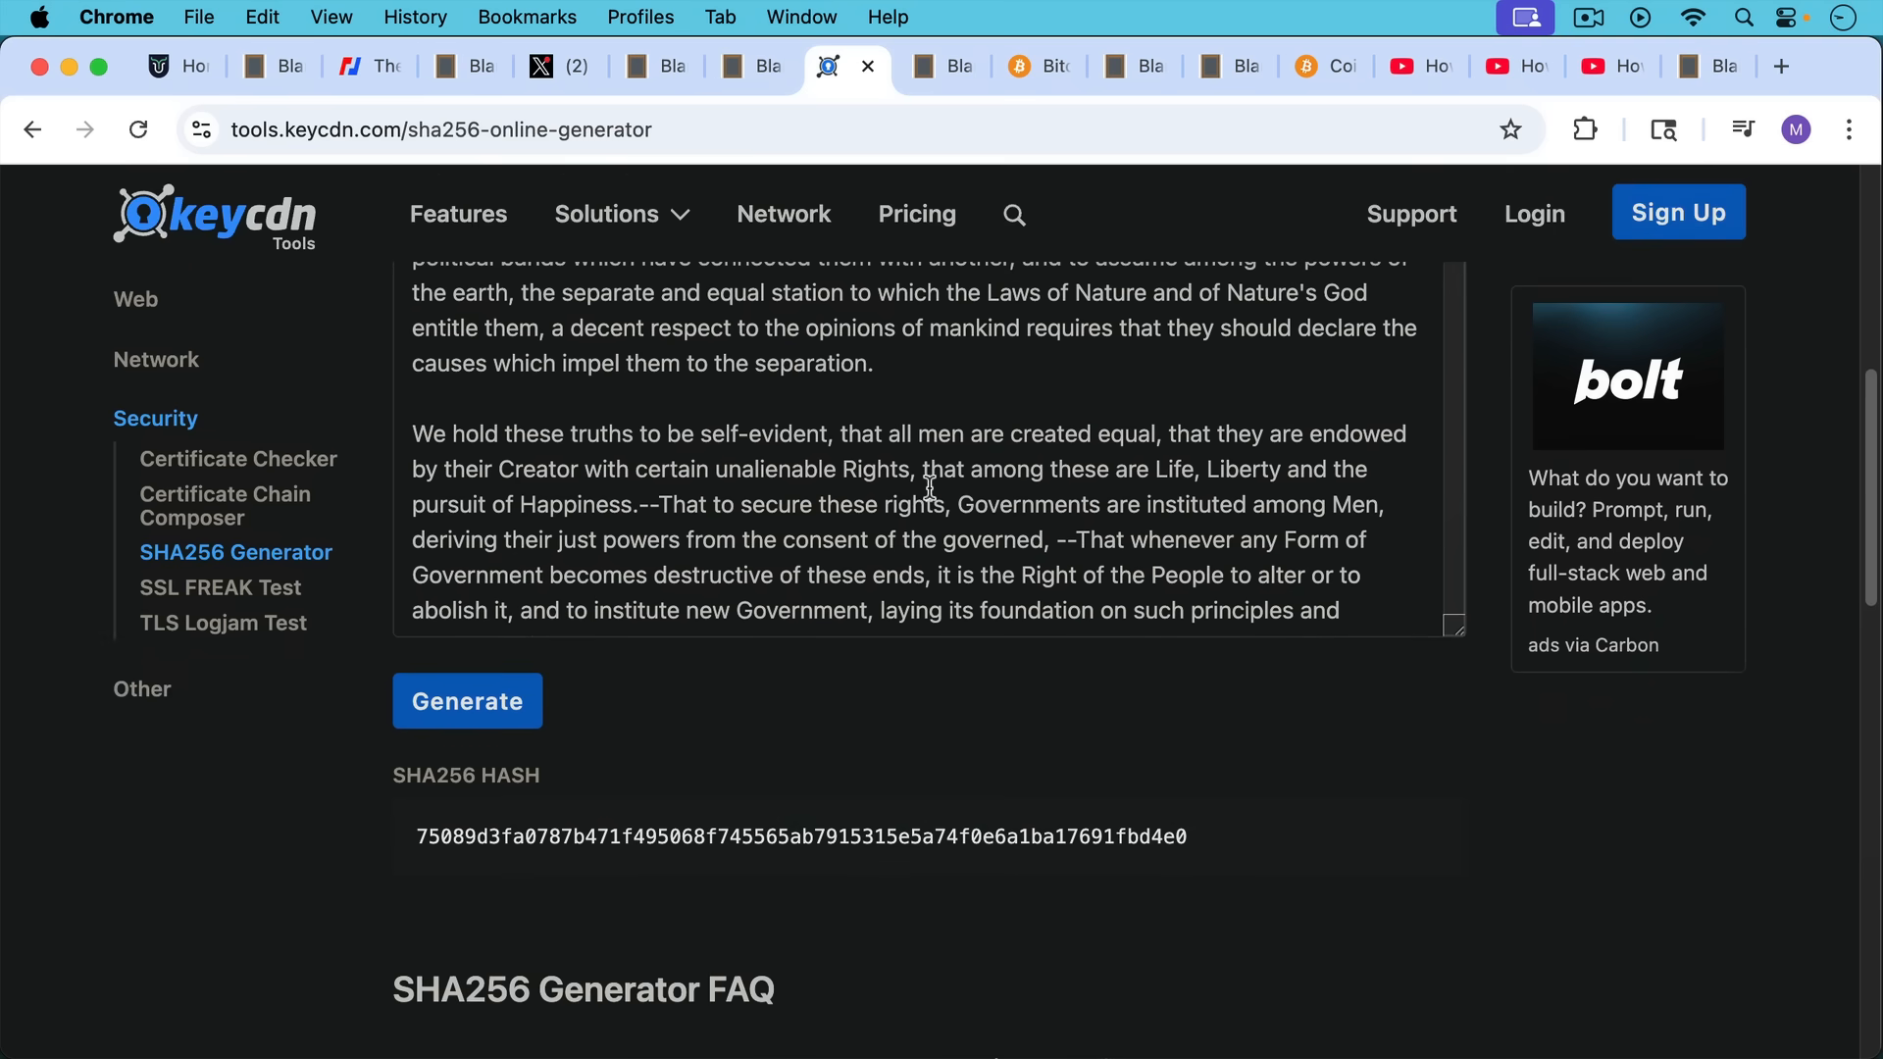
pyautogui.scroll(3)
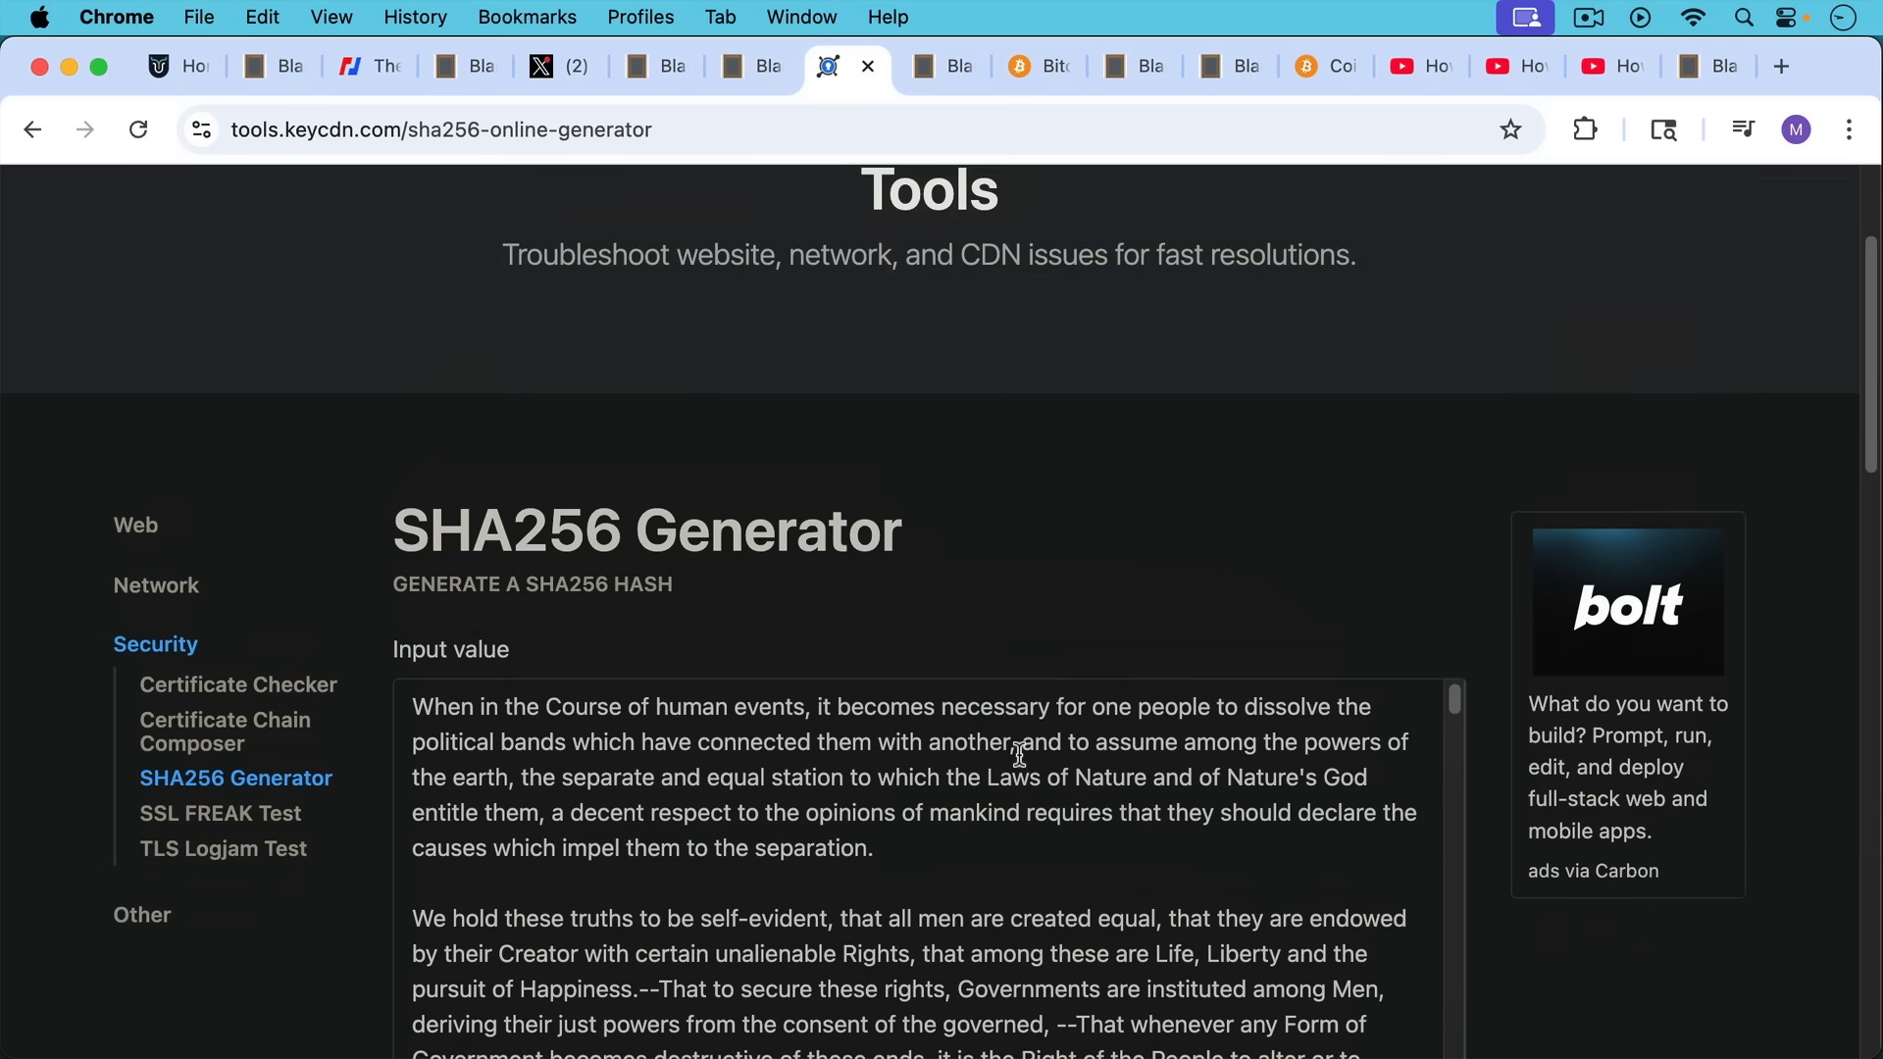
pyautogui.scroll(-3)
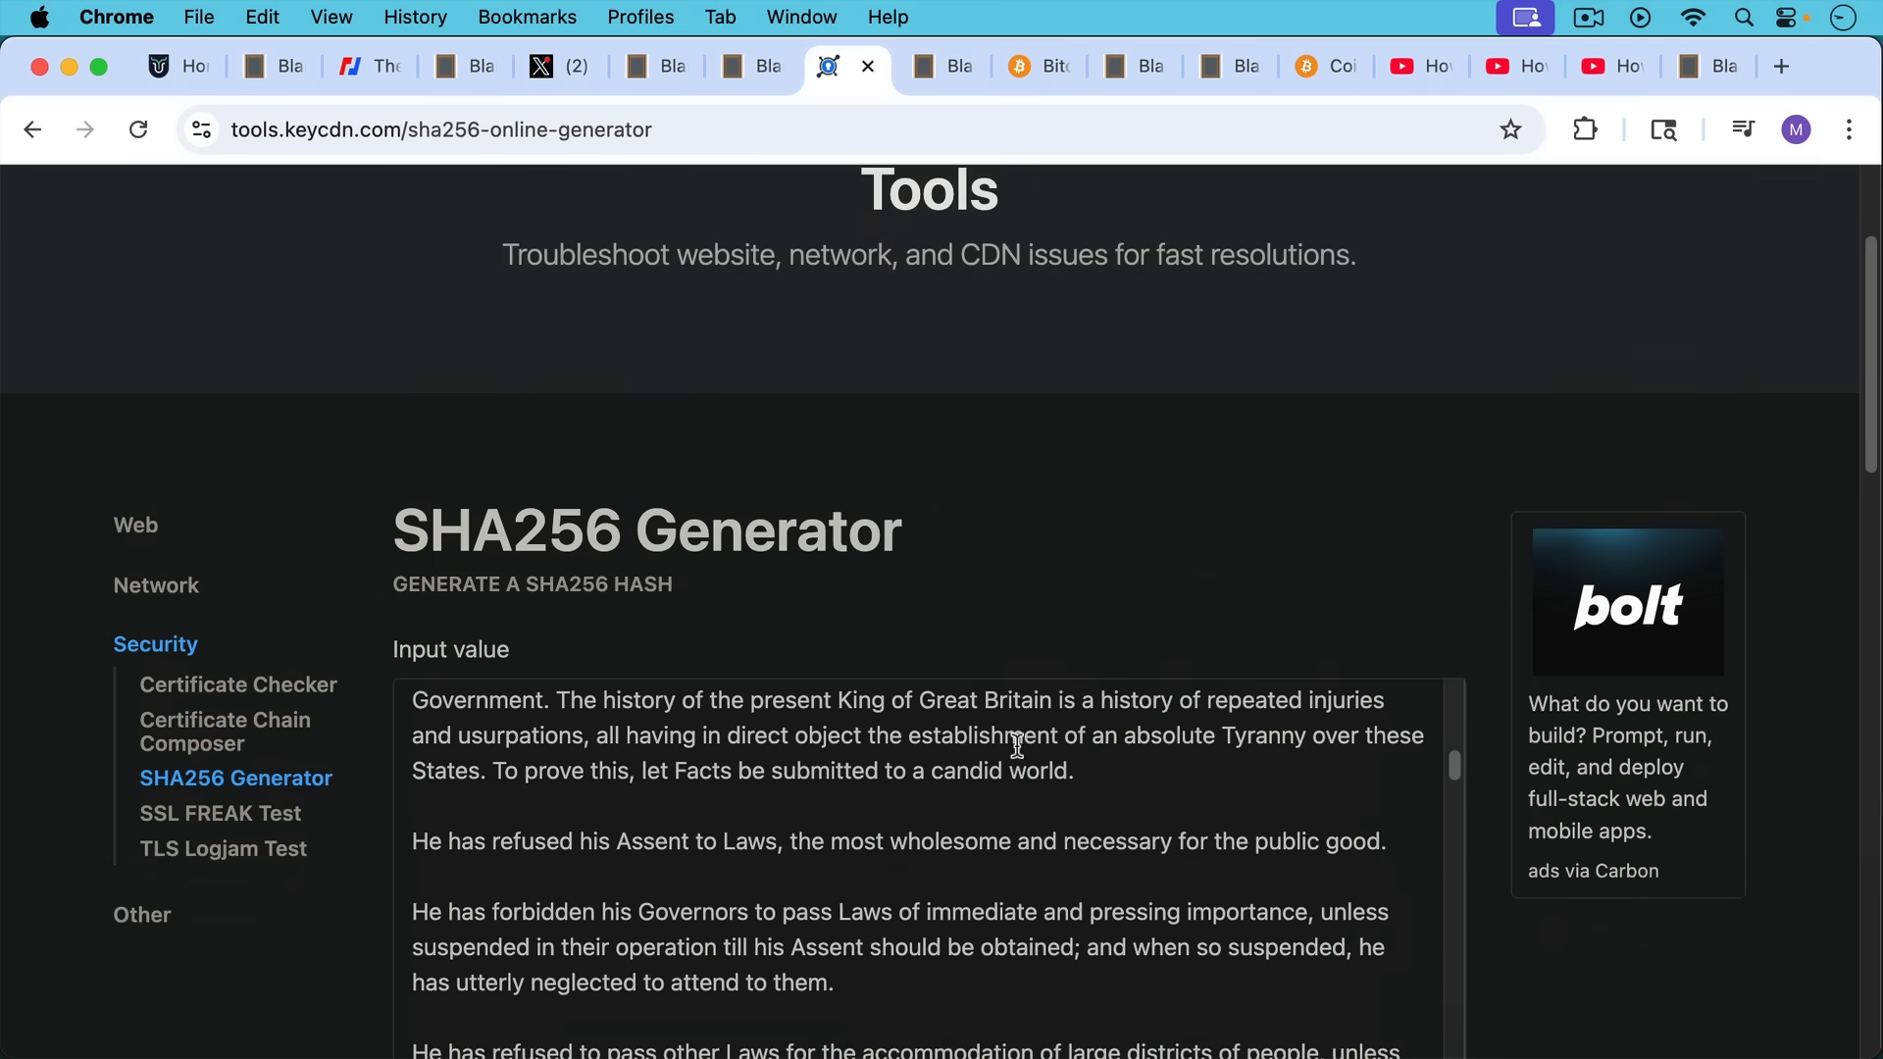
pyautogui.scroll(-3)
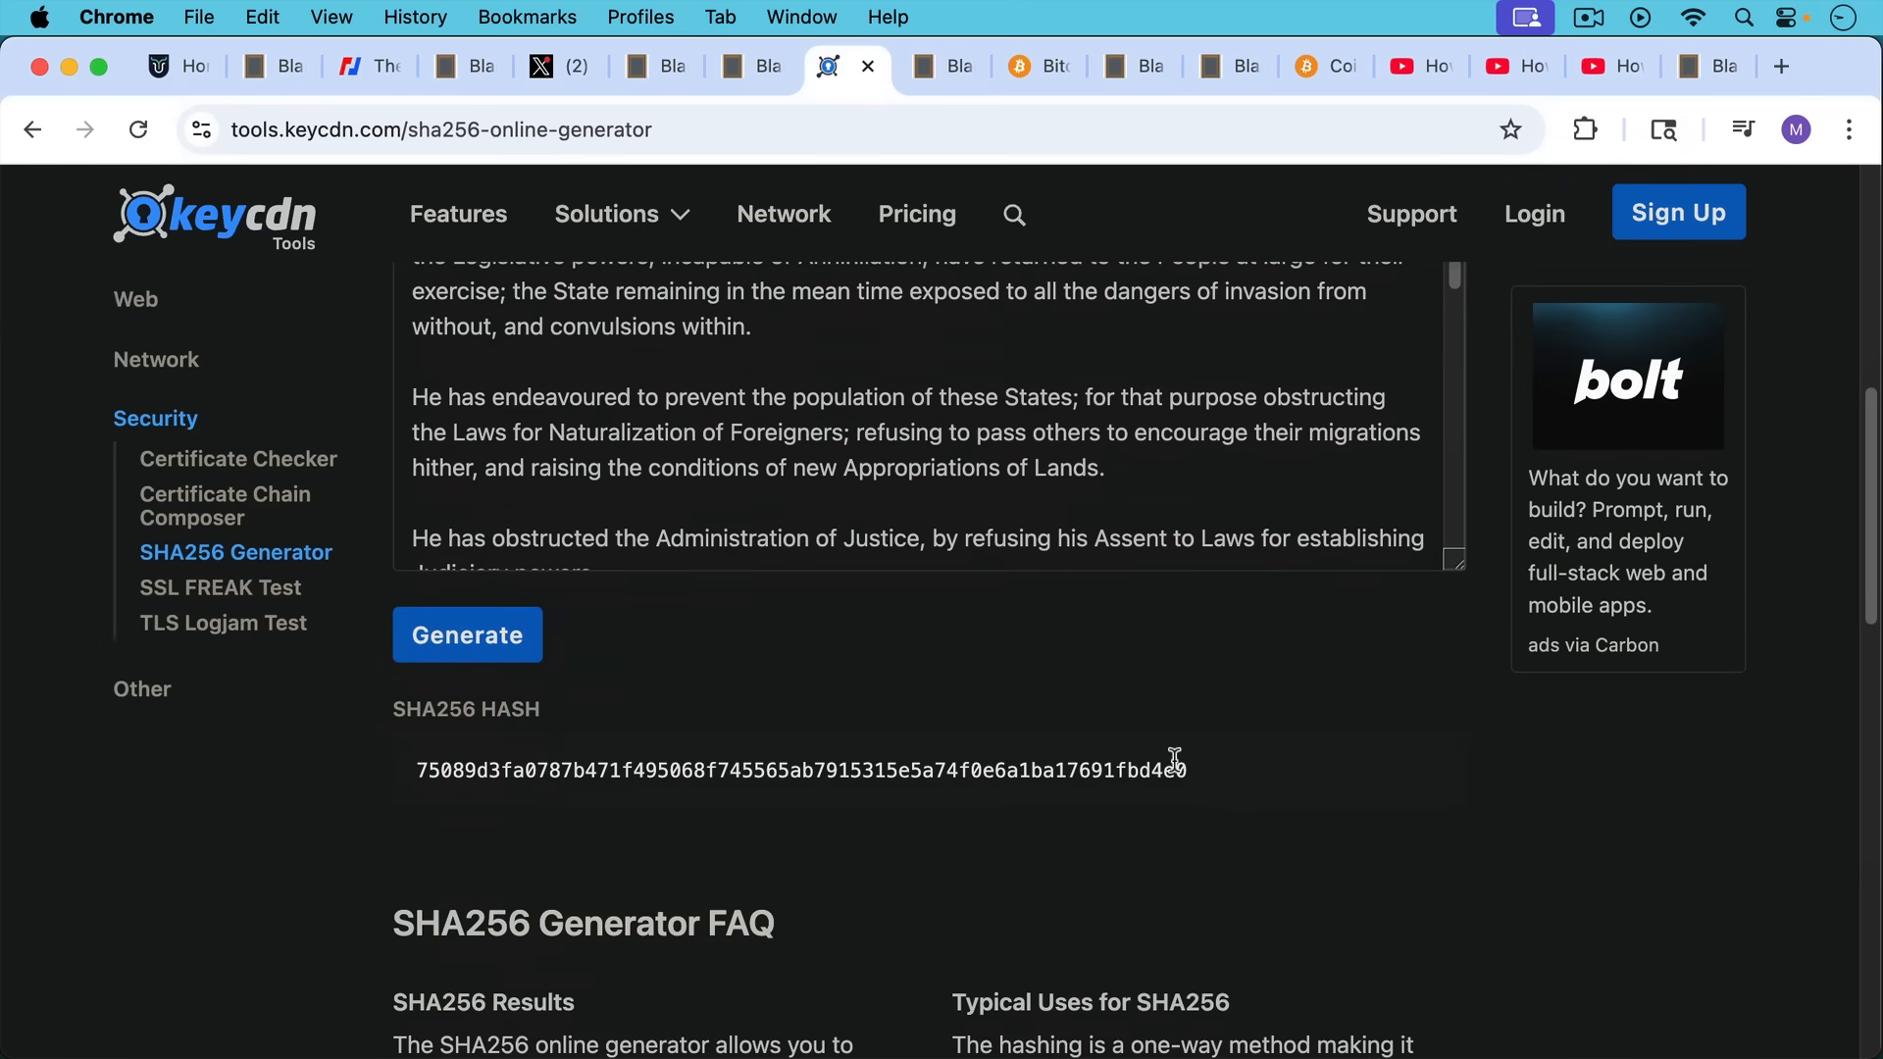
pyautogui.moveTo(824, 640)
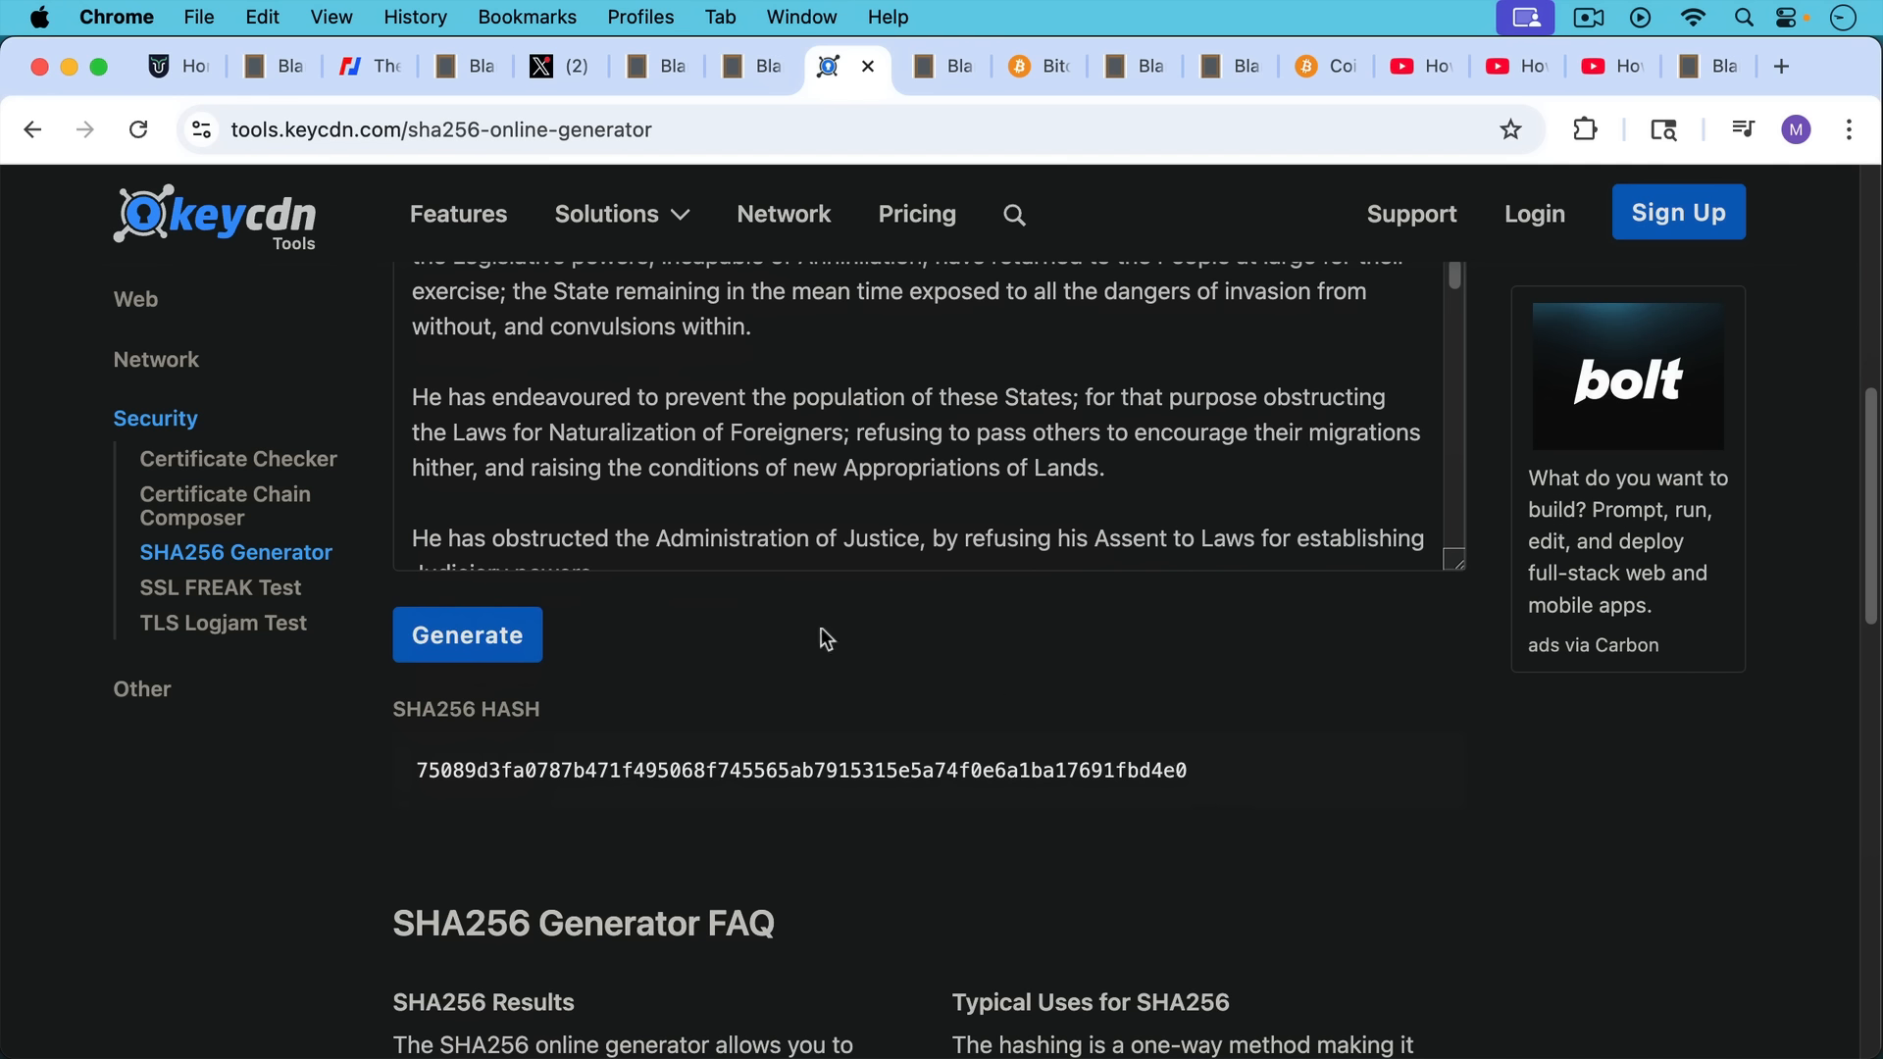
pyautogui.moveTo(412, 542)
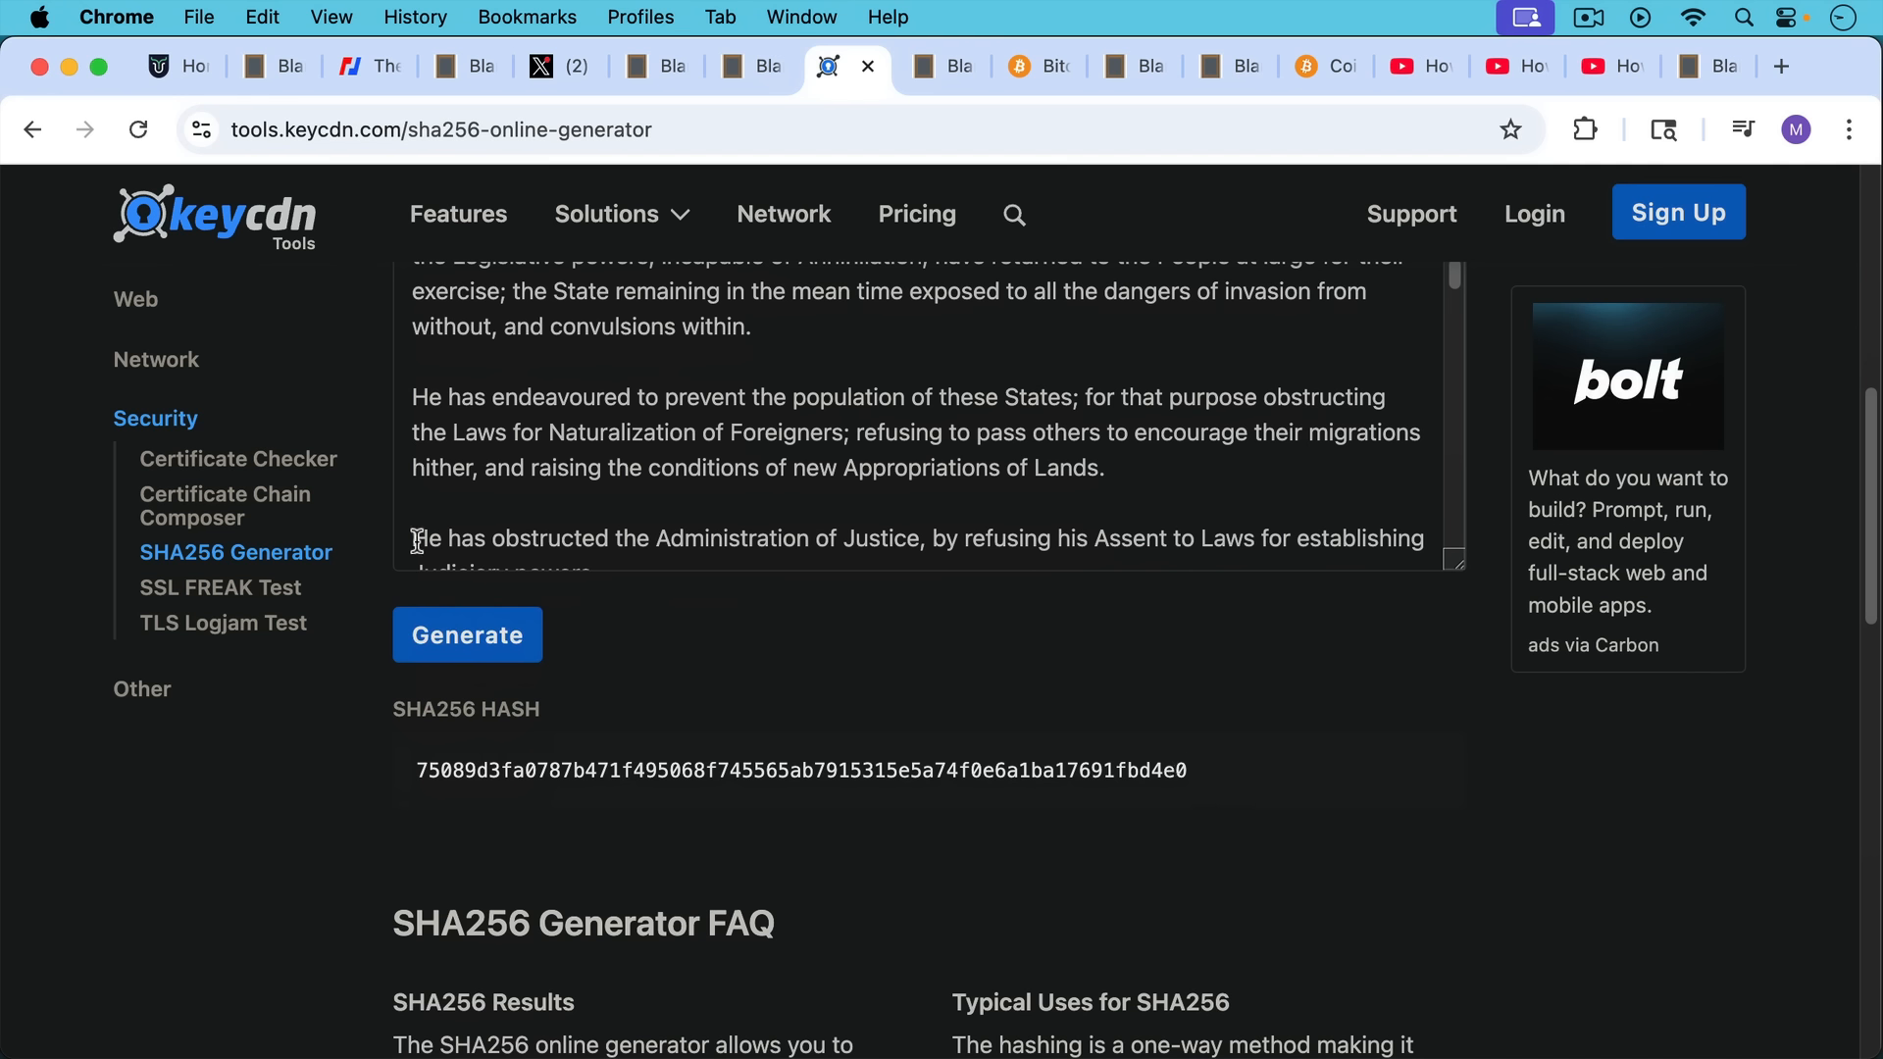
pyautogui.moveTo(512, 806)
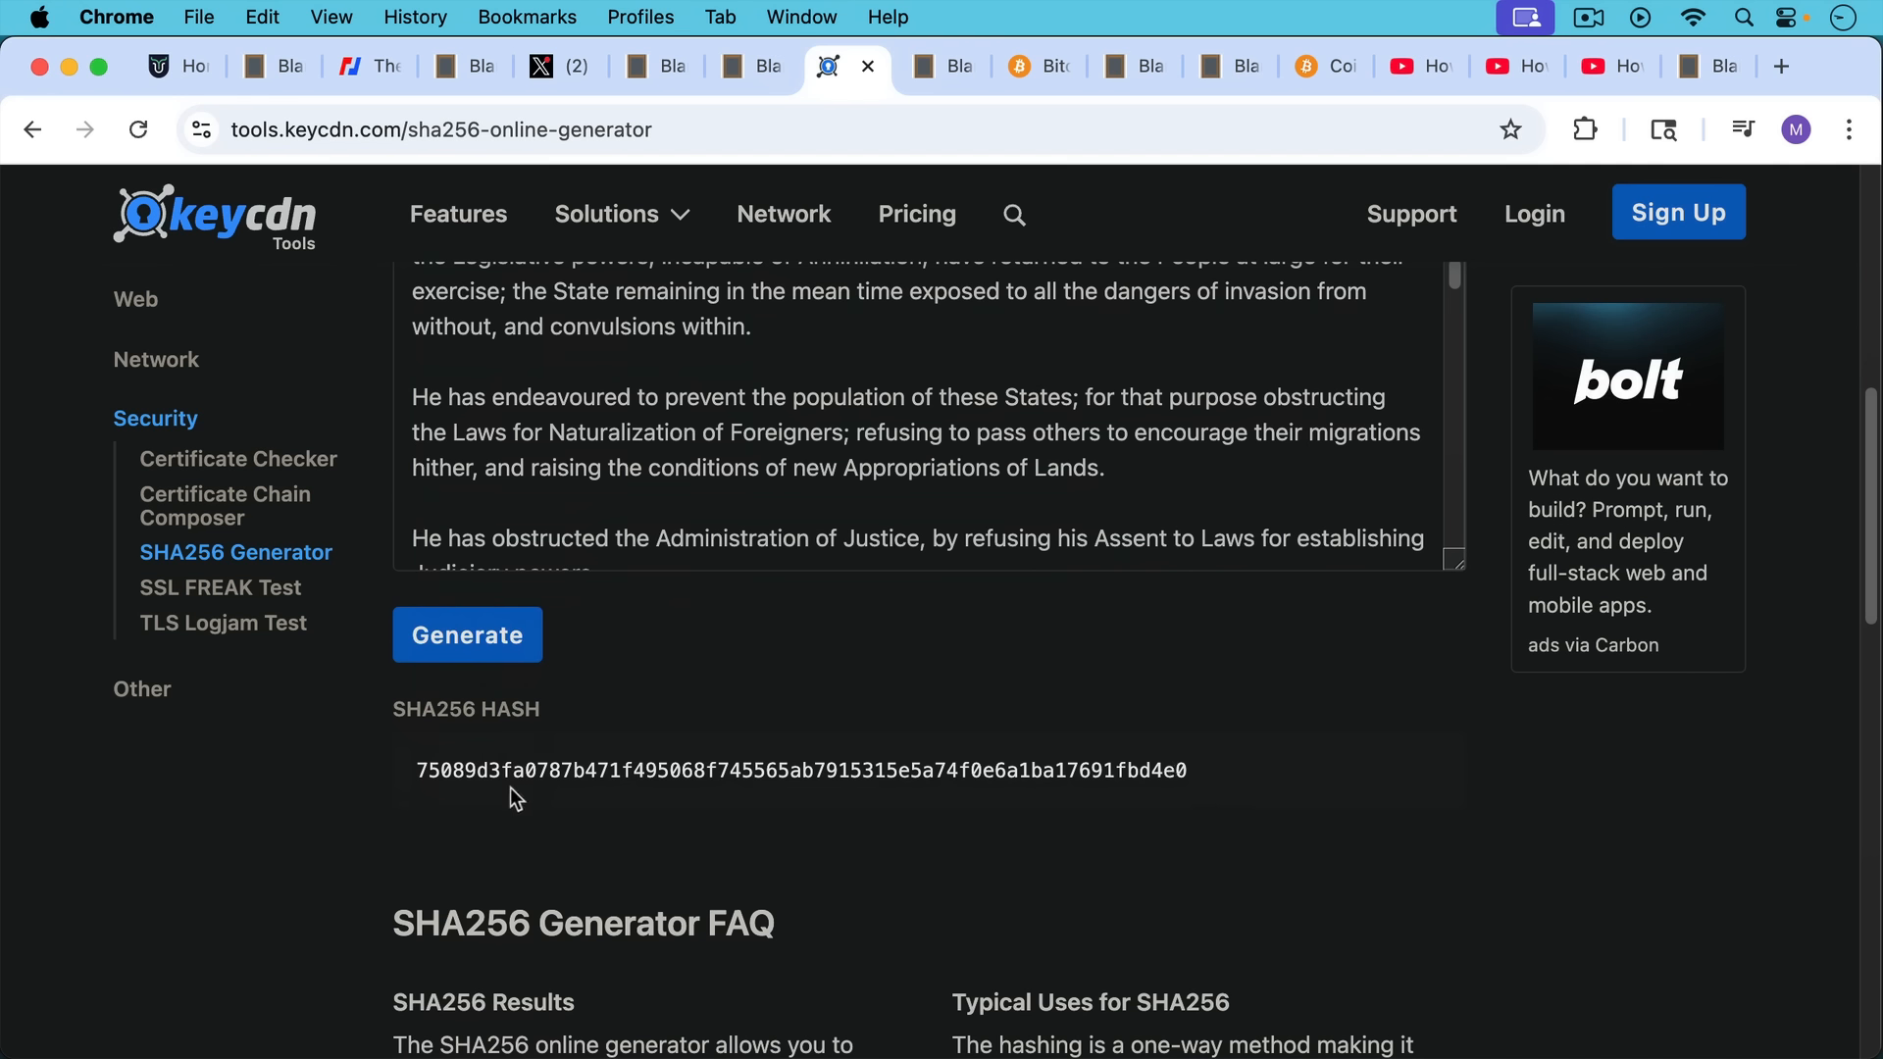
pyautogui.moveTo(576, 775)
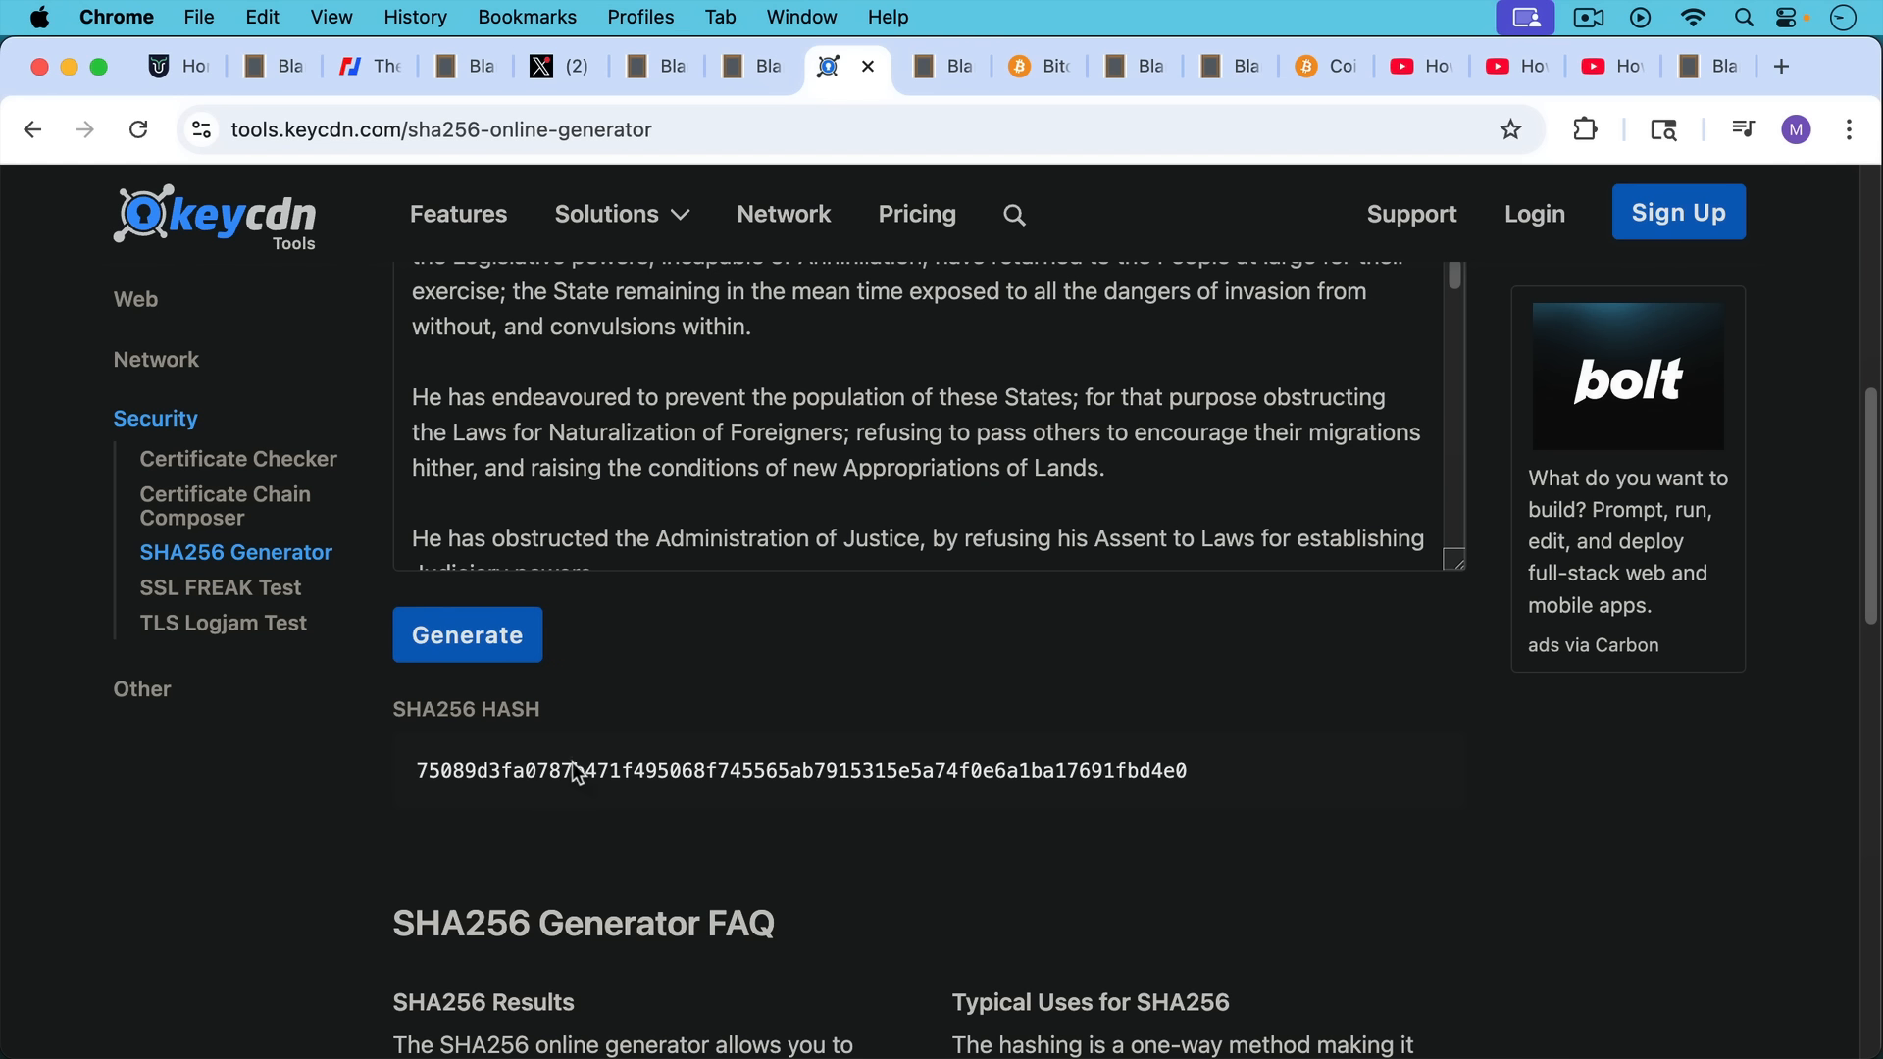
pyautogui.moveTo(641, 665)
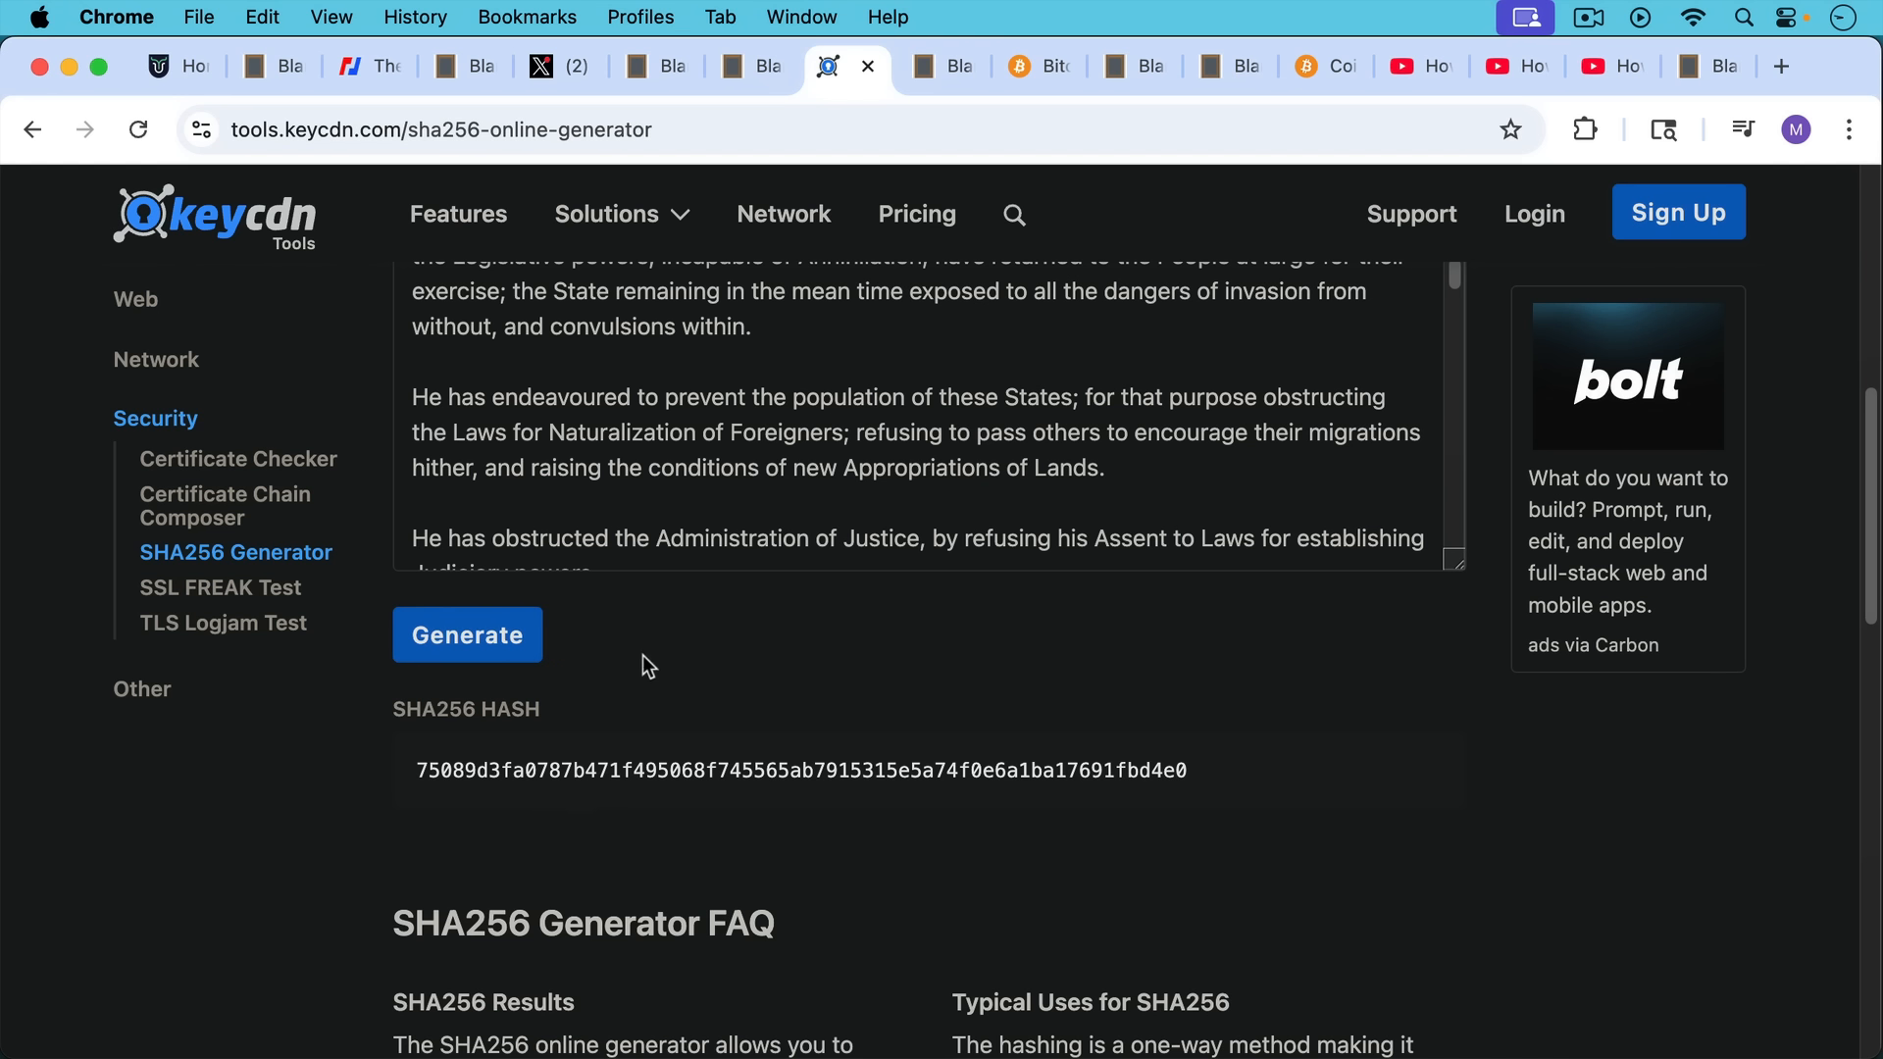
pyautogui.moveTo(693, 792)
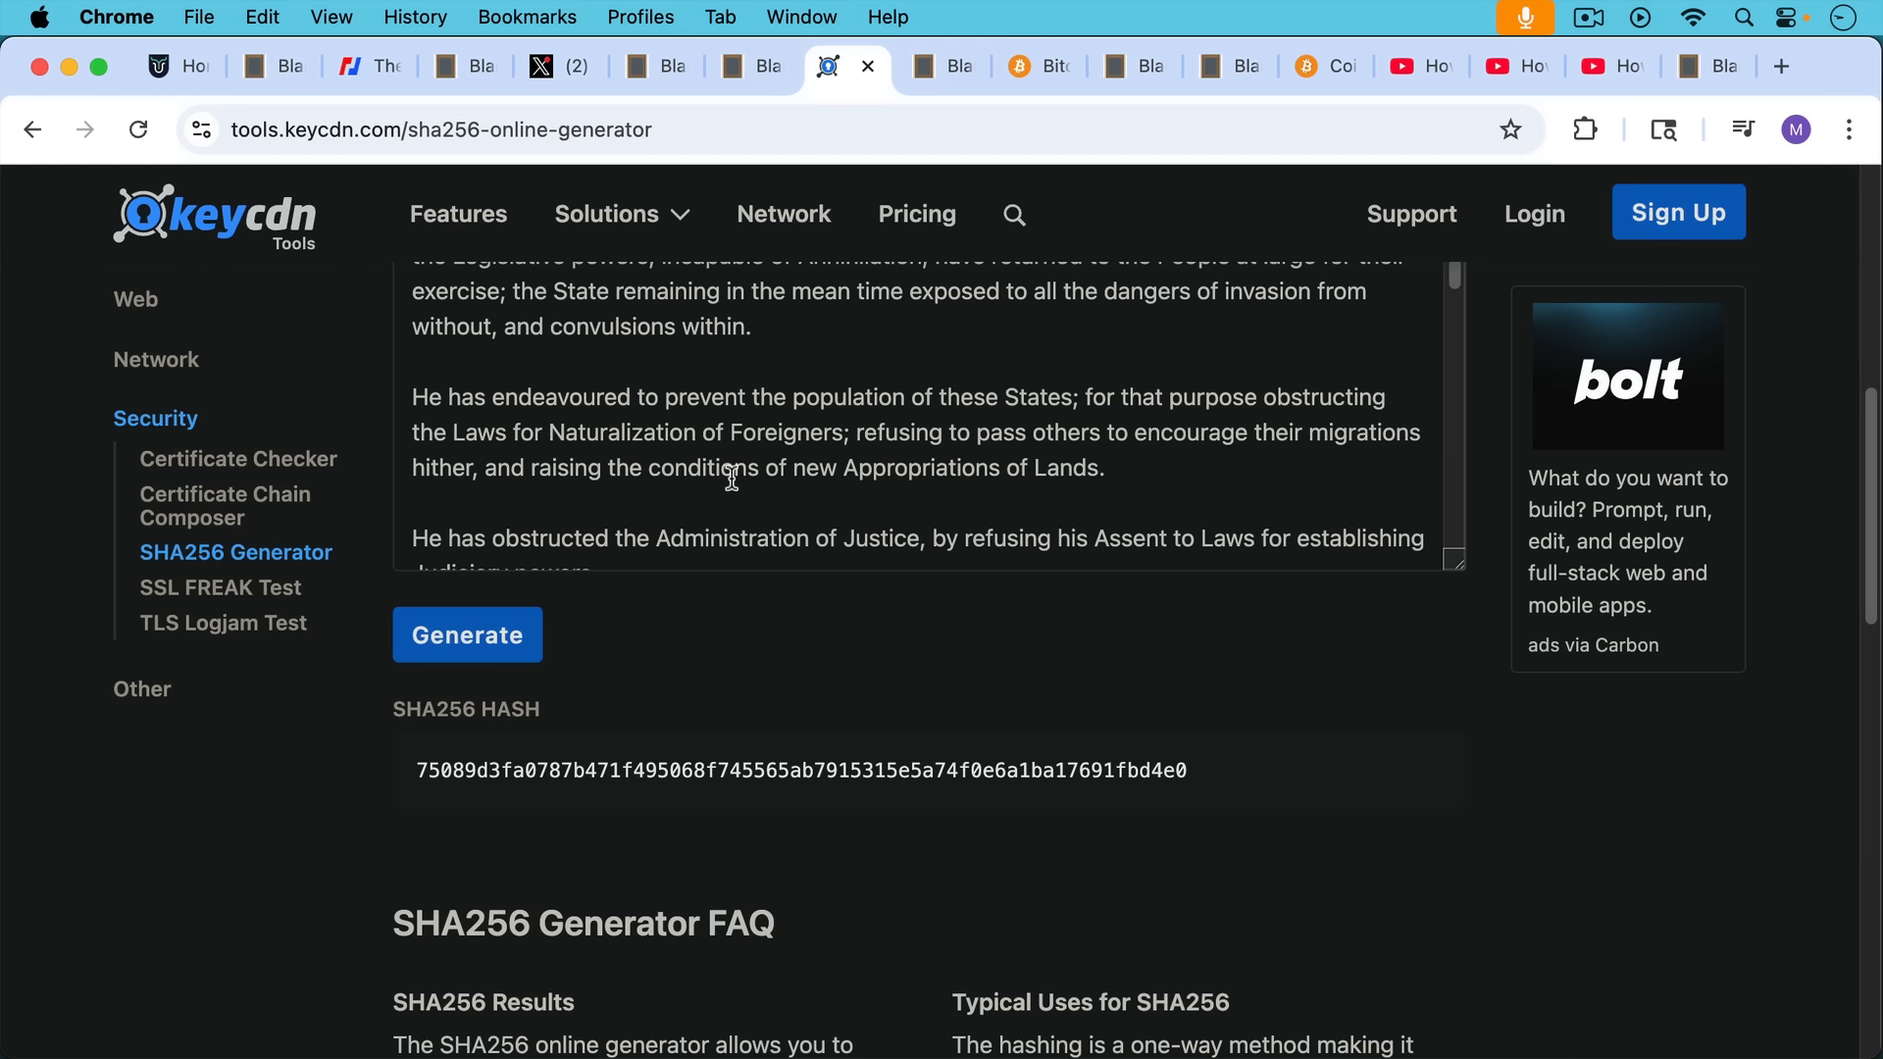
pyautogui.moveTo(721, 724)
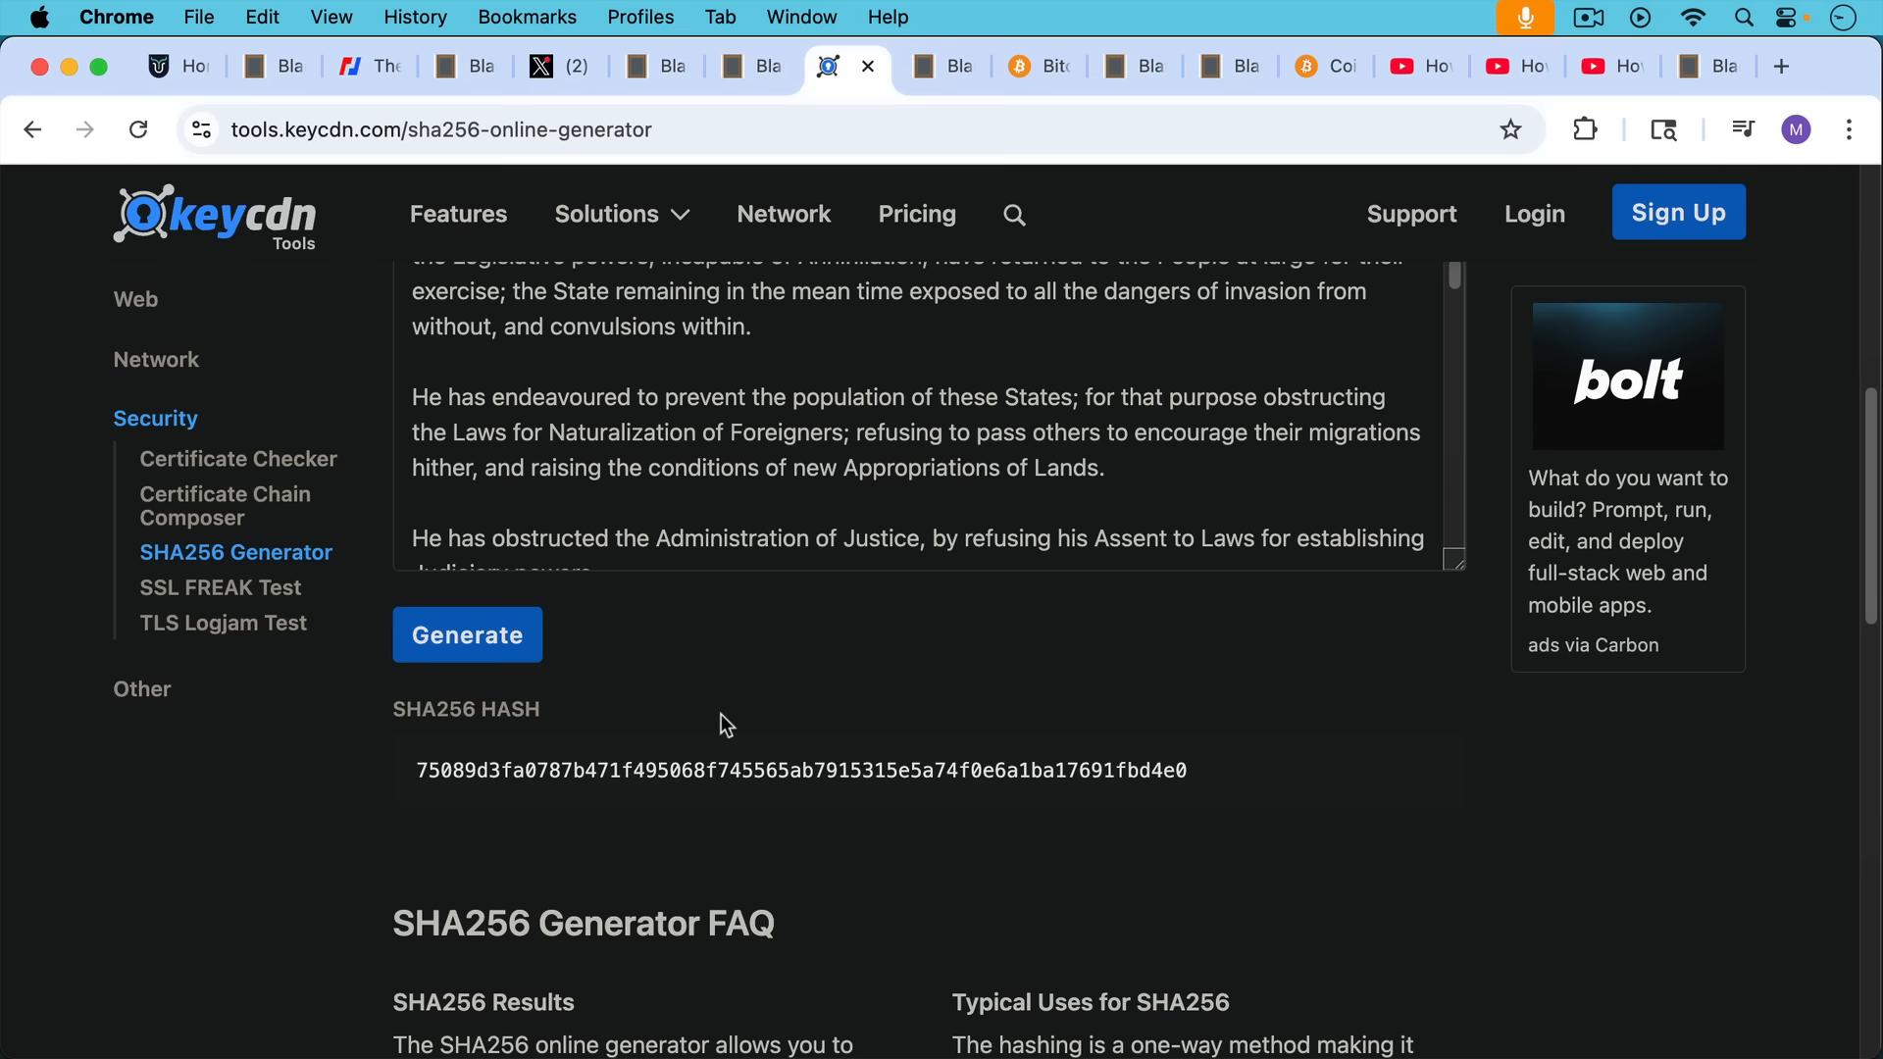
pyautogui.moveTo(731, 714)
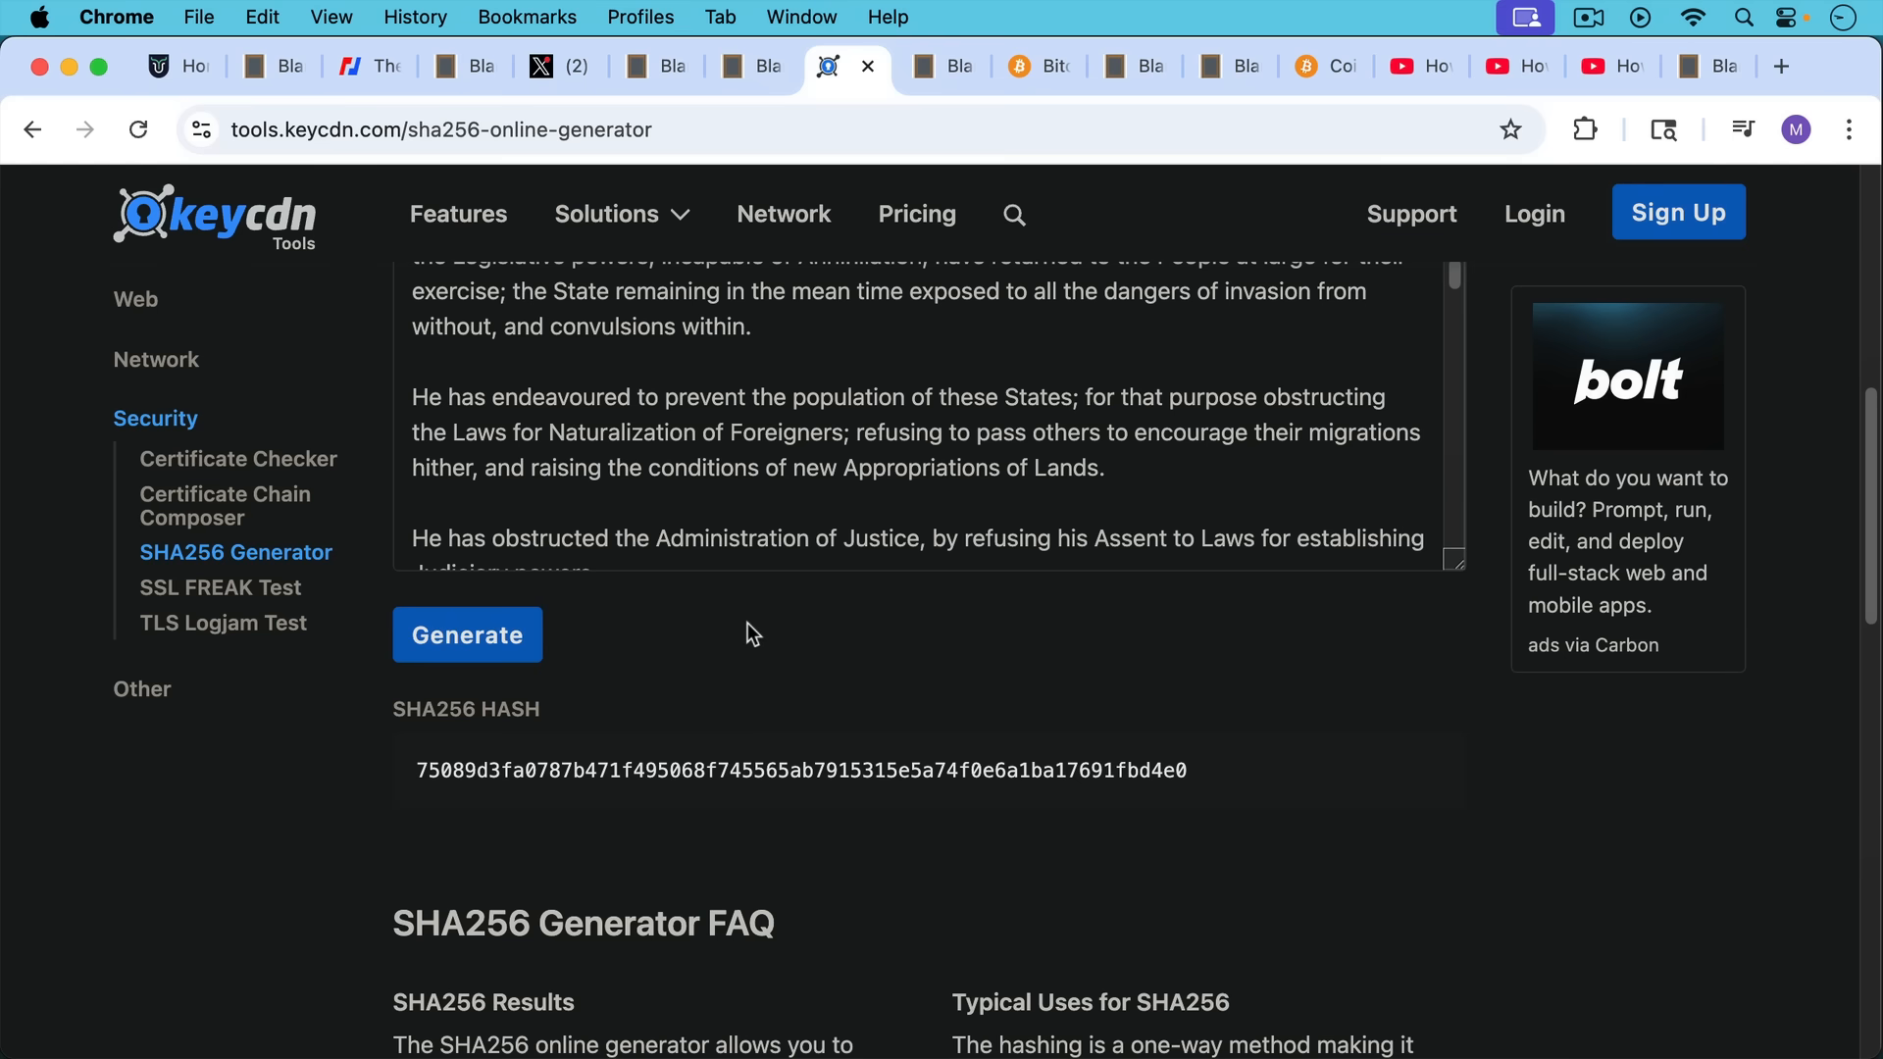
pyautogui.click(934, 67)
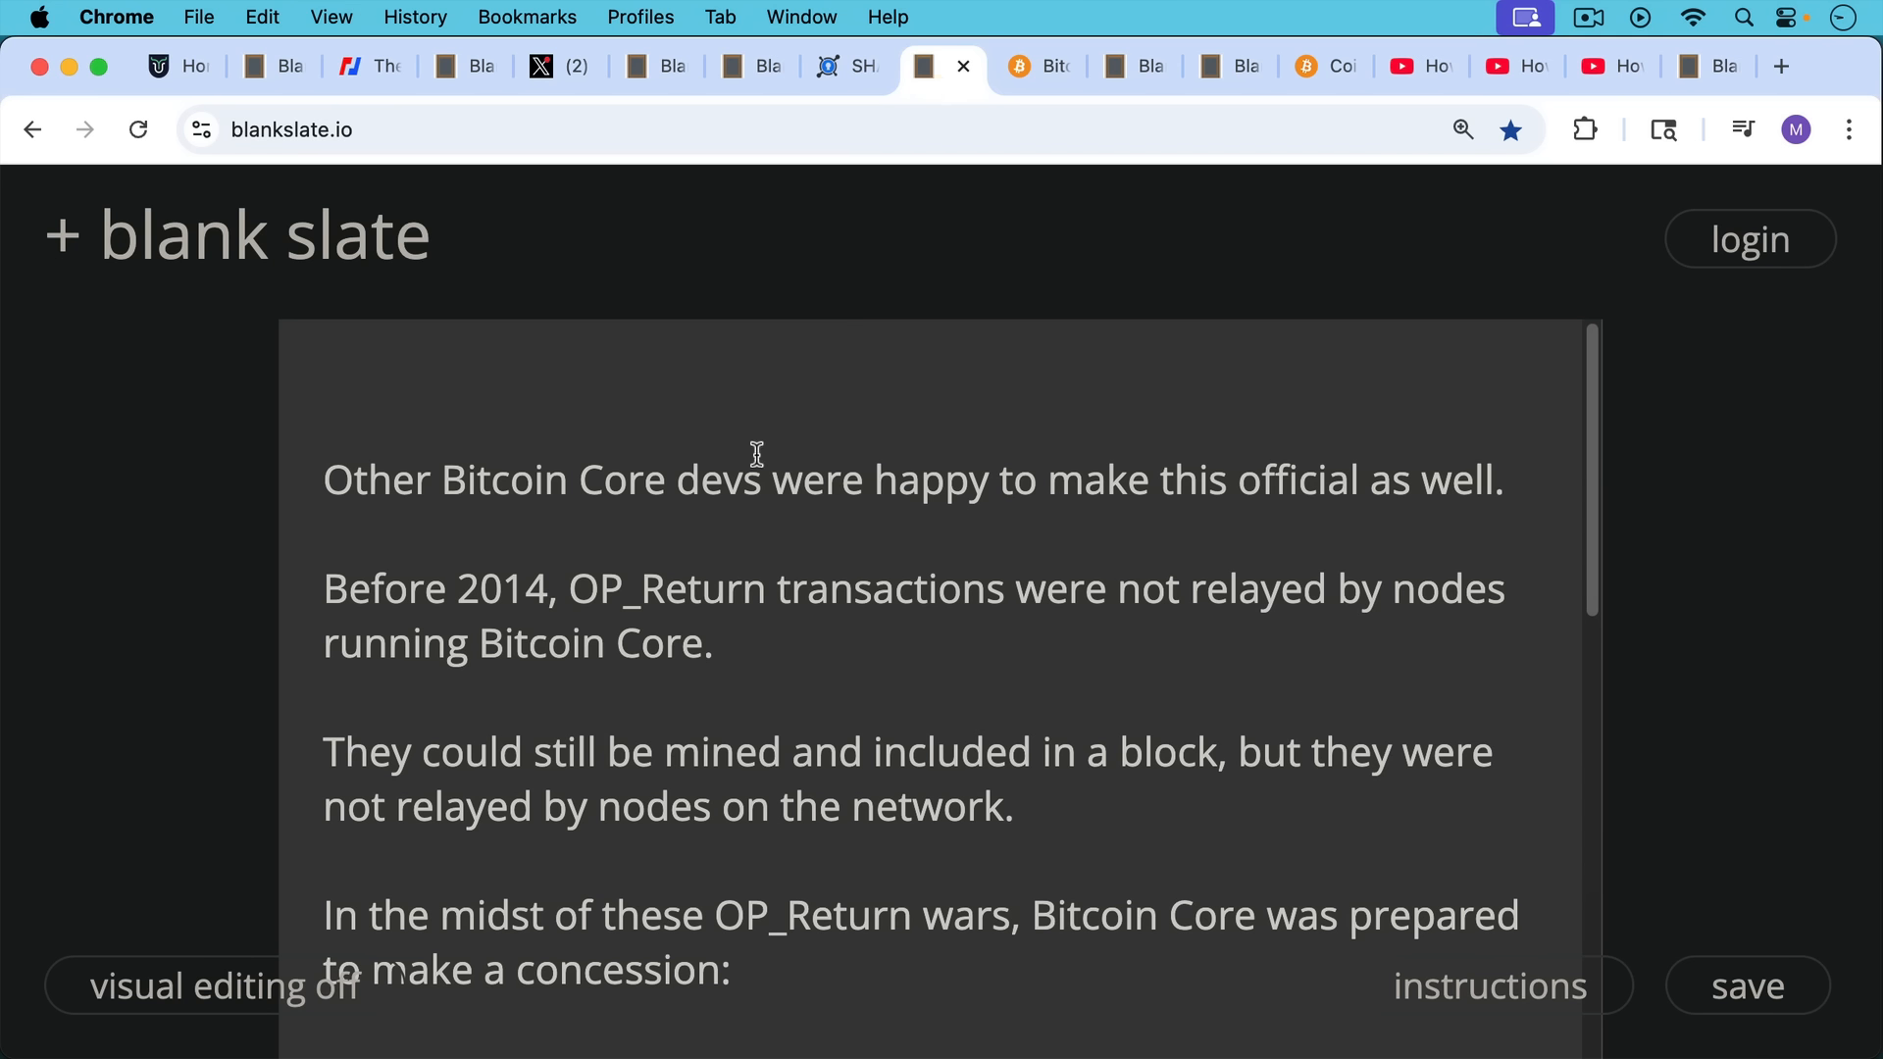
pyautogui.moveTo(754, 384)
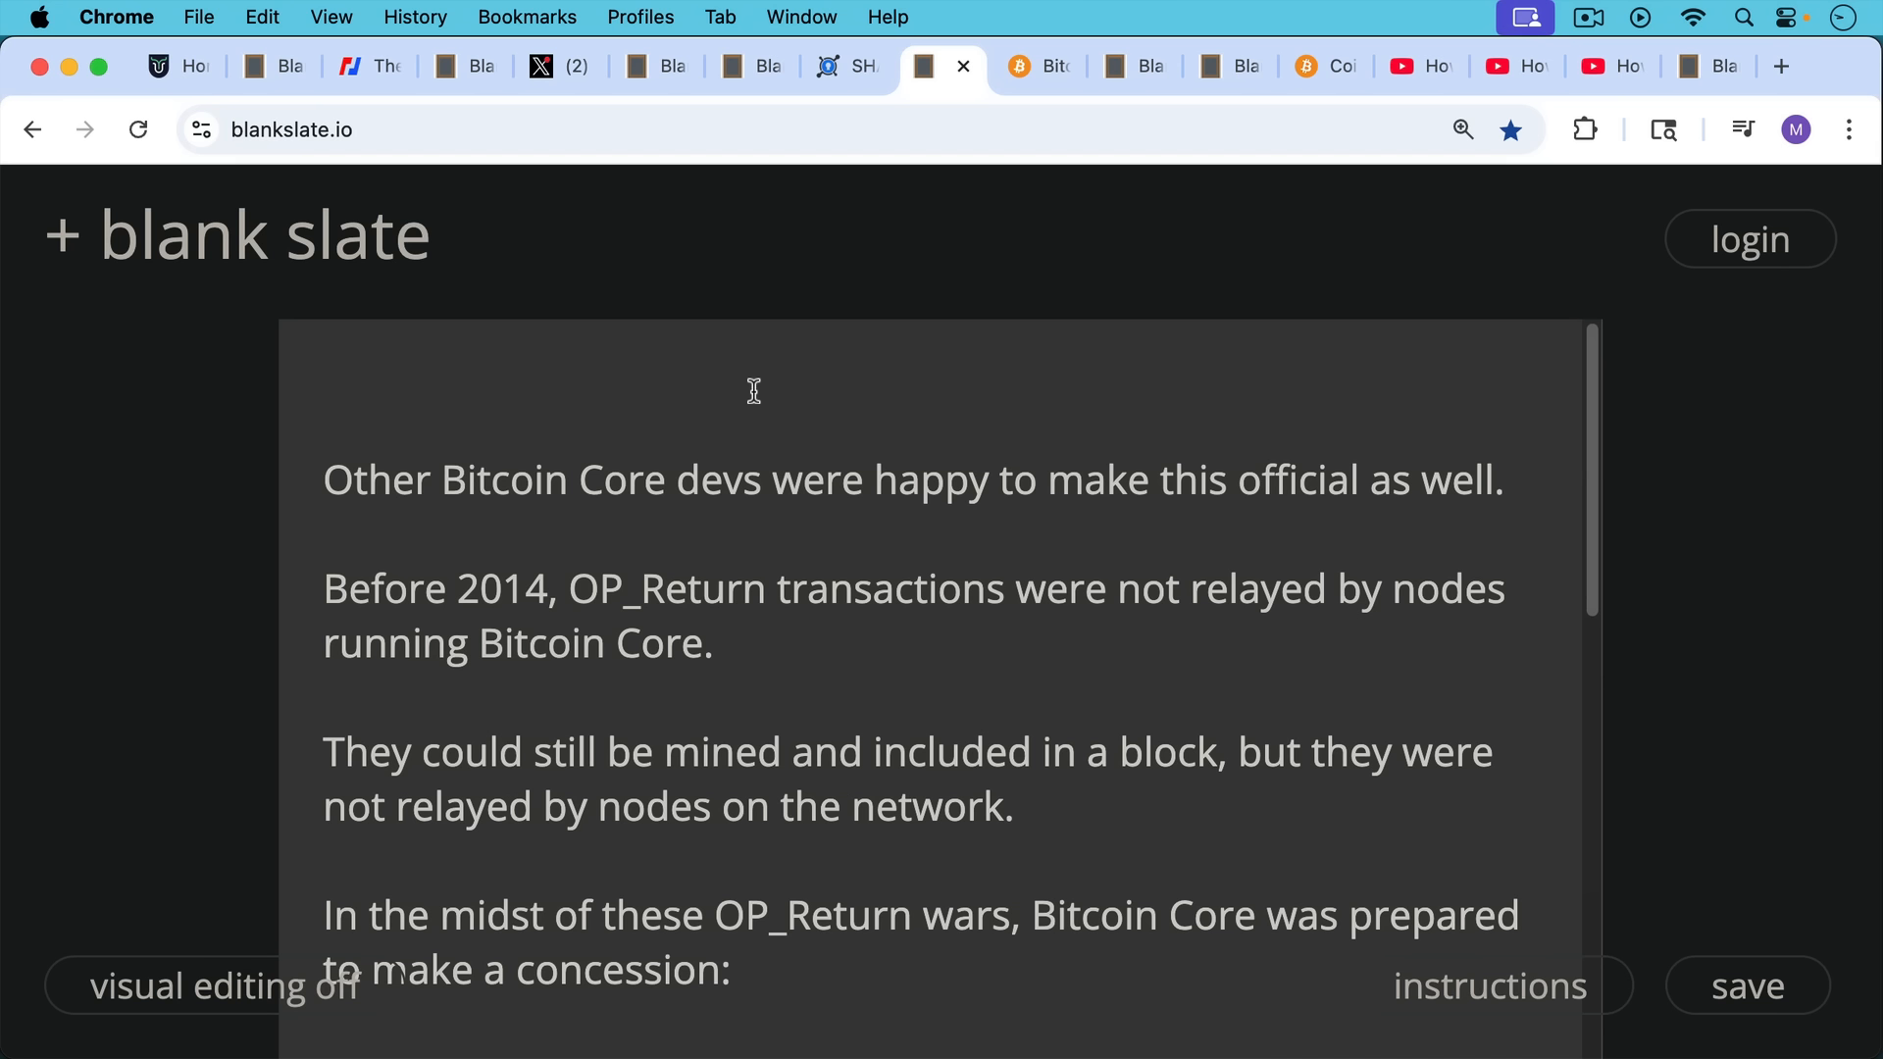
pyautogui.moveTo(773, 459)
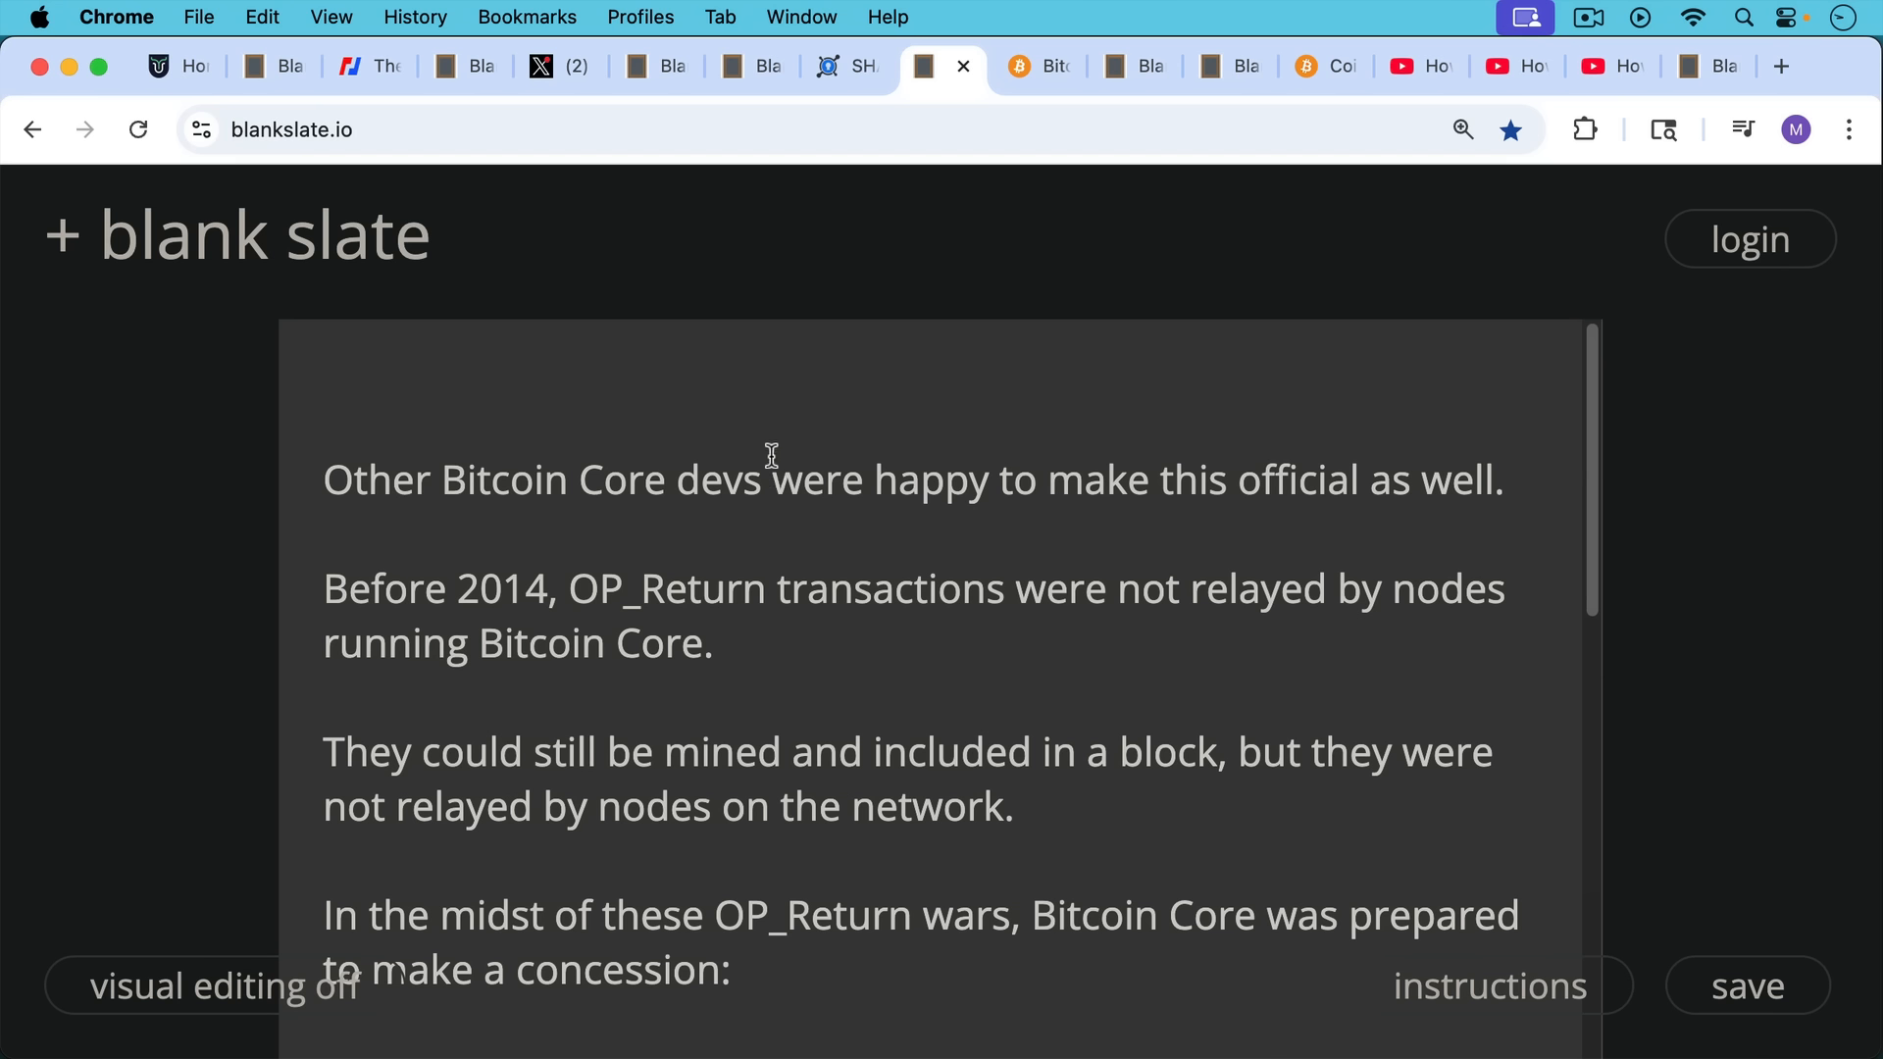
pyautogui.moveTo(784, 535)
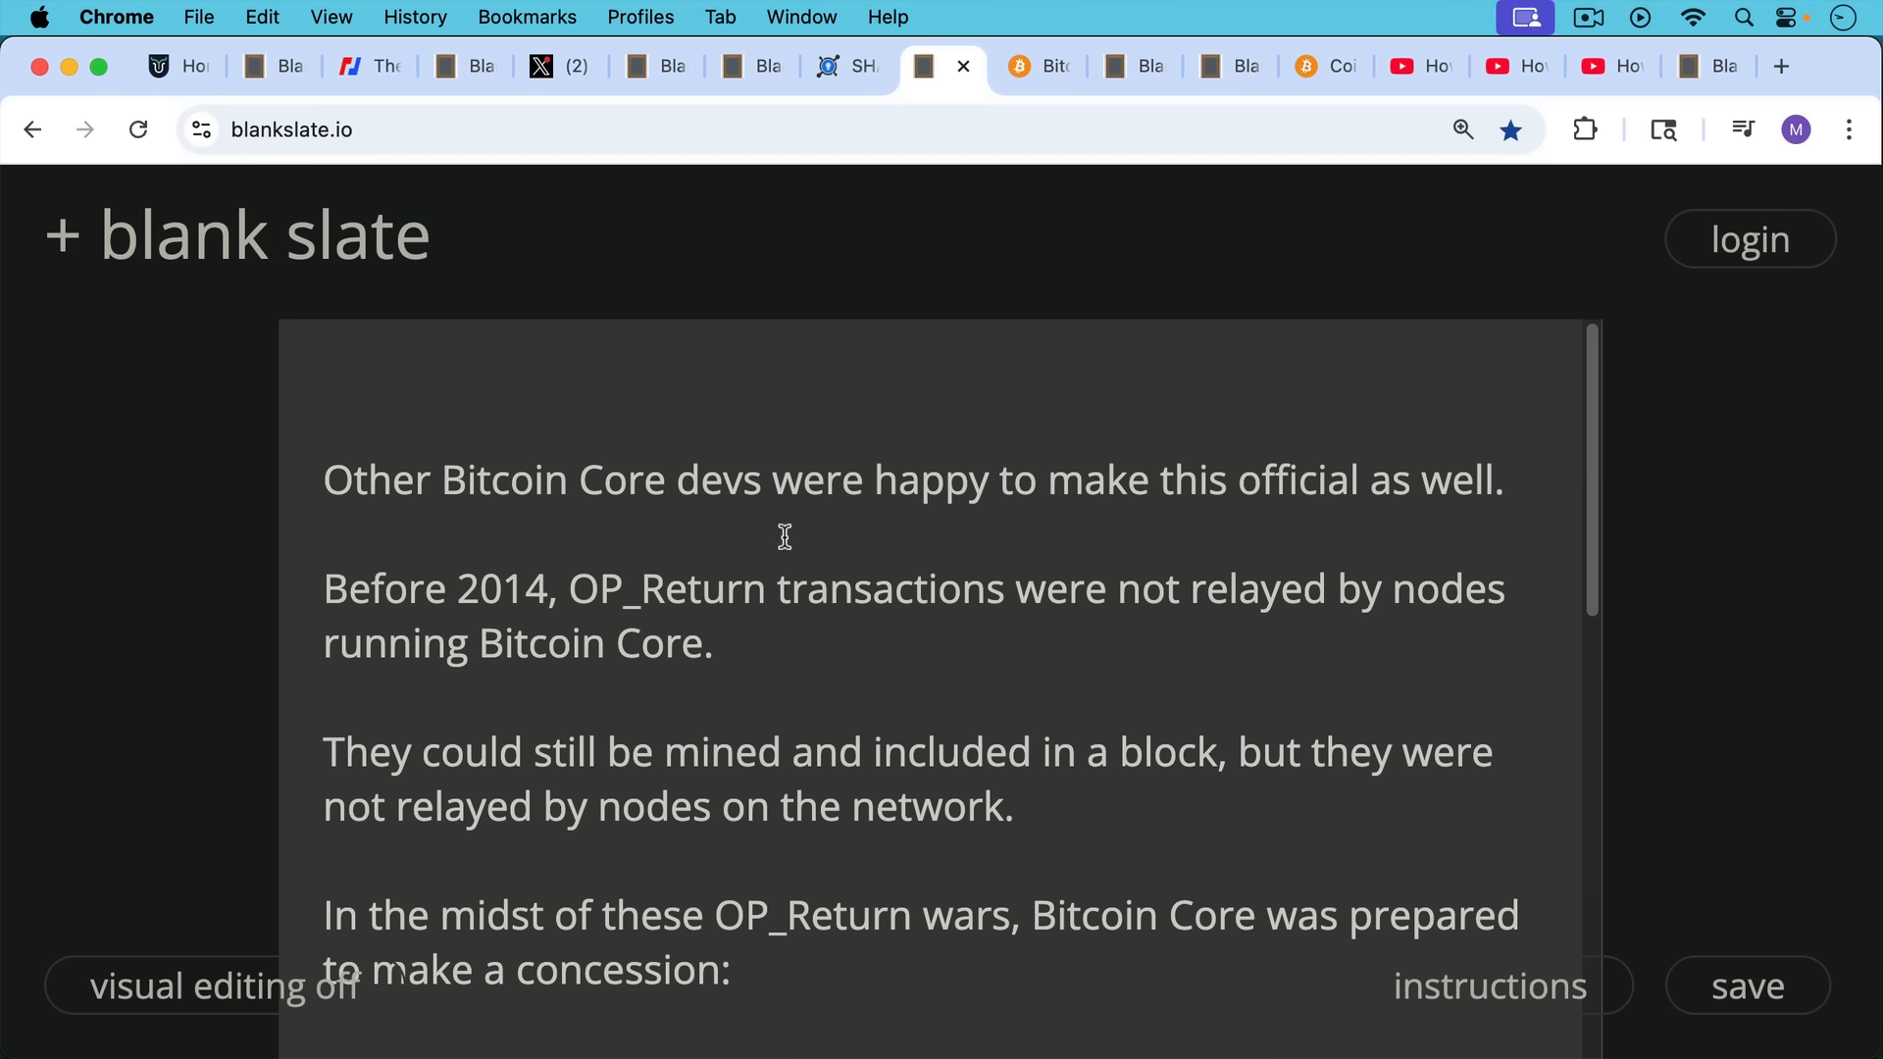
pyautogui.moveTo(800, 557)
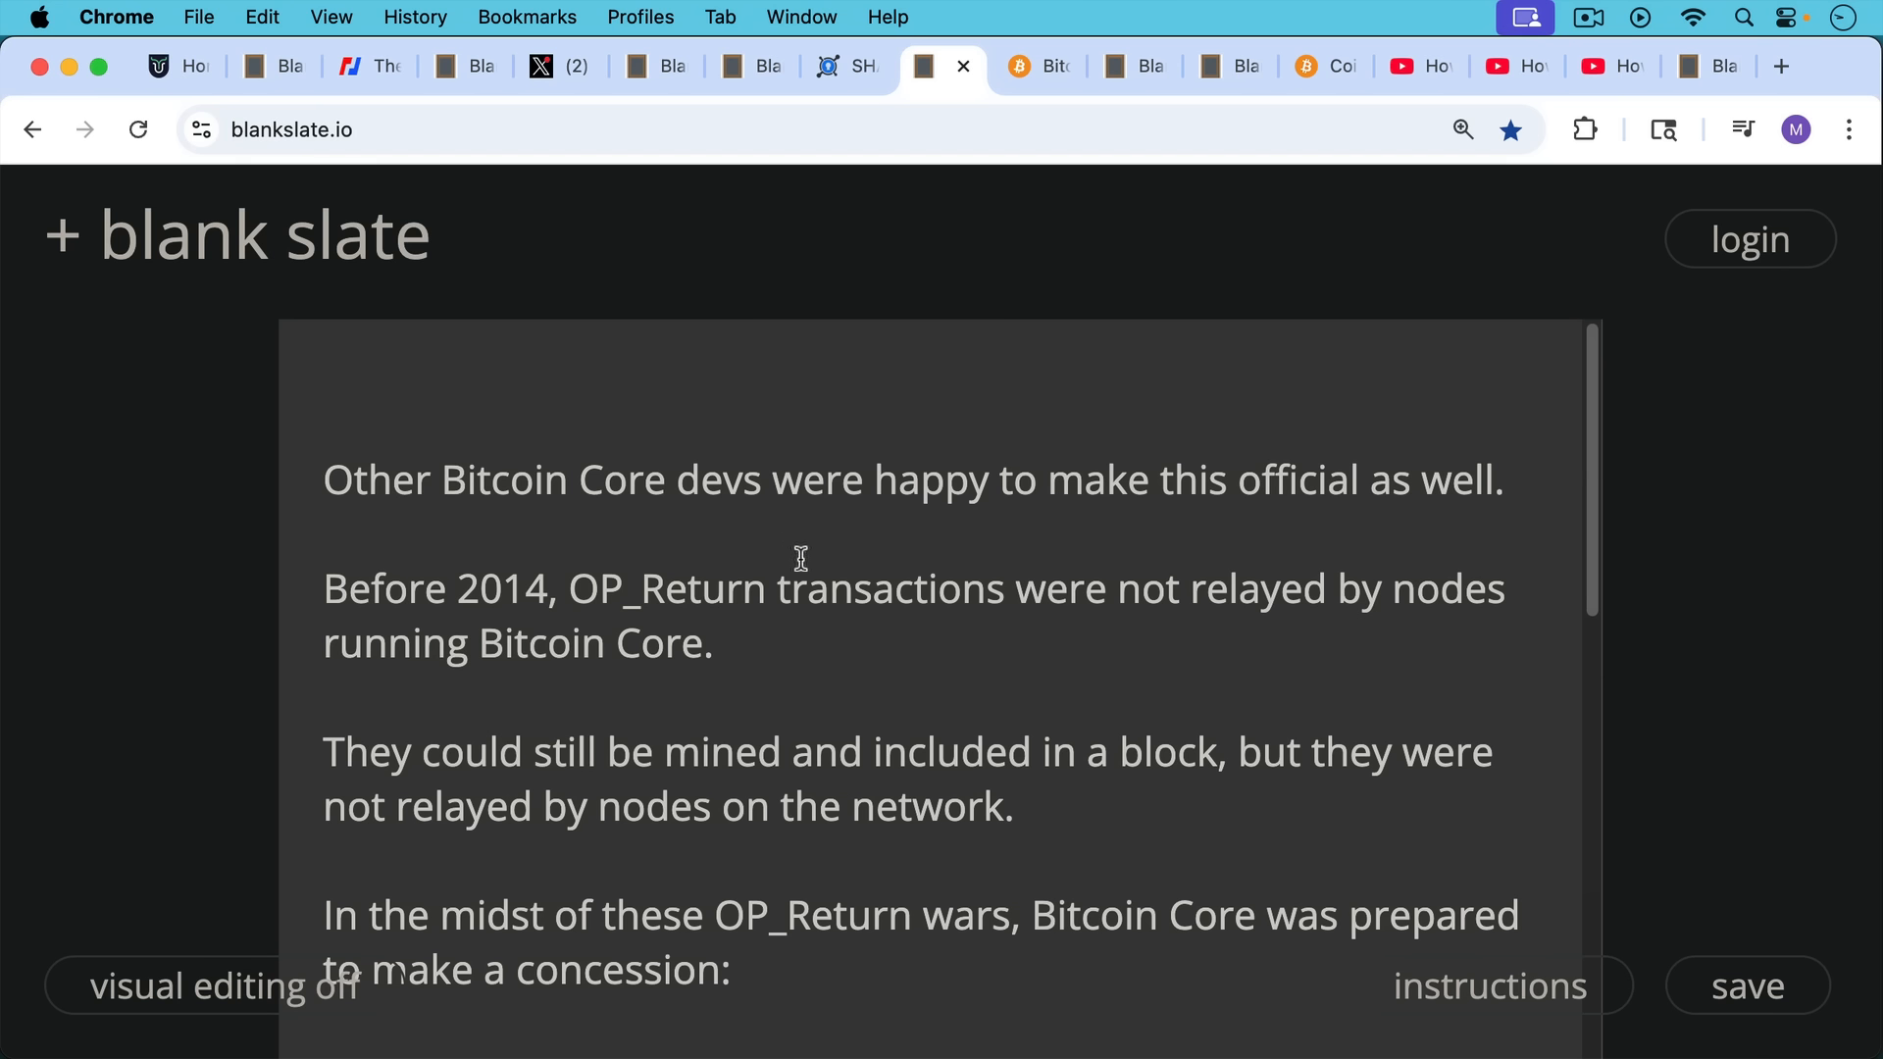
# Read down to Bitcoin Core's 40-byte OP_Return relay concession and the release-notes line
pyautogui.scroll(-3)
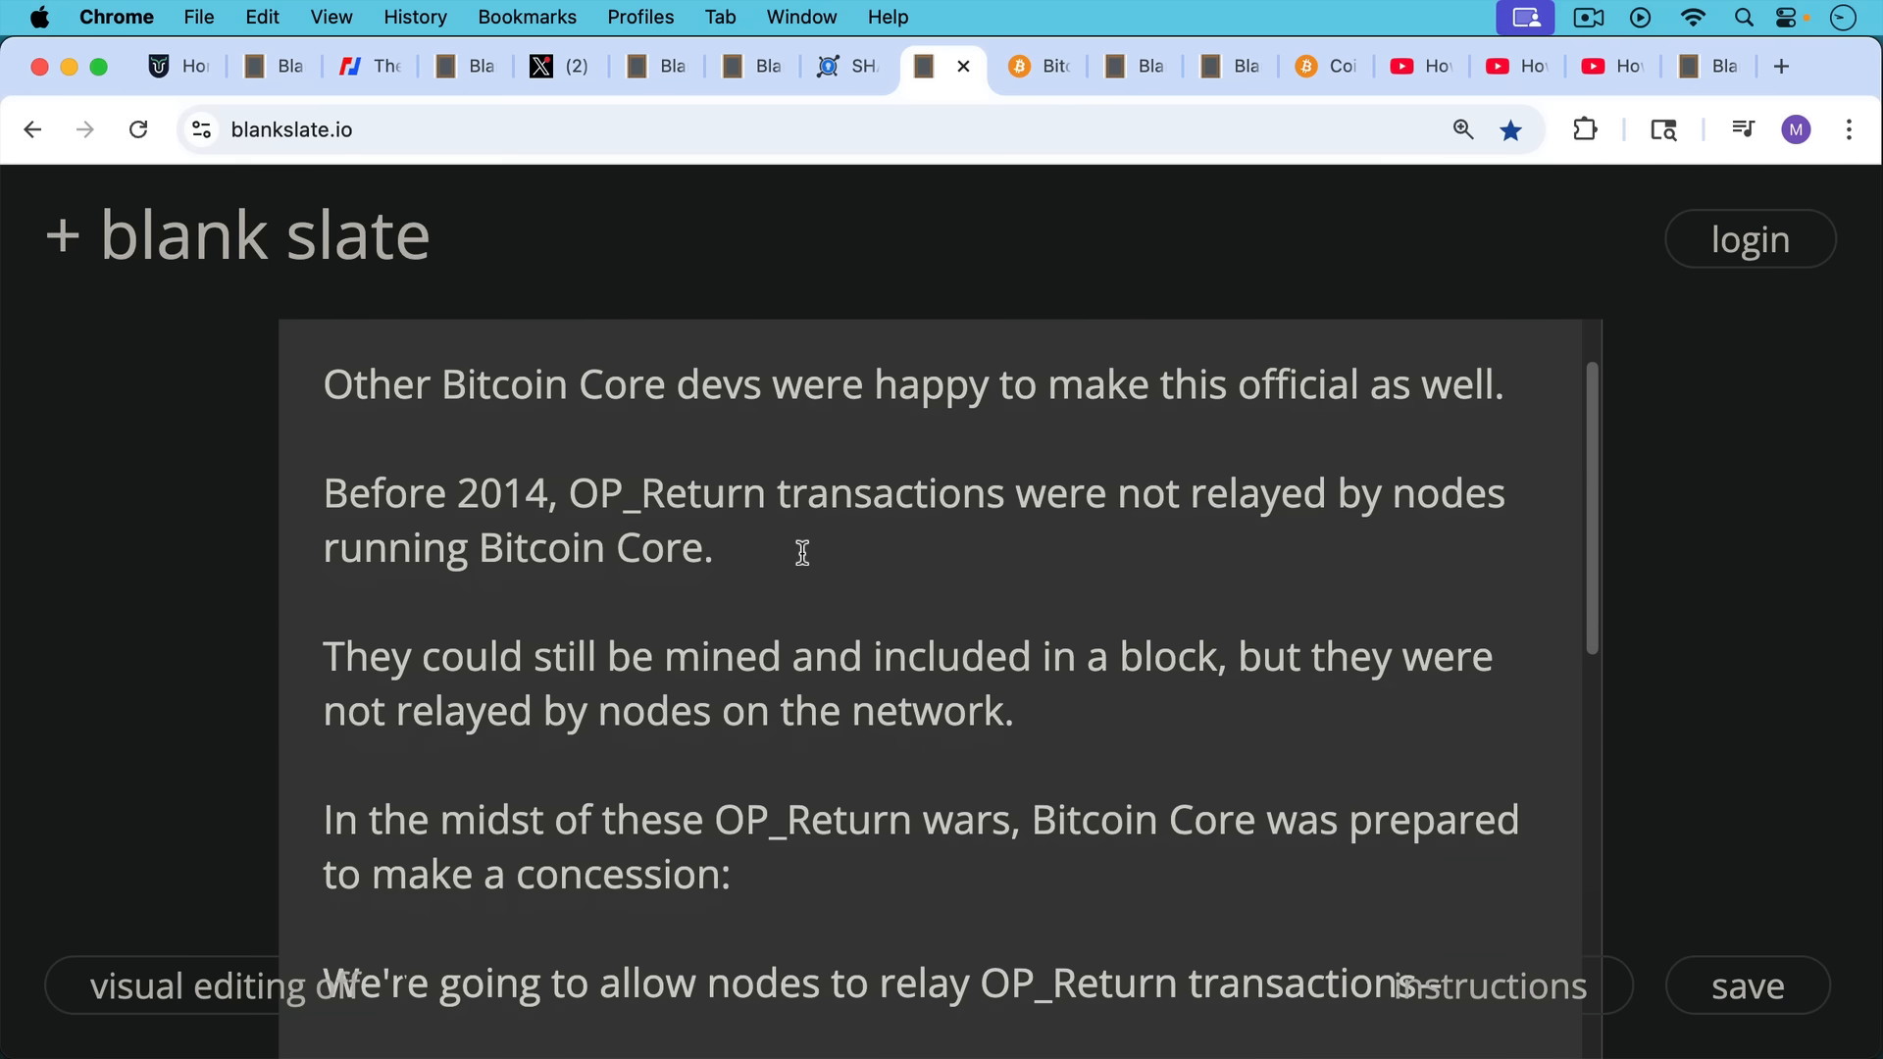
pyautogui.scroll(-3)
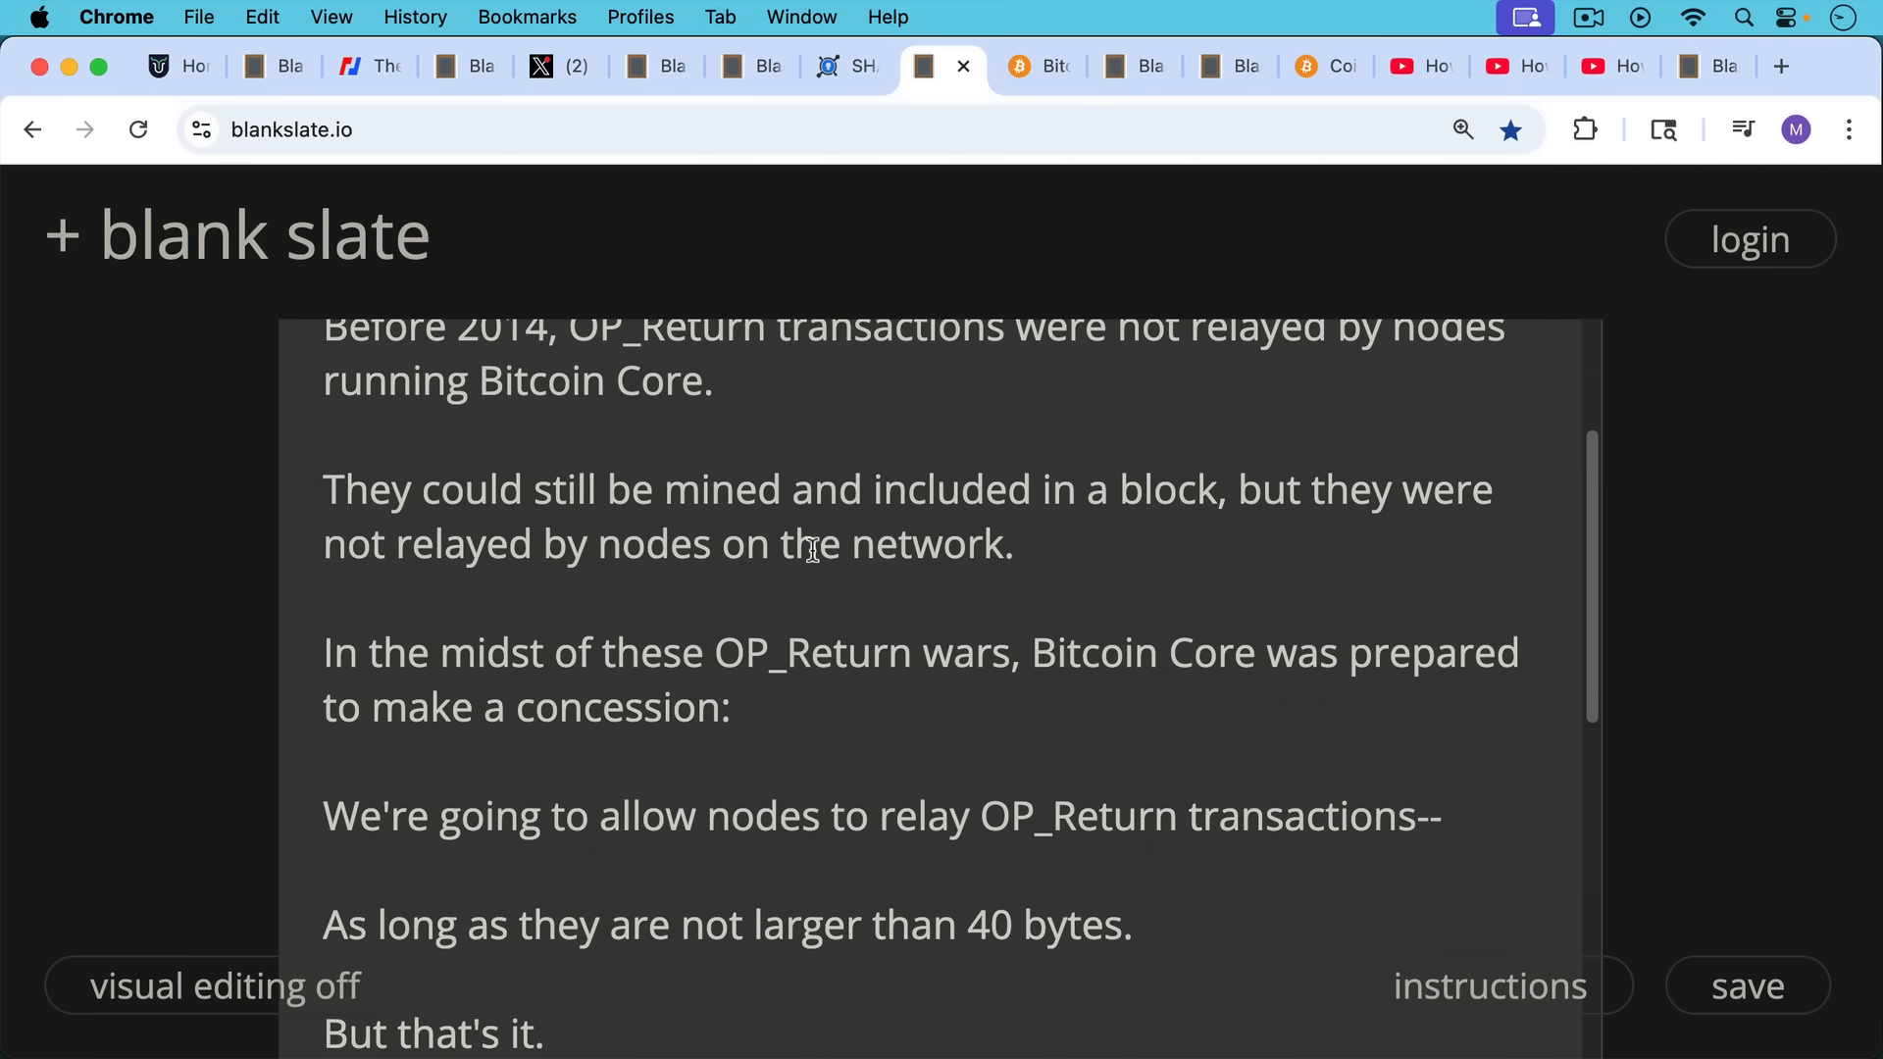
pyautogui.scroll(-3)
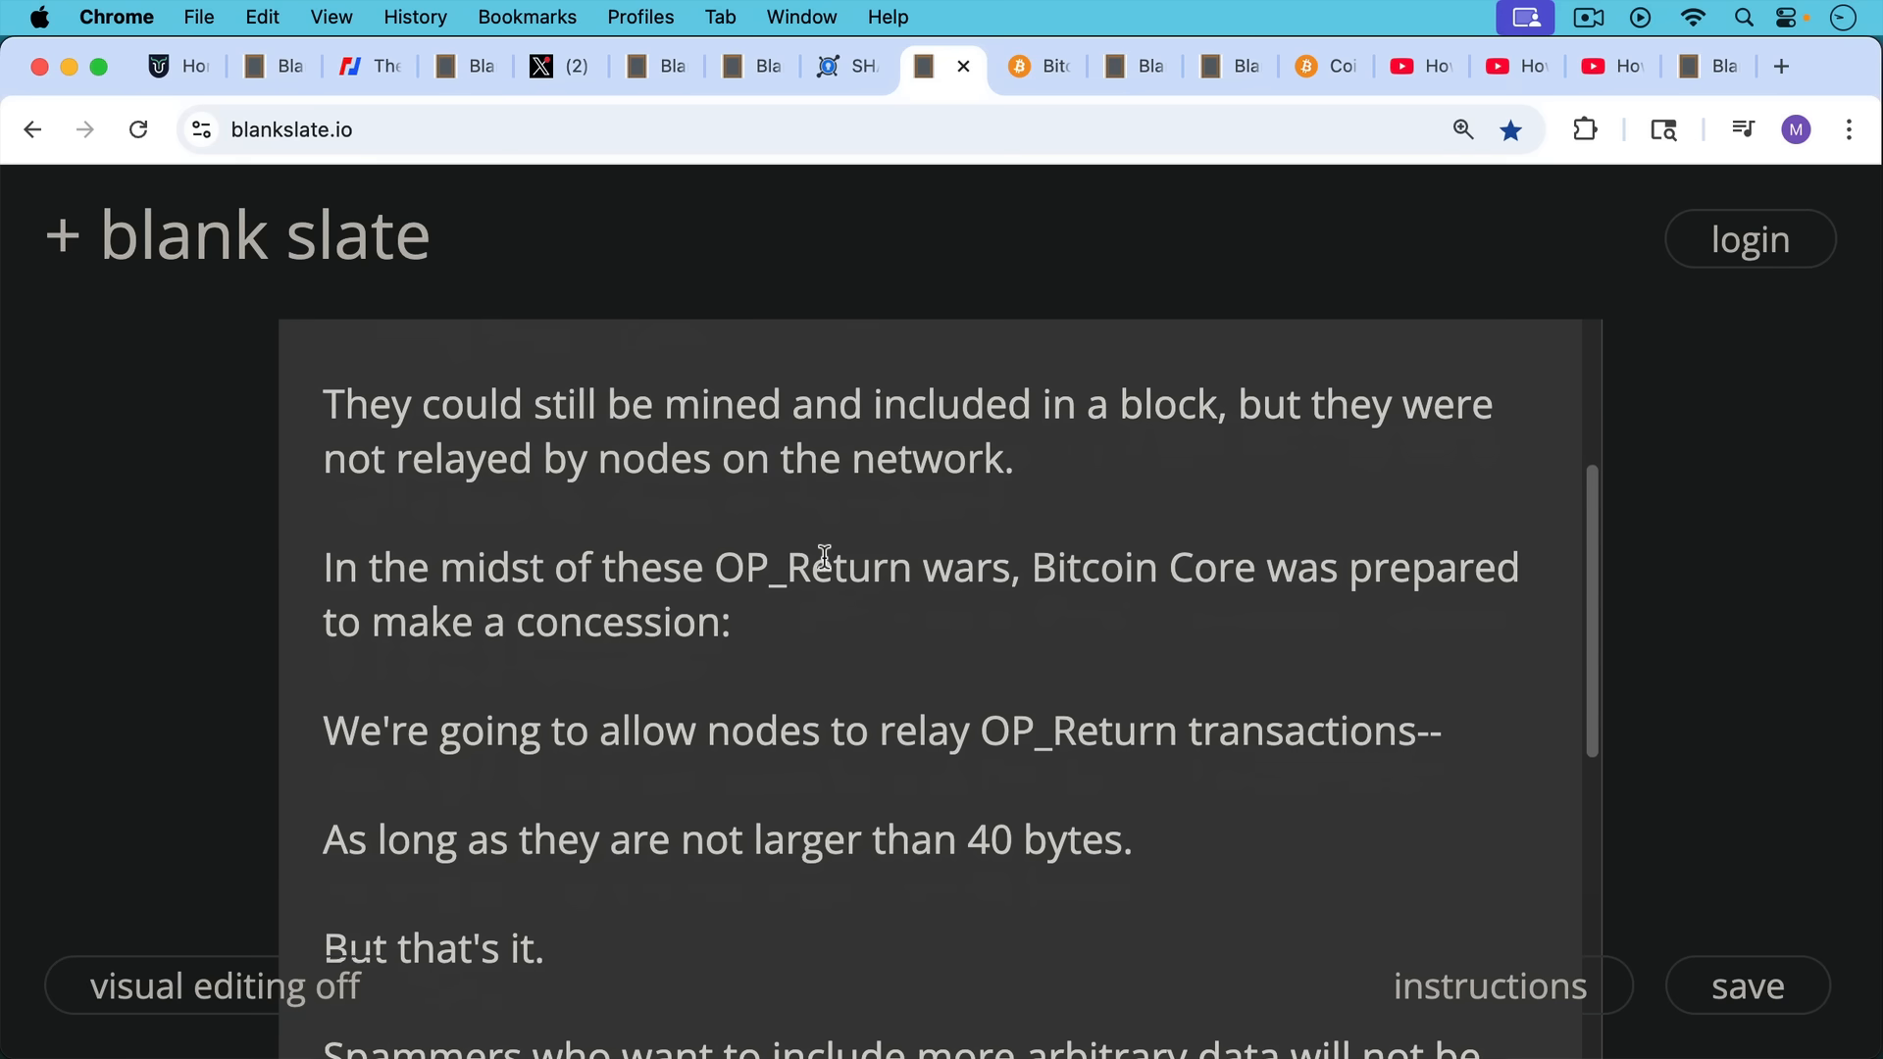
pyautogui.scroll(-3)
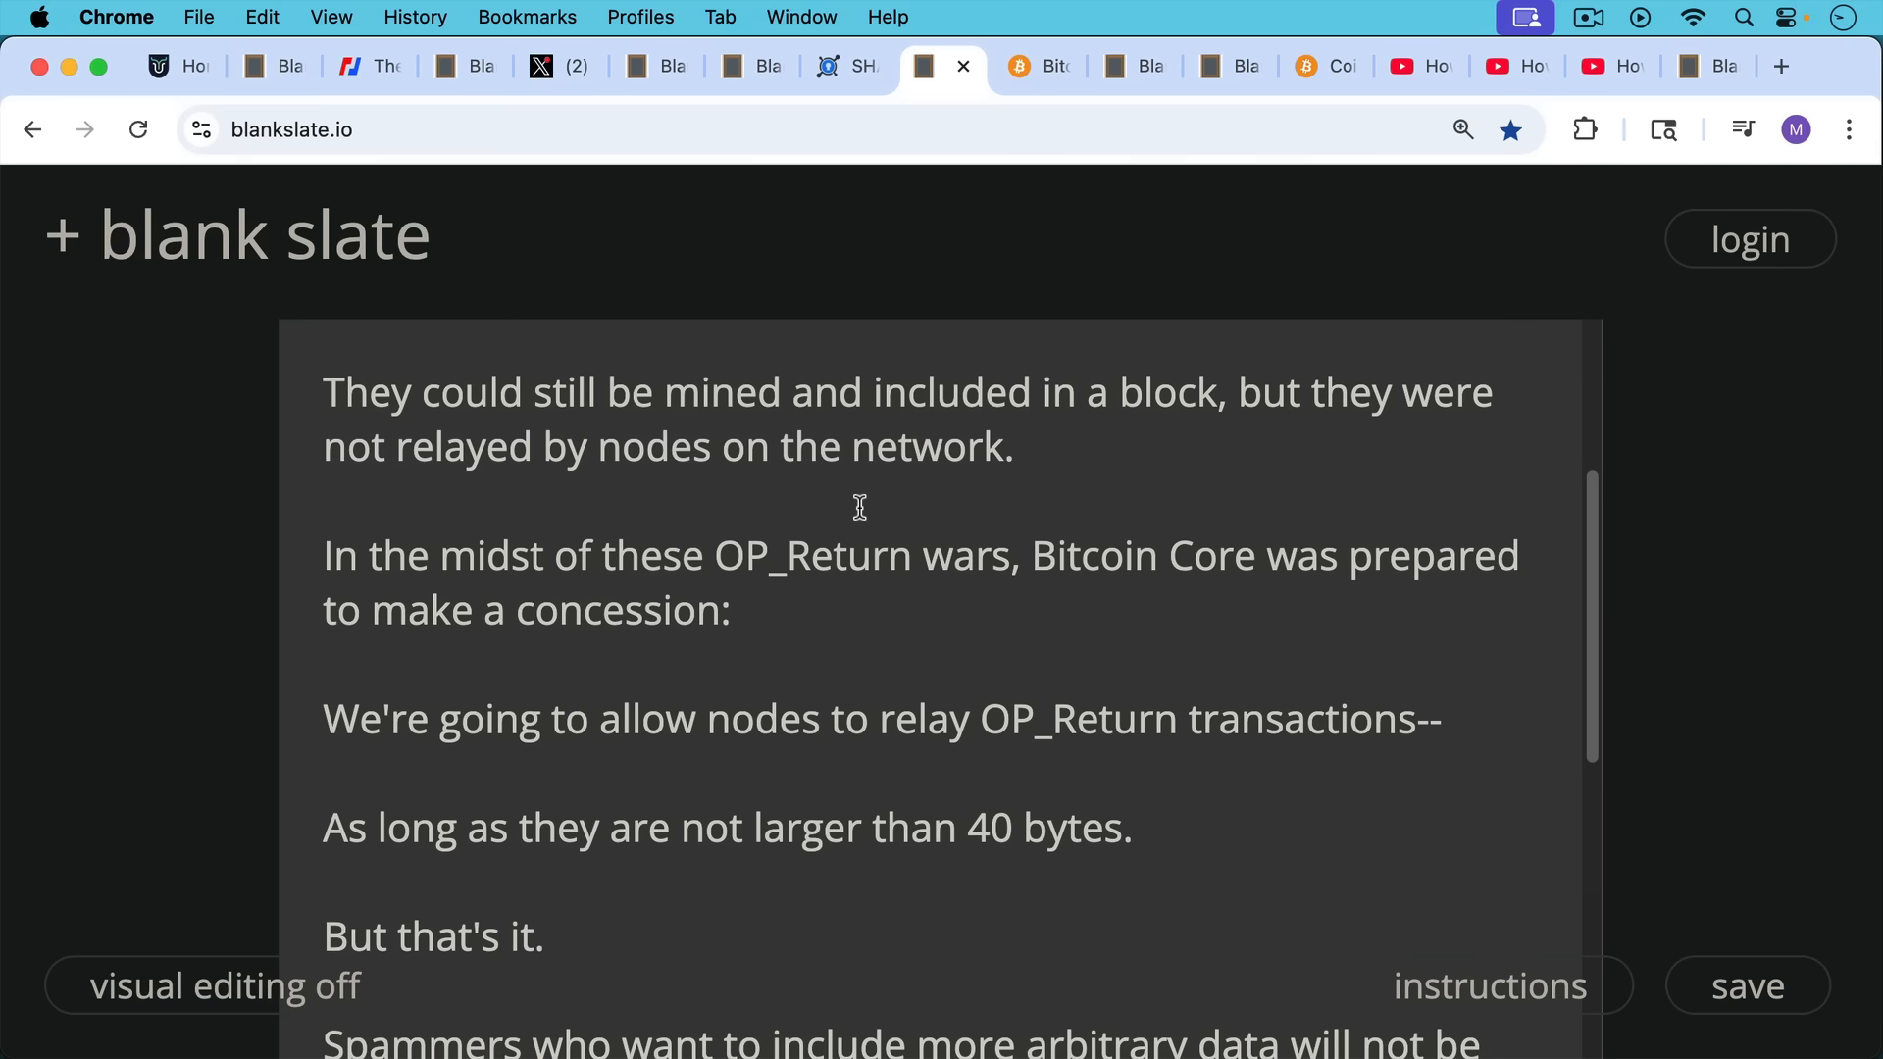
pyautogui.moveTo(933, 584)
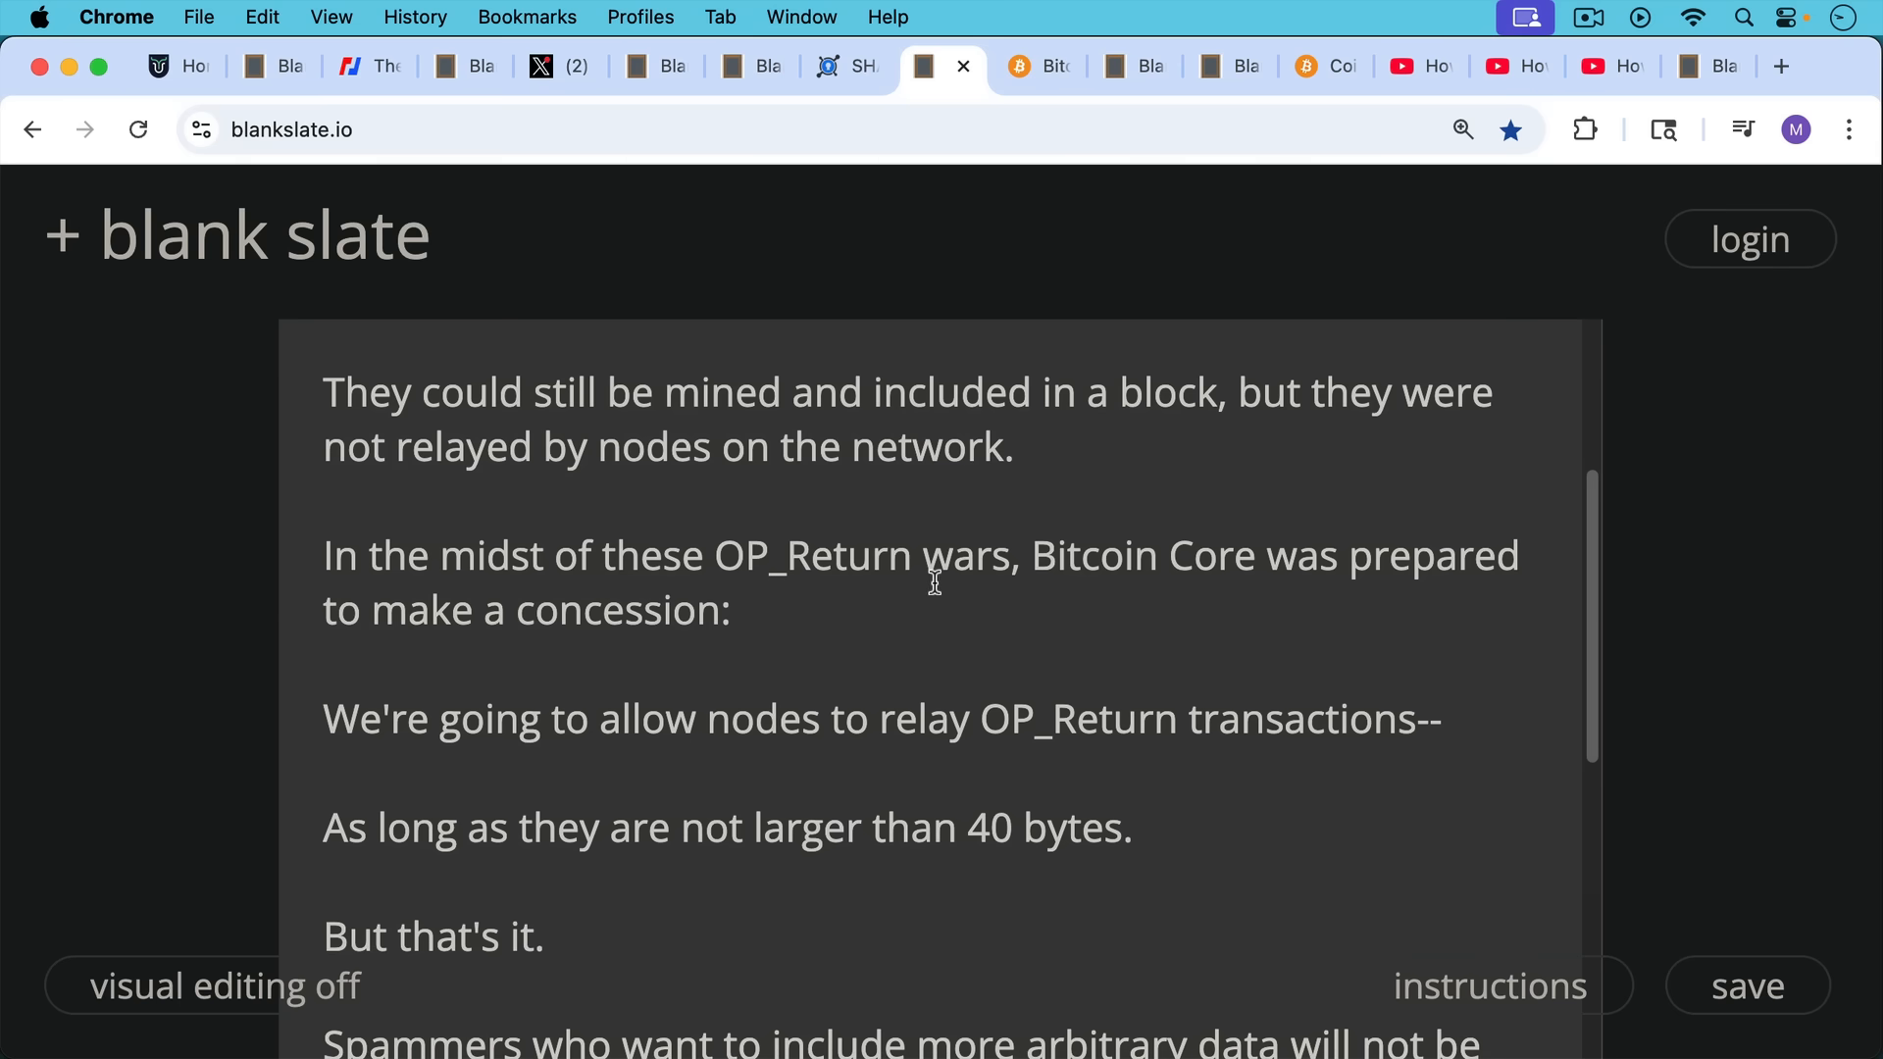
pyautogui.moveTo(988, 659)
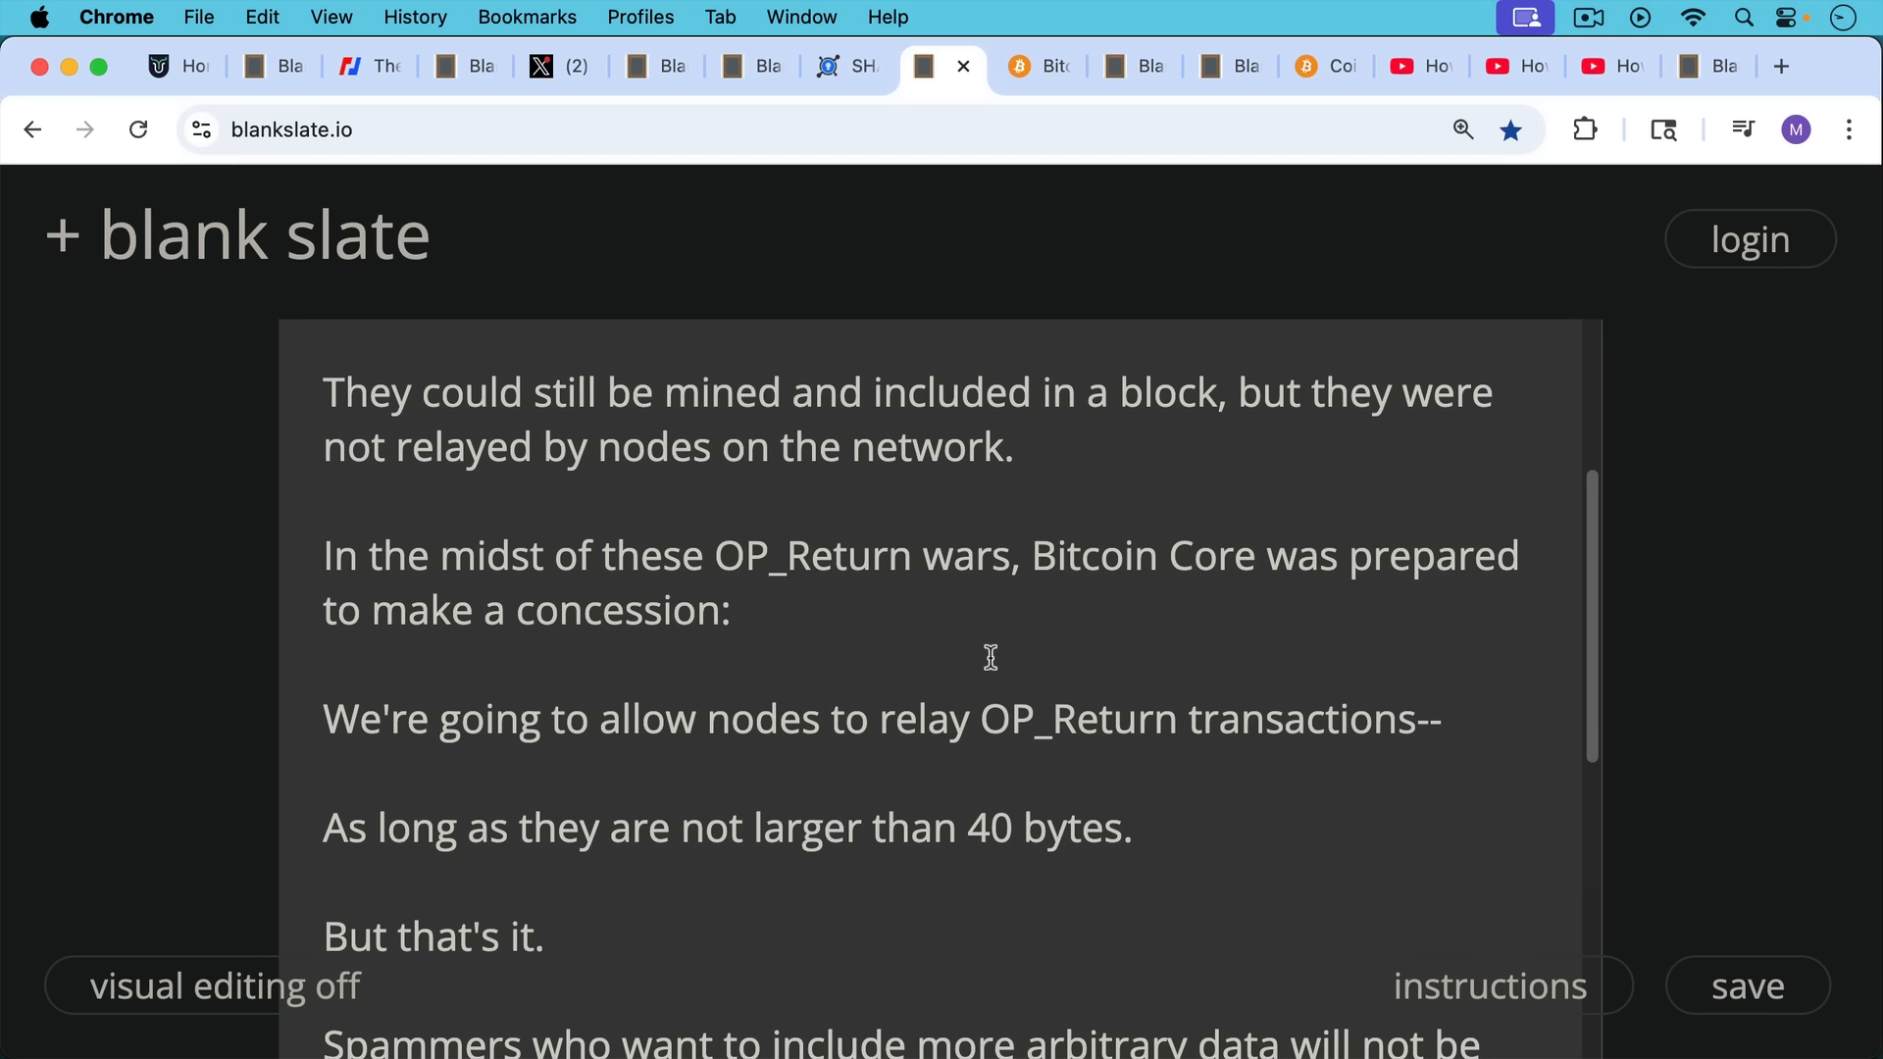
pyautogui.moveTo(1192, 643)
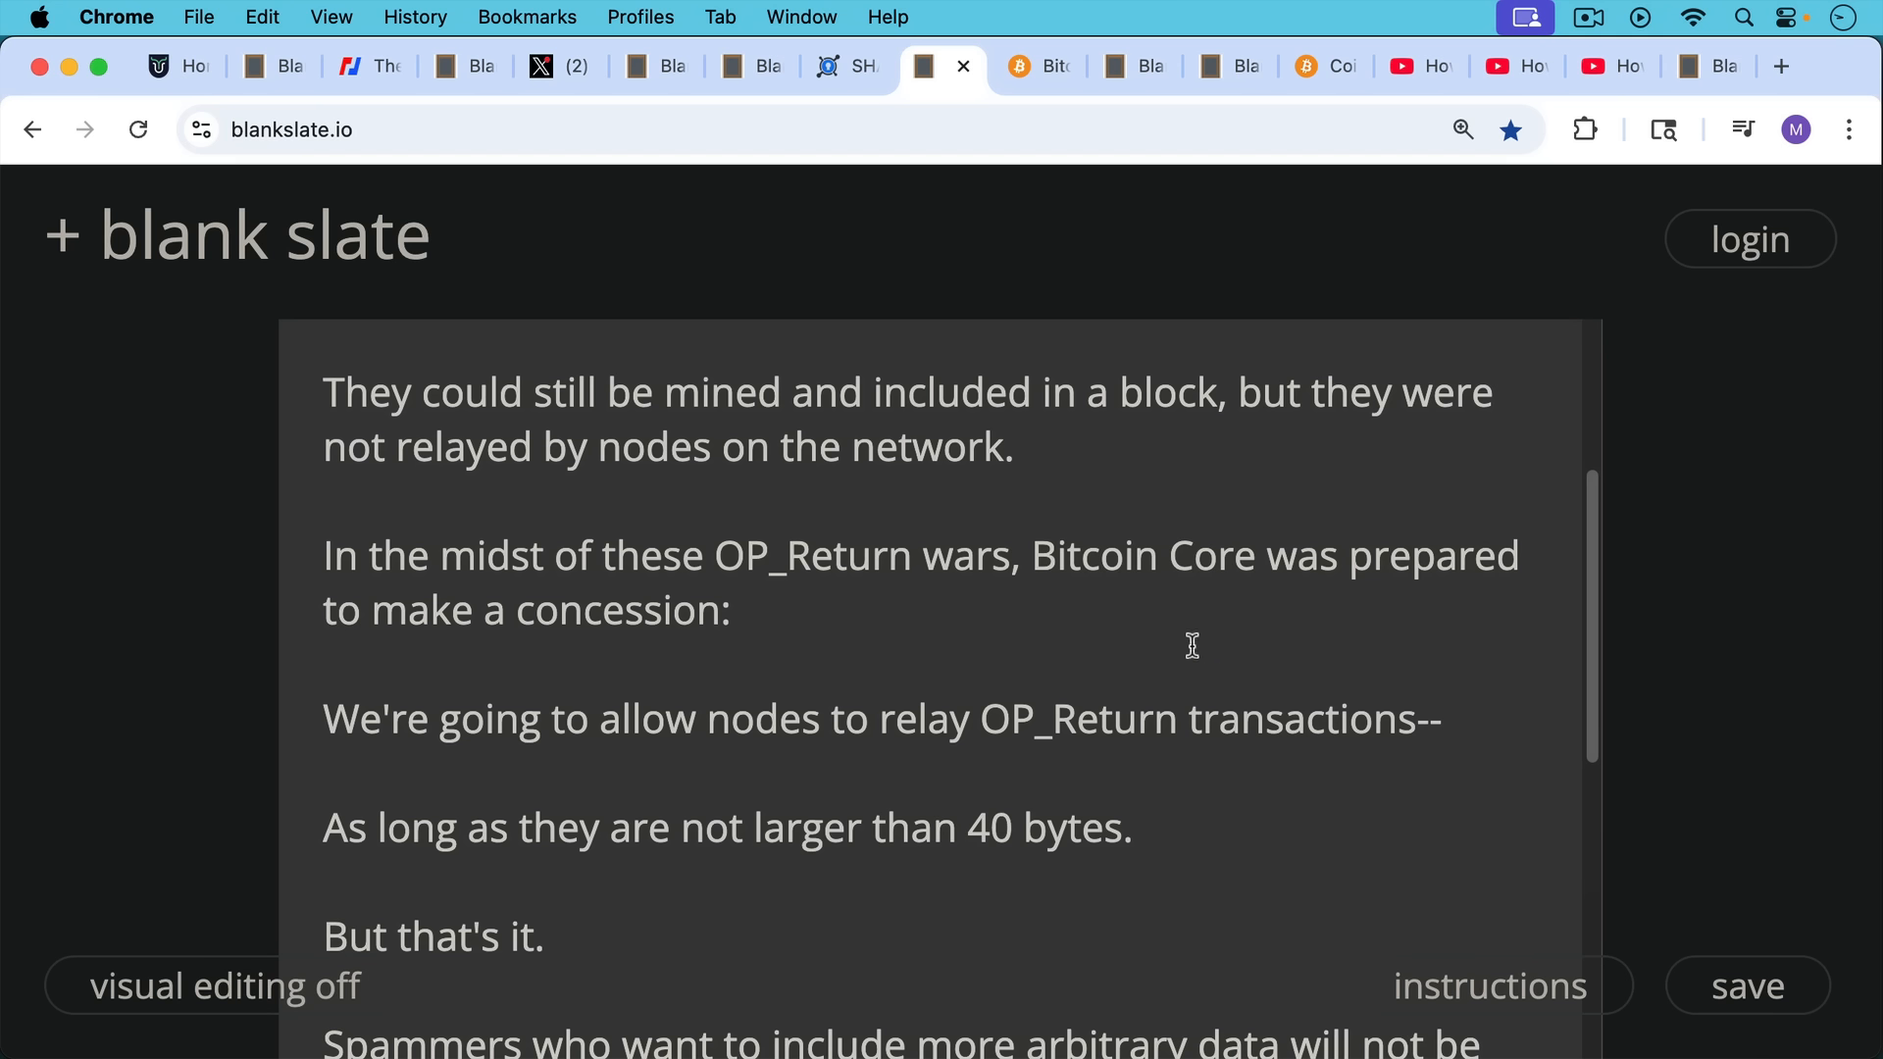
pyautogui.moveTo(1138, 599)
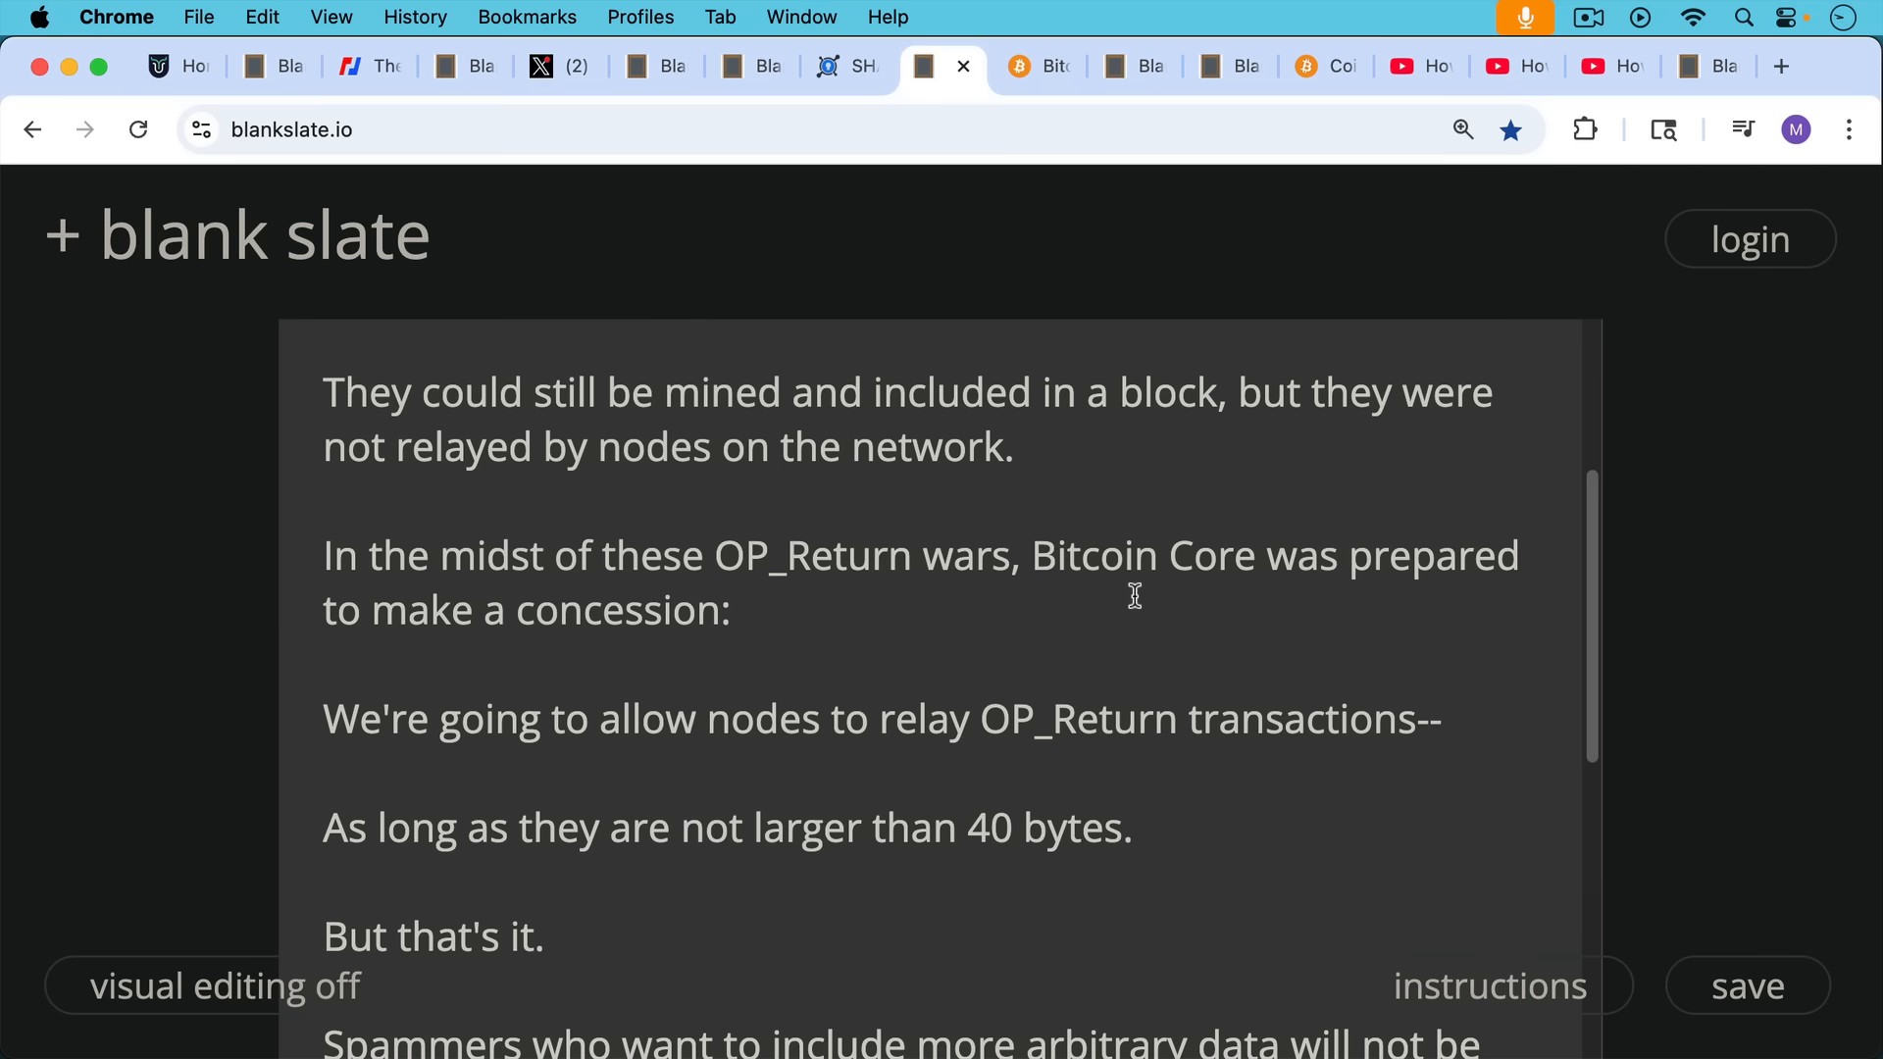
pyautogui.moveTo(1208, 726)
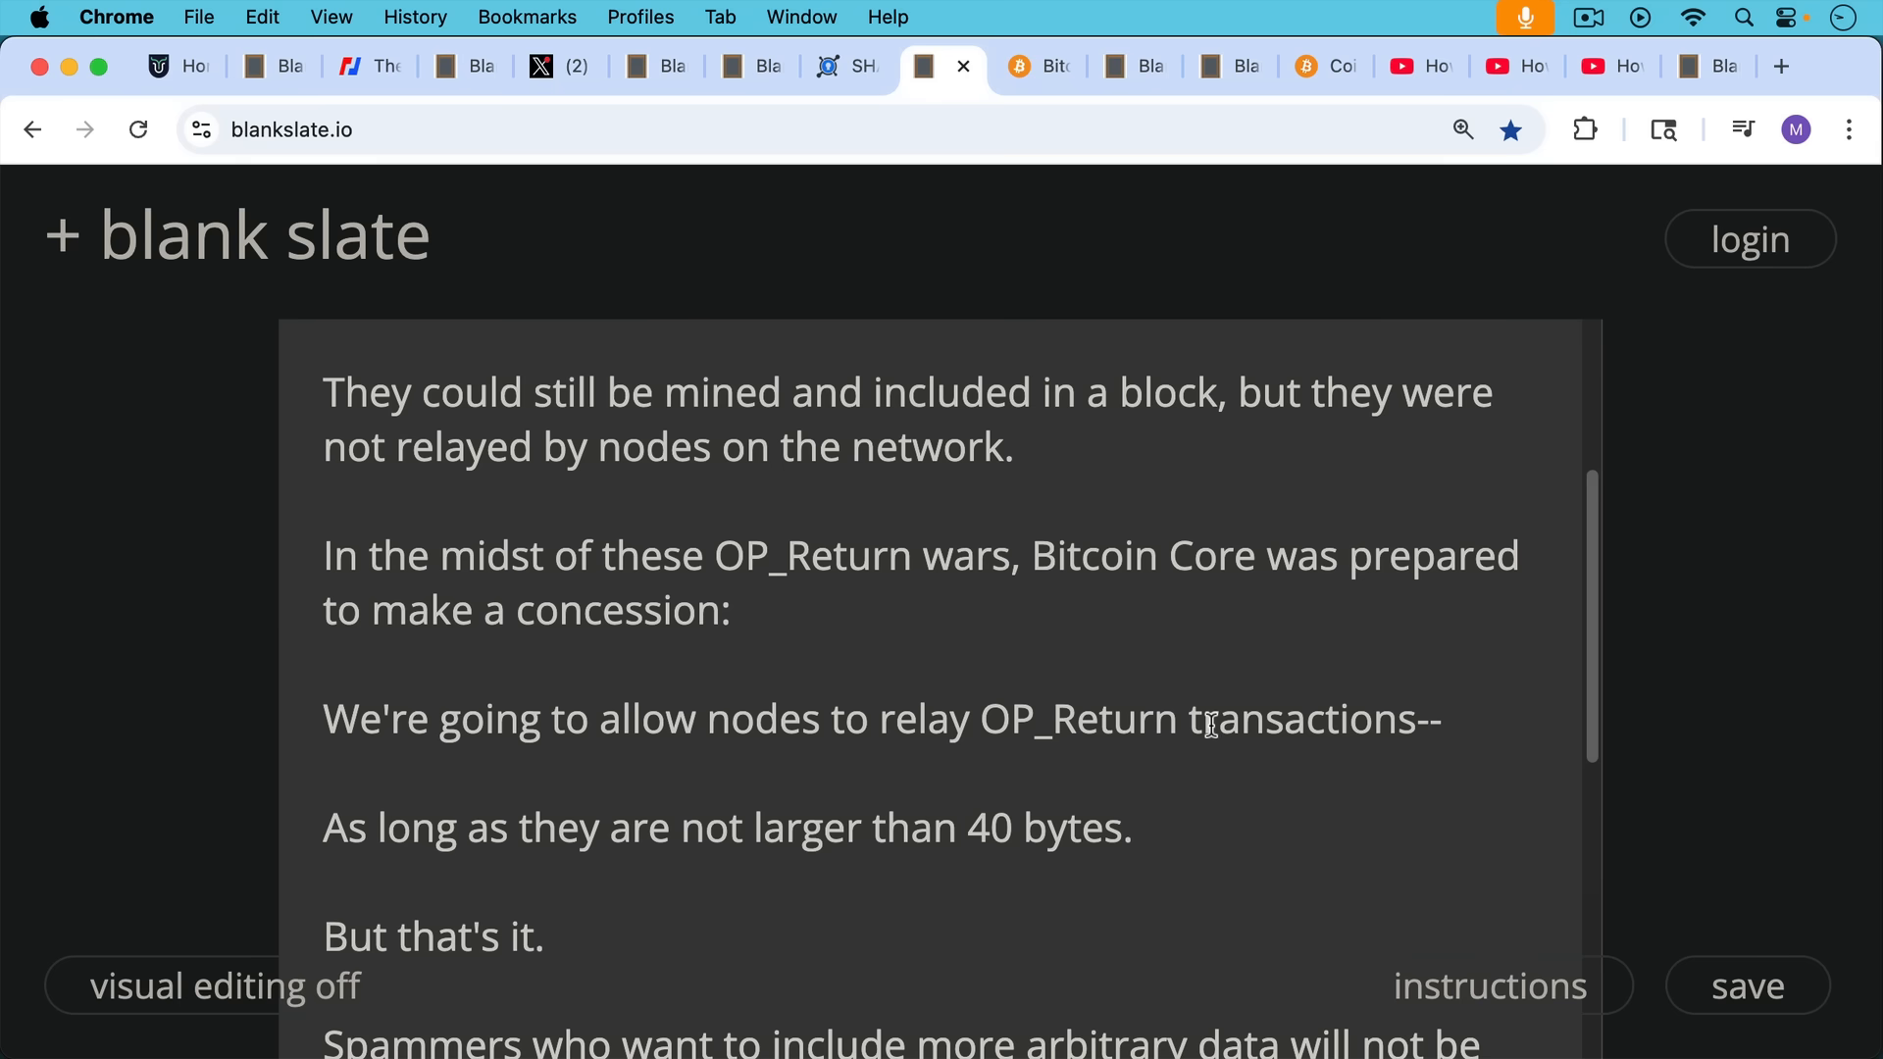
pyautogui.scroll(-3)
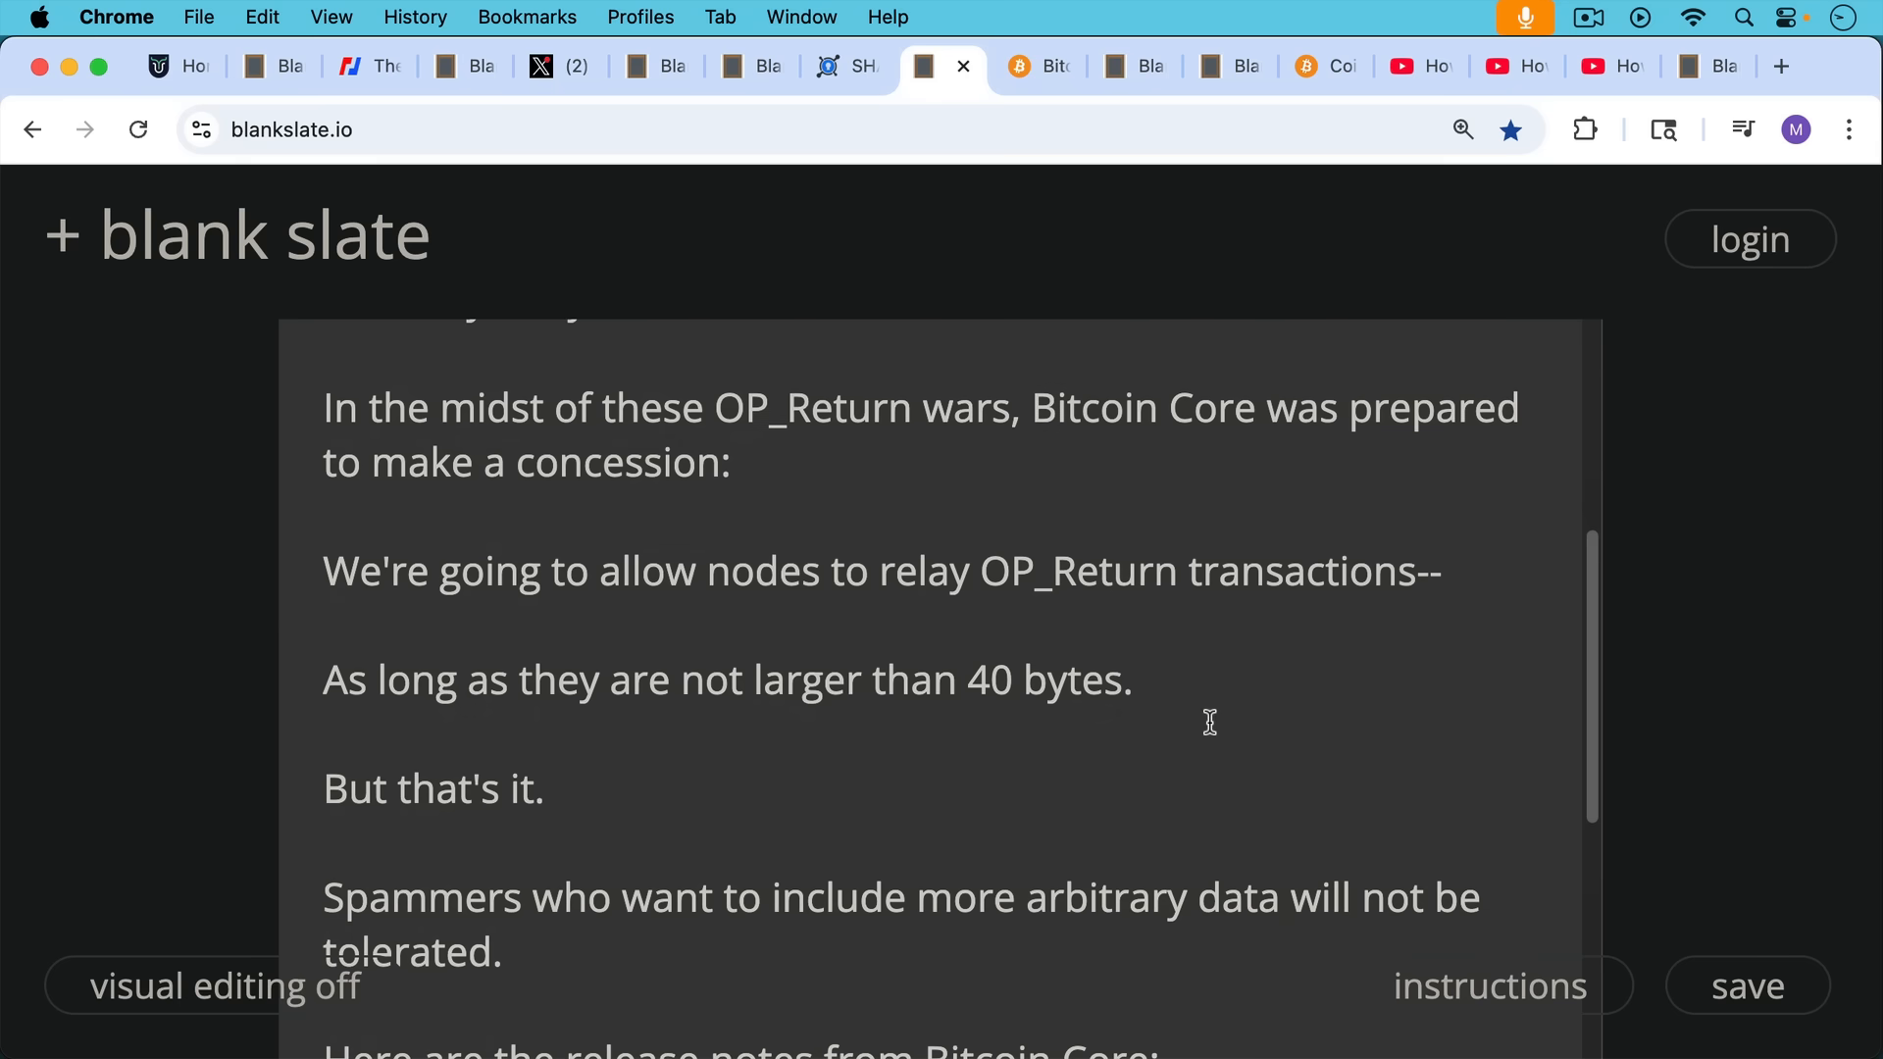
pyautogui.scroll(-3)
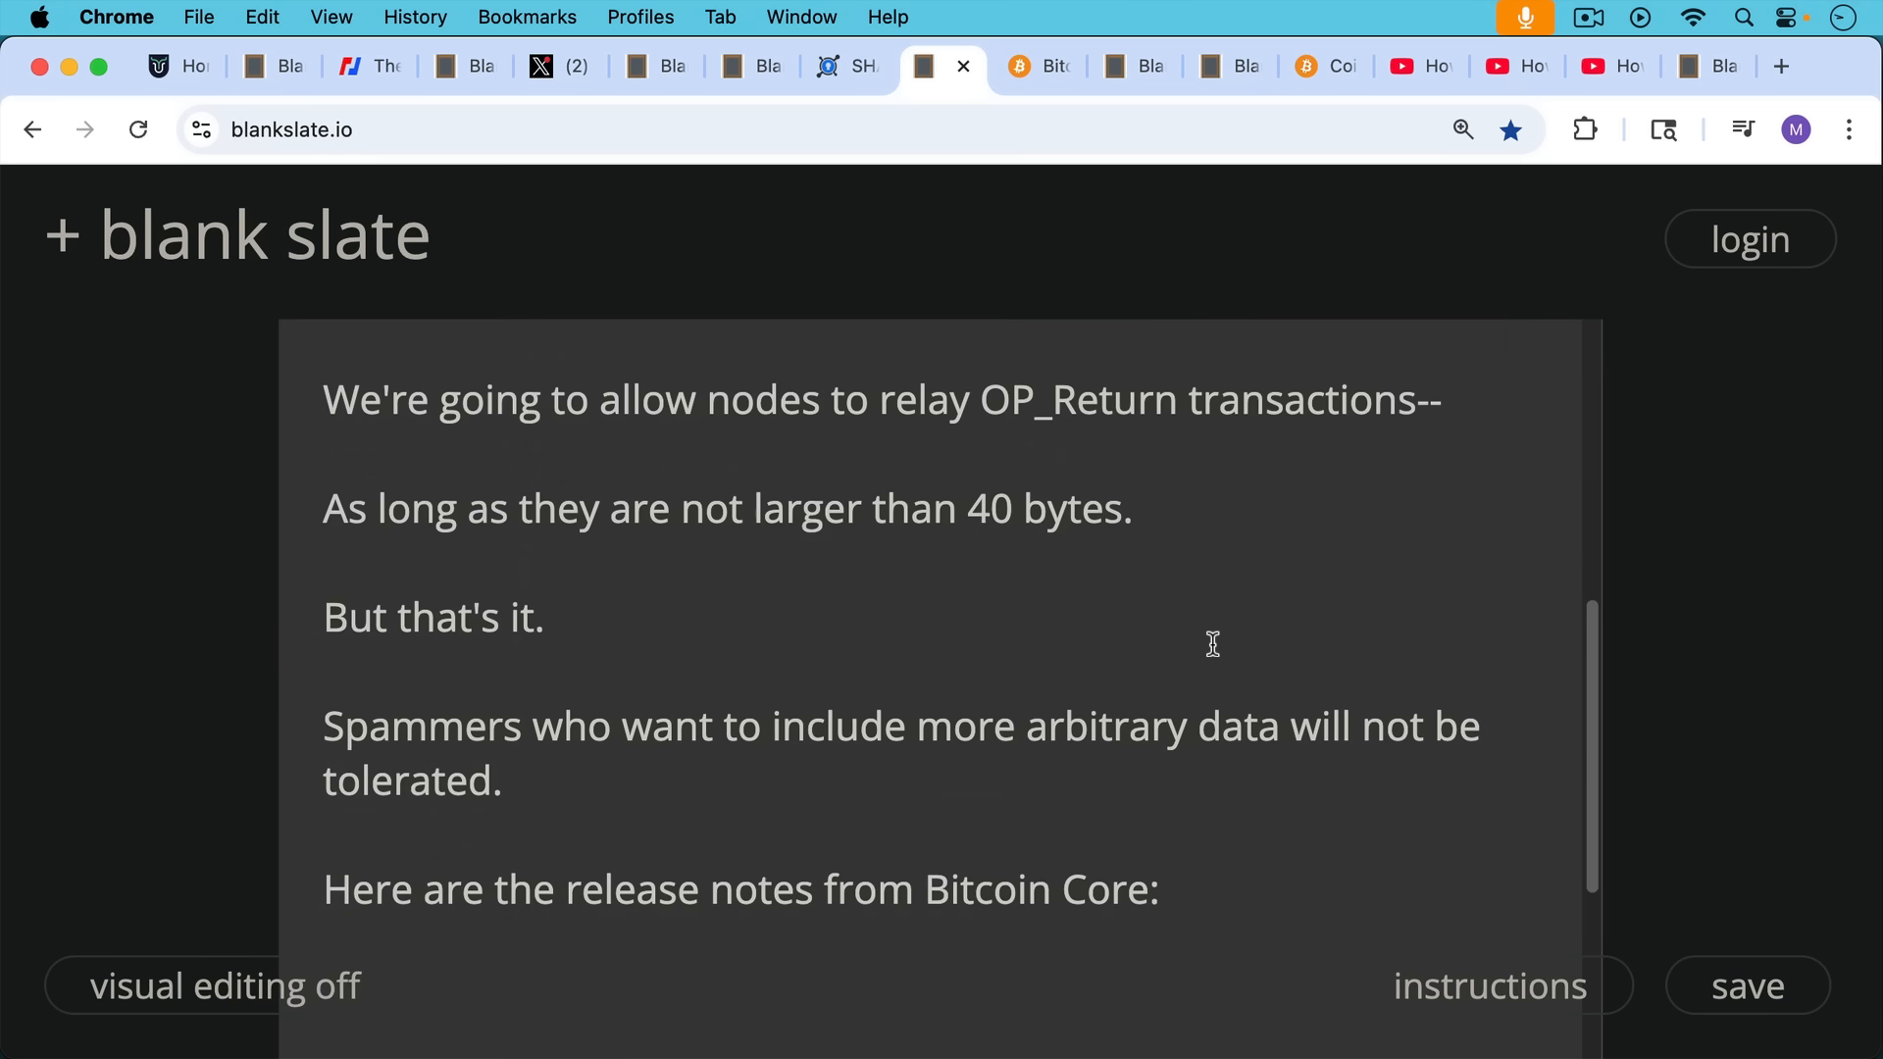
pyautogui.scroll(-3)
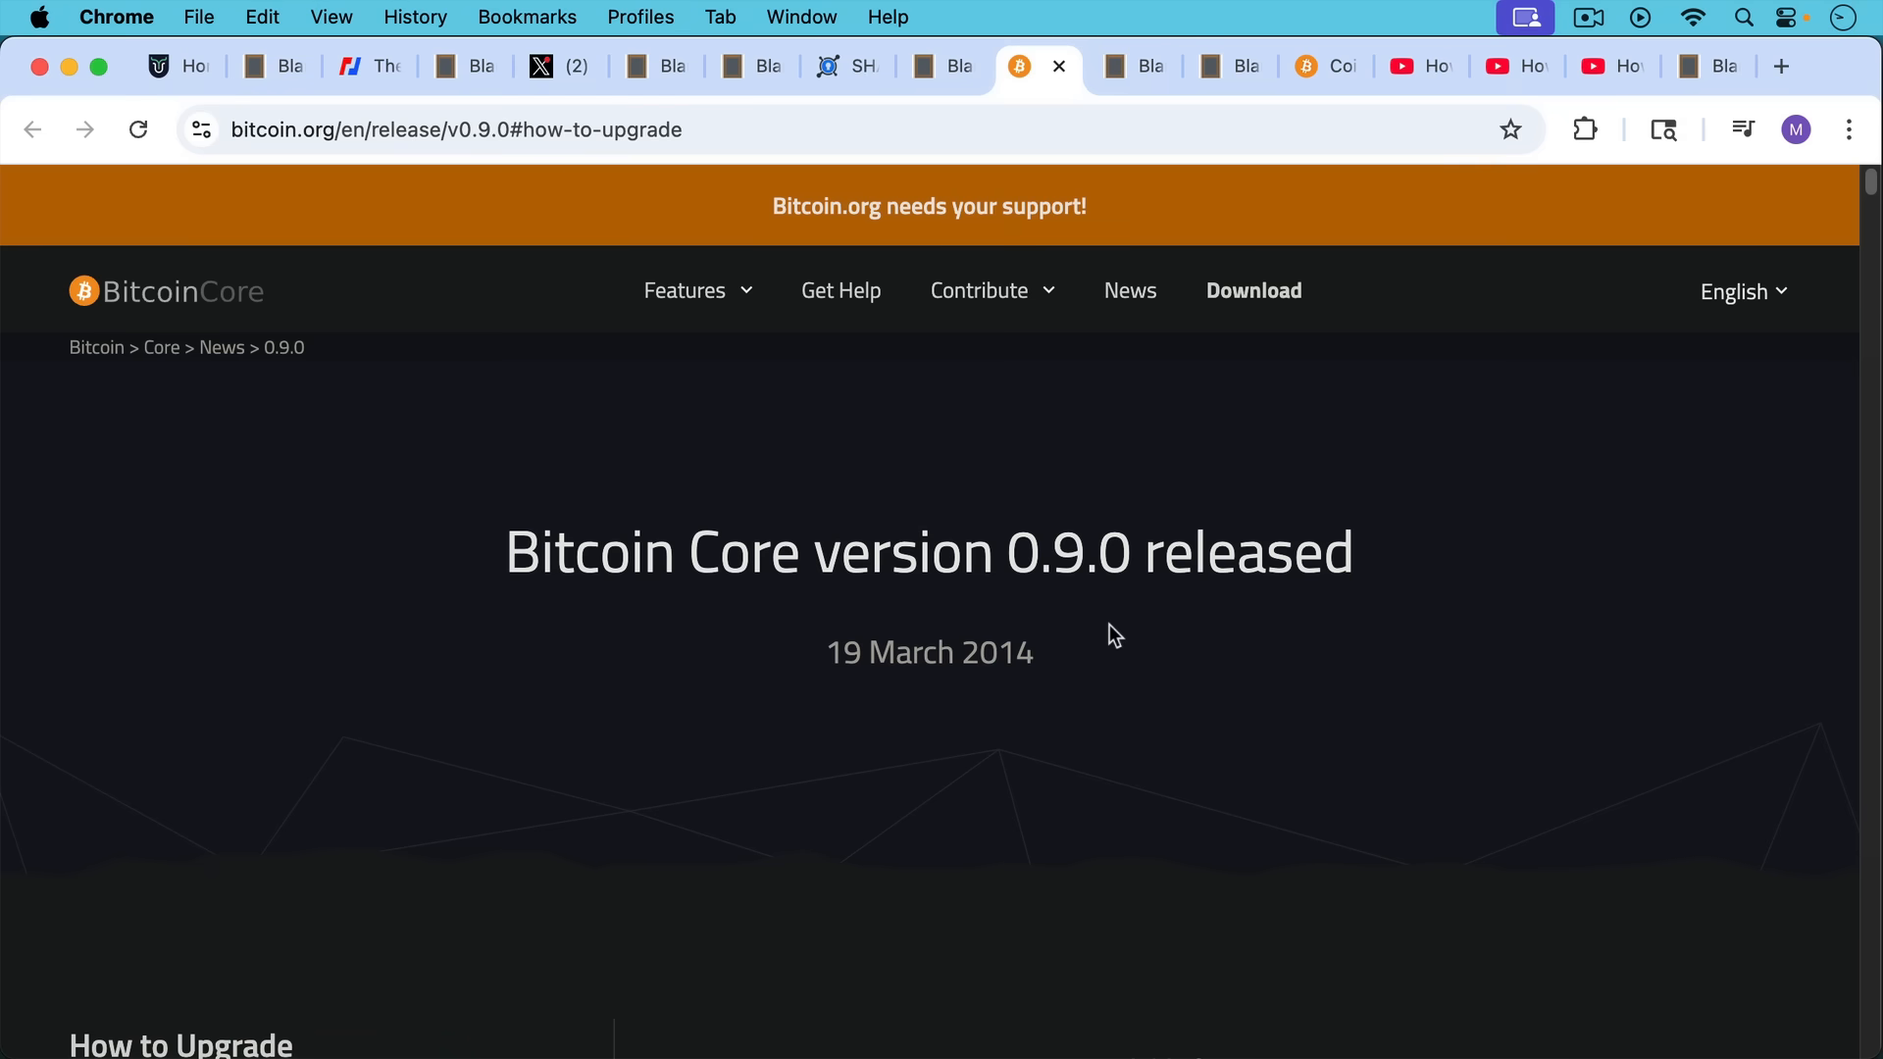
pyautogui.moveTo(1118, 692)
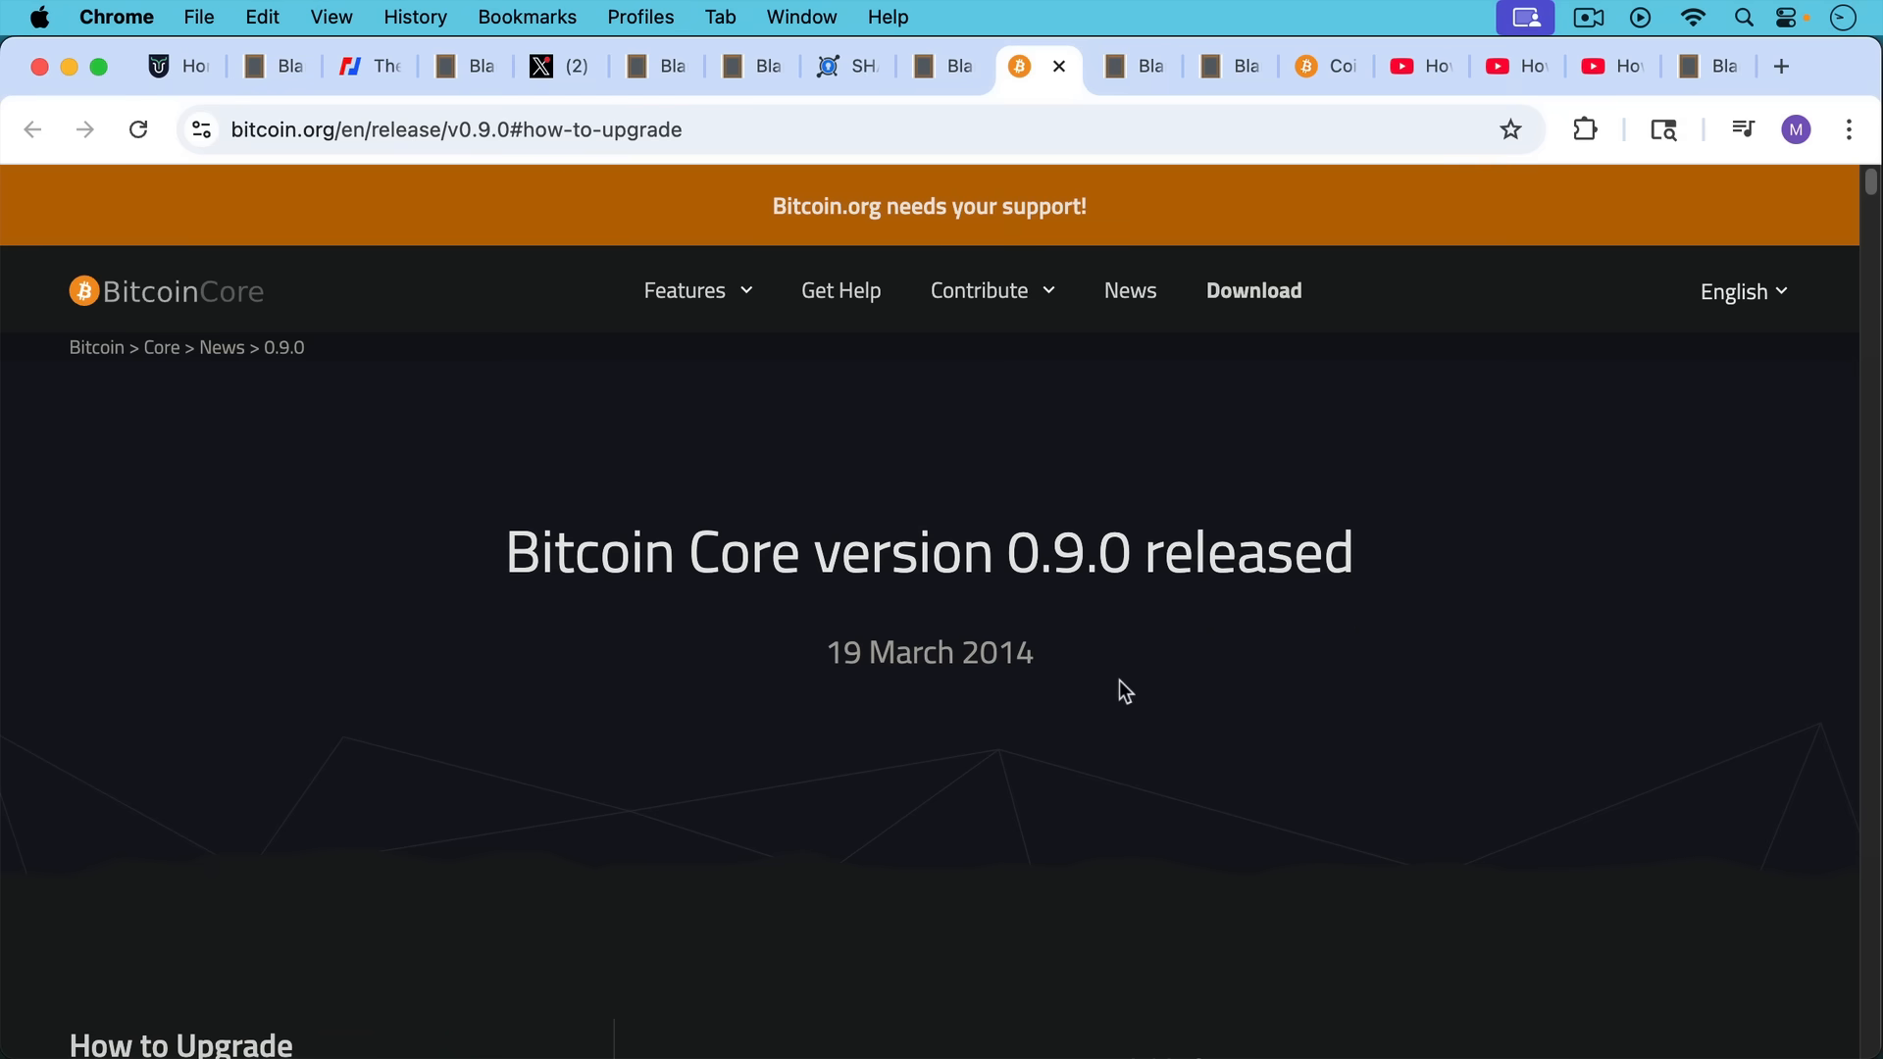
# Jump through the 0.9.0 release notes sidebar sections toward the OP_RETURN part
pyautogui.scroll(-3)
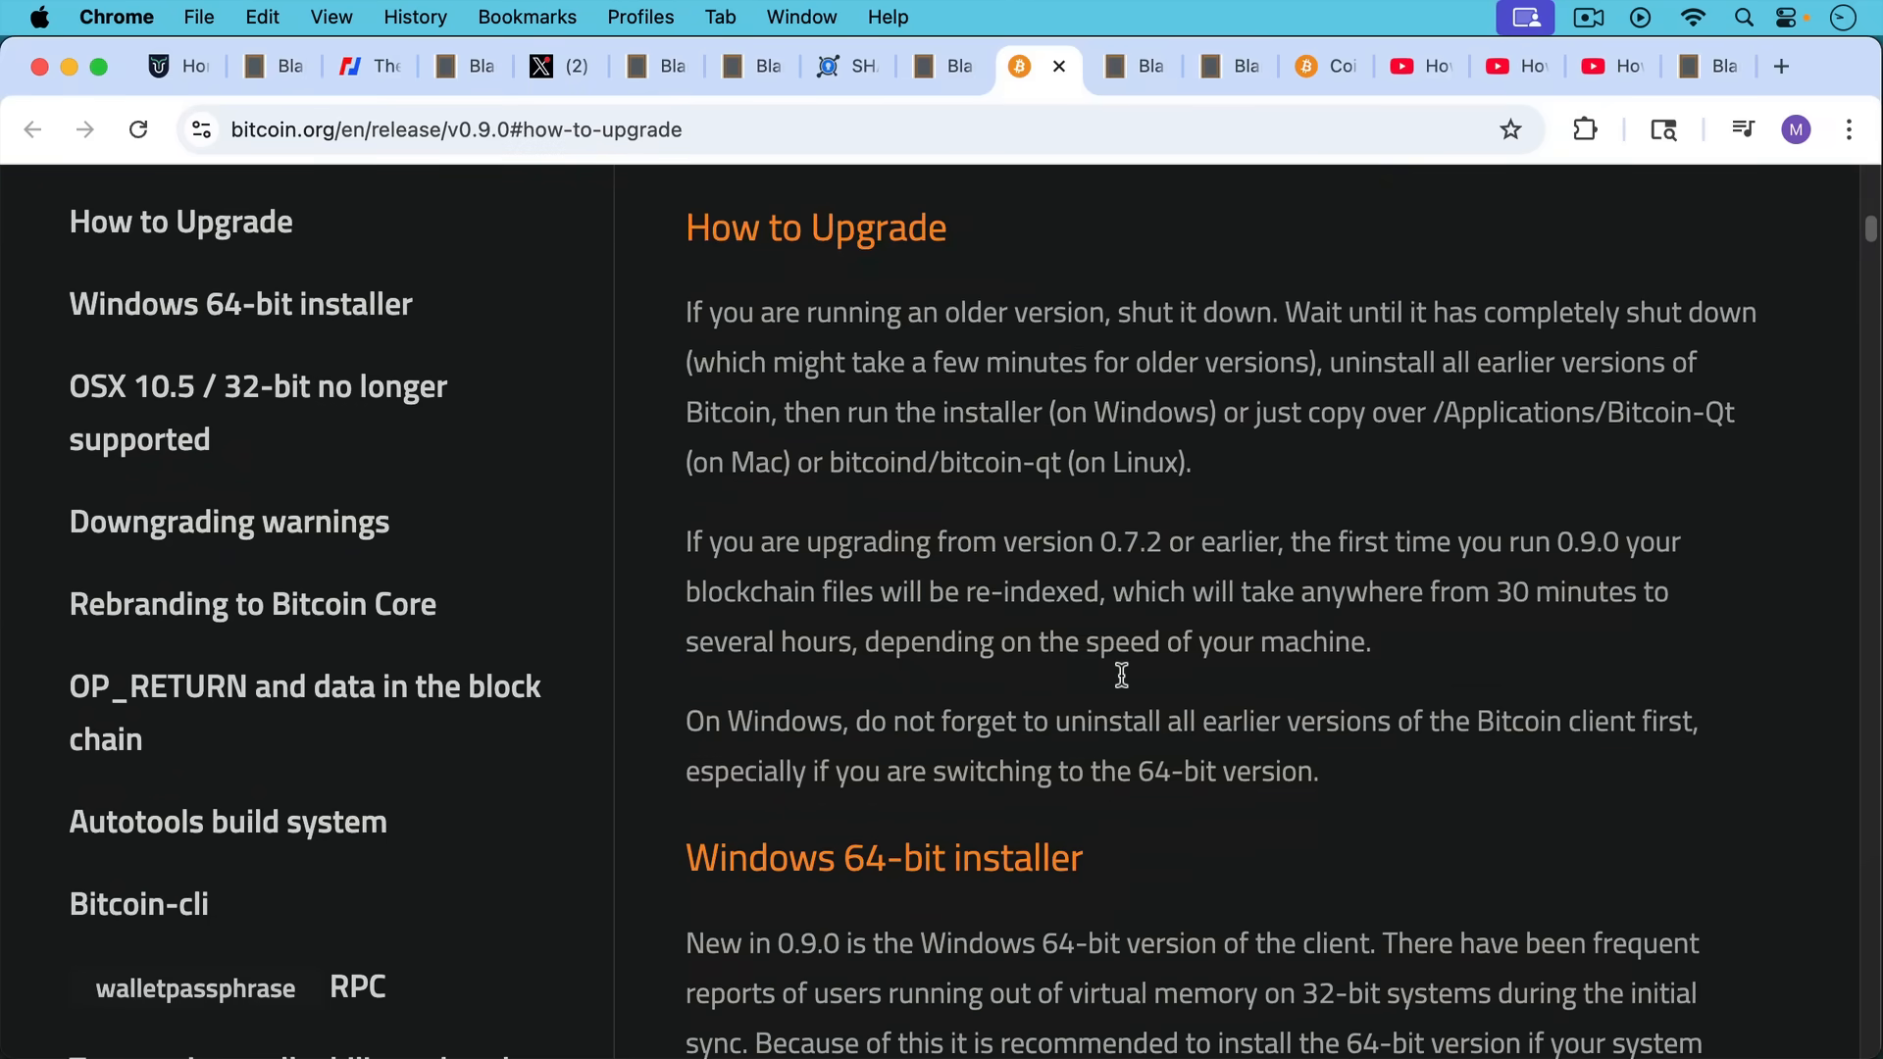
pyautogui.click(259, 387)
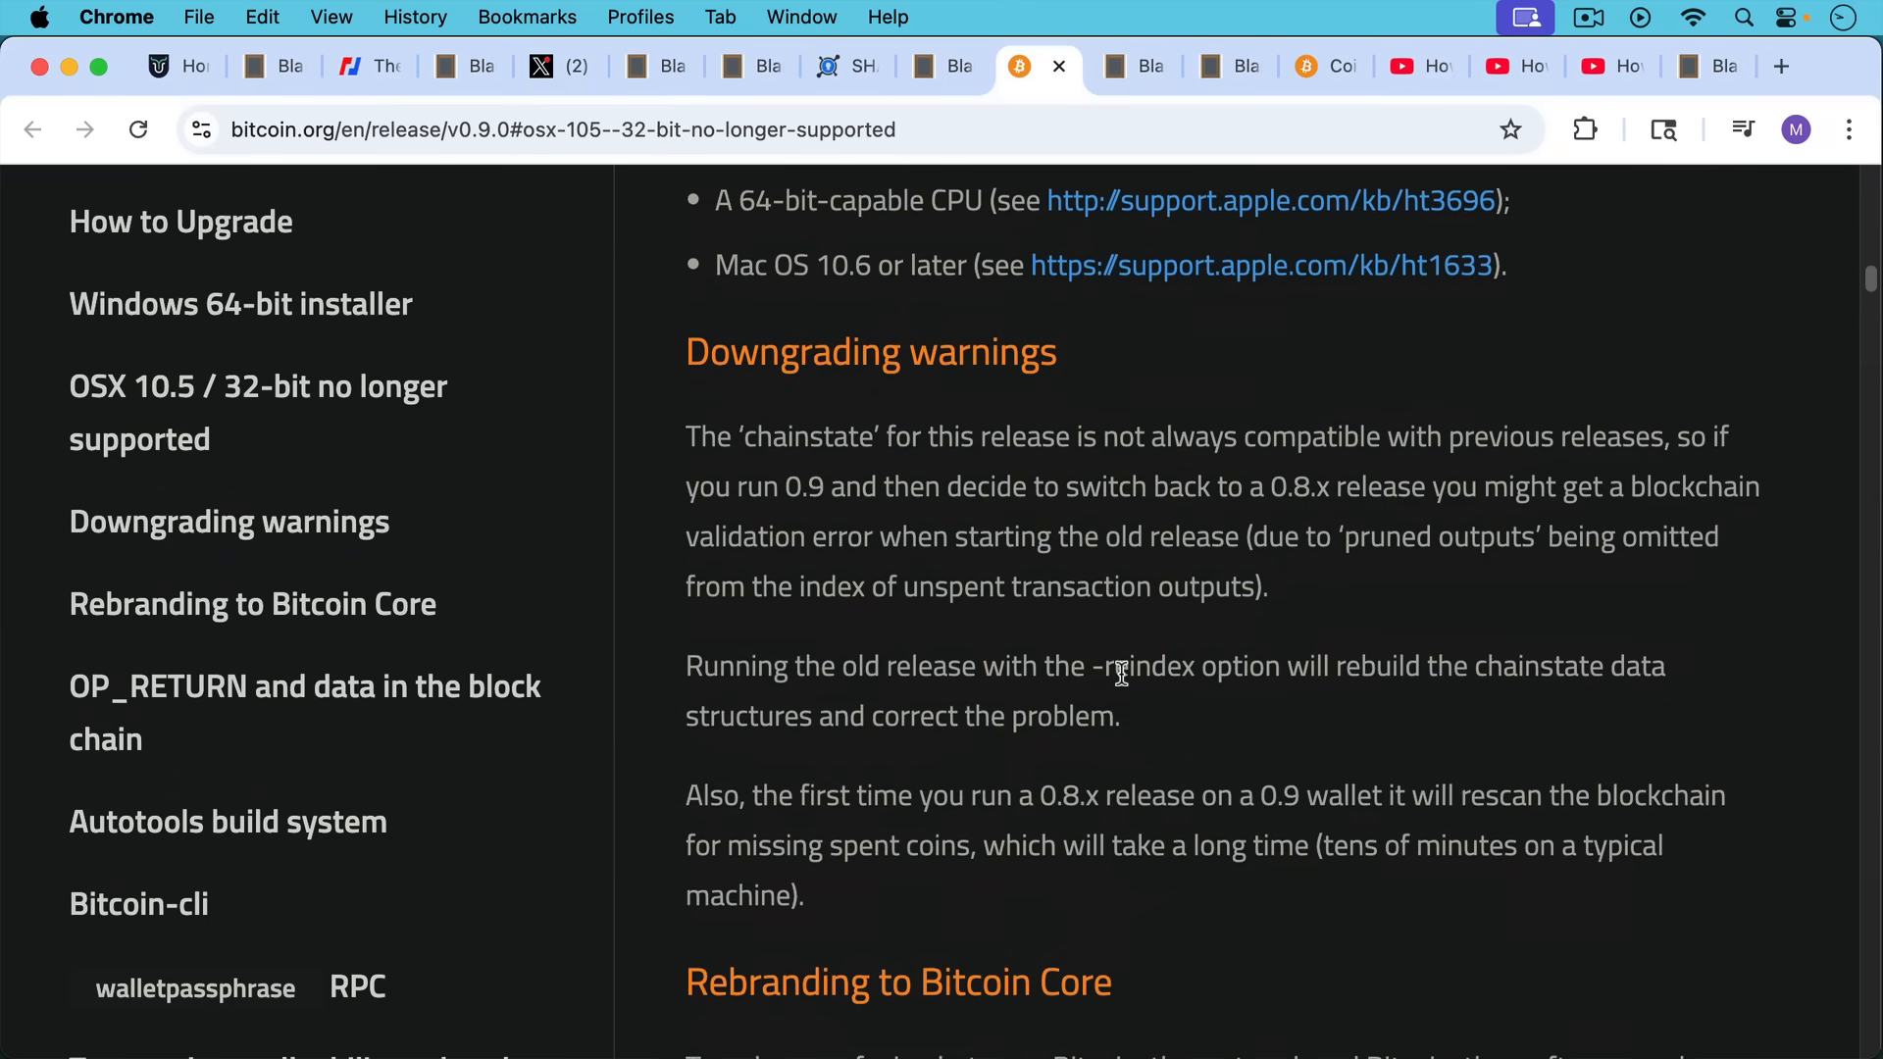
pyautogui.click(227, 522)
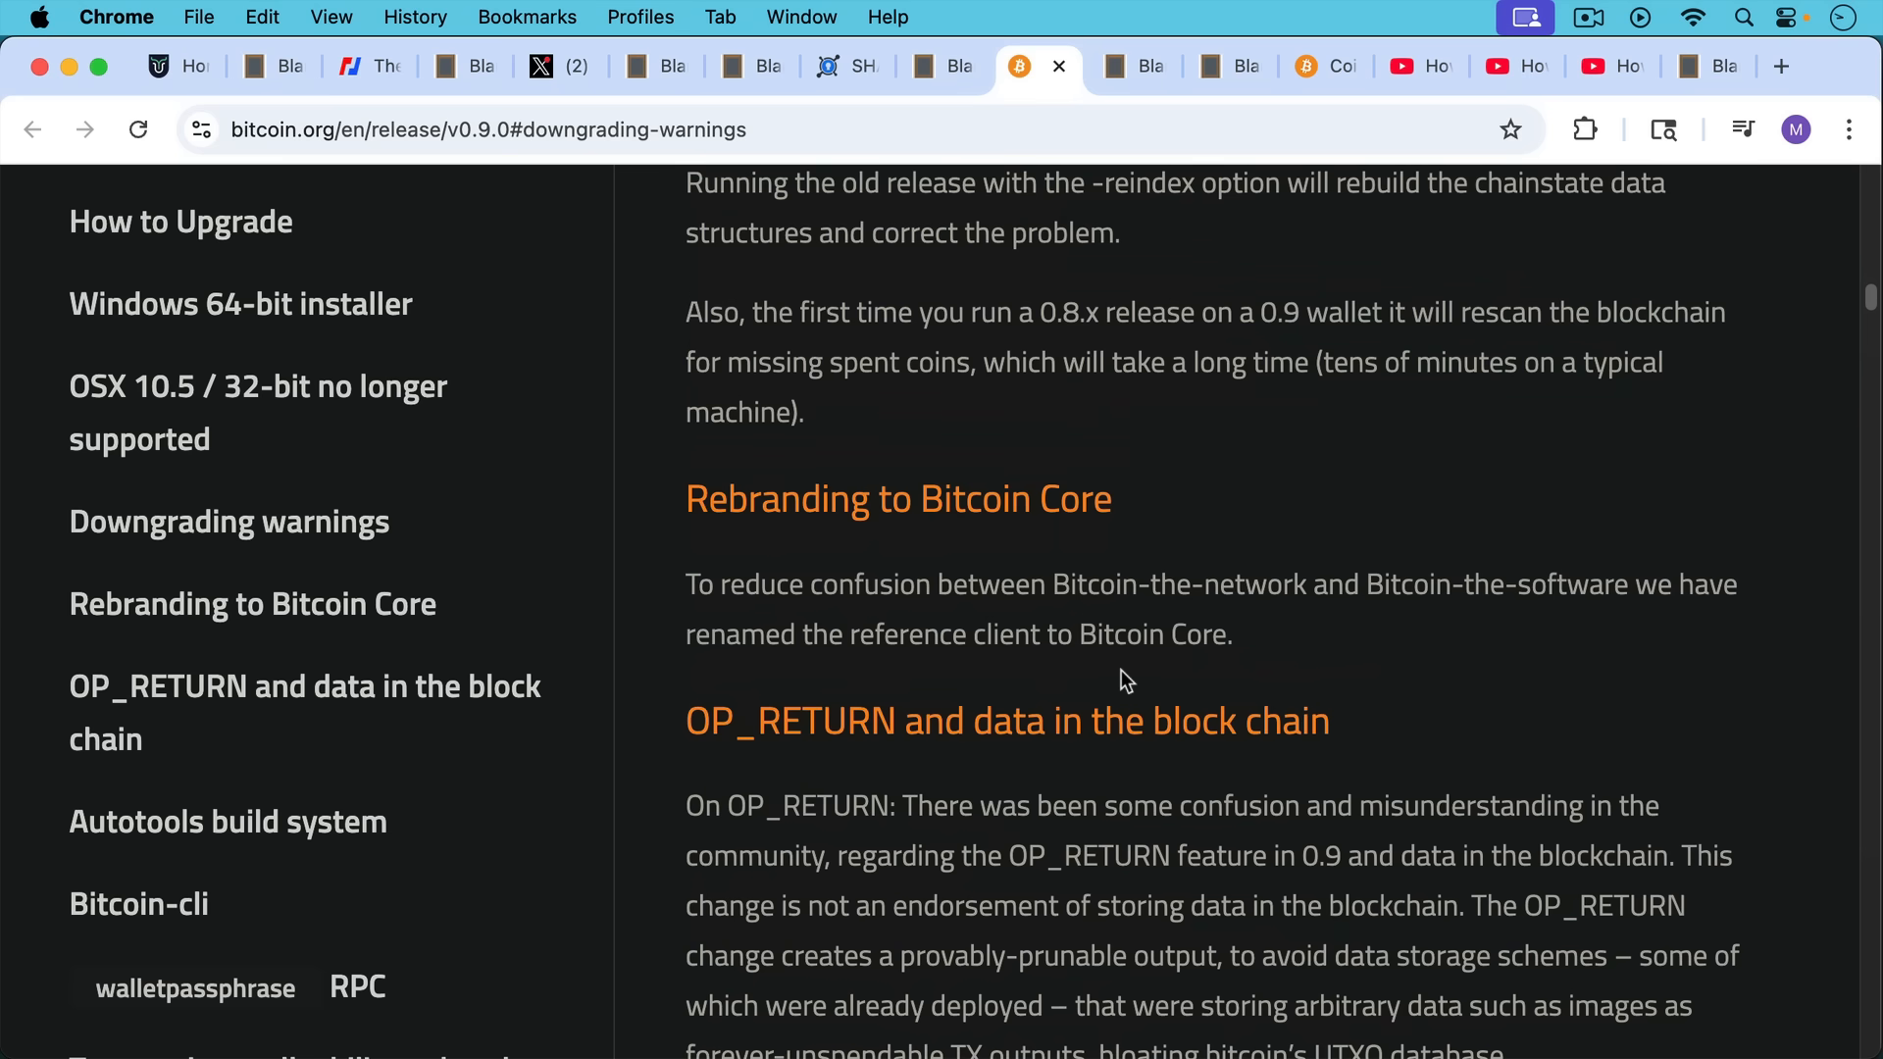
pyautogui.moveTo(1036, 550)
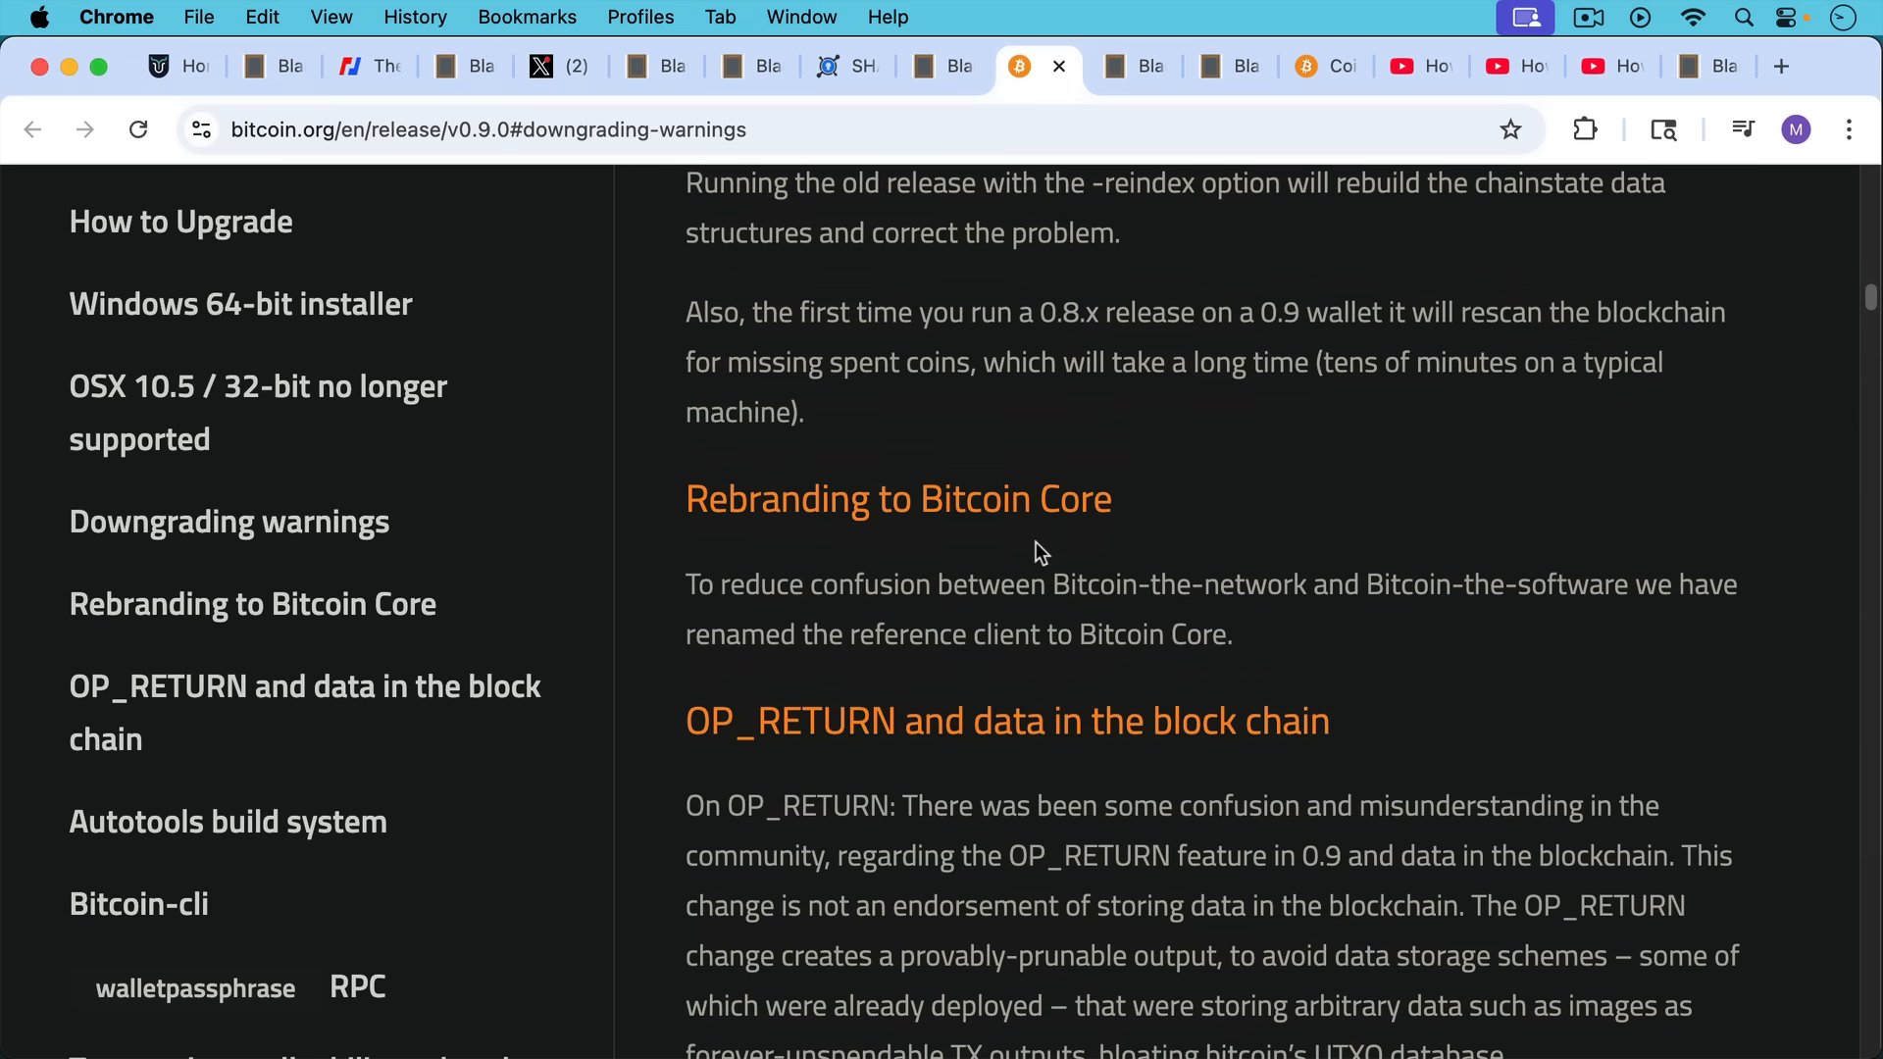
pyautogui.moveTo(985, 616)
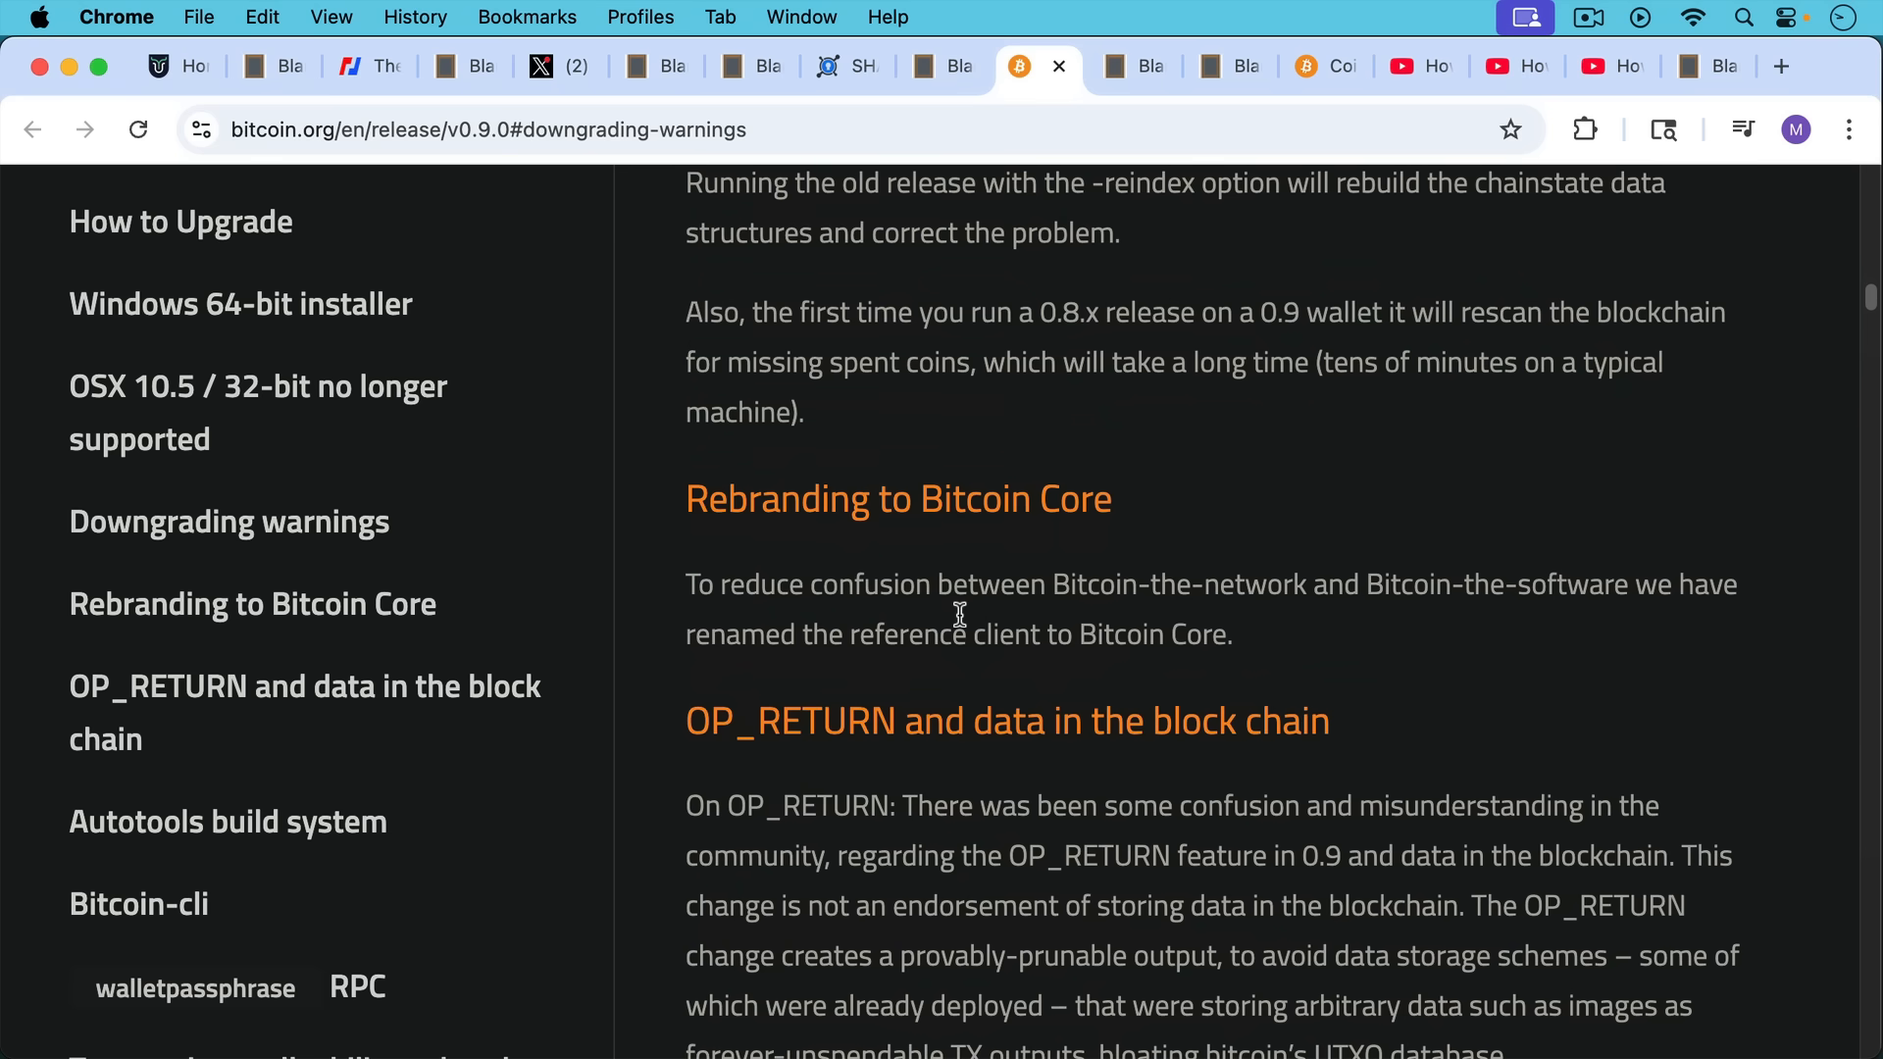
pyautogui.moveTo(1074, 635)
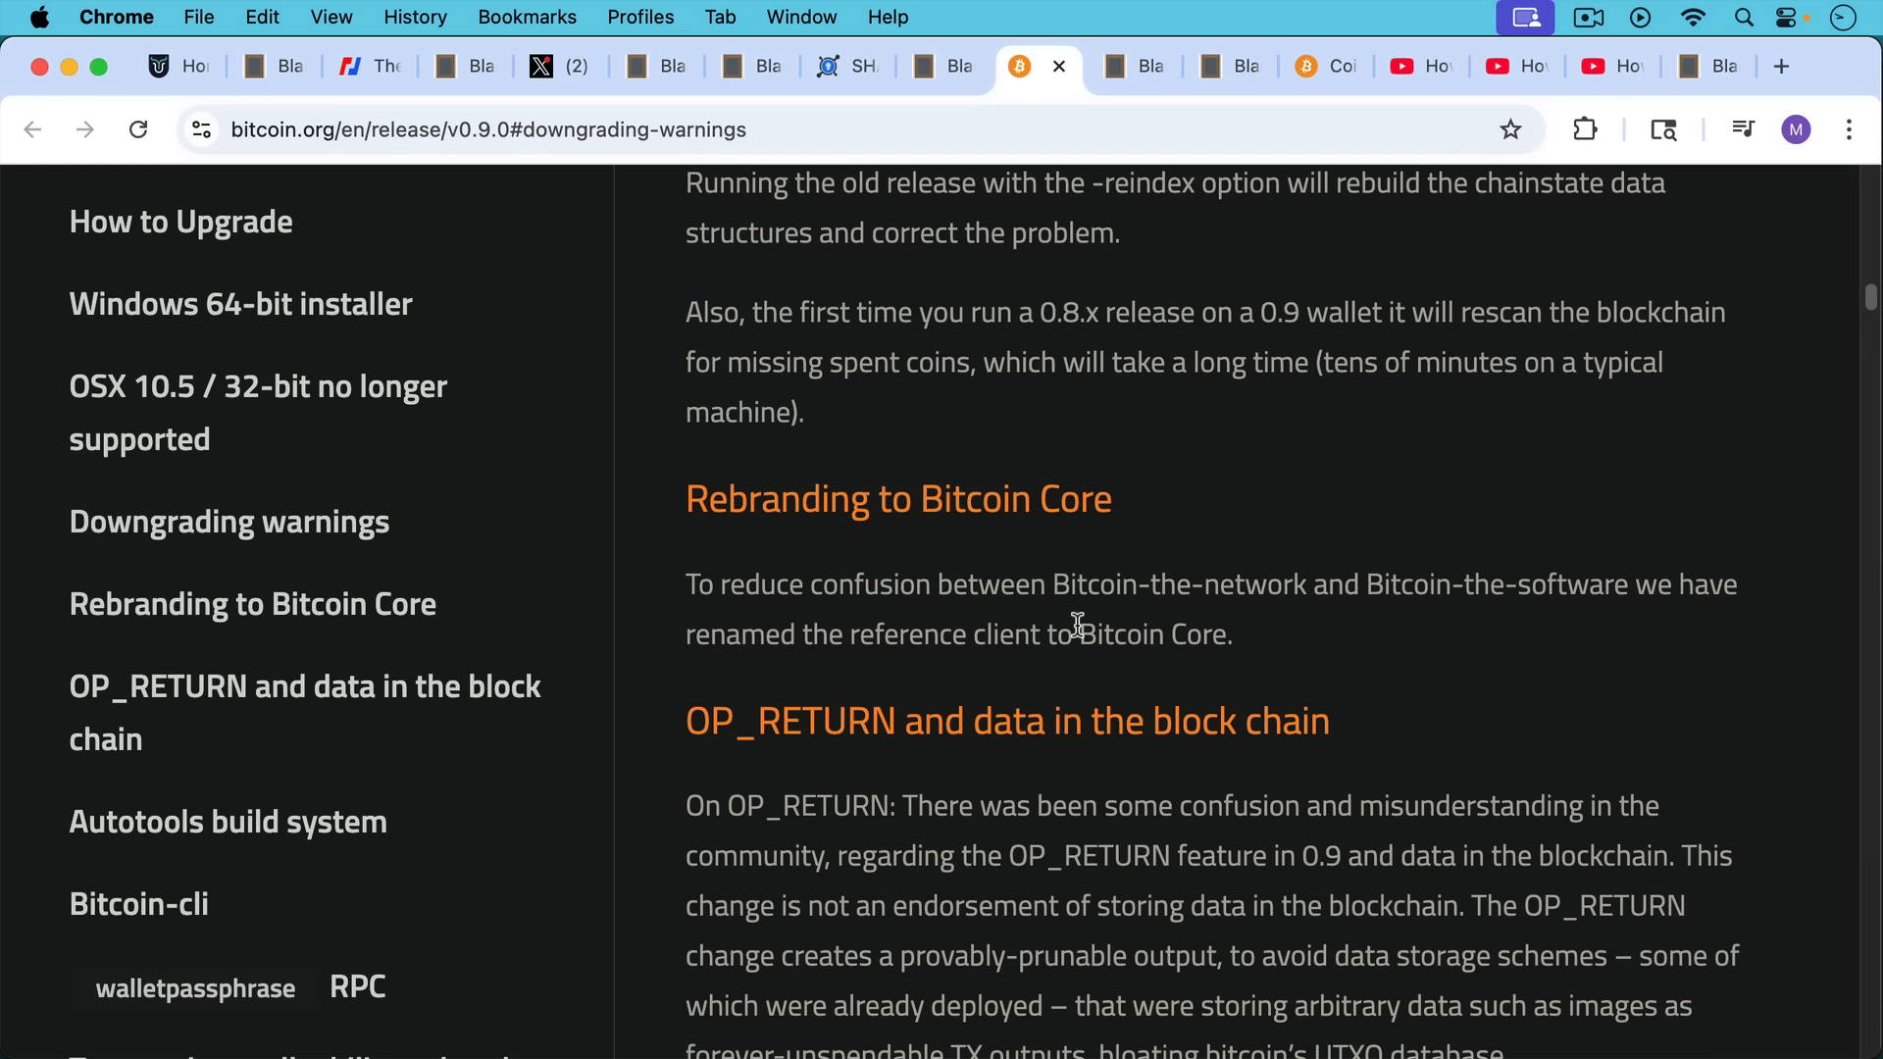
pyautogui.moveTo(1045, 691)
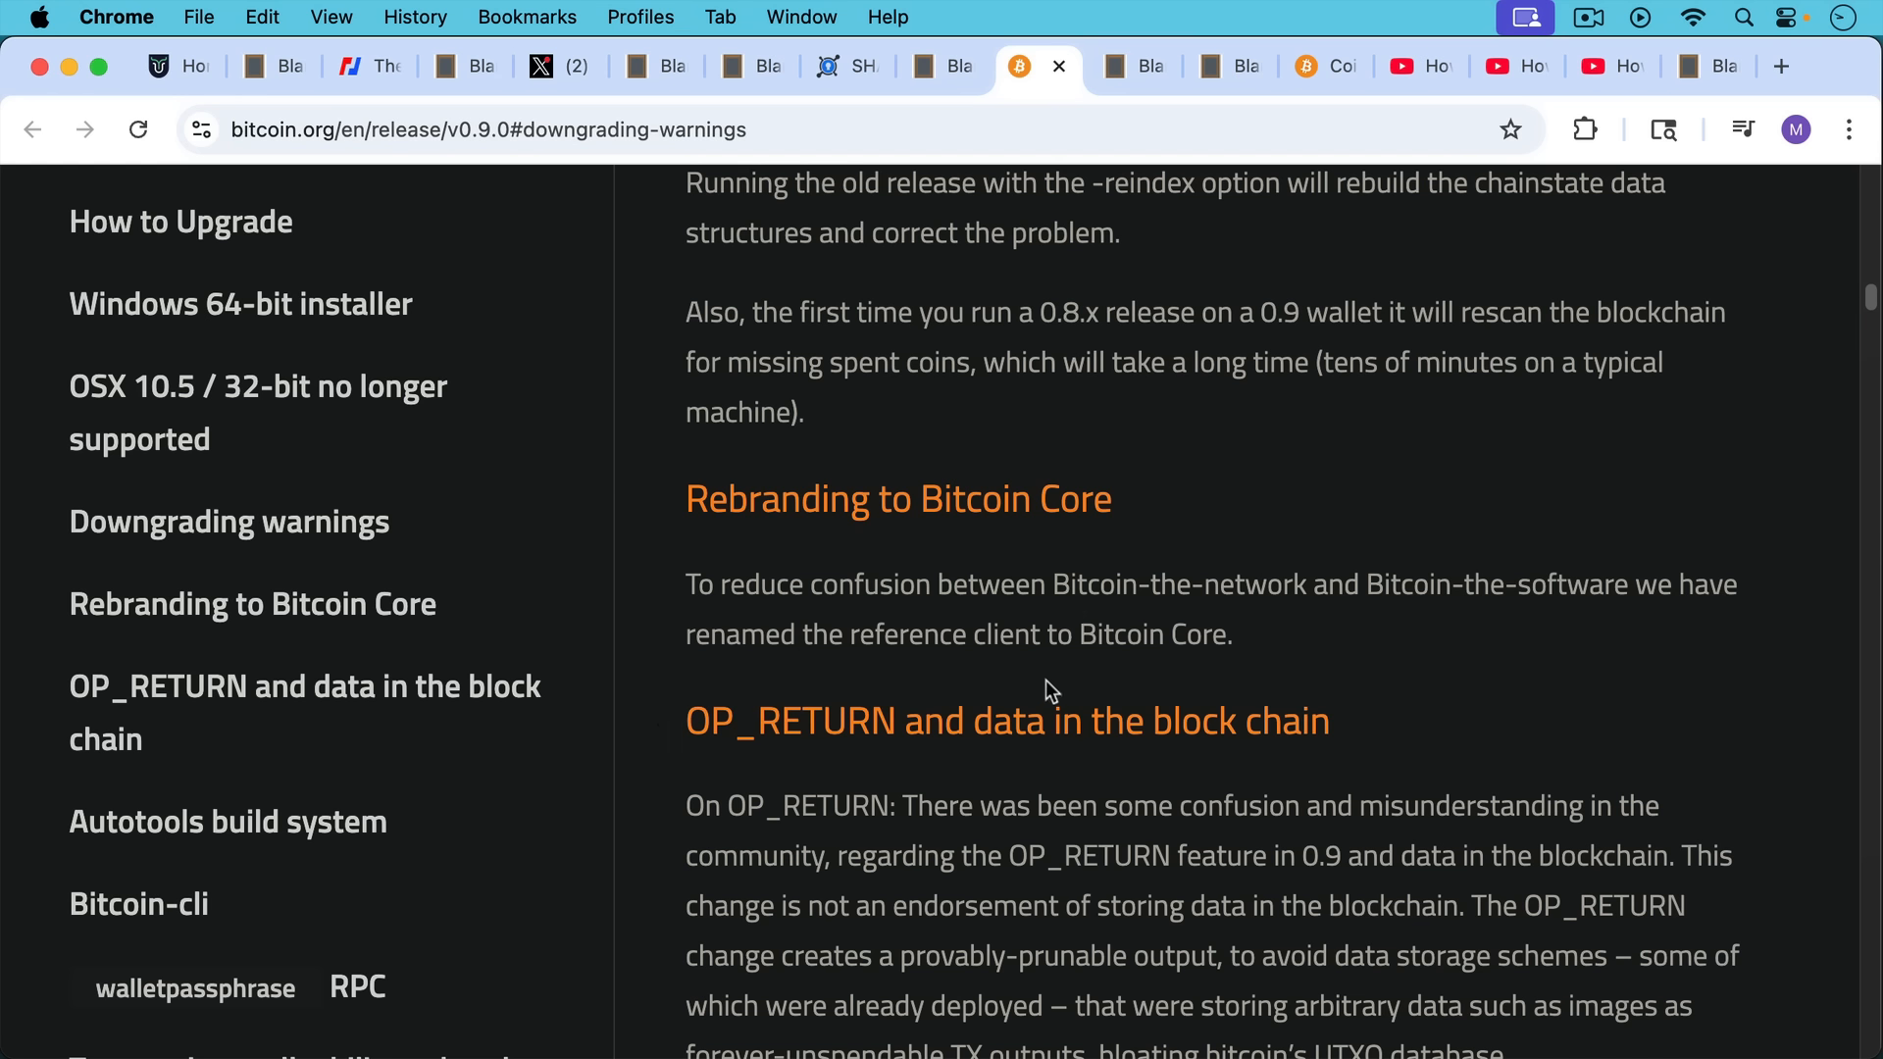
pyautogui.moveTo(1188, 668)
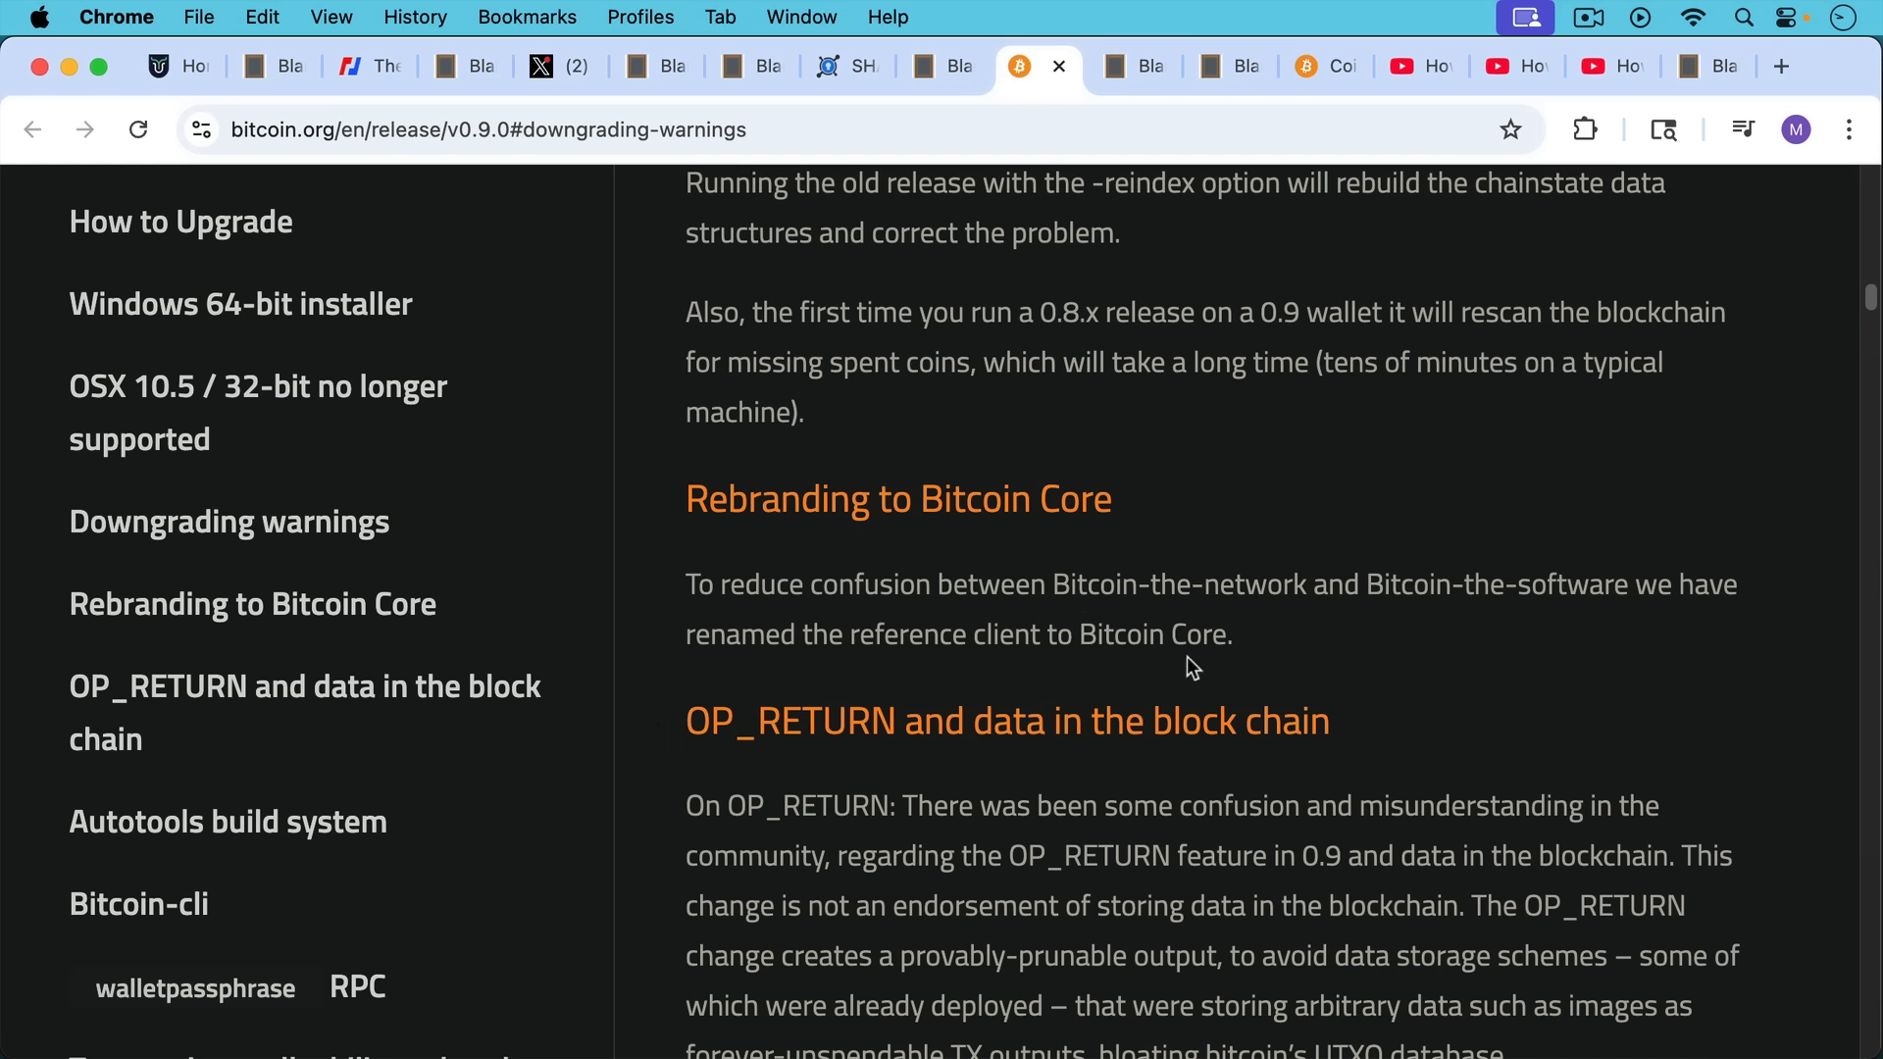
pyautogui.moveTo(1207, 624)
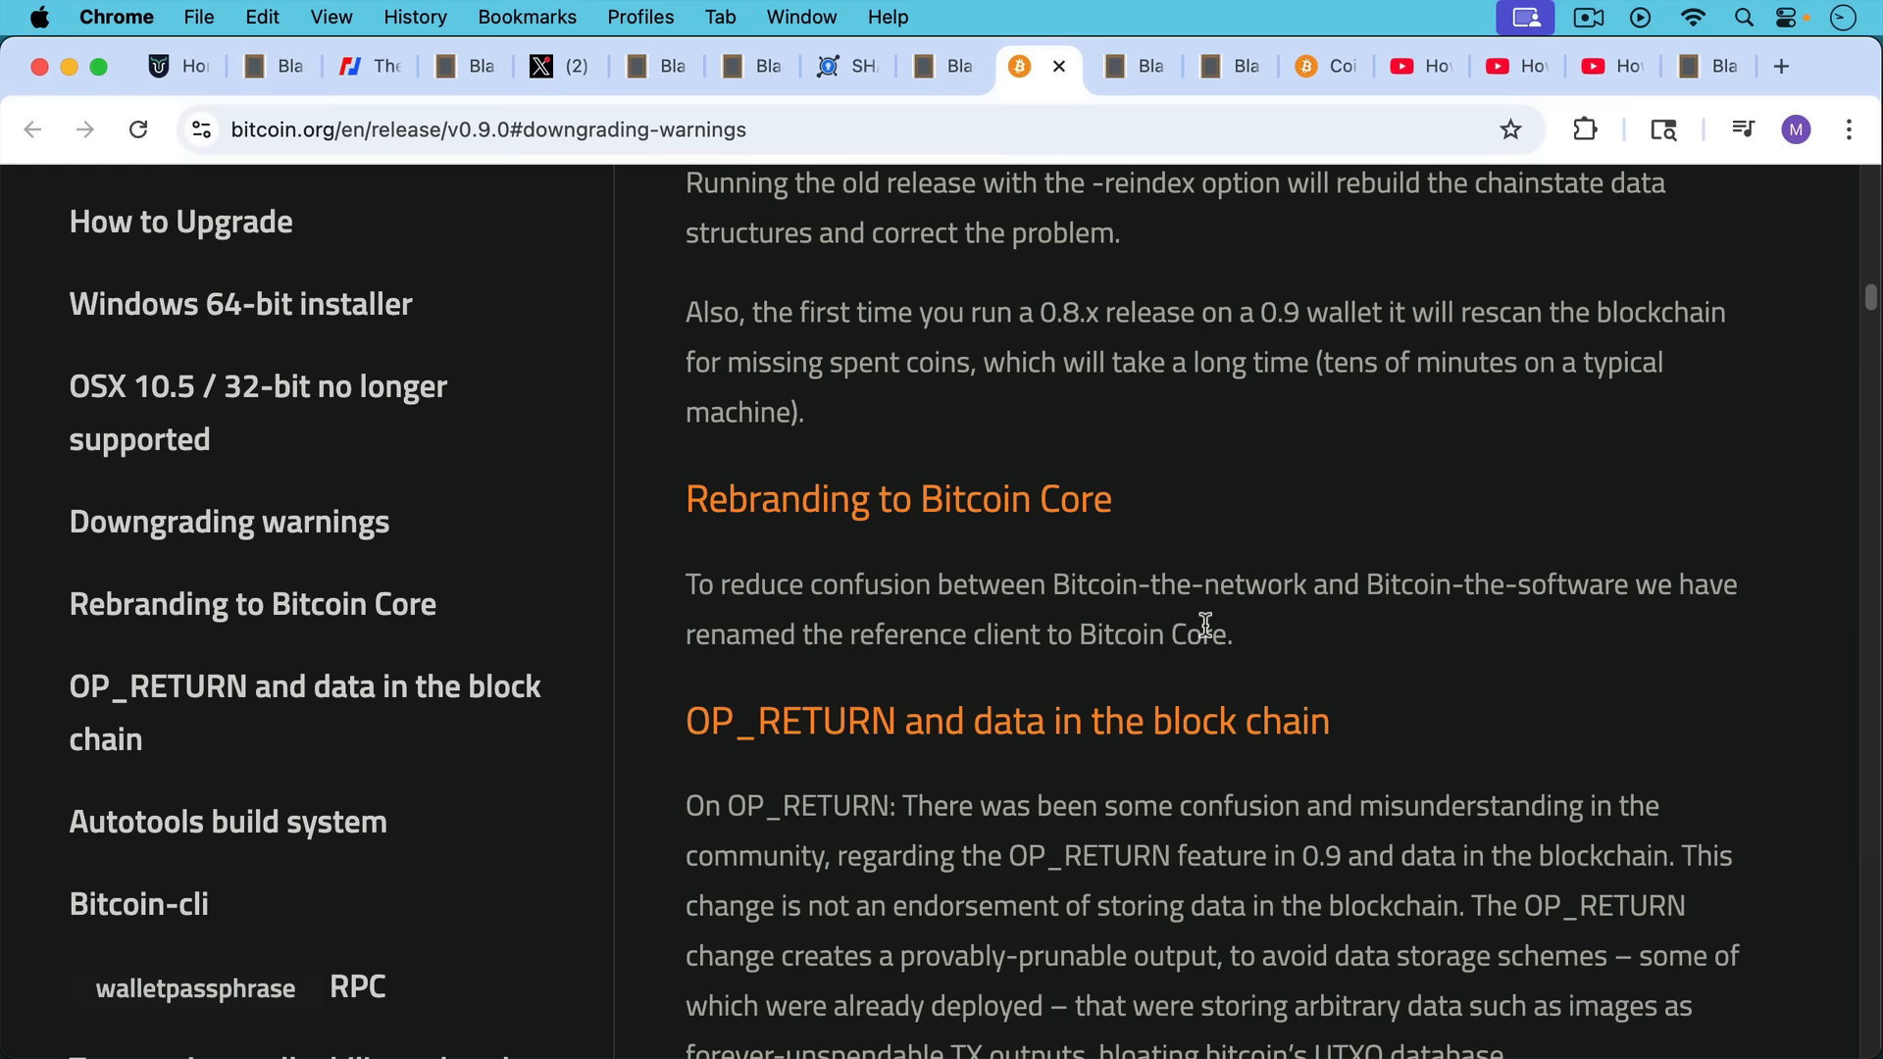
pyautogui.moveTo(1216, 519)
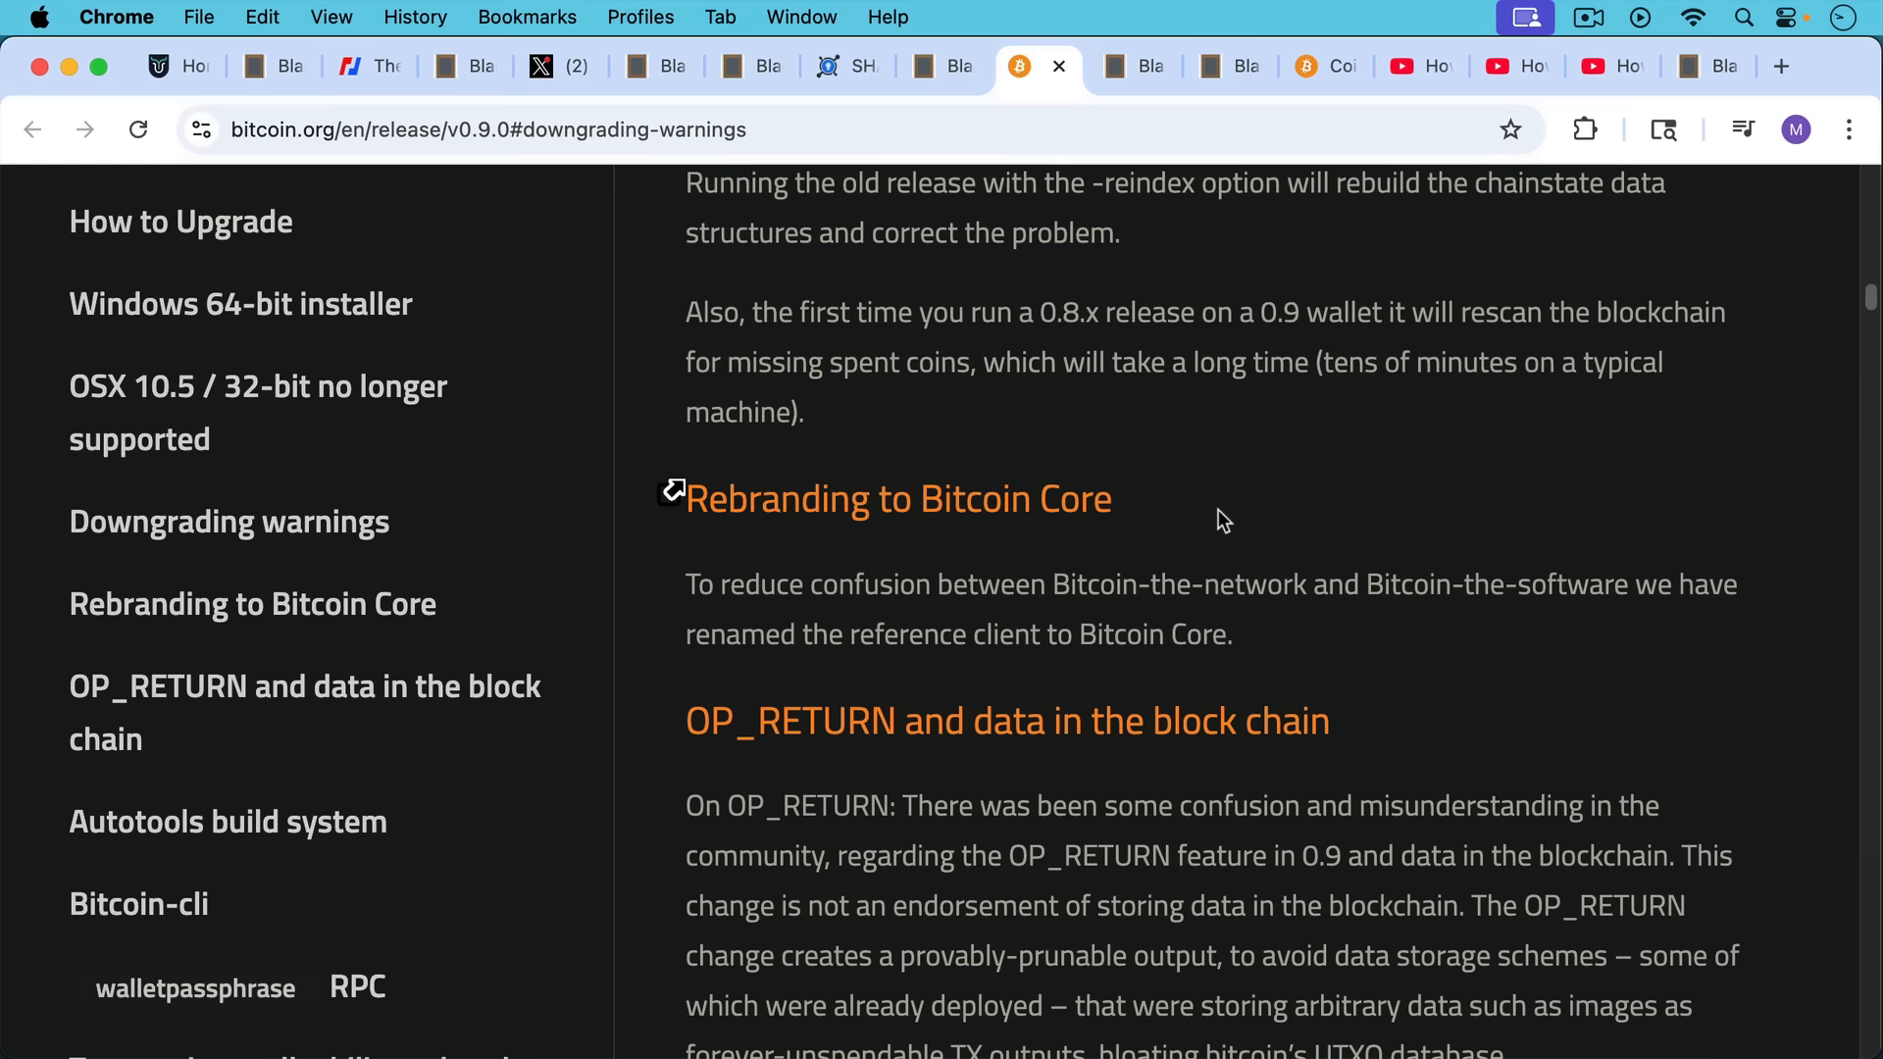
# Reach the 'OP_RETURN and data in the block chain' section disclaiming data storage endorsement
pyautogui.scroll(-3)
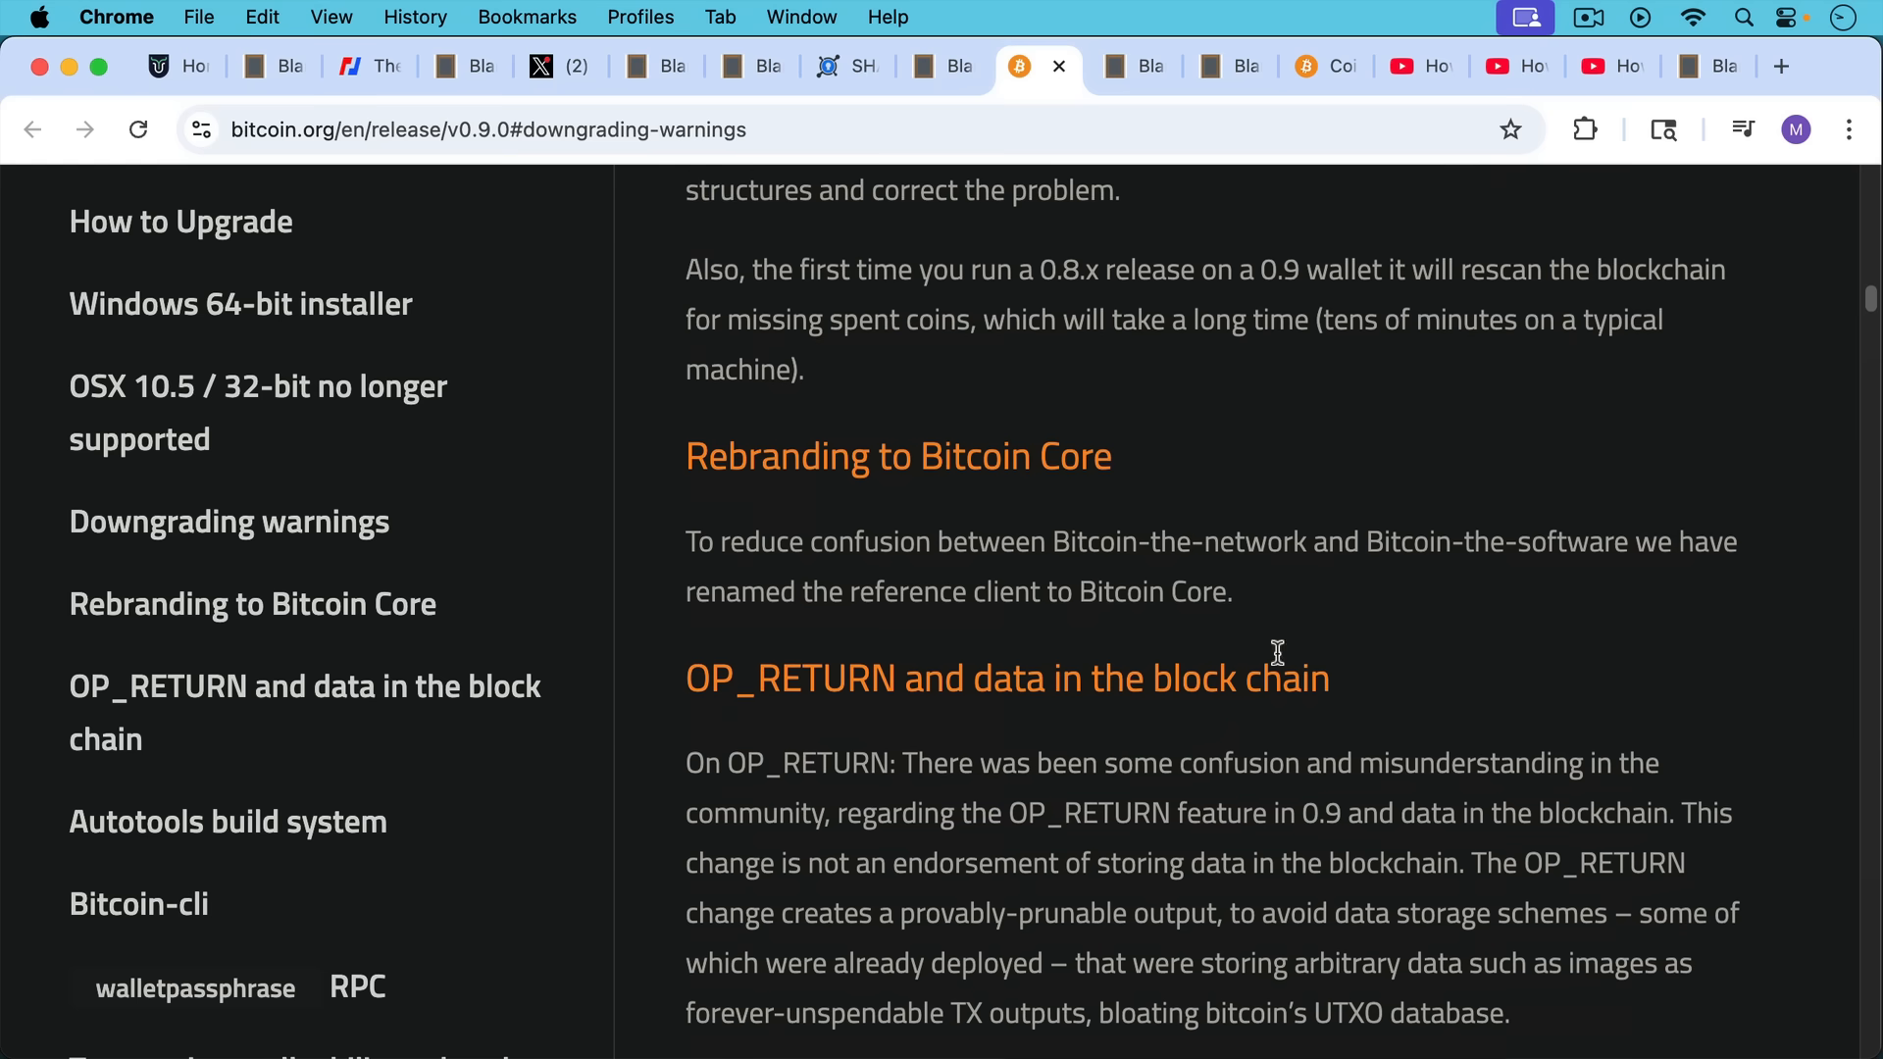
pyautogui.scroll(-3)
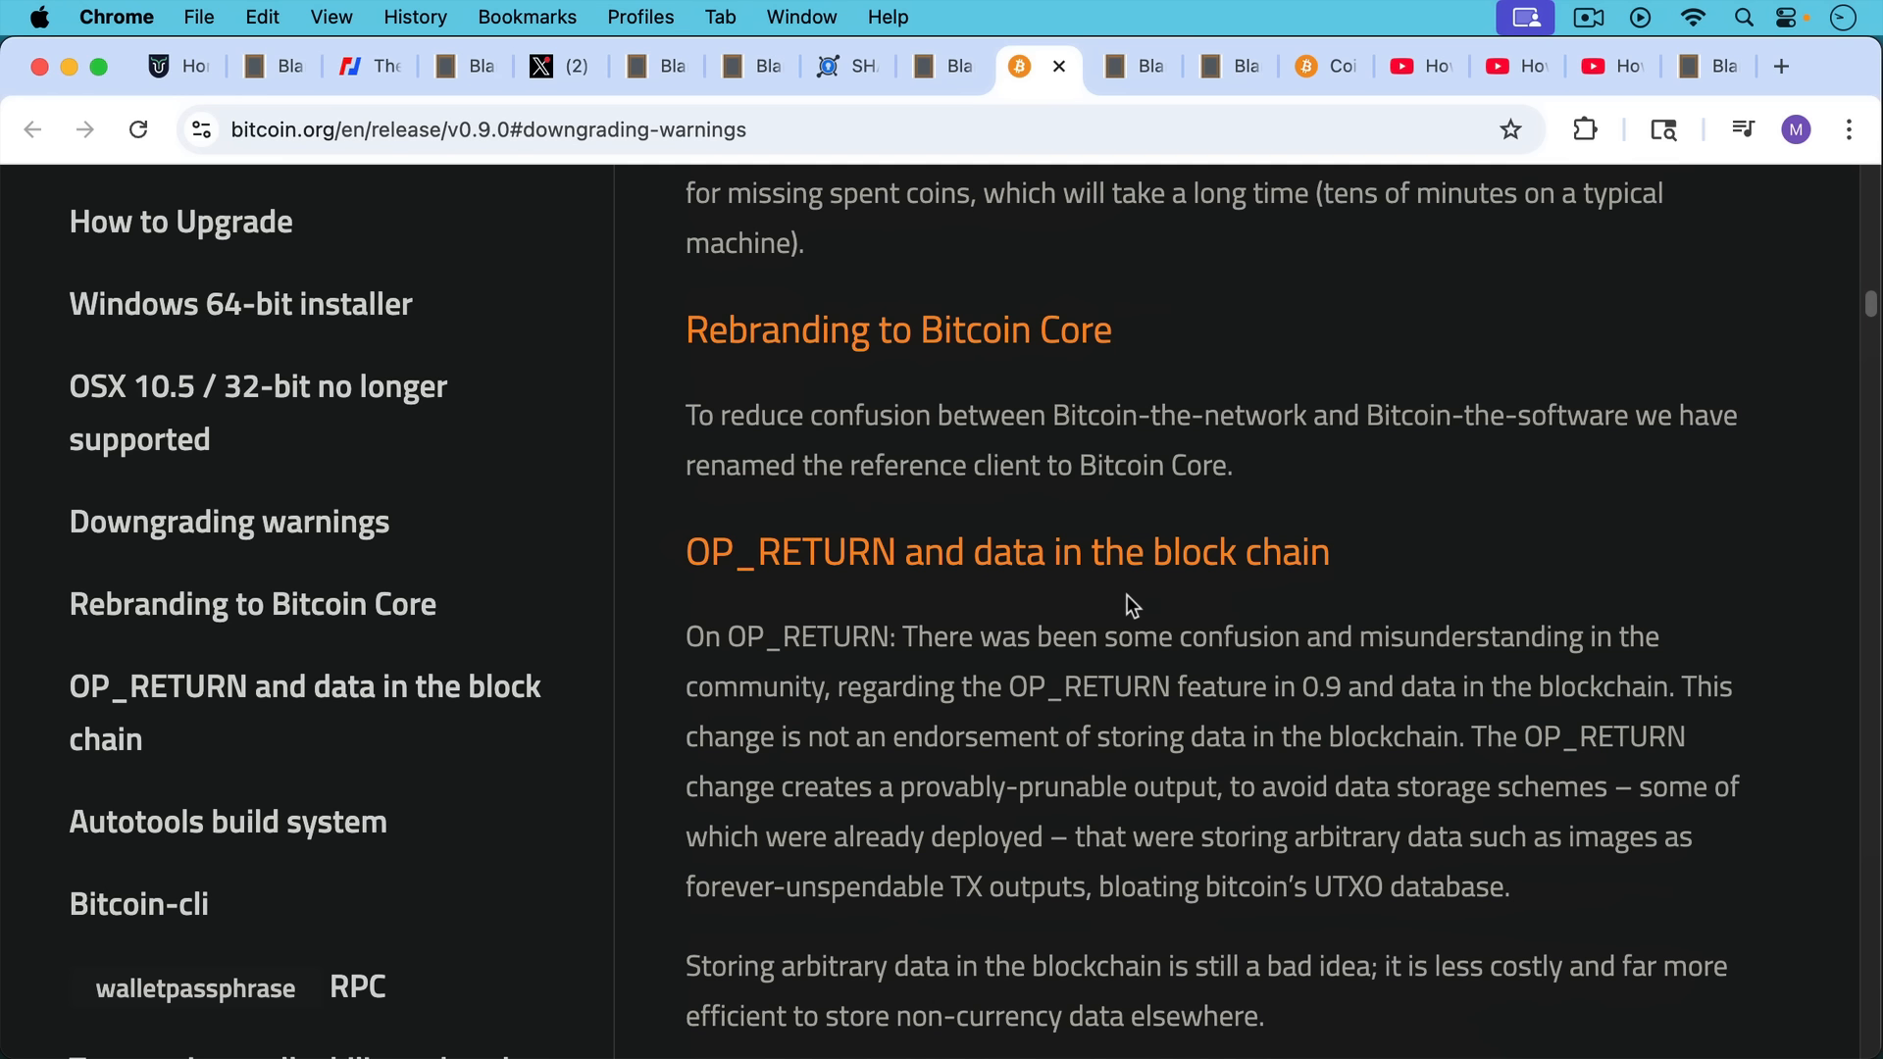
pyautogui.moveTo(1130, 600)
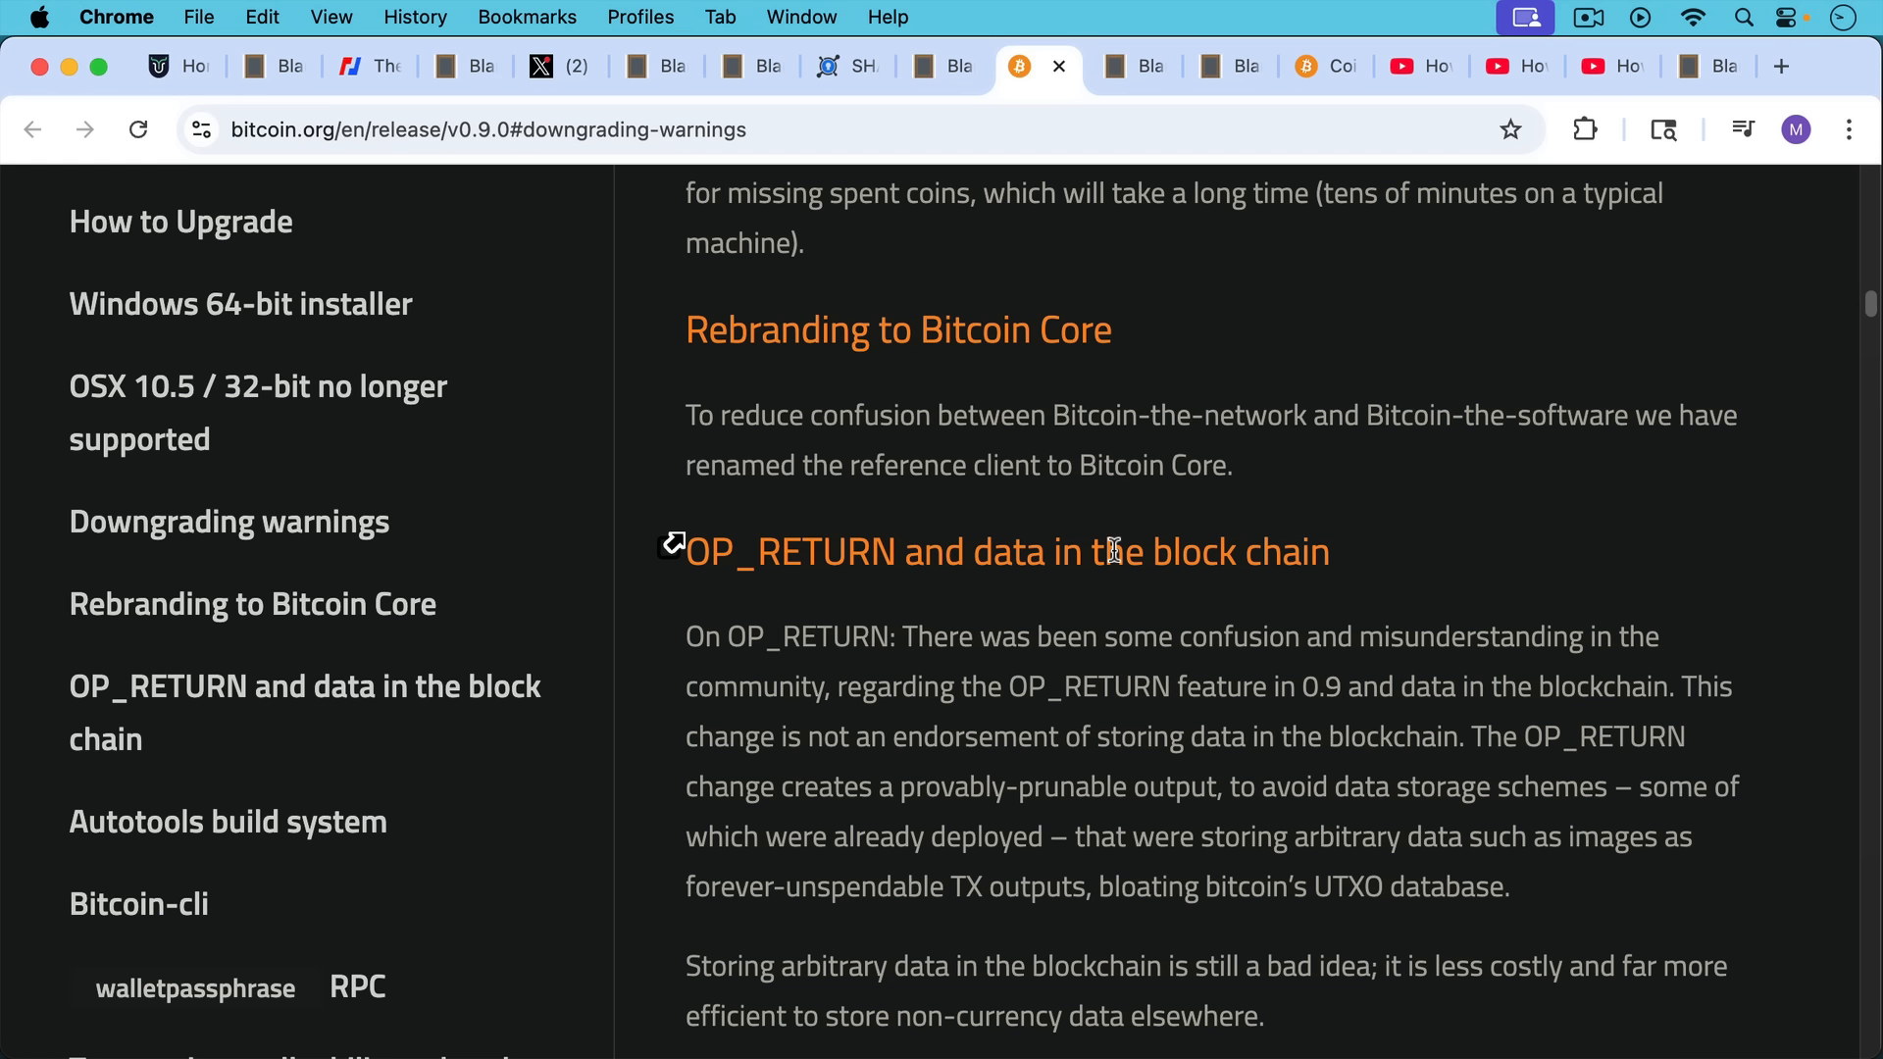
pyautogui.moveTo(1114, 616)
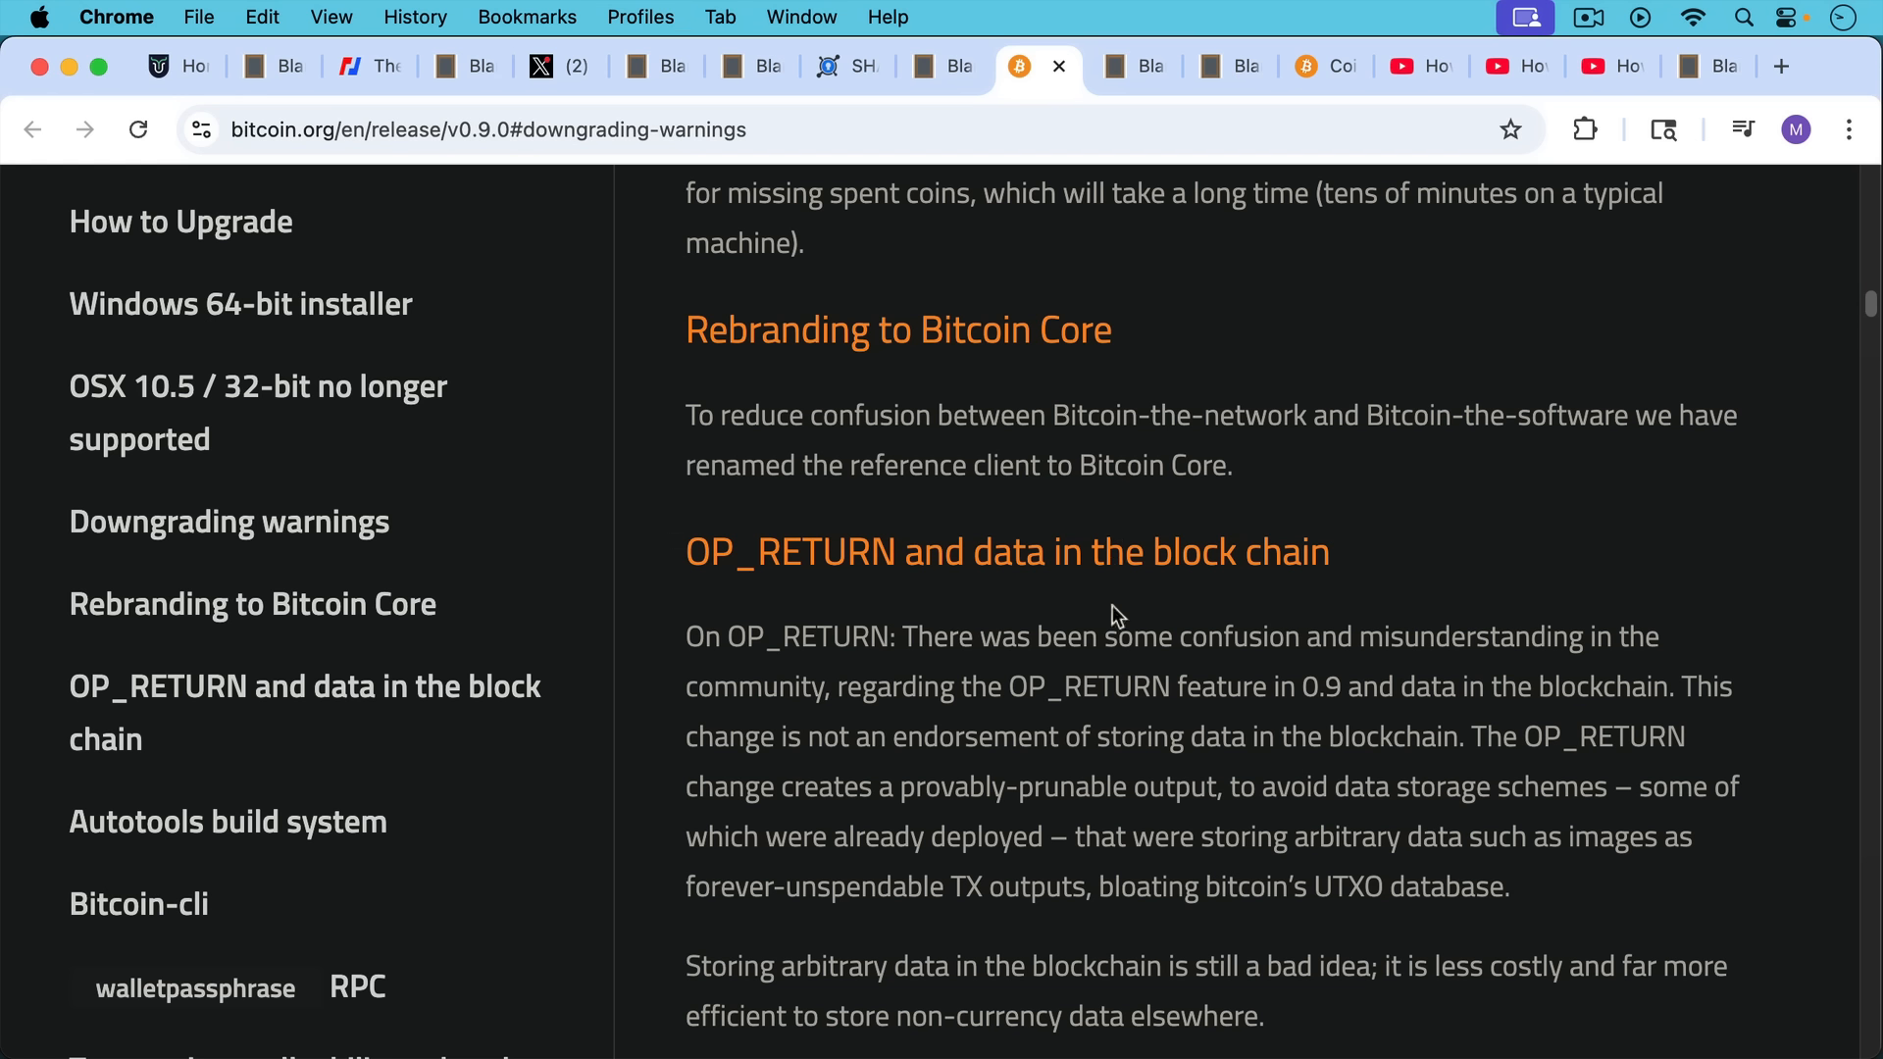
pyautogui.moveTo(1091, 629)
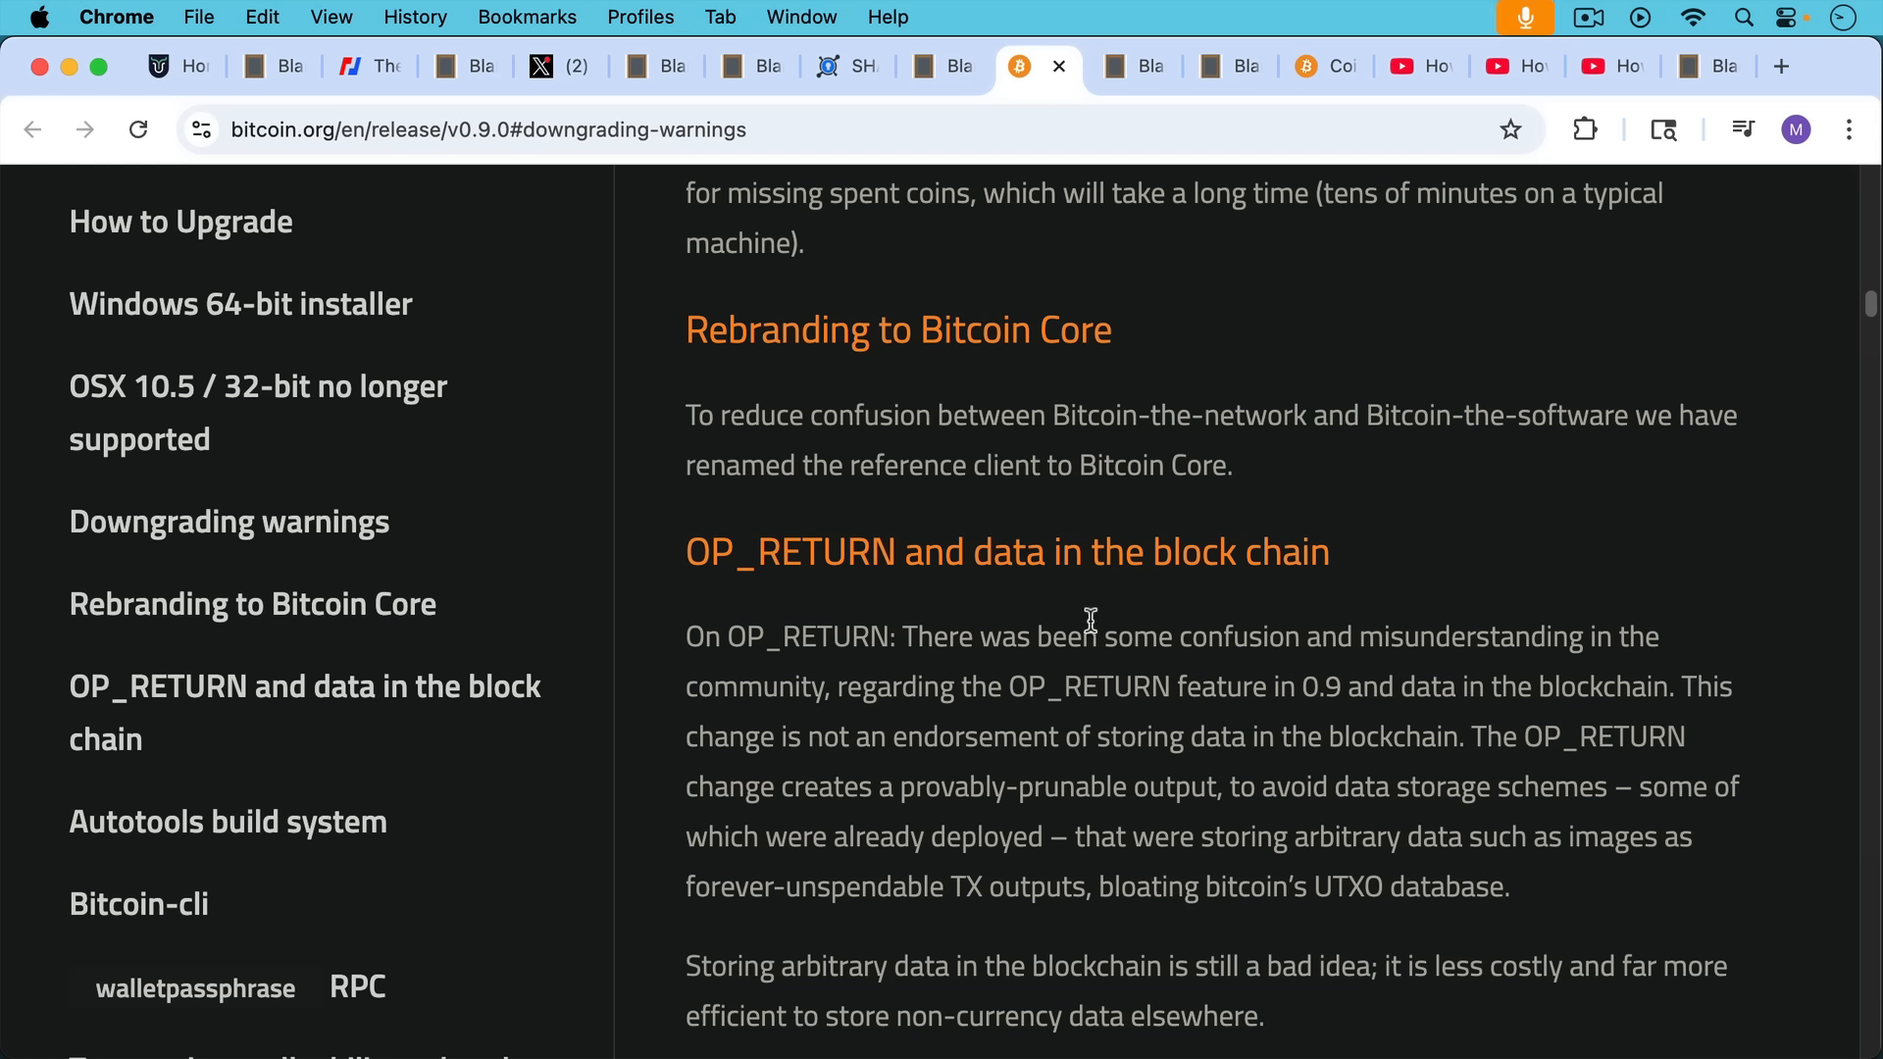
pyautogui.moveTo(1095, 666)
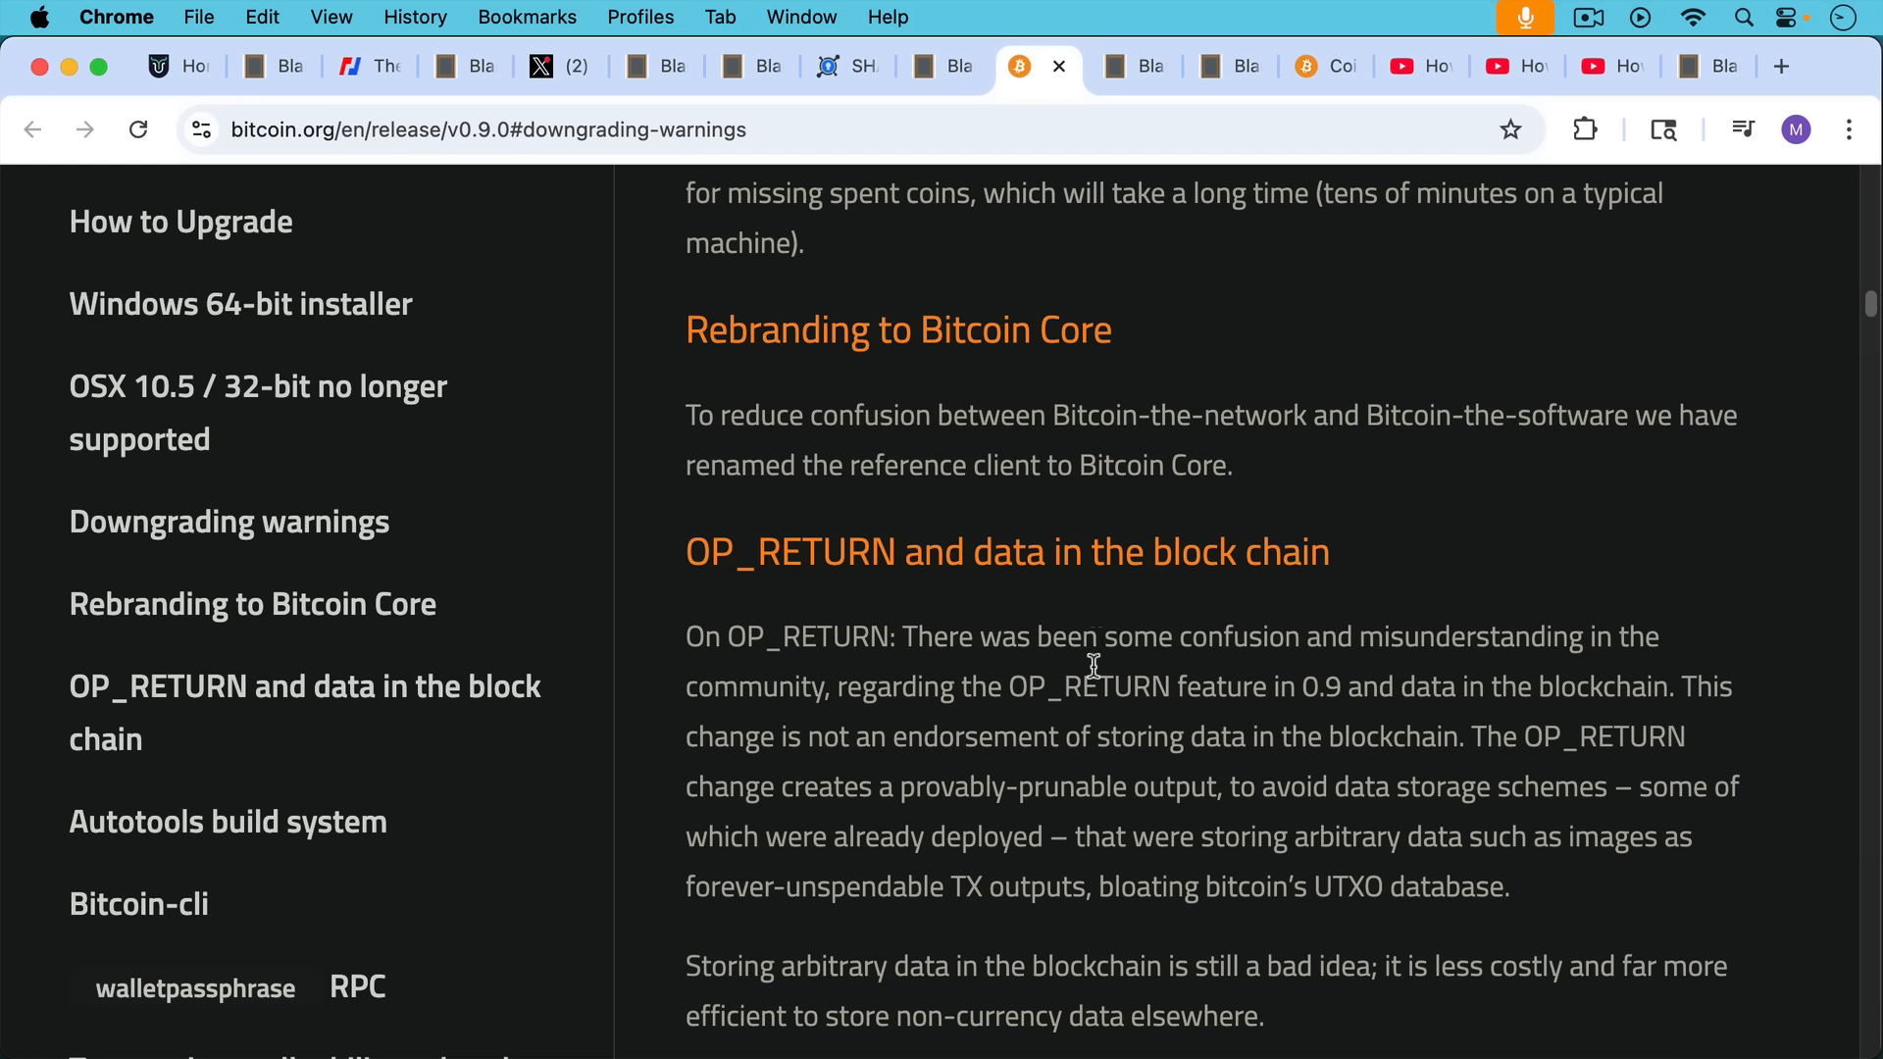
pyautogui.moveTo(1102, 687)
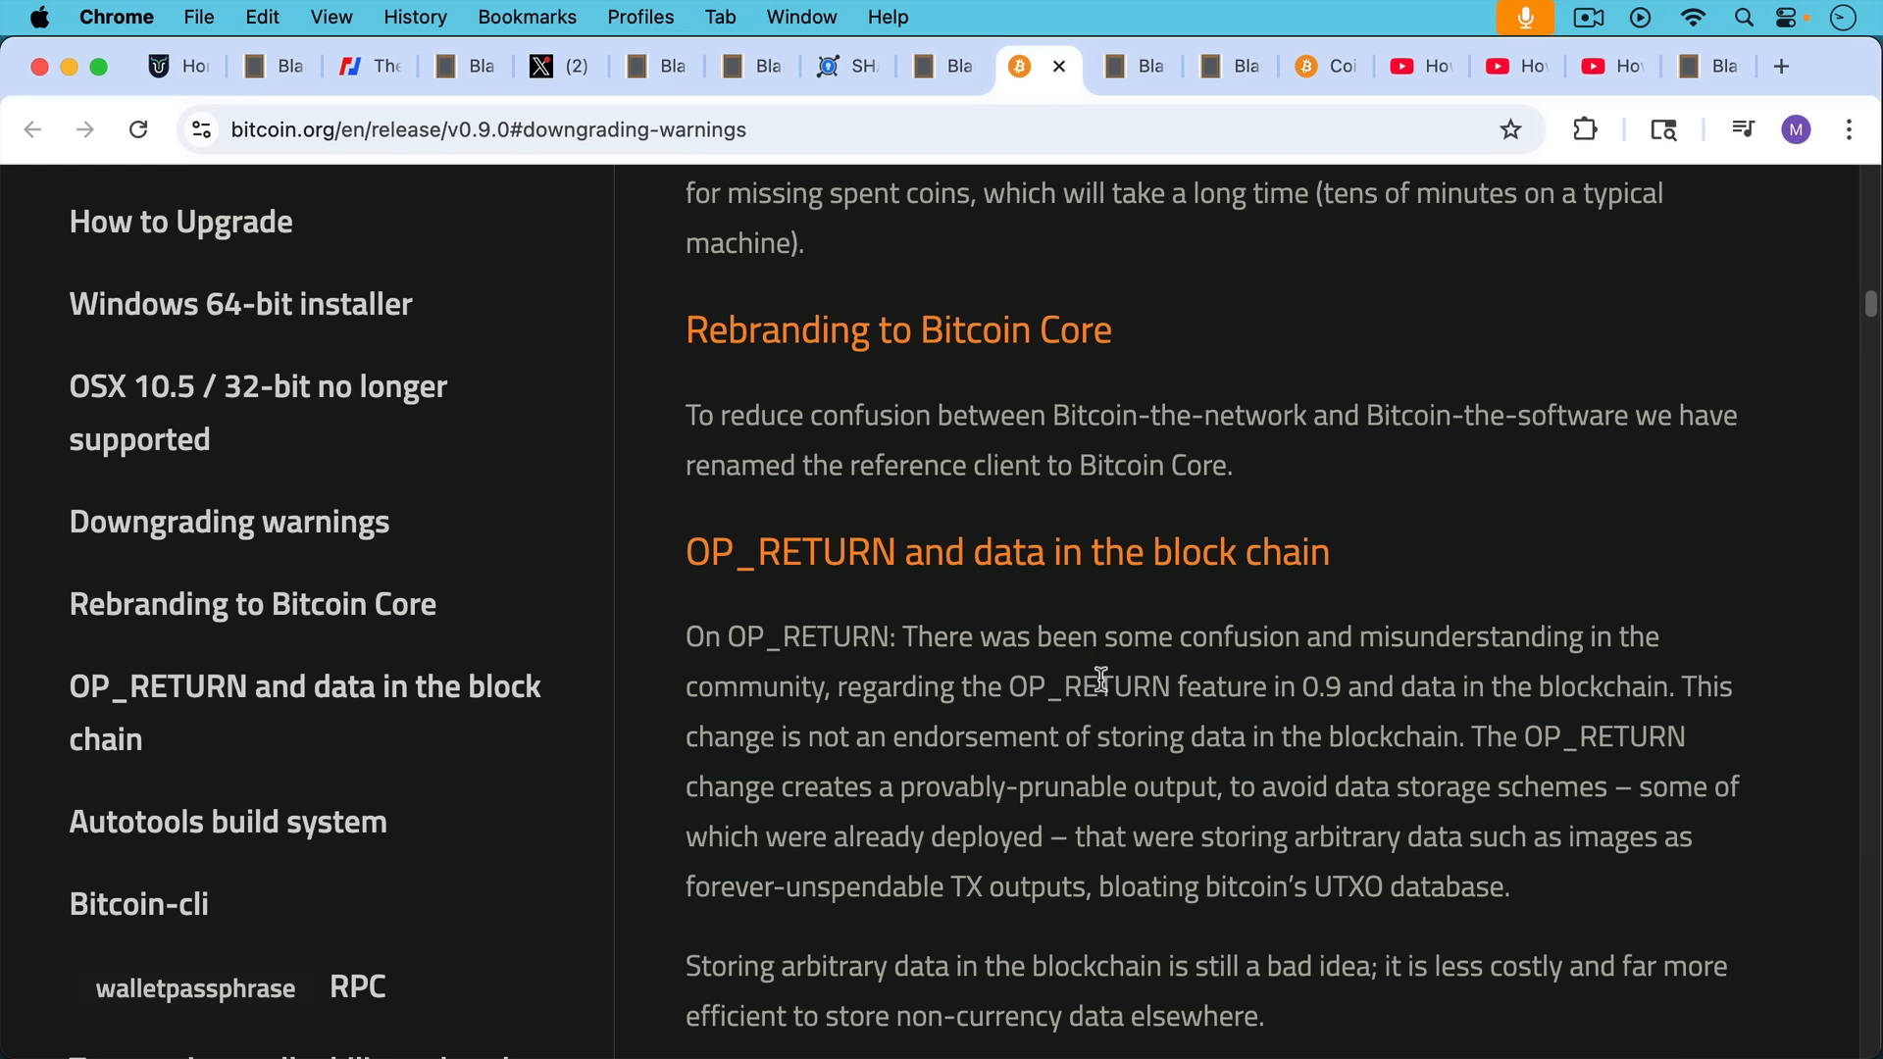
pyautogui.moveTo(1126, 635)
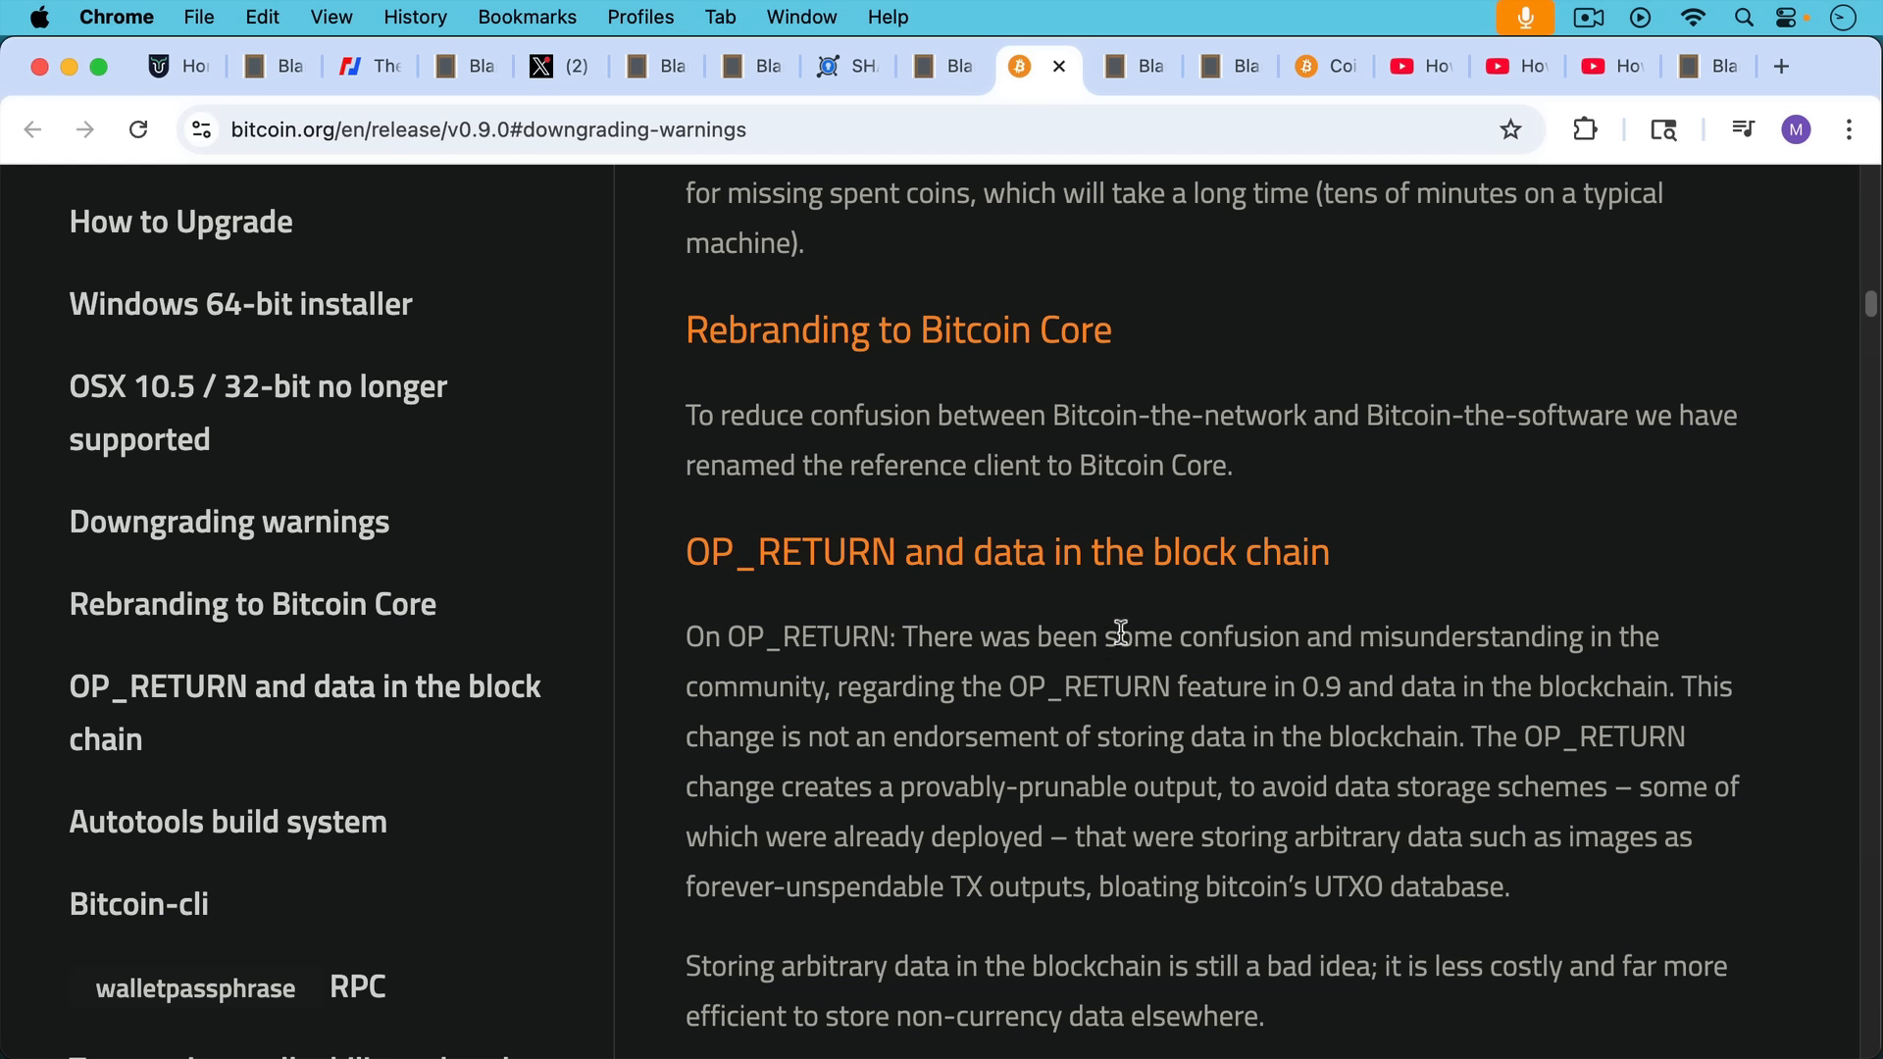
pyautogui.scroll(-3)
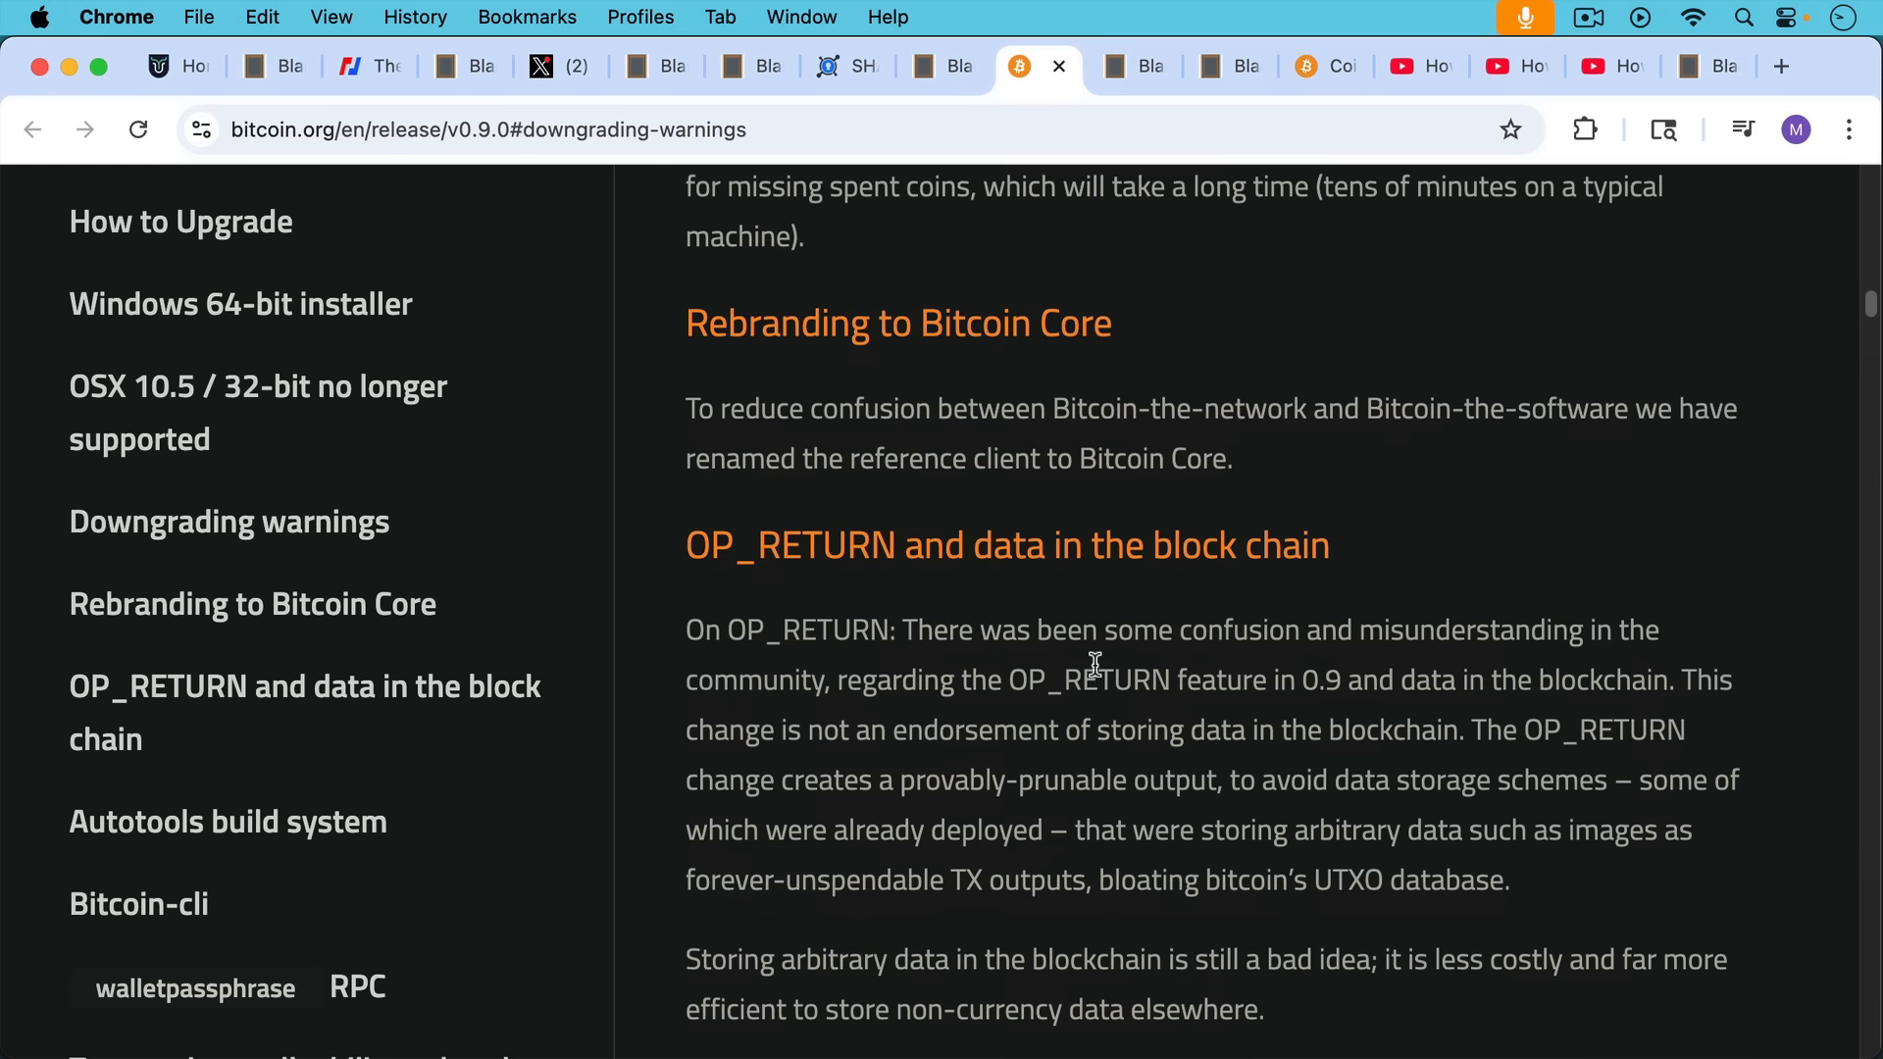
pyautogui.scroll(-3)
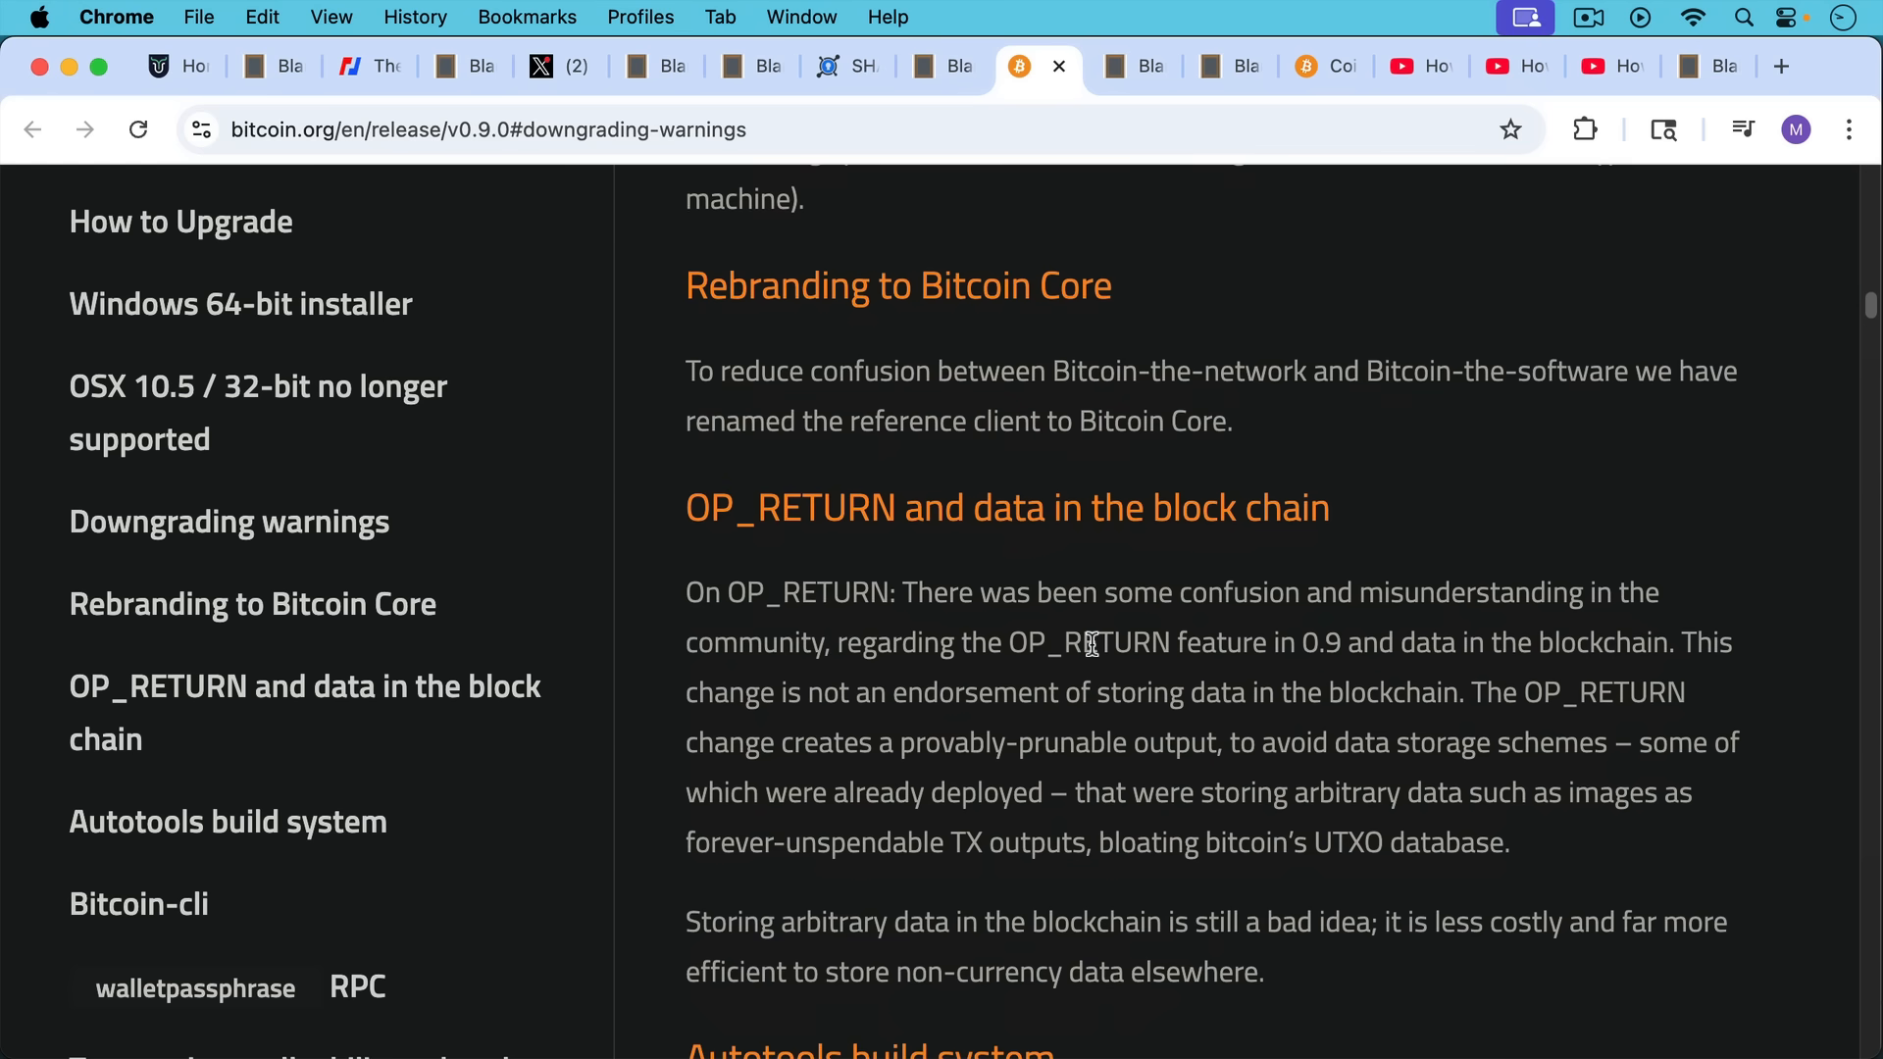
pyautogui.moveTo(1104, 653)
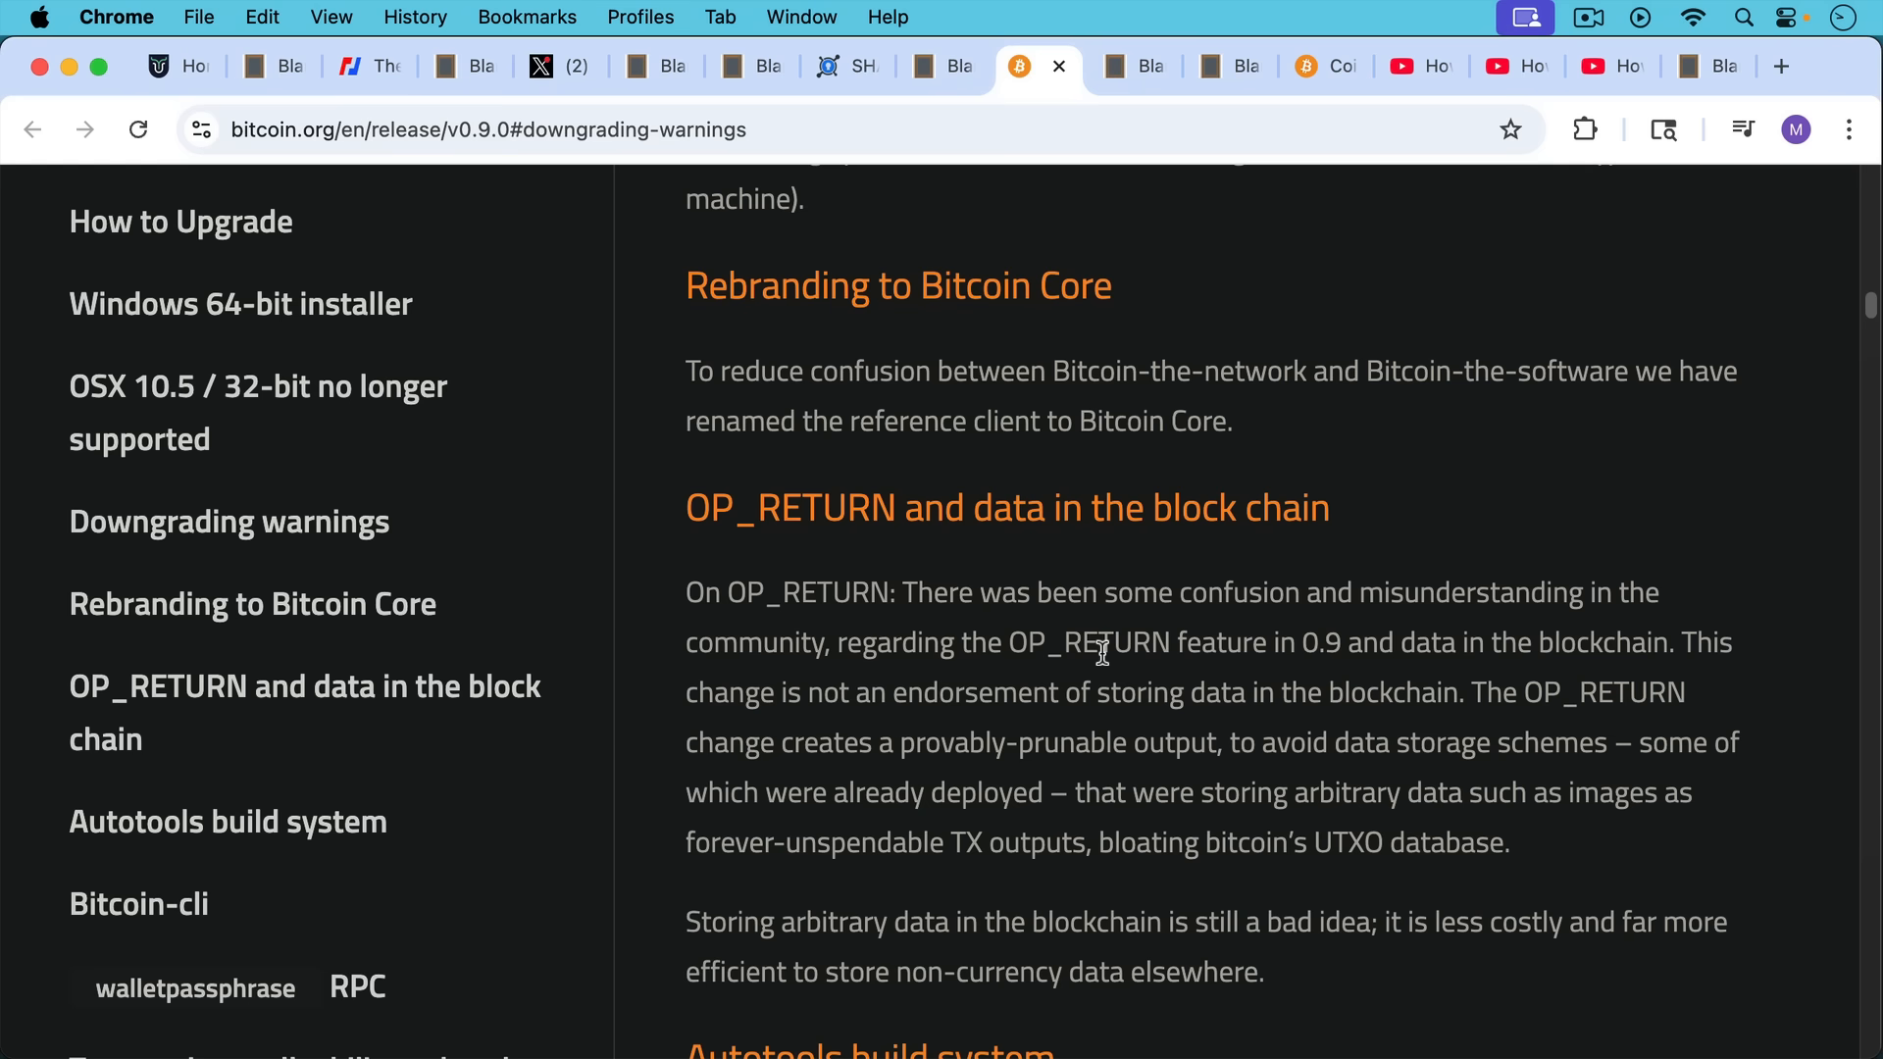
pyautogui.moveTo(1105, 657)
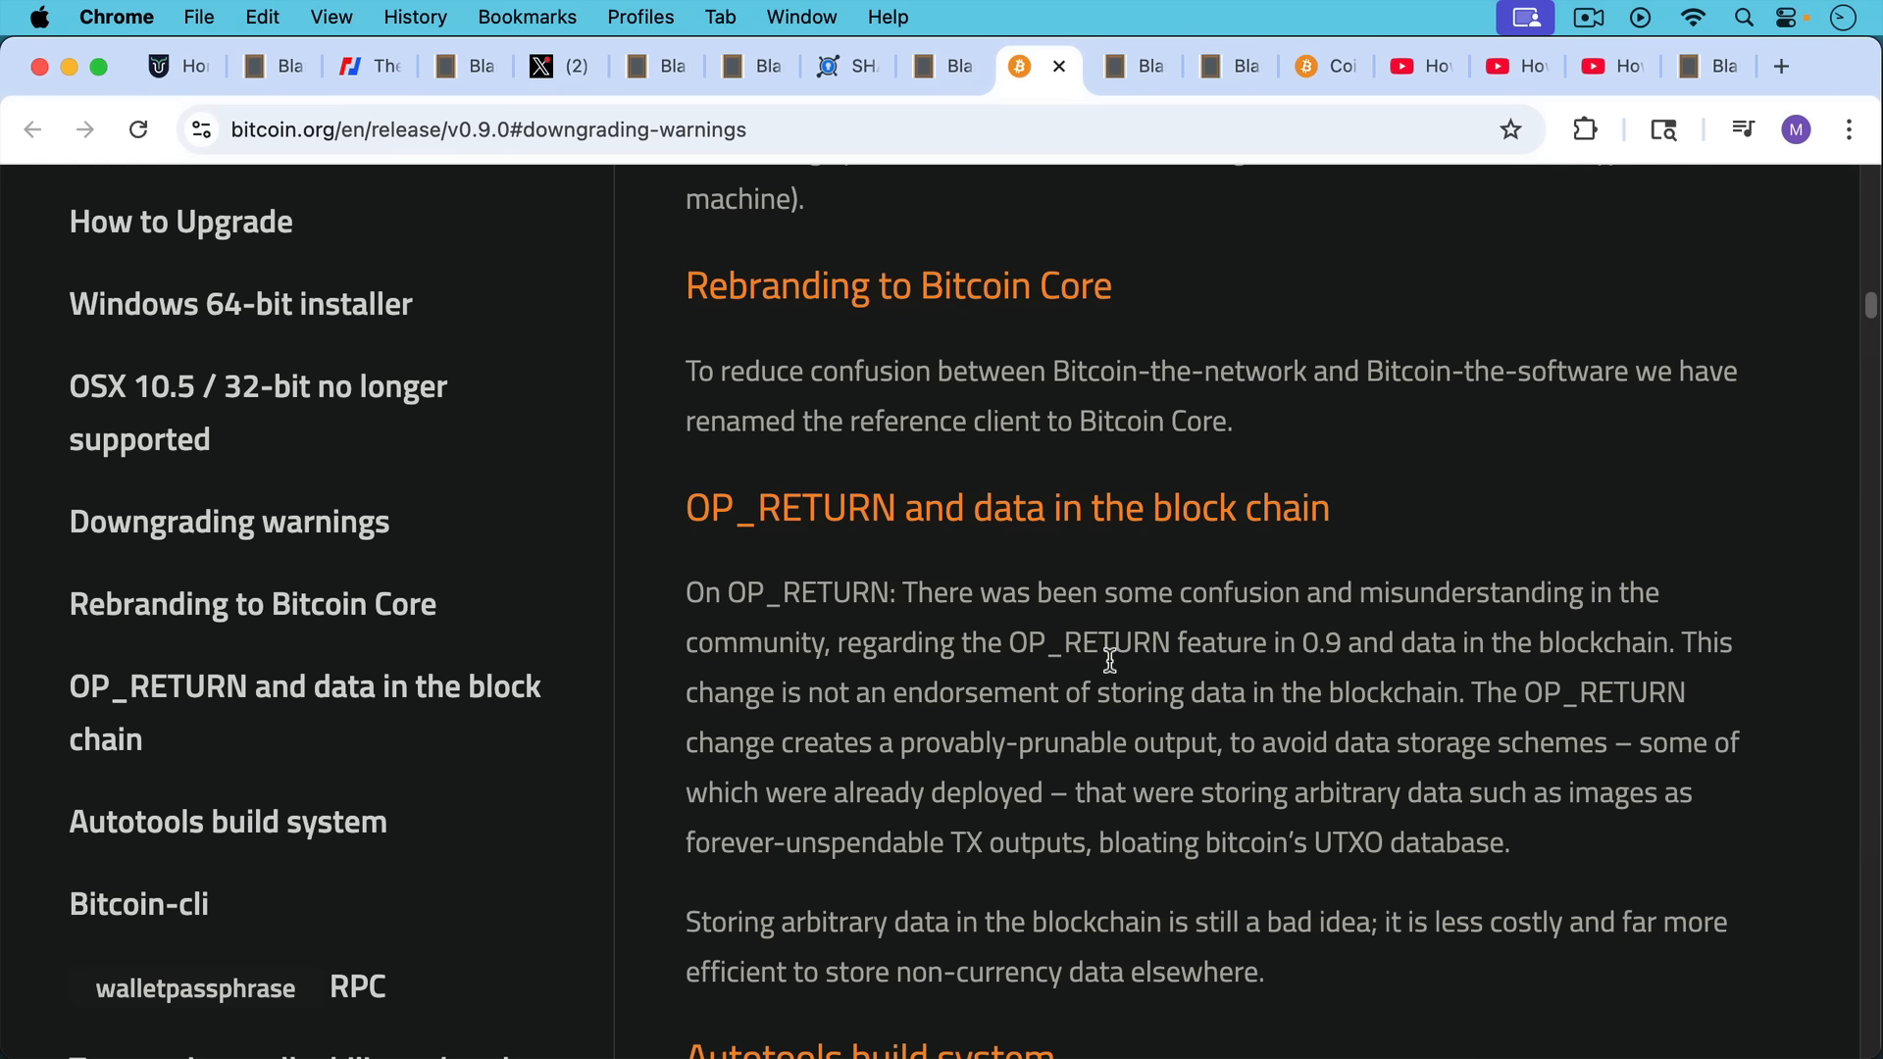
pyautogui.moveTo(1137, 108)
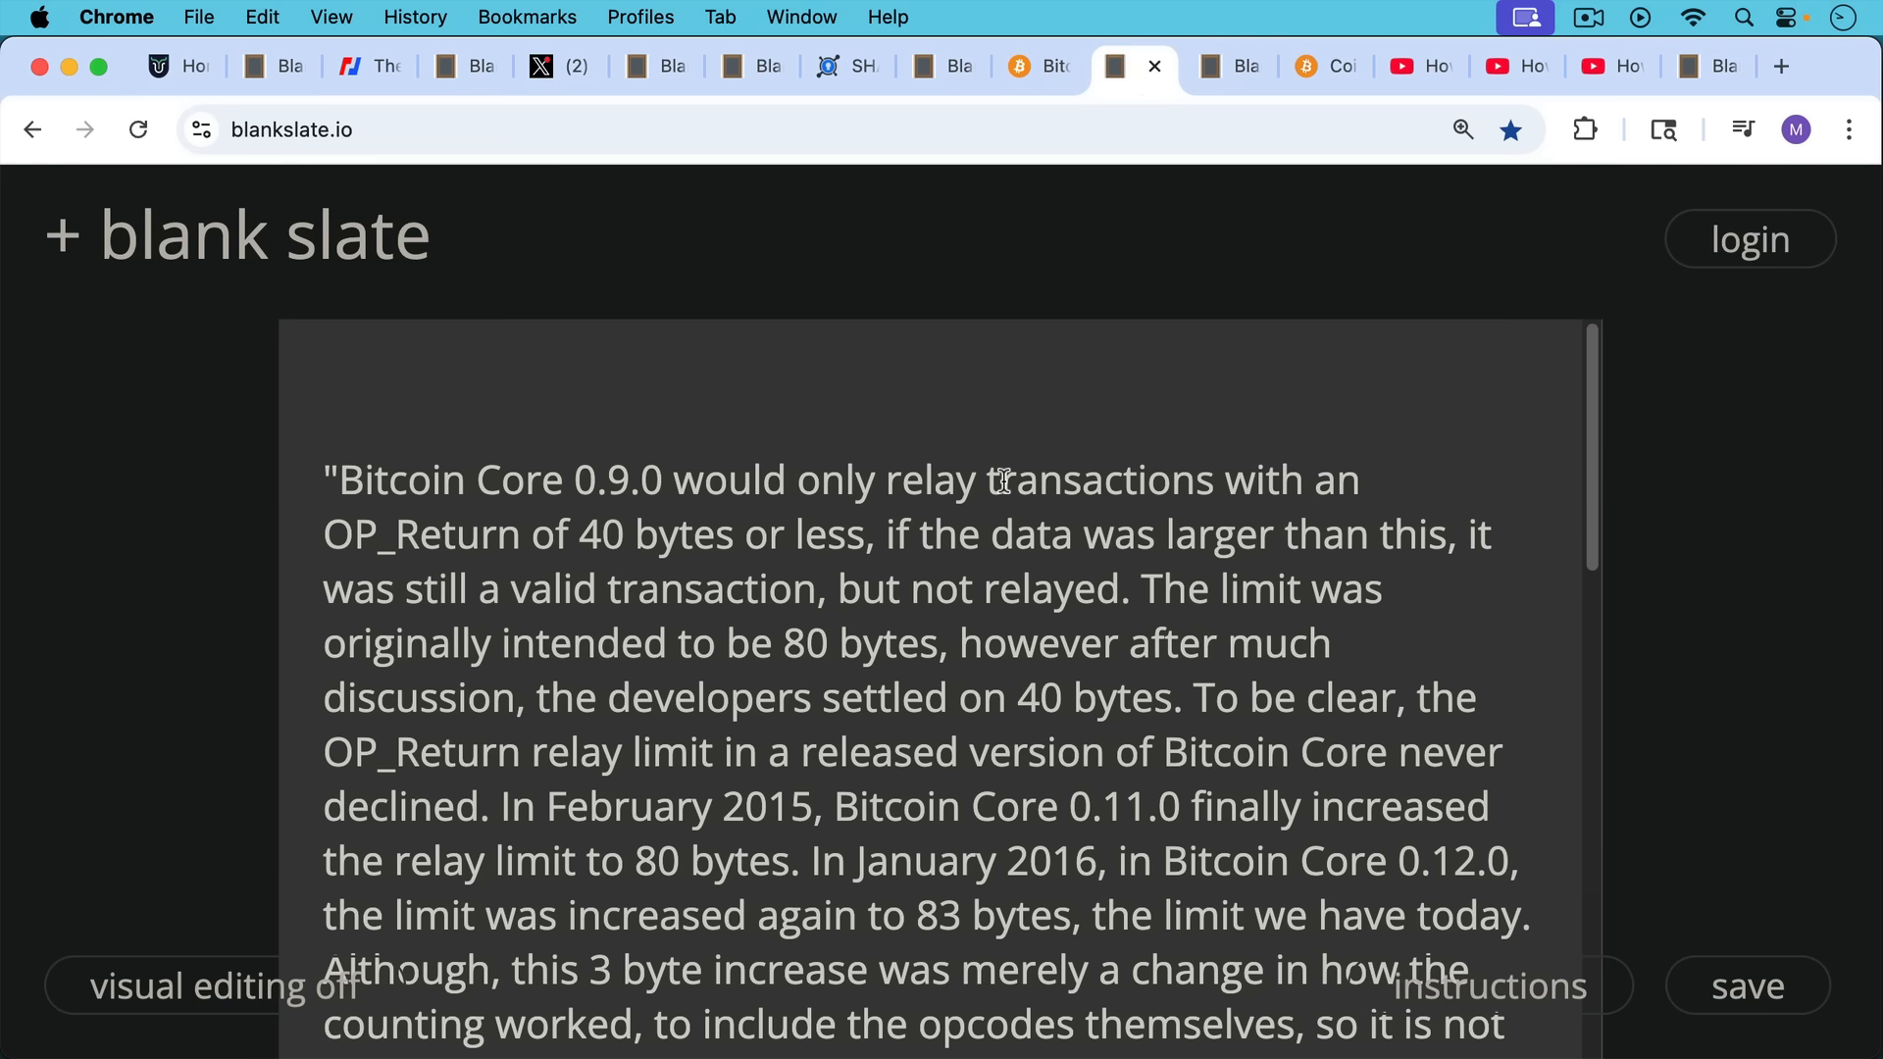
pyautogui.moveTo(1000, 468)
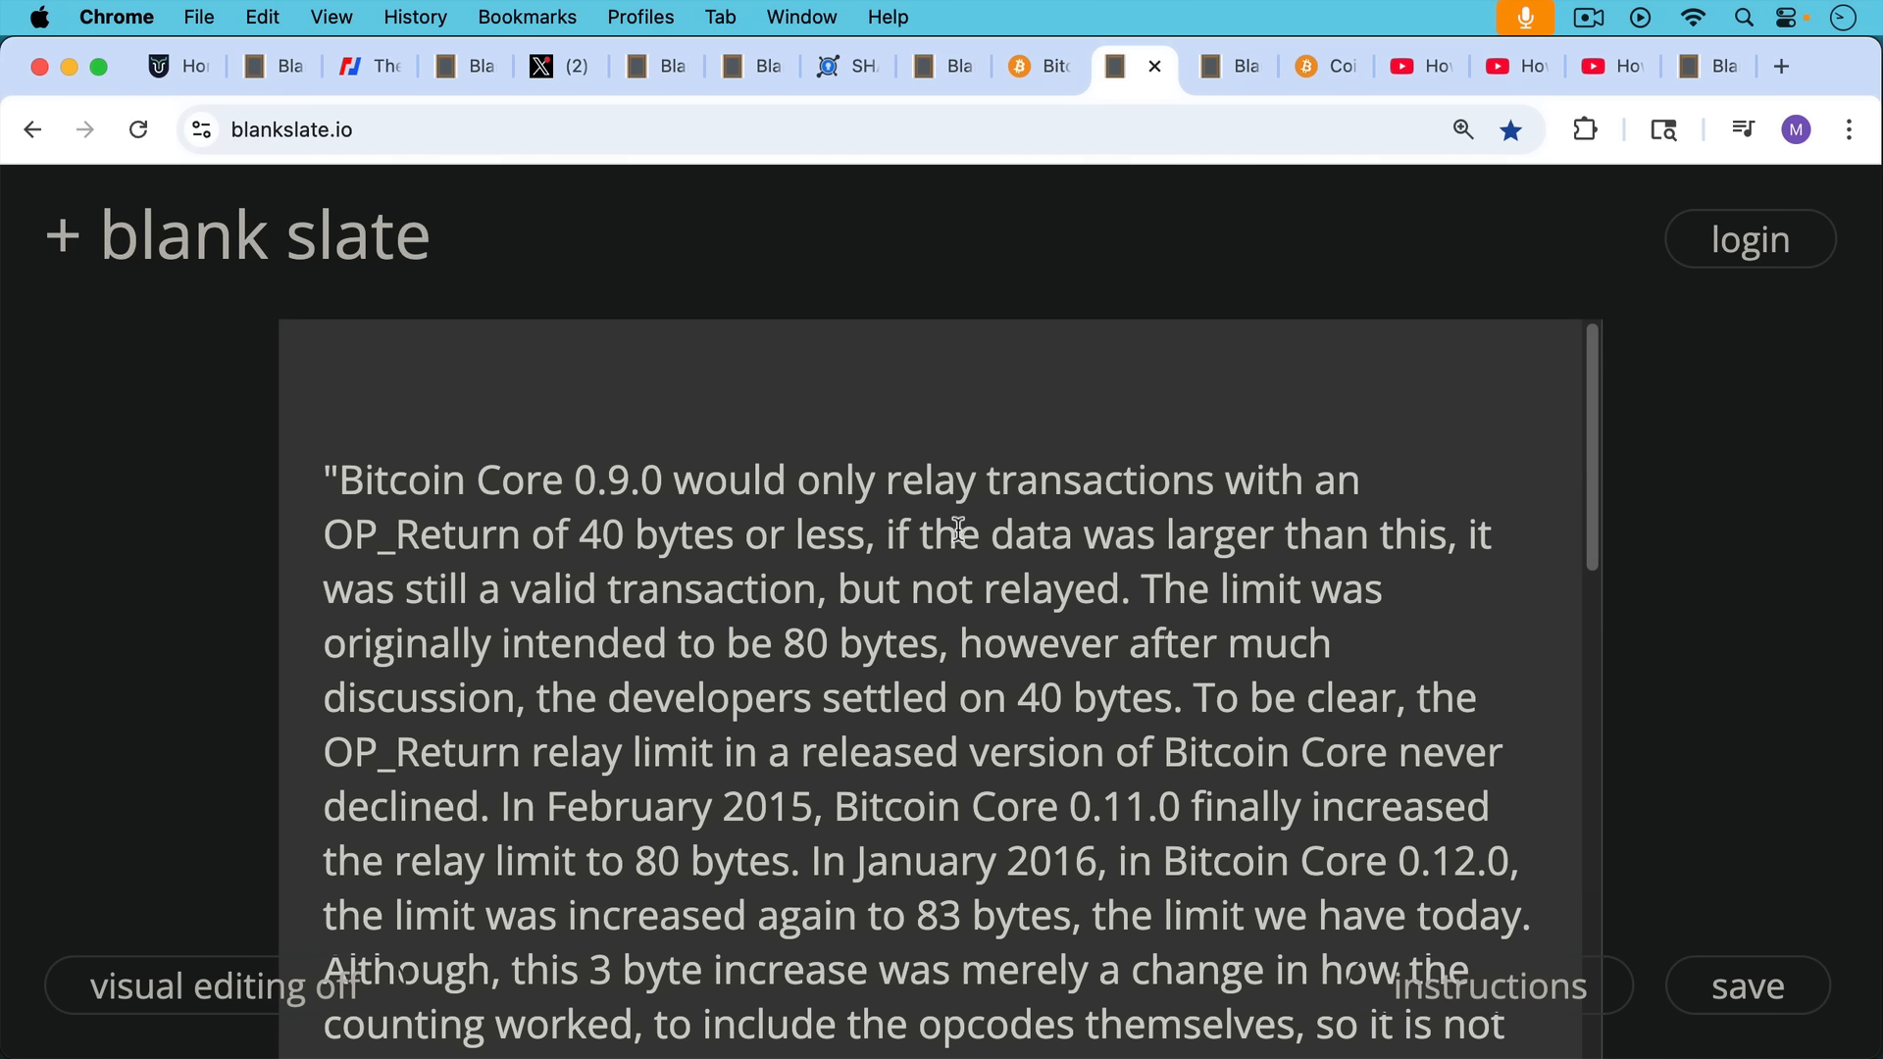
pyautogui.moveTo(1010, 557)
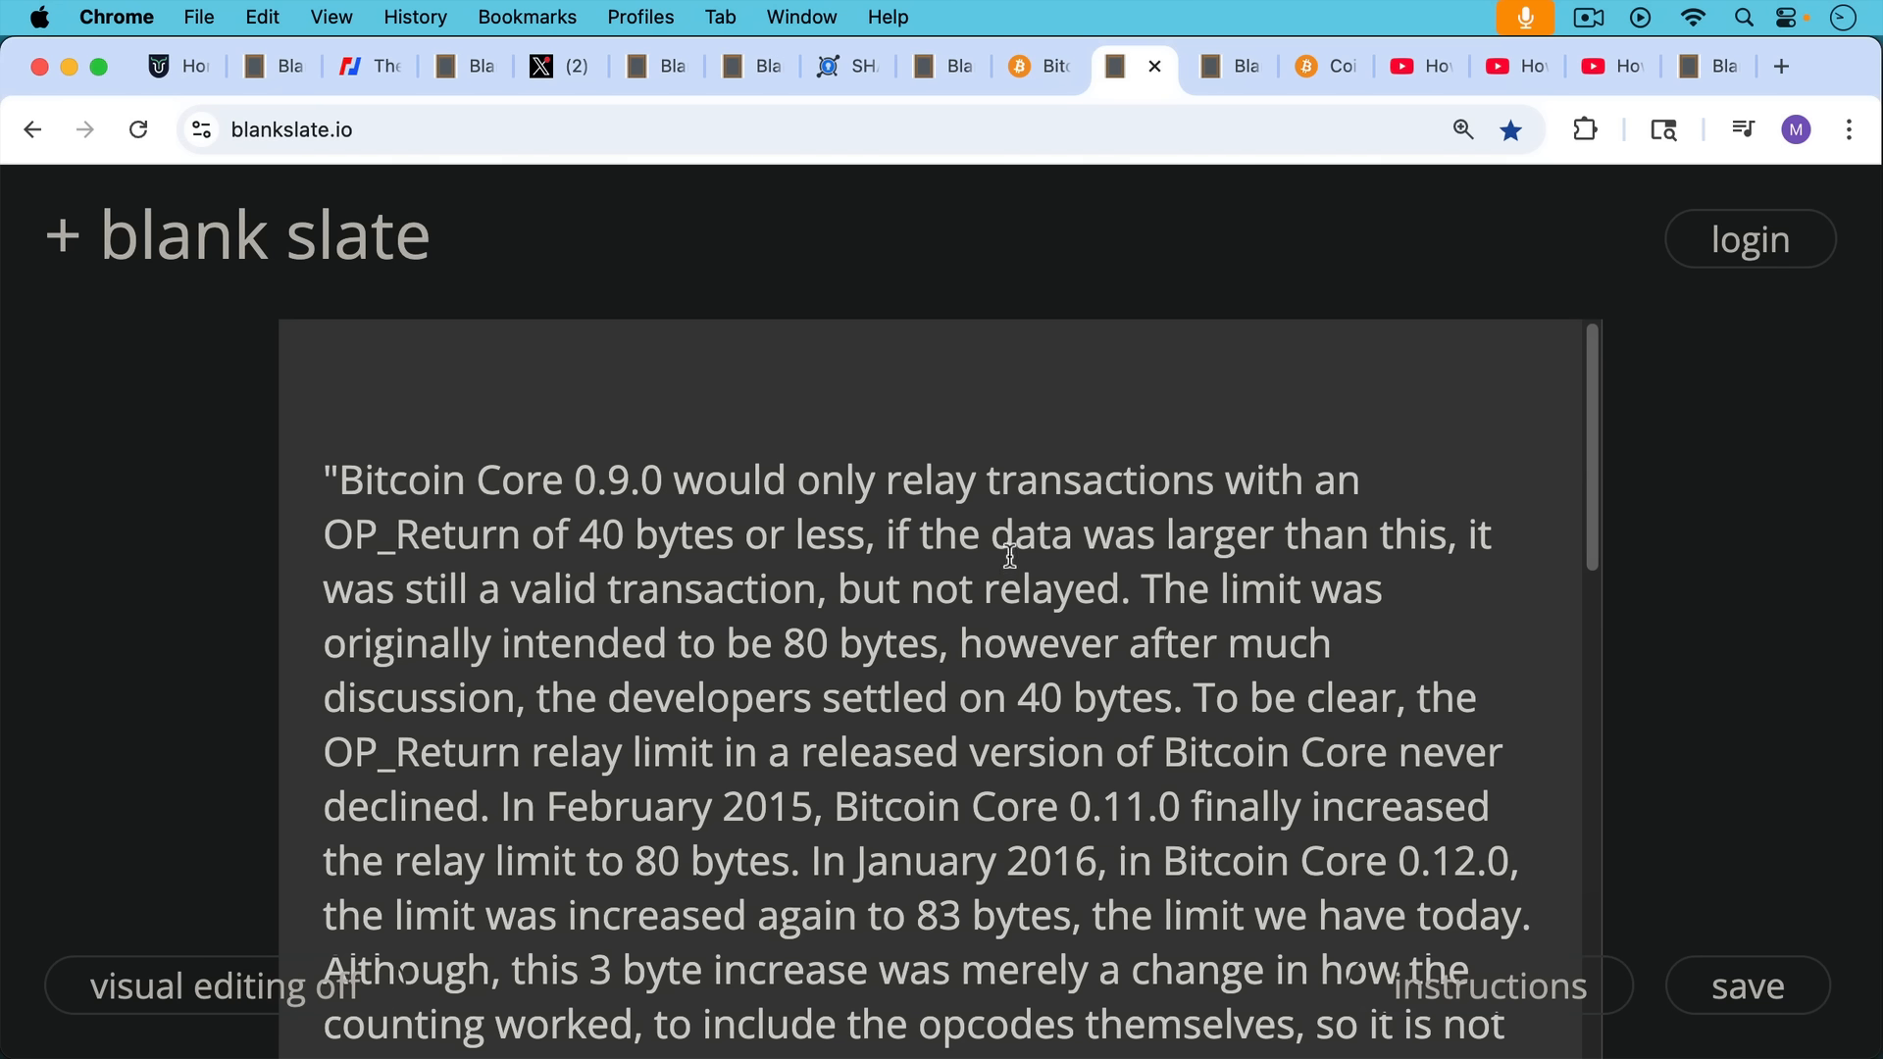
pyautogui.moveTo(1022, 565)
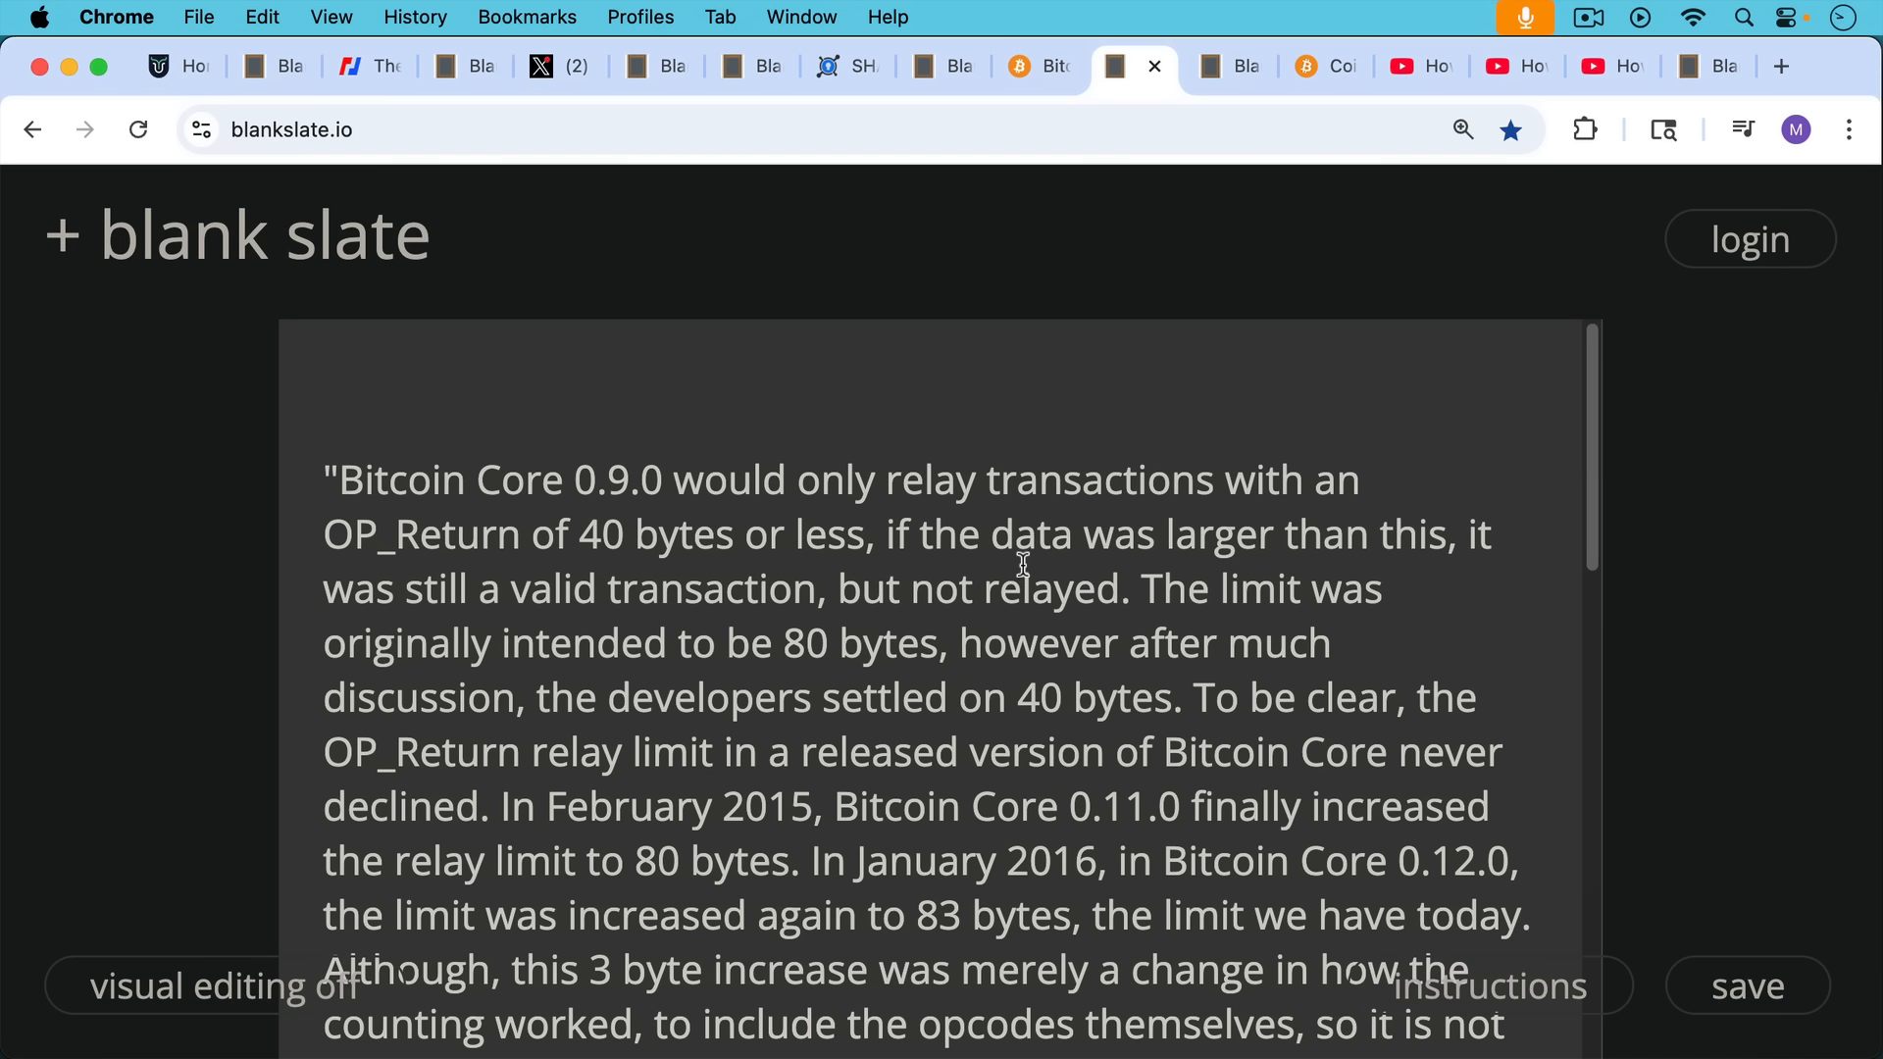
pyautogui.moveTo(1040, 592)
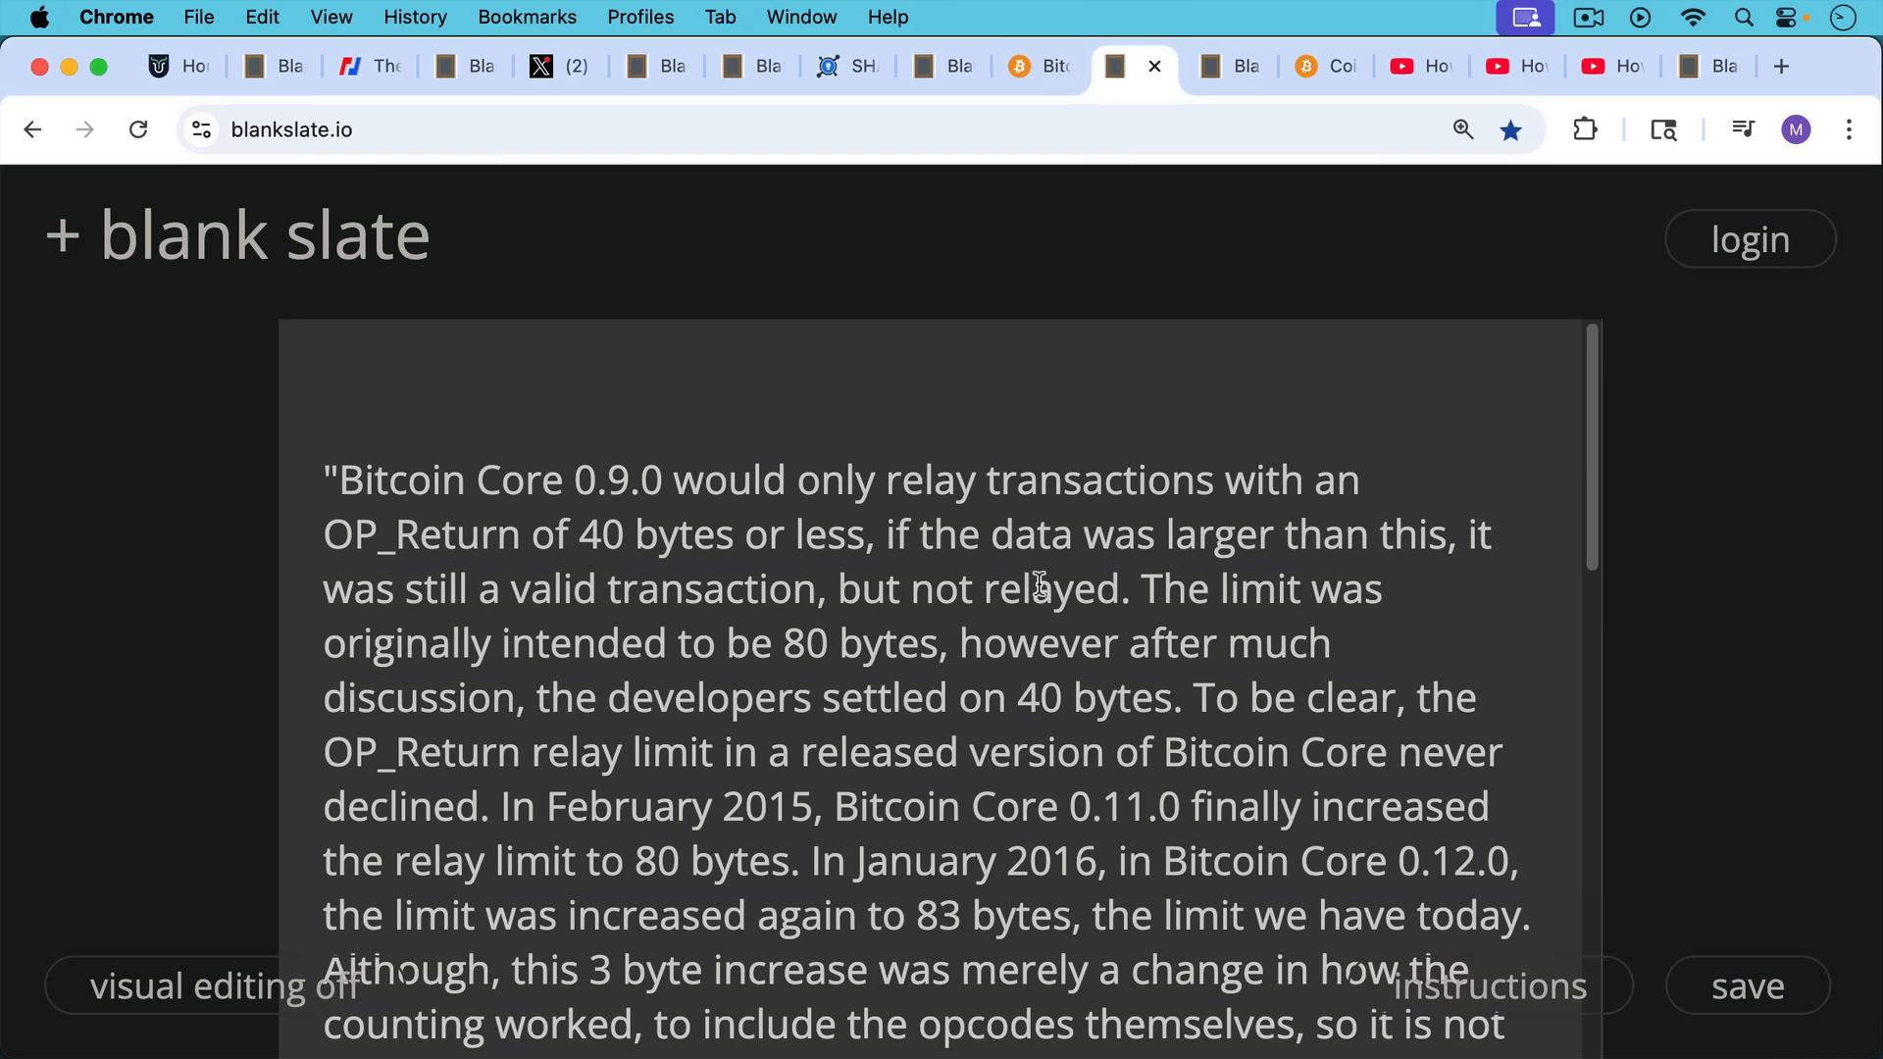
pyautogui.moveTo(1043, 587)
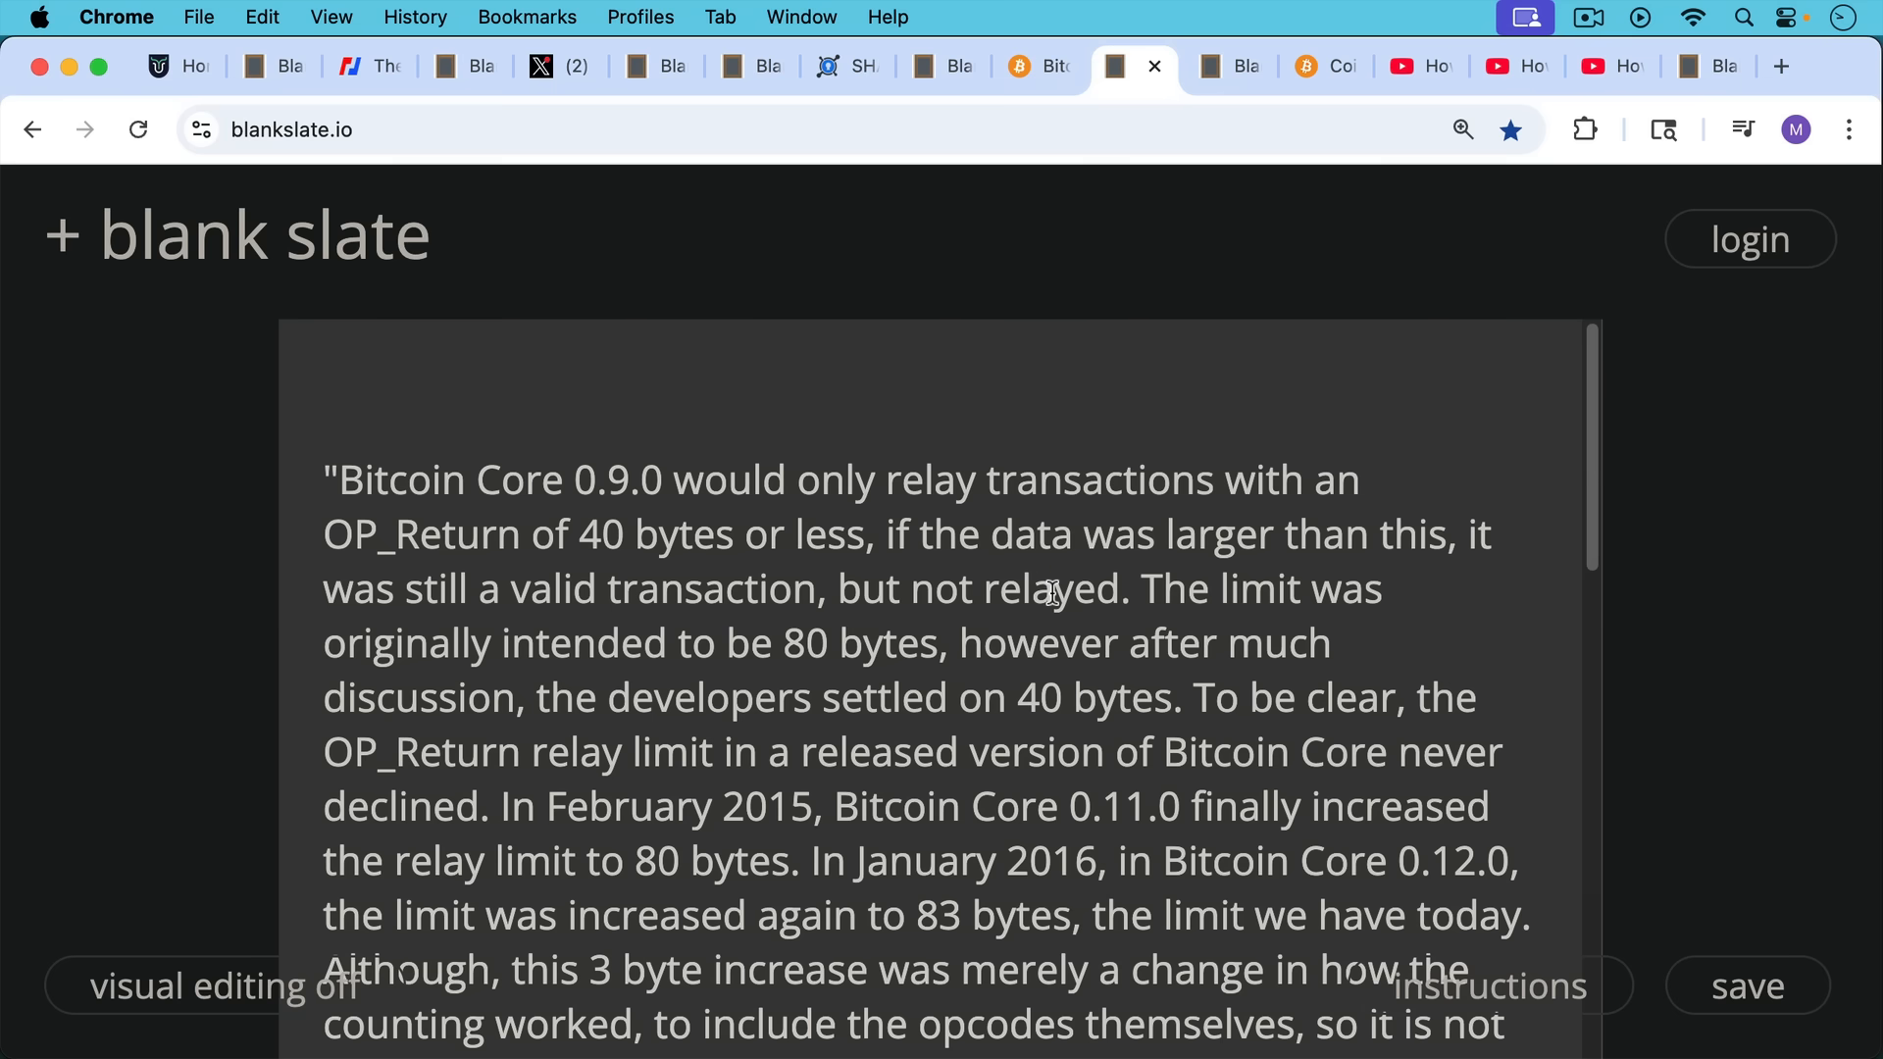
# Read down the quoted history of Bitcoin Core's OP_Return relay limits
pyautogui.scroll(-3)
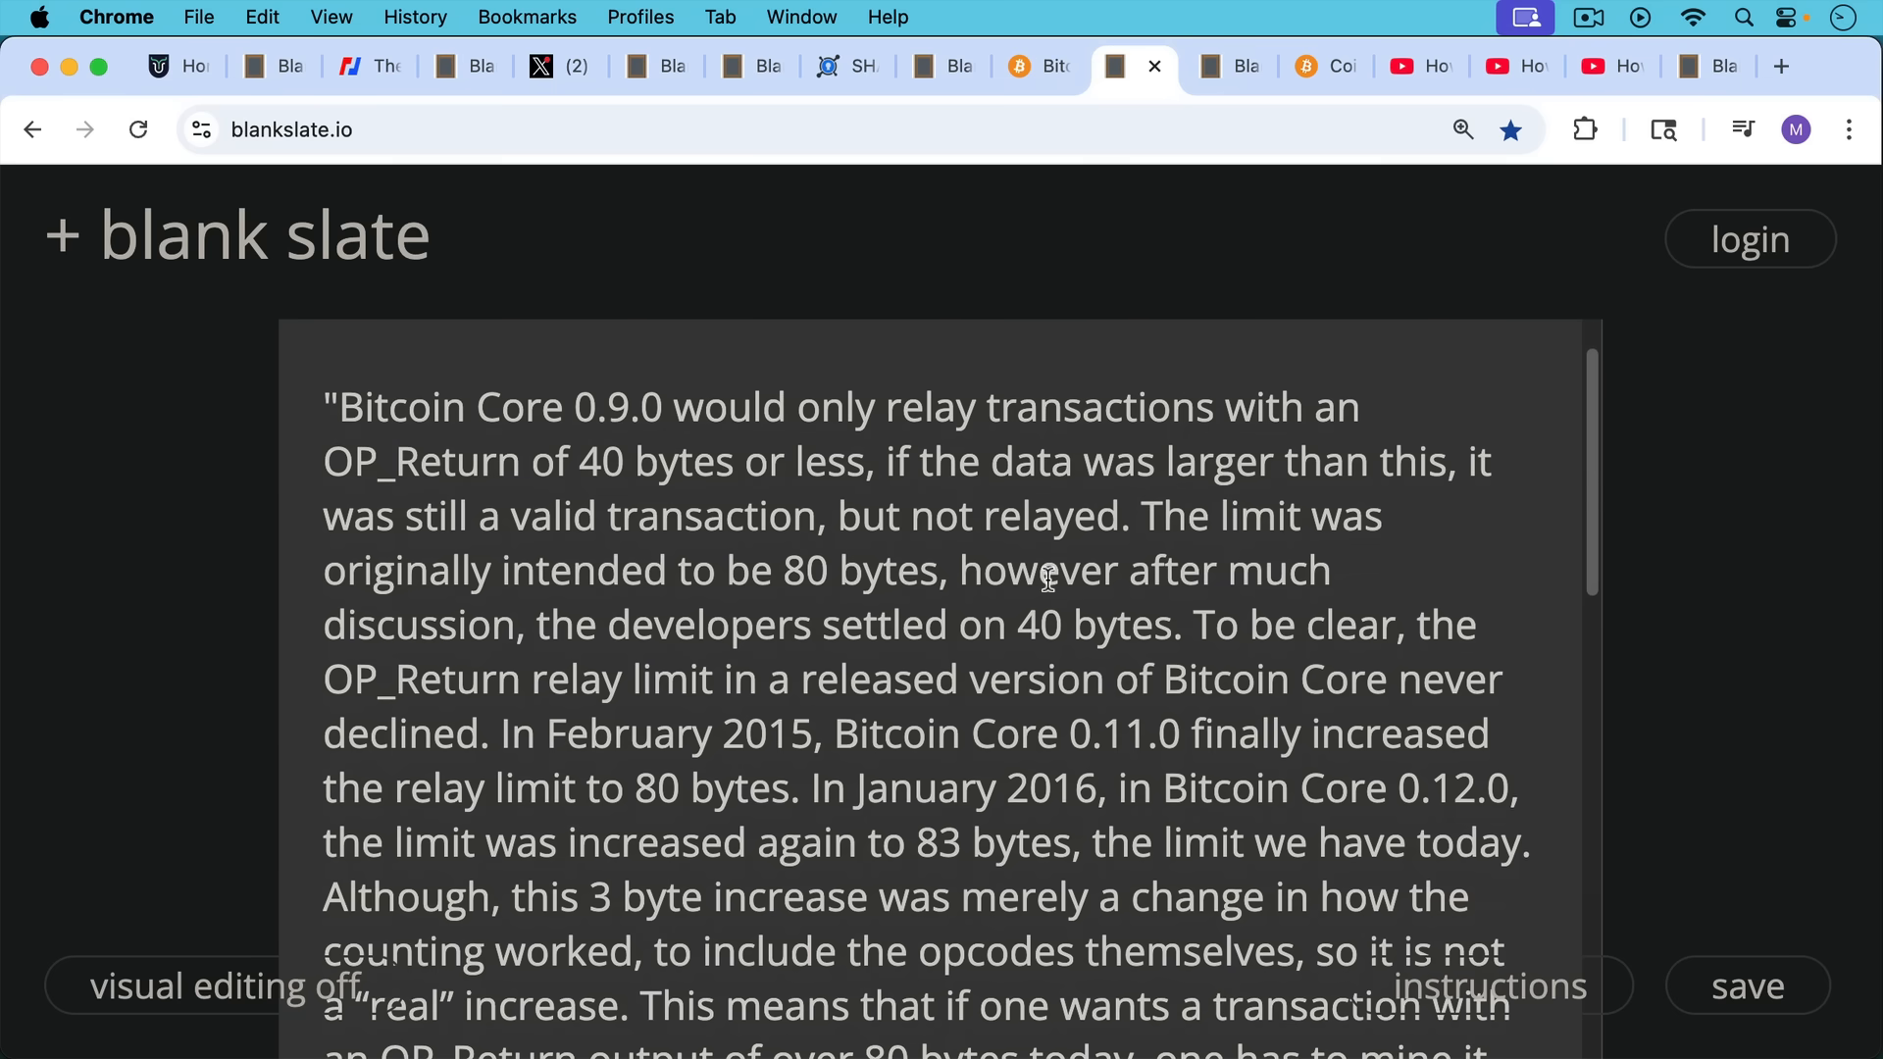
pyautogui.moveTo(1042, 592)
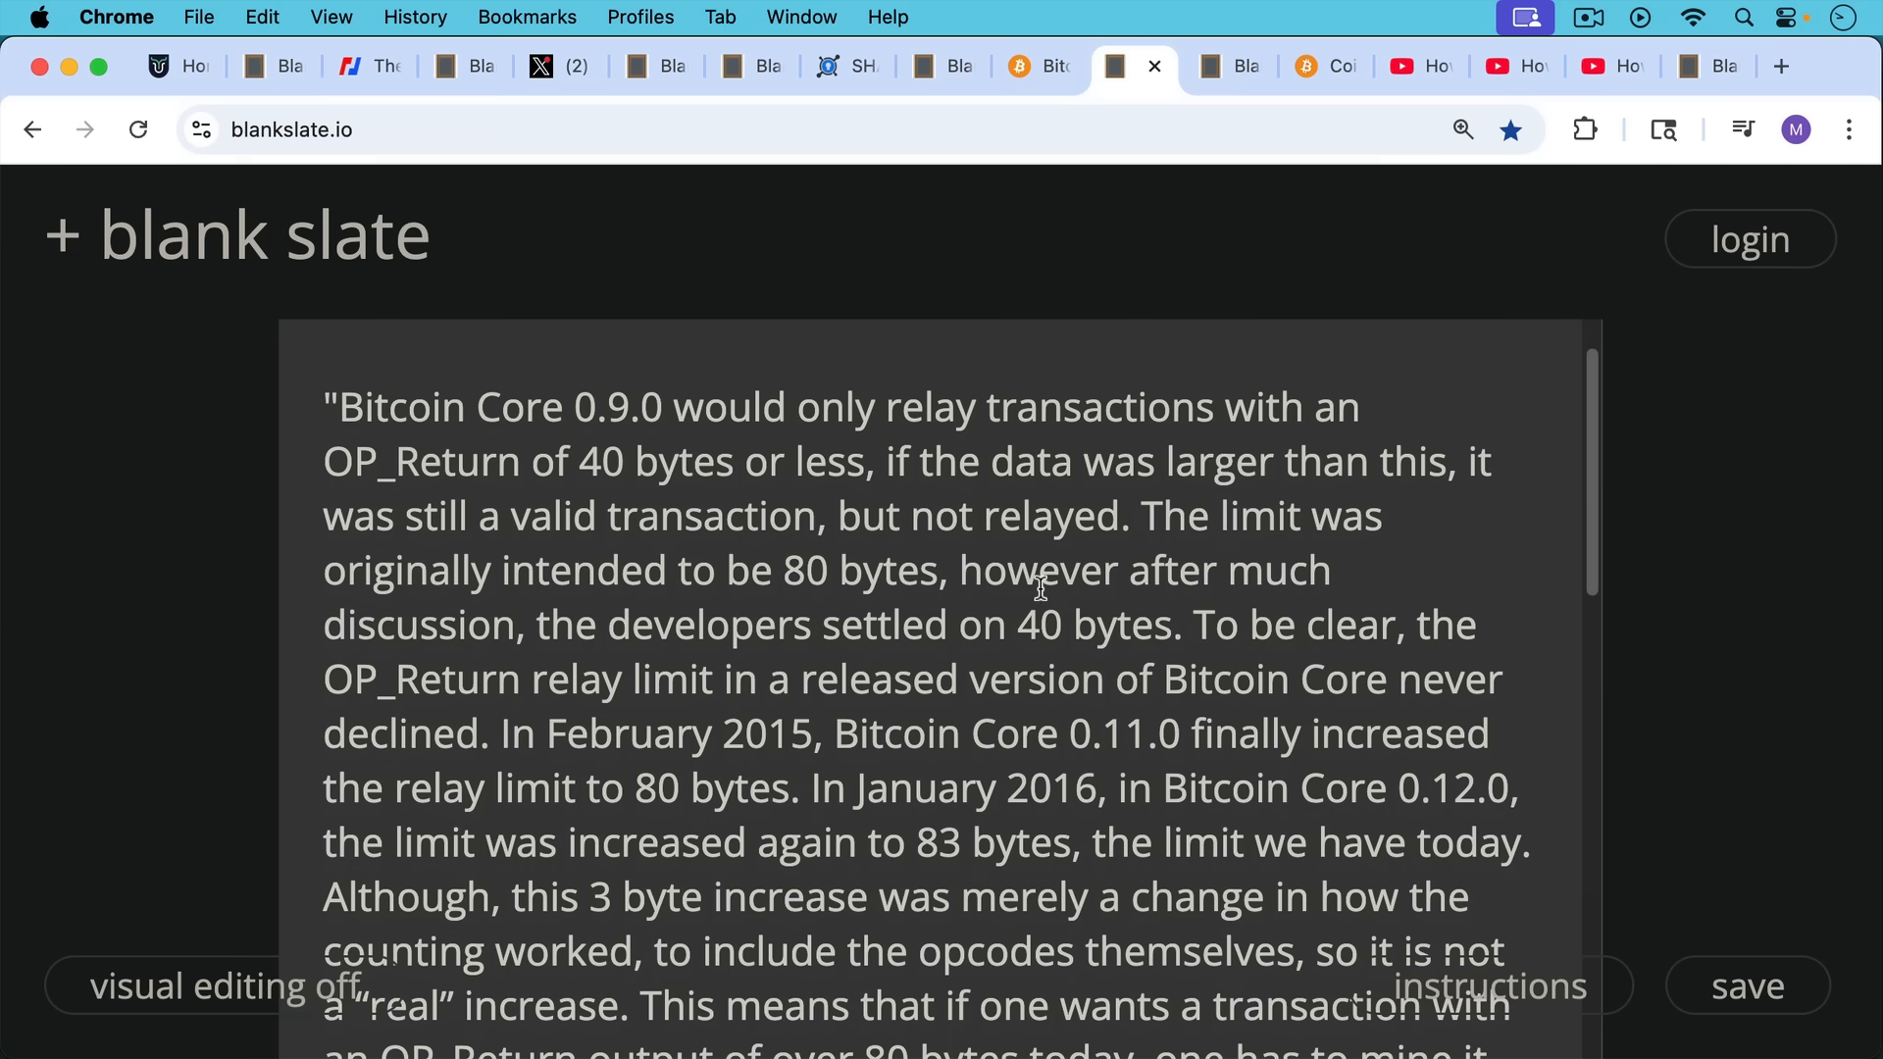
pyautogui.scroll(-3)
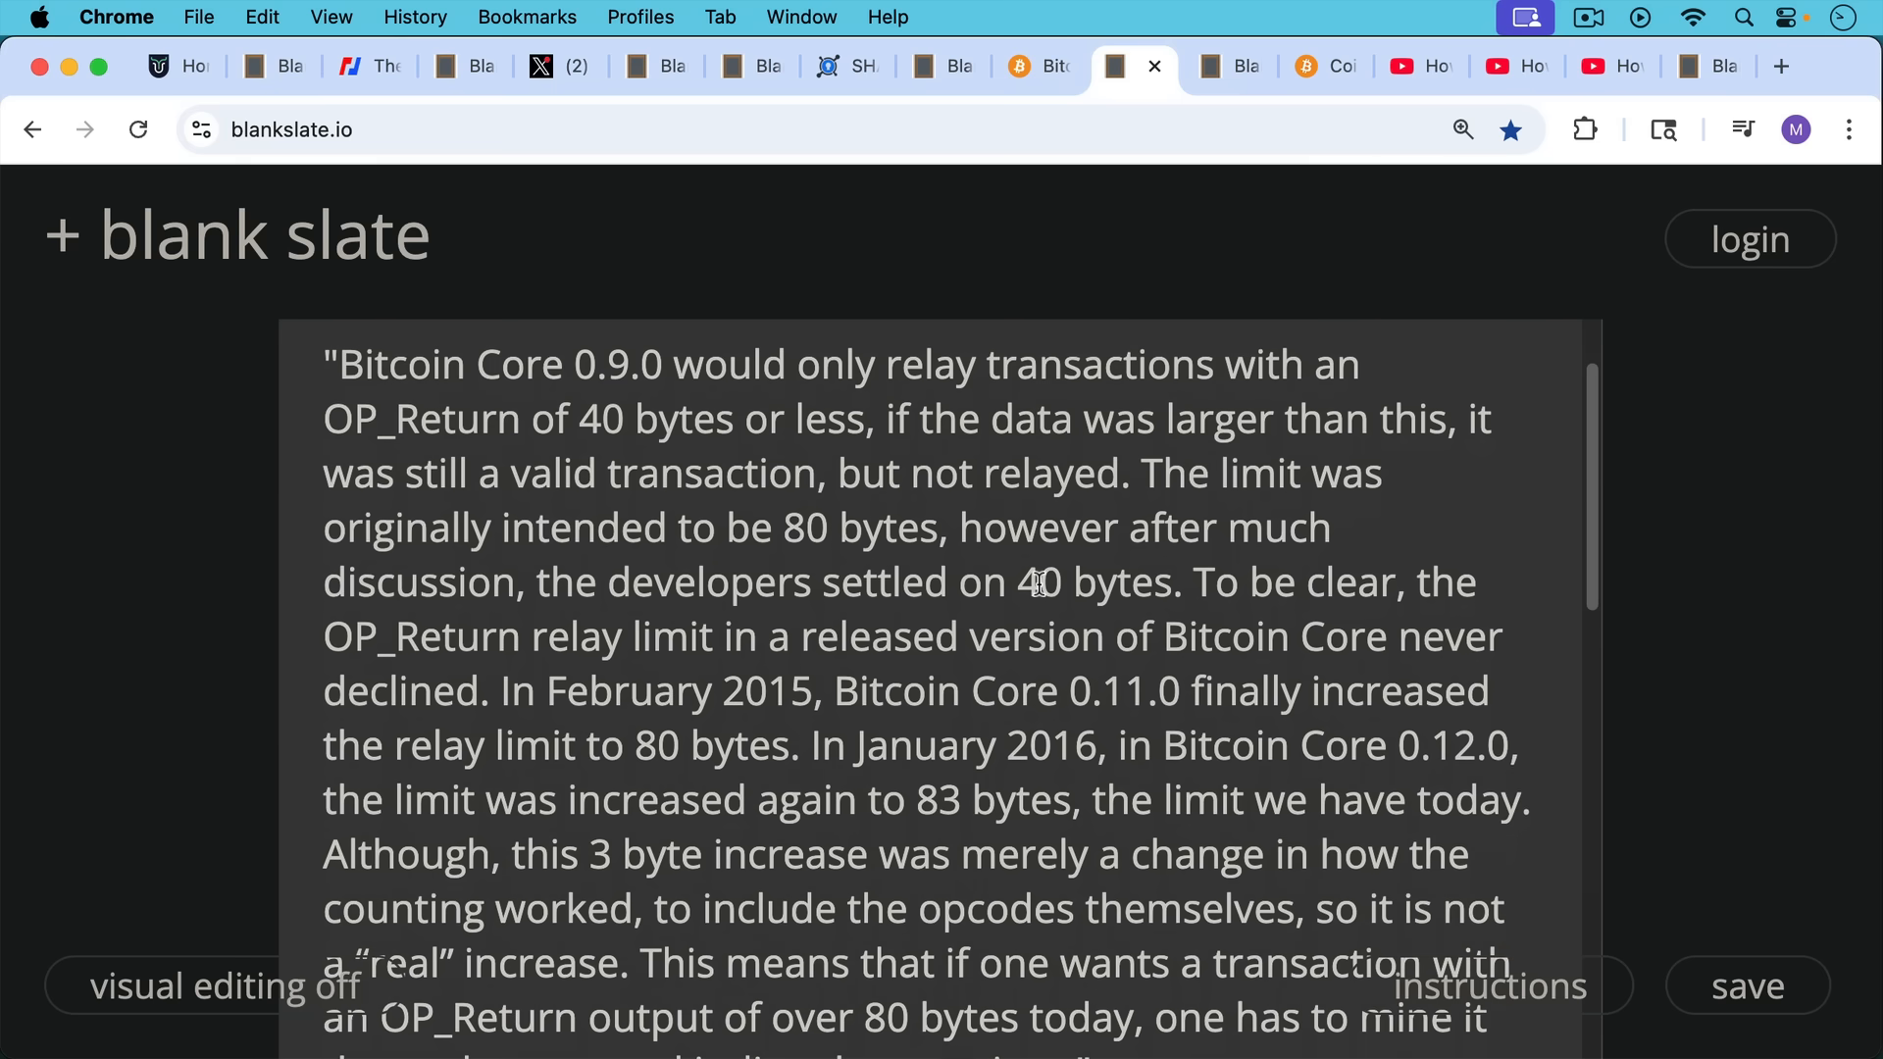
pyautogui.scroll(-3)
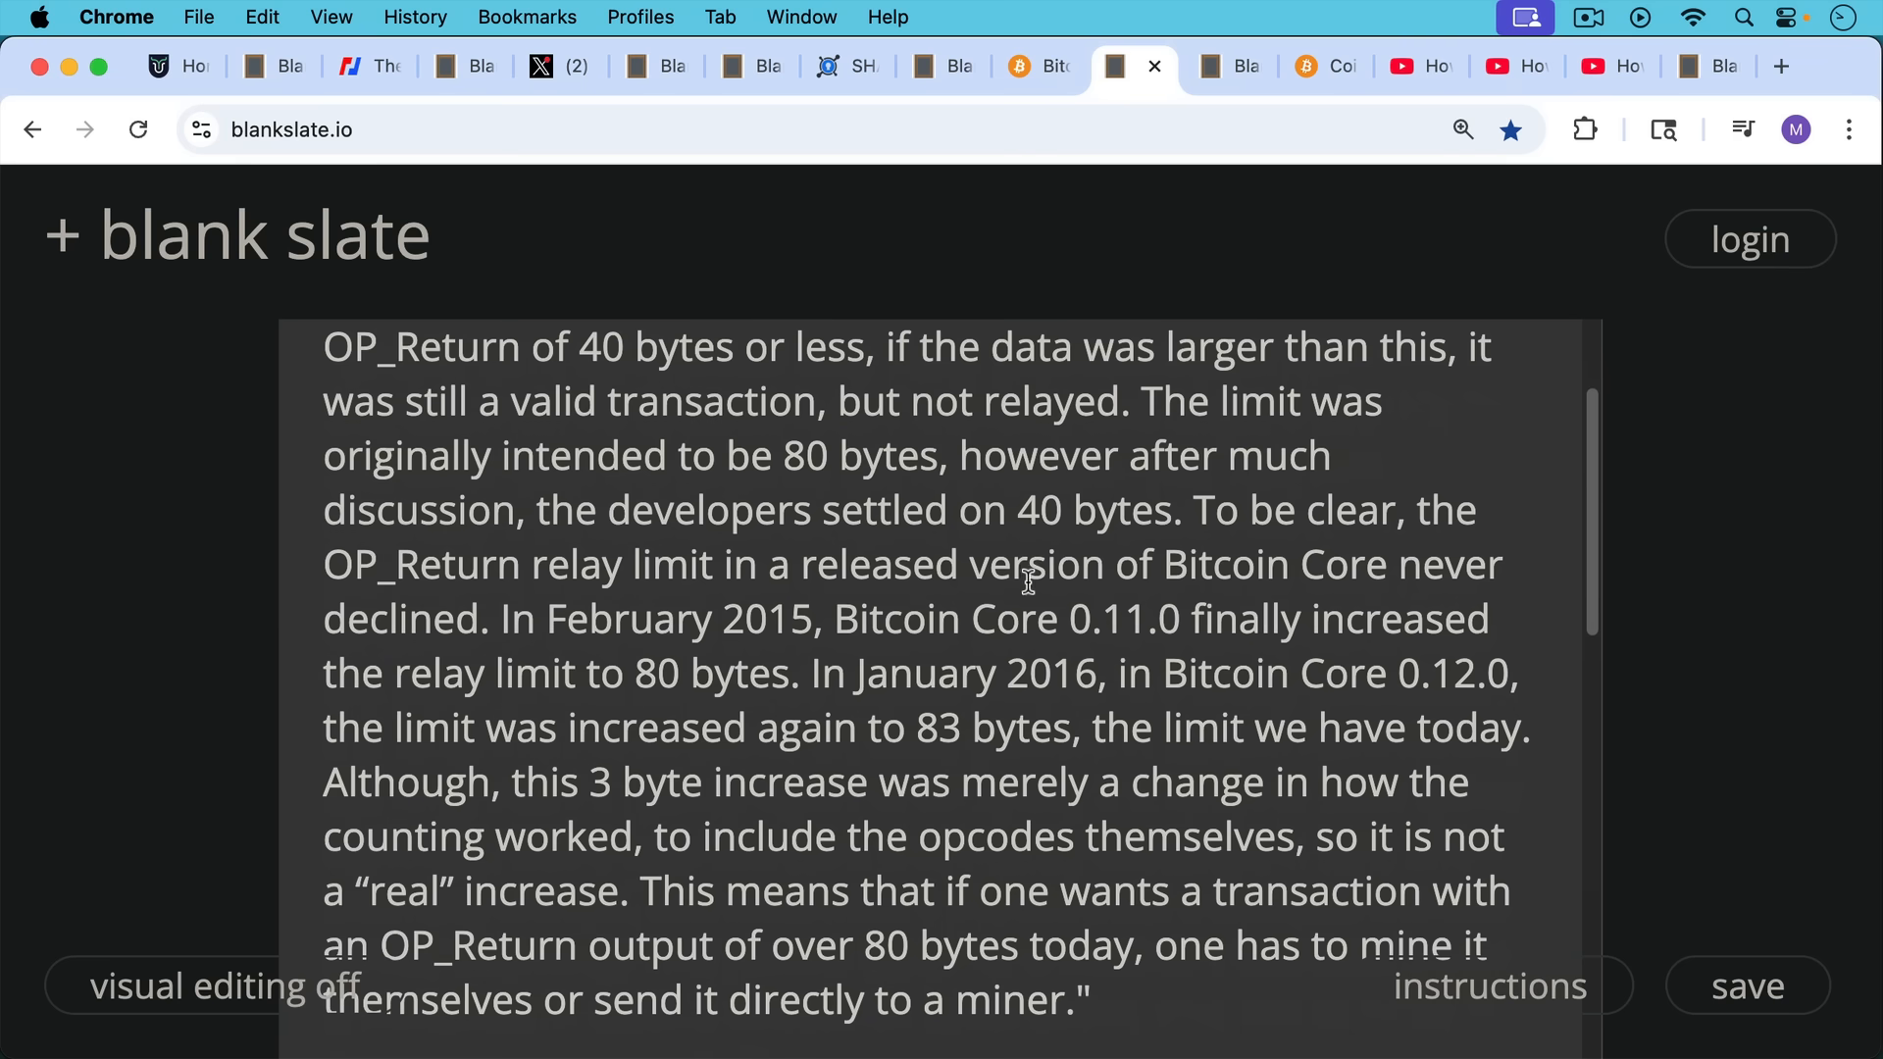
pyautogui.moveTo(1035, 587)
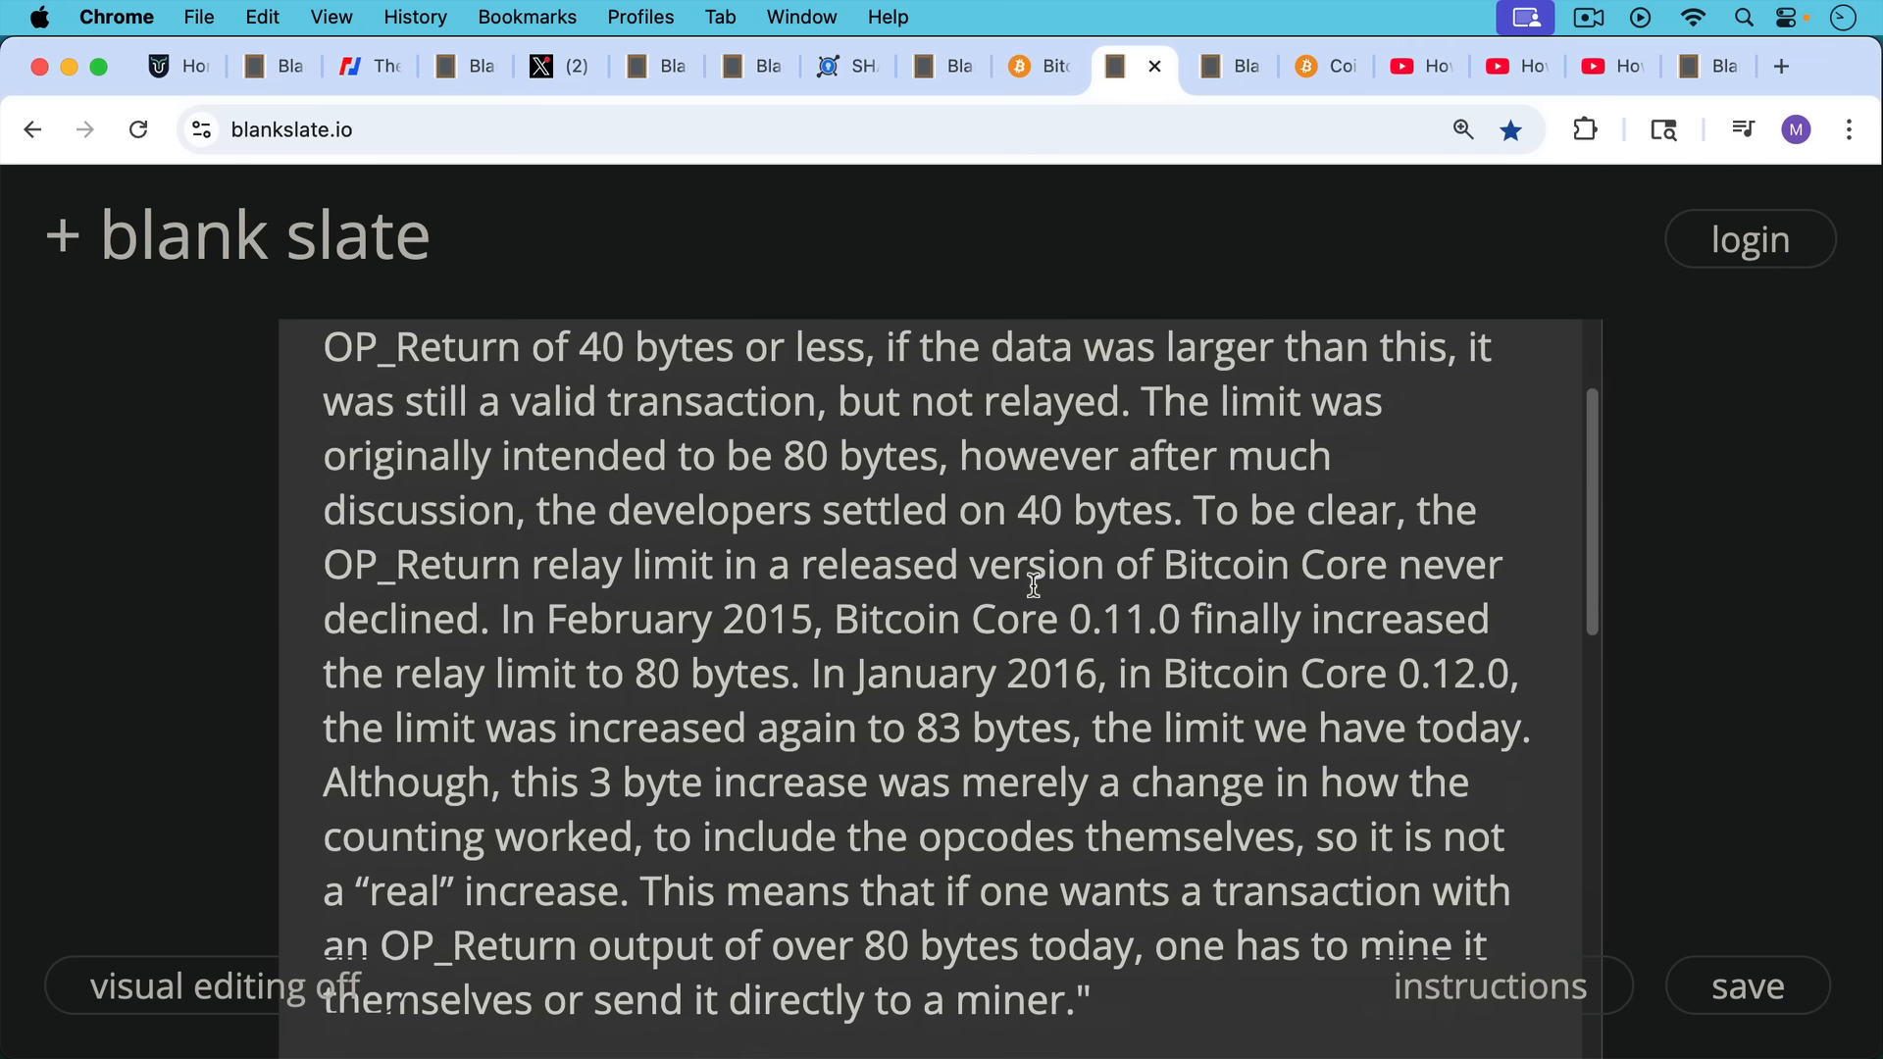
pyautogui.moveTo(1025, 602)
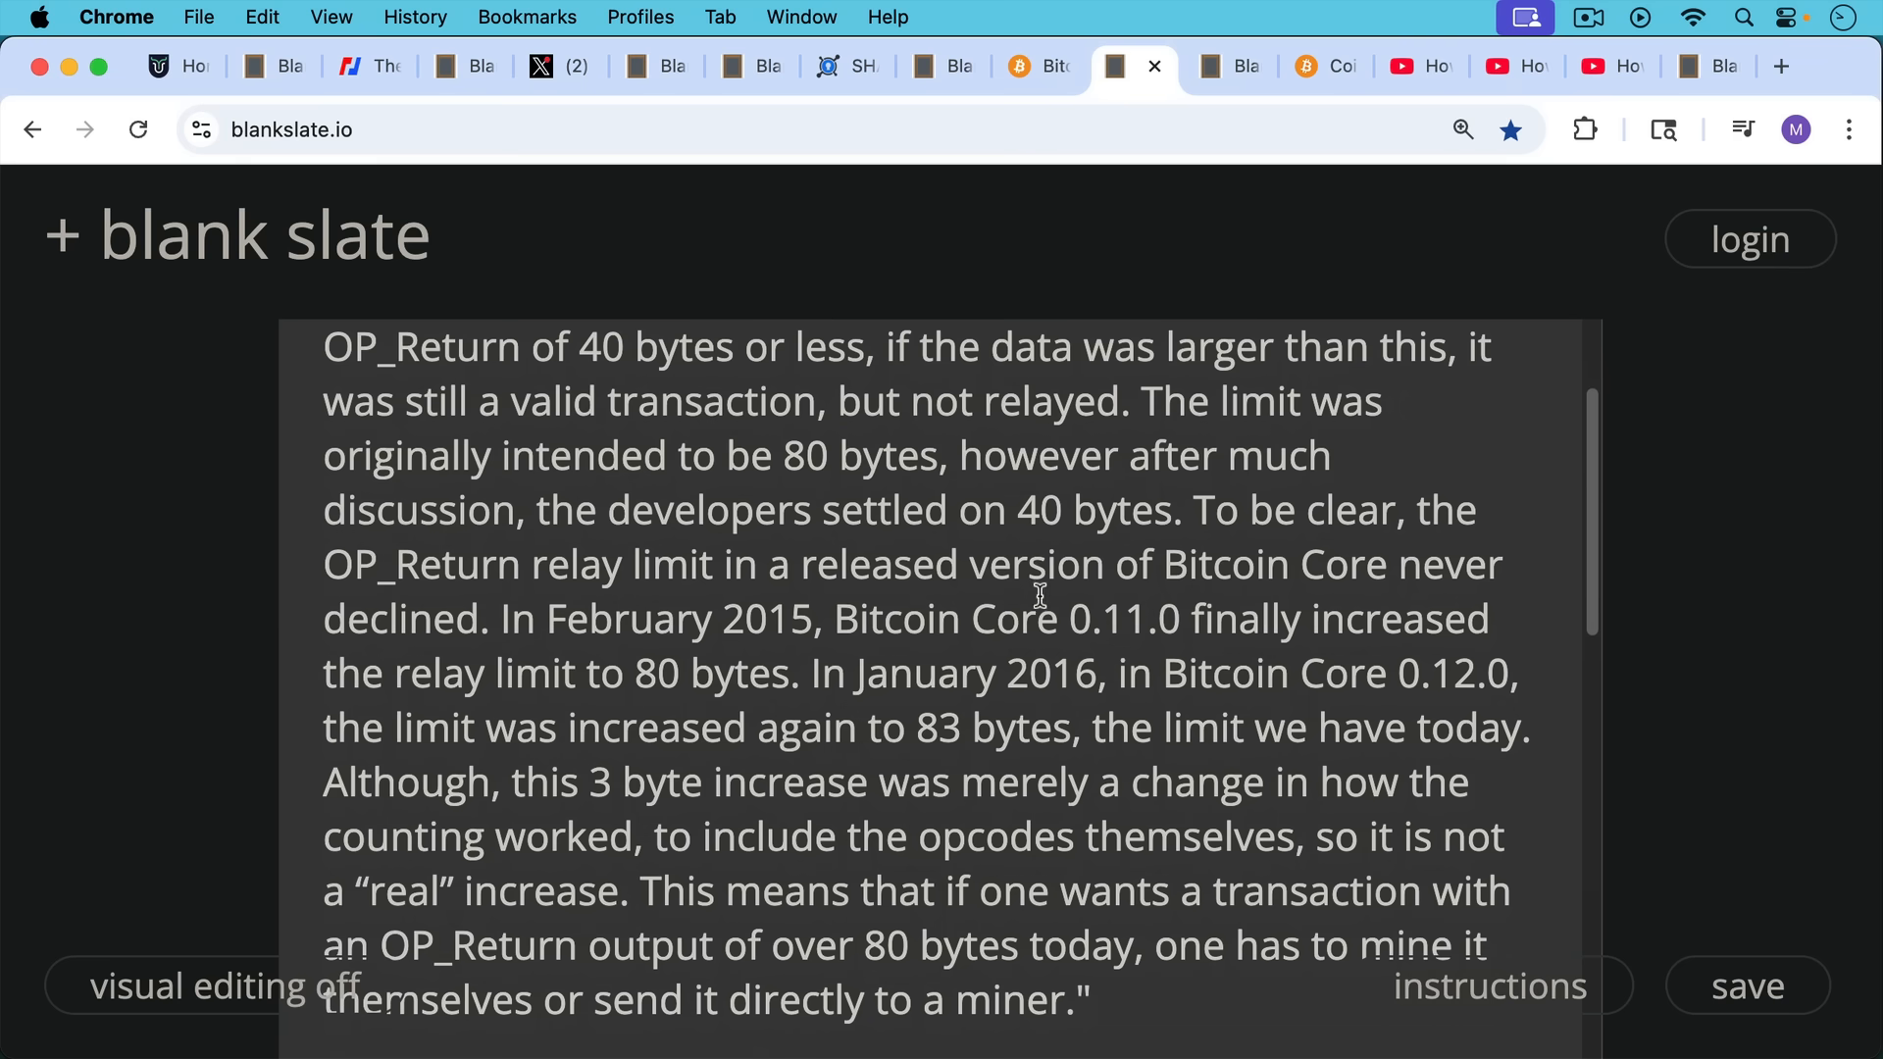
pyautogui.scroll(-3)
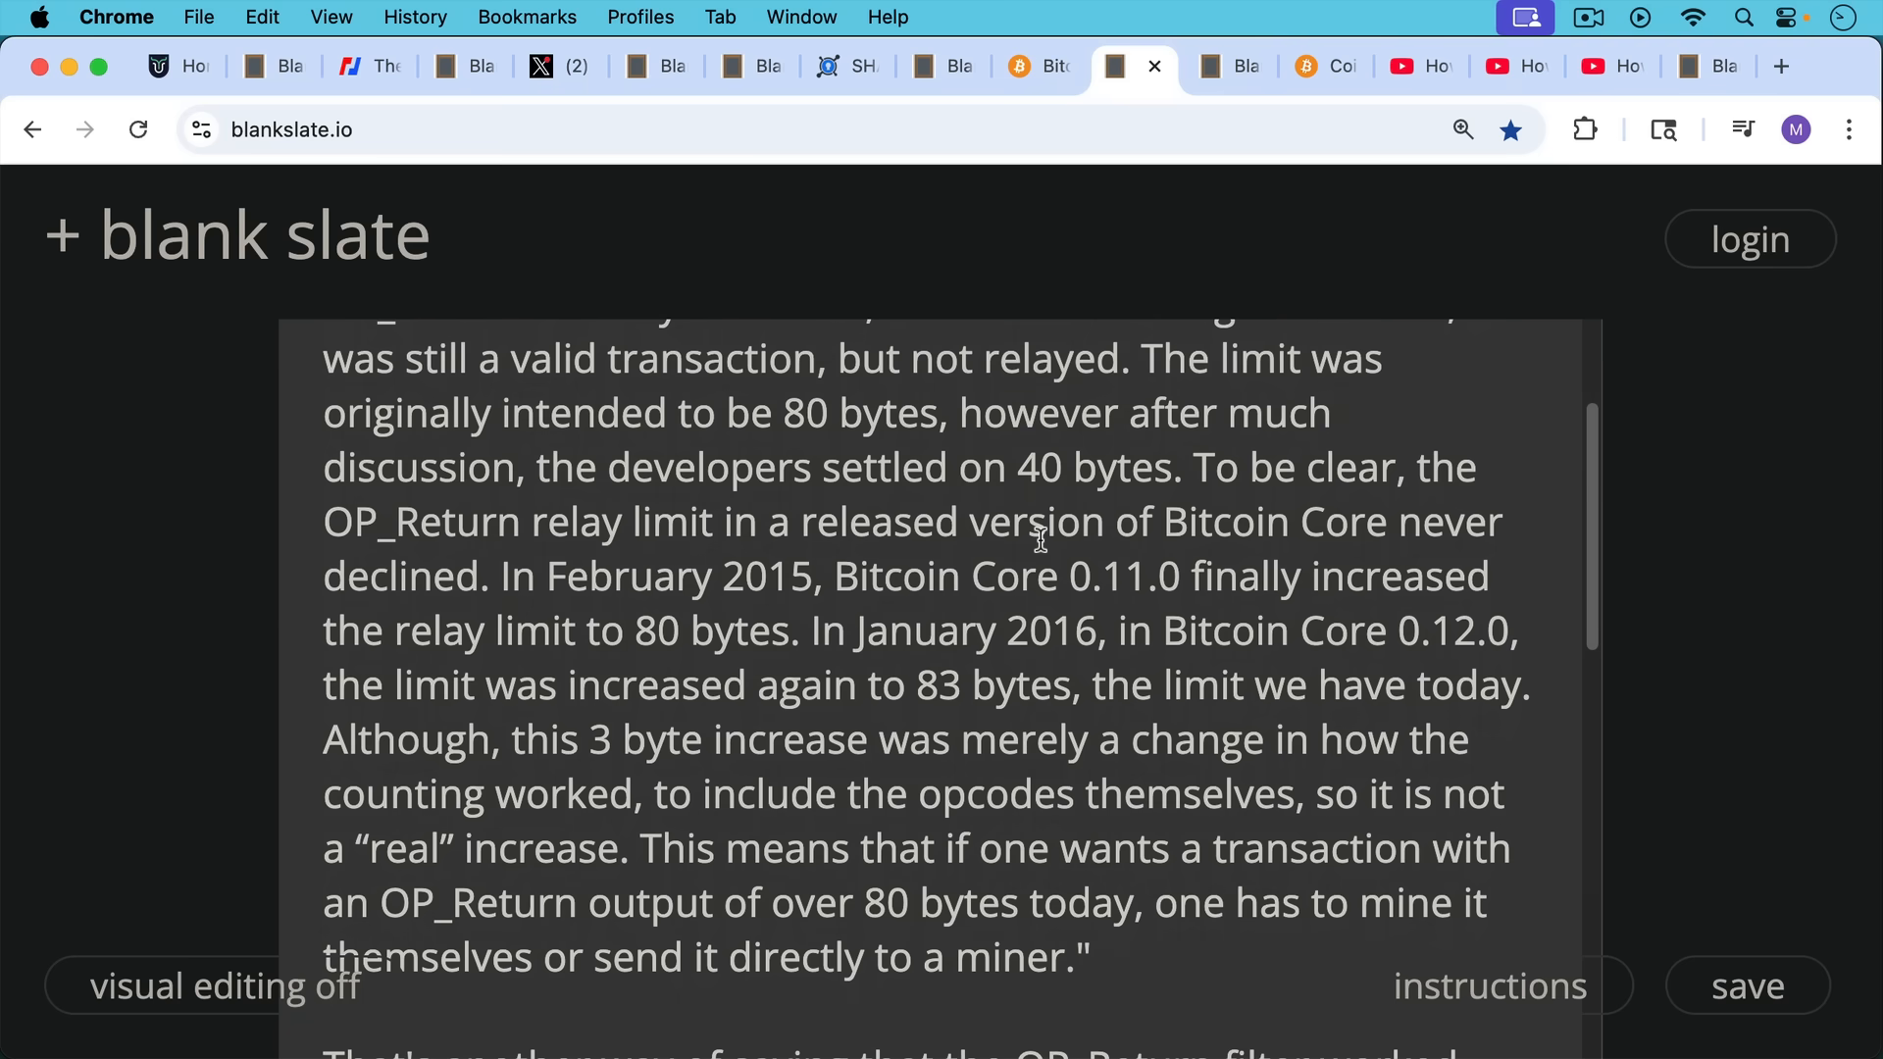
pyautogui.moveTo(1026, 593)
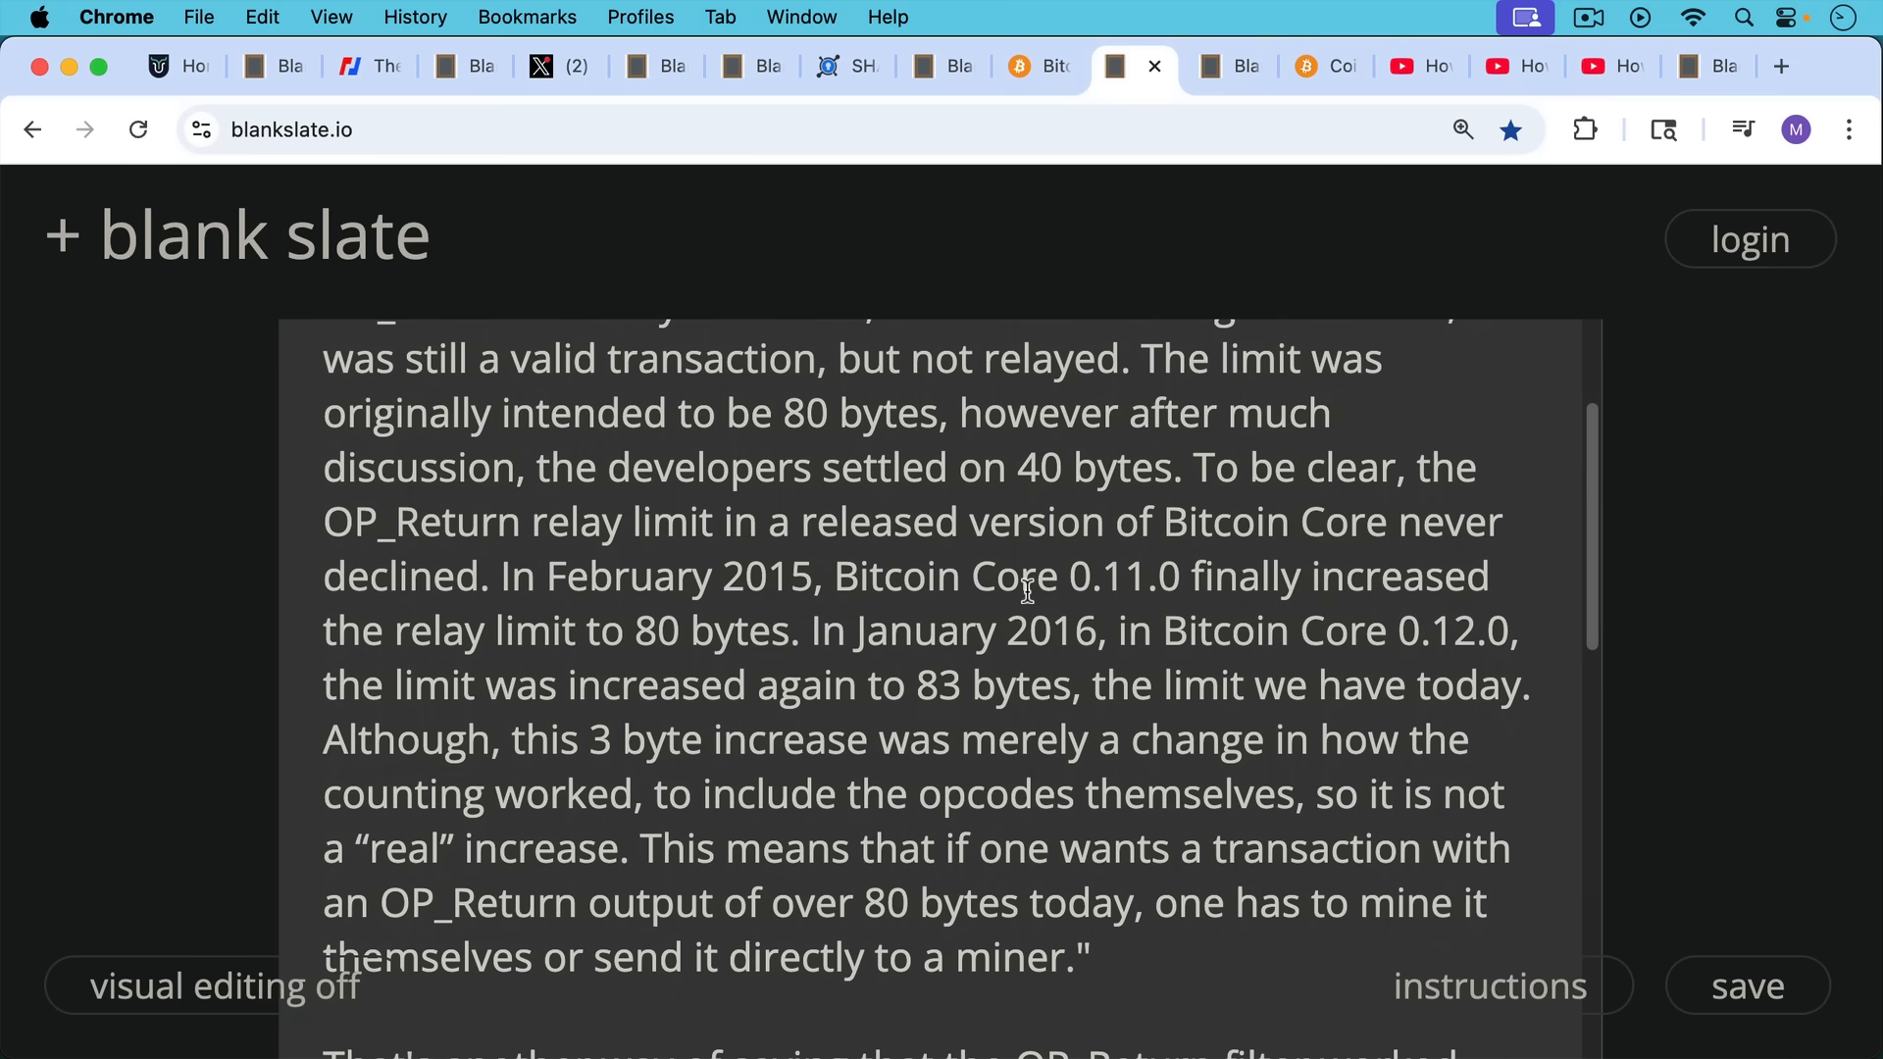
# Continue to the line saying the filters worked quite well from 2014 to 2025
pyautogui.scroll(-3)
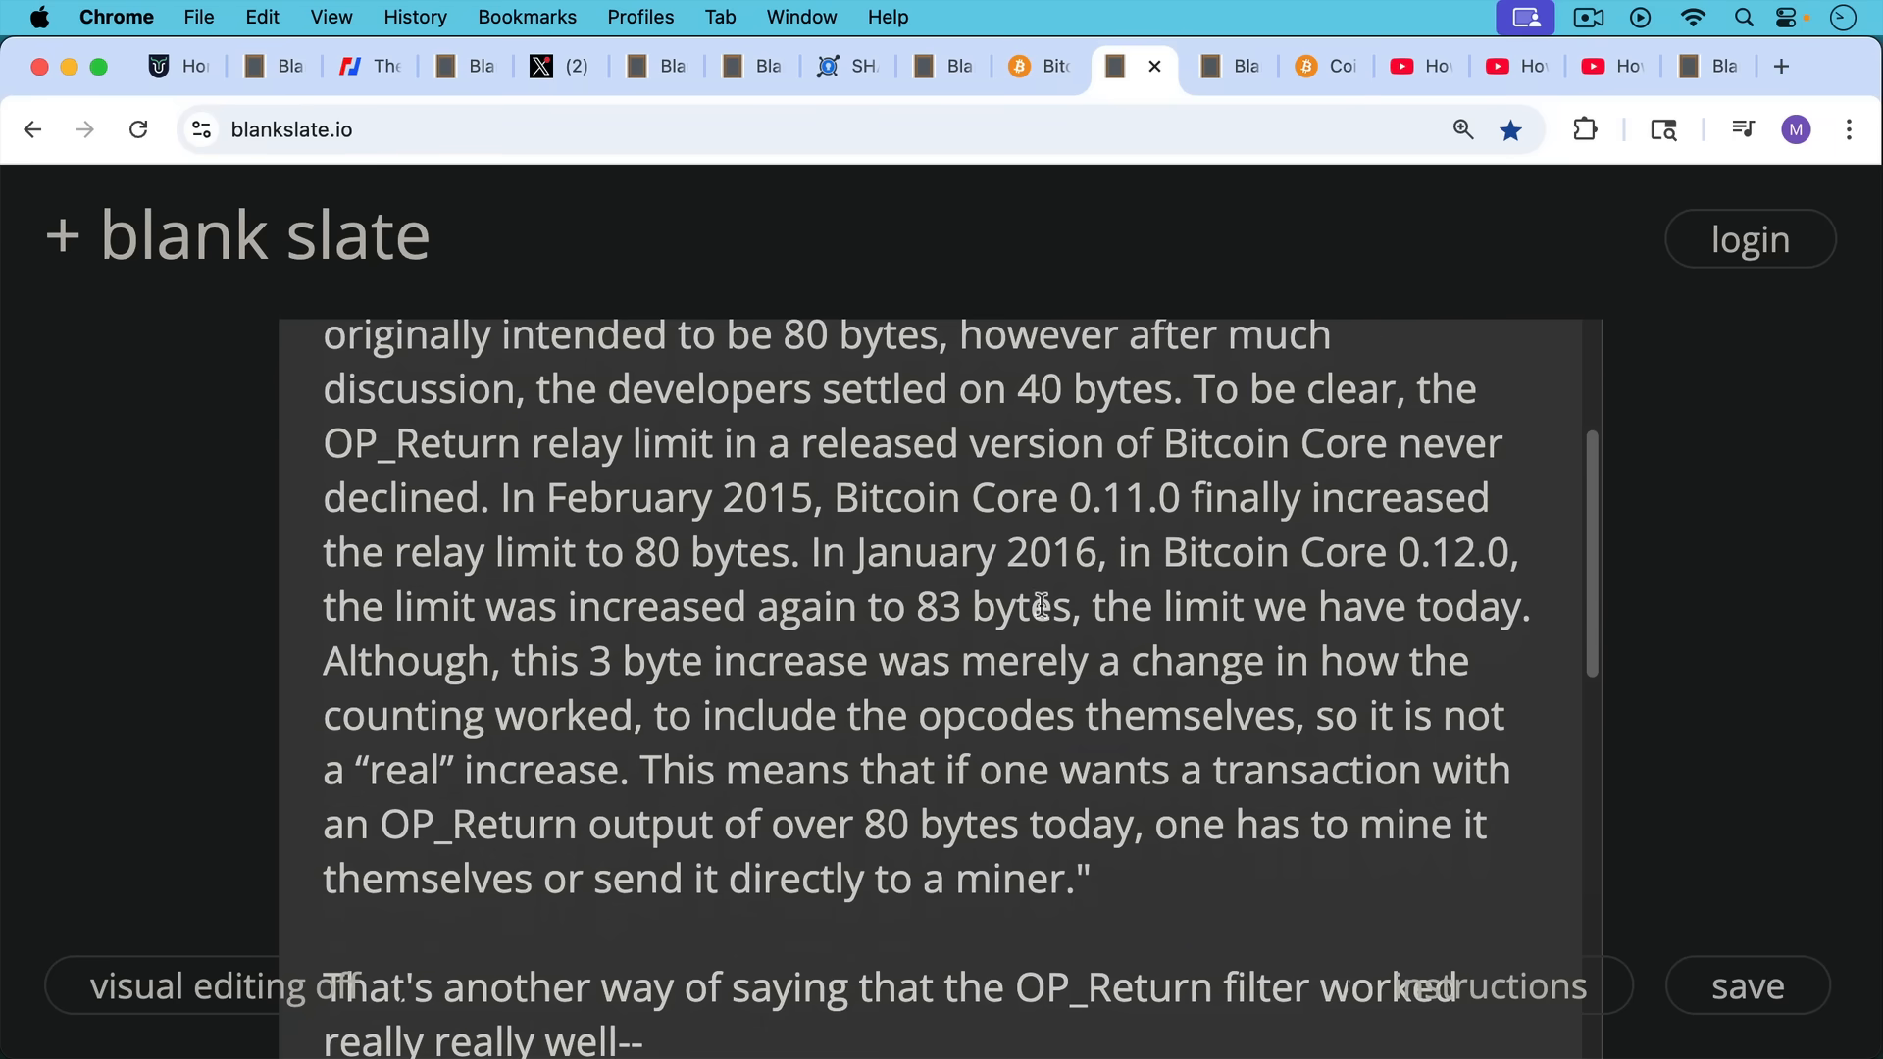
pyautogui.scroll(-3)
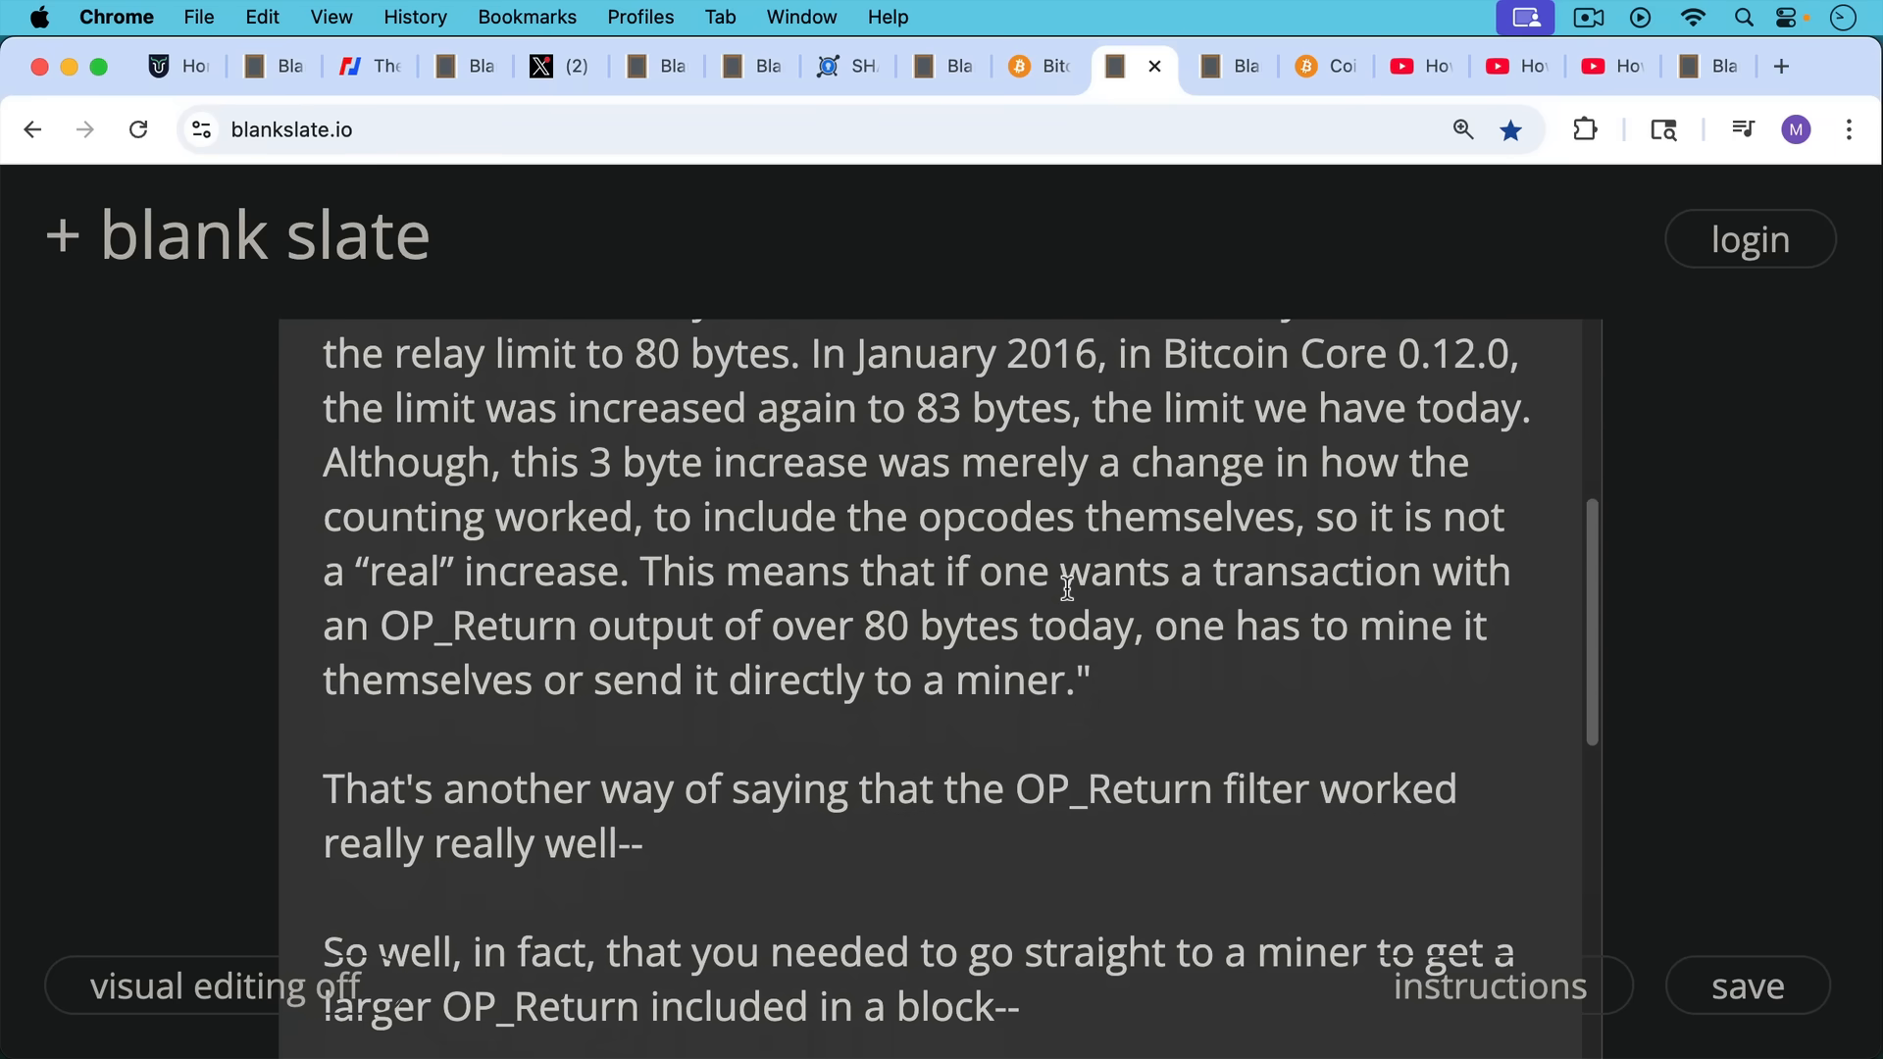
pyautogui.moveTo(1077, 623)
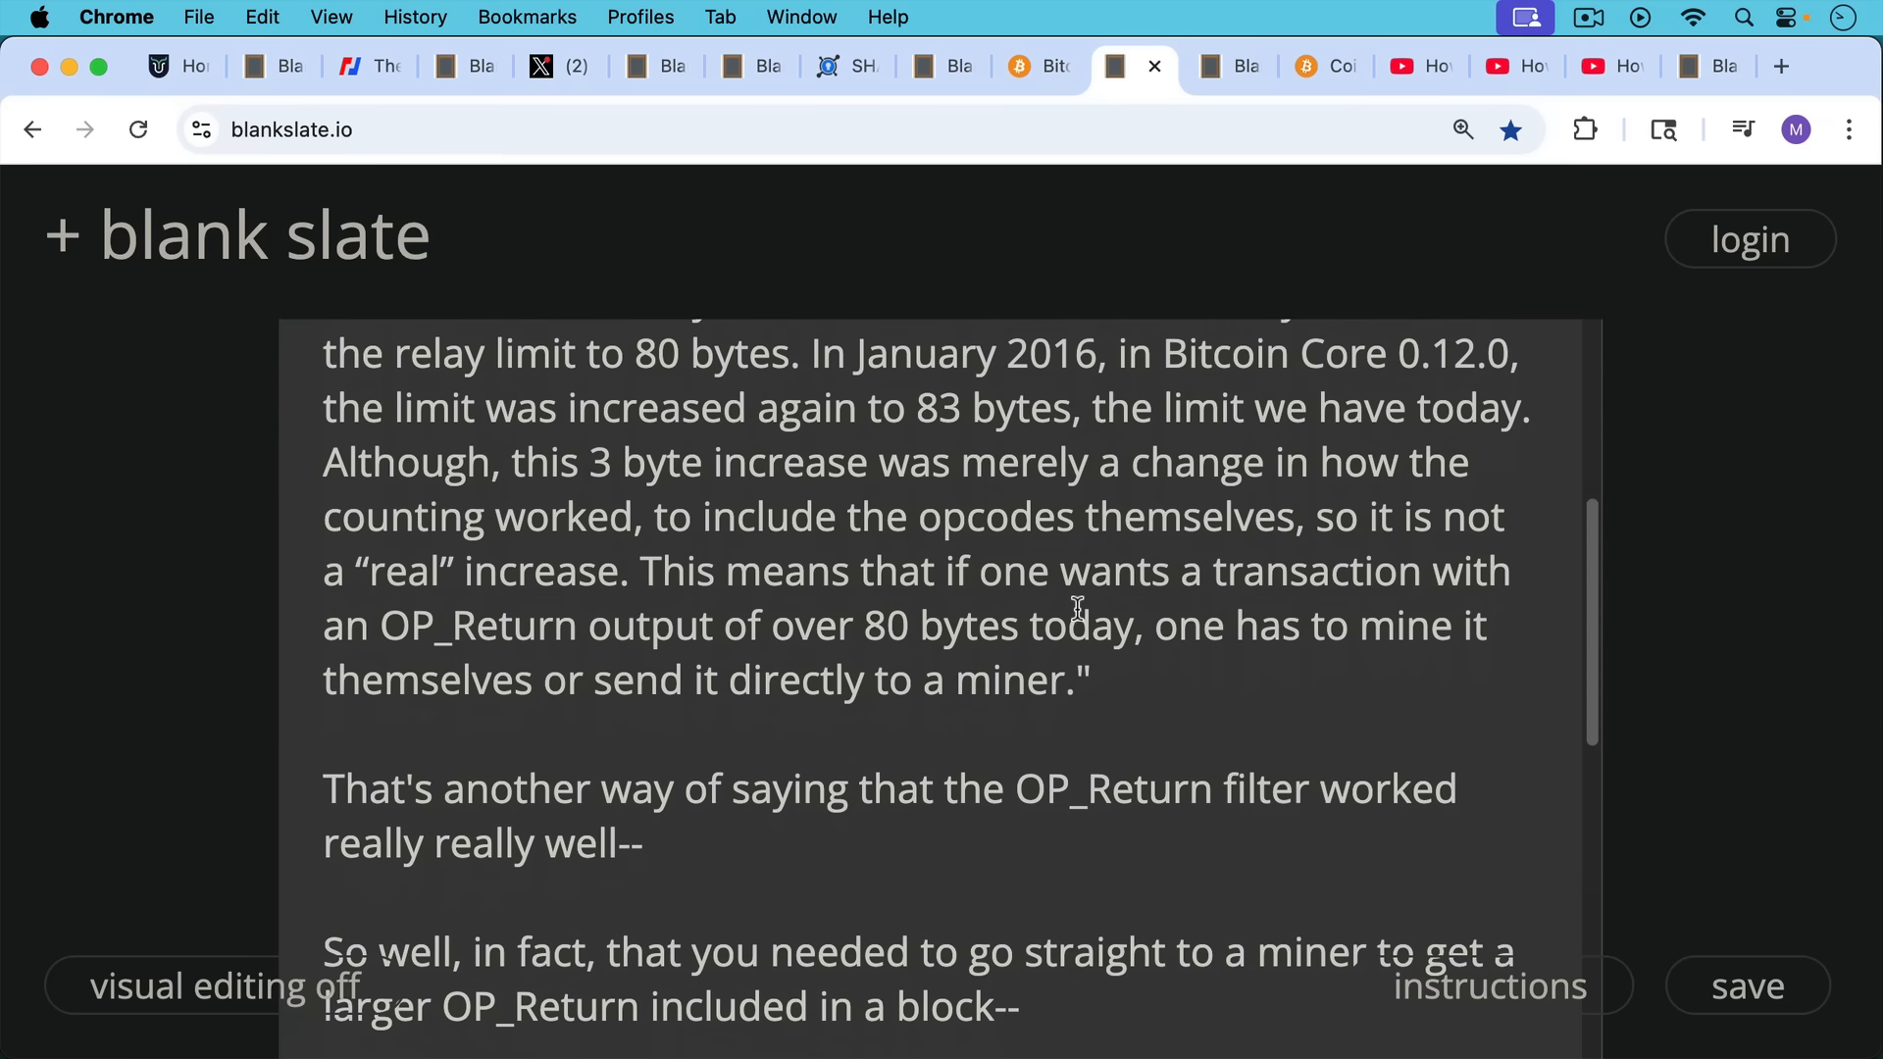
pyautogui.scroll(-3)
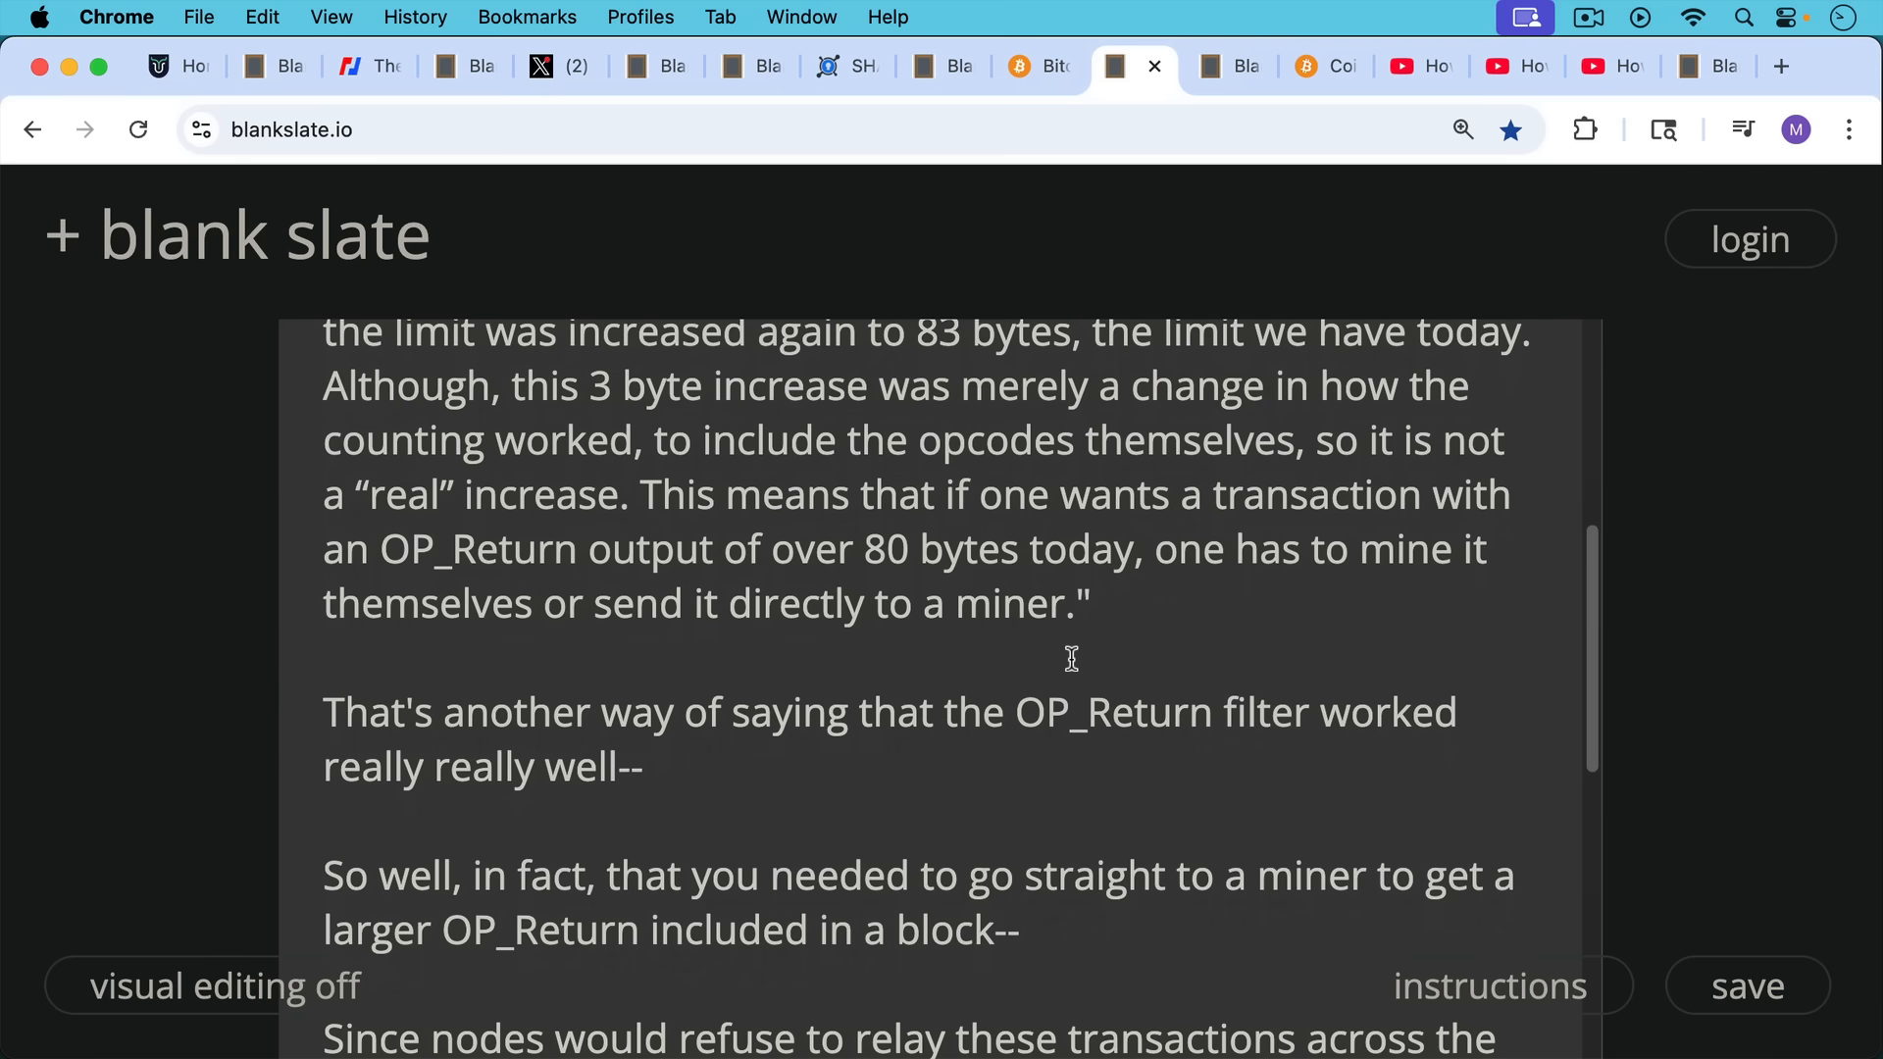
pyautogui.scroll(-3)
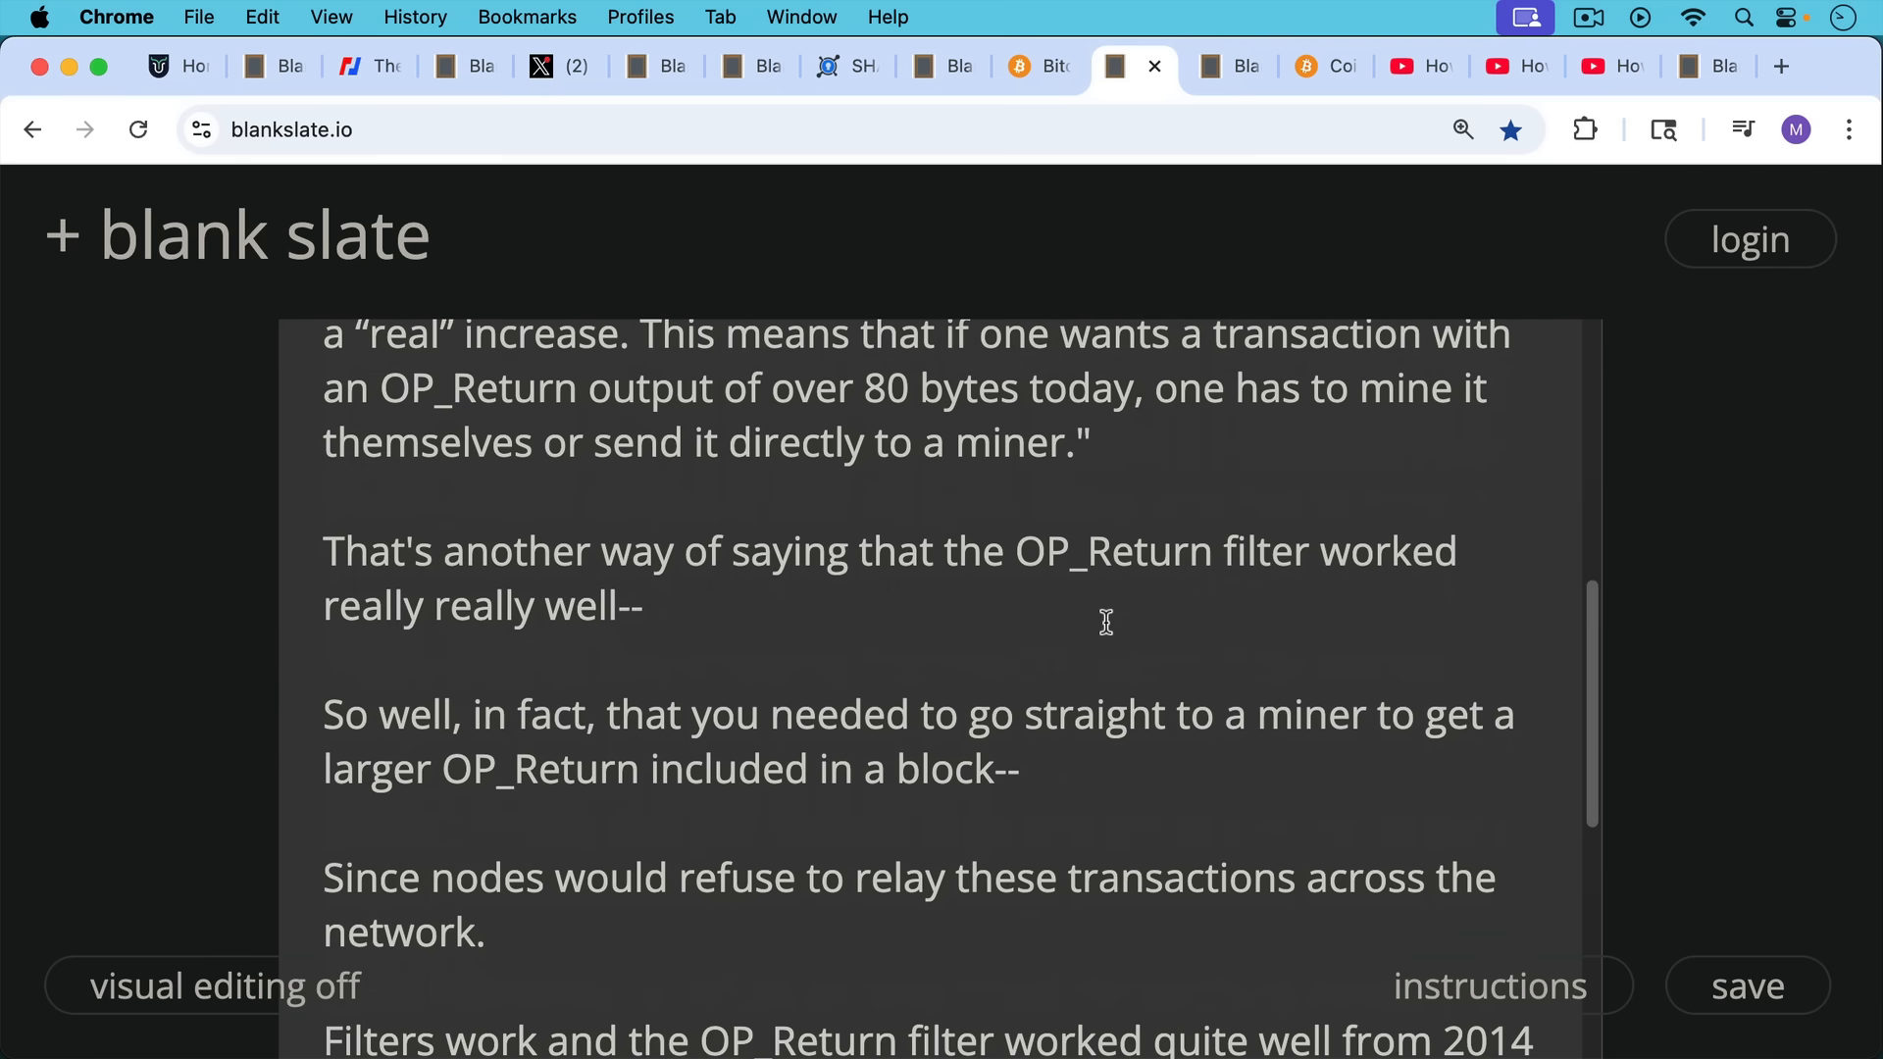
pyautogui.moveTo(1100, 644)
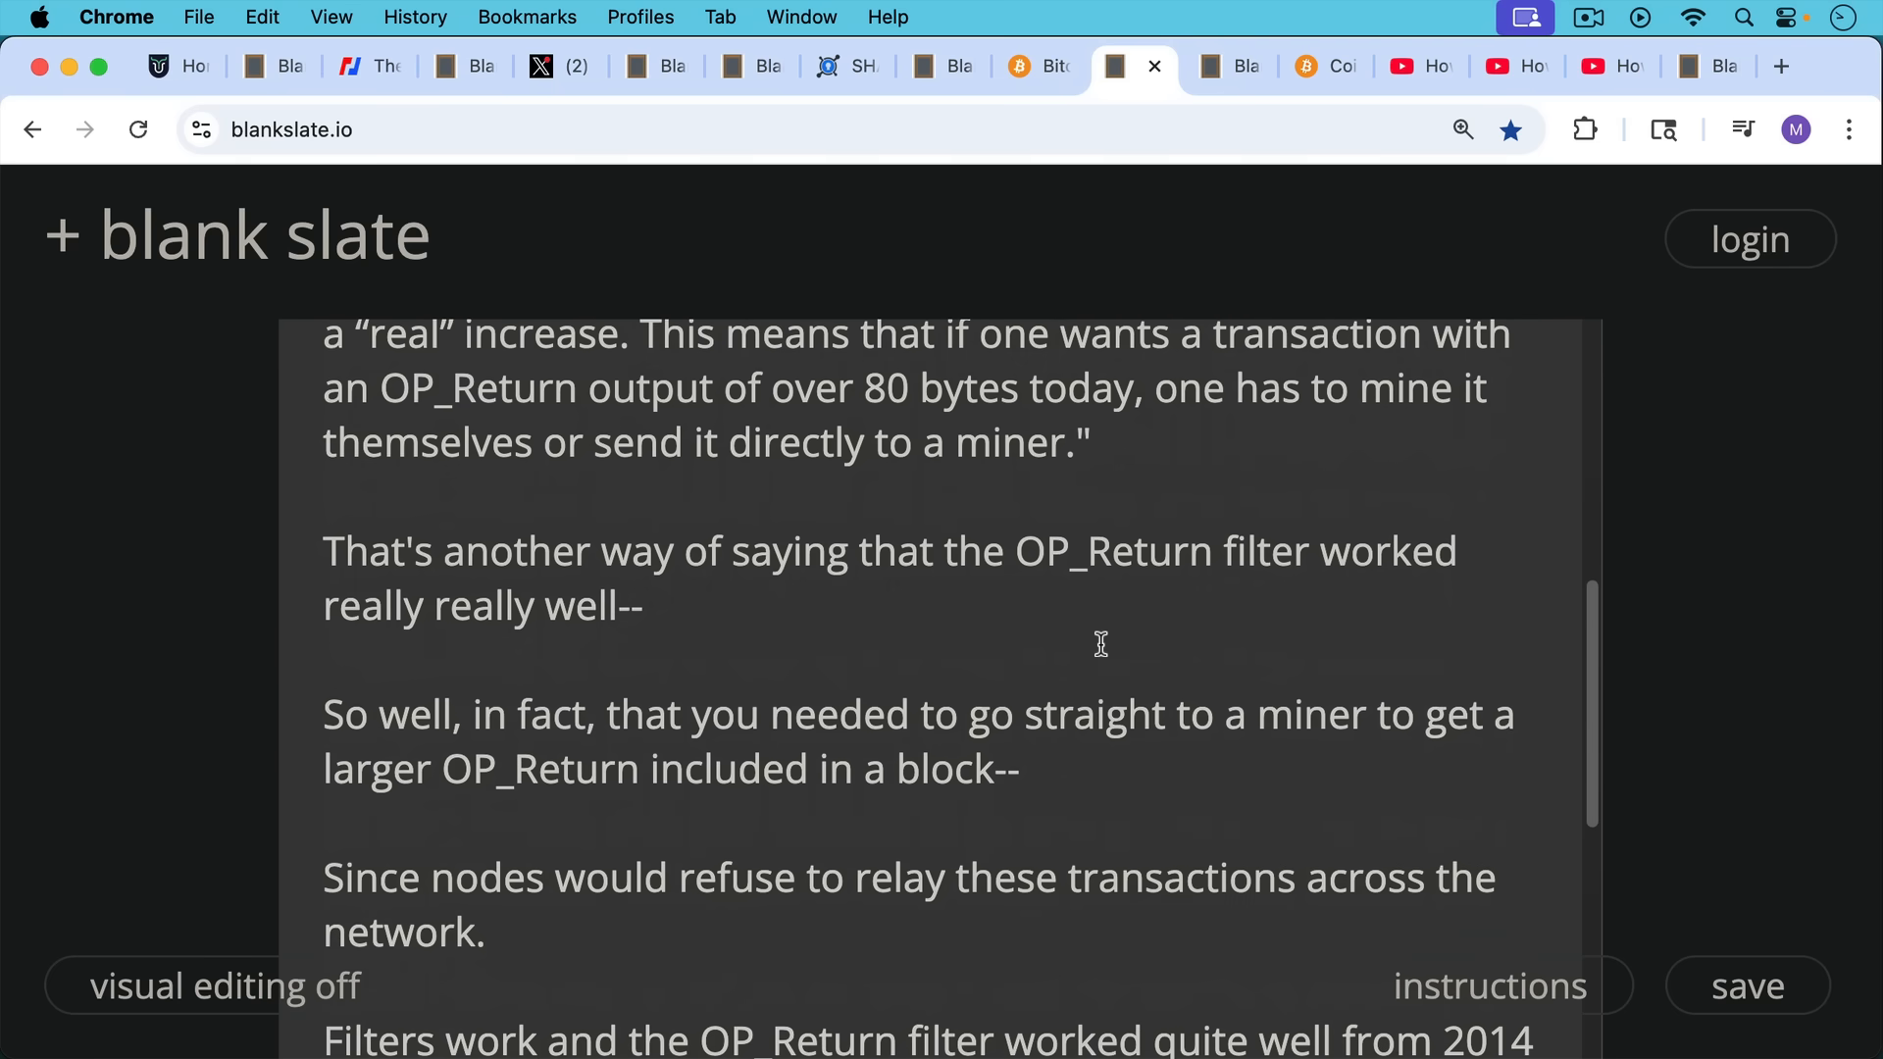
pyautogui.scroll(-3)
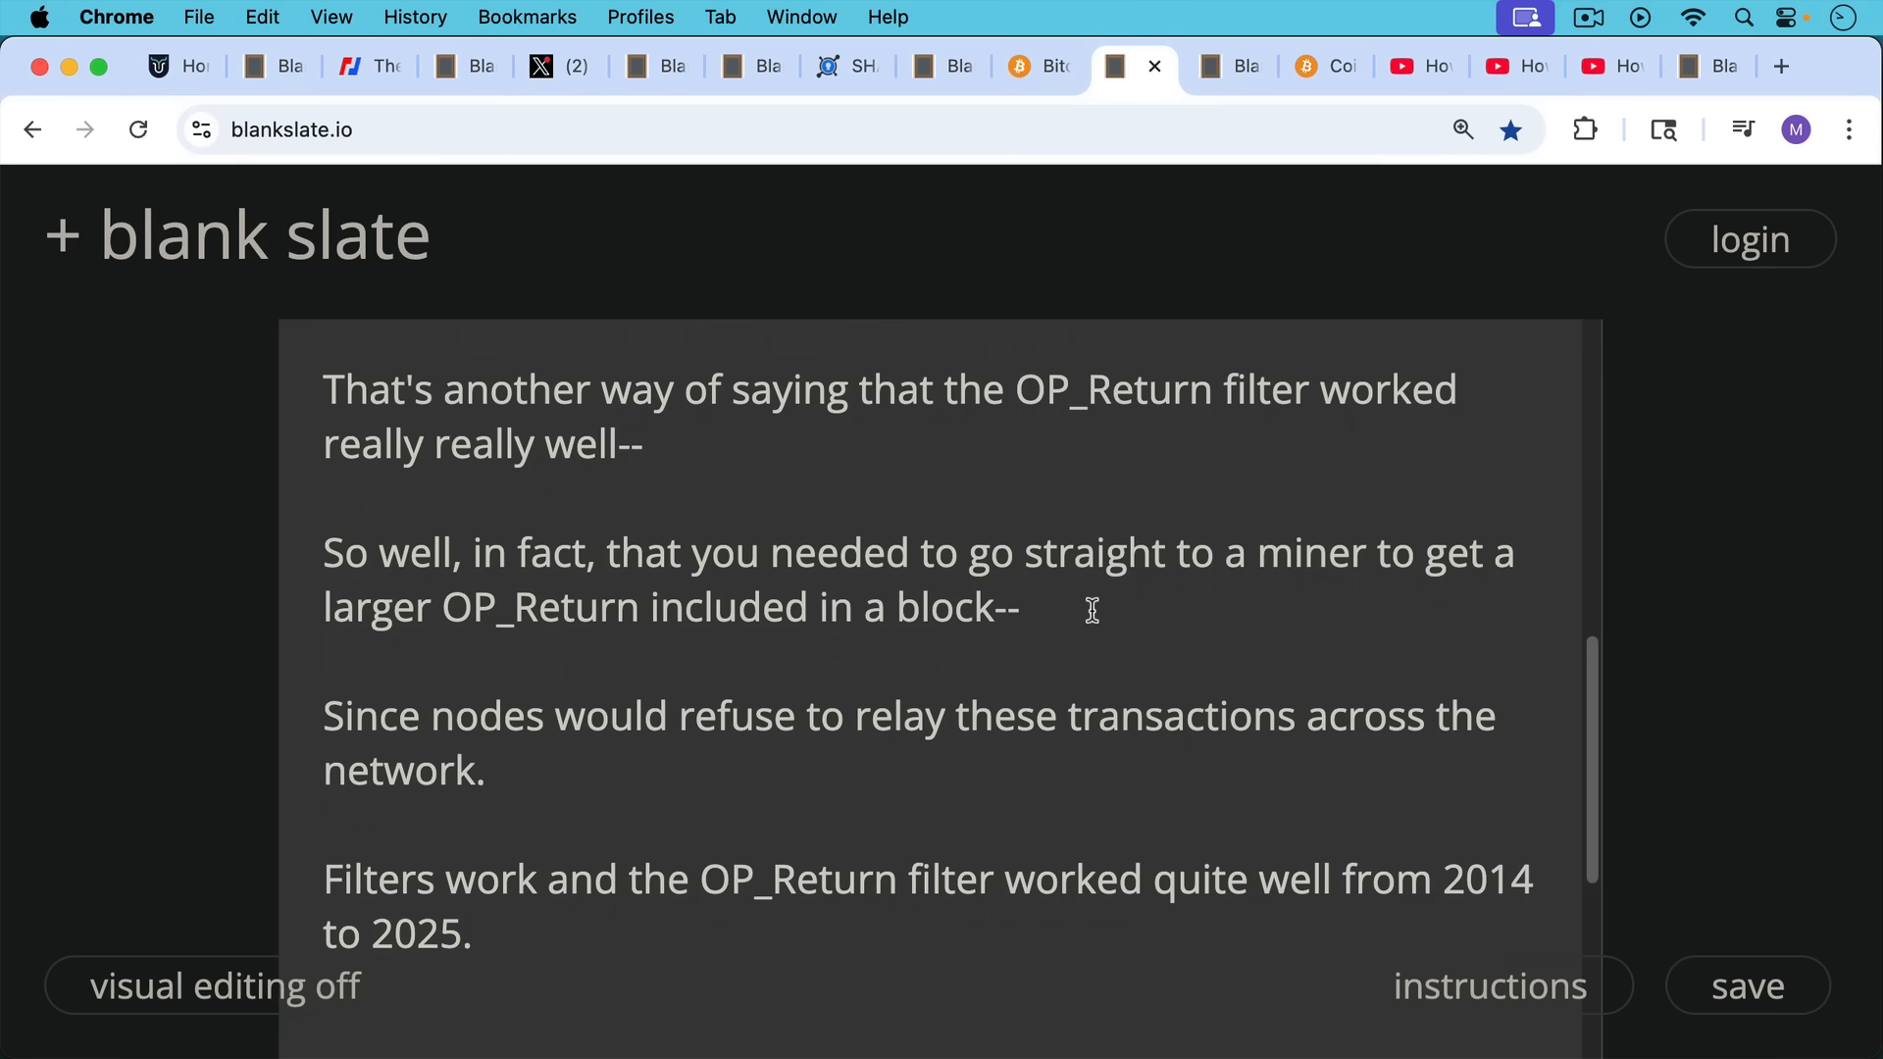
pyautogui.moveTo(1106, 495)
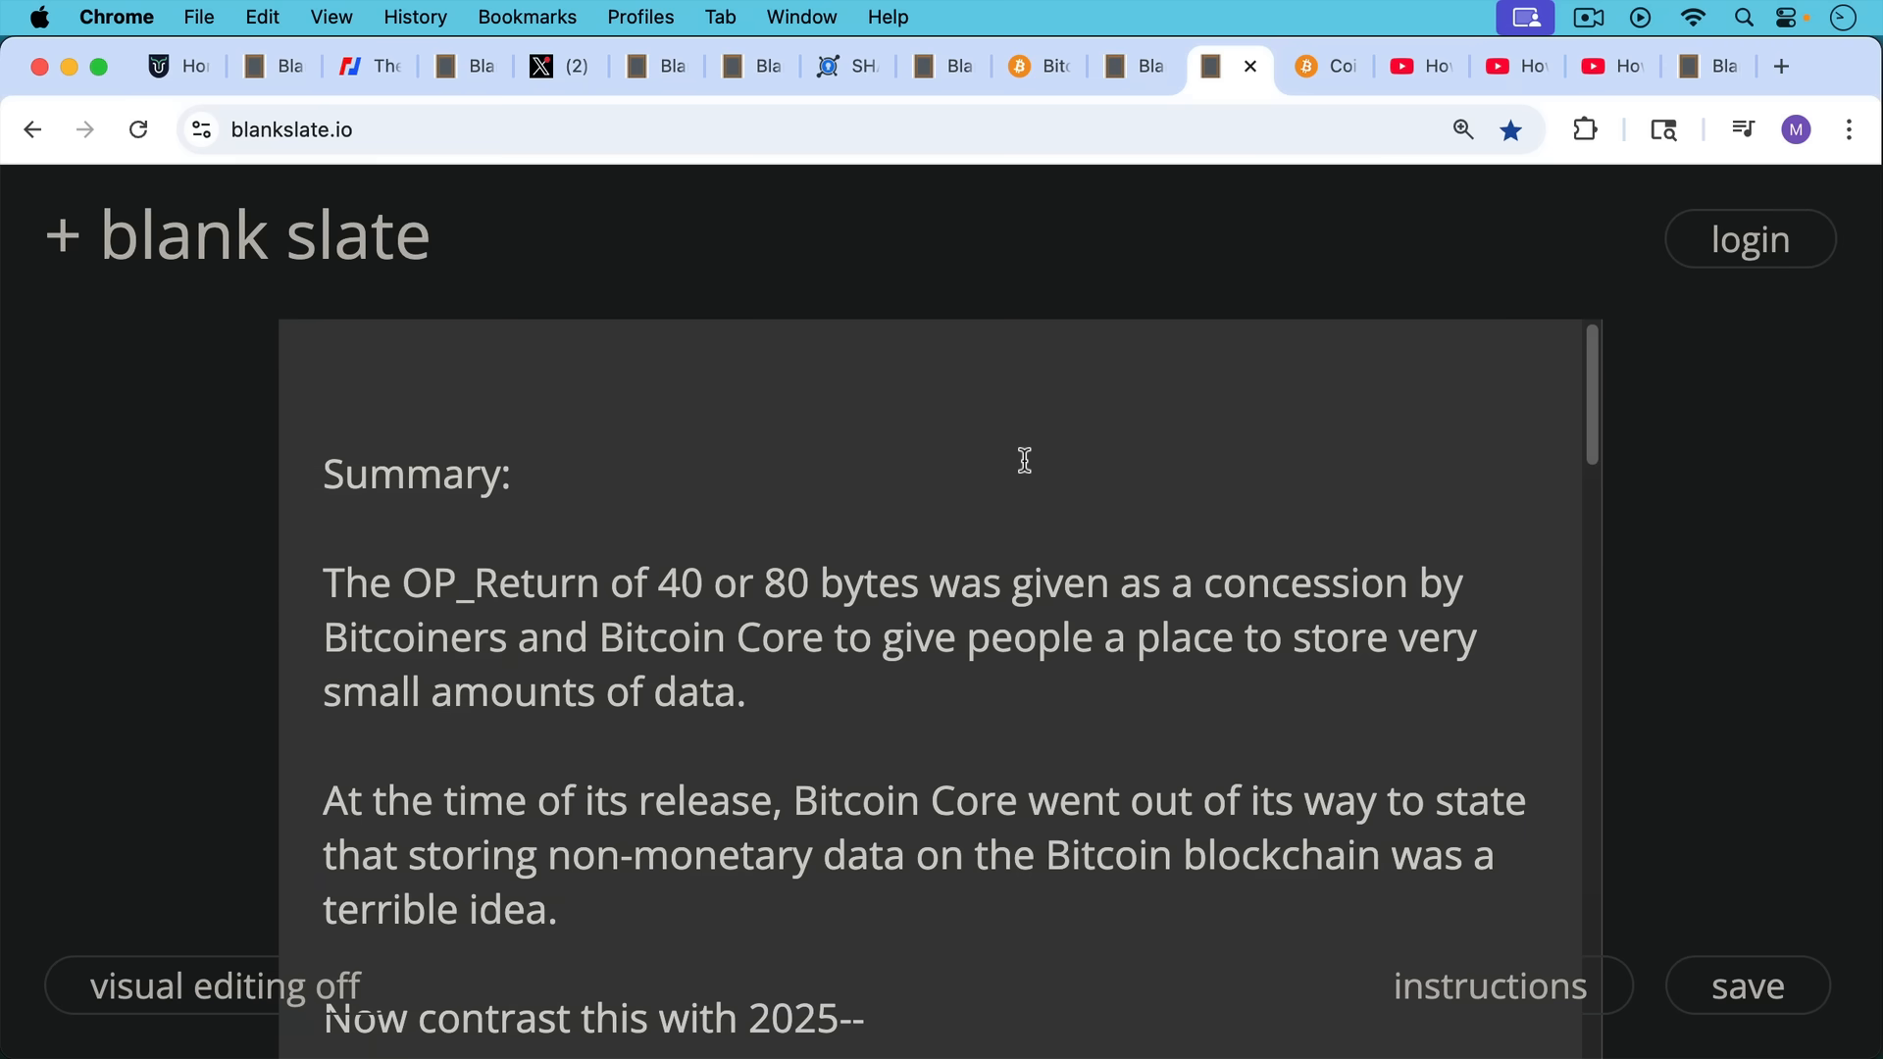
pyautogui.moveTo(1032, 526)
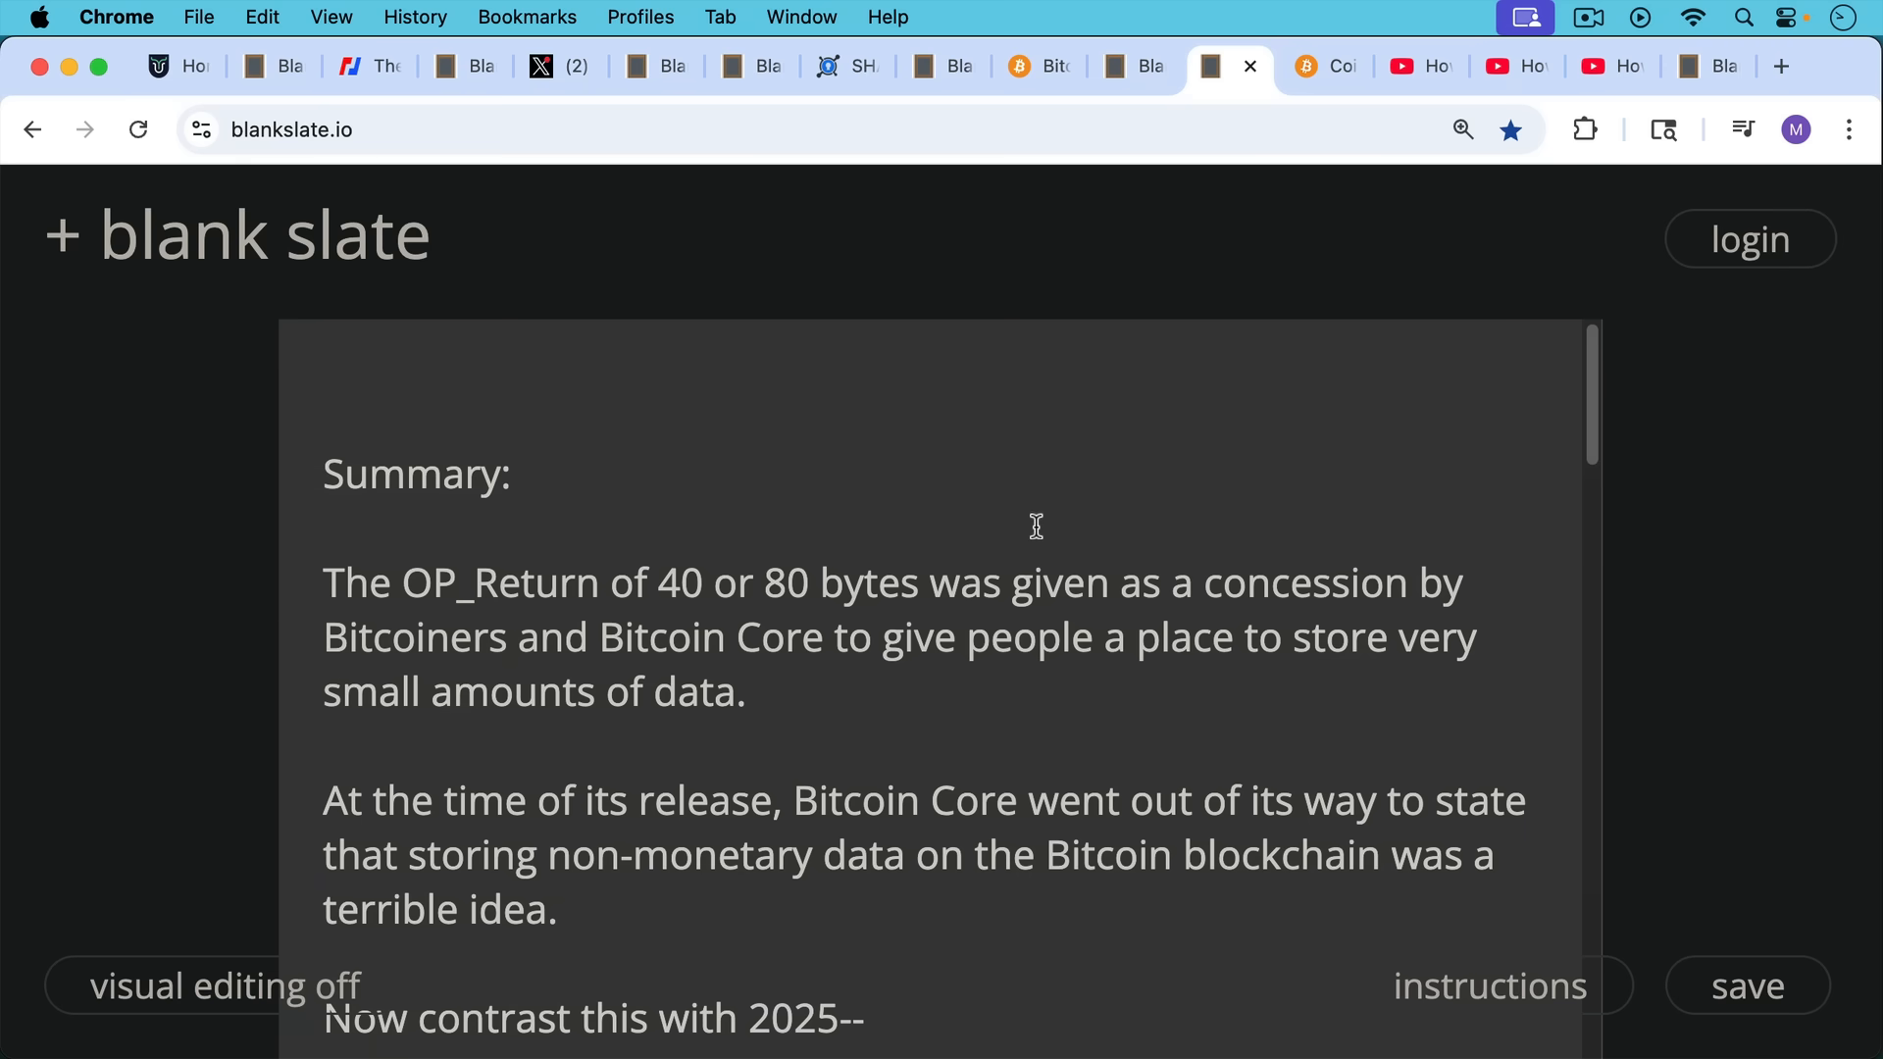
pyautogui.moveTo(1042, 532)
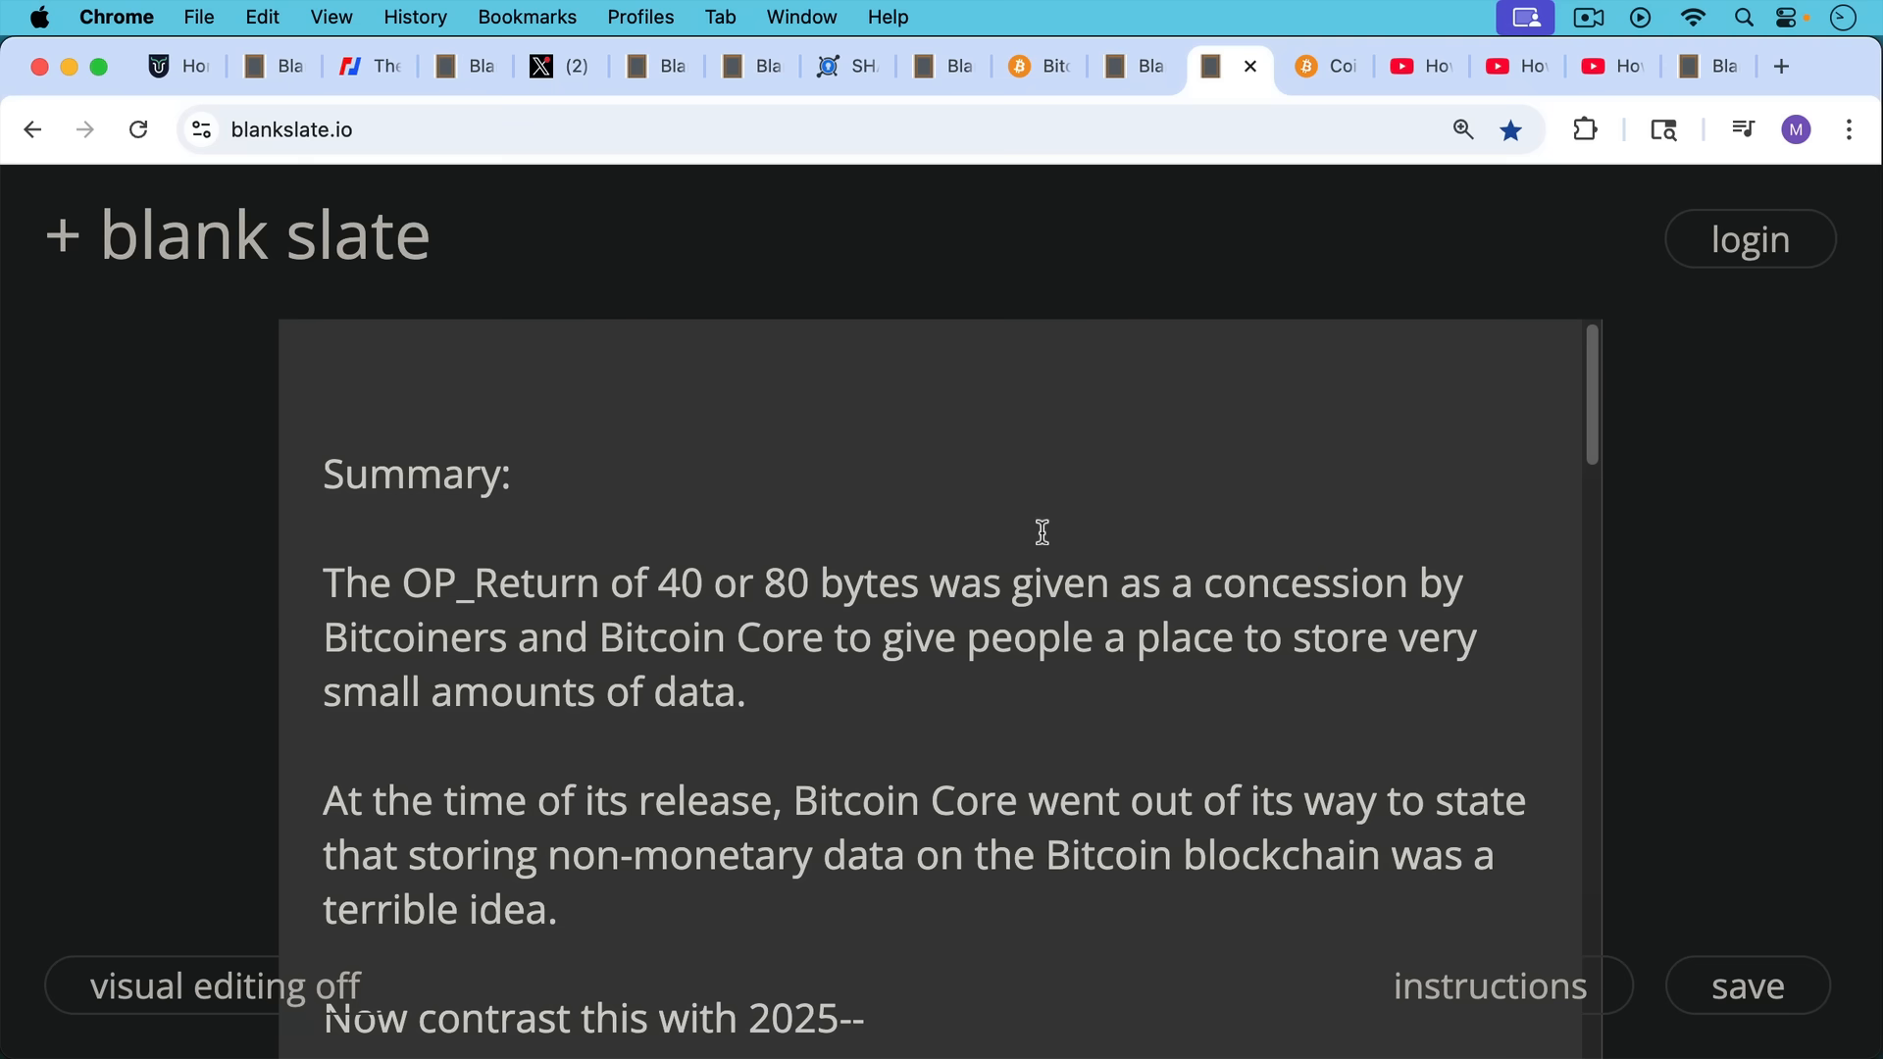
pyautogui.moveTo(1058, 530)
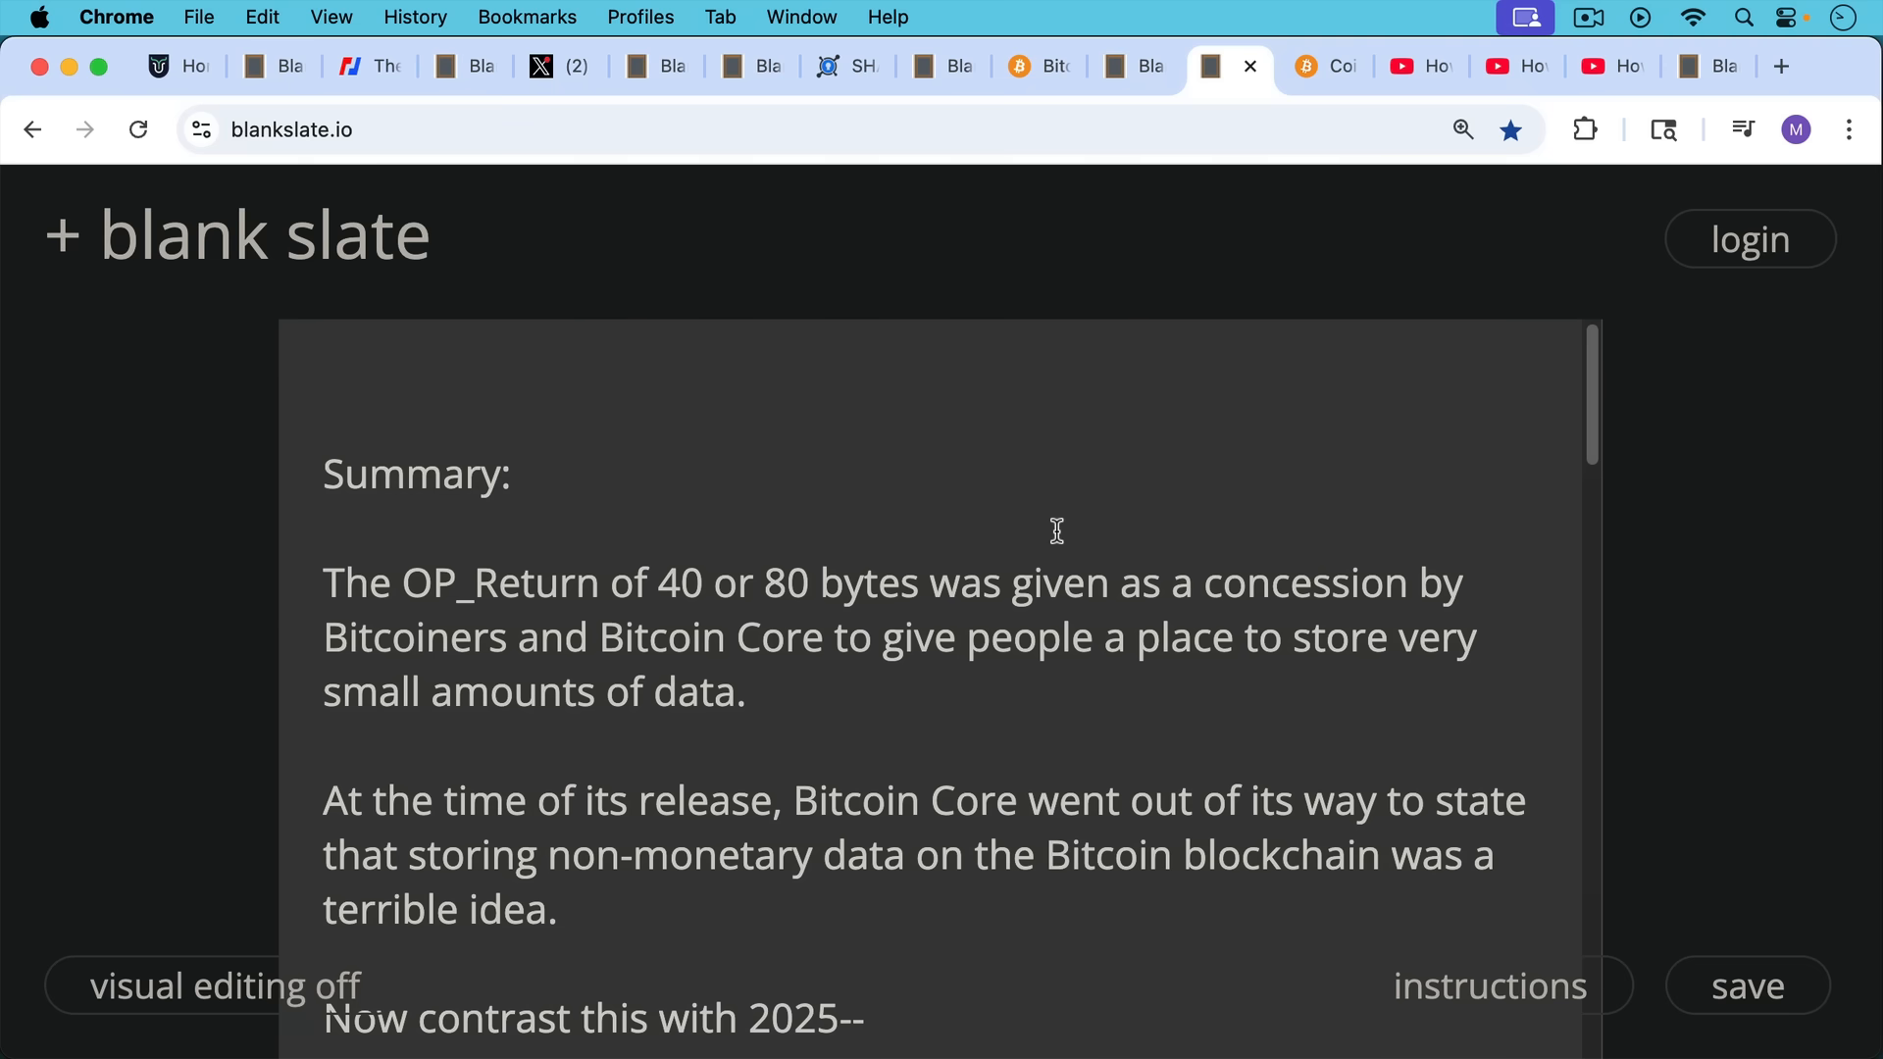
# Read the Summary note down to Bitcoin Core wanting to blow open its own 2014 filter
pyautogui.scroll(-3)
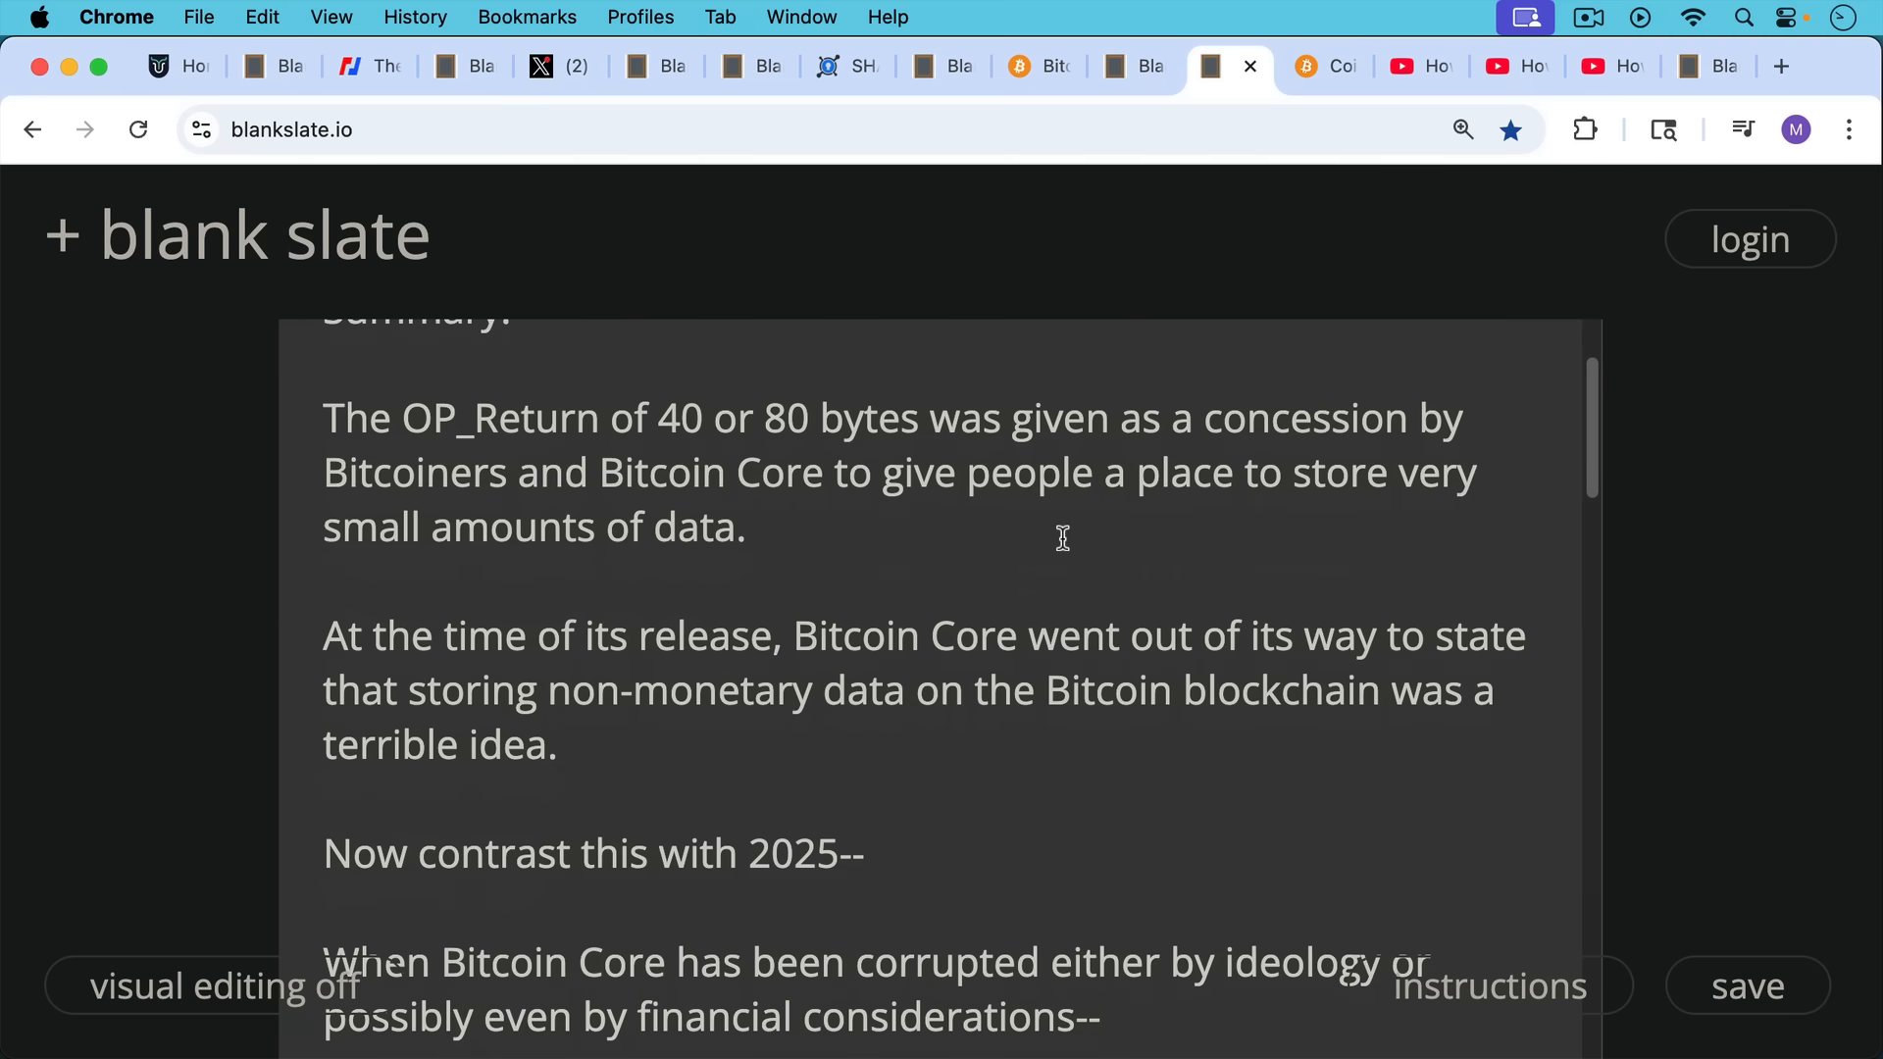
pyautogui.scroll(-3)
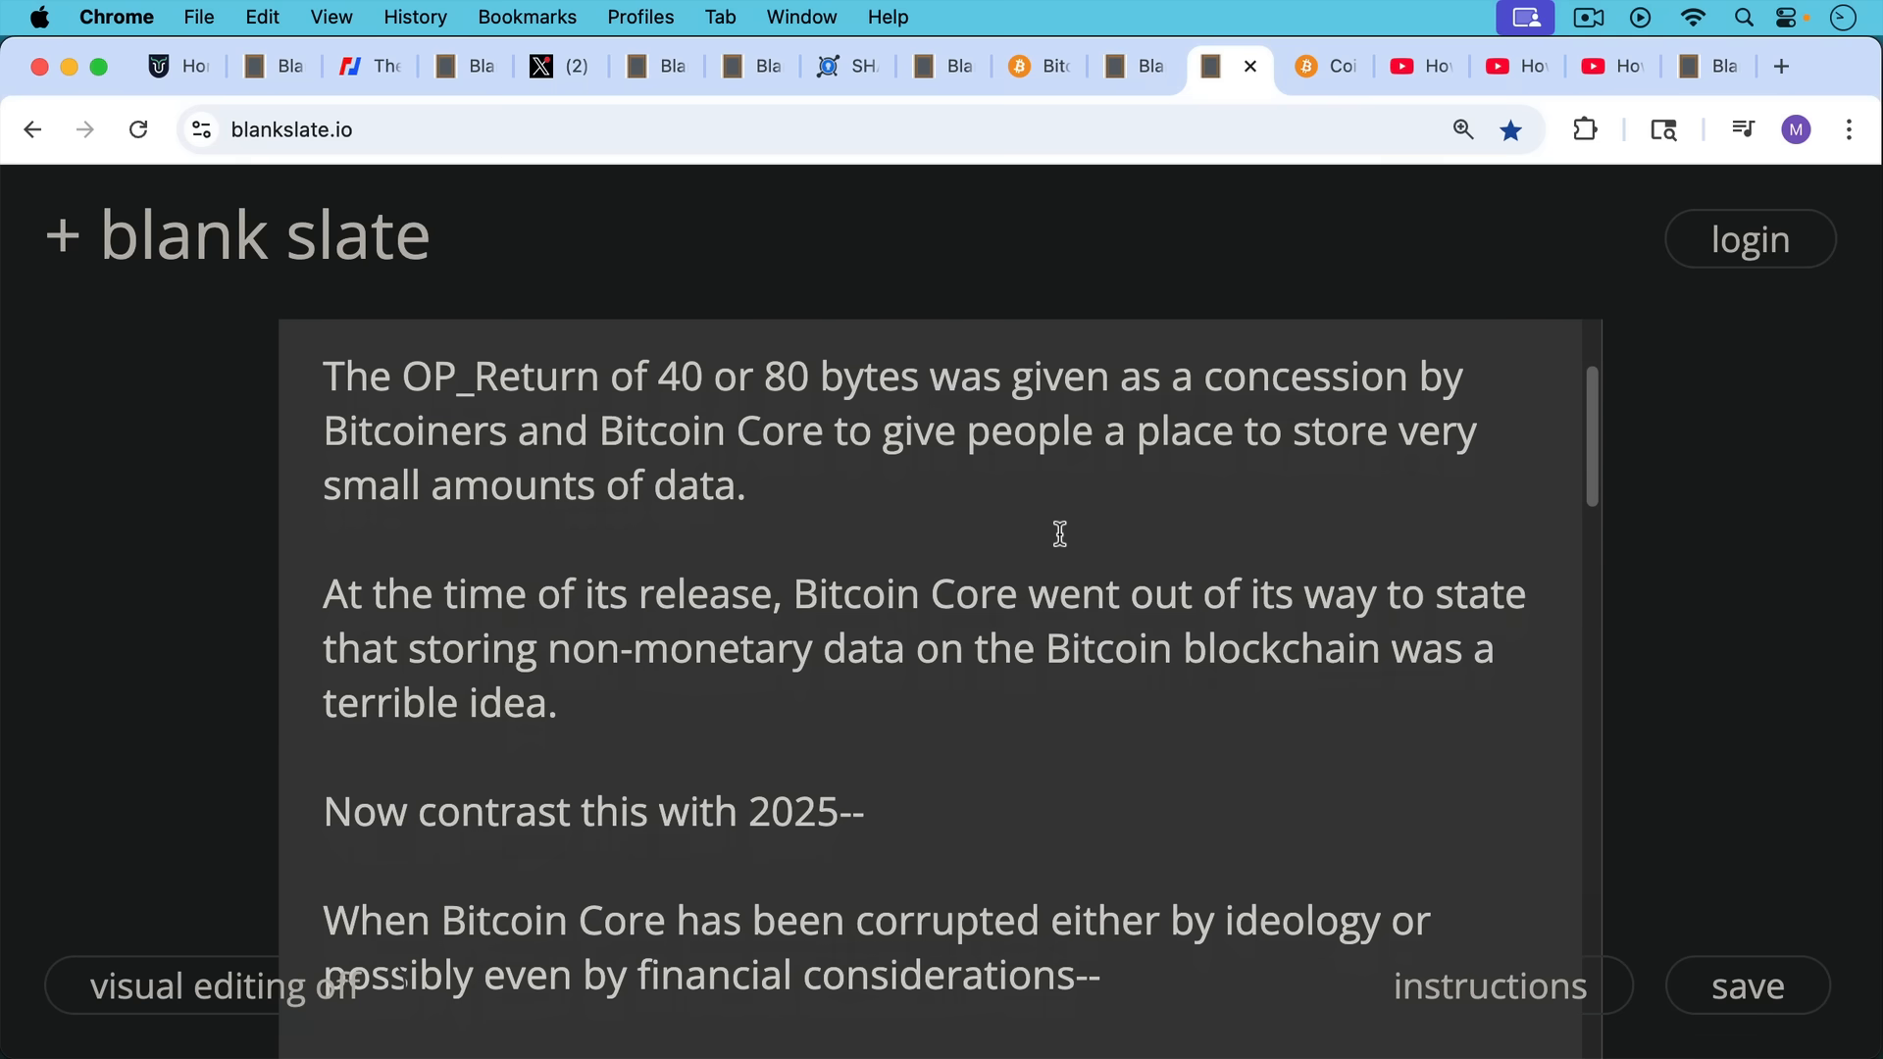
pyautogui.scroll(-3)
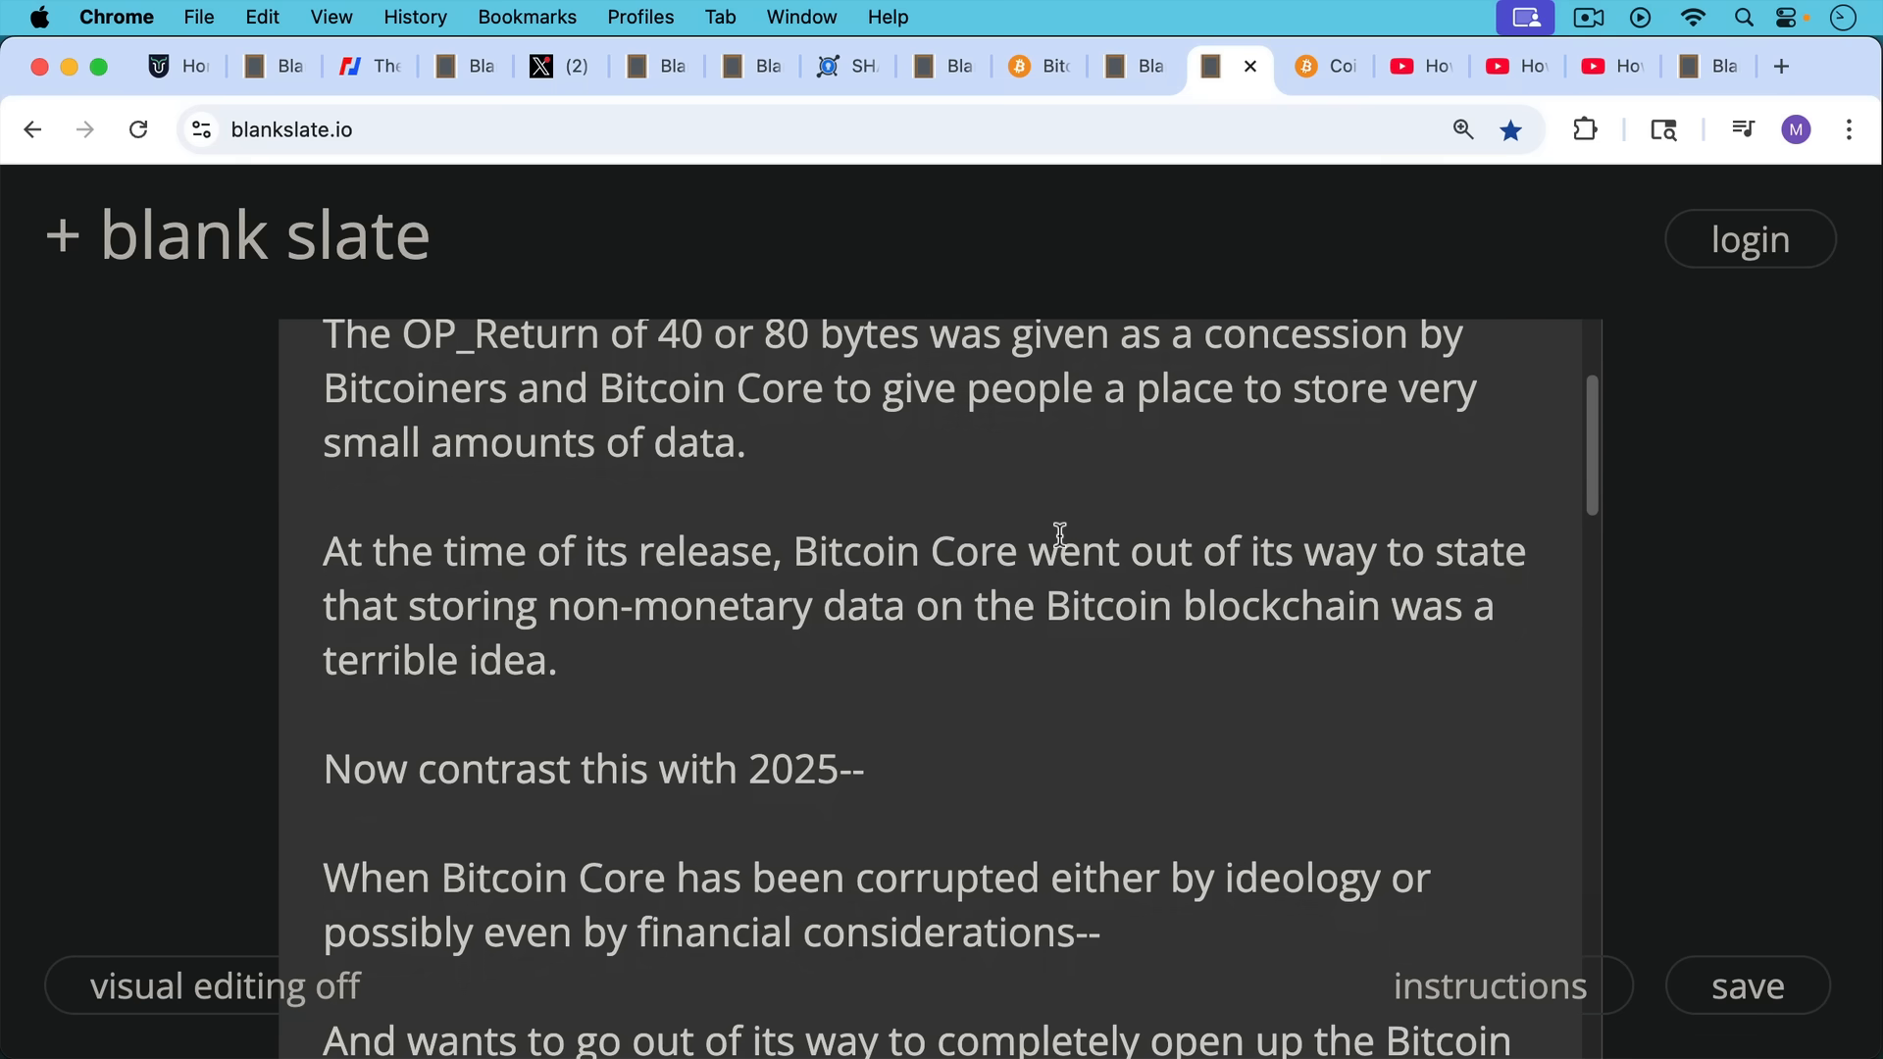
pyautogui.scroll(-3)
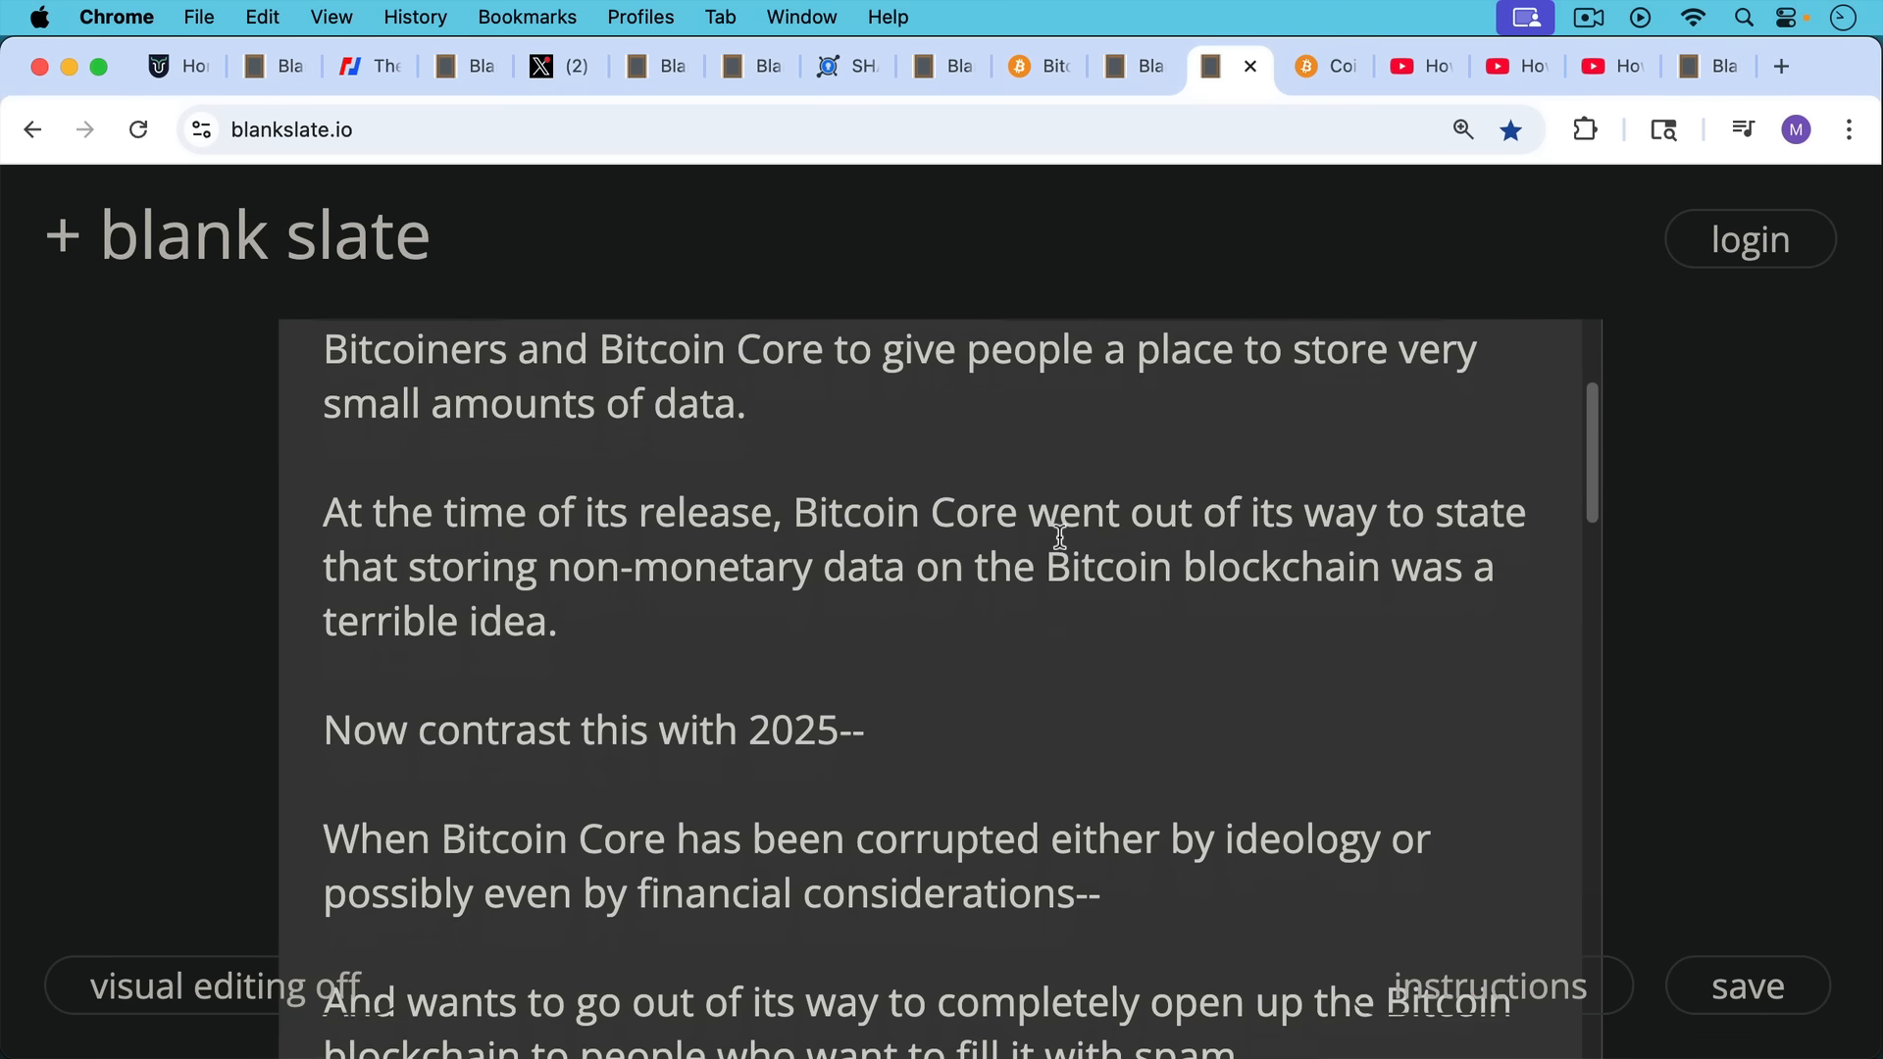
pyautogui.scroll(-3)
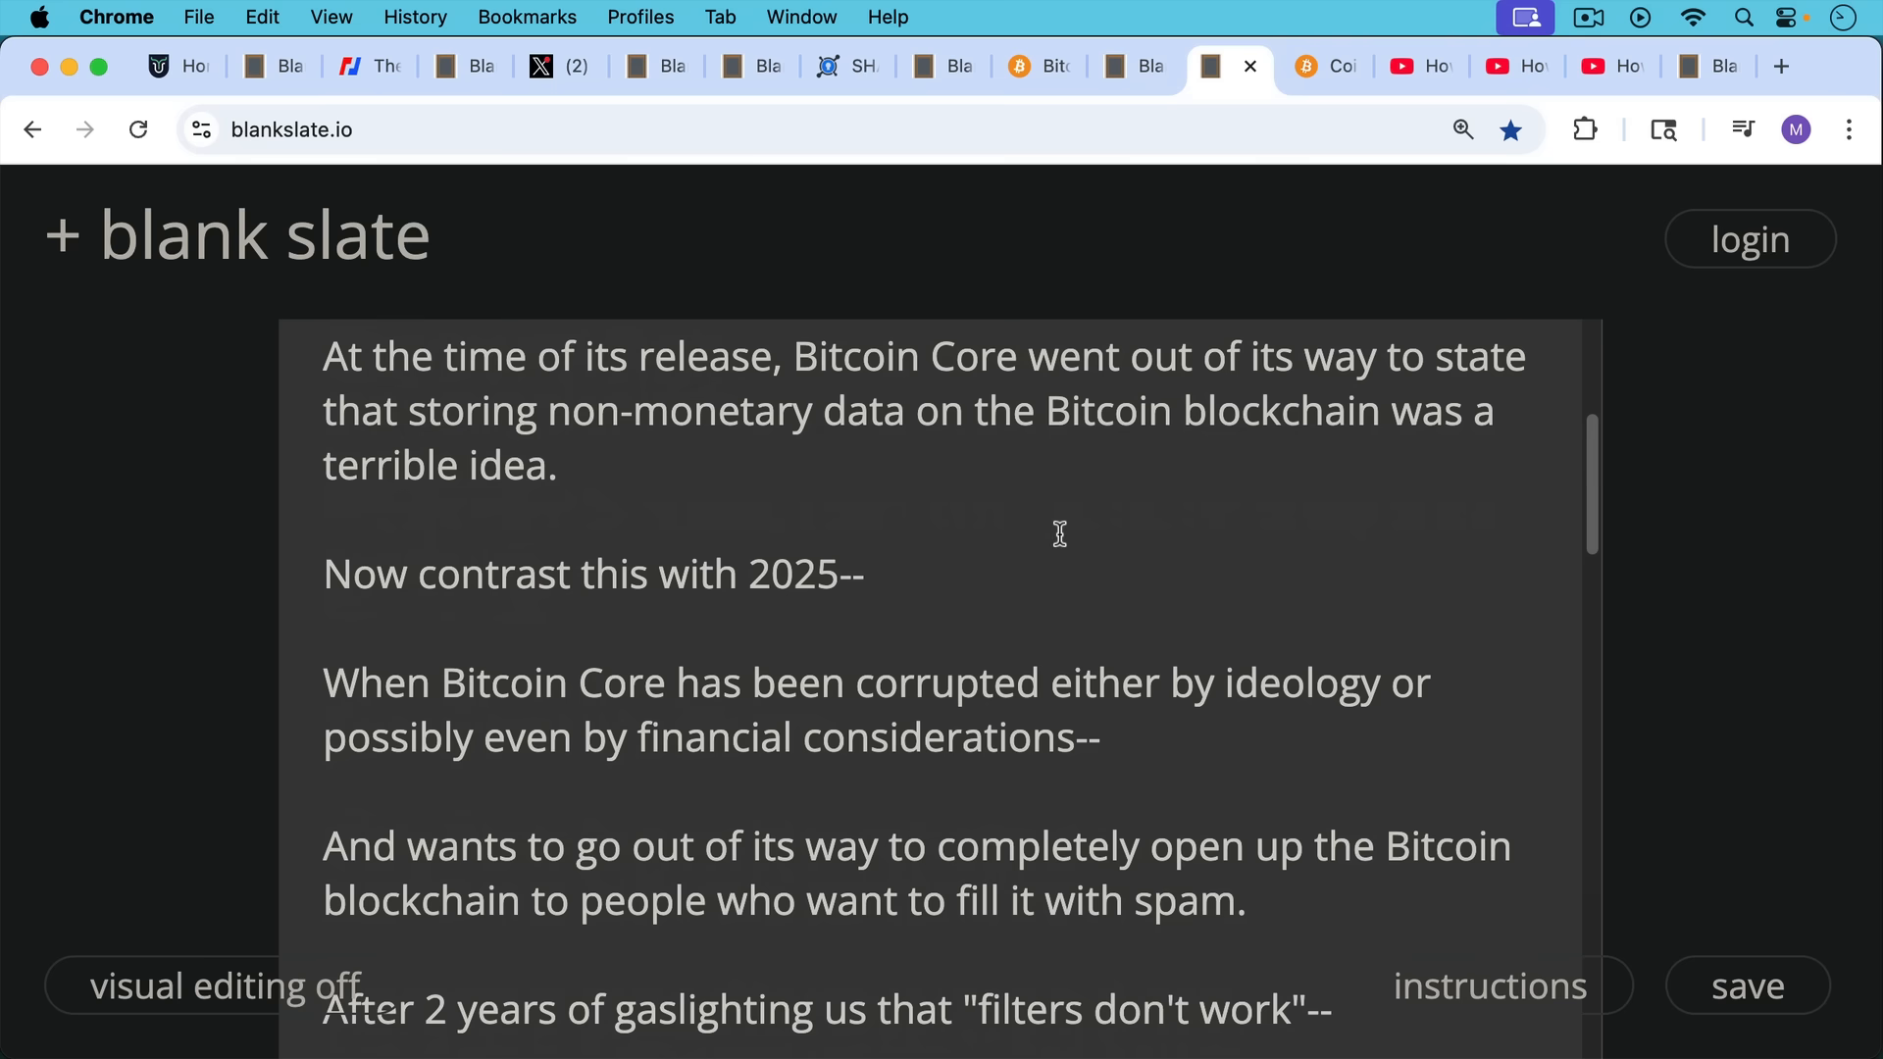
pyautogui.moveTo(1055, 537)
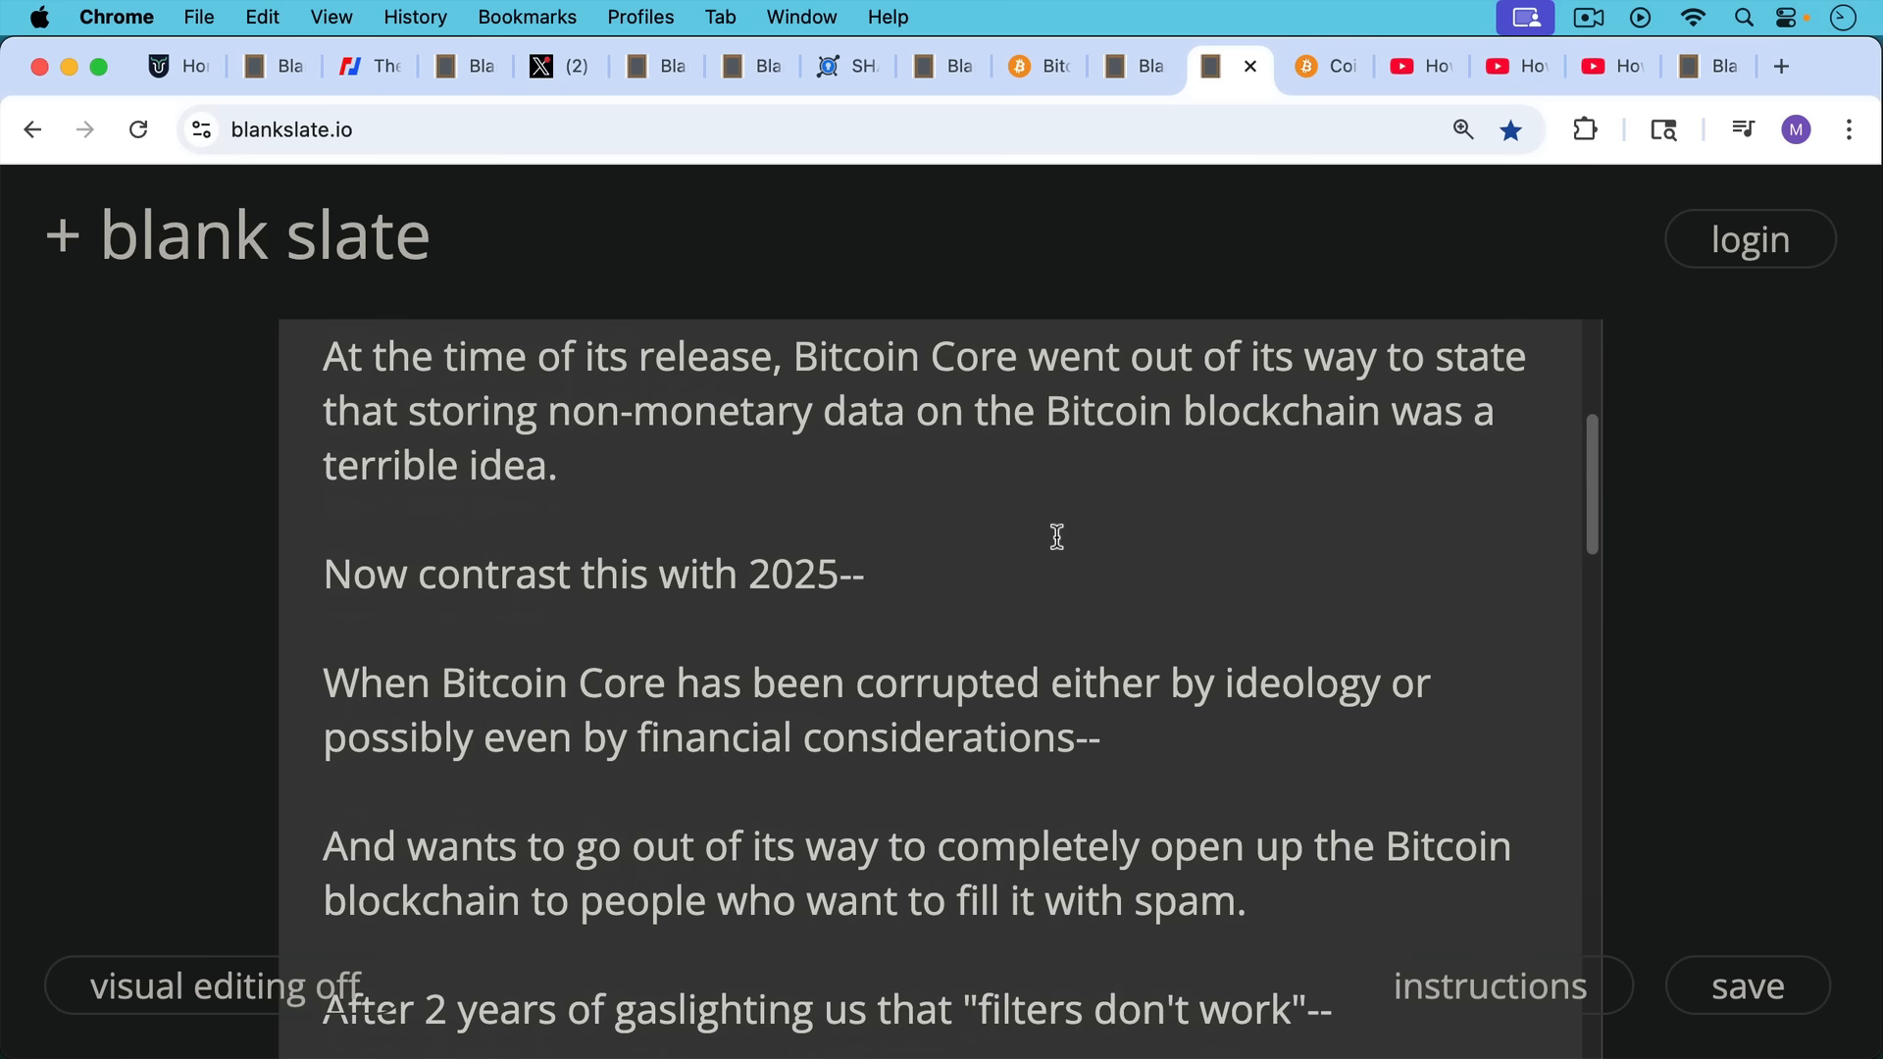
pyautogui.scroll(-3)
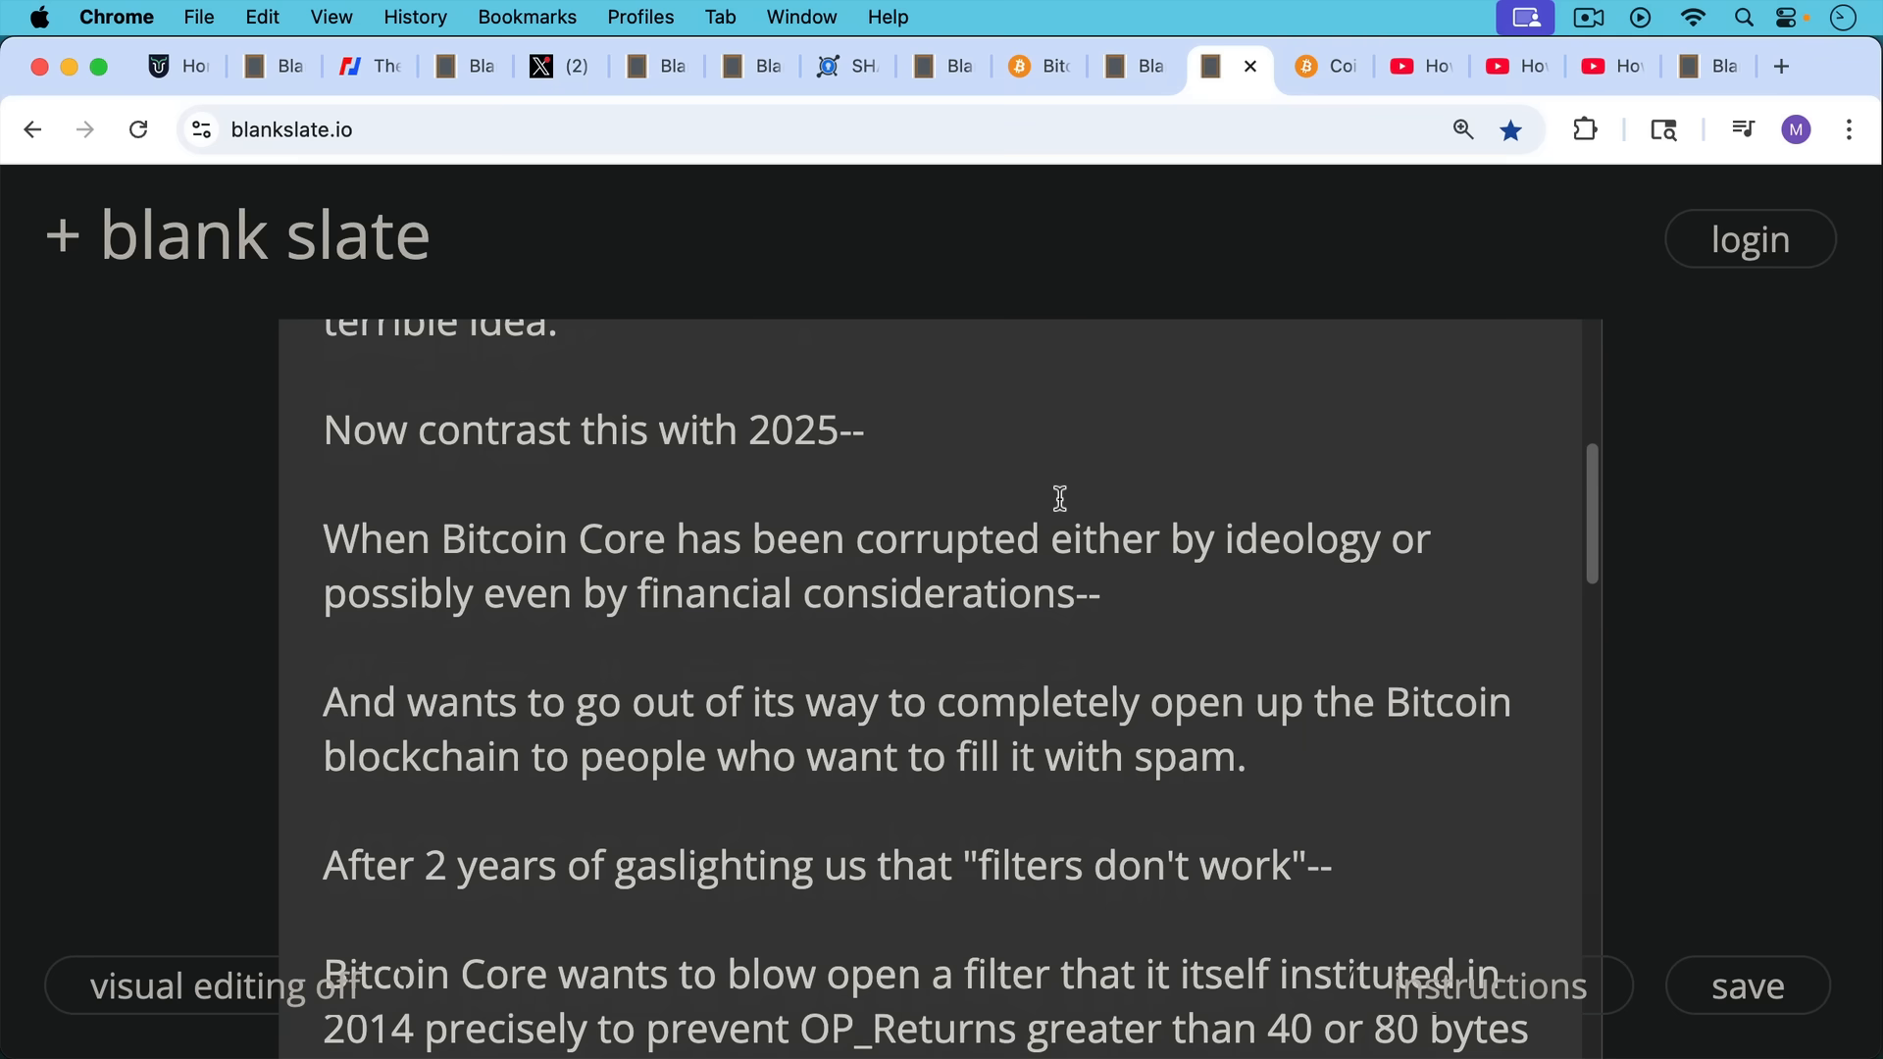
pyautogui.scroll(-3)
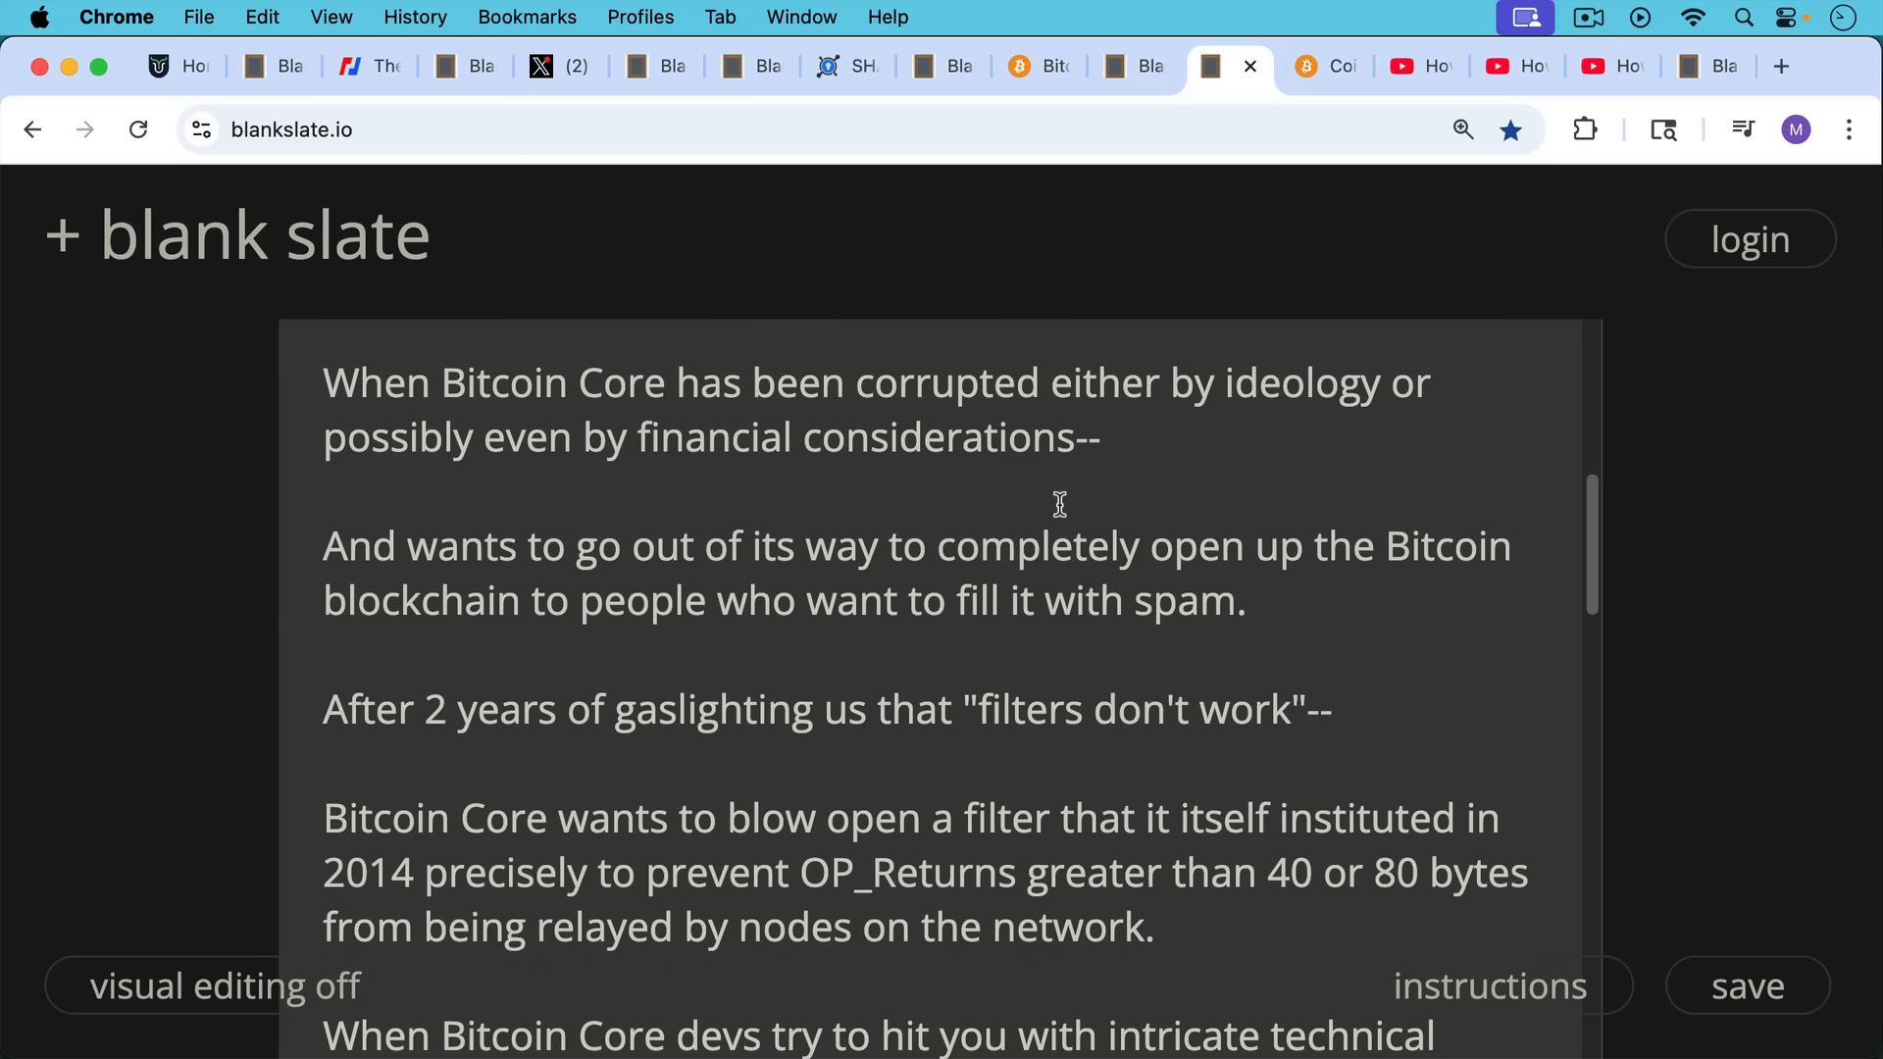
pyautogui.scroll(-3)
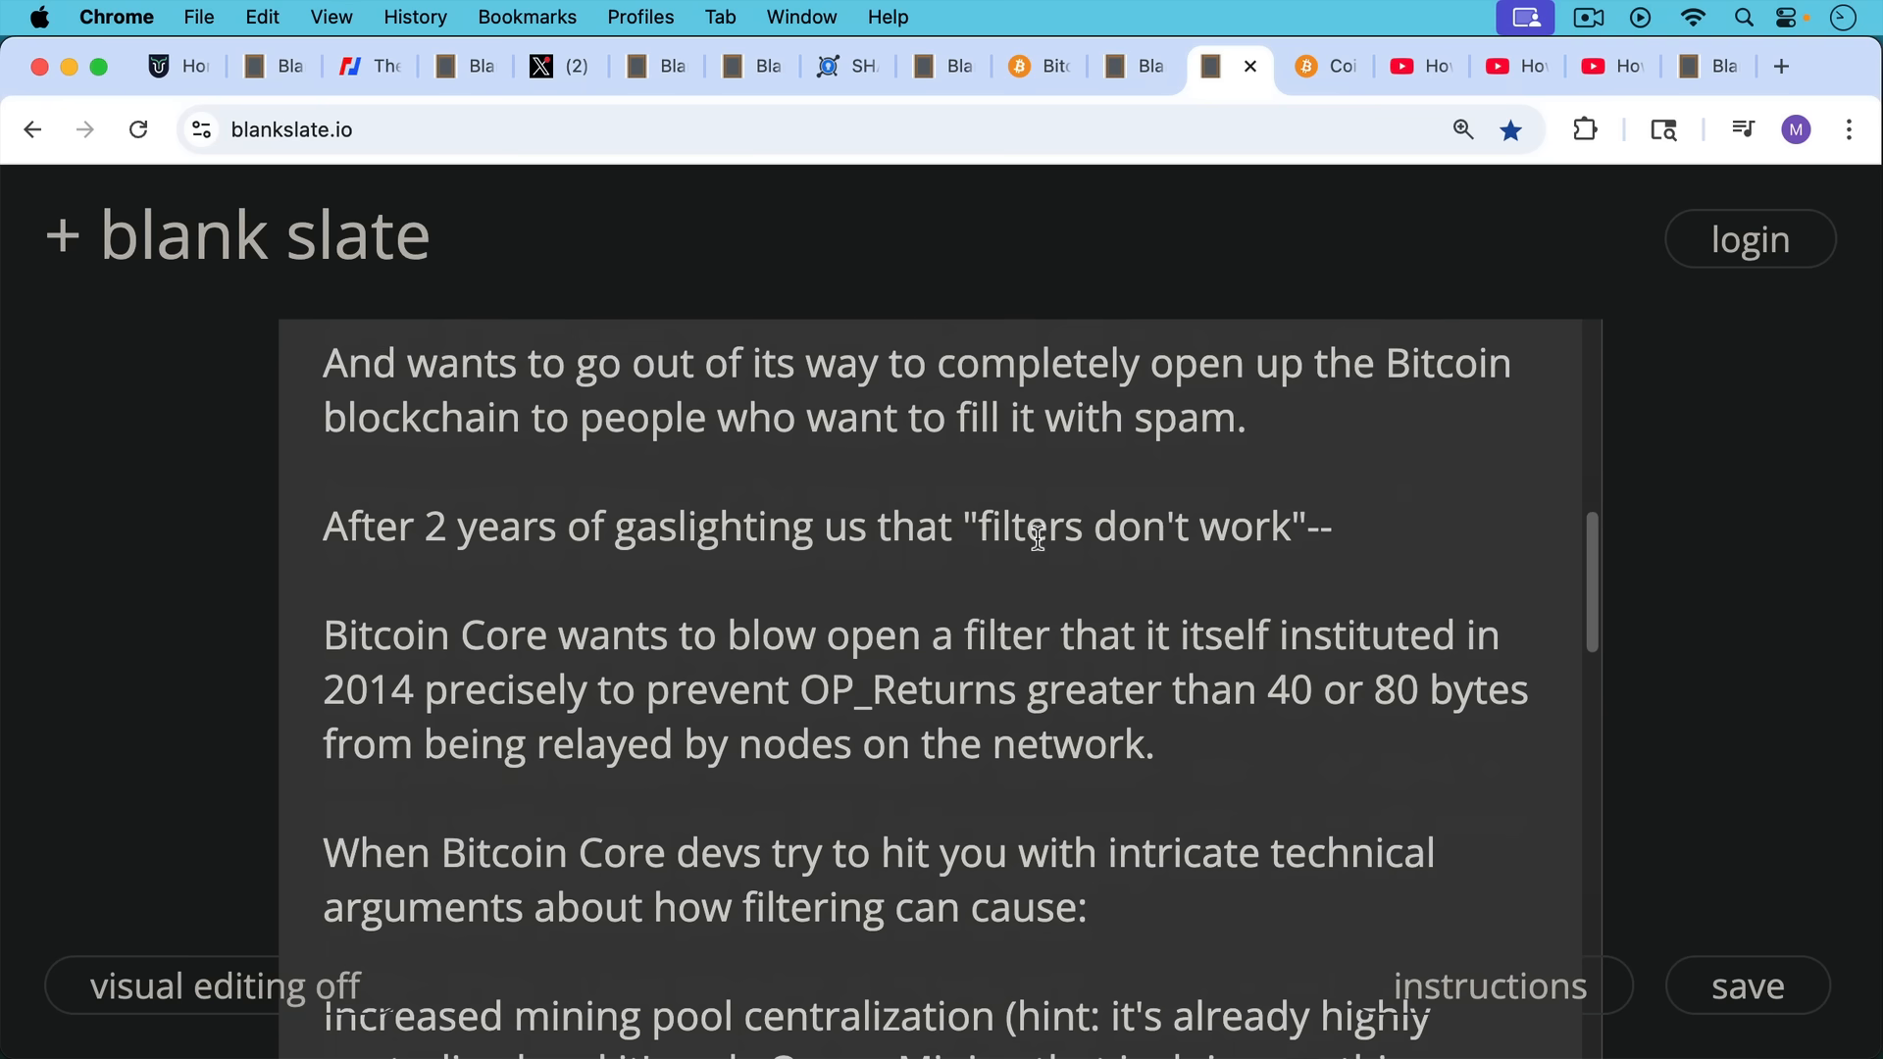
pyautogui.moveTo(1035, 522)
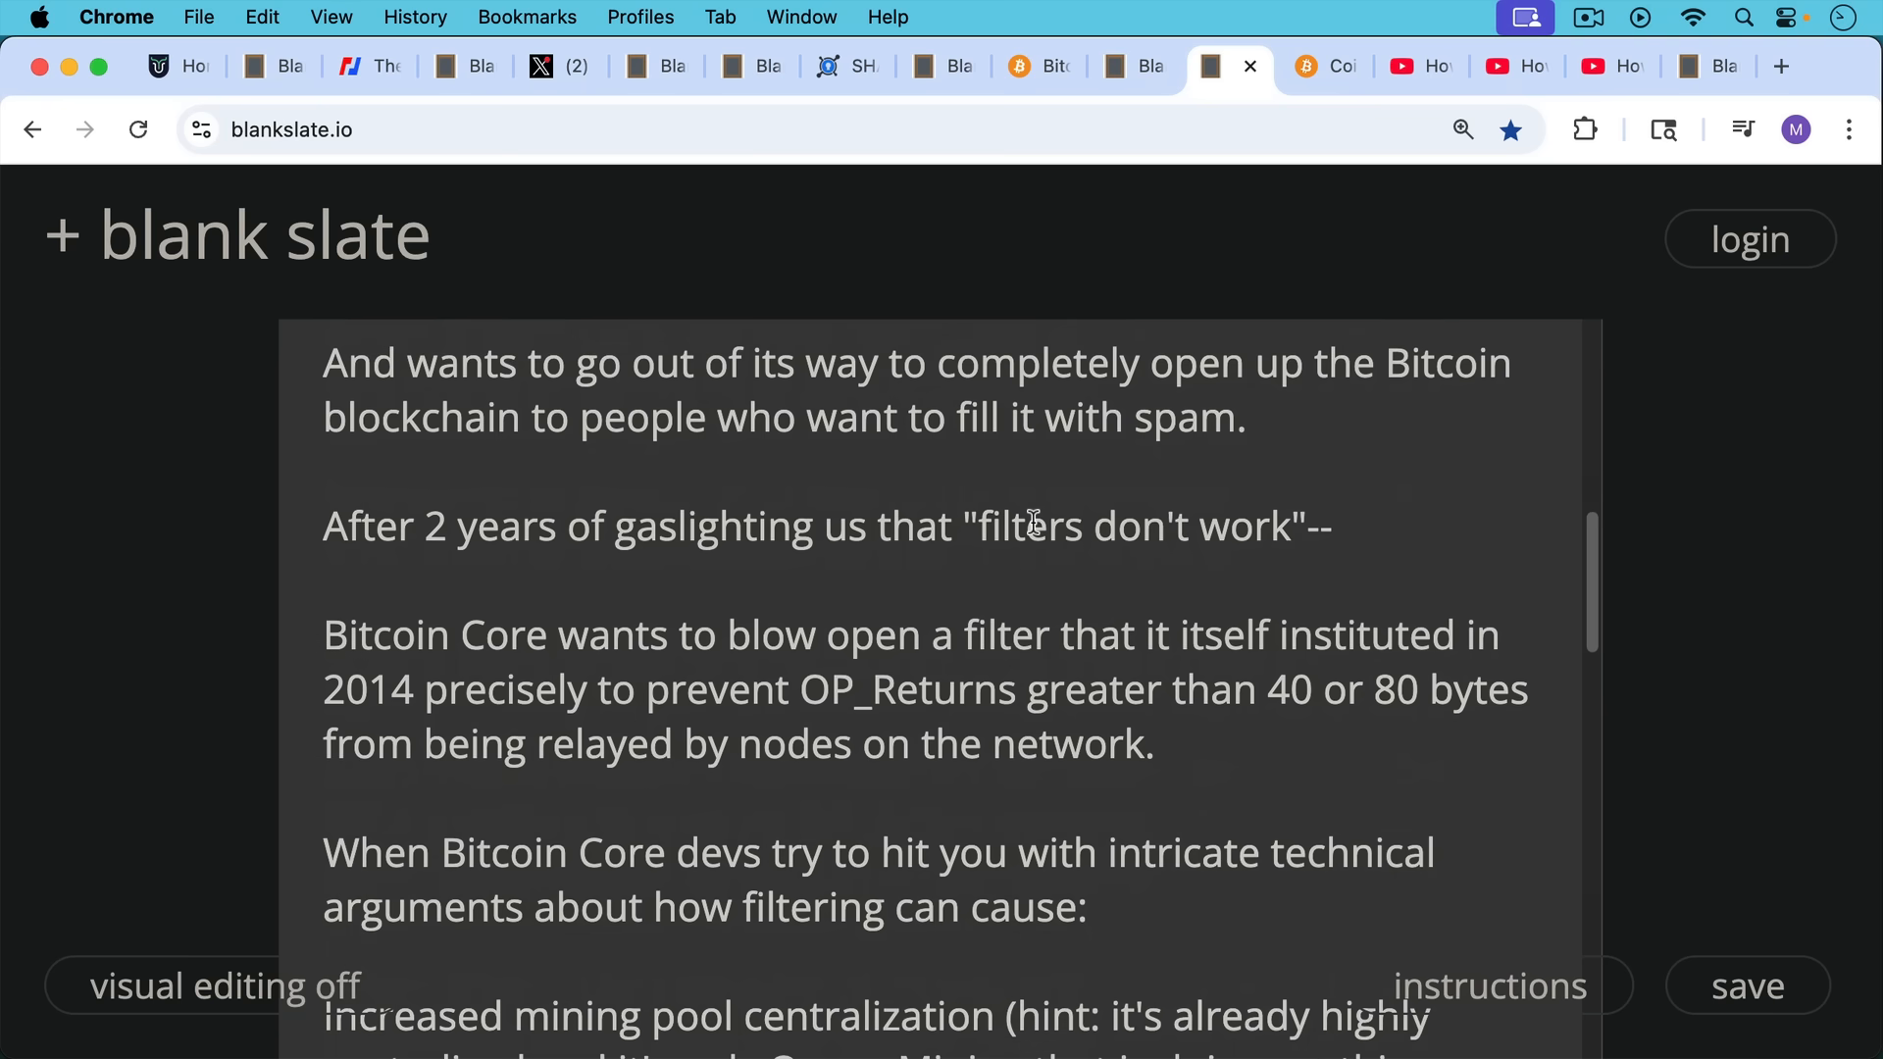
pyautogui.moveTo(1043, 553)
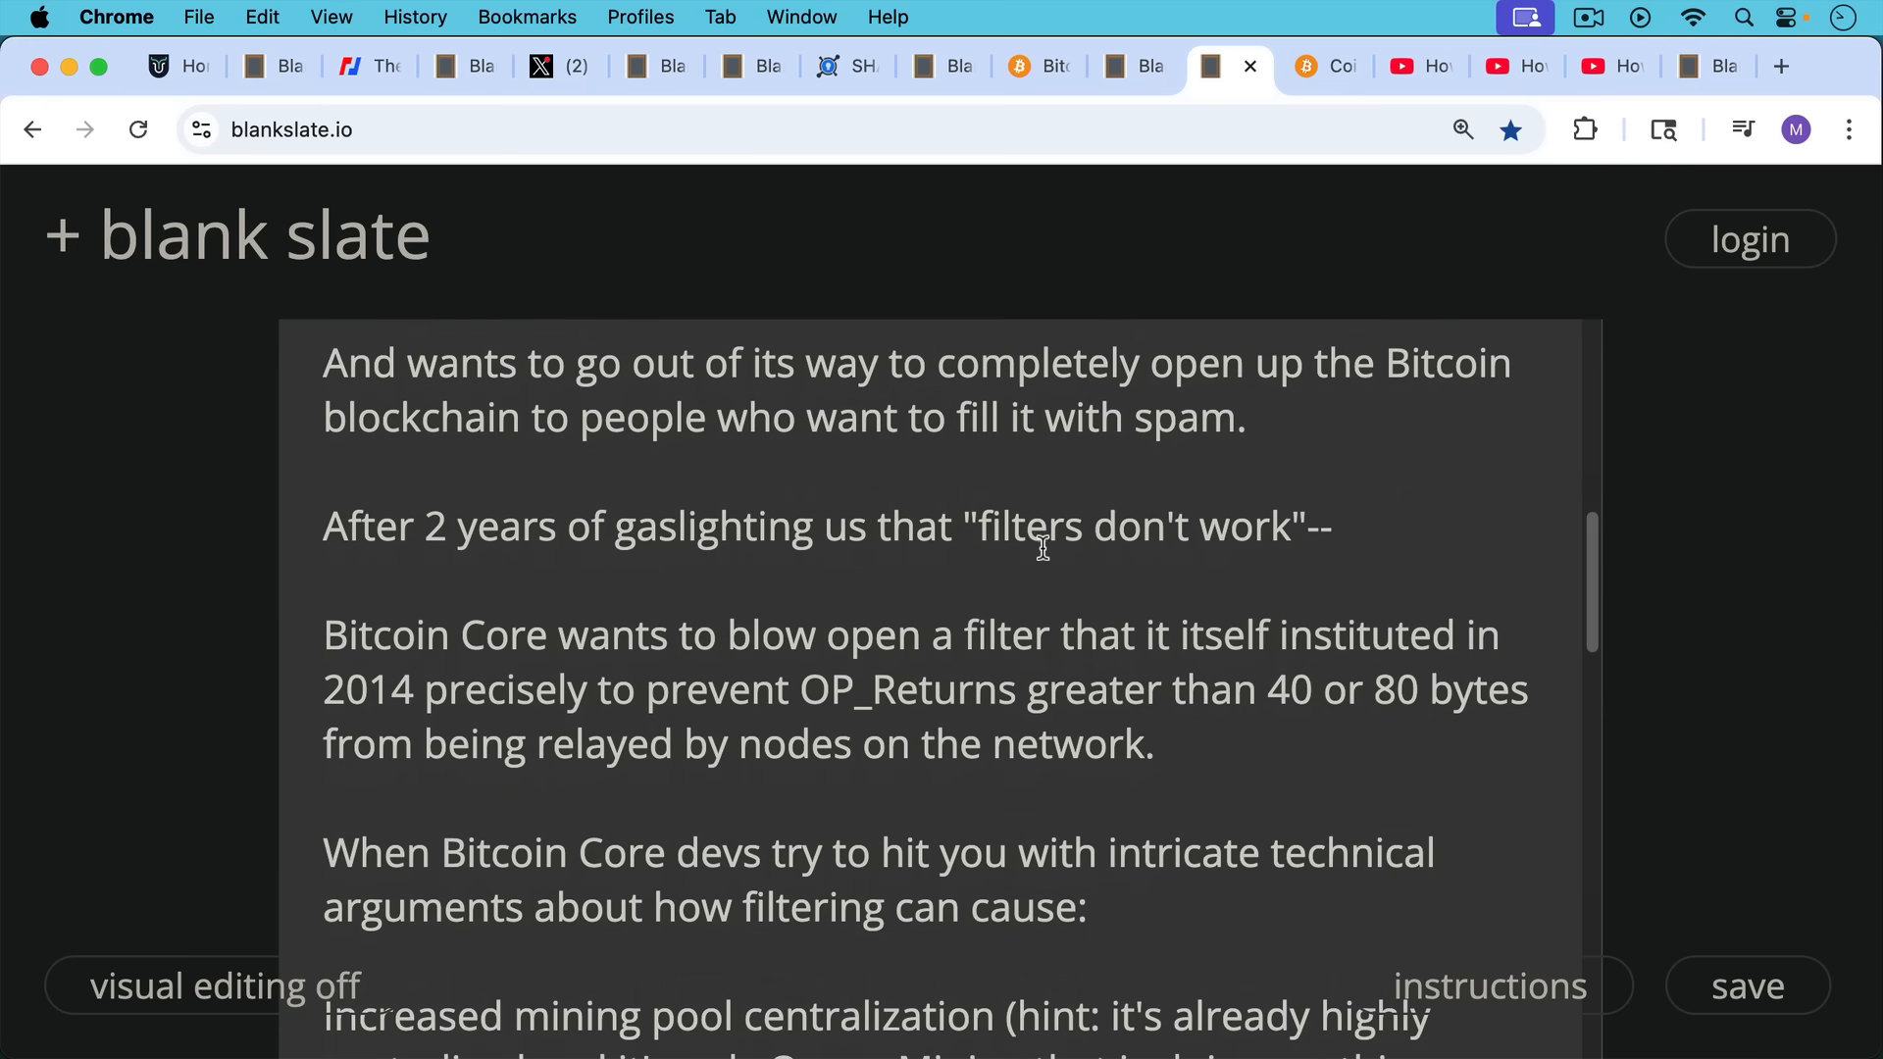
pyautogui.scroll(-3)
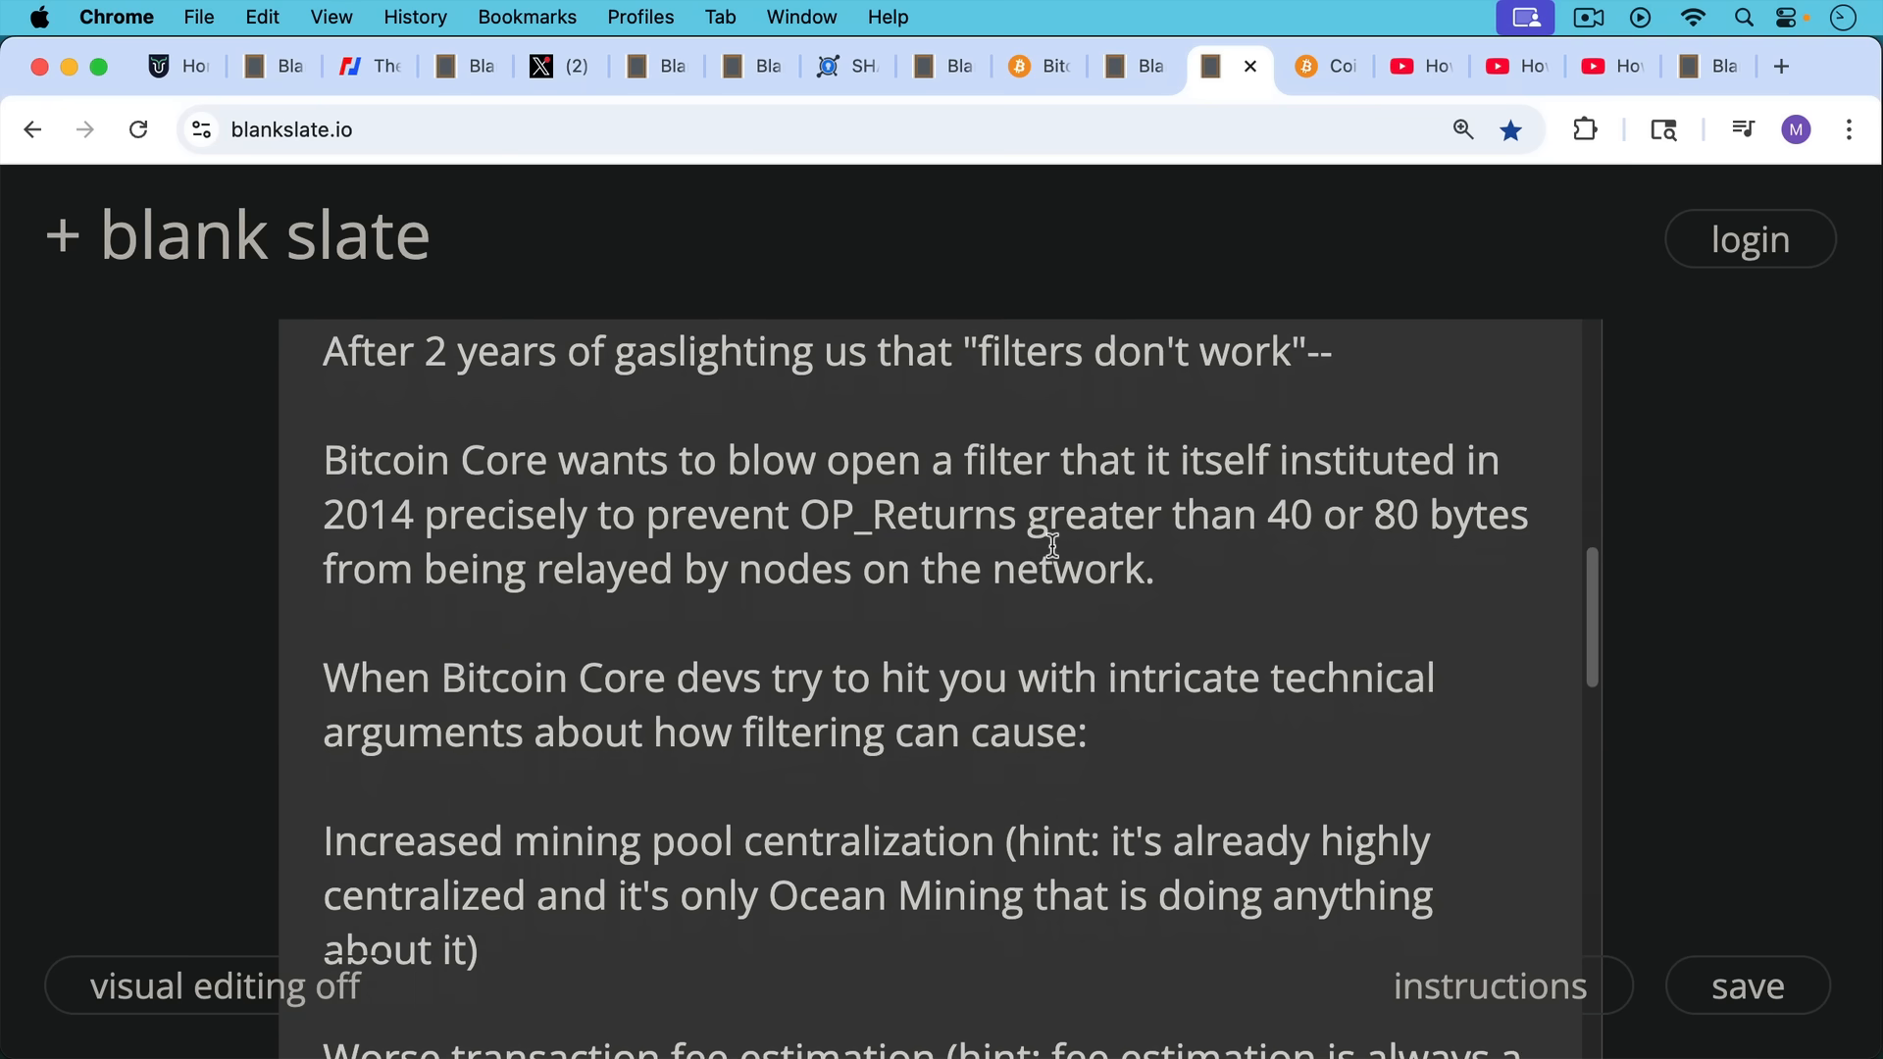
pyautogui.moveTo(1049, 494)
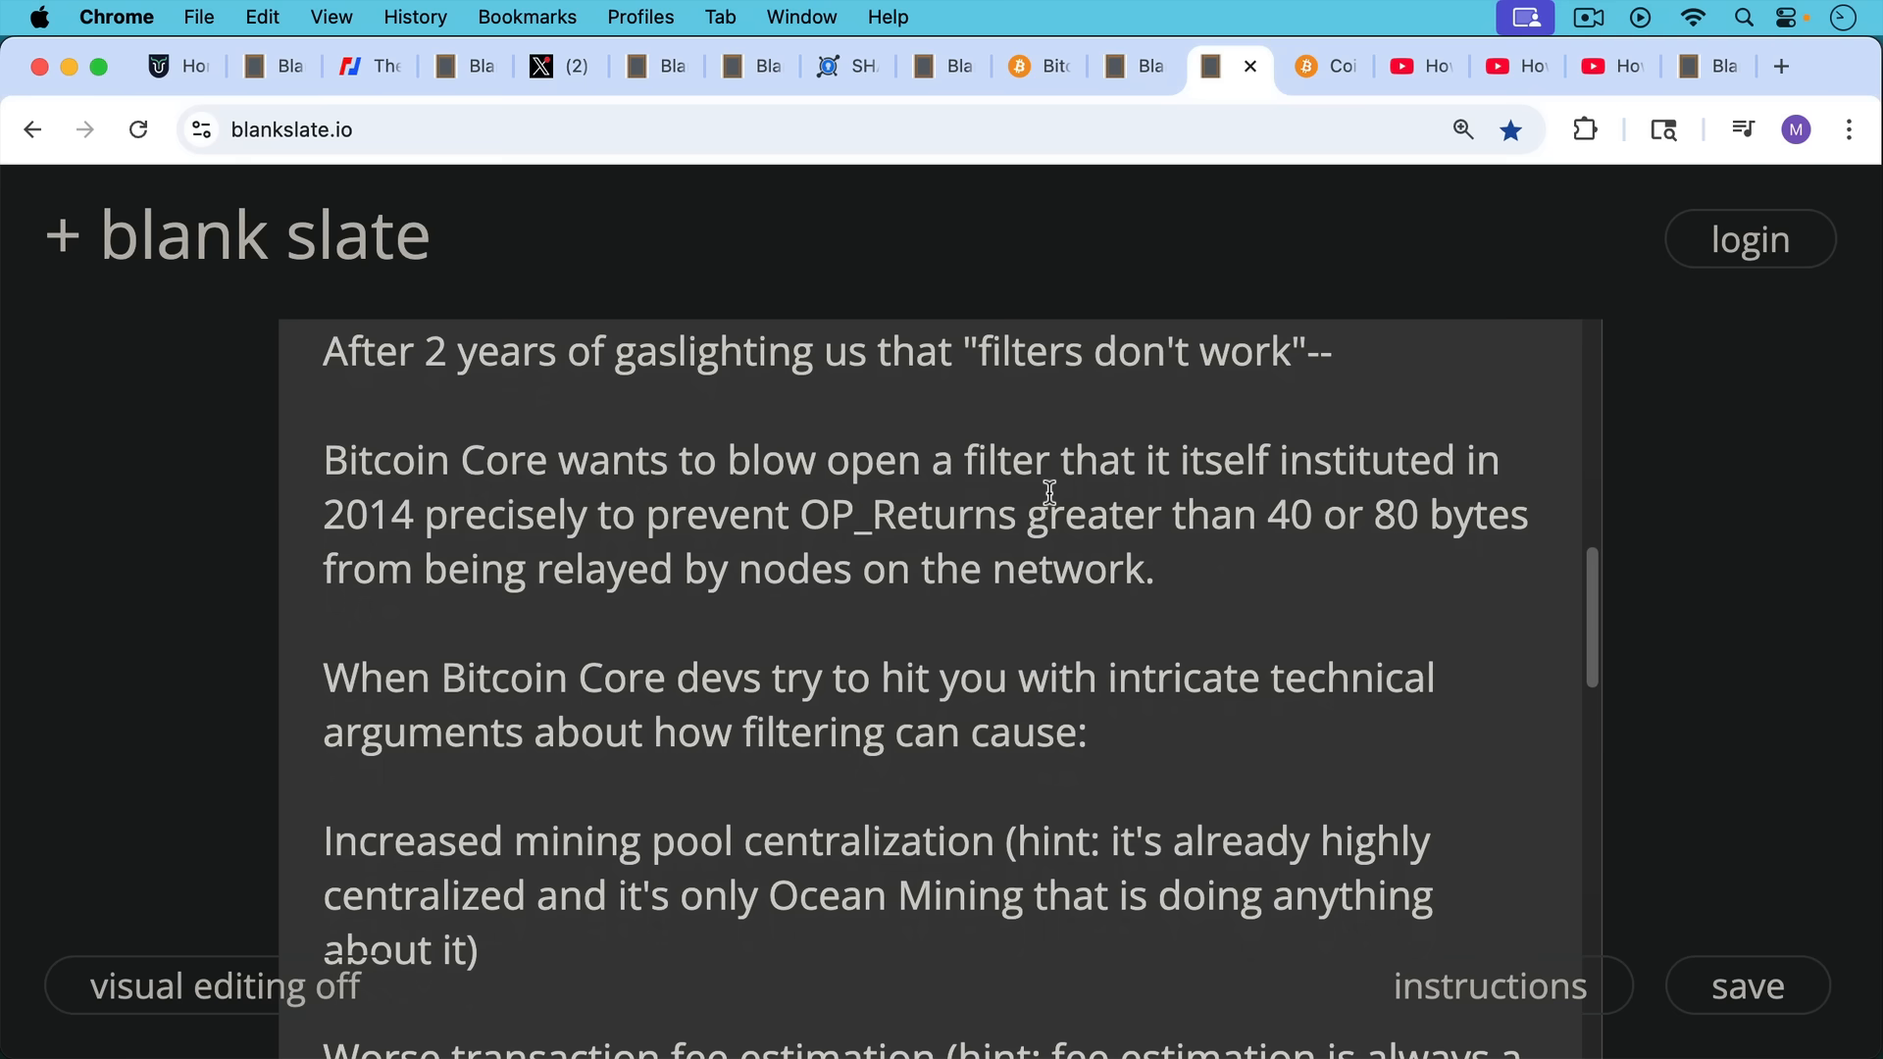
pyautogui.moveTo(1050, 508)
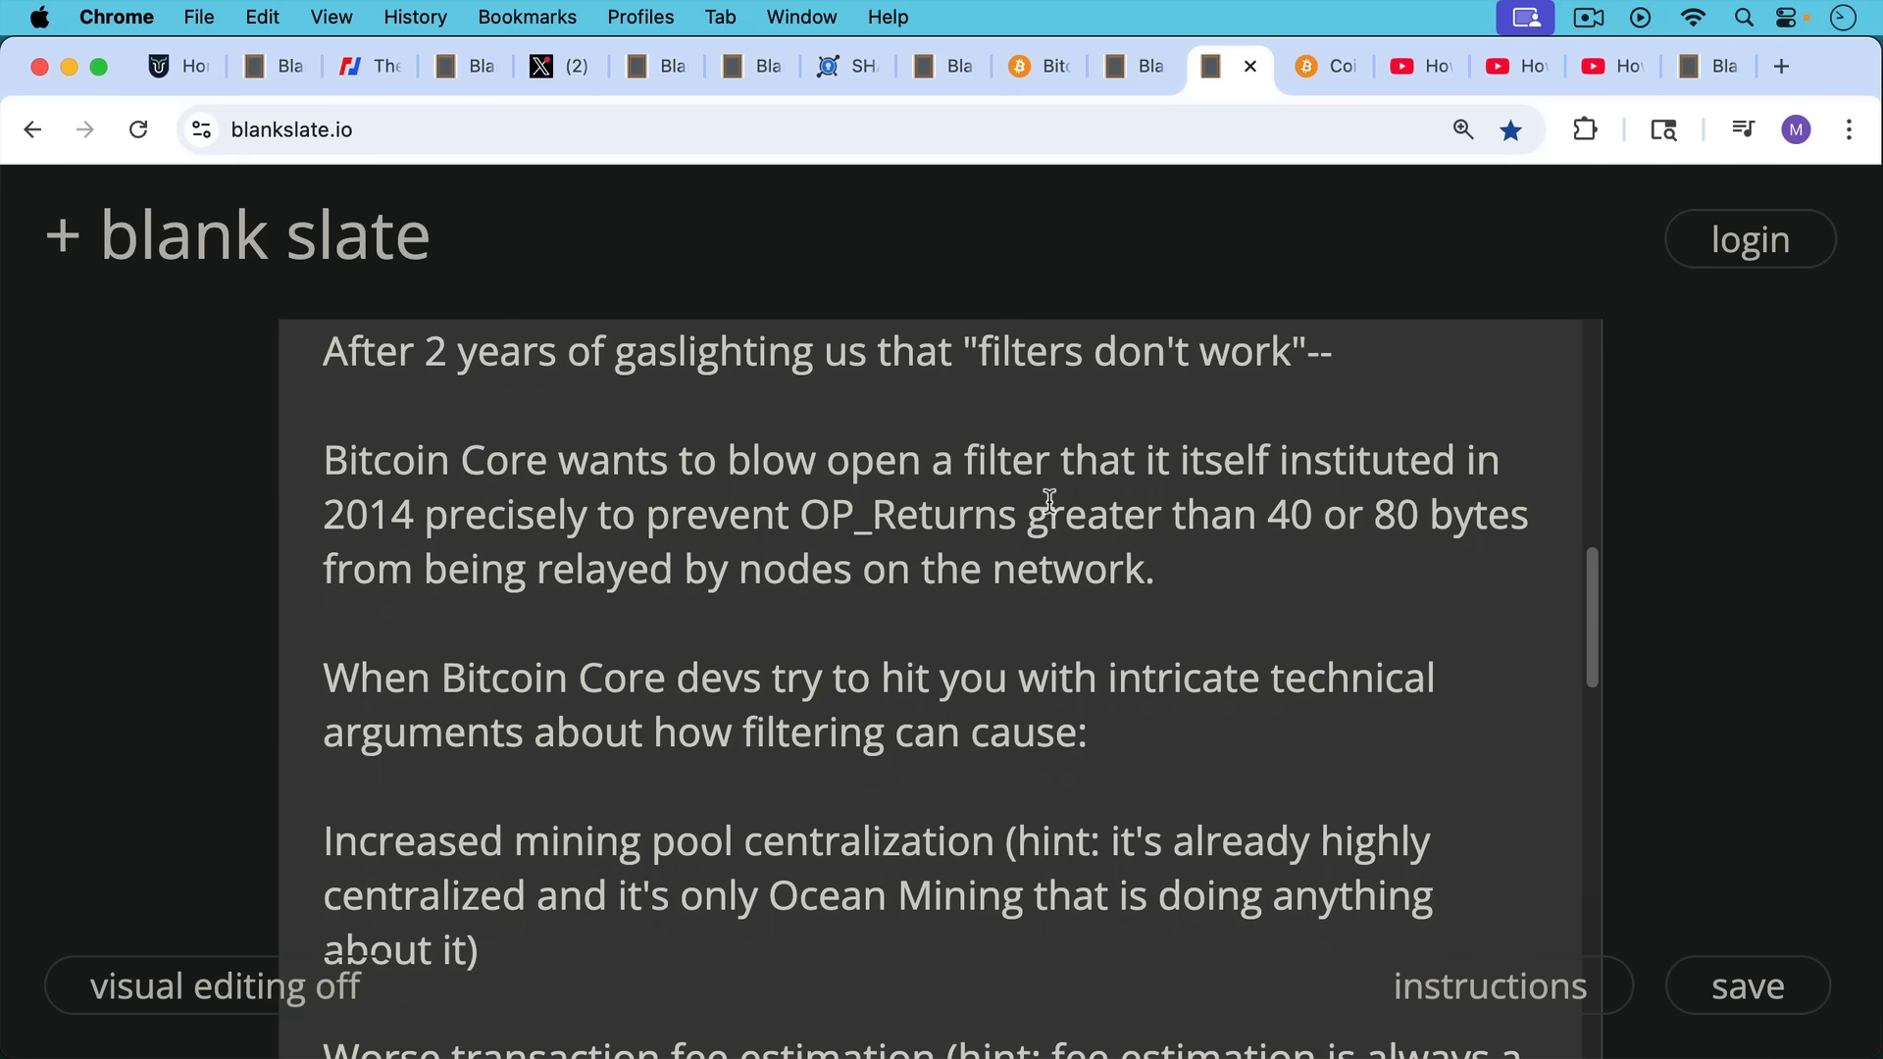
pyautogui.moveTo(1058, 533)
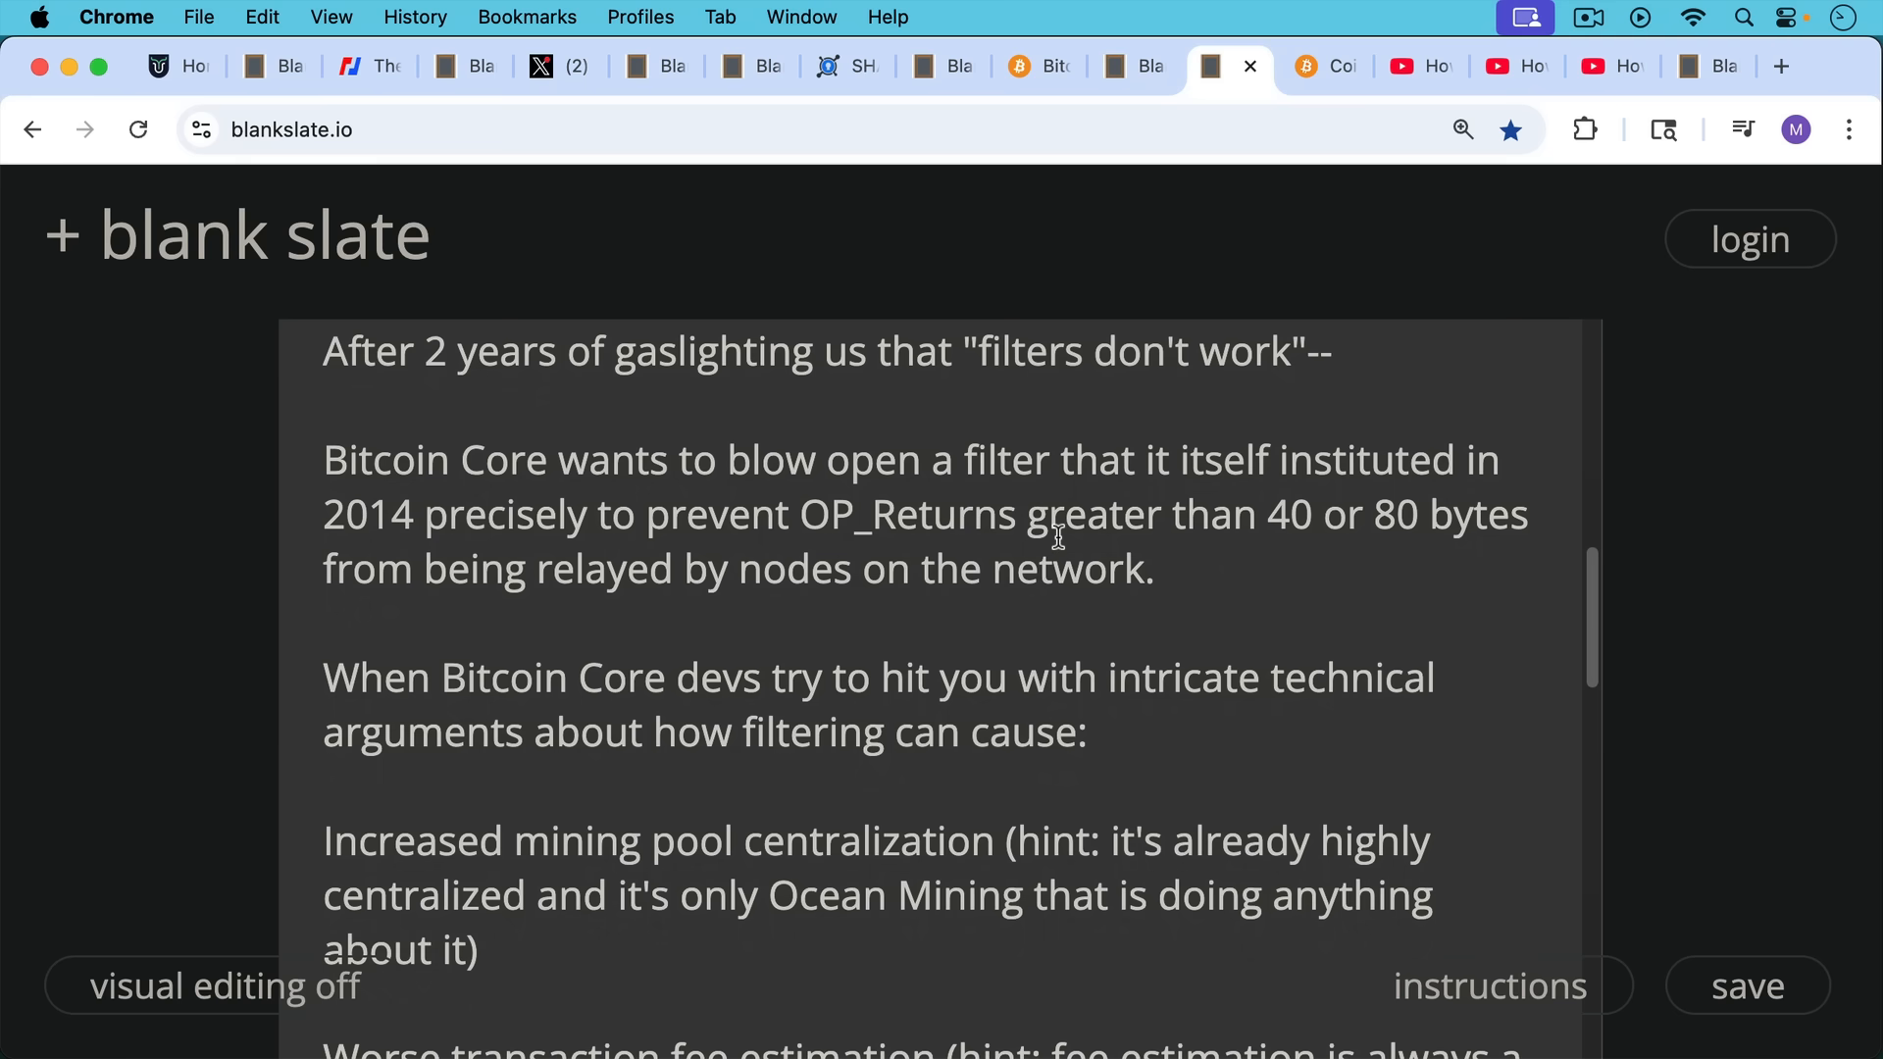
pyautogui.scroll(-3)
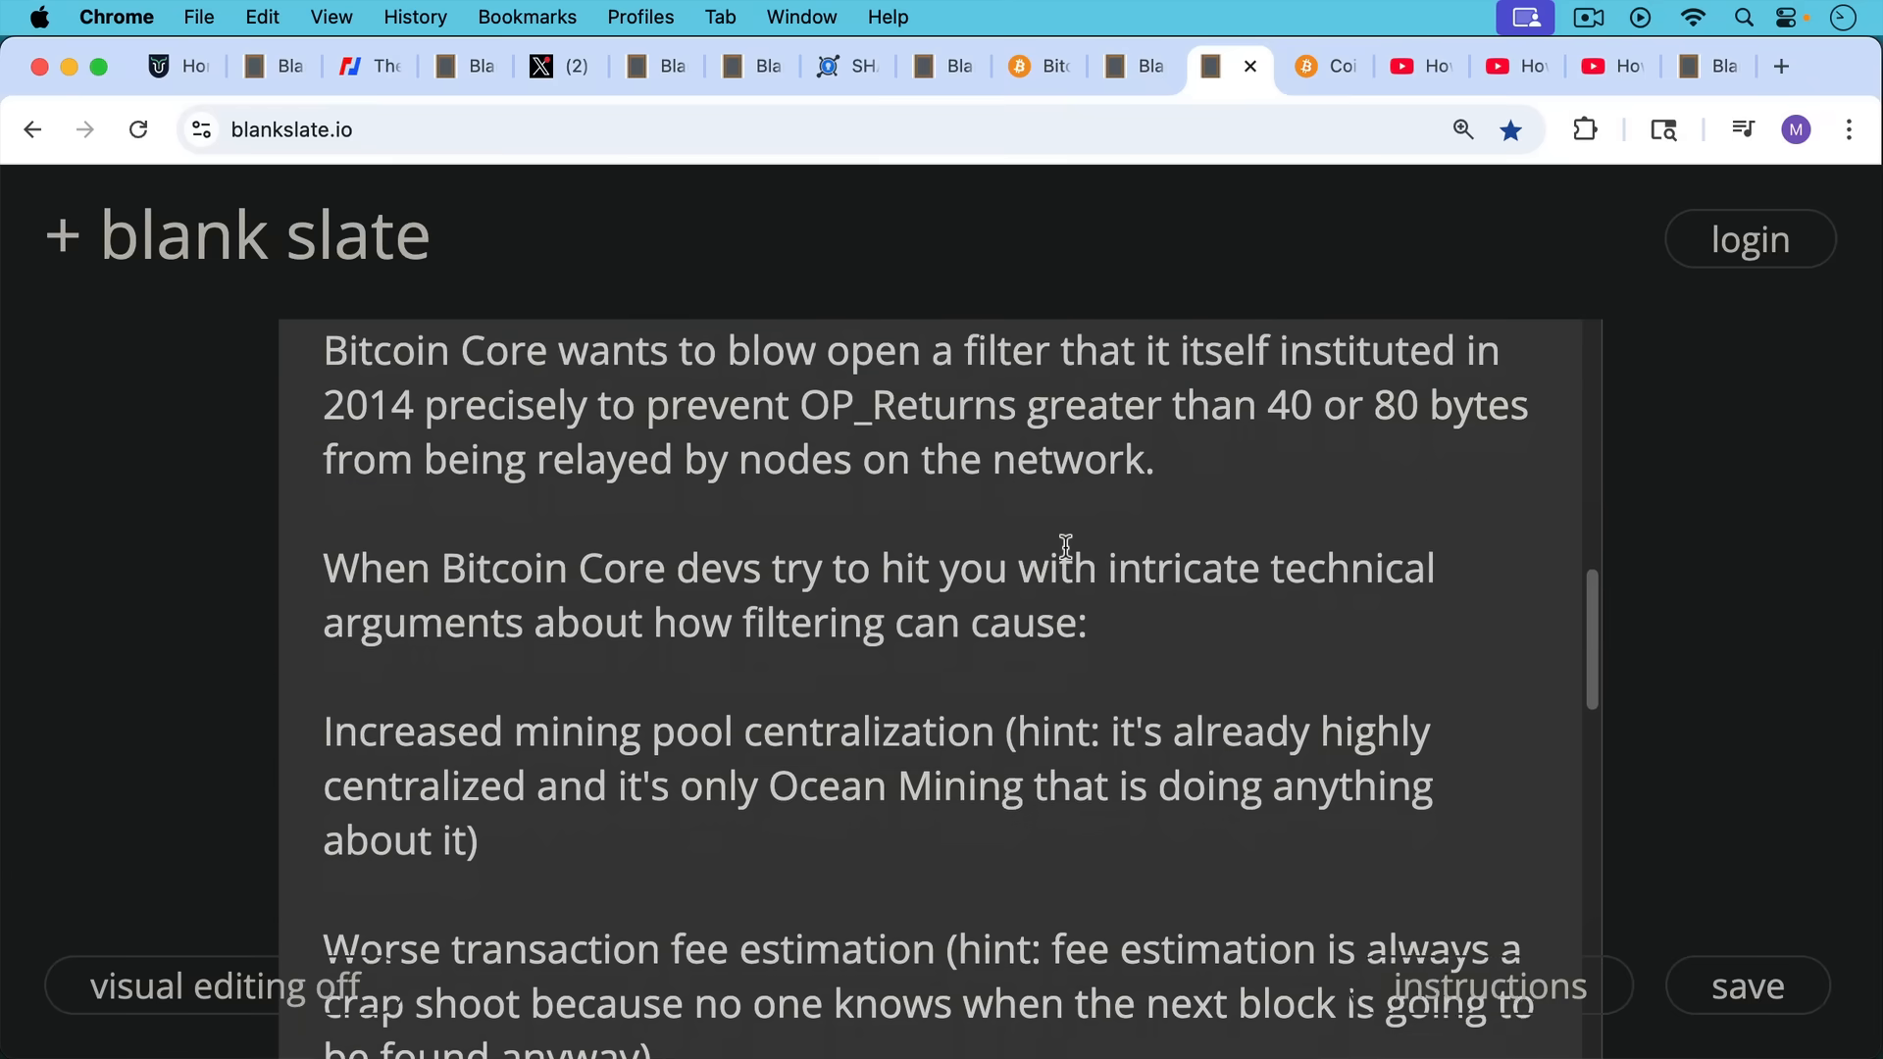
pyautogui.scroll(-3)
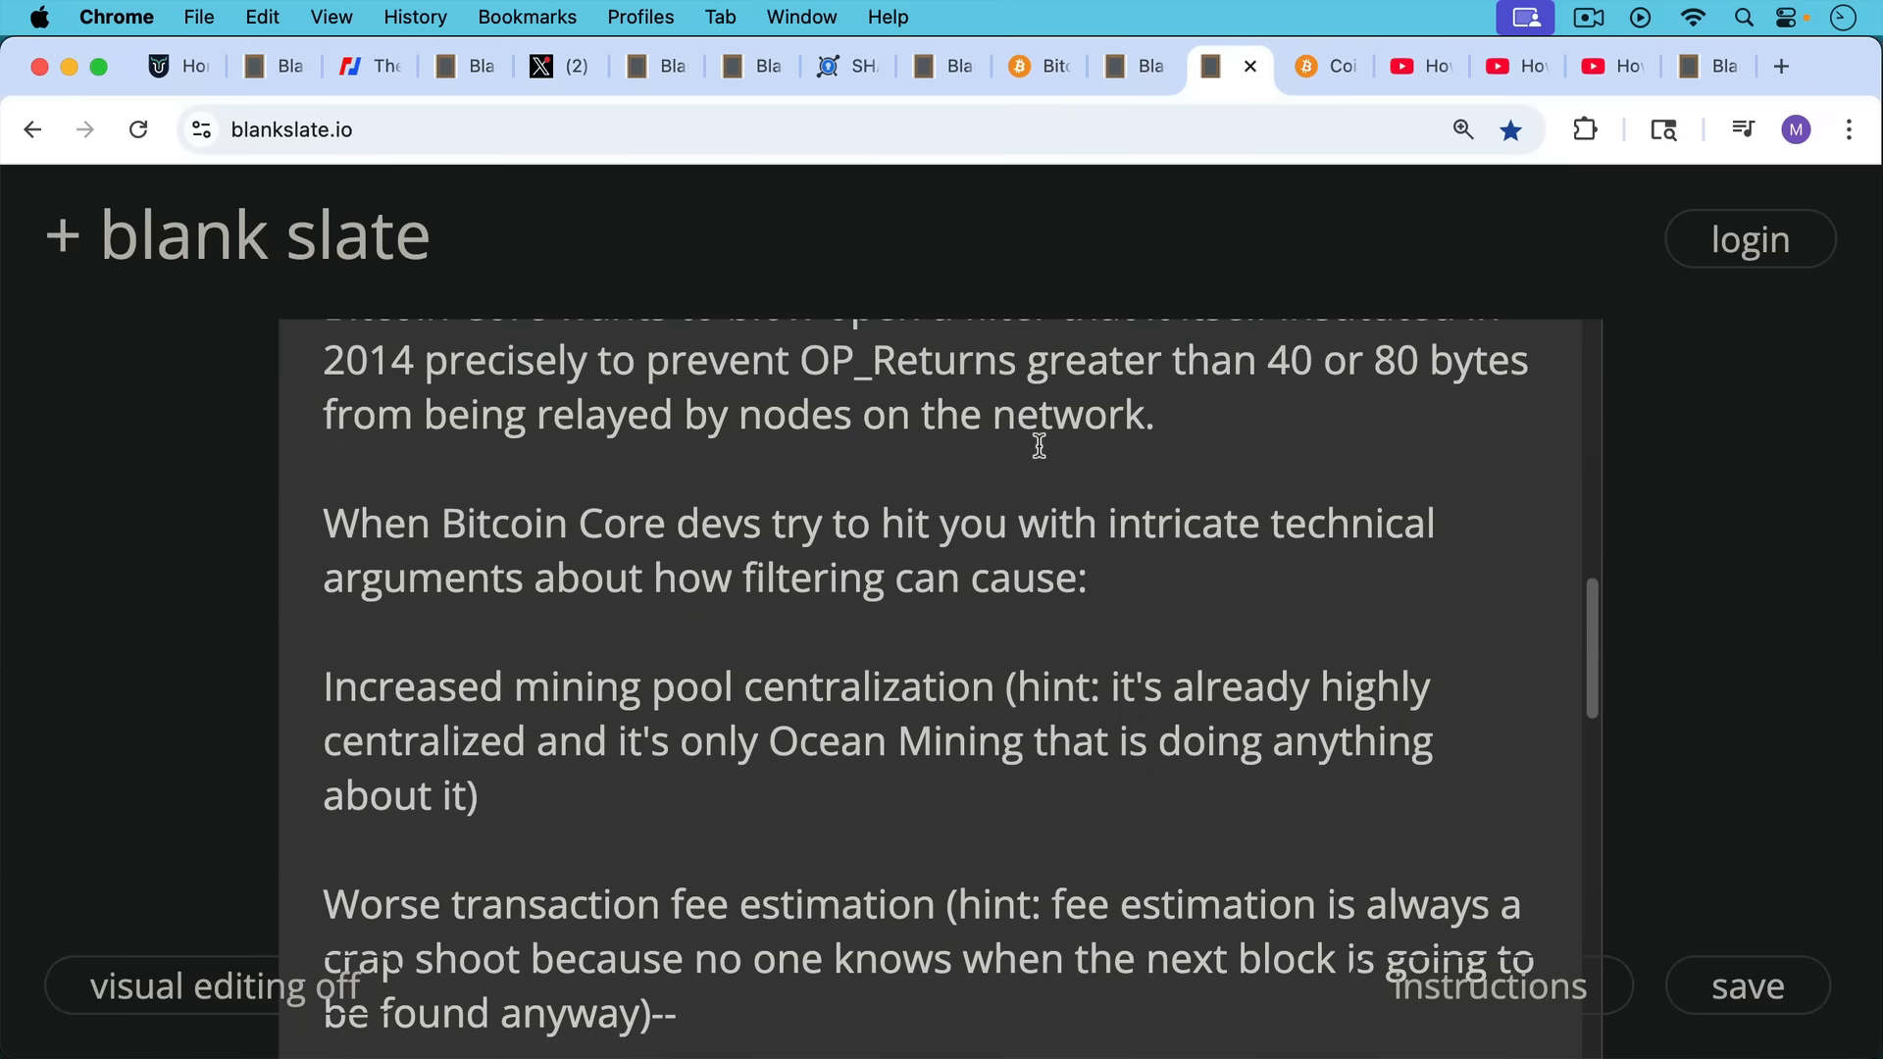
pyautogui.moveTo(1032, 530)
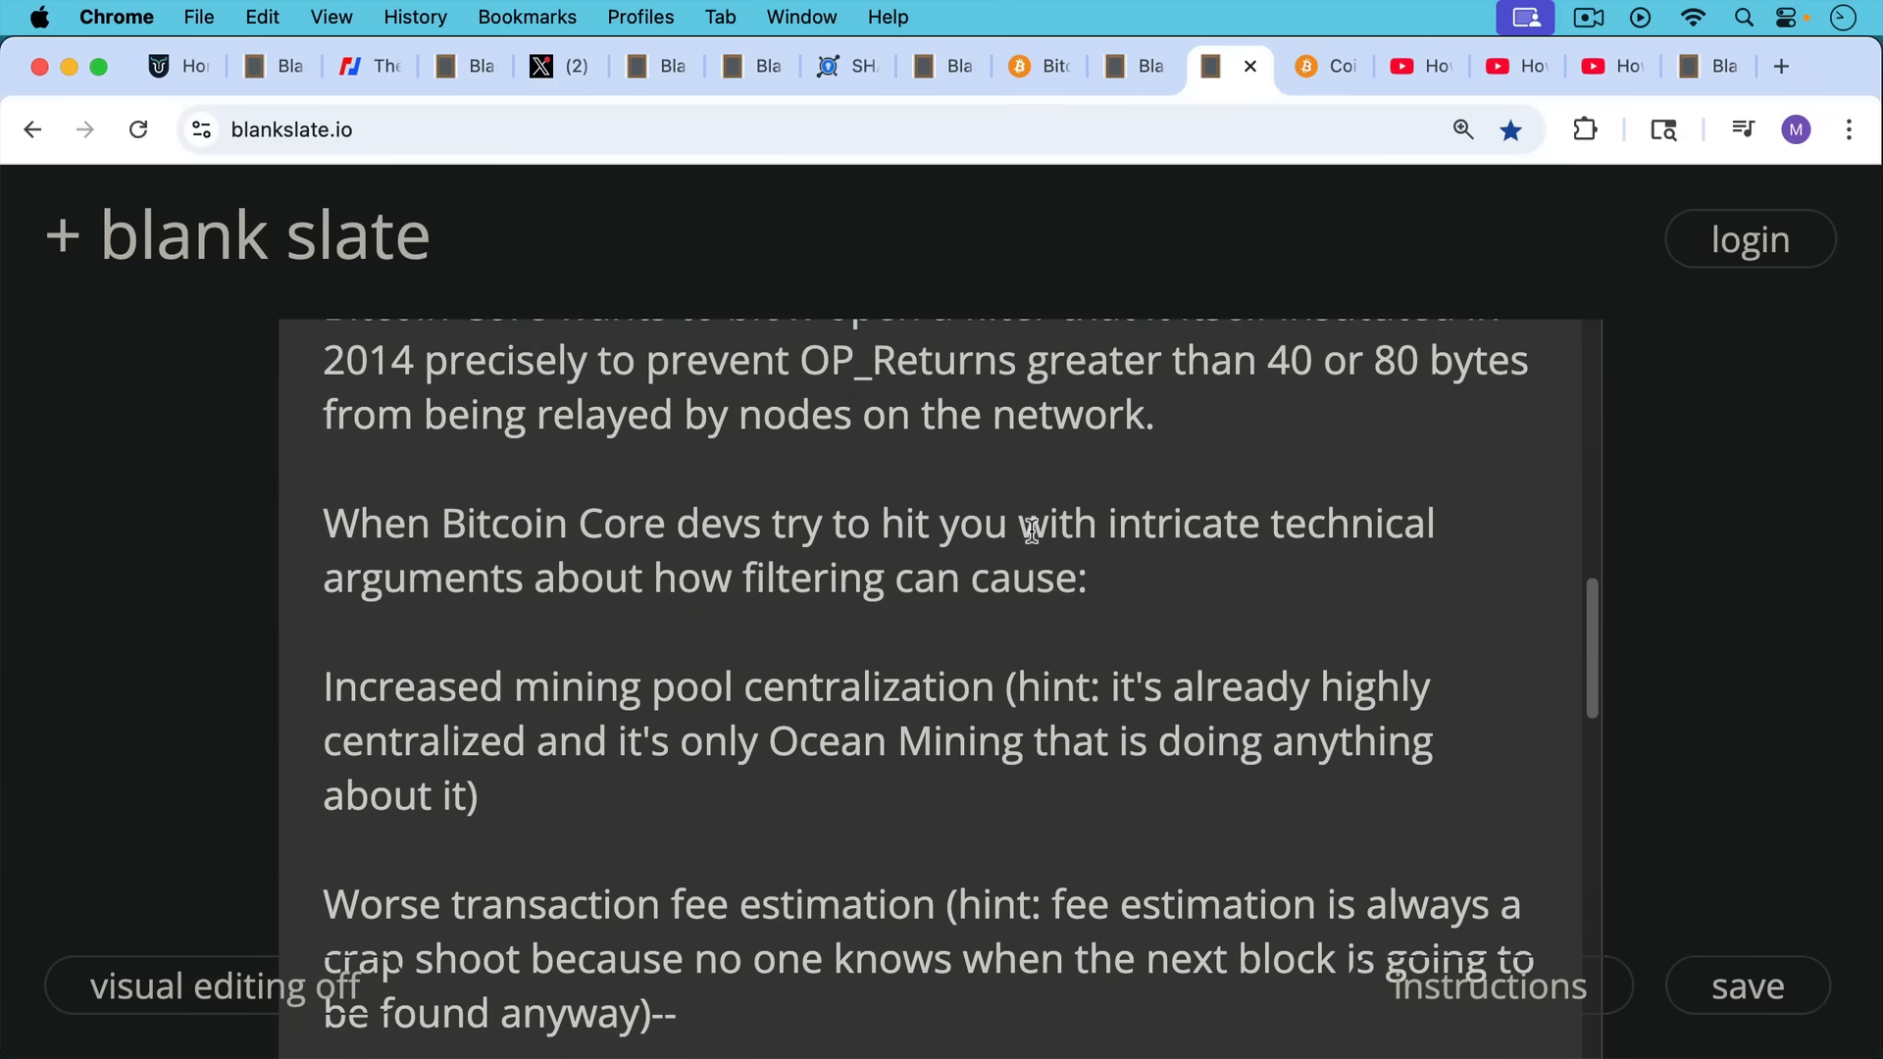
pyautogui.scroll(-3)
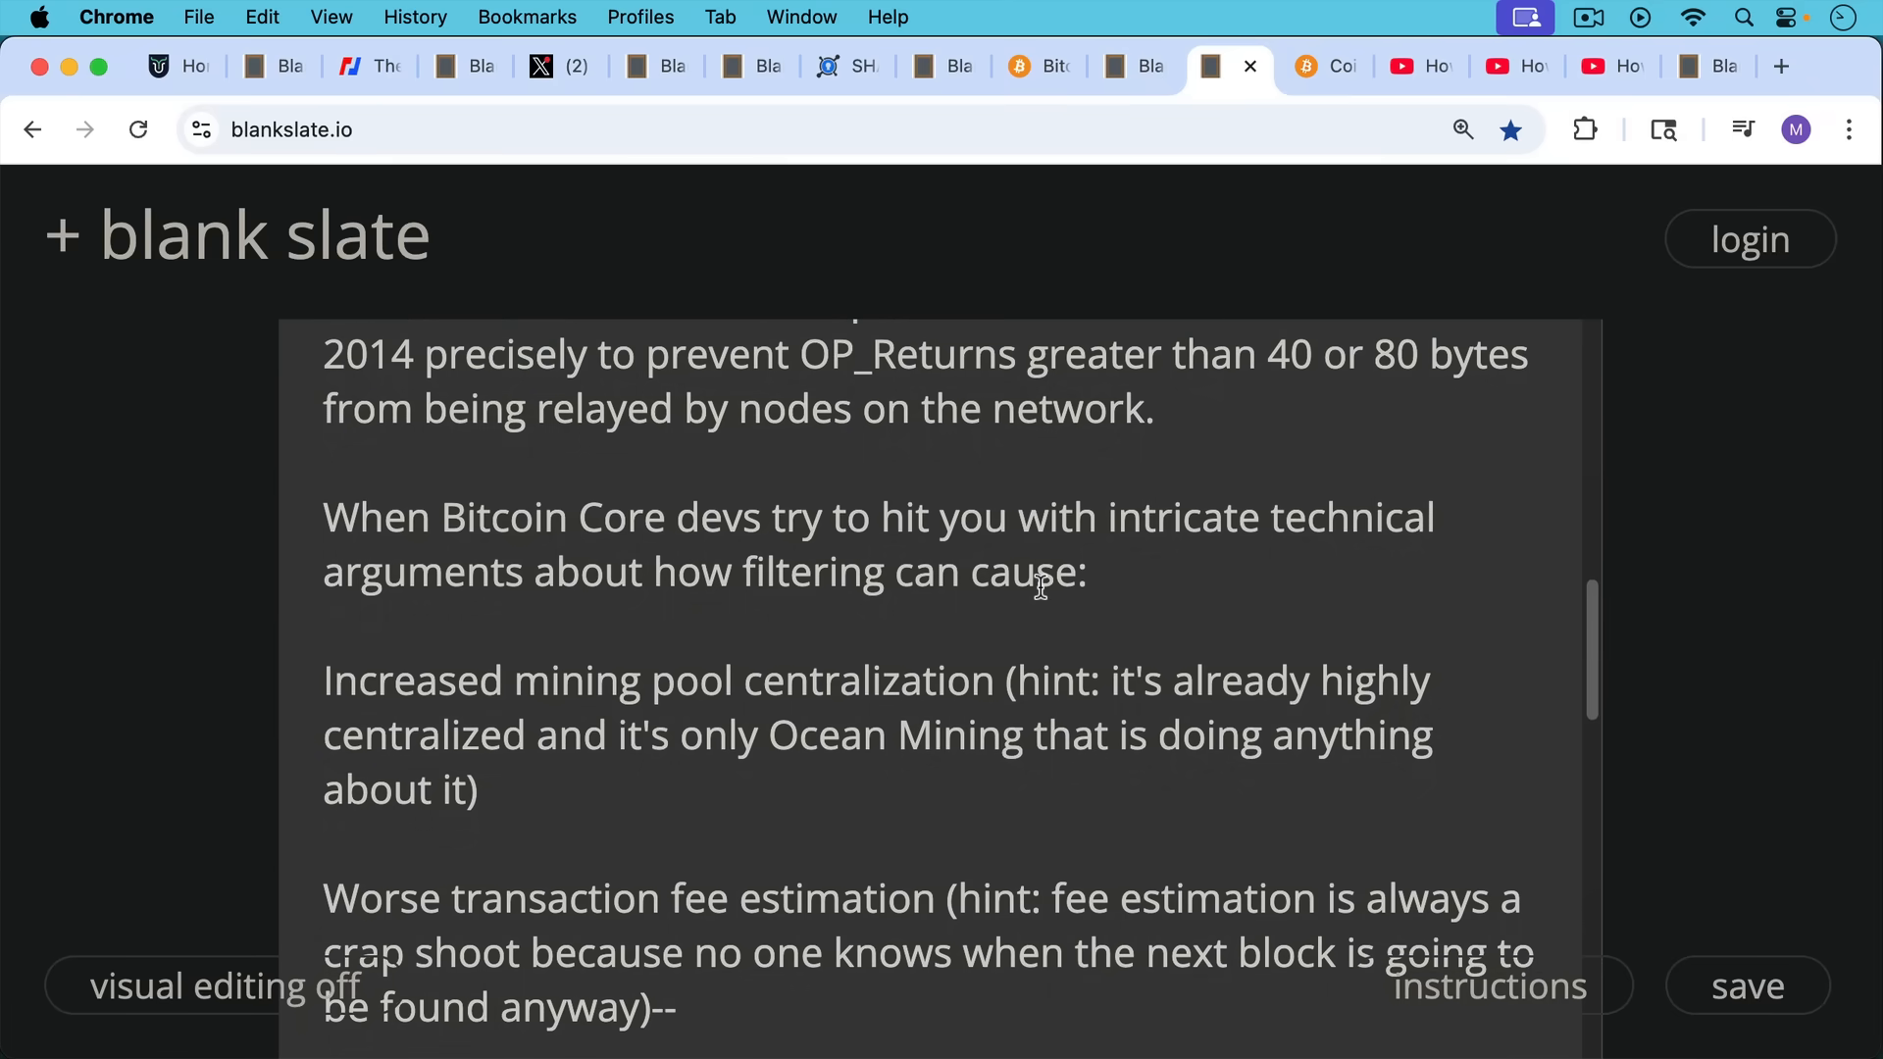
pyautogui.scroll(-3)
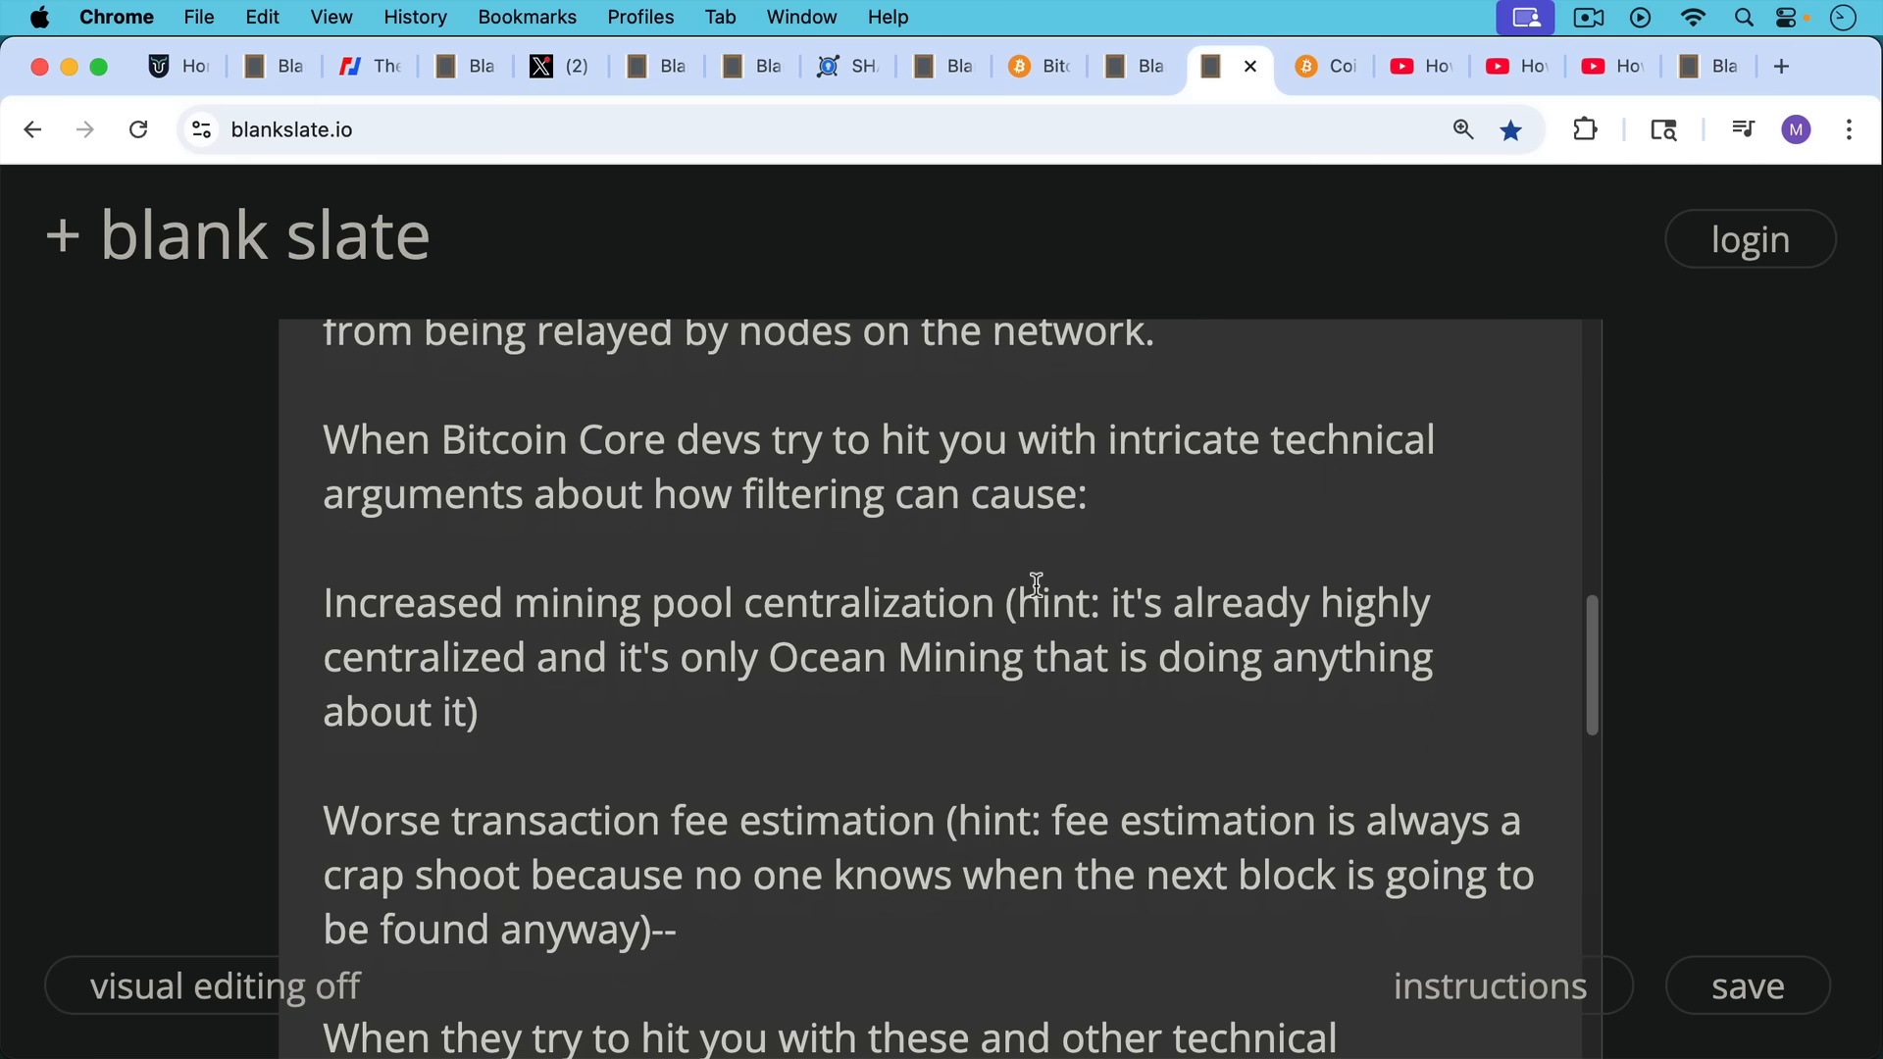
pyautogui.scroll(-3)
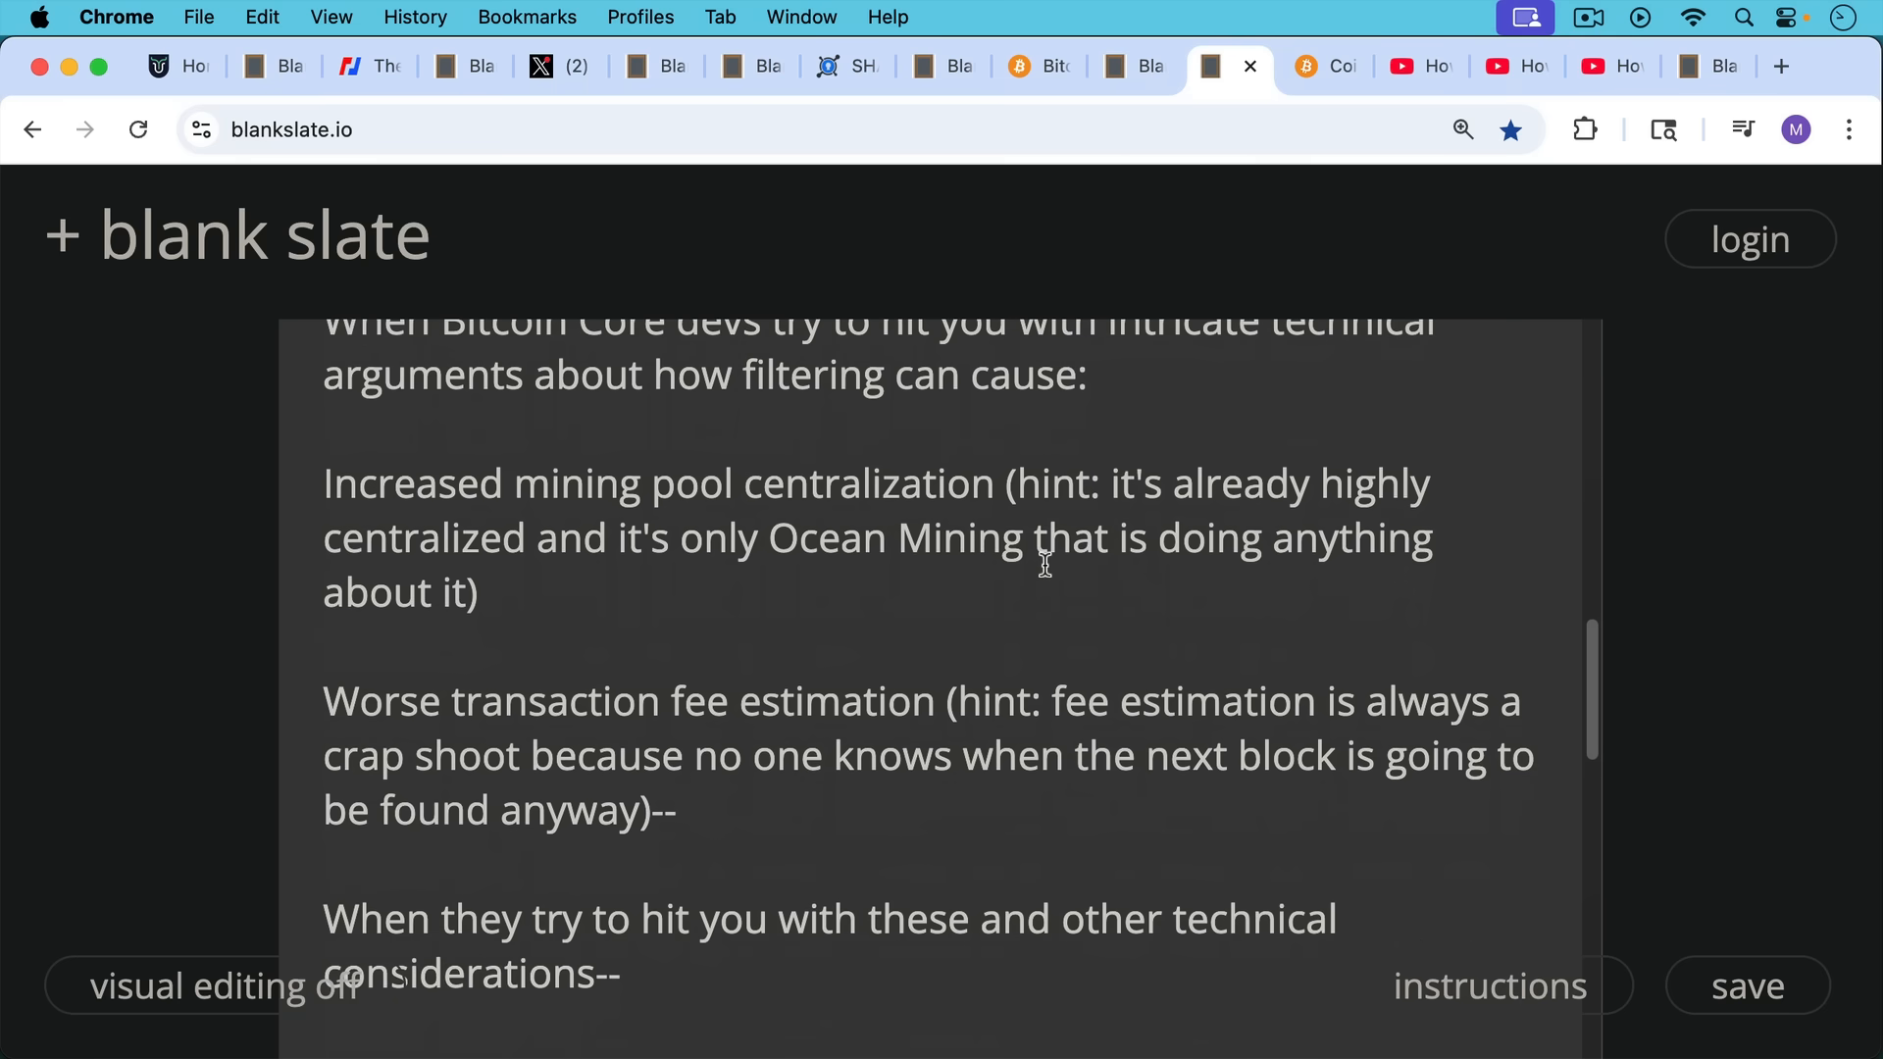
pyautogui.scroll(-3)
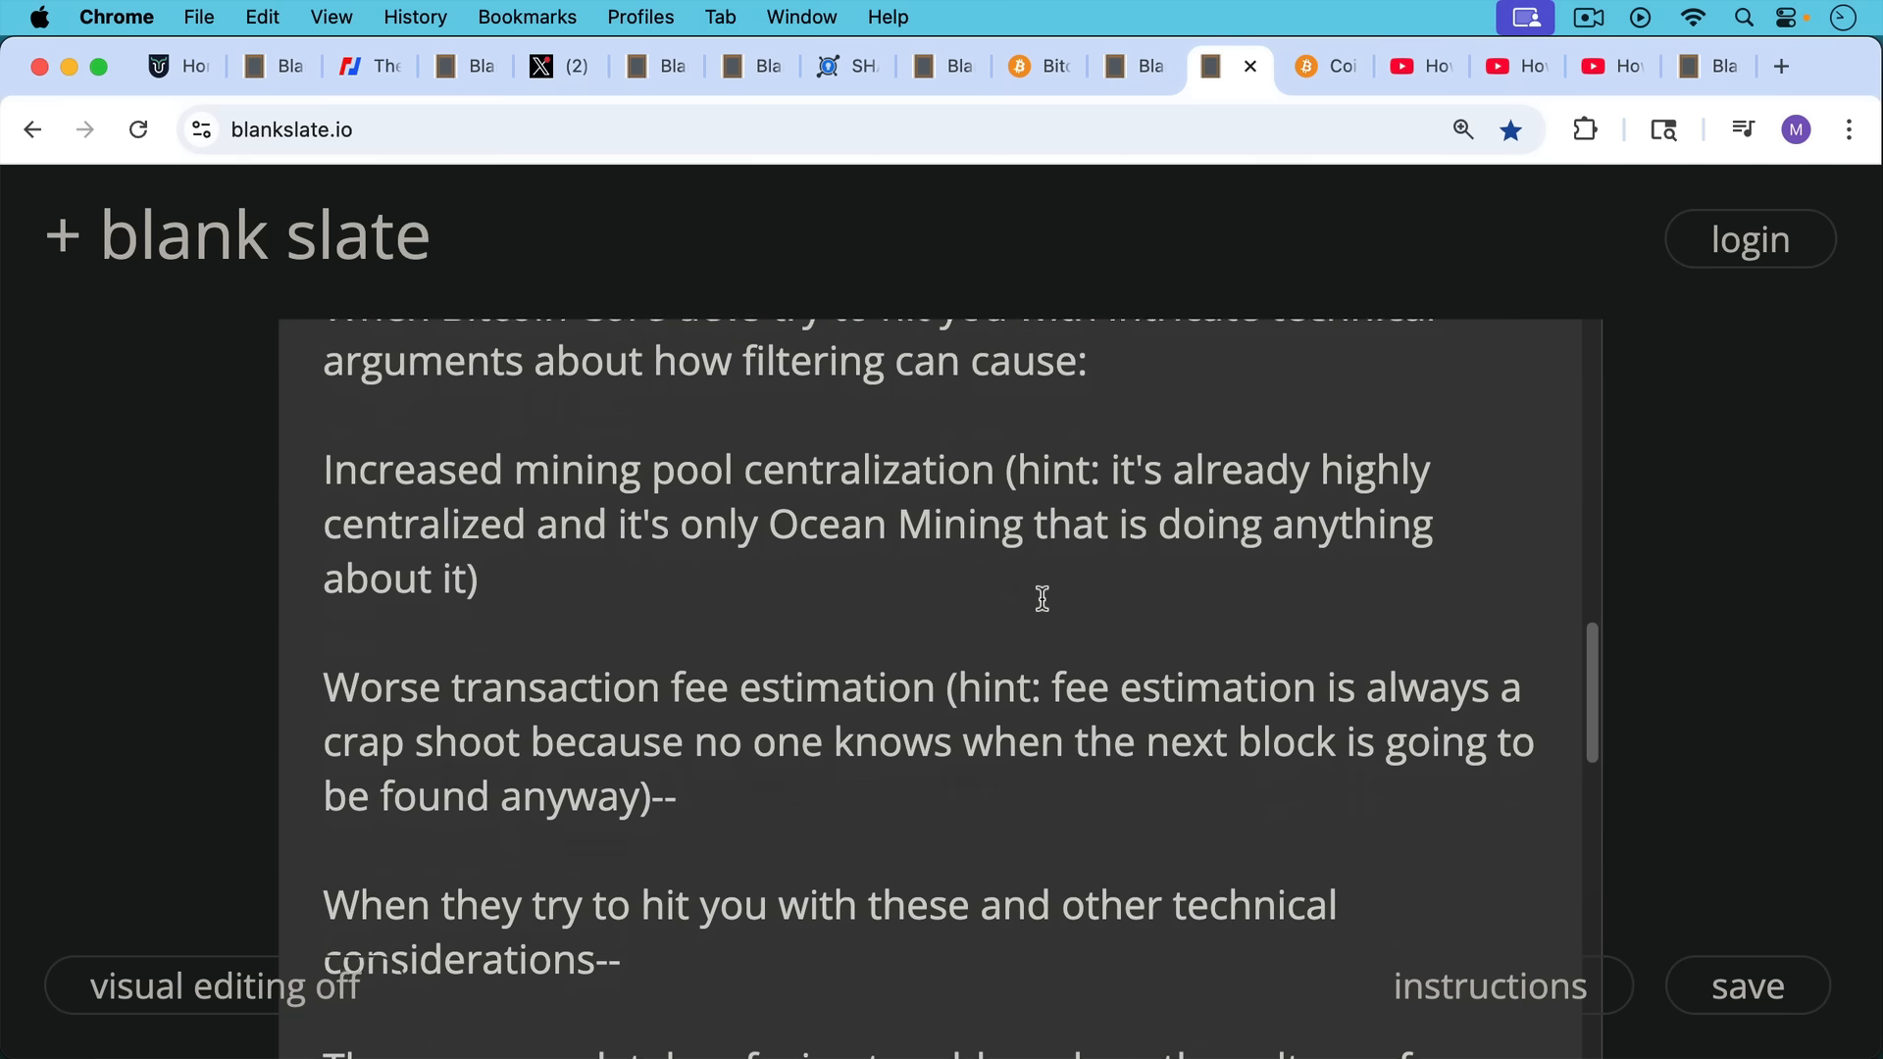
pyautogui.scroll(-3)
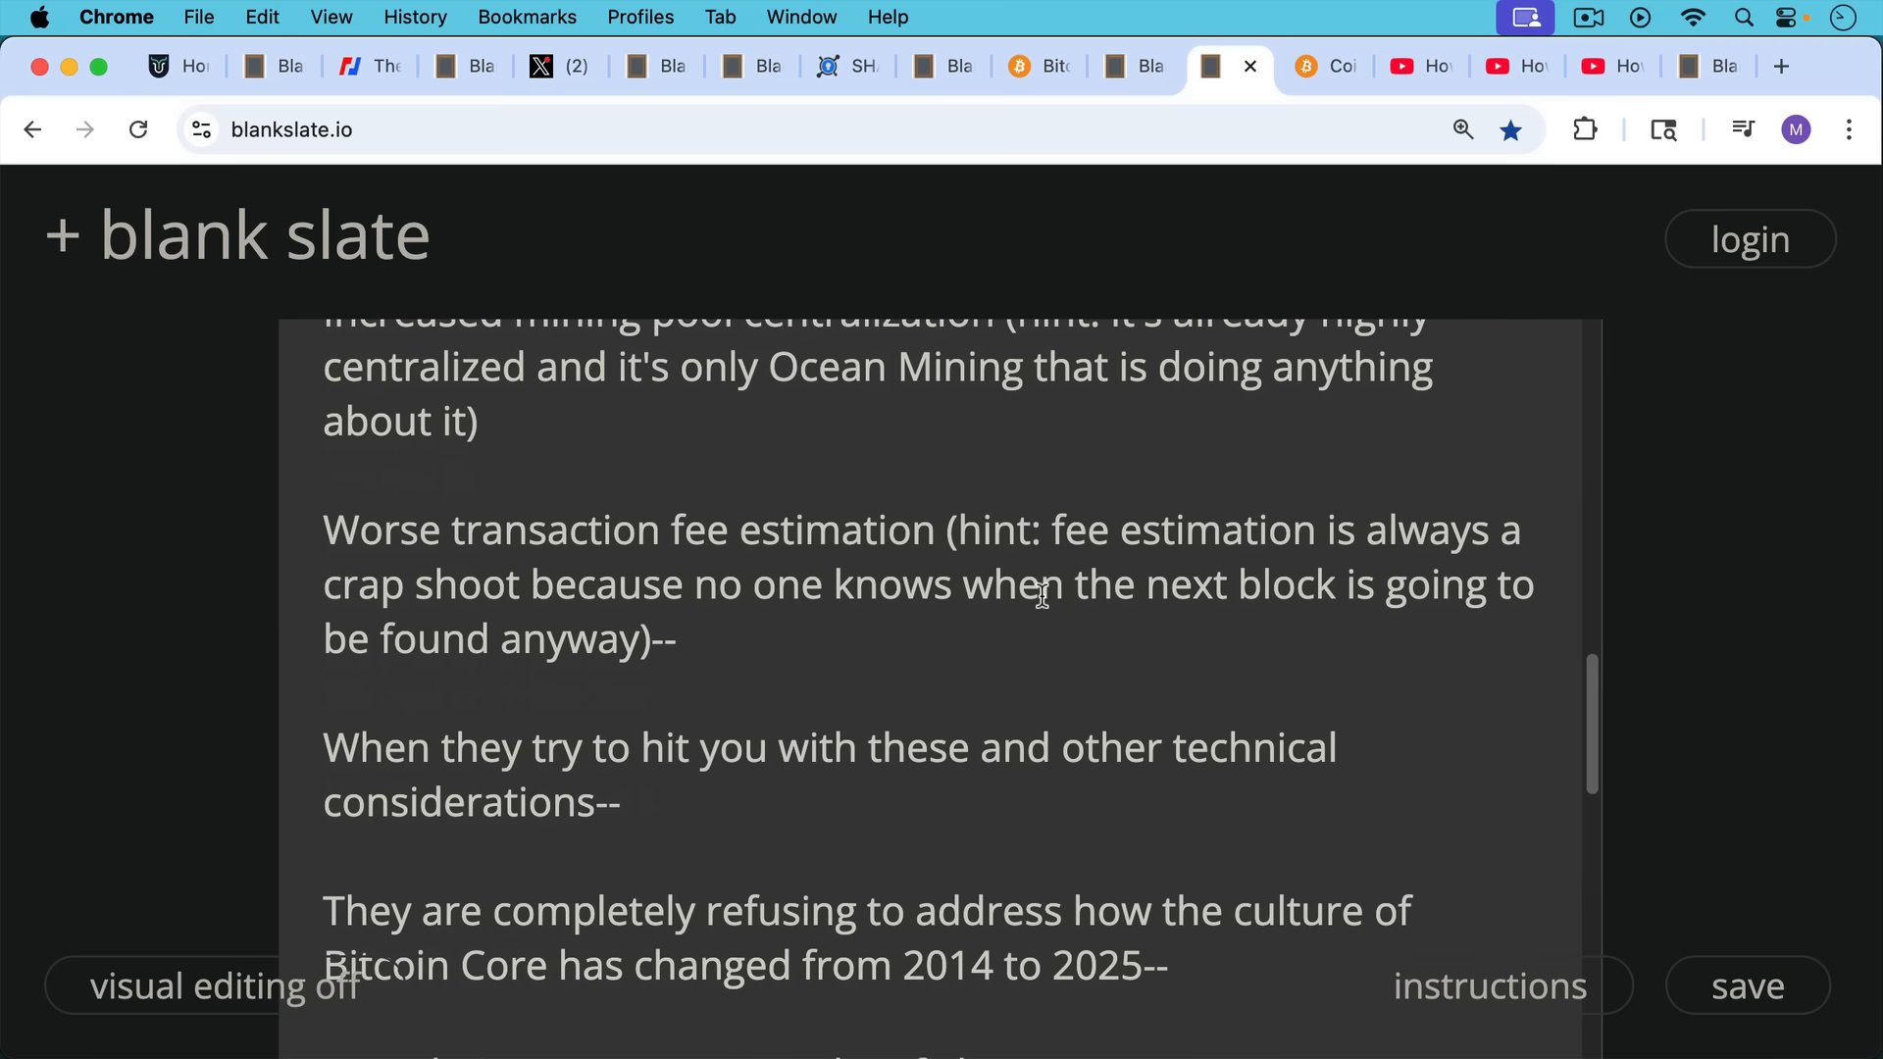
pyautogui.moveTo(1047, 616)
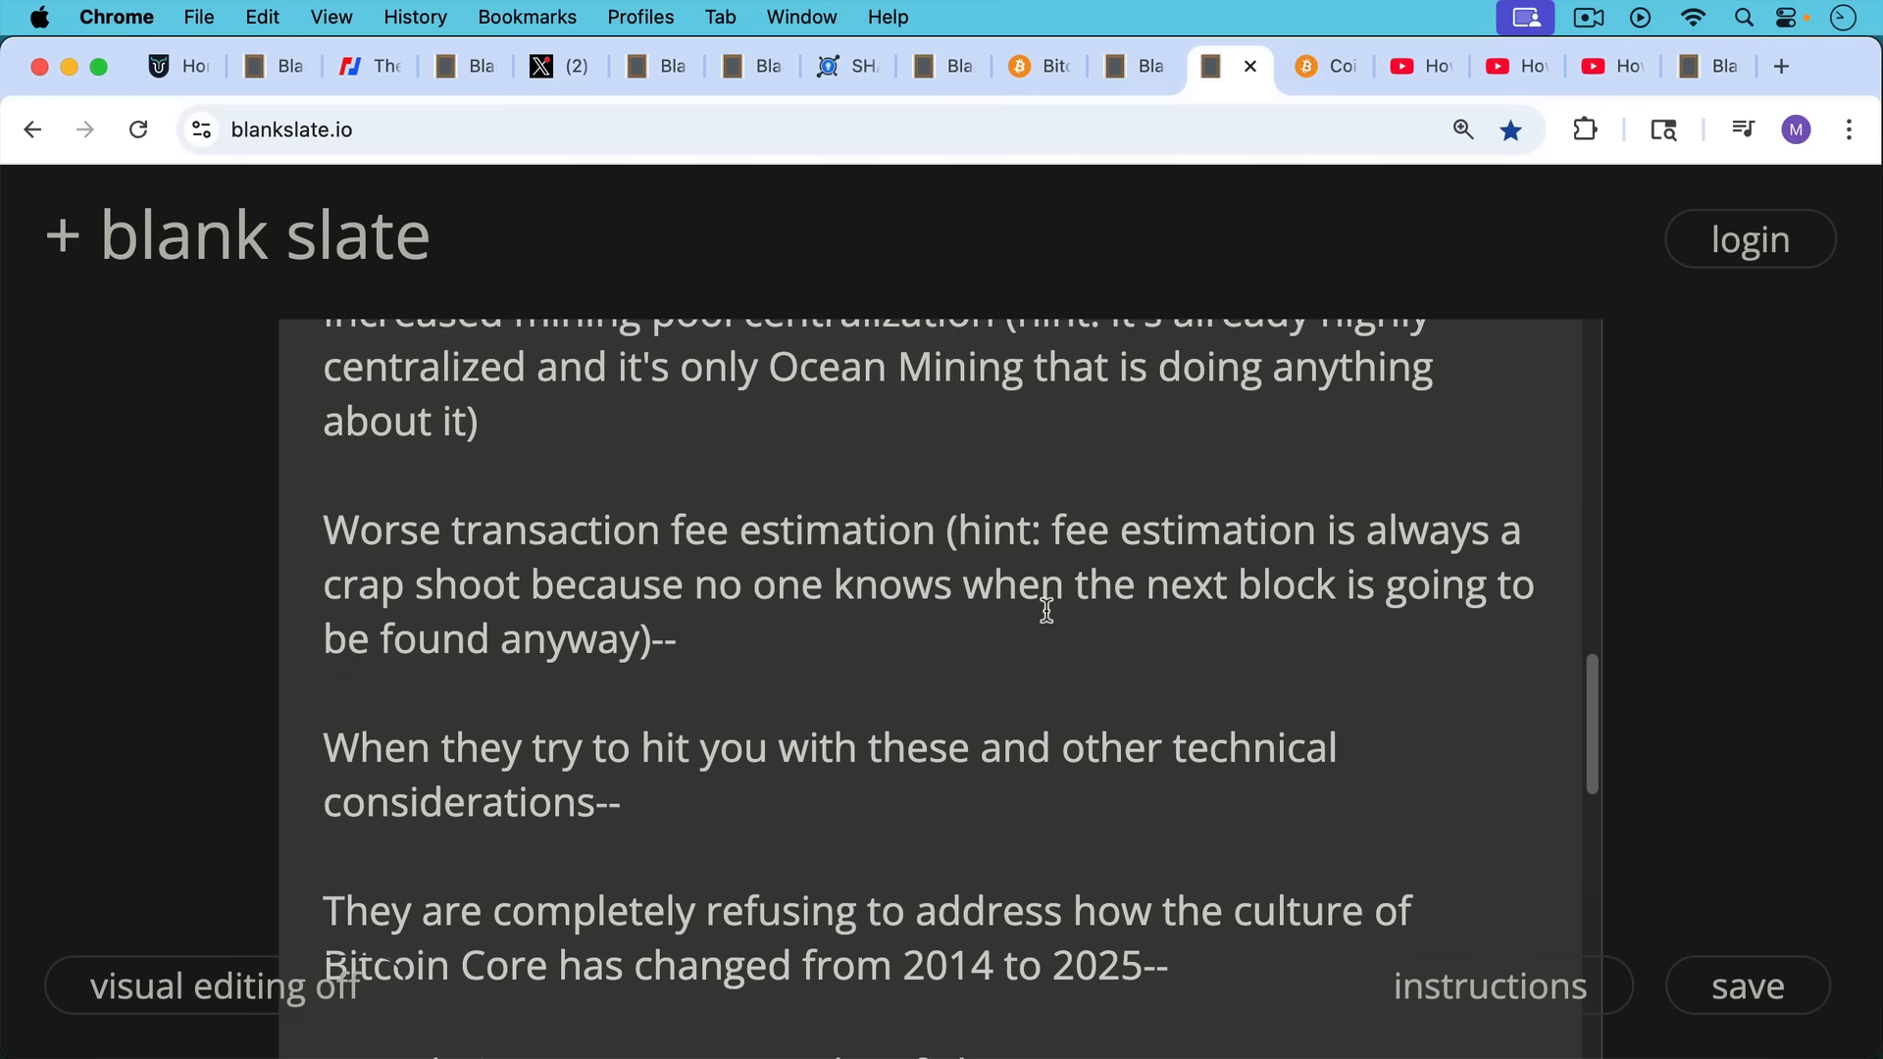
pyautogui.scroll(-3)
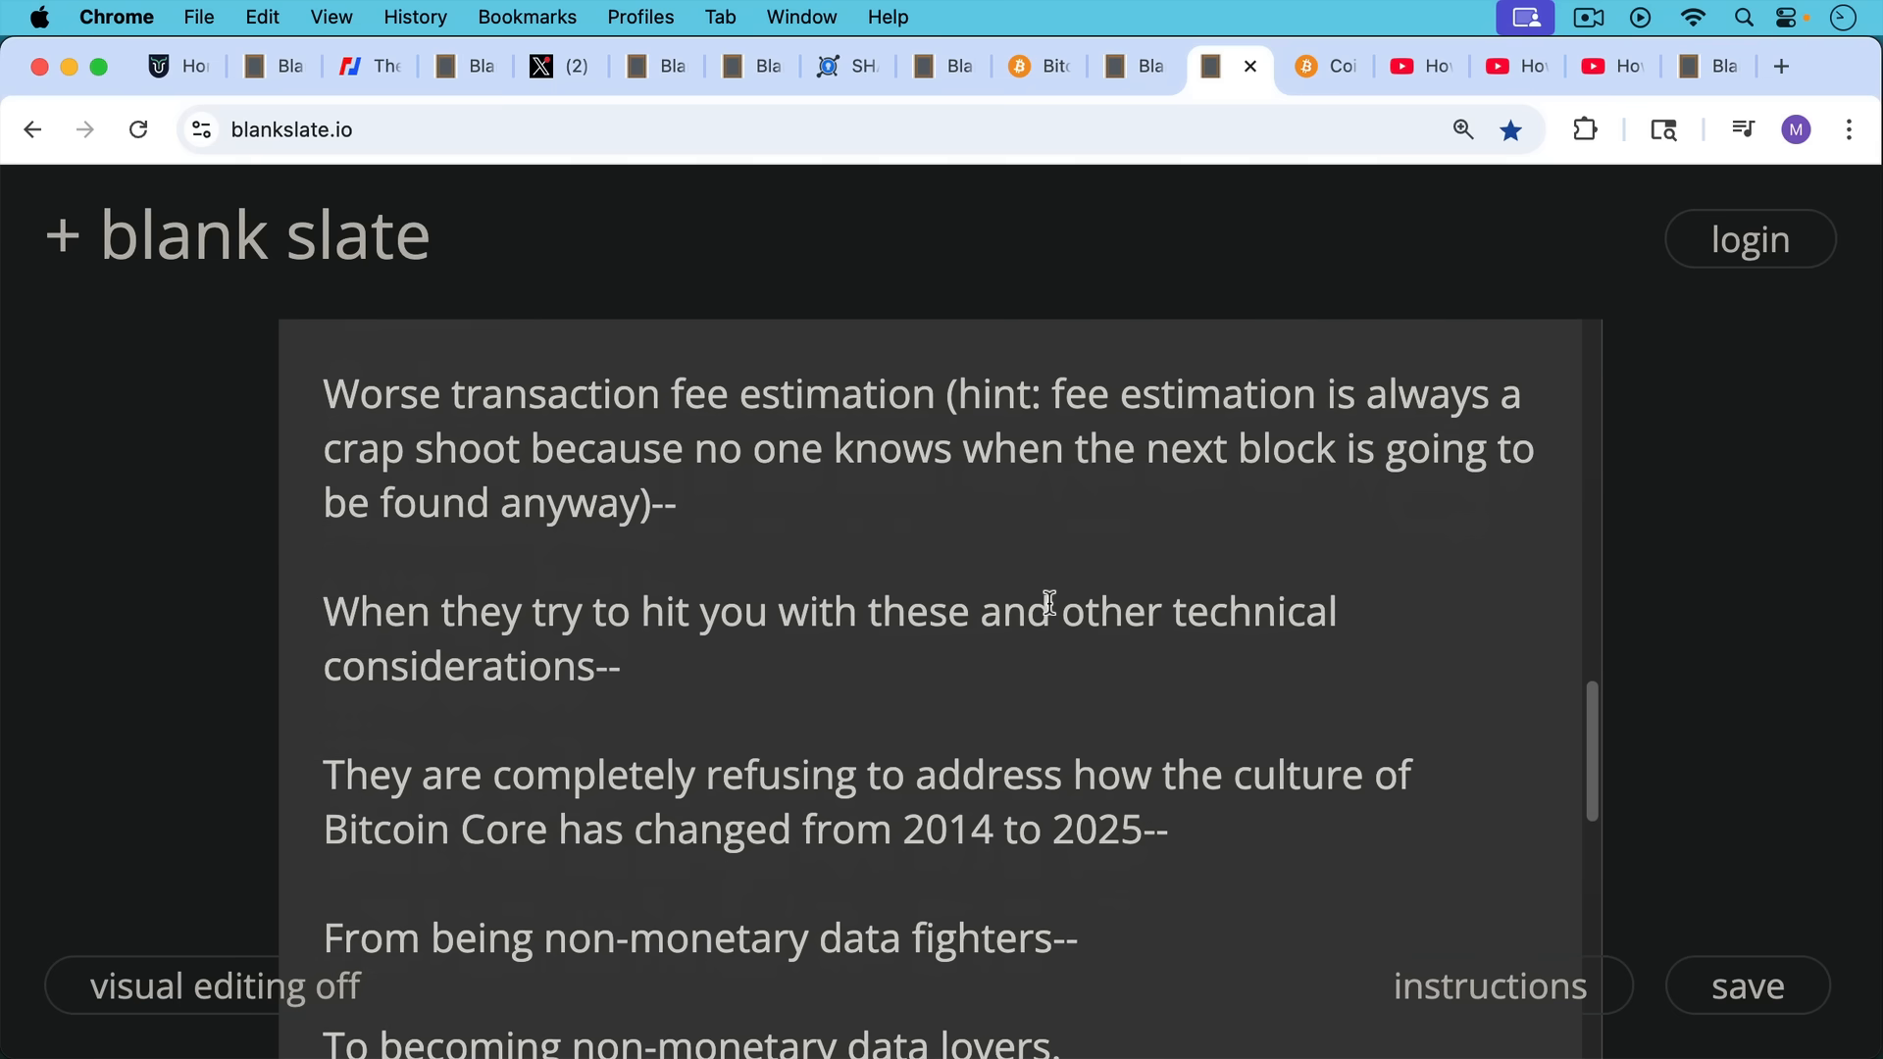
pyautogui.moveTo(1043, 612)
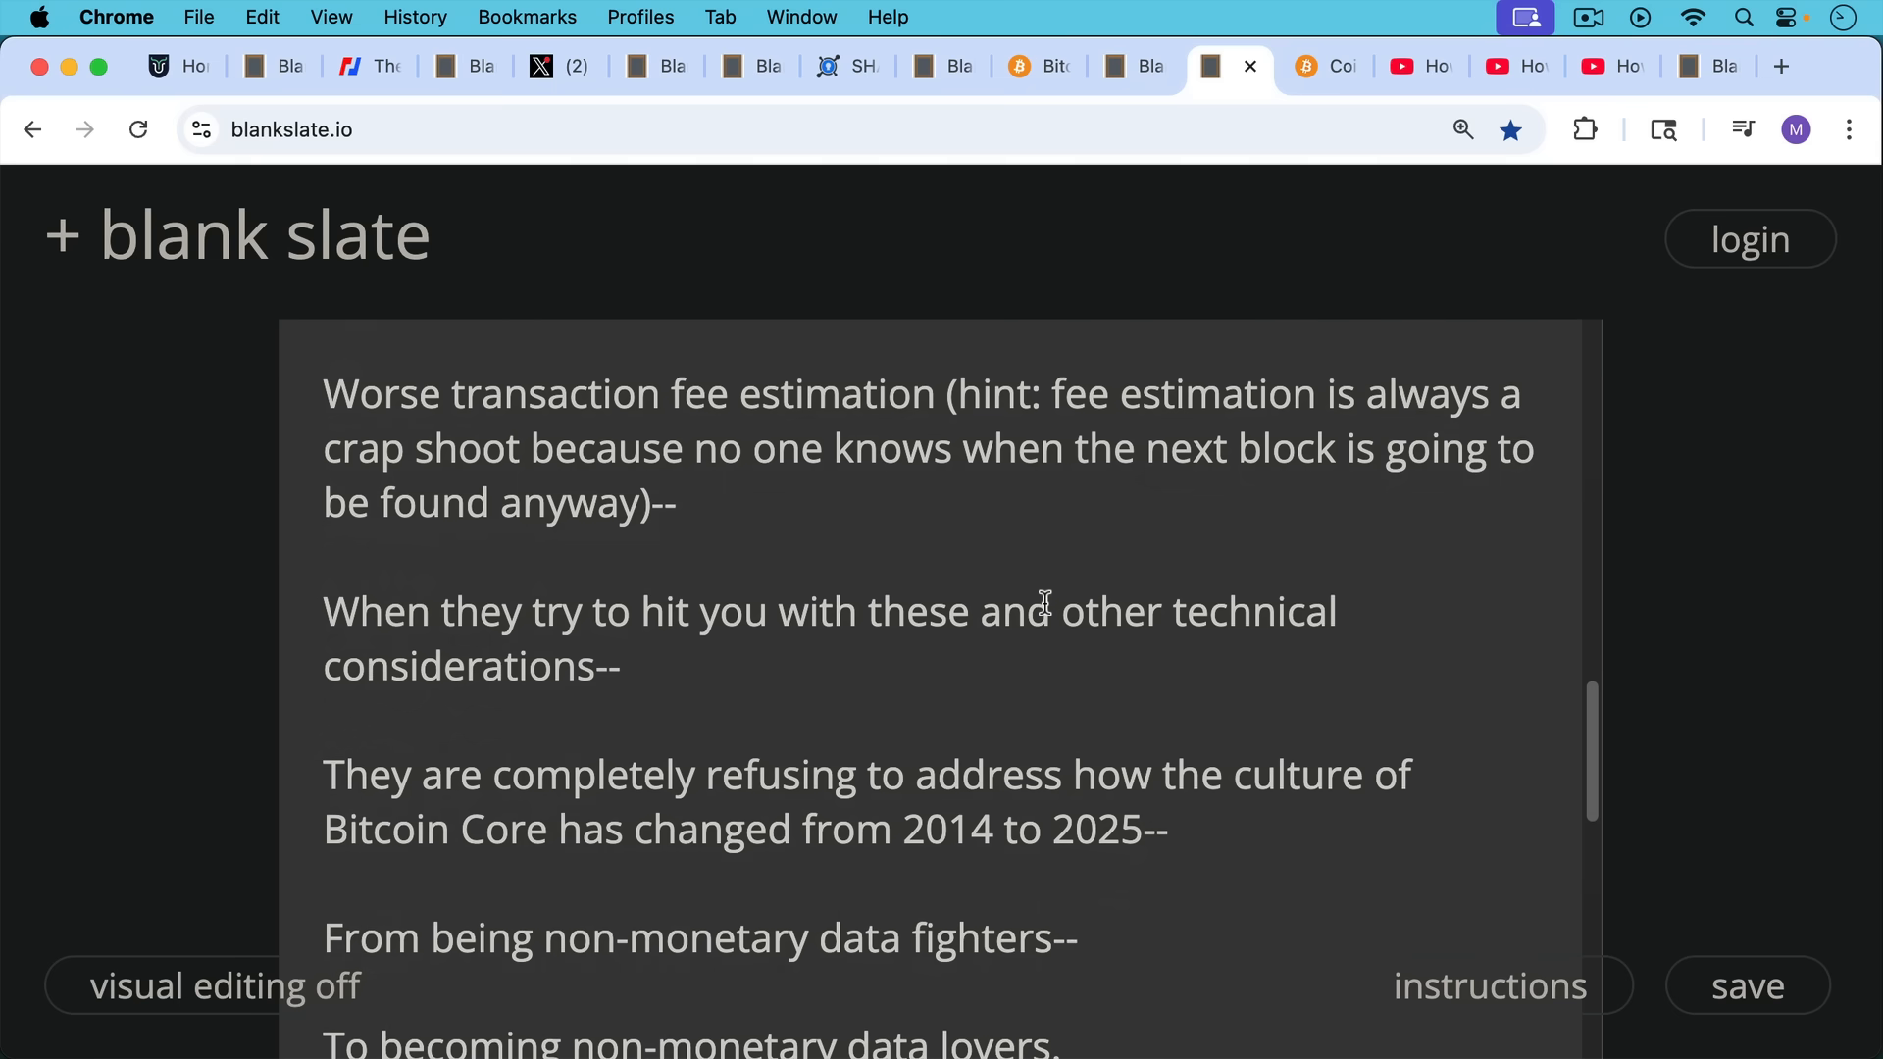
pyautogui.scroll(-3)
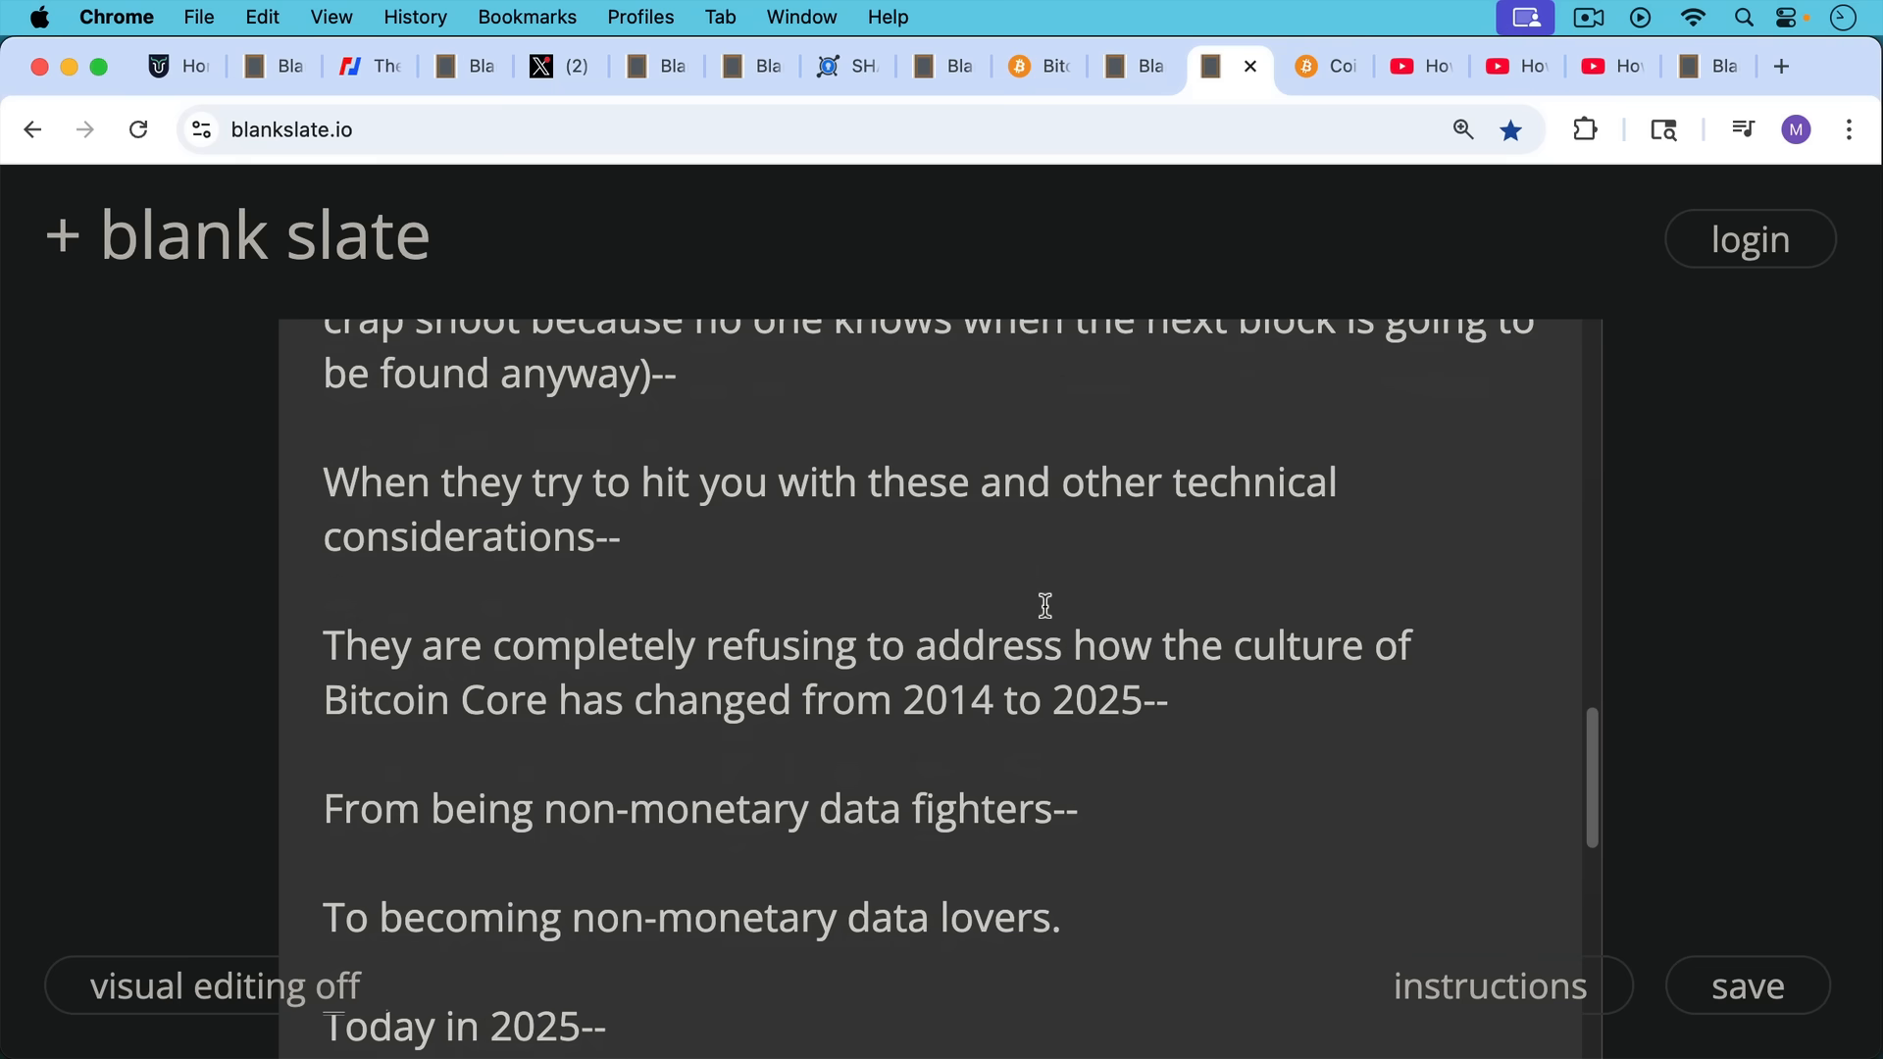
pyautogui.scroll(-3)
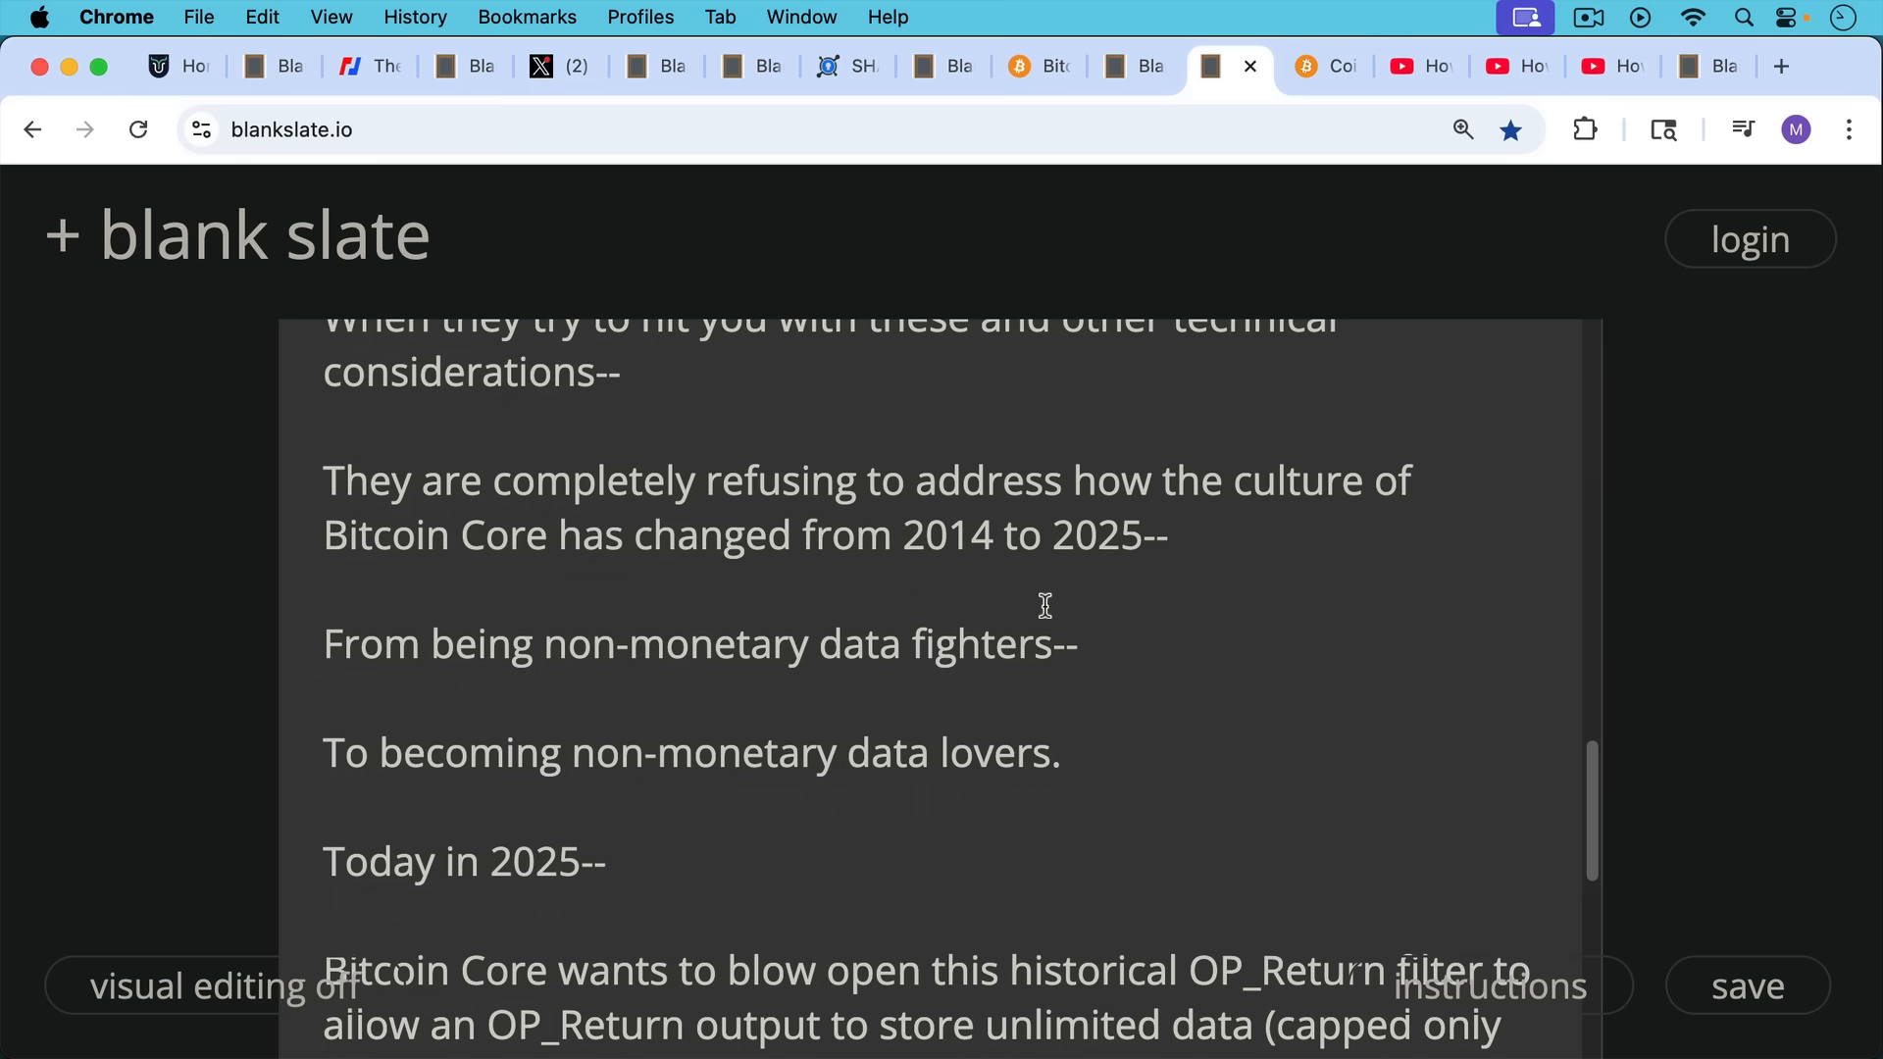
pyautogui.scroll(-3)
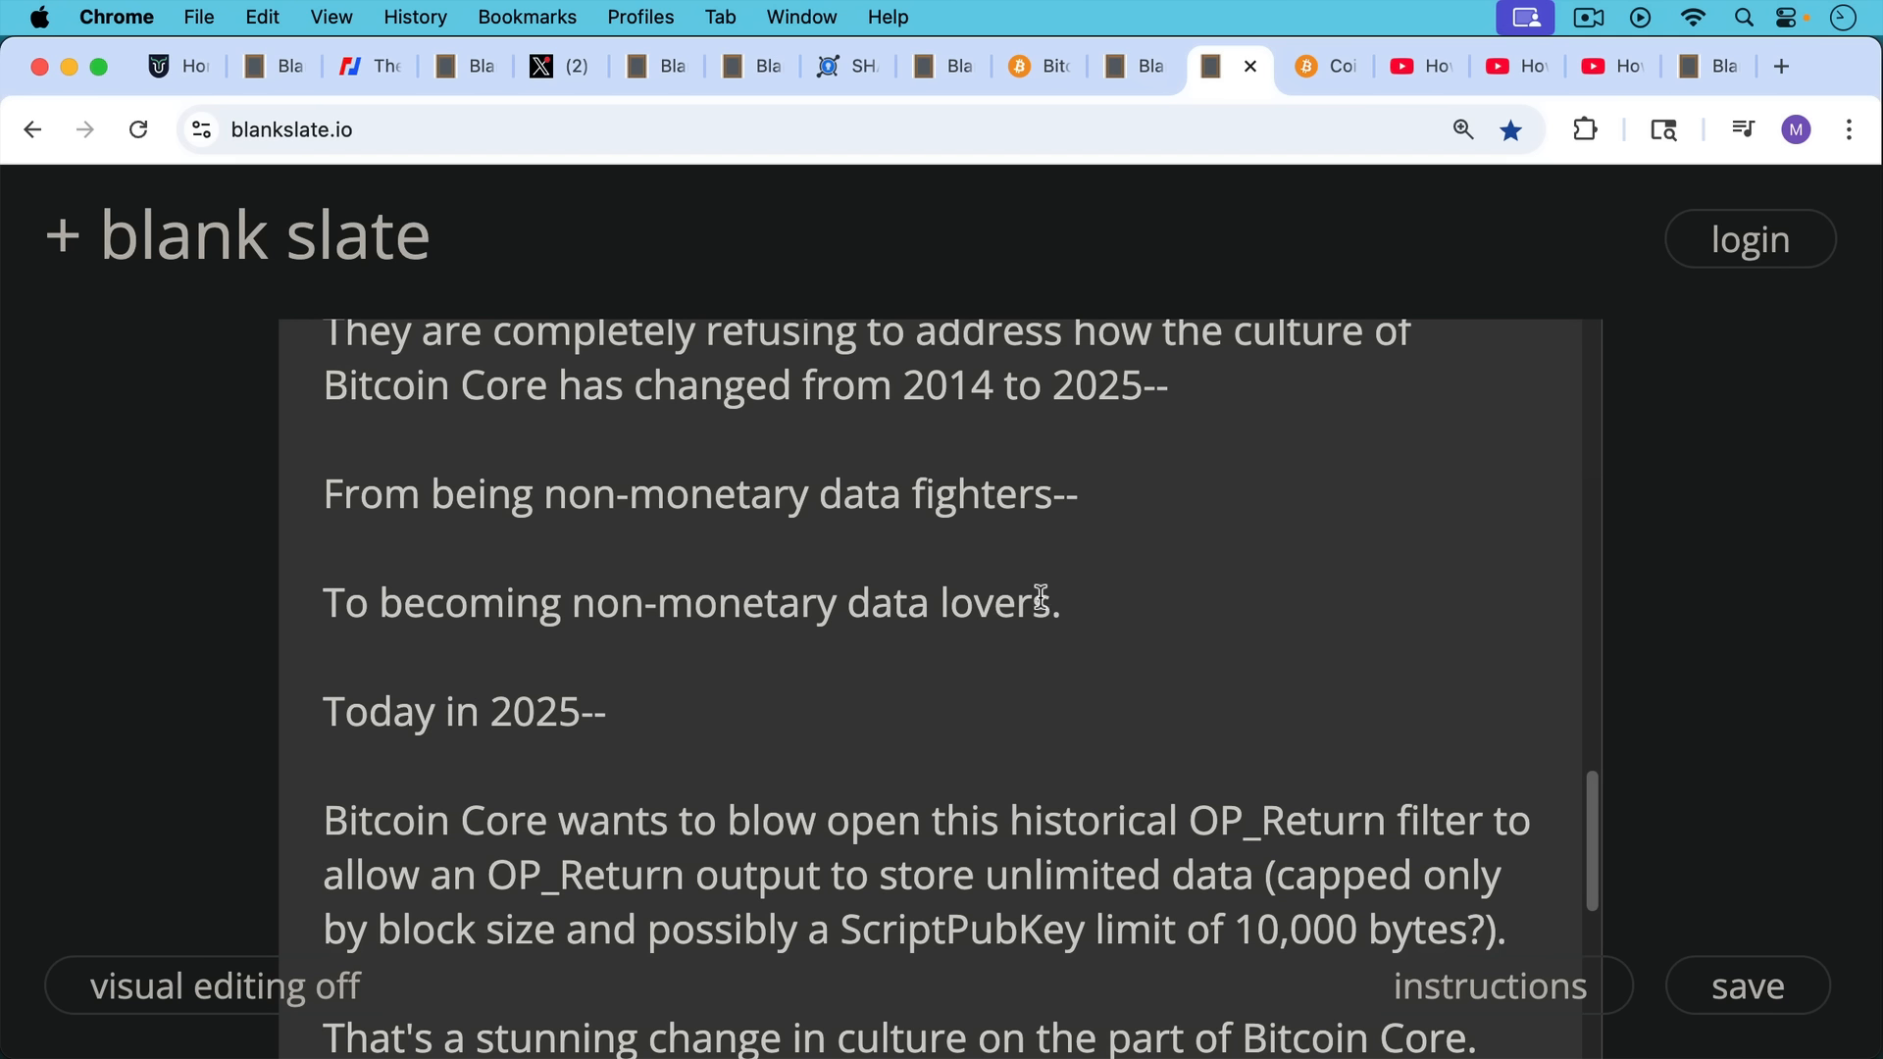
pyautogui.moveTo(1039, 602)
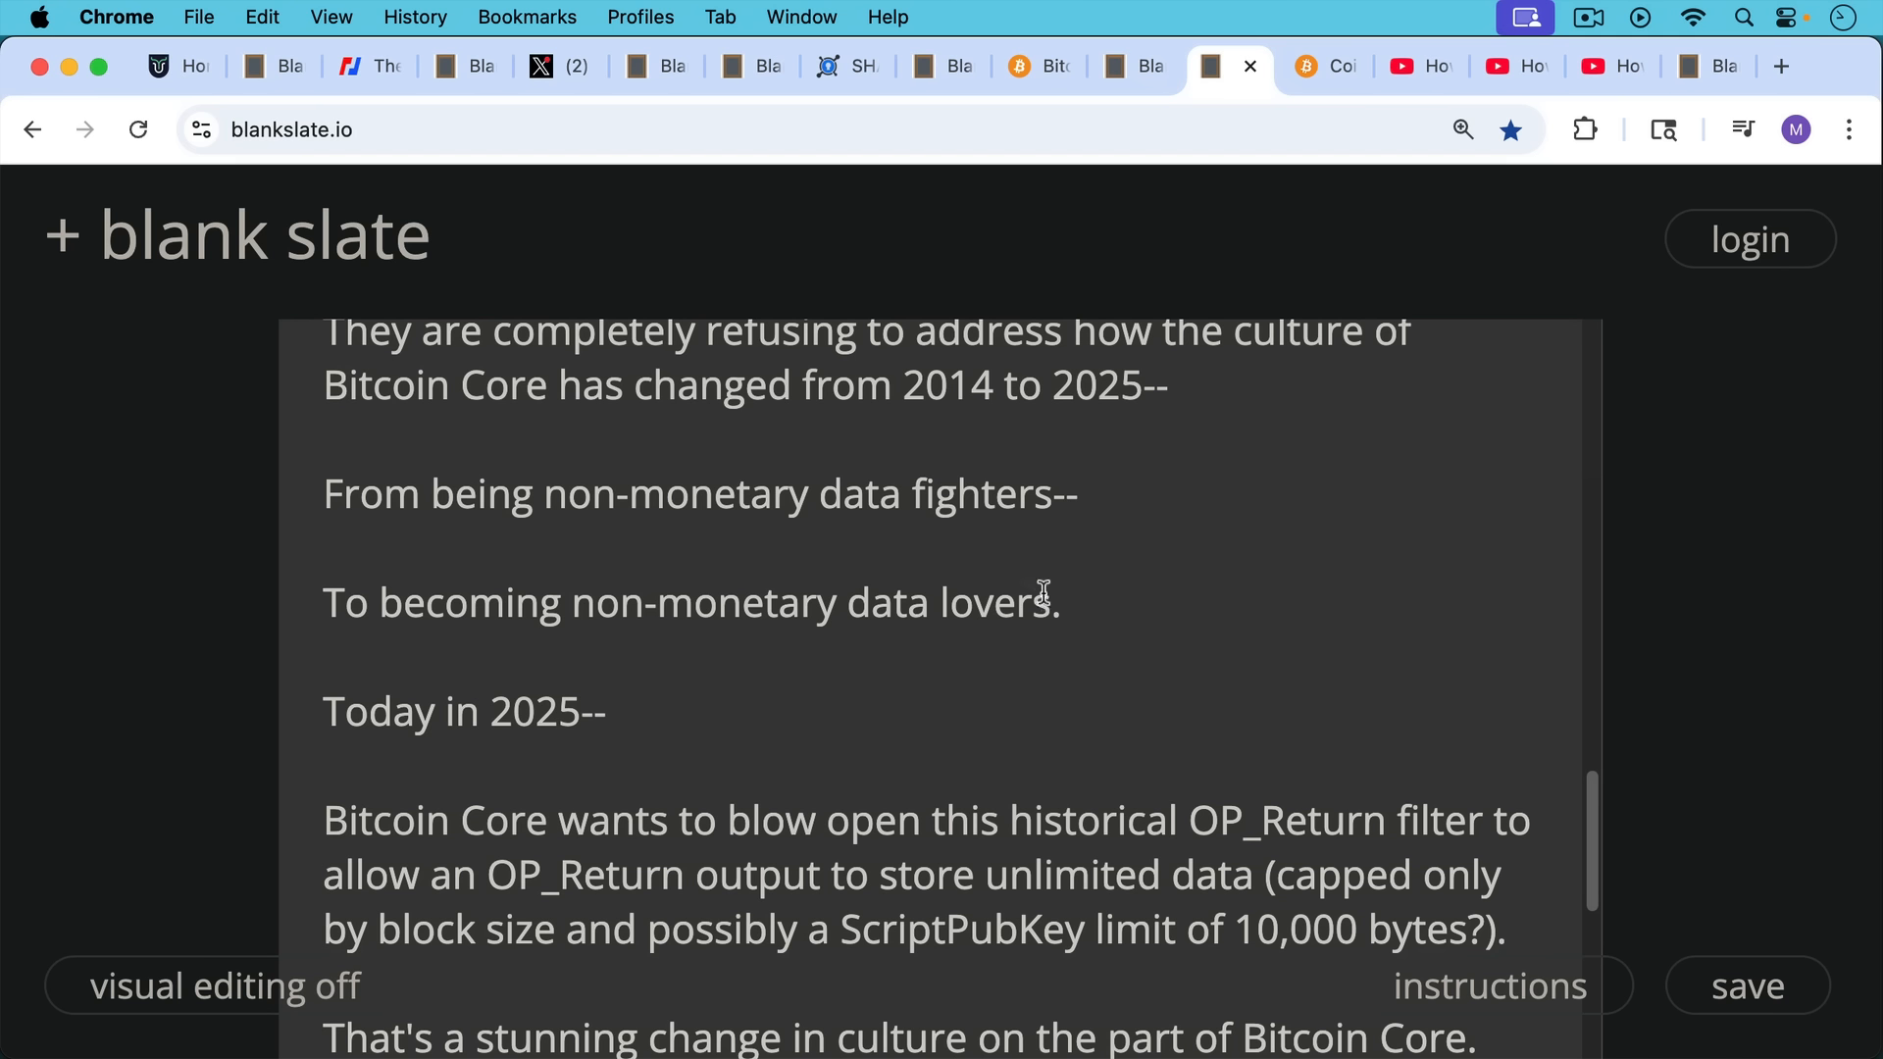
pyautogui.moveTo(1047, 629)
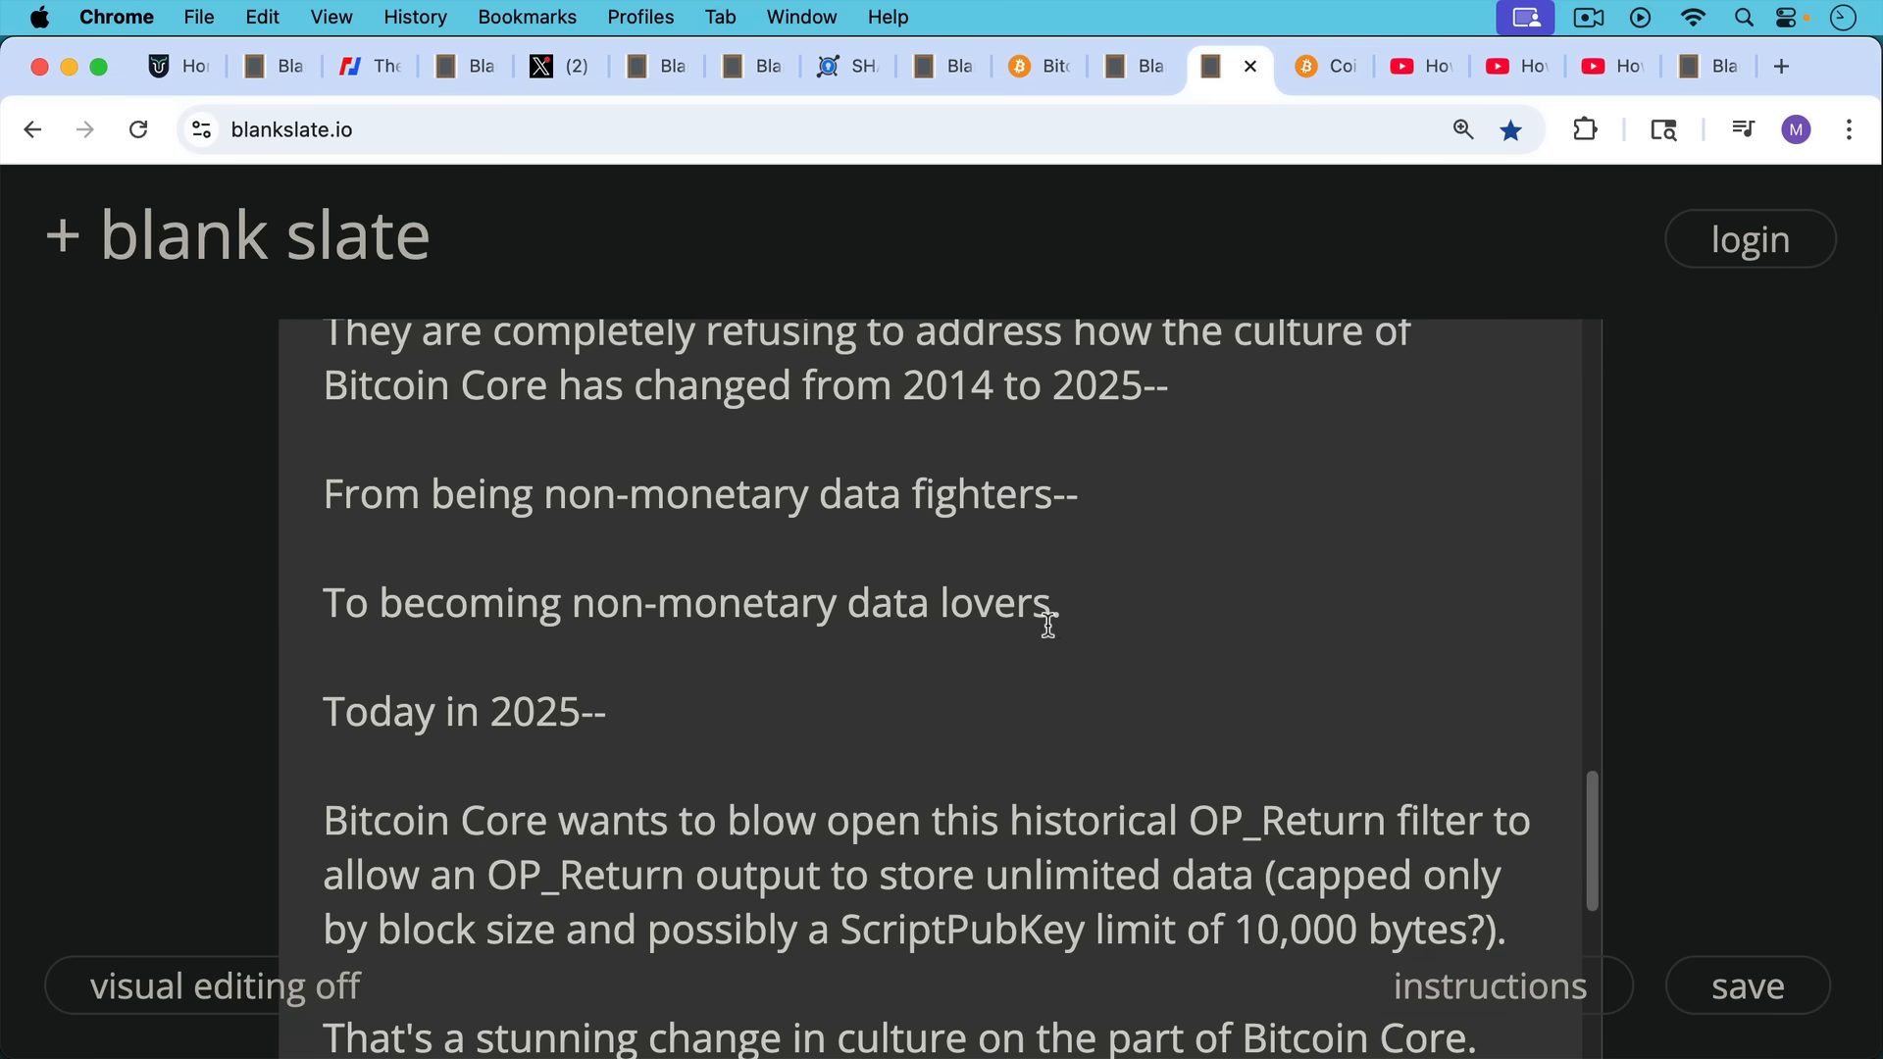
pyautogui.scroll(-3)
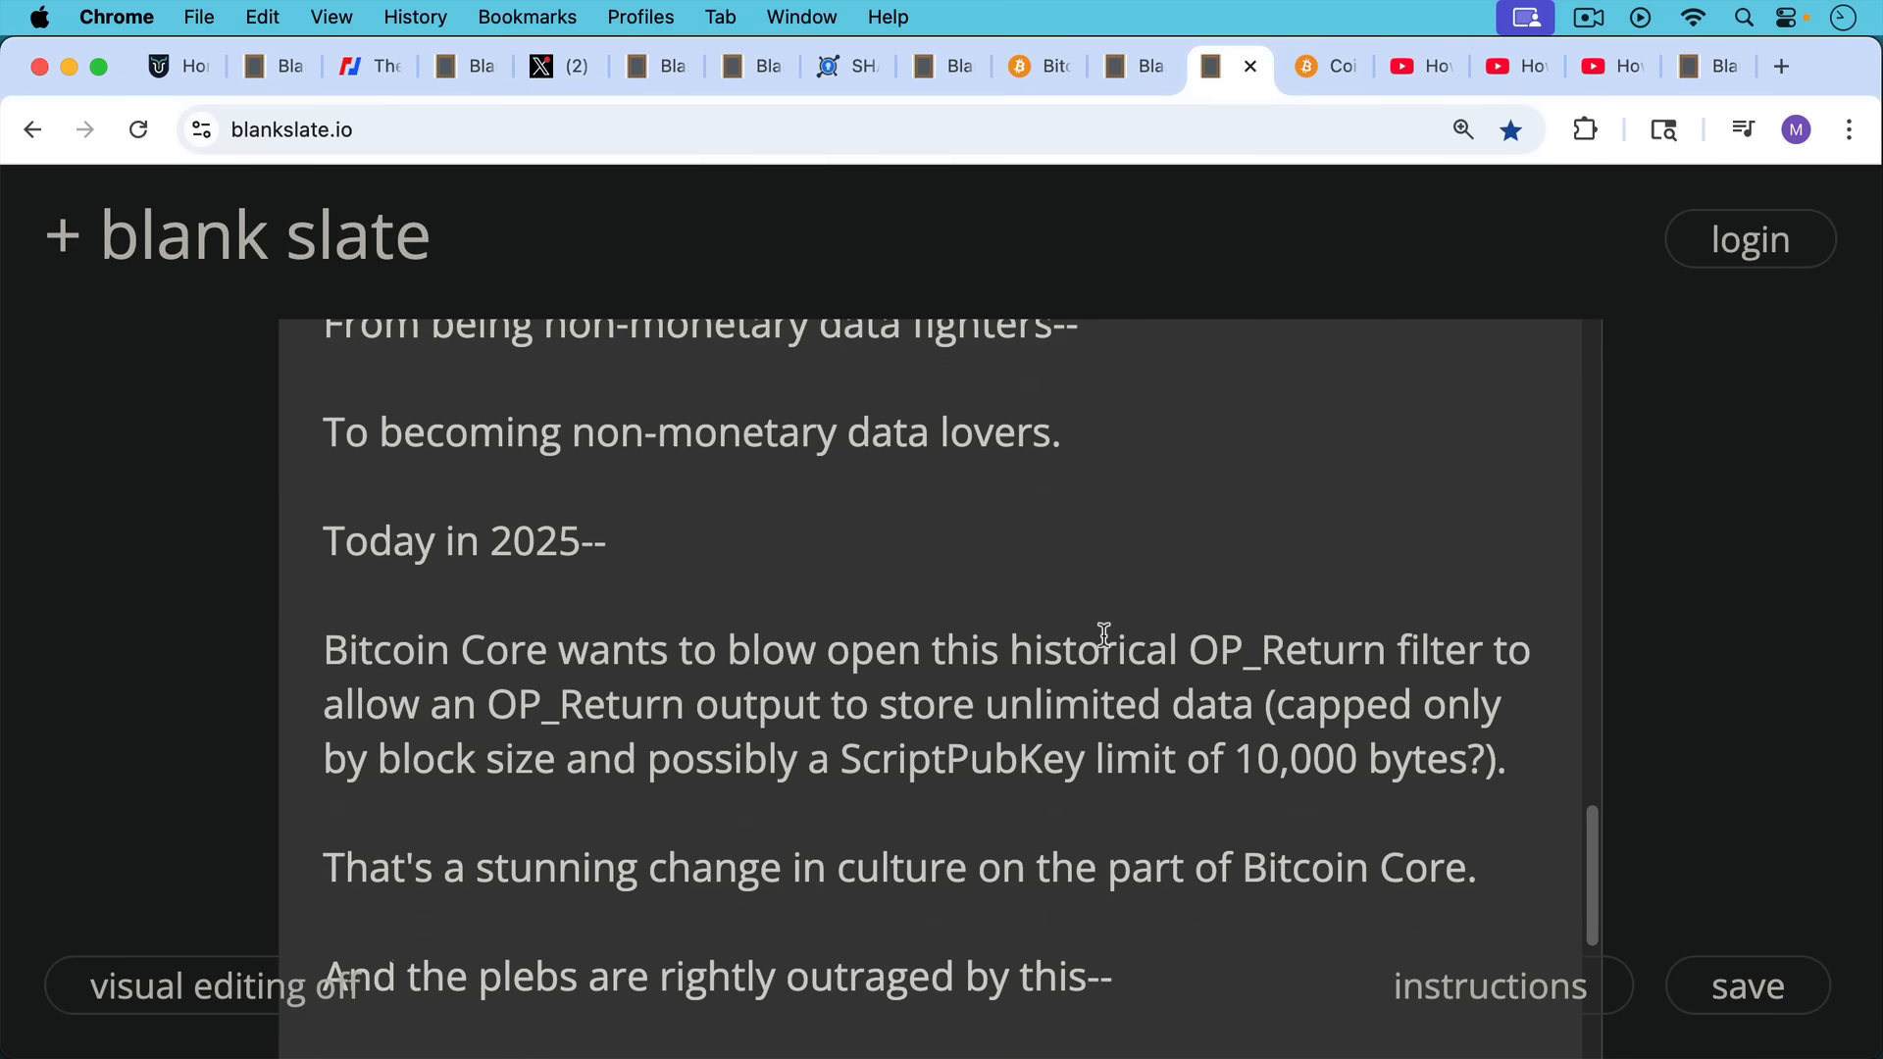
pyautogui.moveTo(1098, 636)
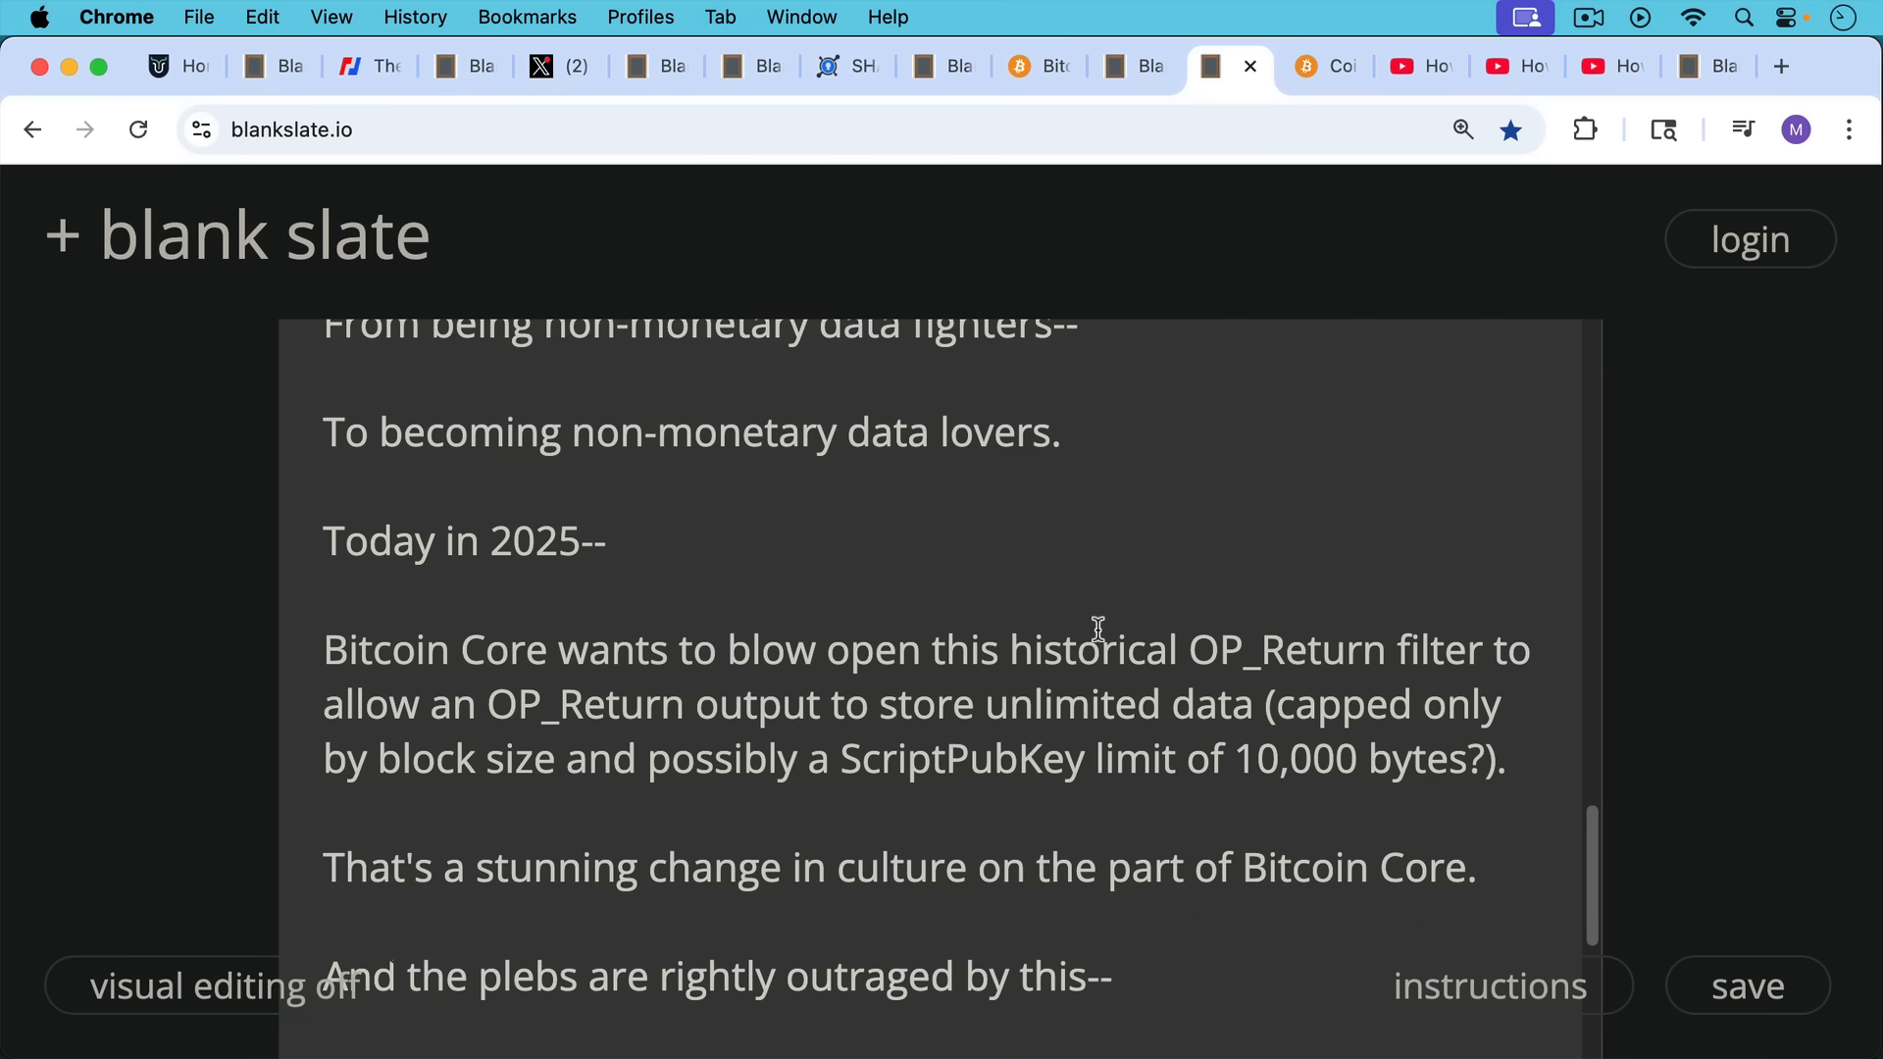
pyautogui.moveTo(1098, 612)
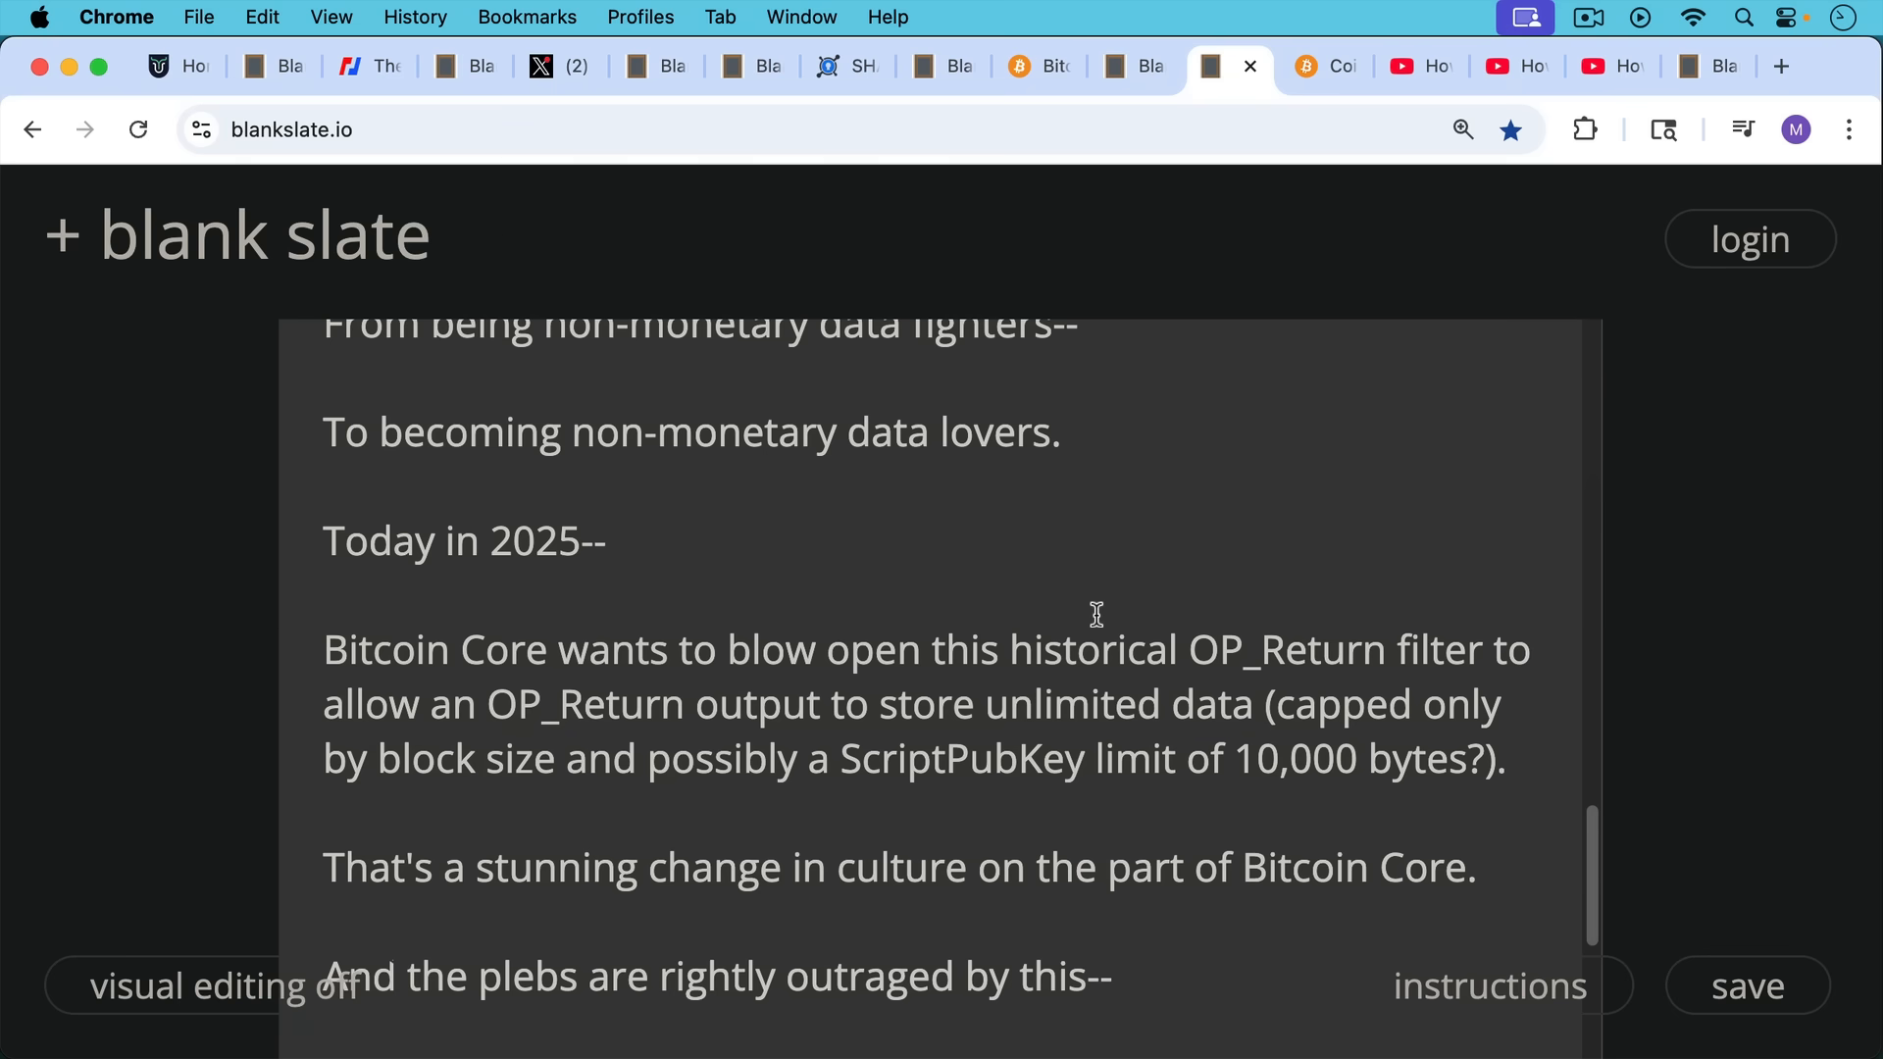
pyautogui.scroll(-3)
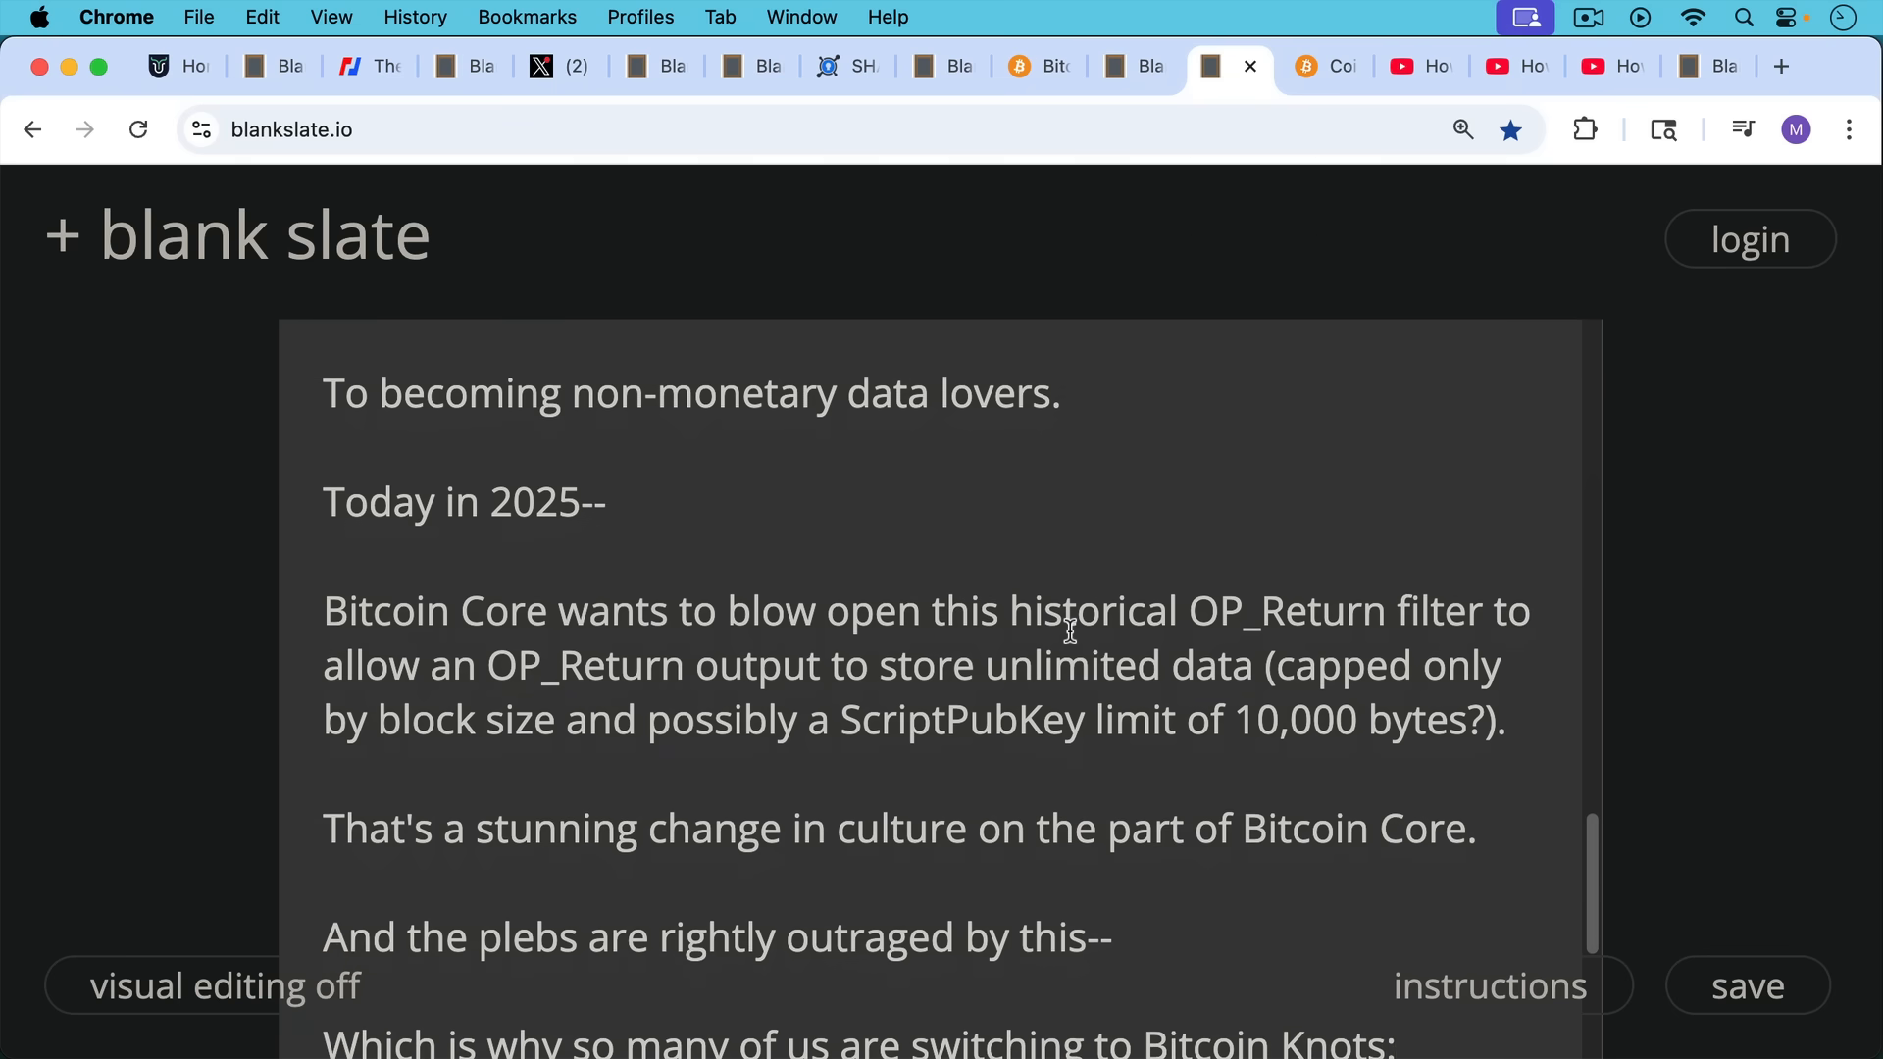
pyautogui.scroll(-3)
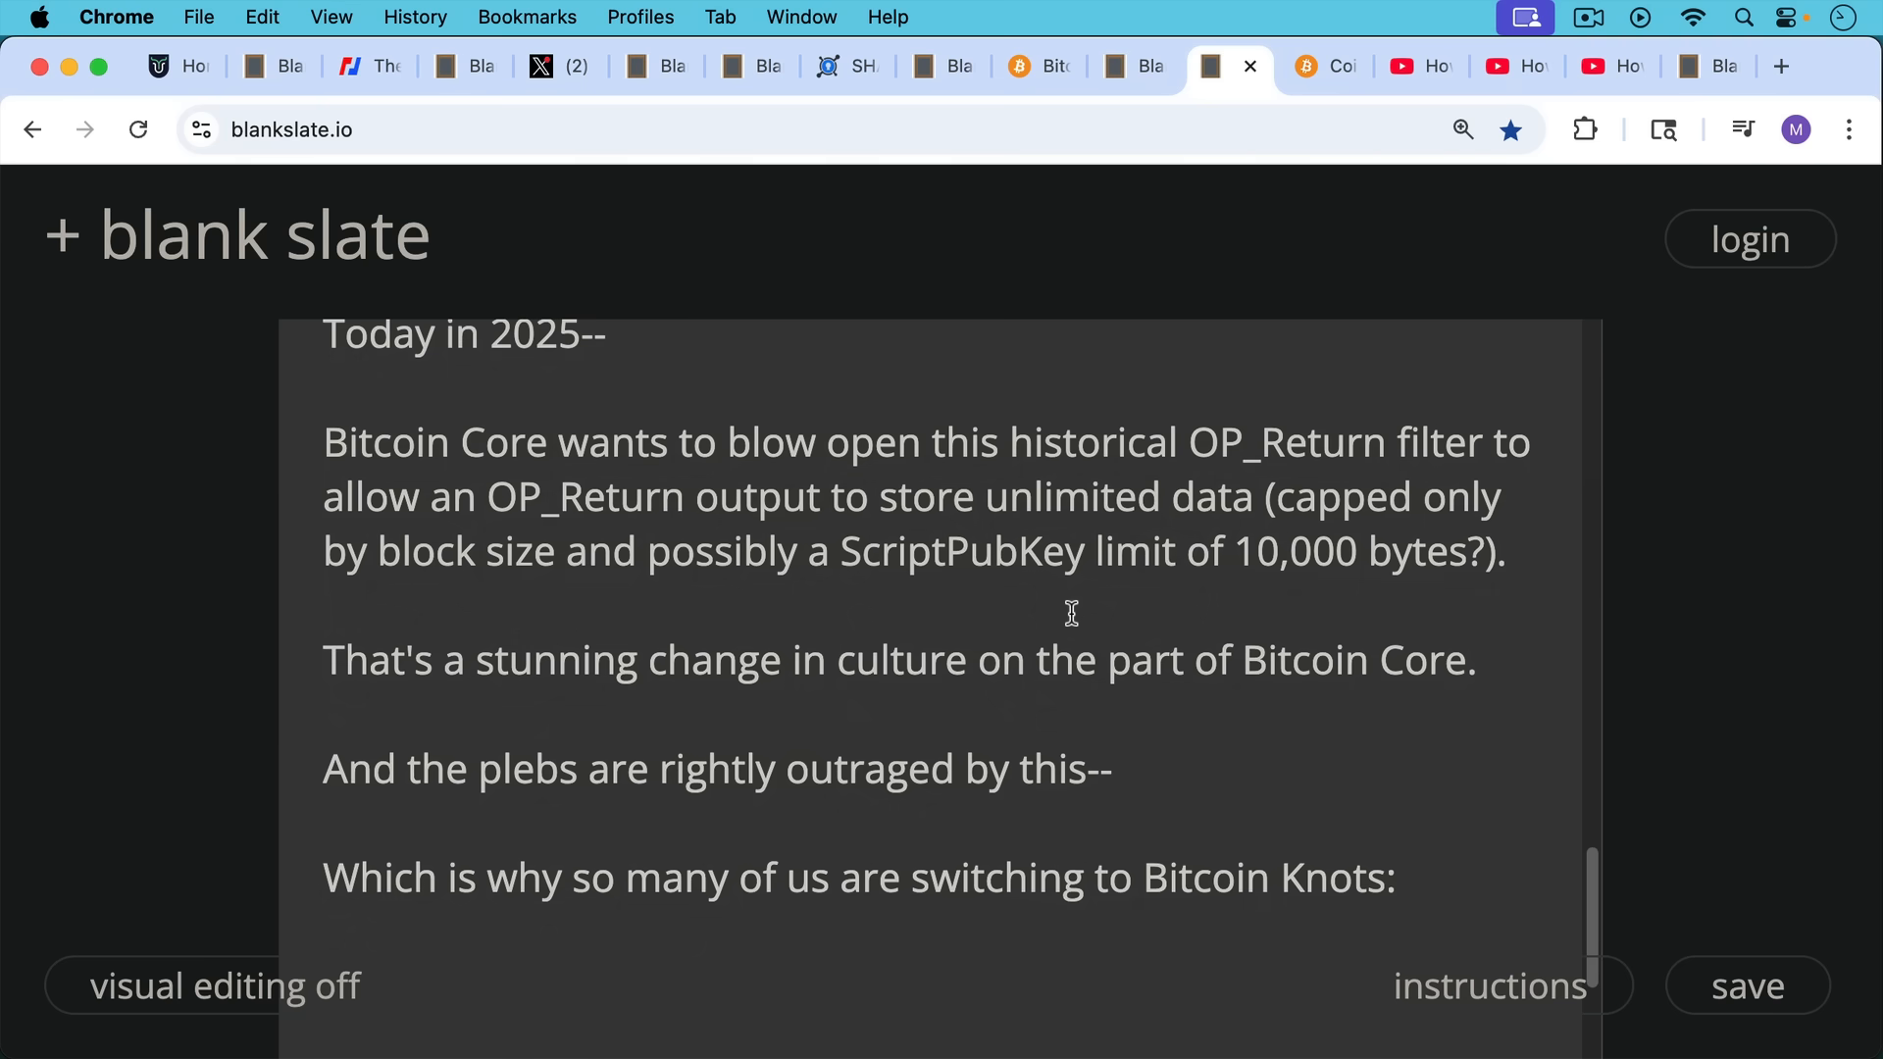
pyautogui.moveTo(1075, 622)
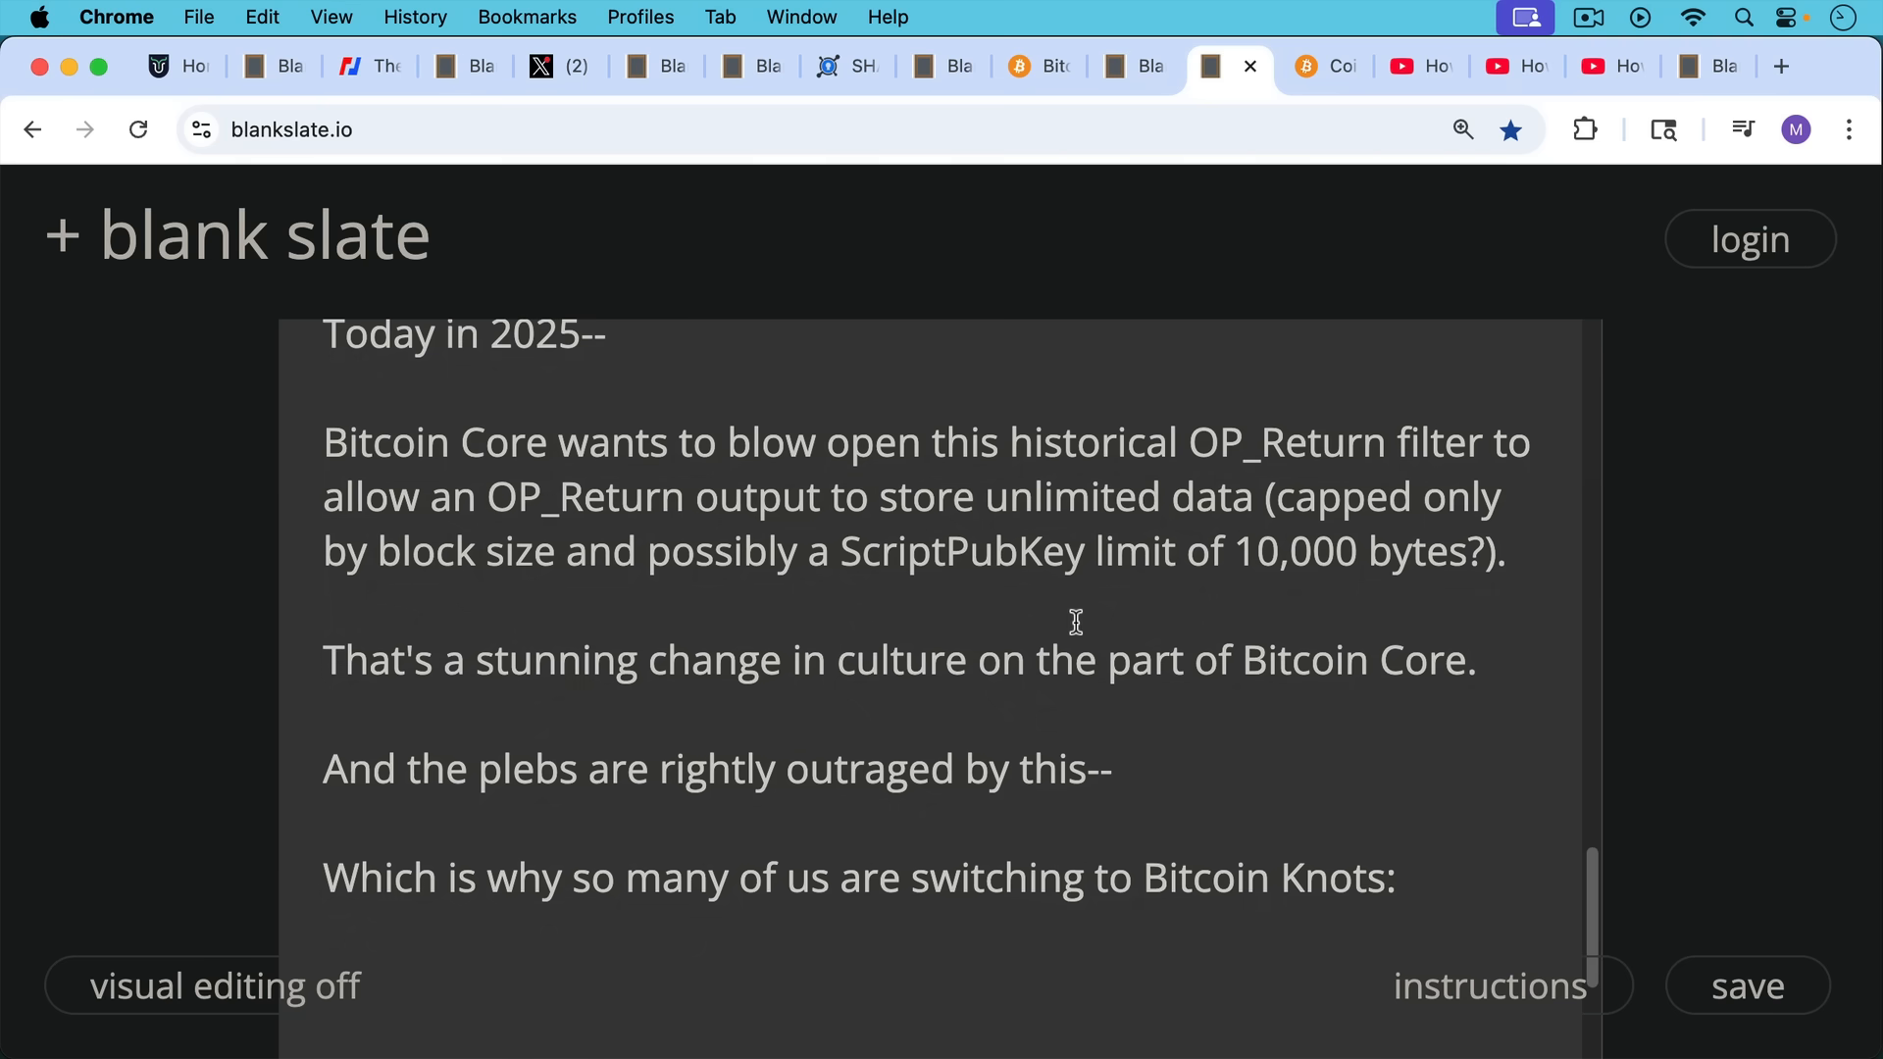
pyautogui.moveTo(1324, 82)
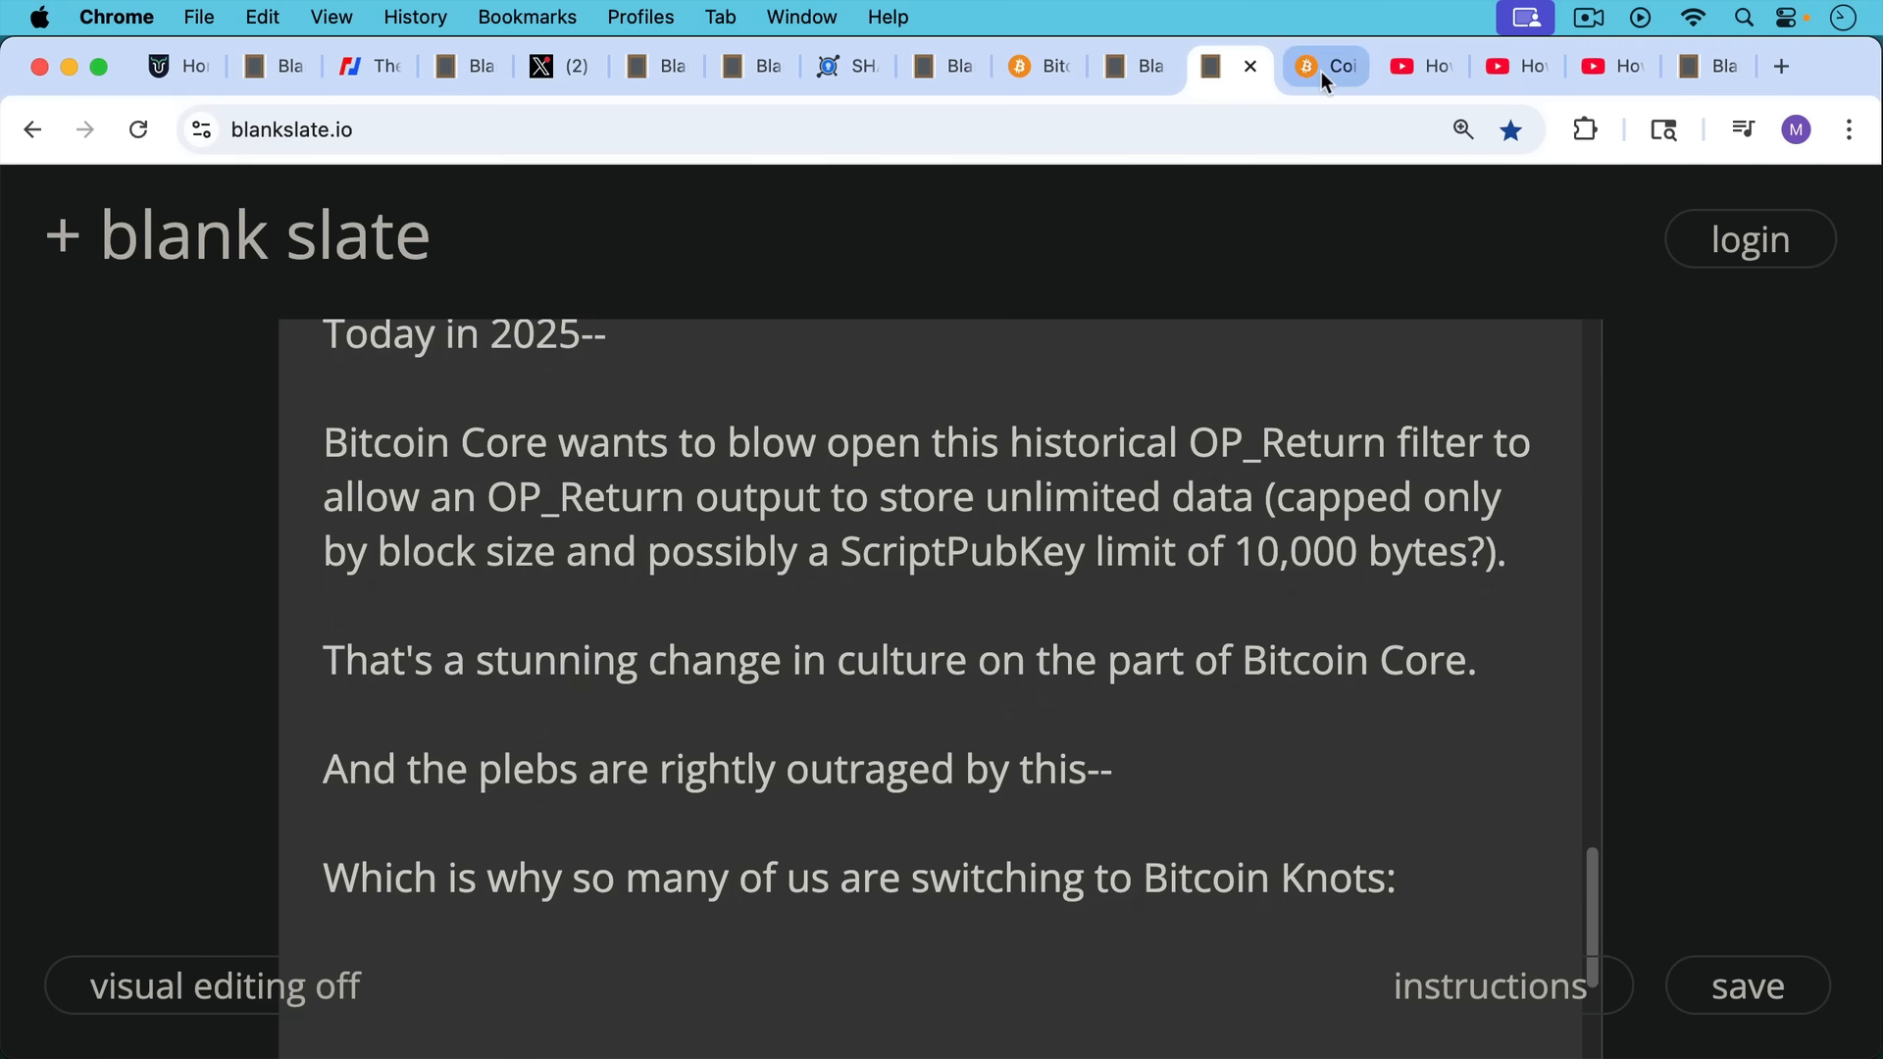
# Switch to the coin.dance tab showing the 5Y Bitcoin Knots node count chart
pyautogui.click(1328, 67)
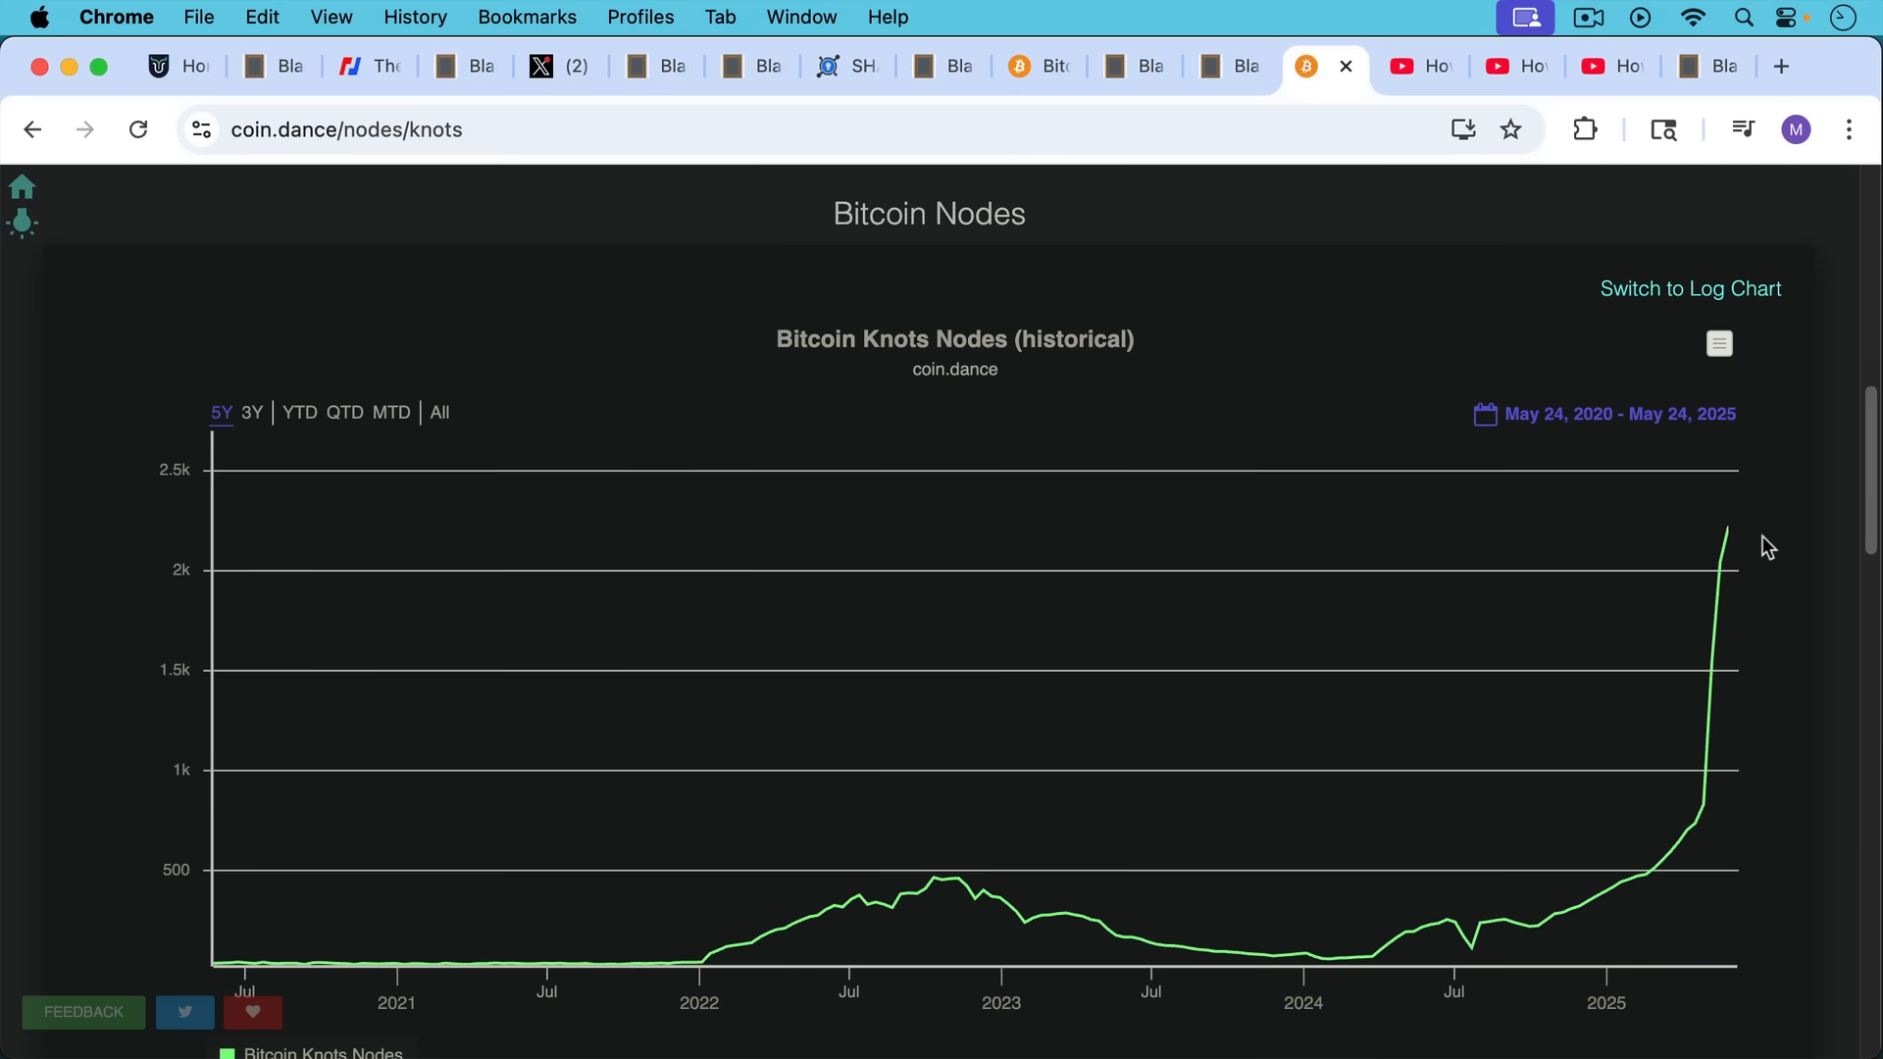
pyautogui.moveTo(1720, 512)
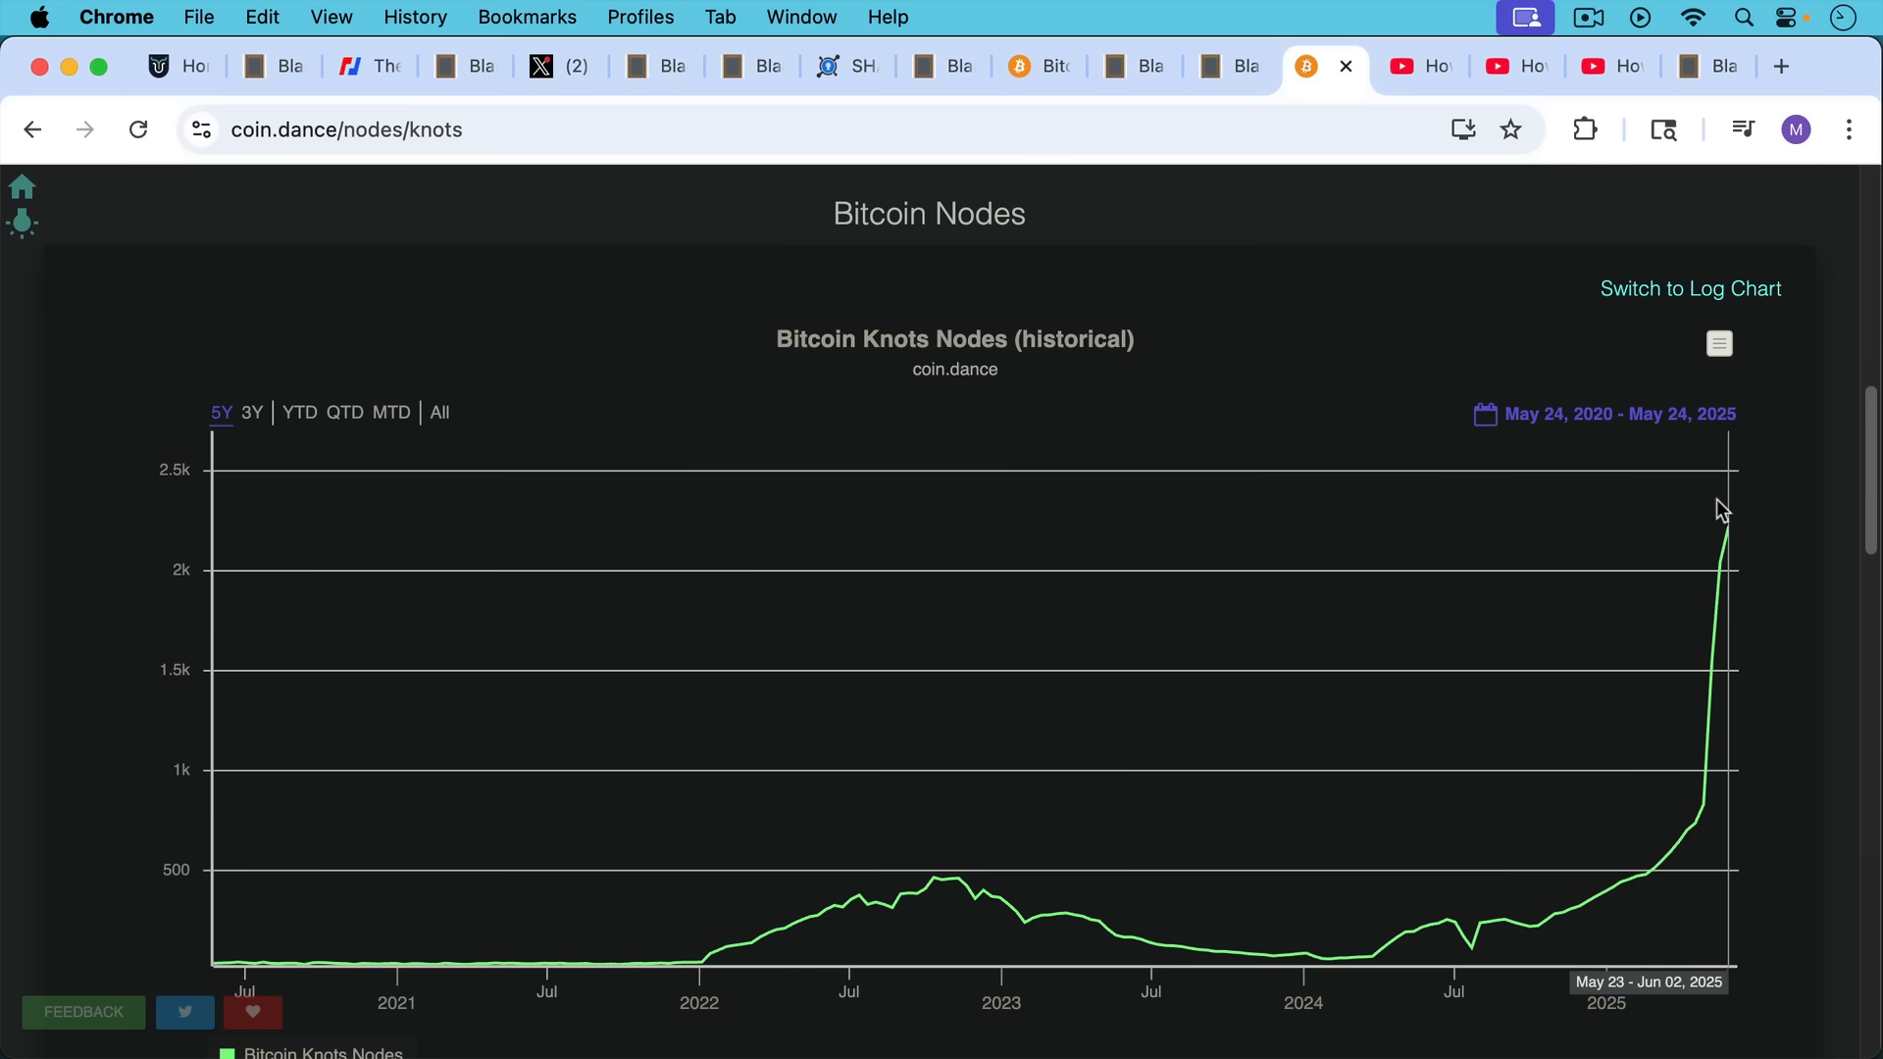
pyautogui.moveTo(1346, 332)
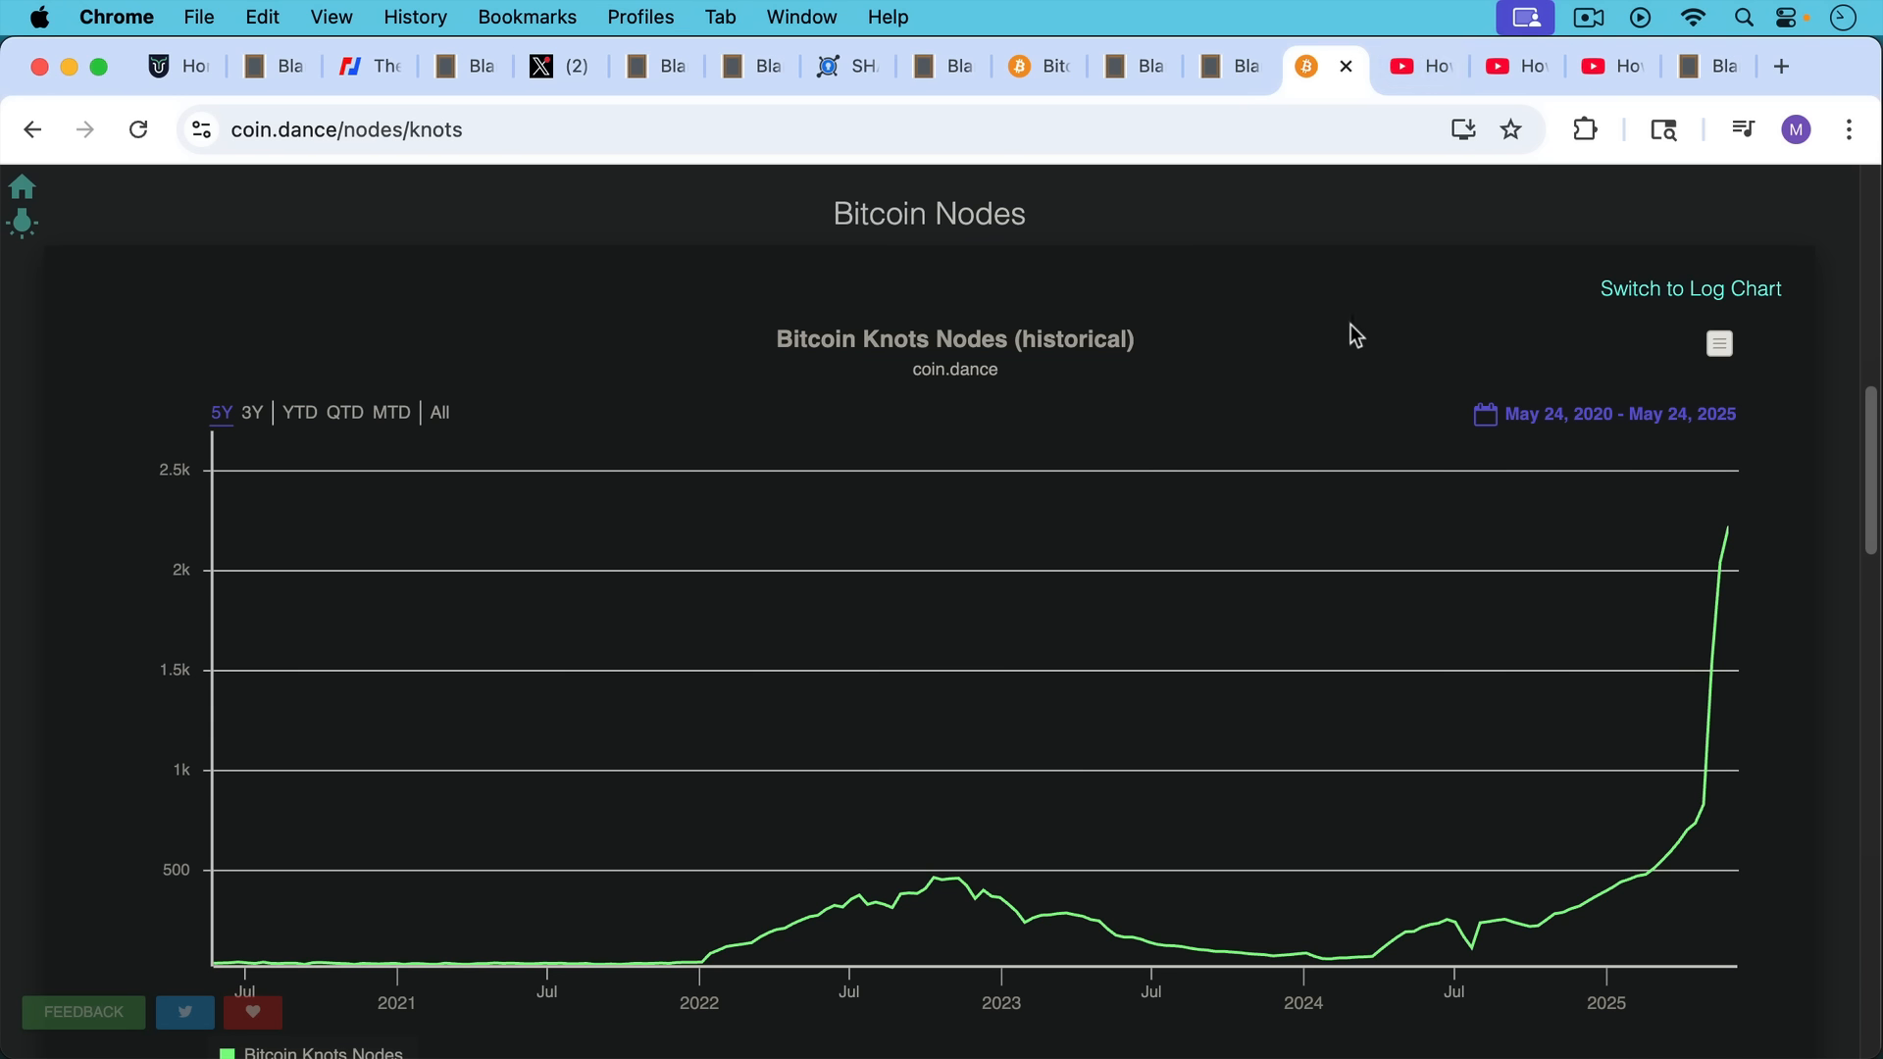
pyautogui.moveTo(1386, 204)
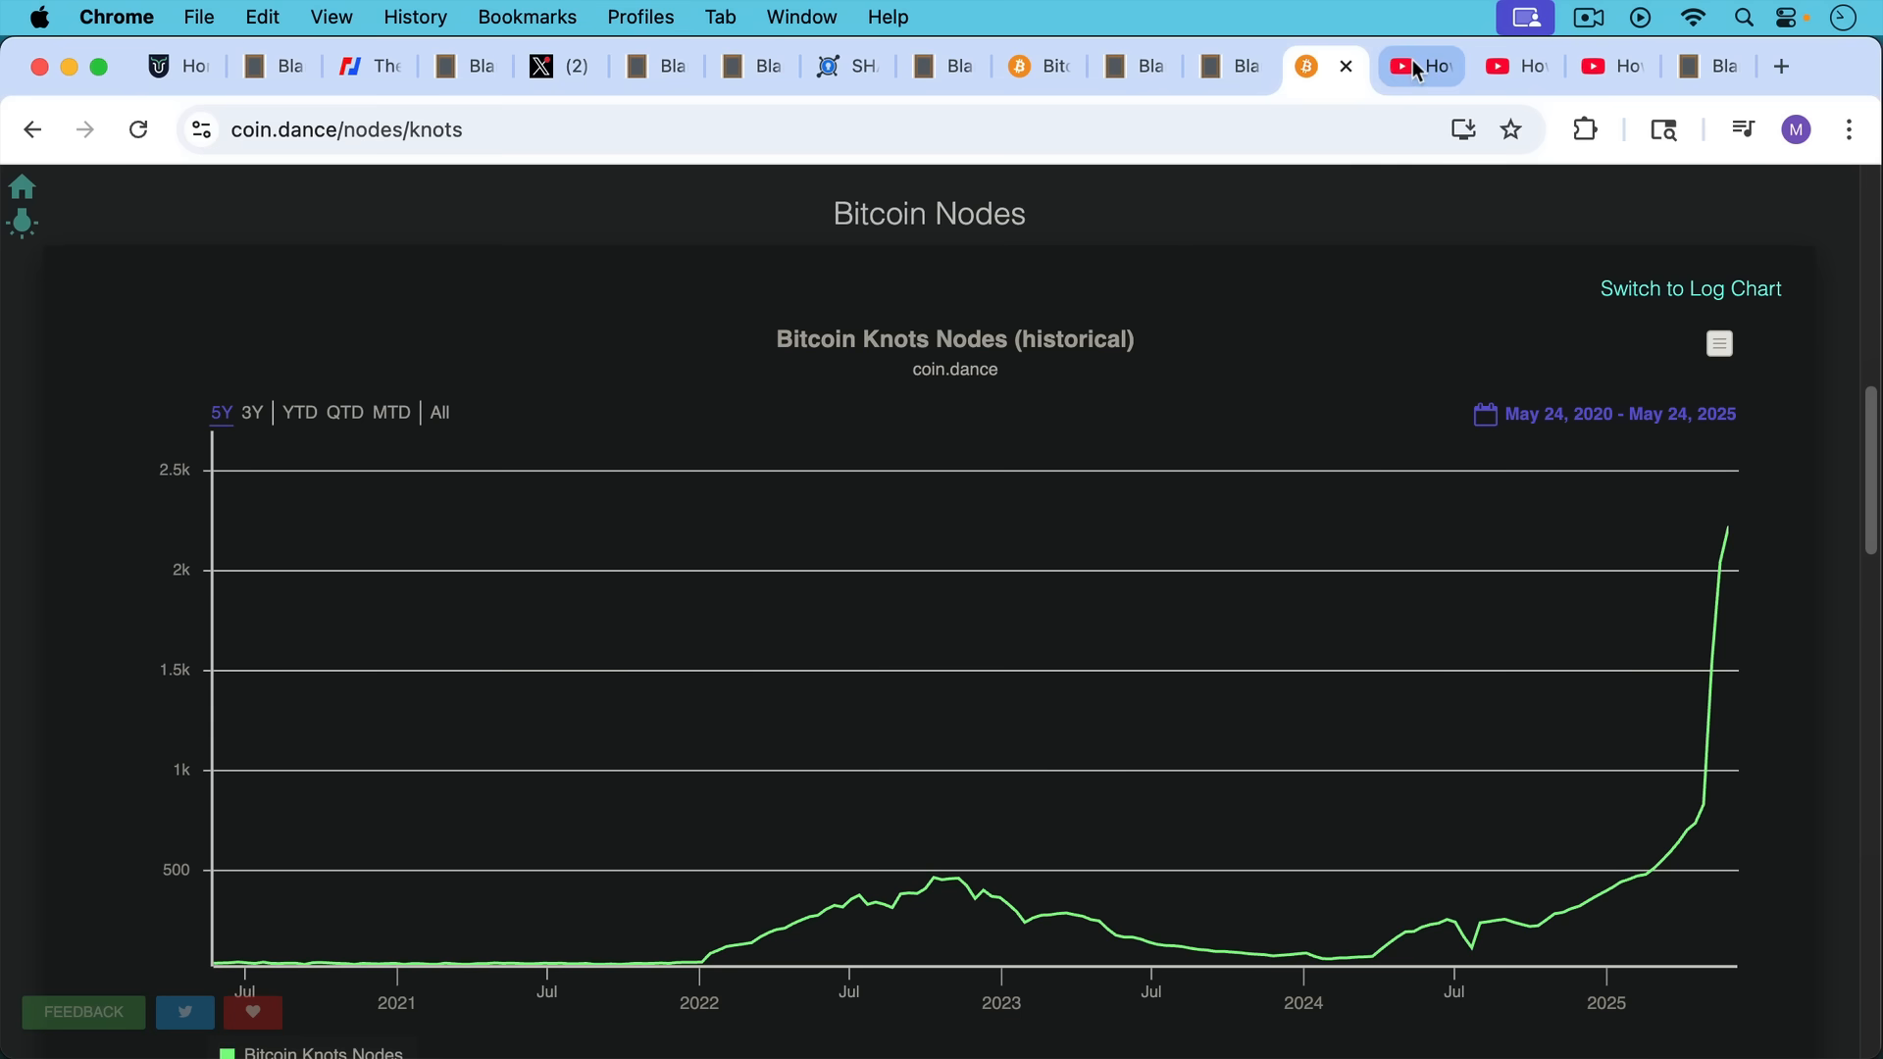
pyautogui.moveTo(1414, 69)
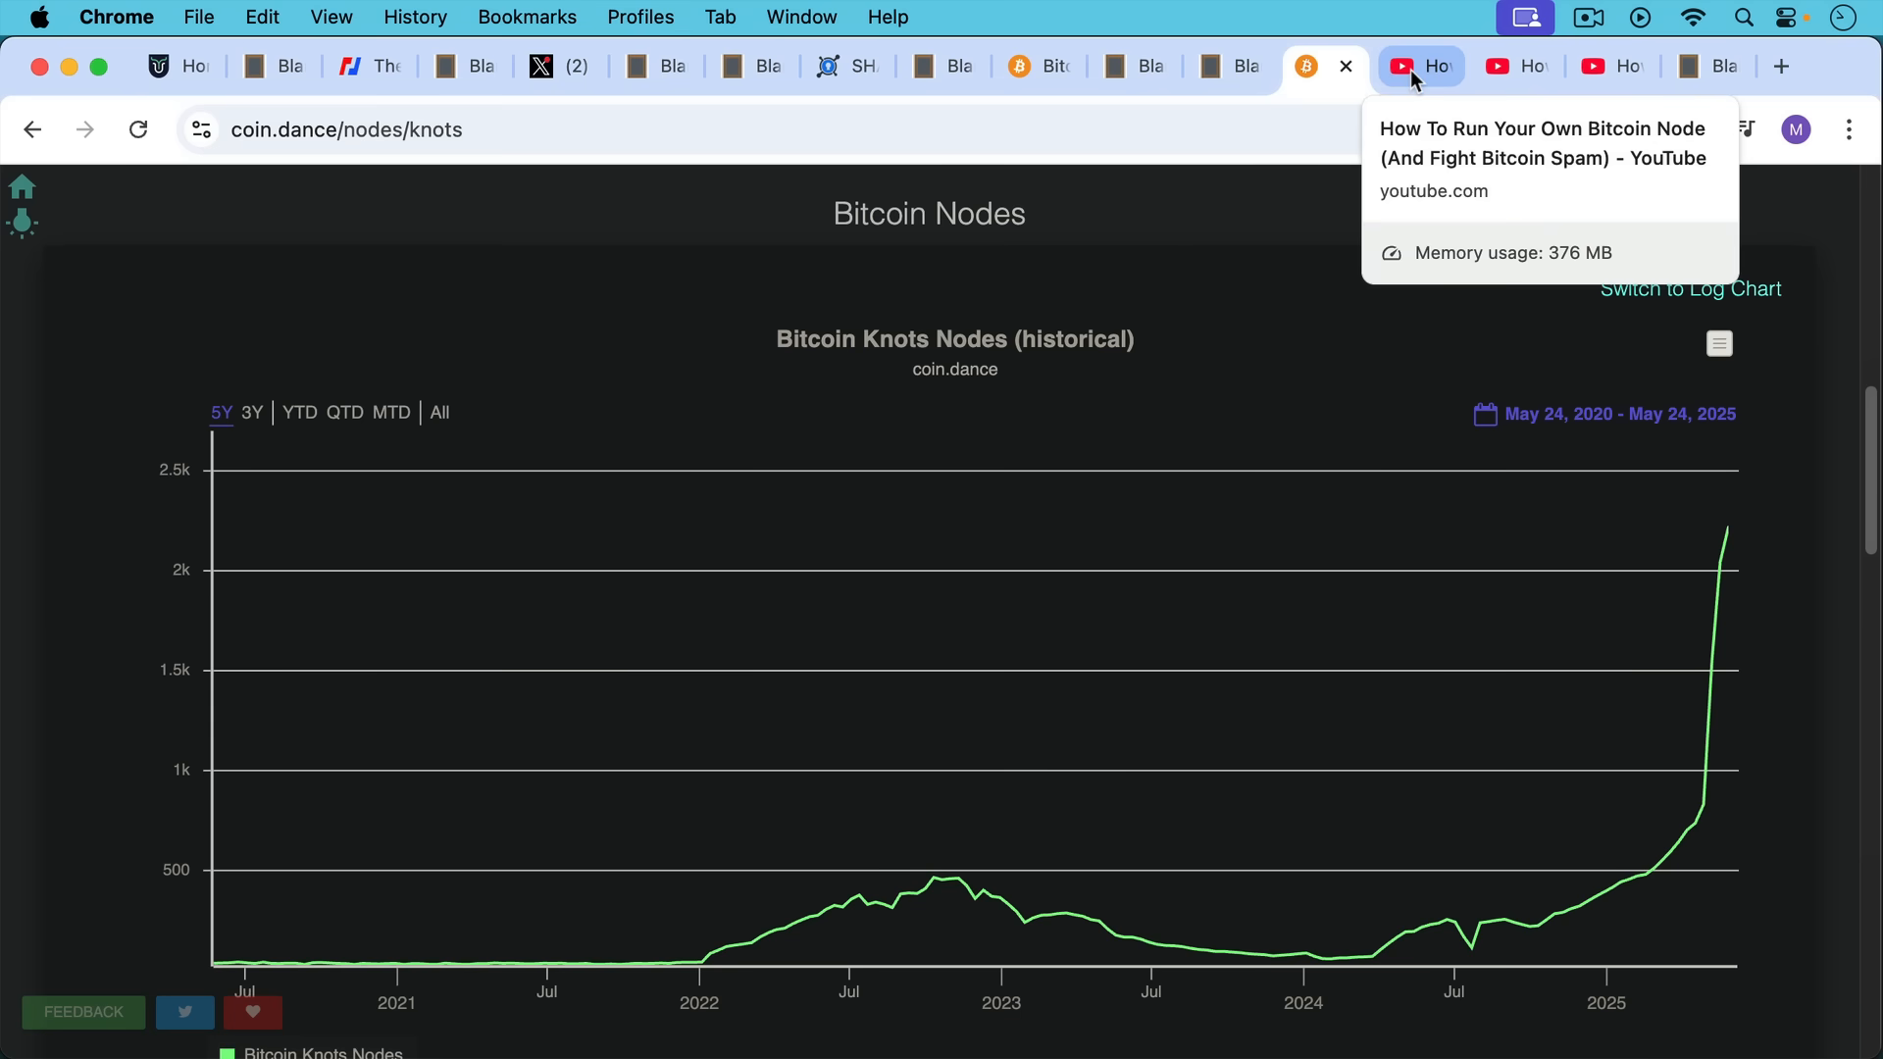
# Switch to the YouTube tab with 'How To Run Your Own Bitcoin Node (And Fight Bitcoin Spam)'
pyautogui.click(1417, 67)
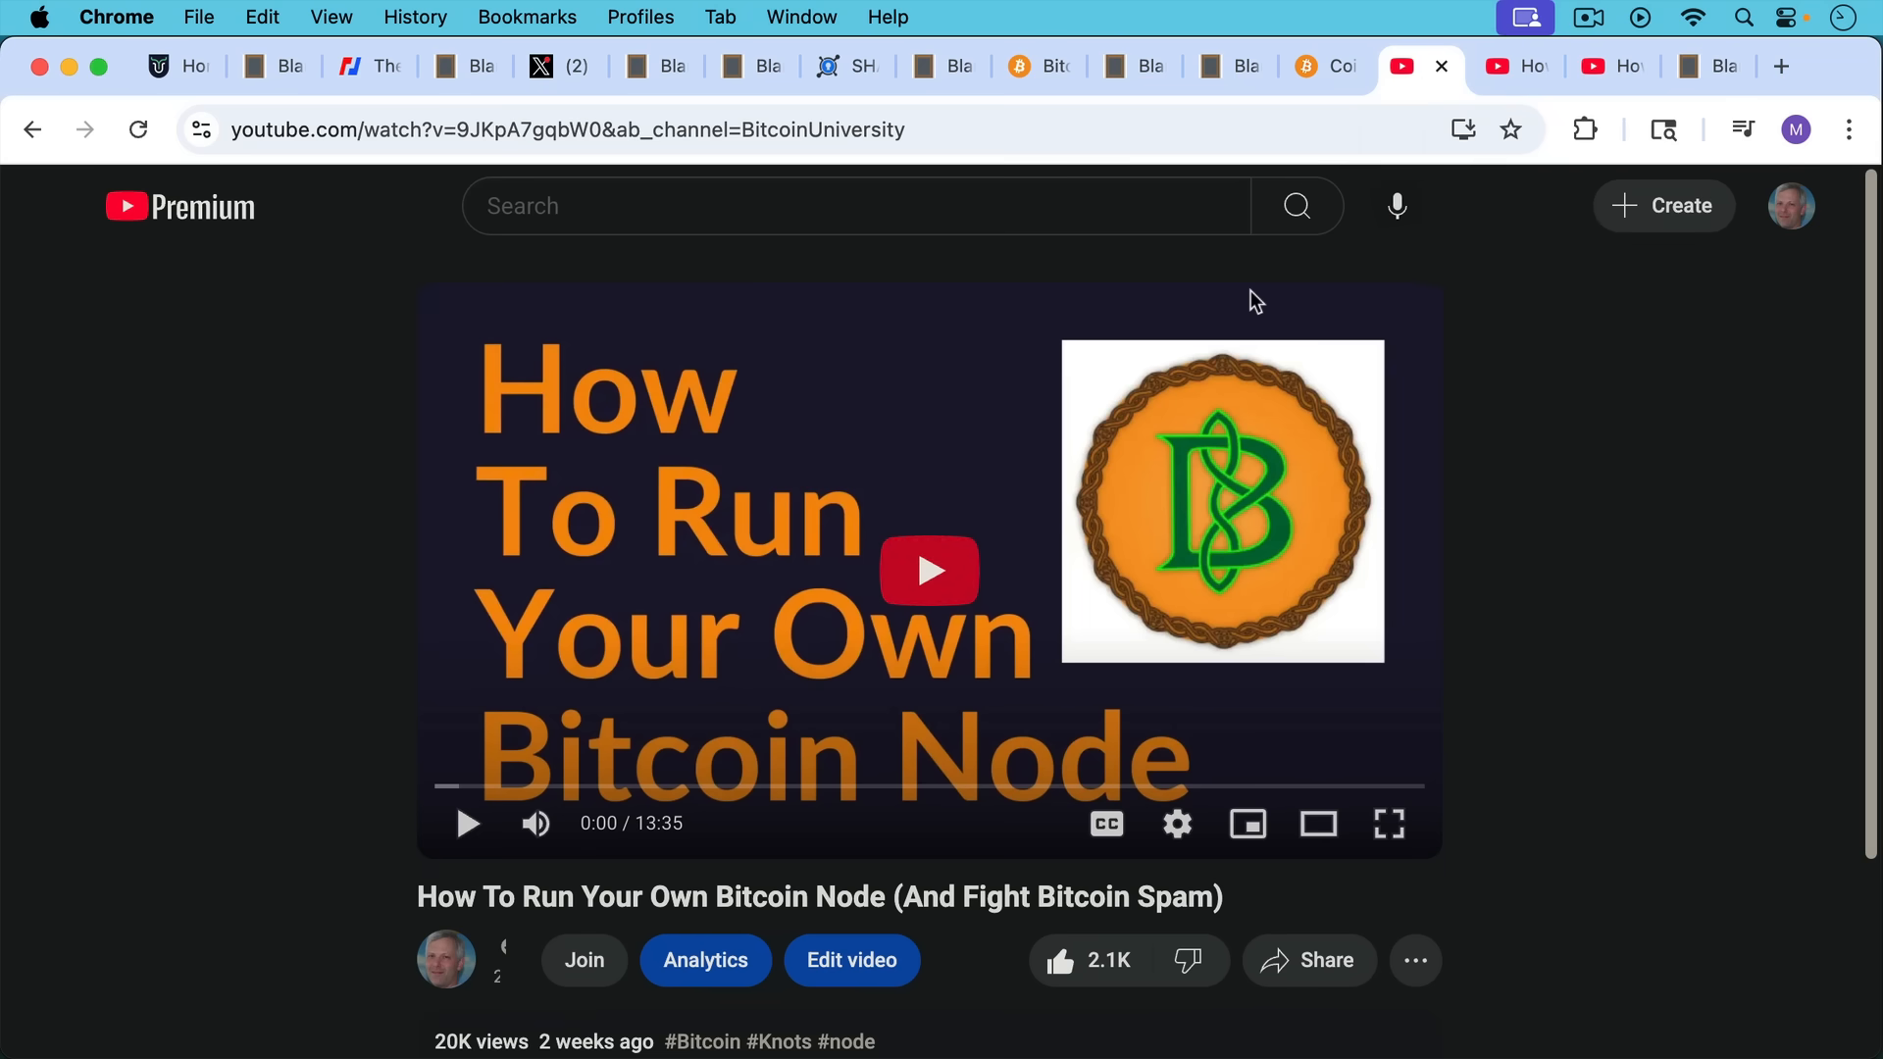
pyautogui.moveTo(1373, 175)
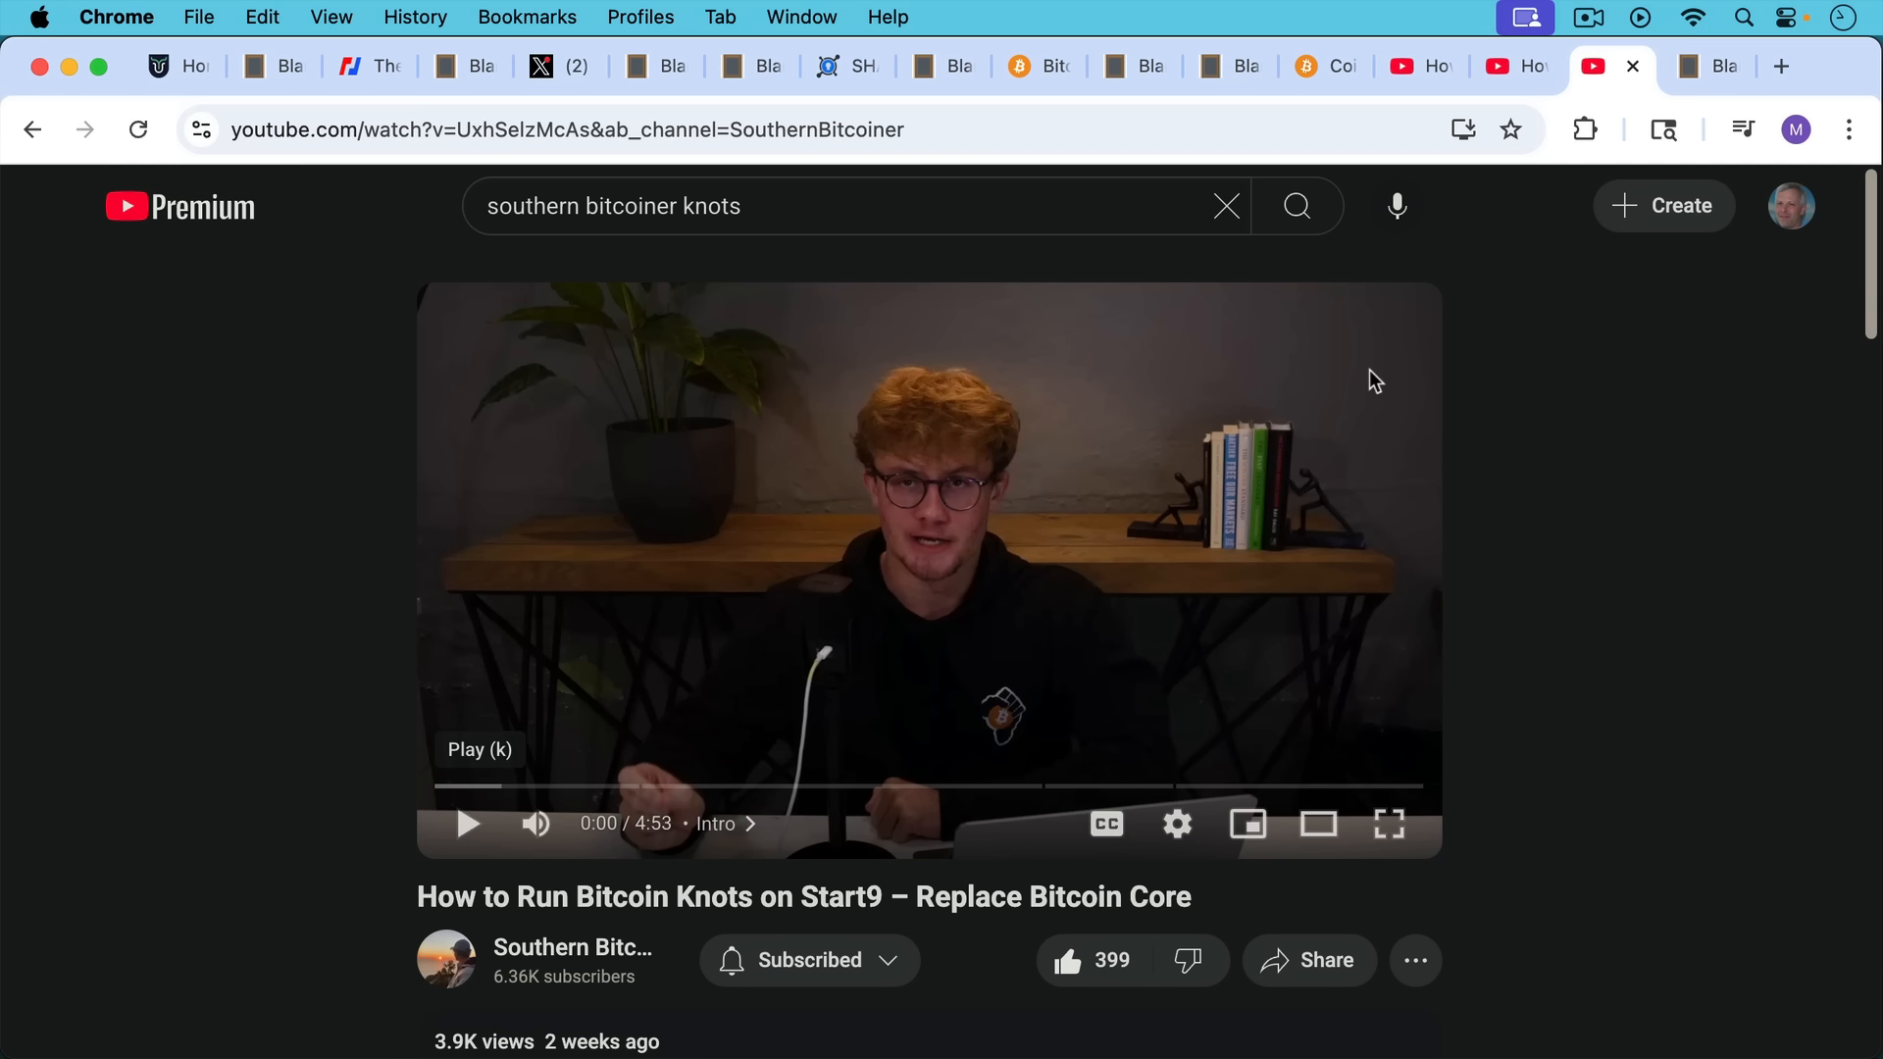
pyautogui.moveTo(1597, 114)
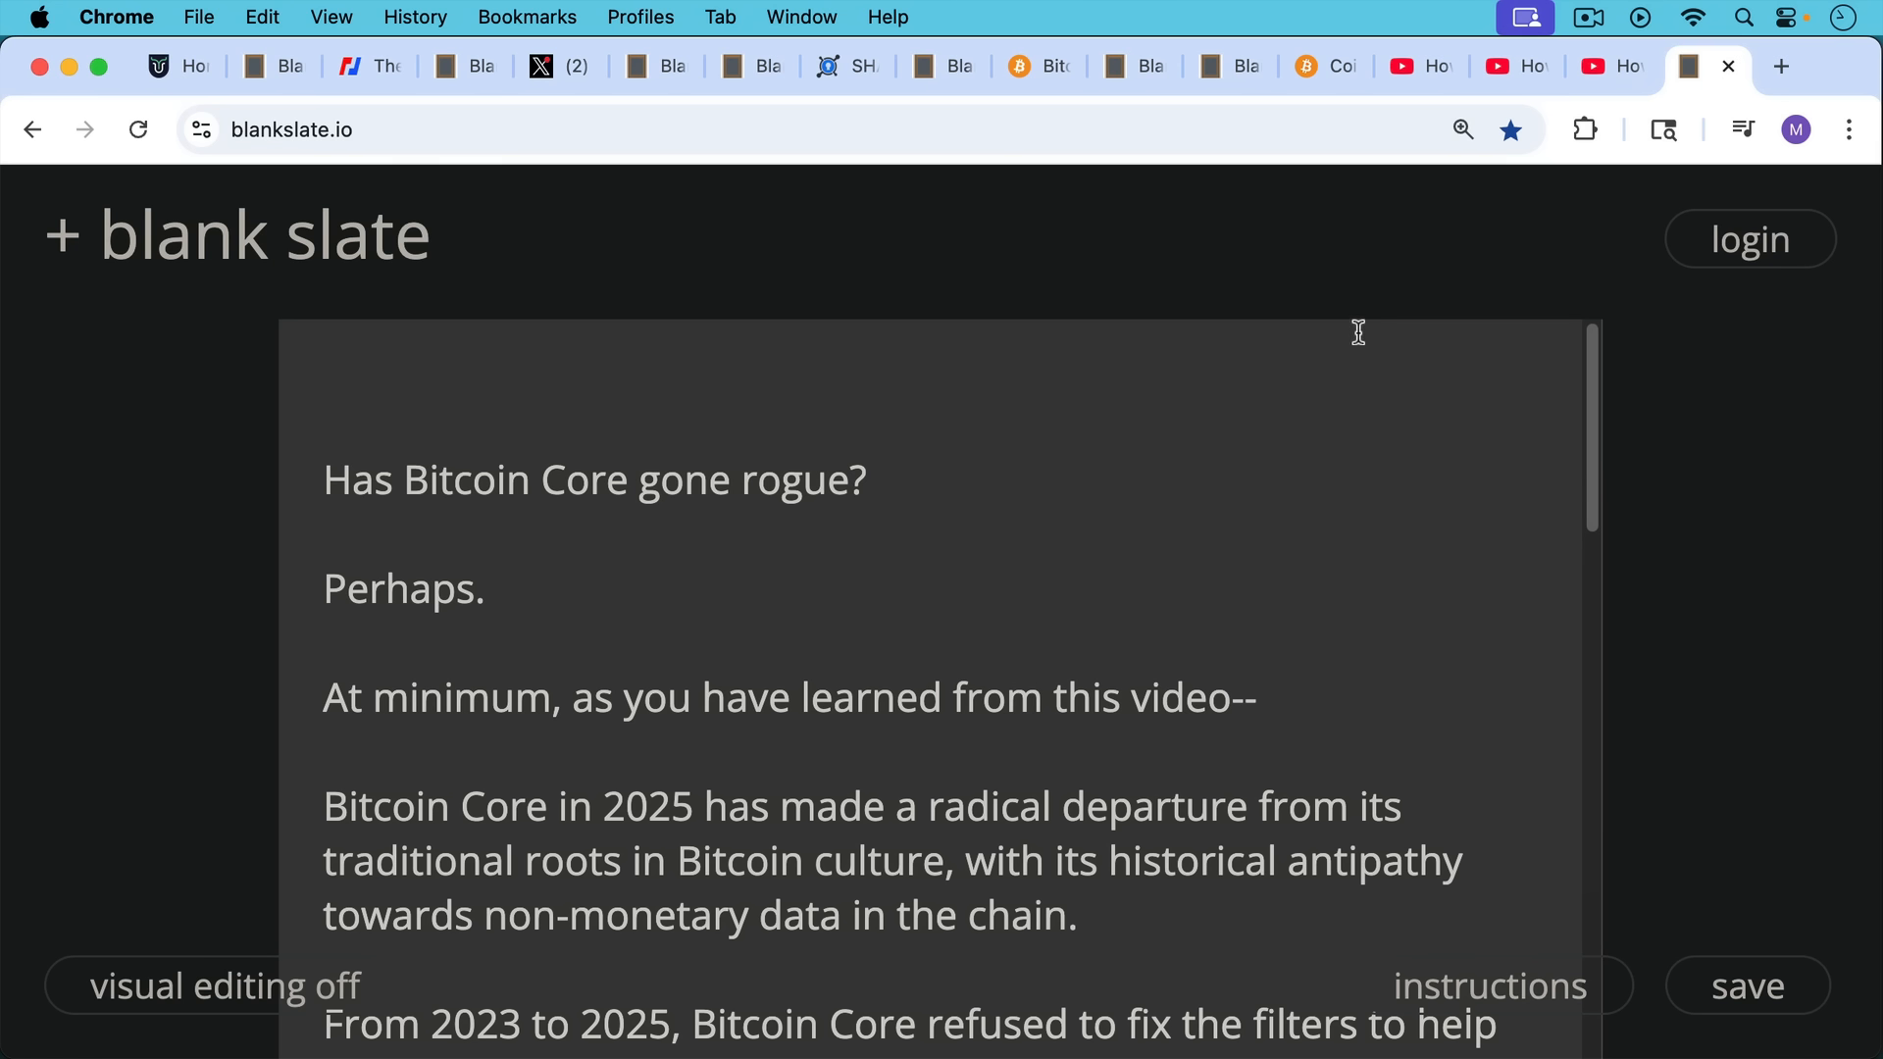
pyautogui.moveTo(1358, 338)
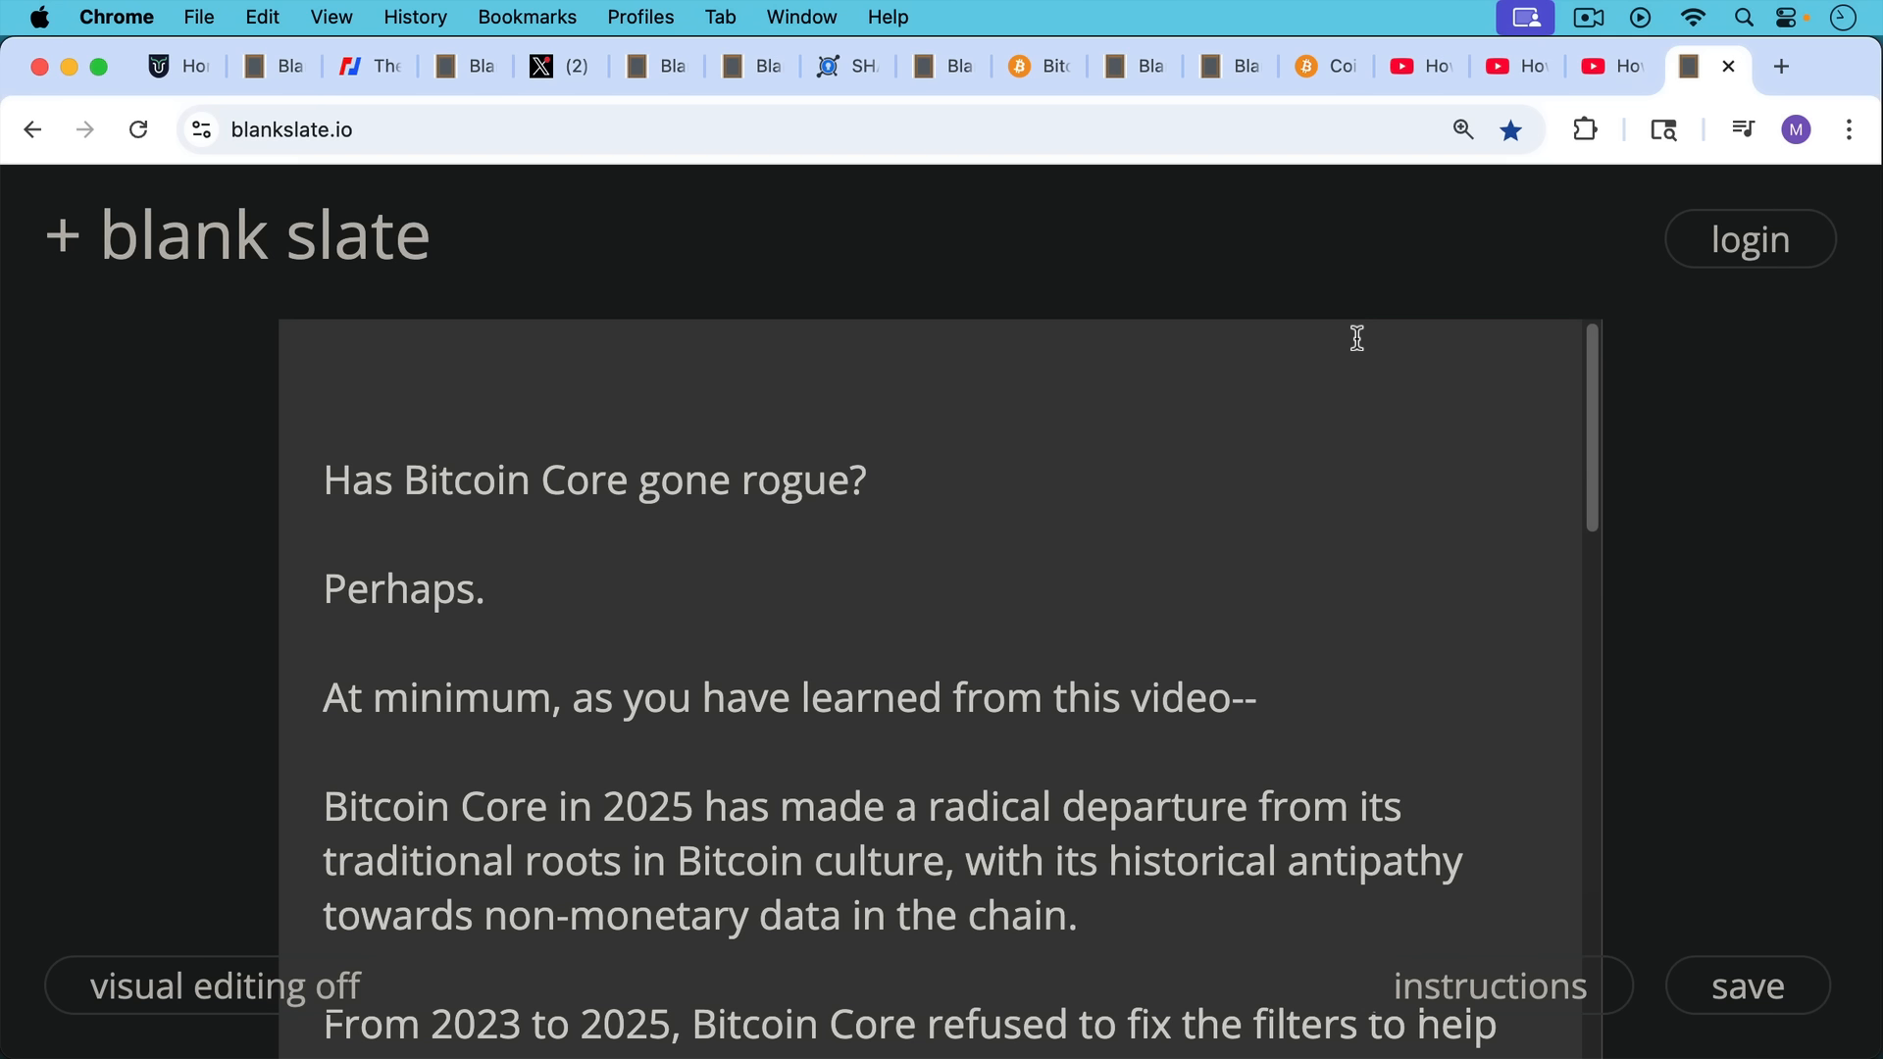
pyautogui.moveTo(1354, 334)
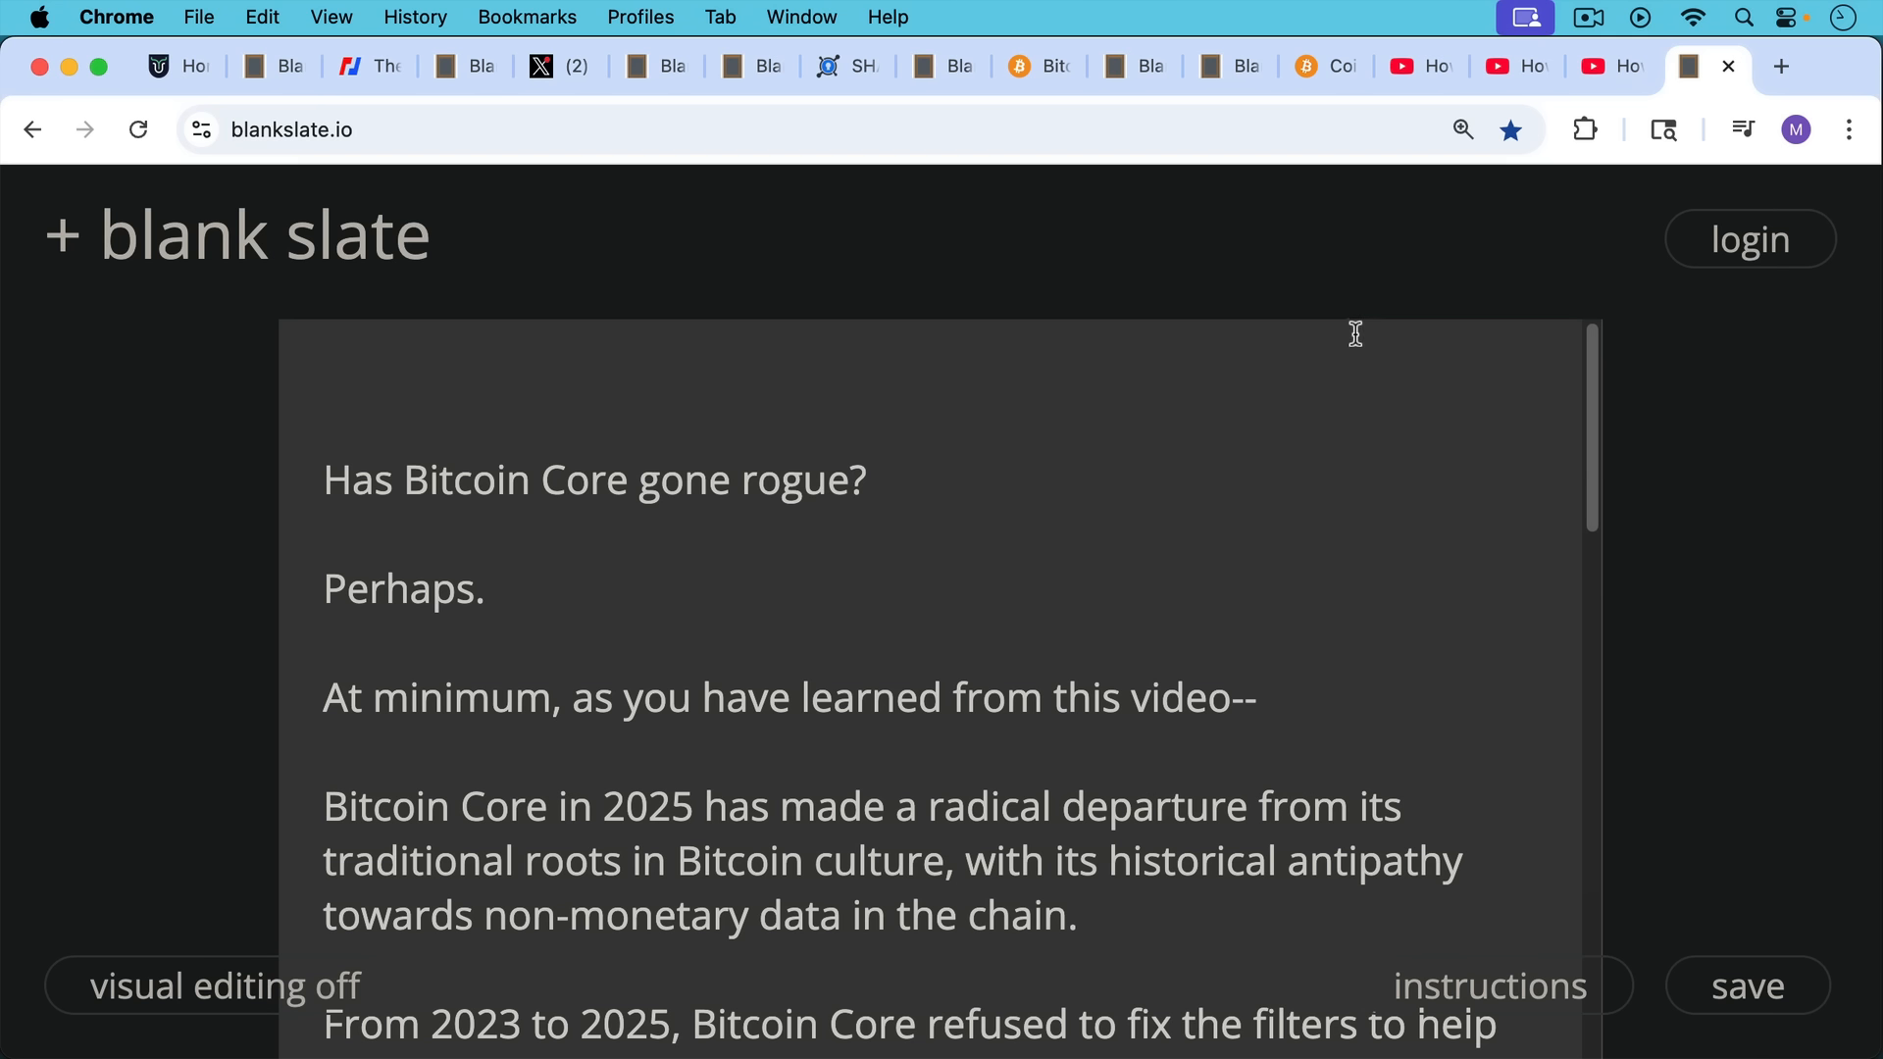
pyautogui.moveTo(1293, 427)
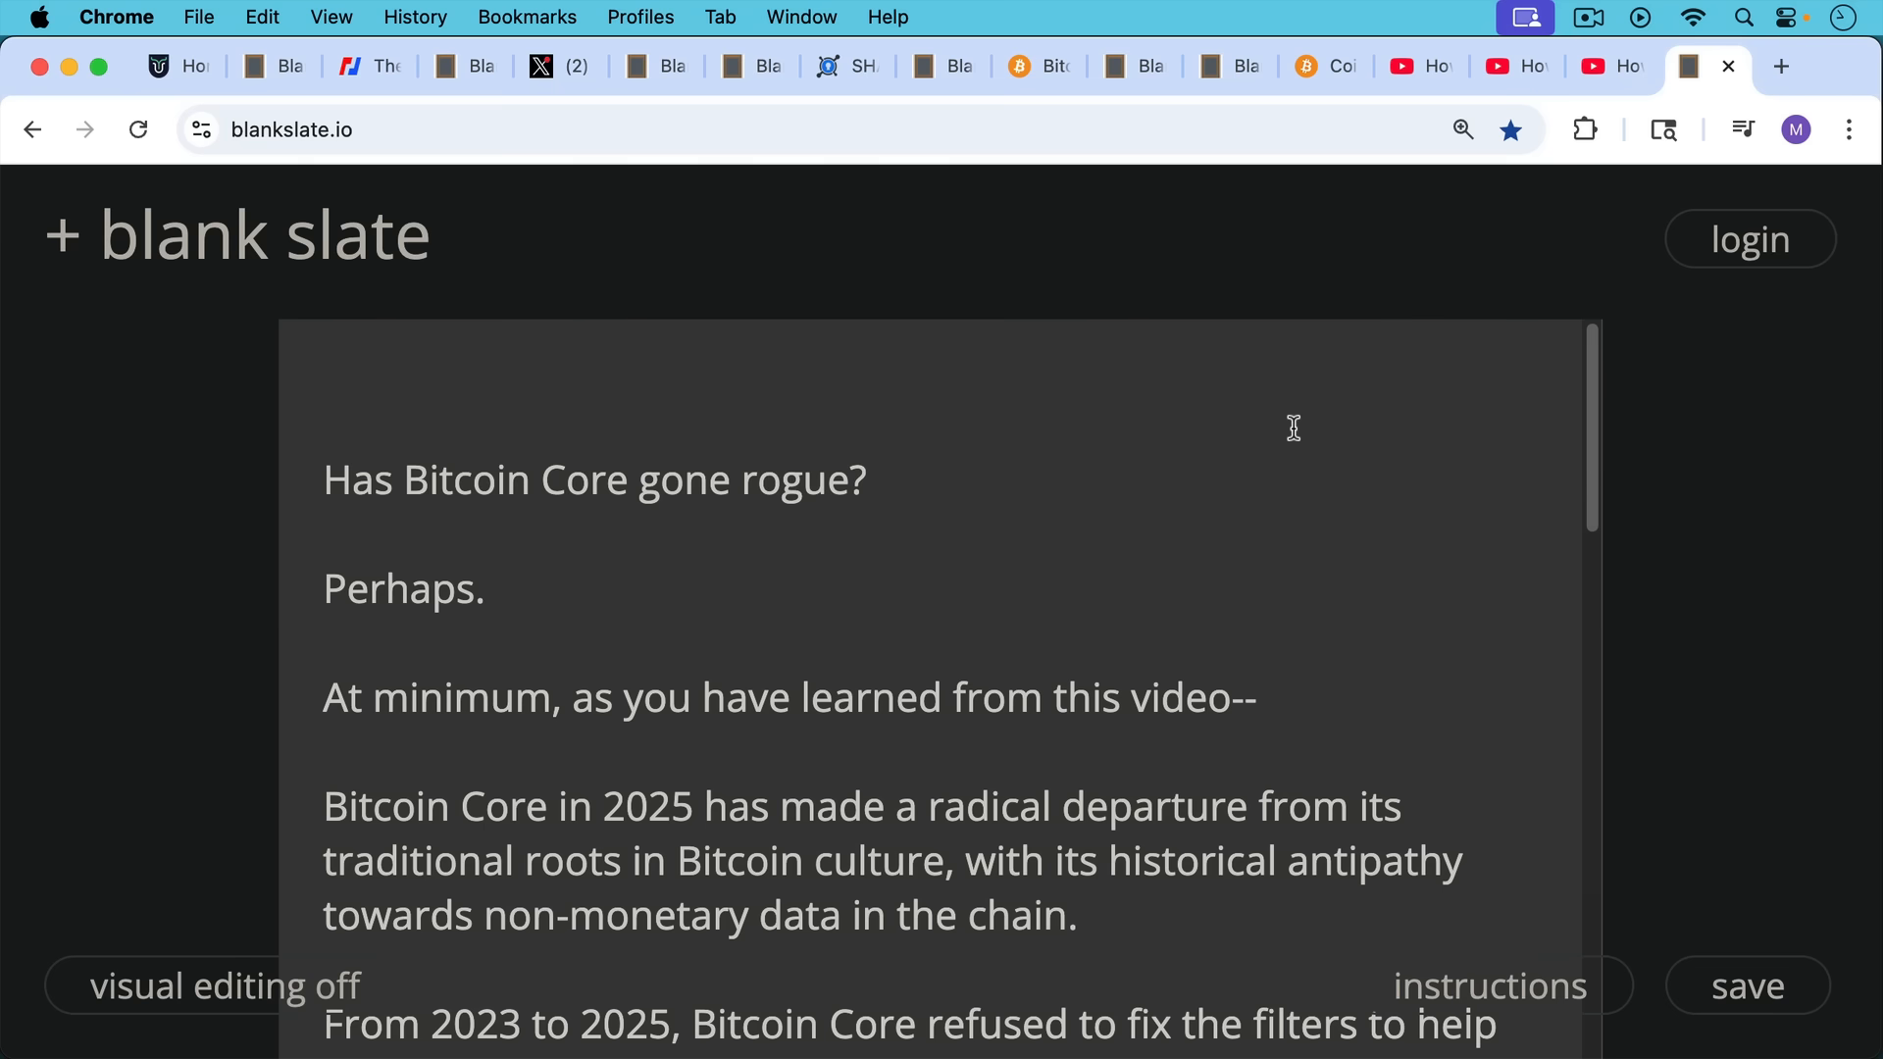
pyautogui.moveTo(1303, 432)
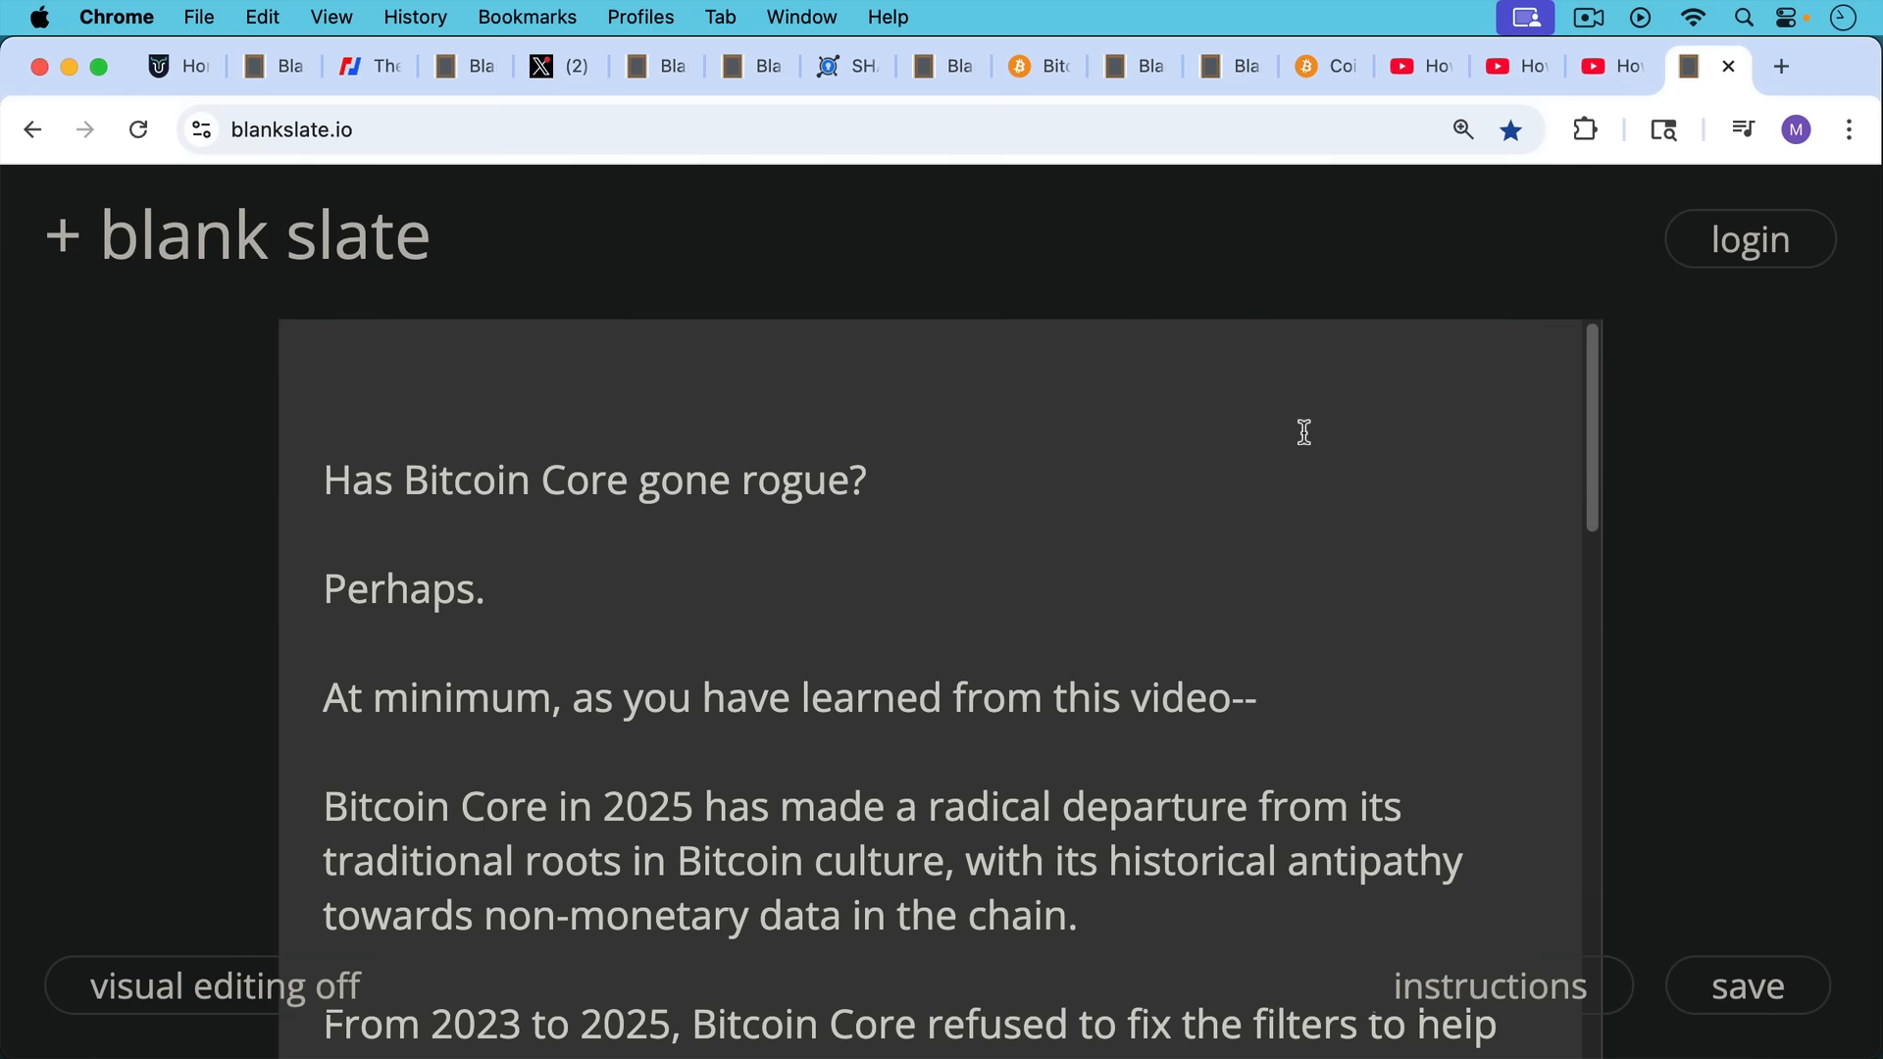
# Scroll down through the conclusion paragraphs to Core's claimed worry about UTXO bloat
pyautogui.scroll(-3)
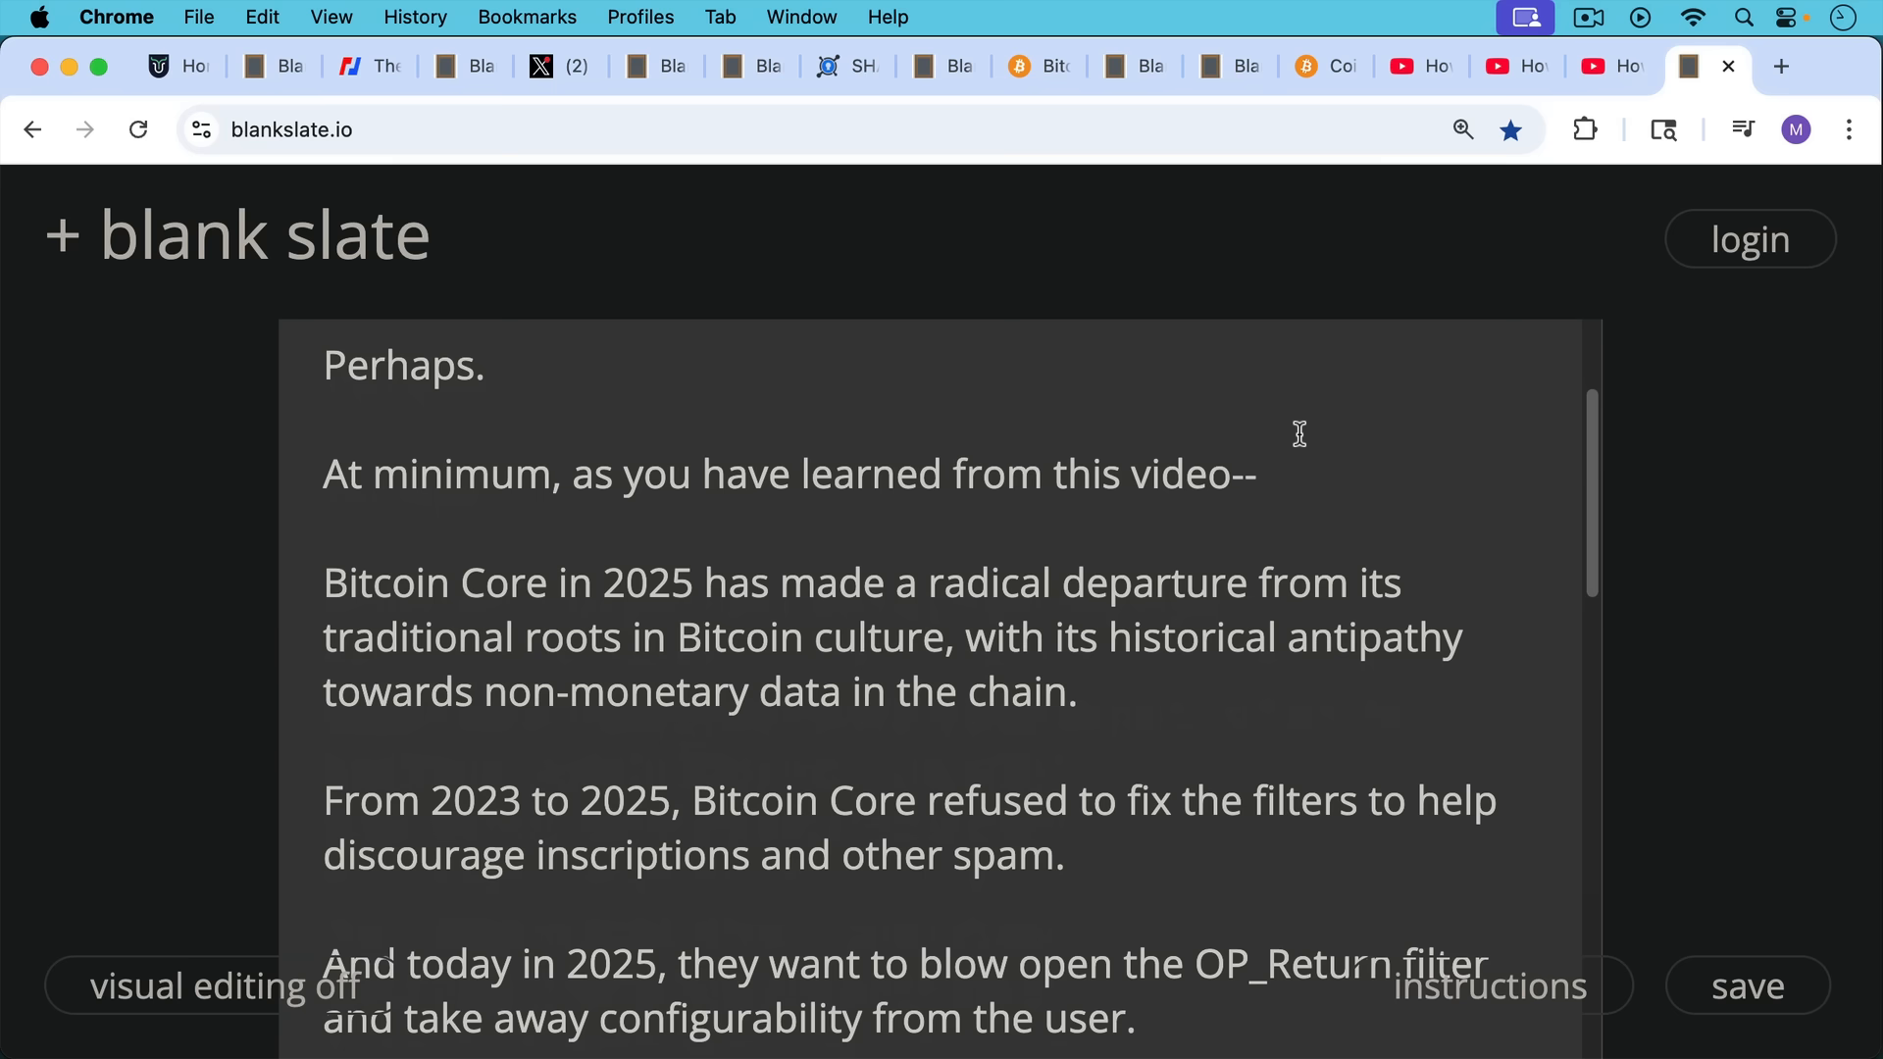
pyautogui.moveTo(1303, 427)
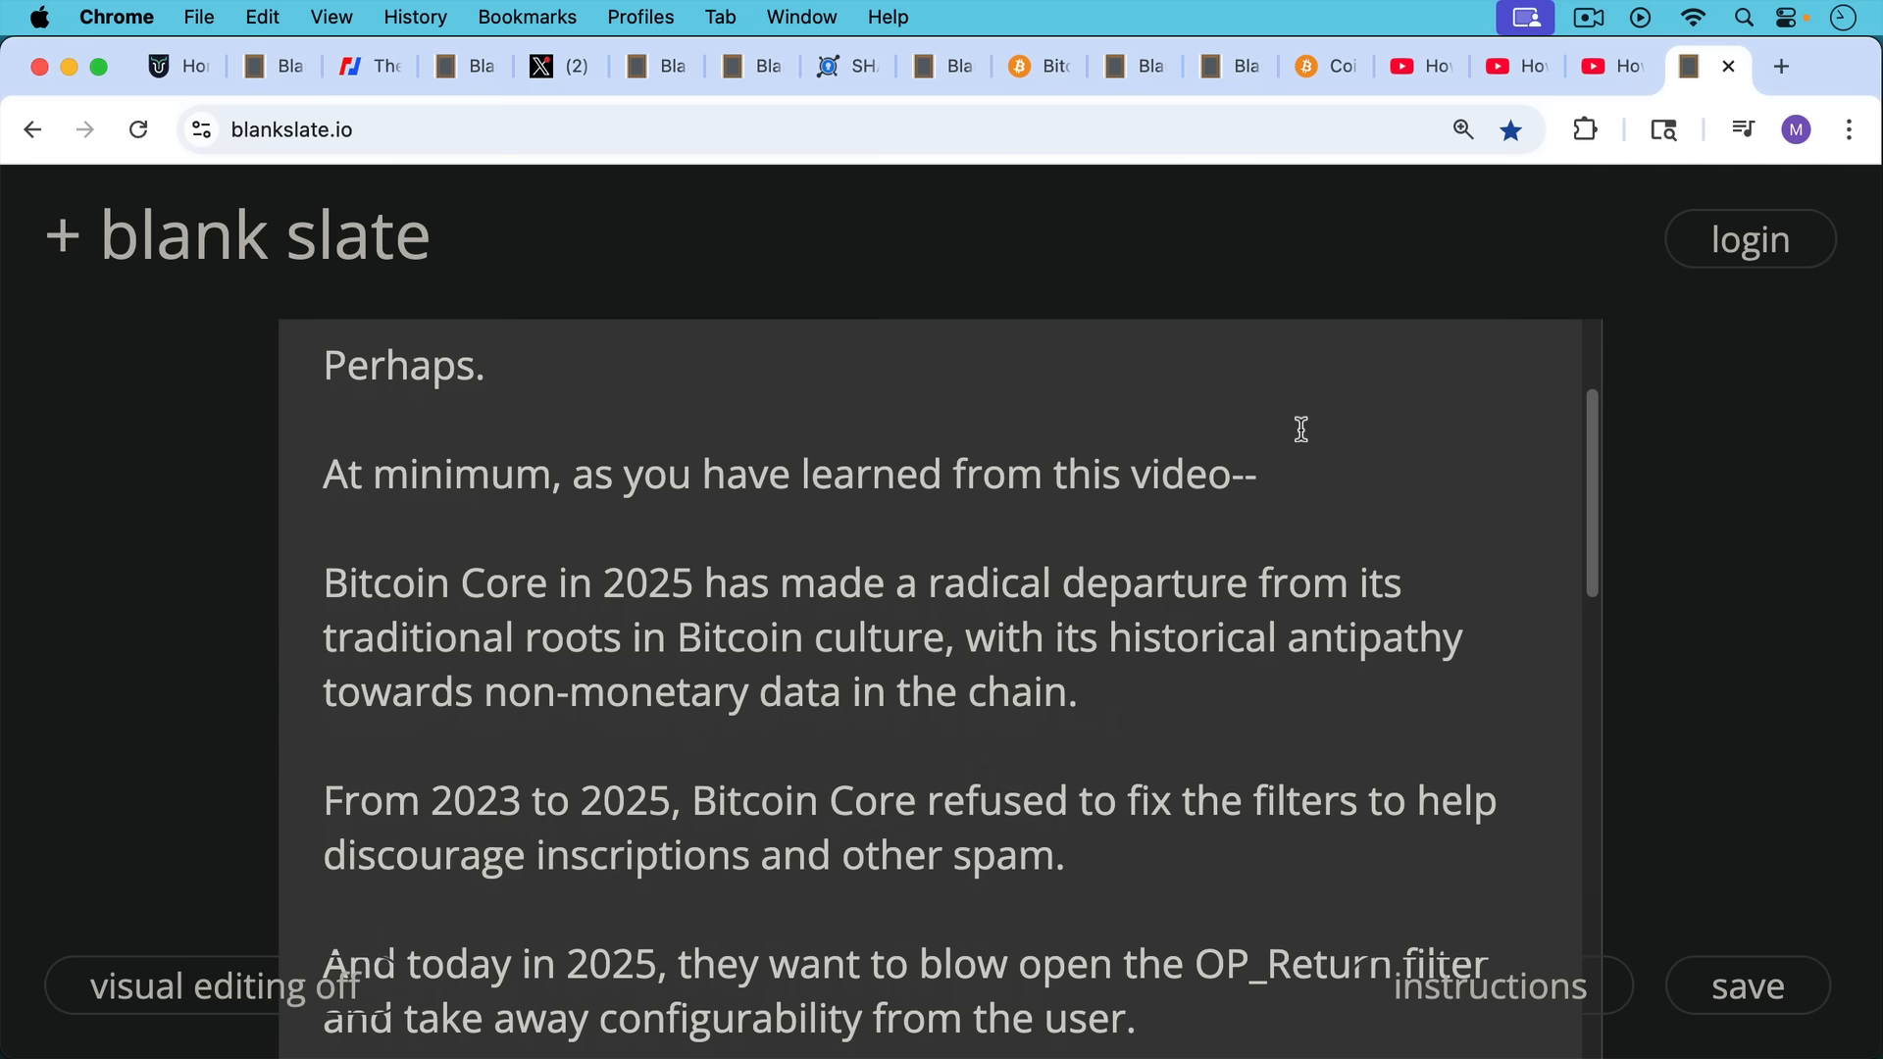
pyautogui.moveTo(1363, 467)
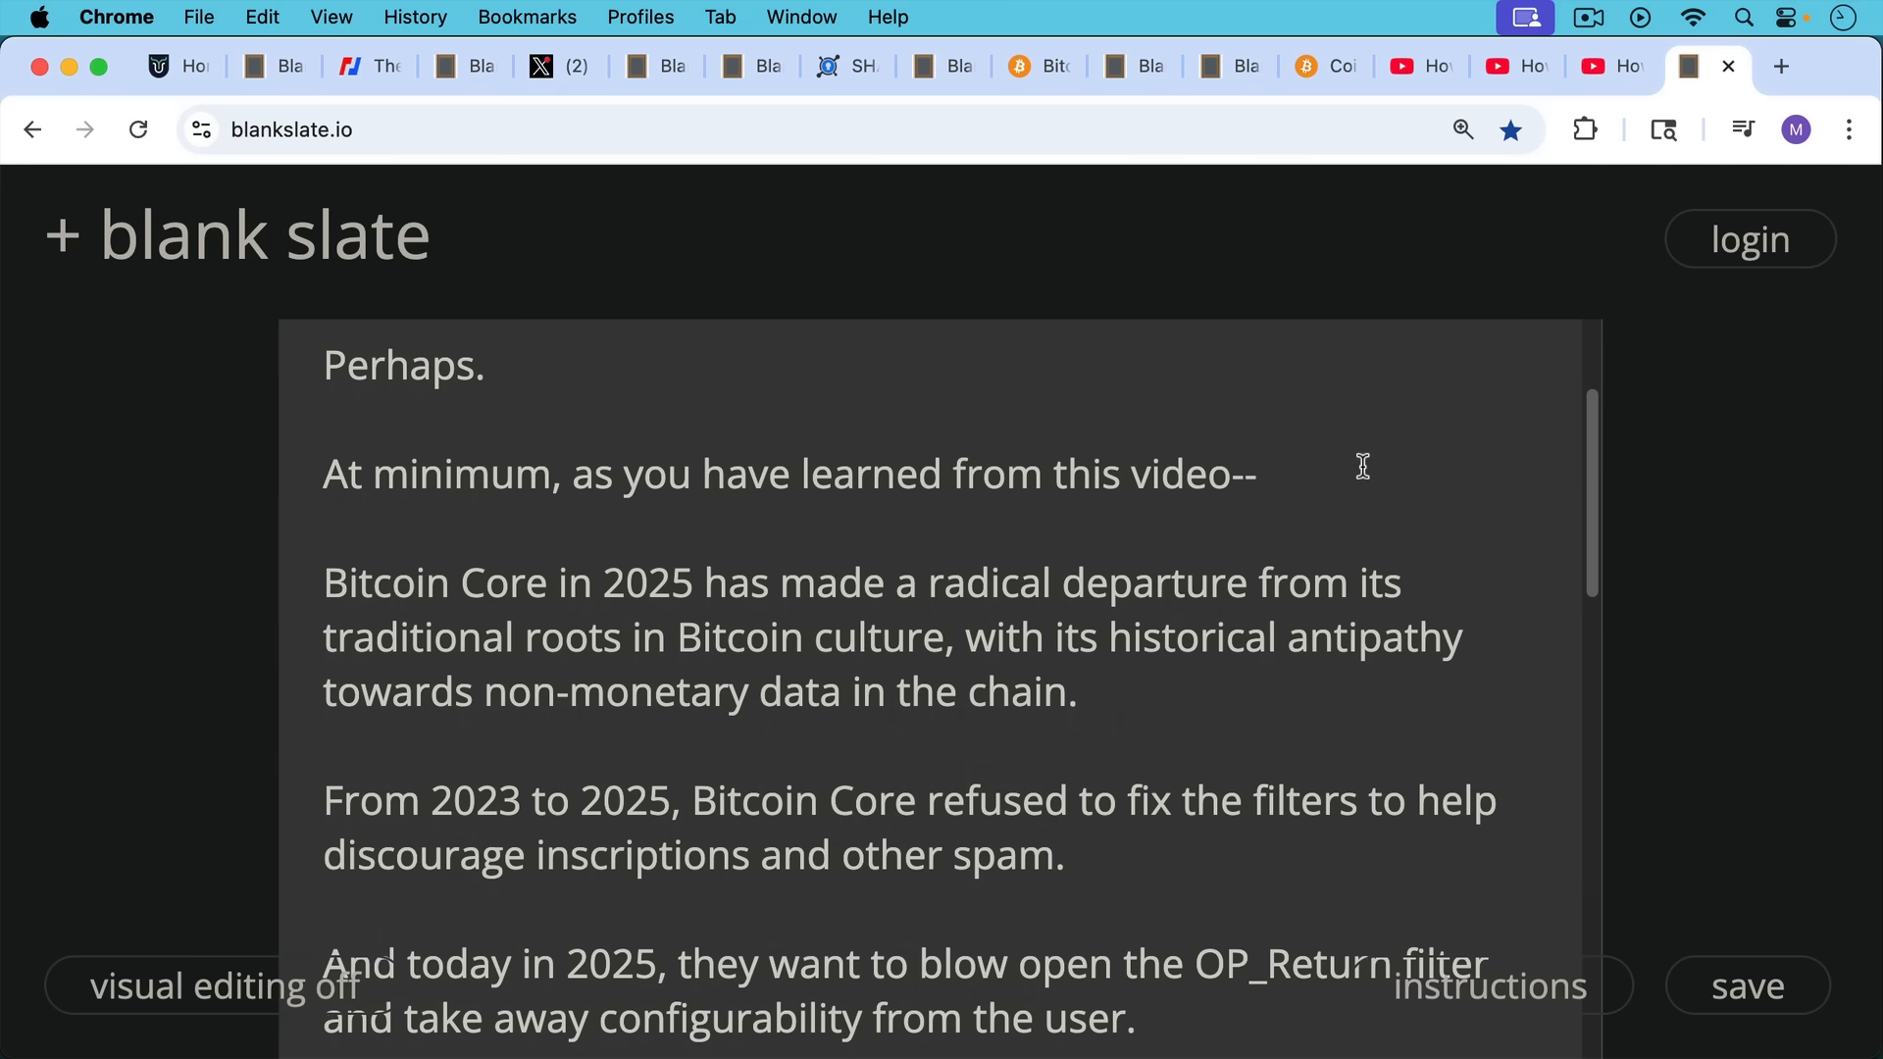
pyautogui.scroll(-3)
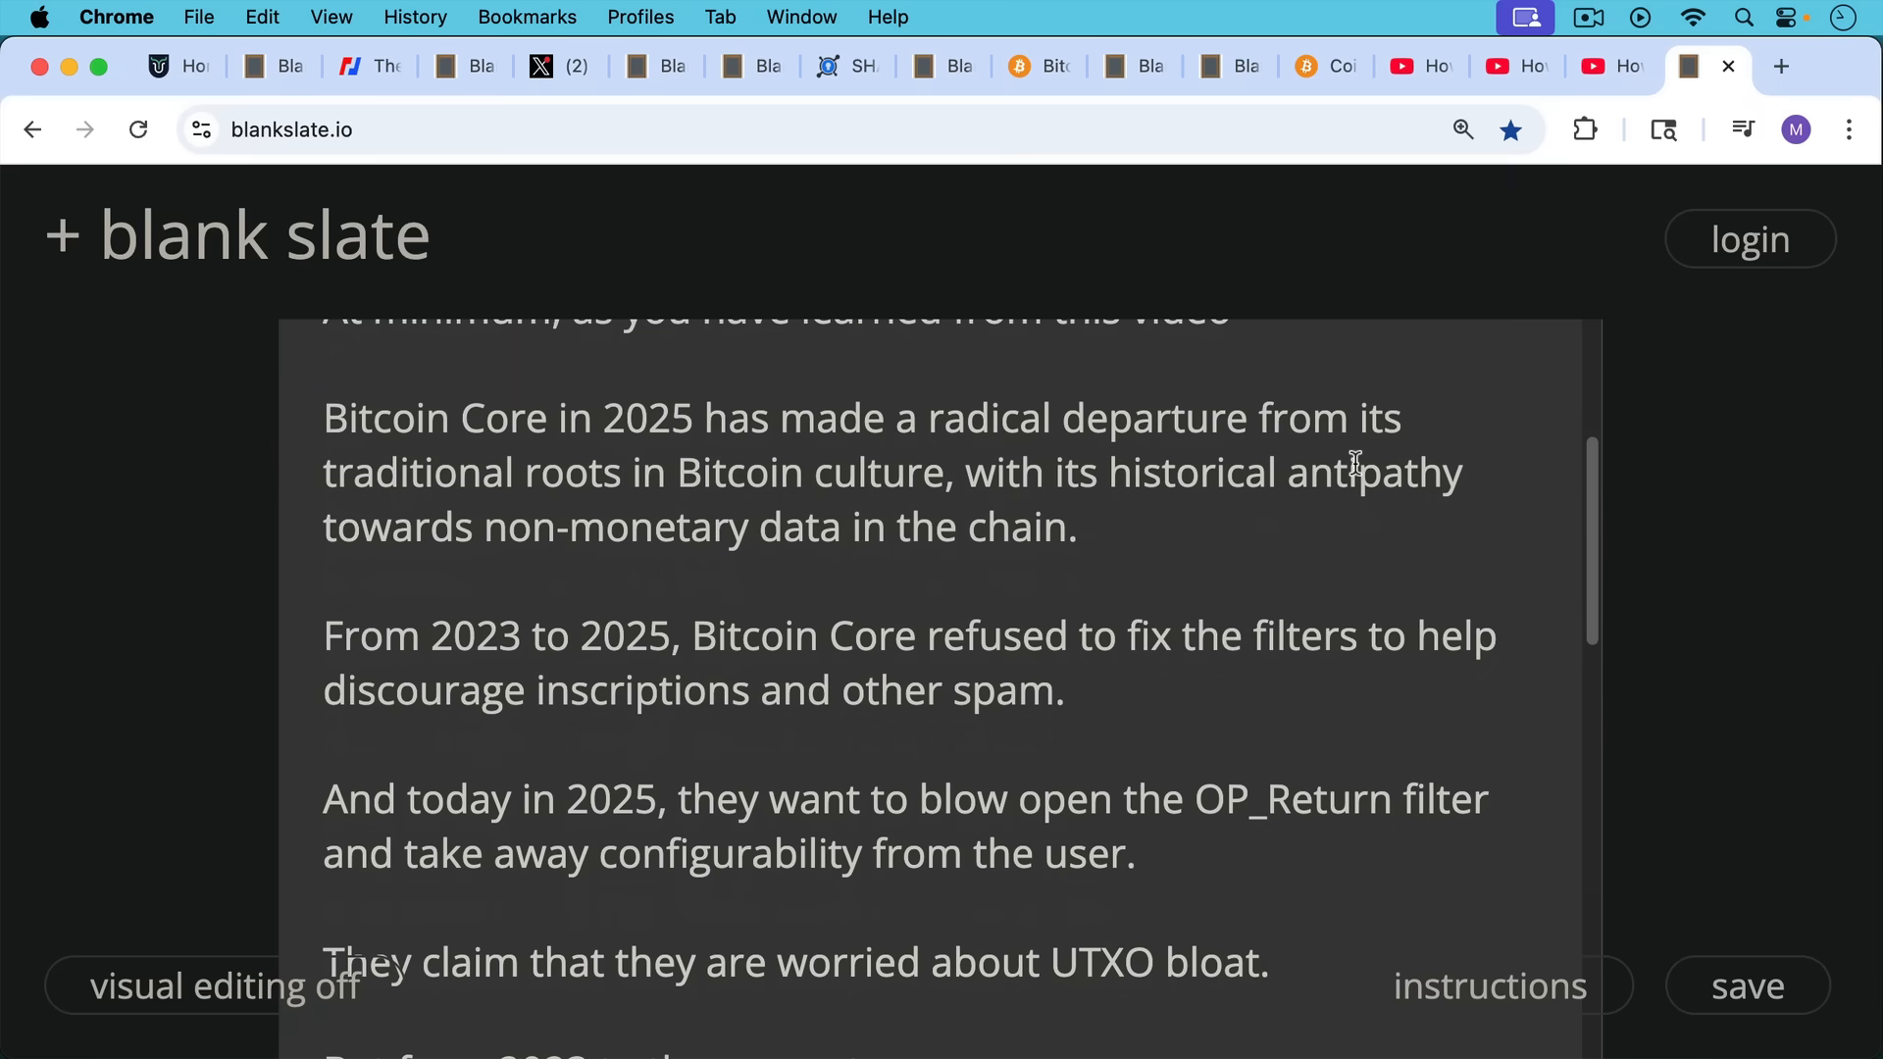
pyautogui.moveTo(1206, 440)
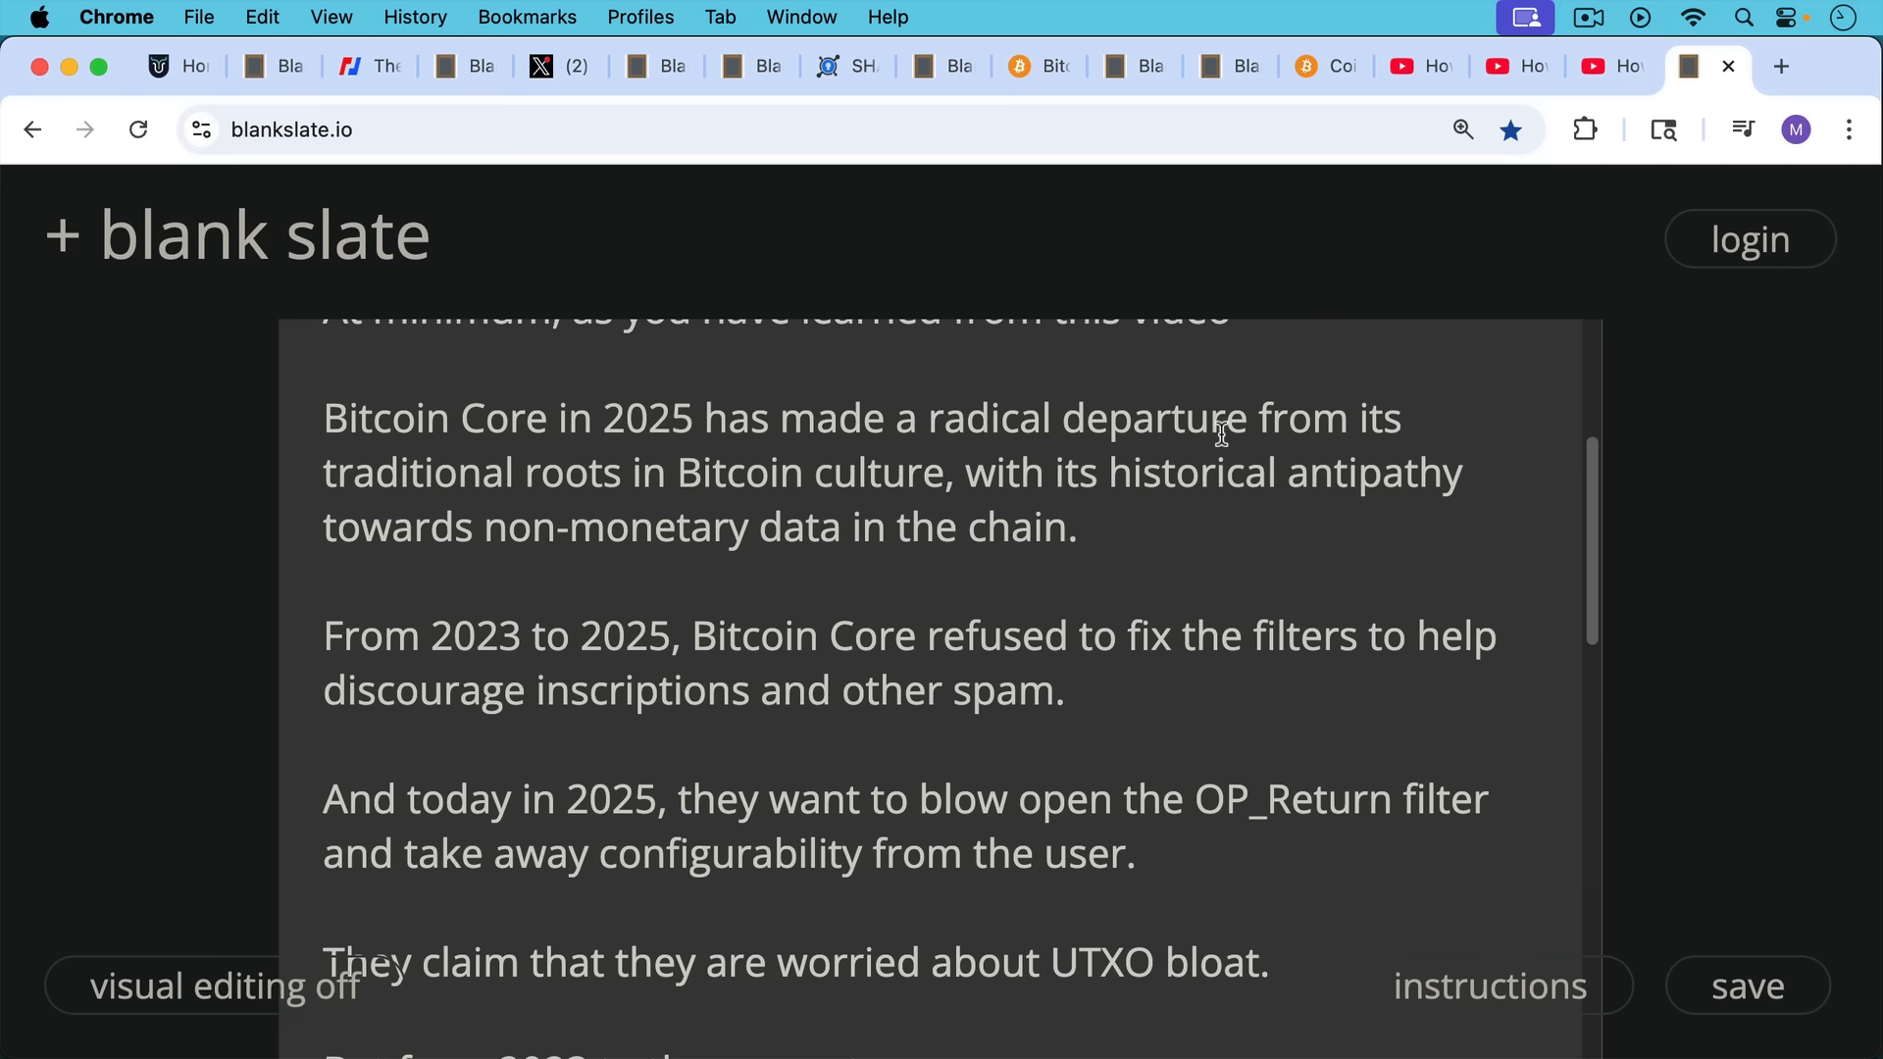
pyautogui.scroll(-3)
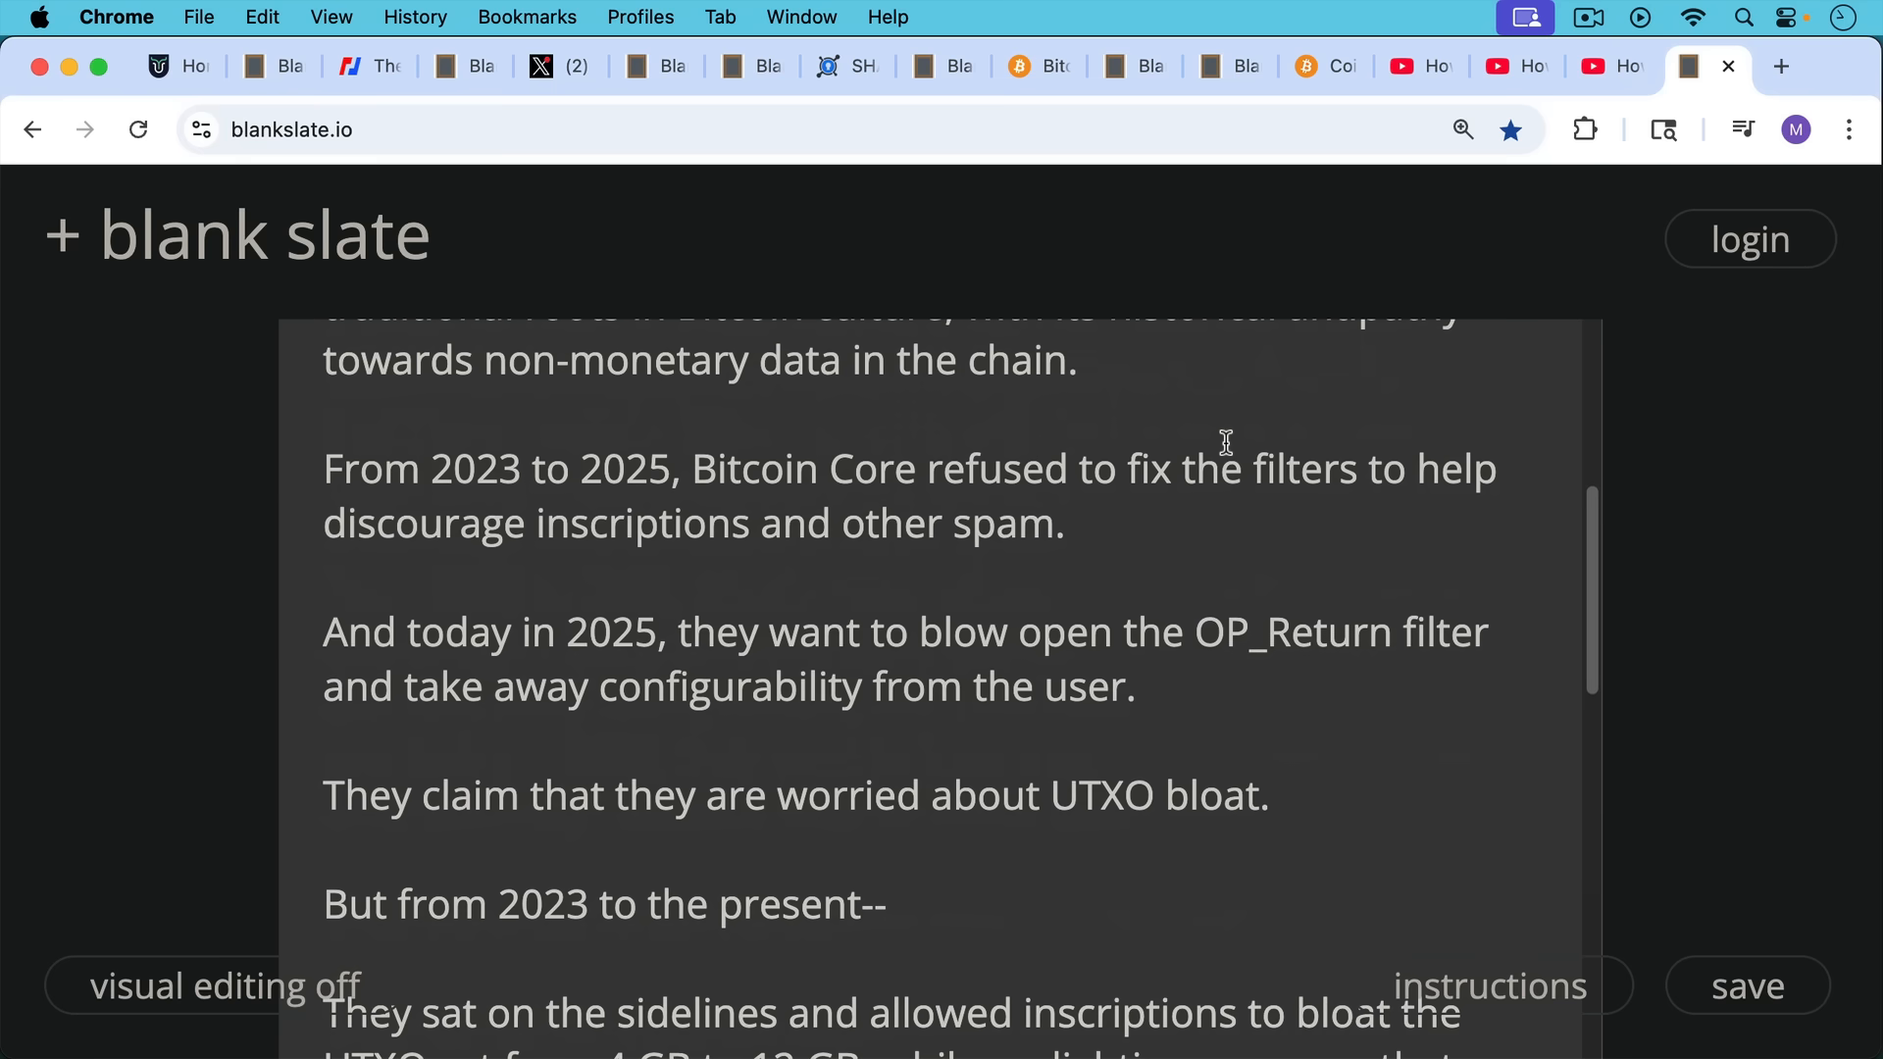
pyautogui.scroll(-3)
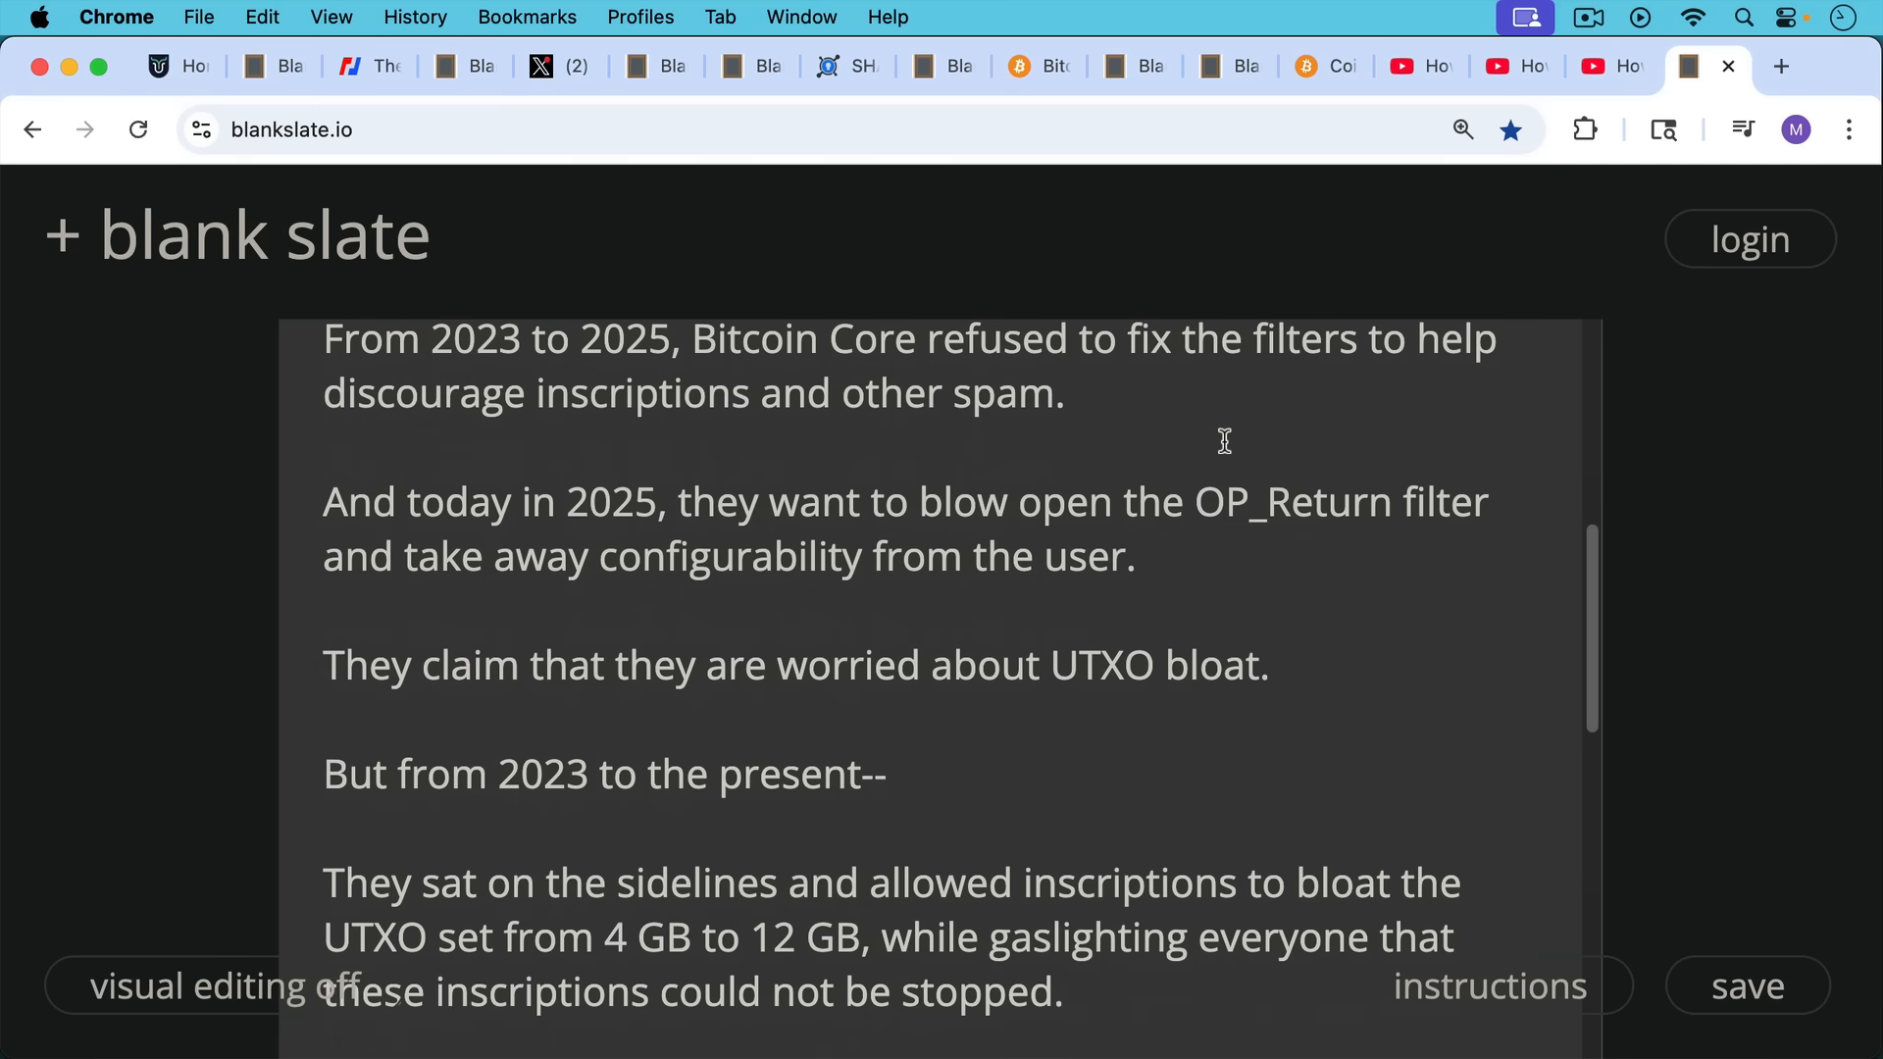
pyautogui.scroll(-3)
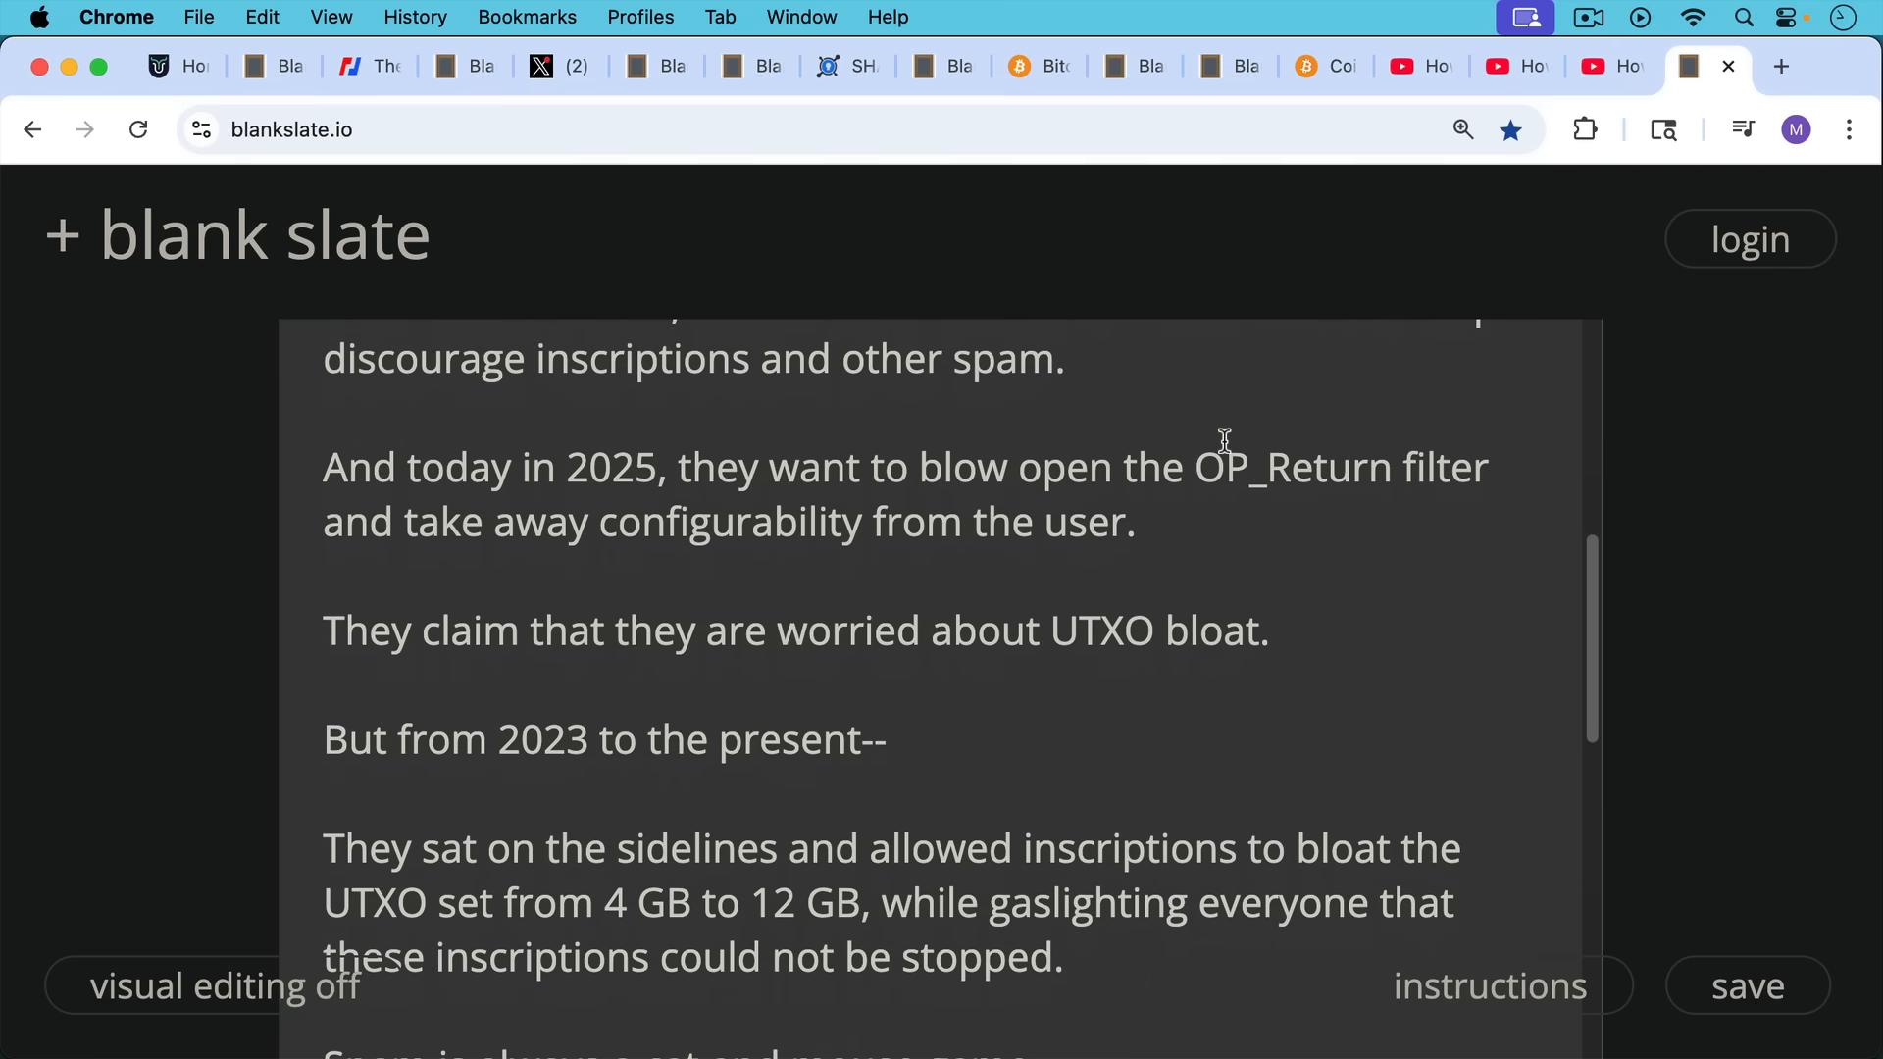
pyautogui.moveTo(1235, 447)
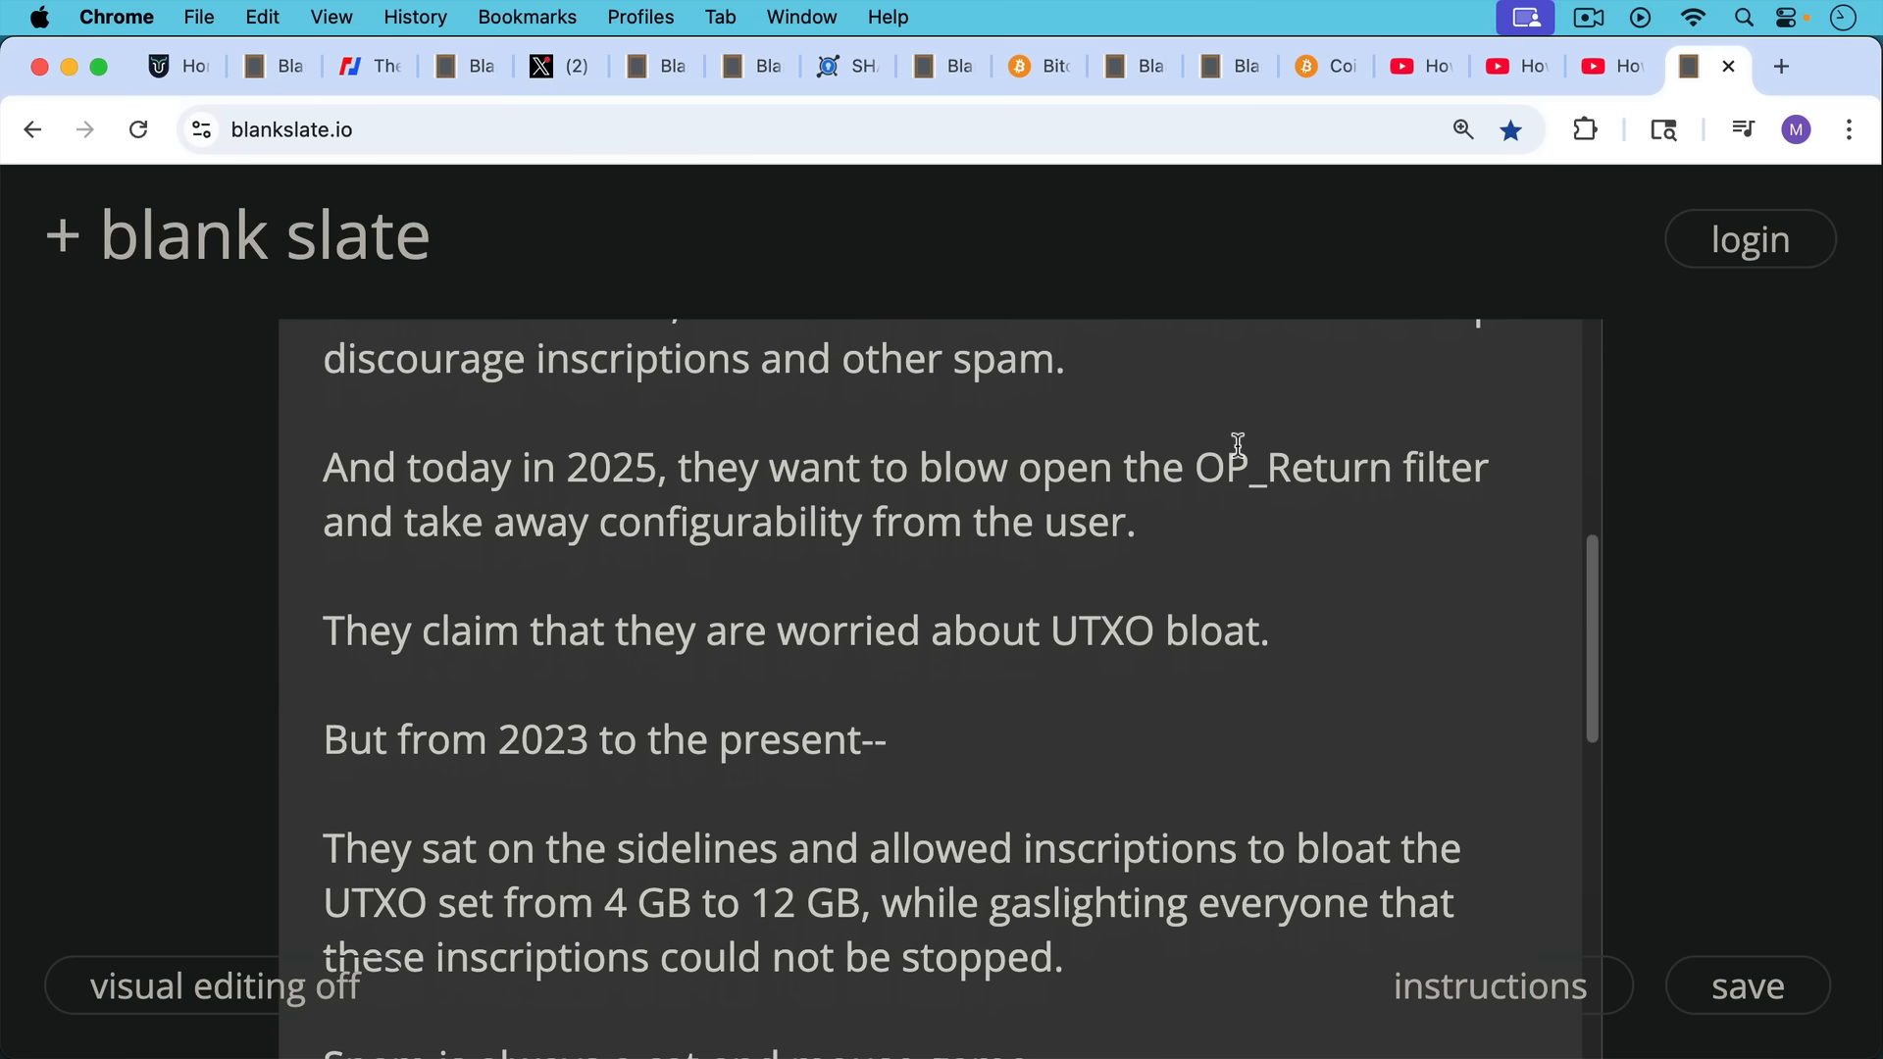
pyautogui.scroll(-3)
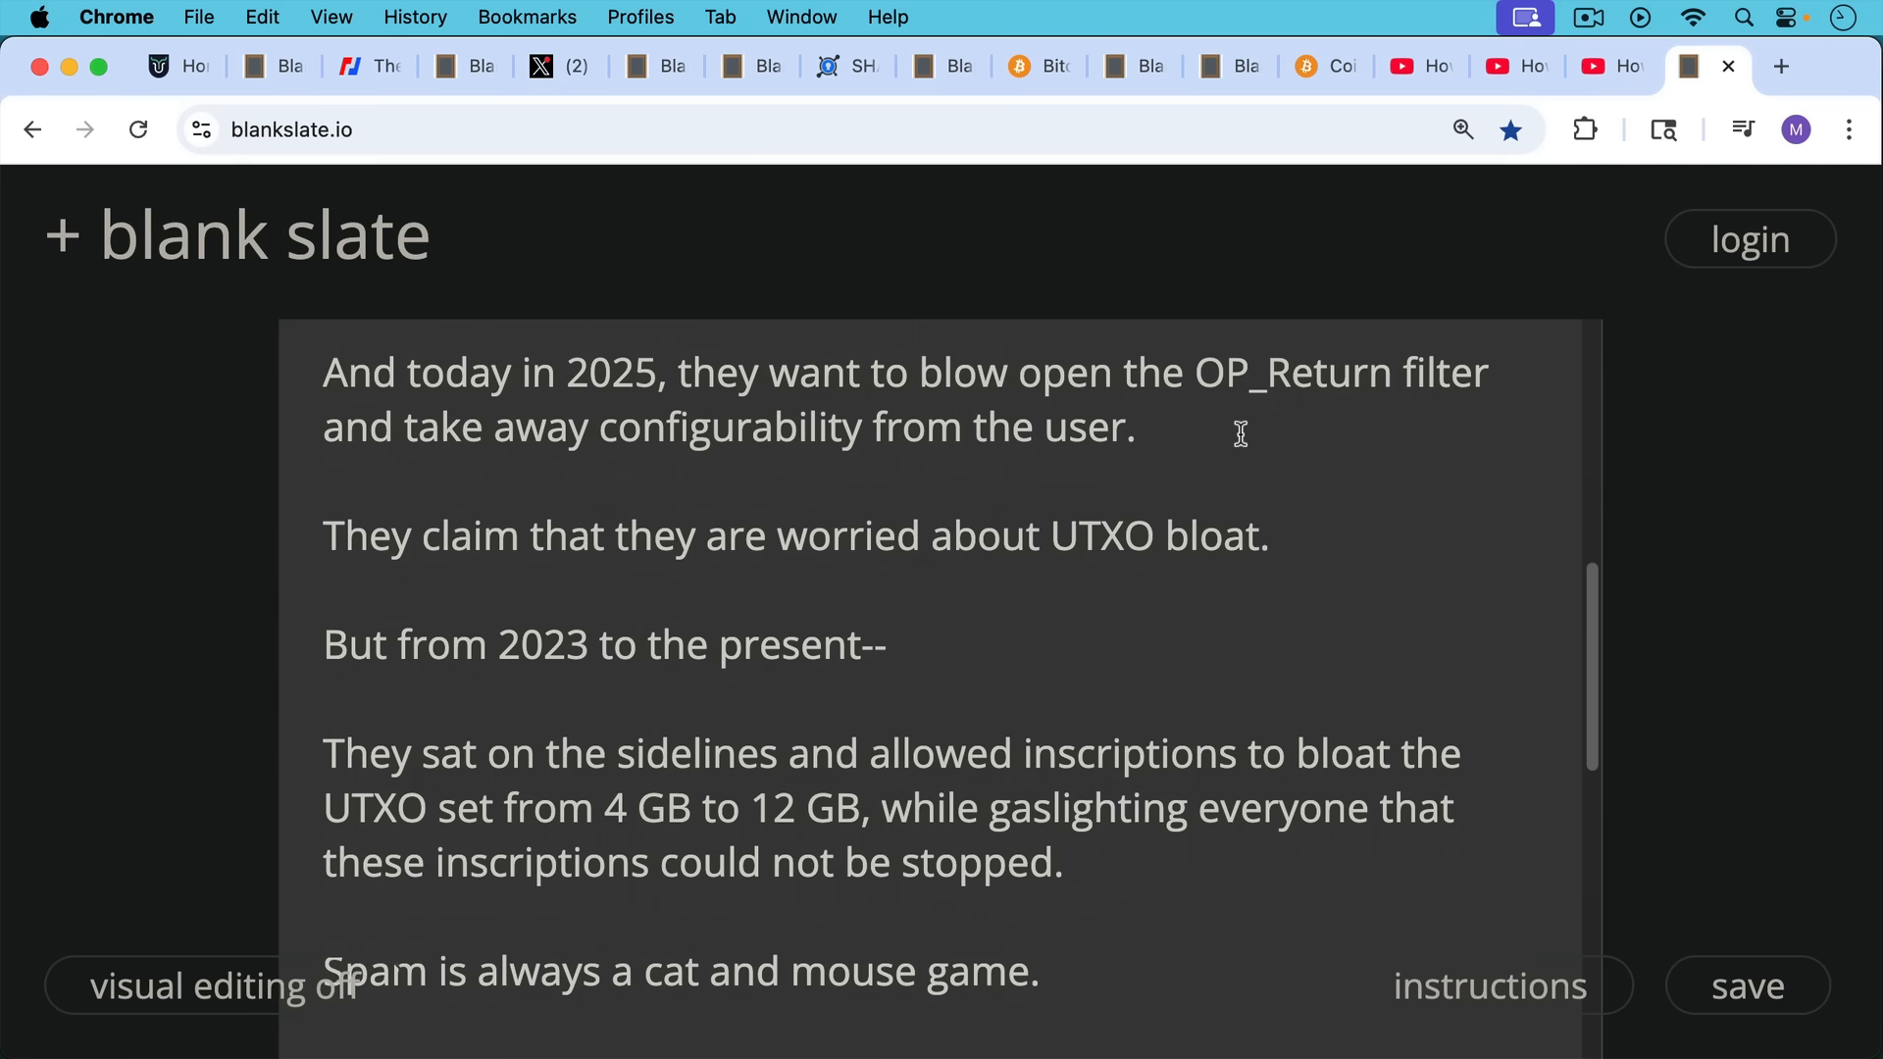
pyautogui.moveTo(1247, 424)
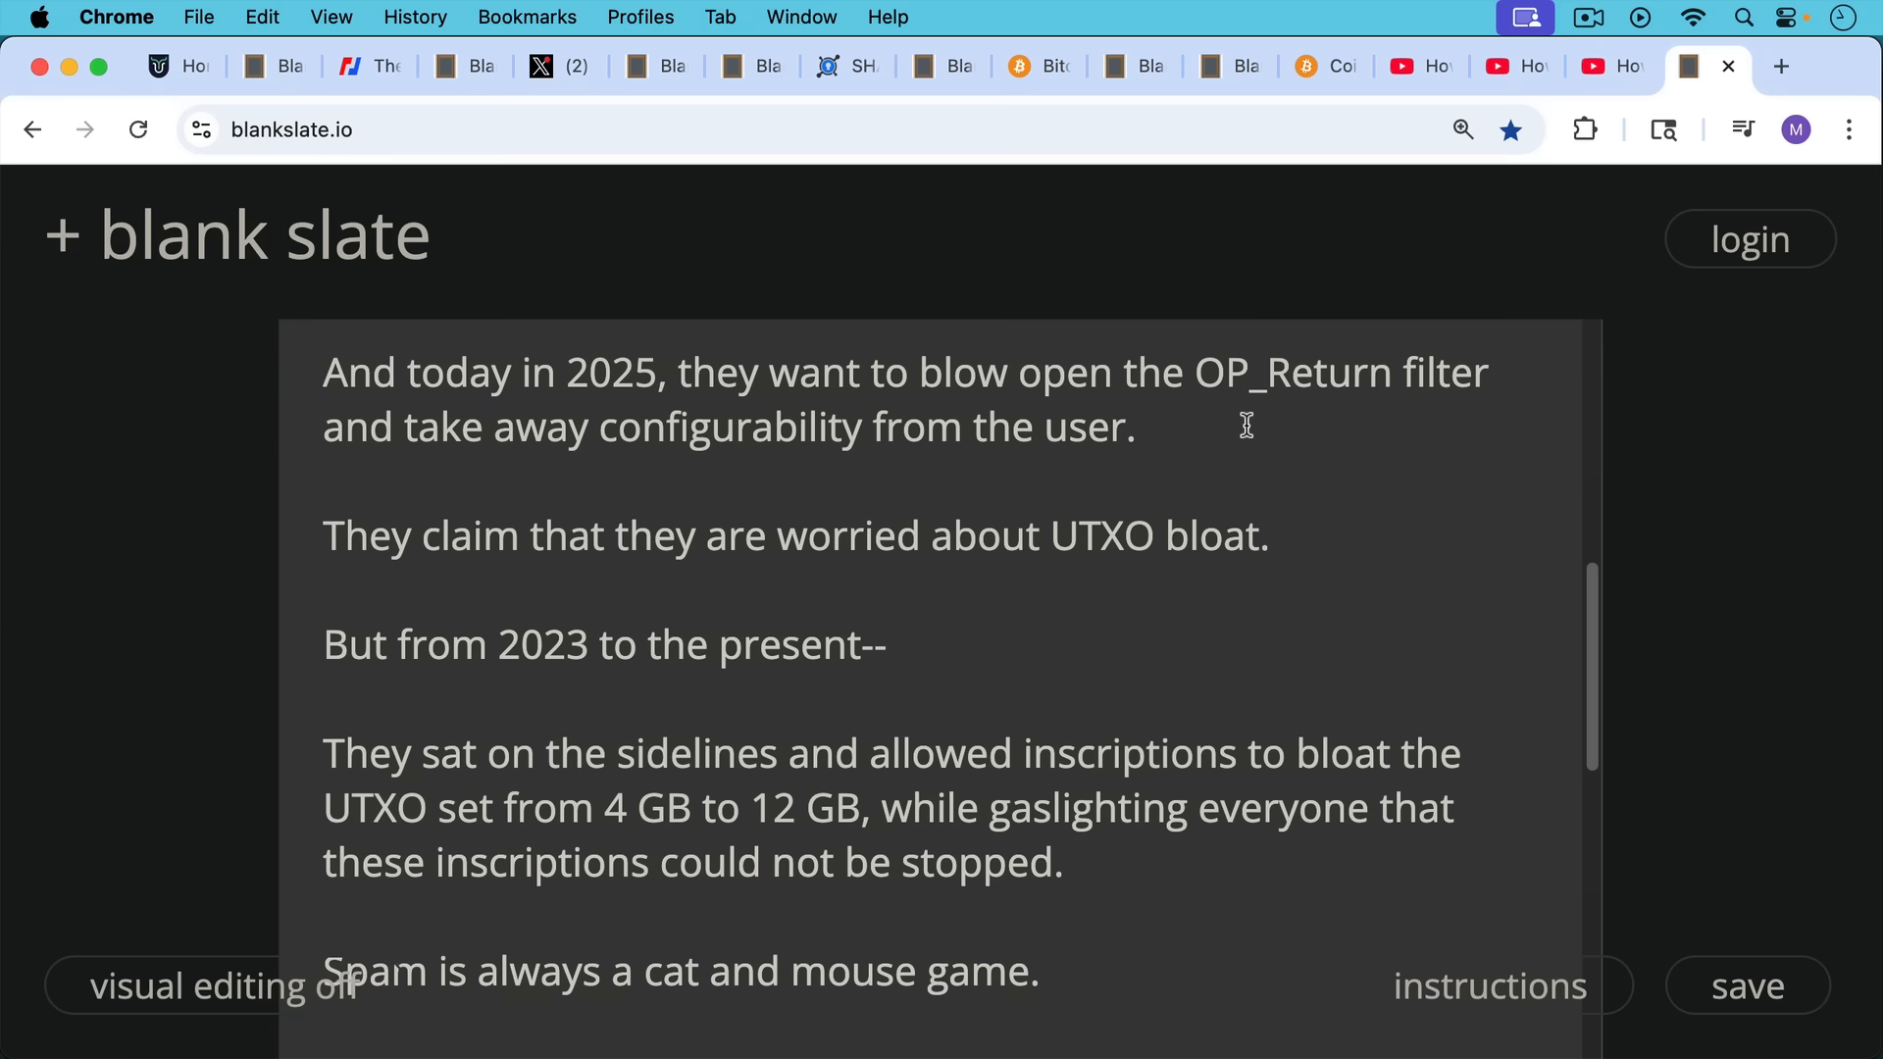
pyautogui.moveTo(1246, 459)
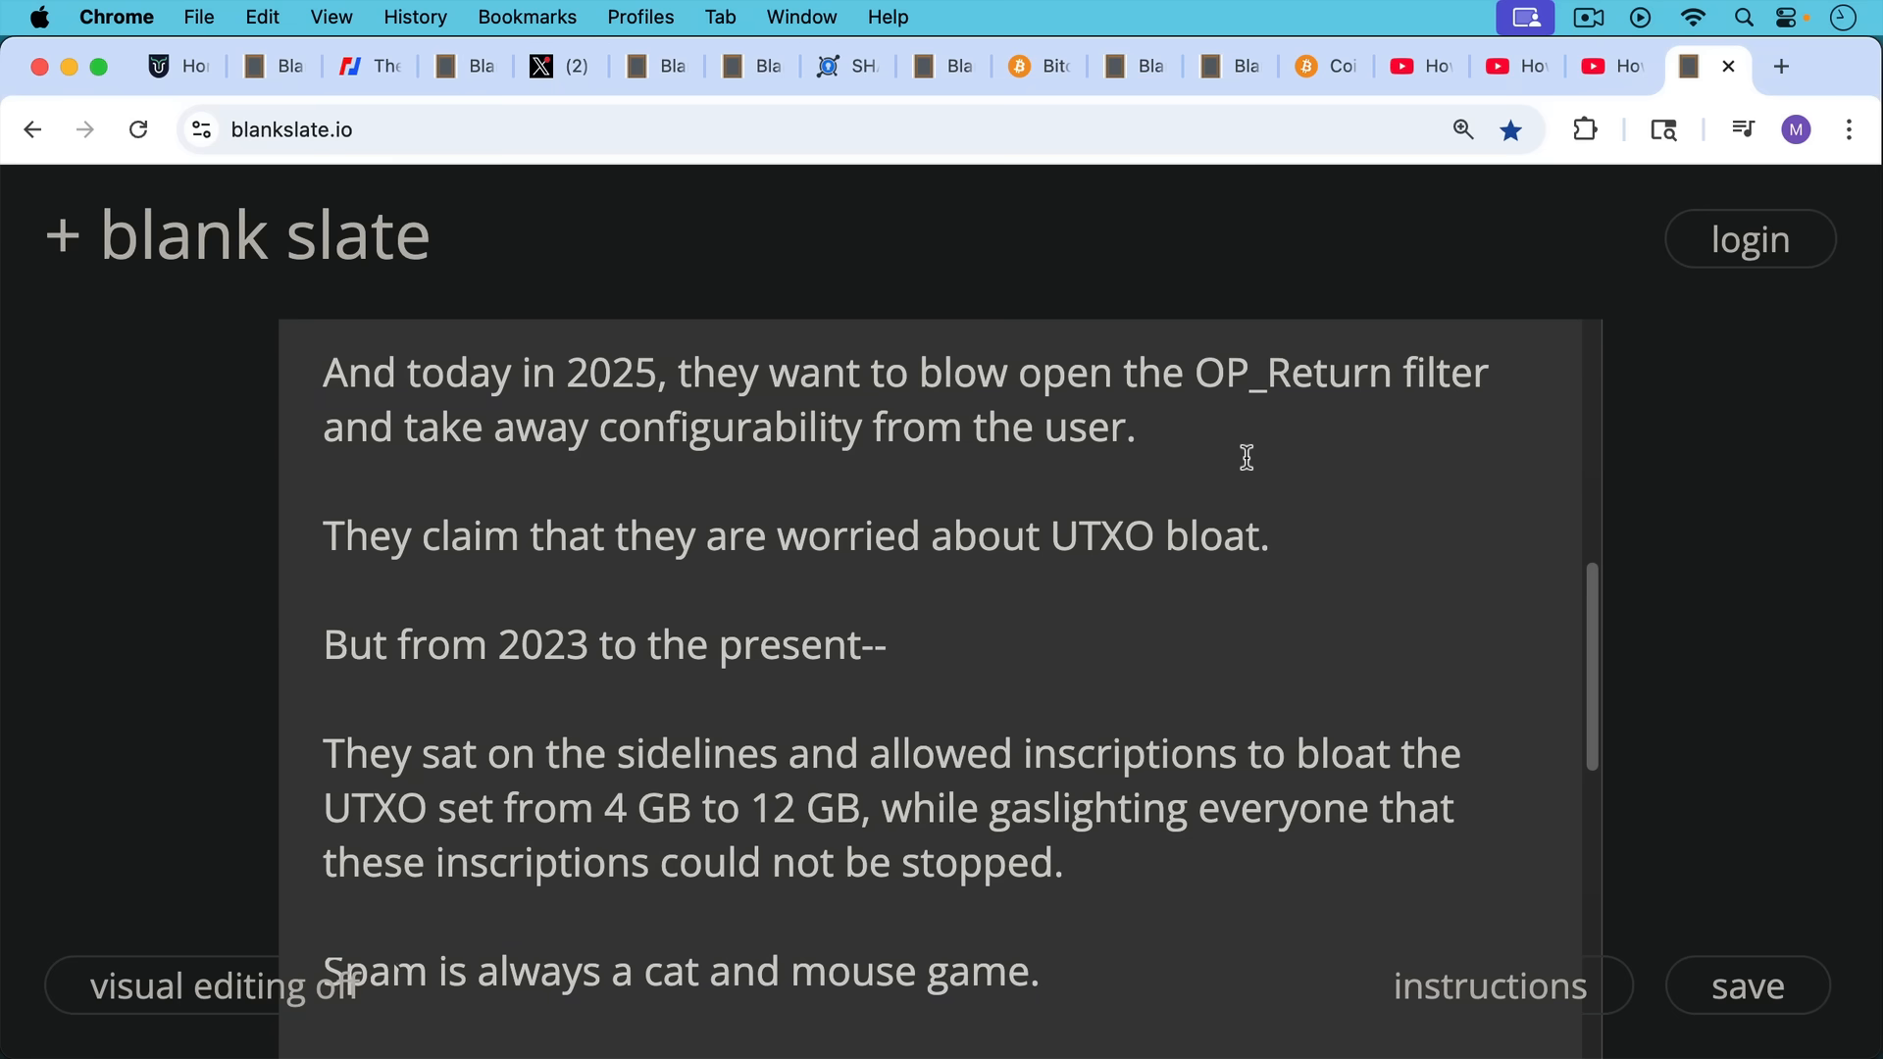
pyautogui.moveTo(1271, 443)
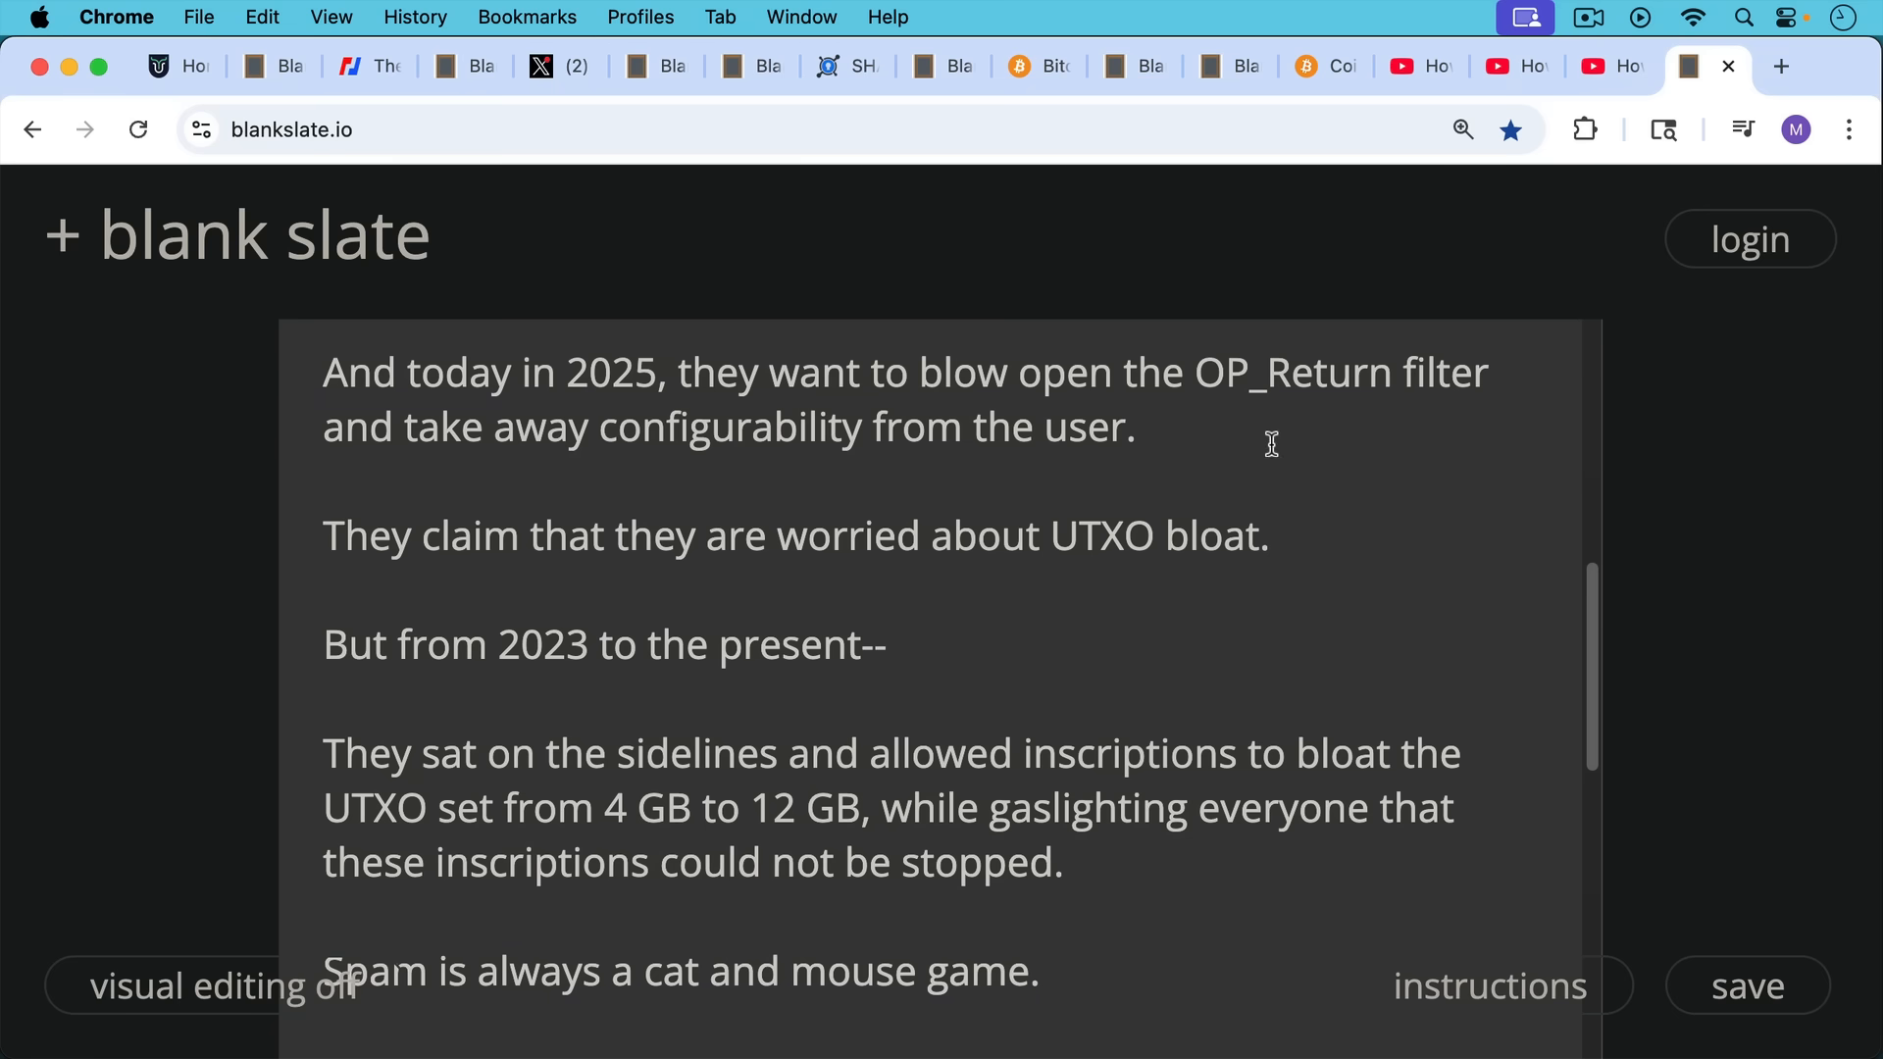
pyautogui.moveTo(1355, 486)
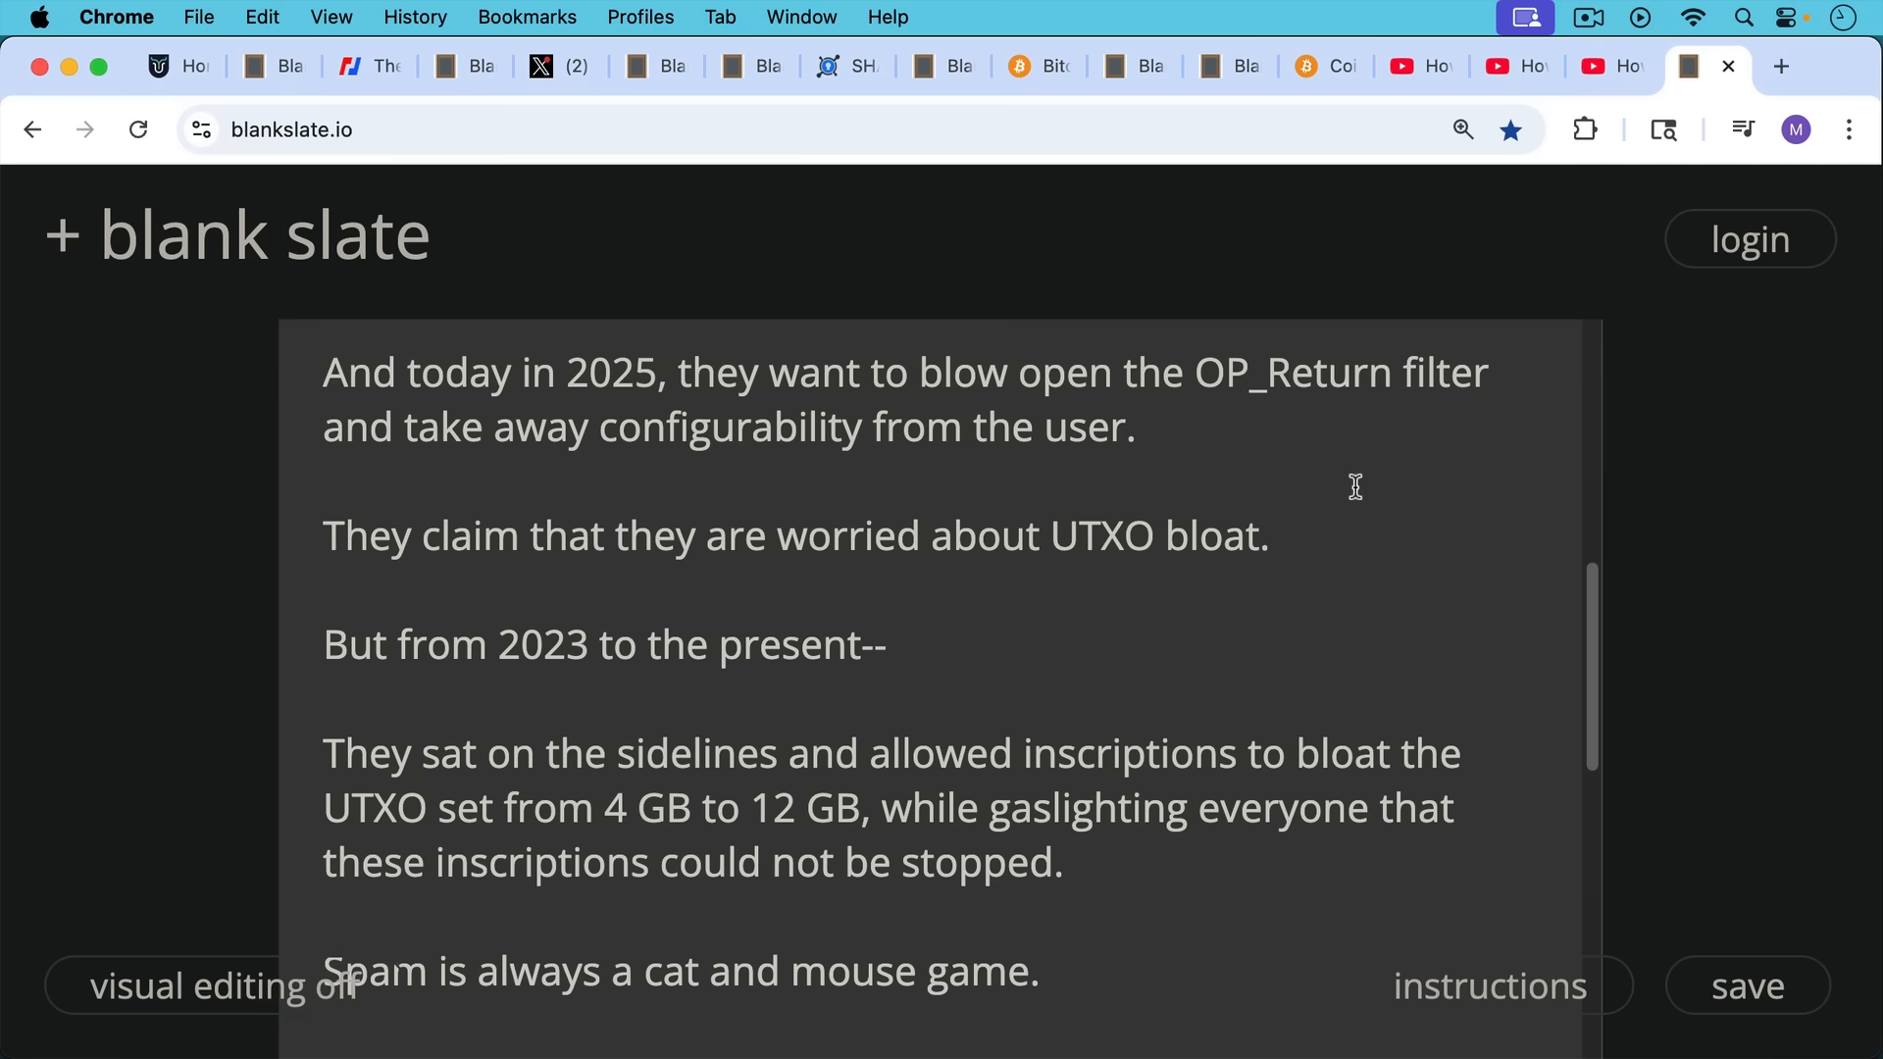
pyautogui.scroll(-3)
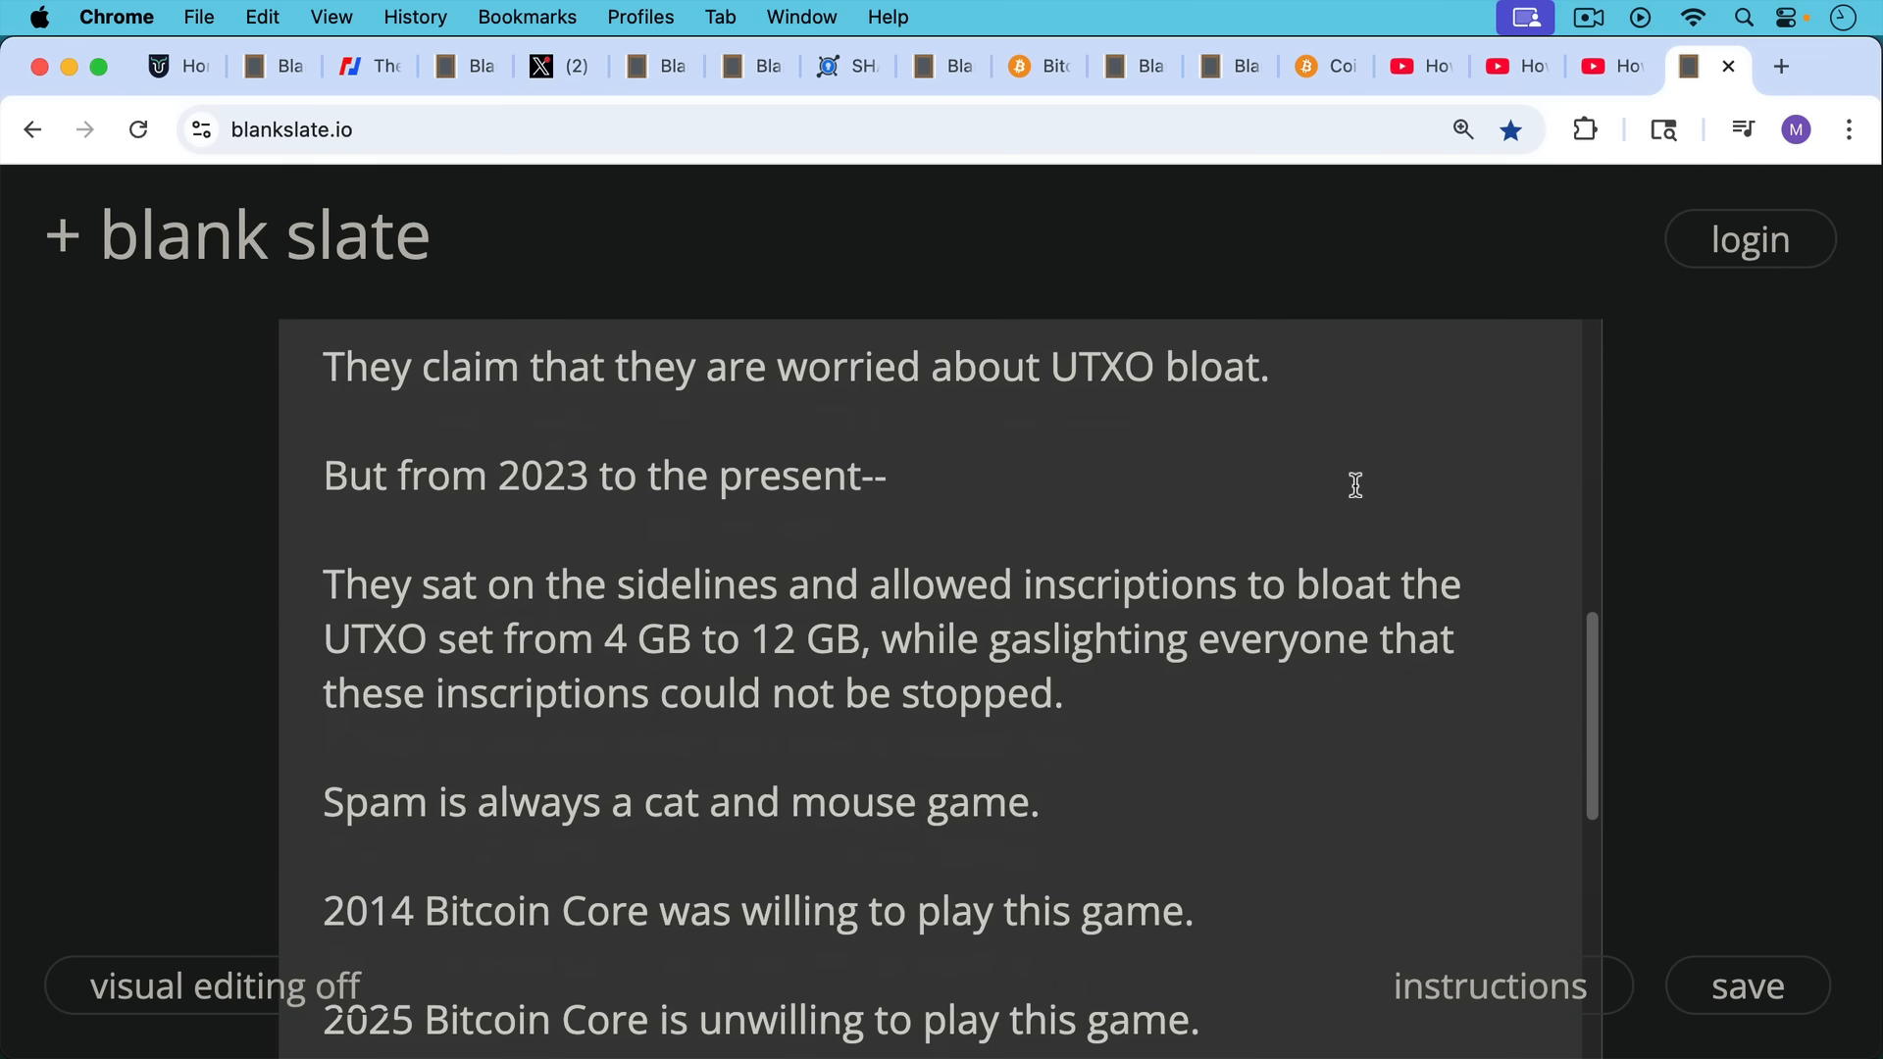
pyautogui.moveTo(1326, 506)
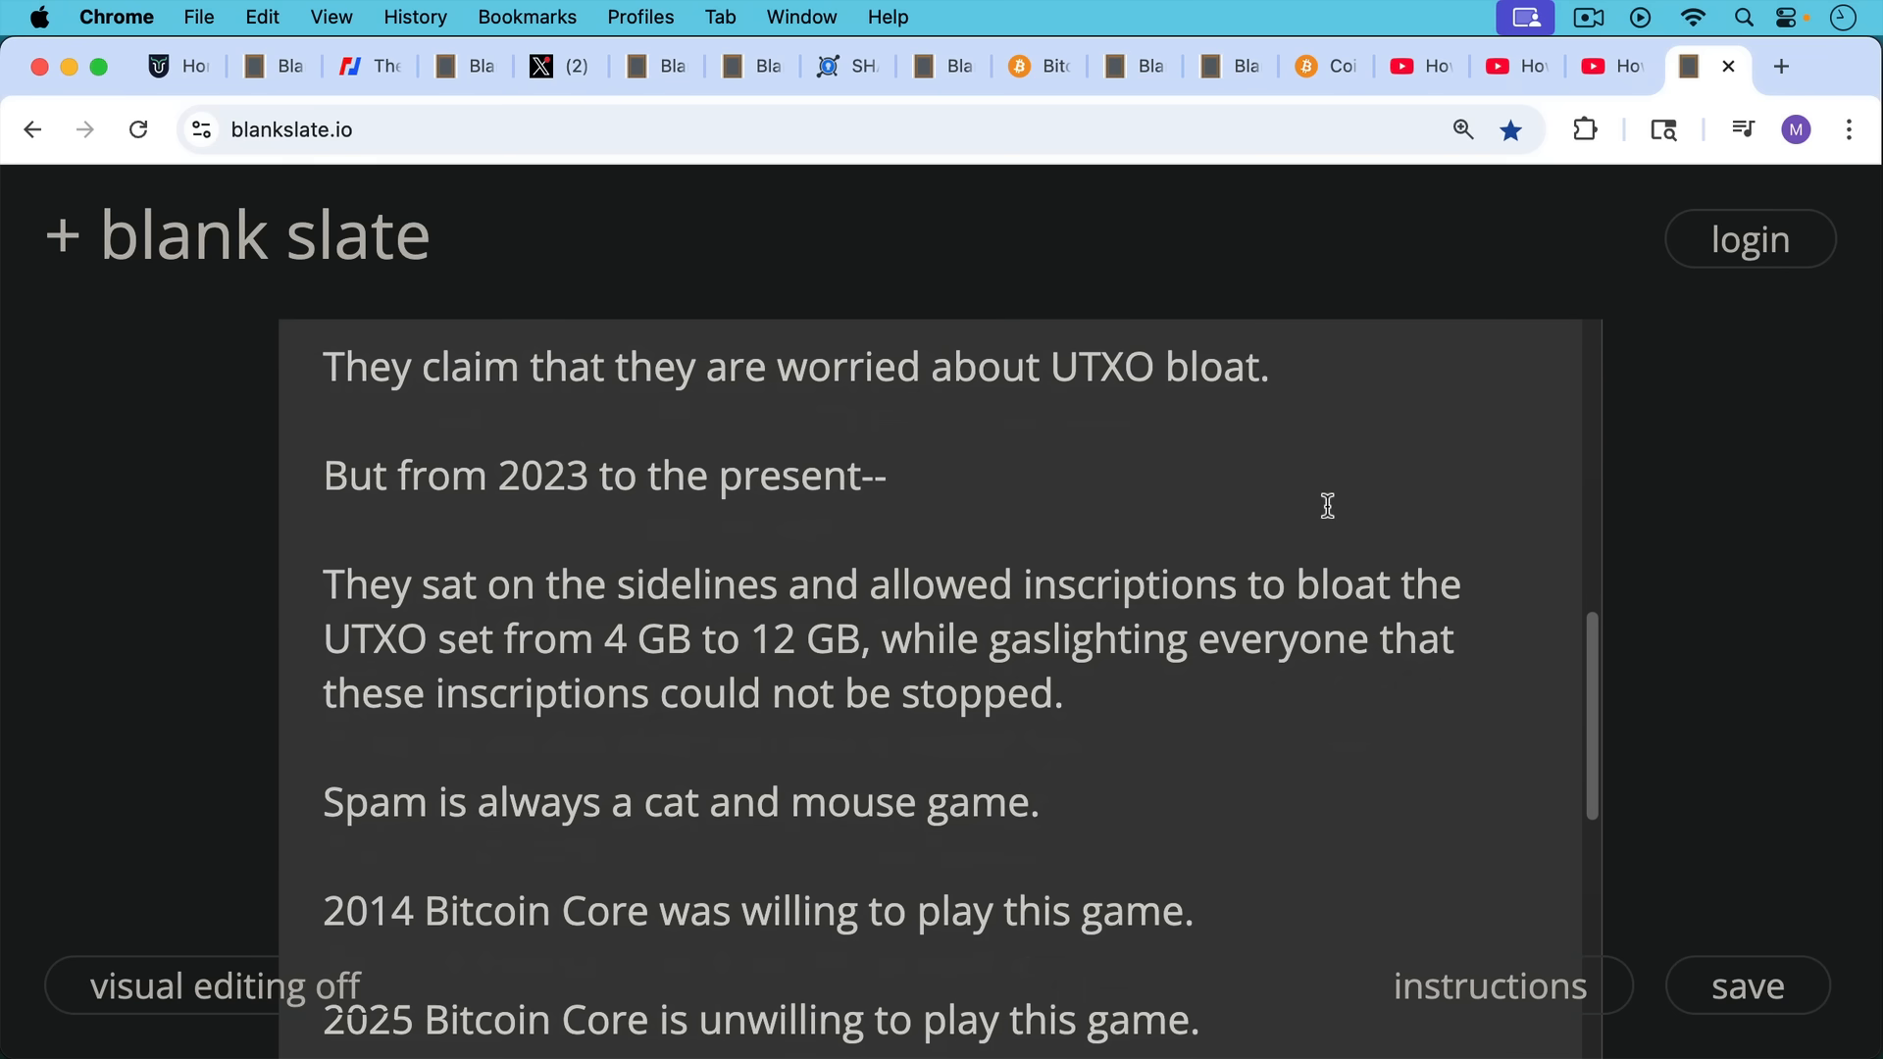
pyautogui.scroll(-3)
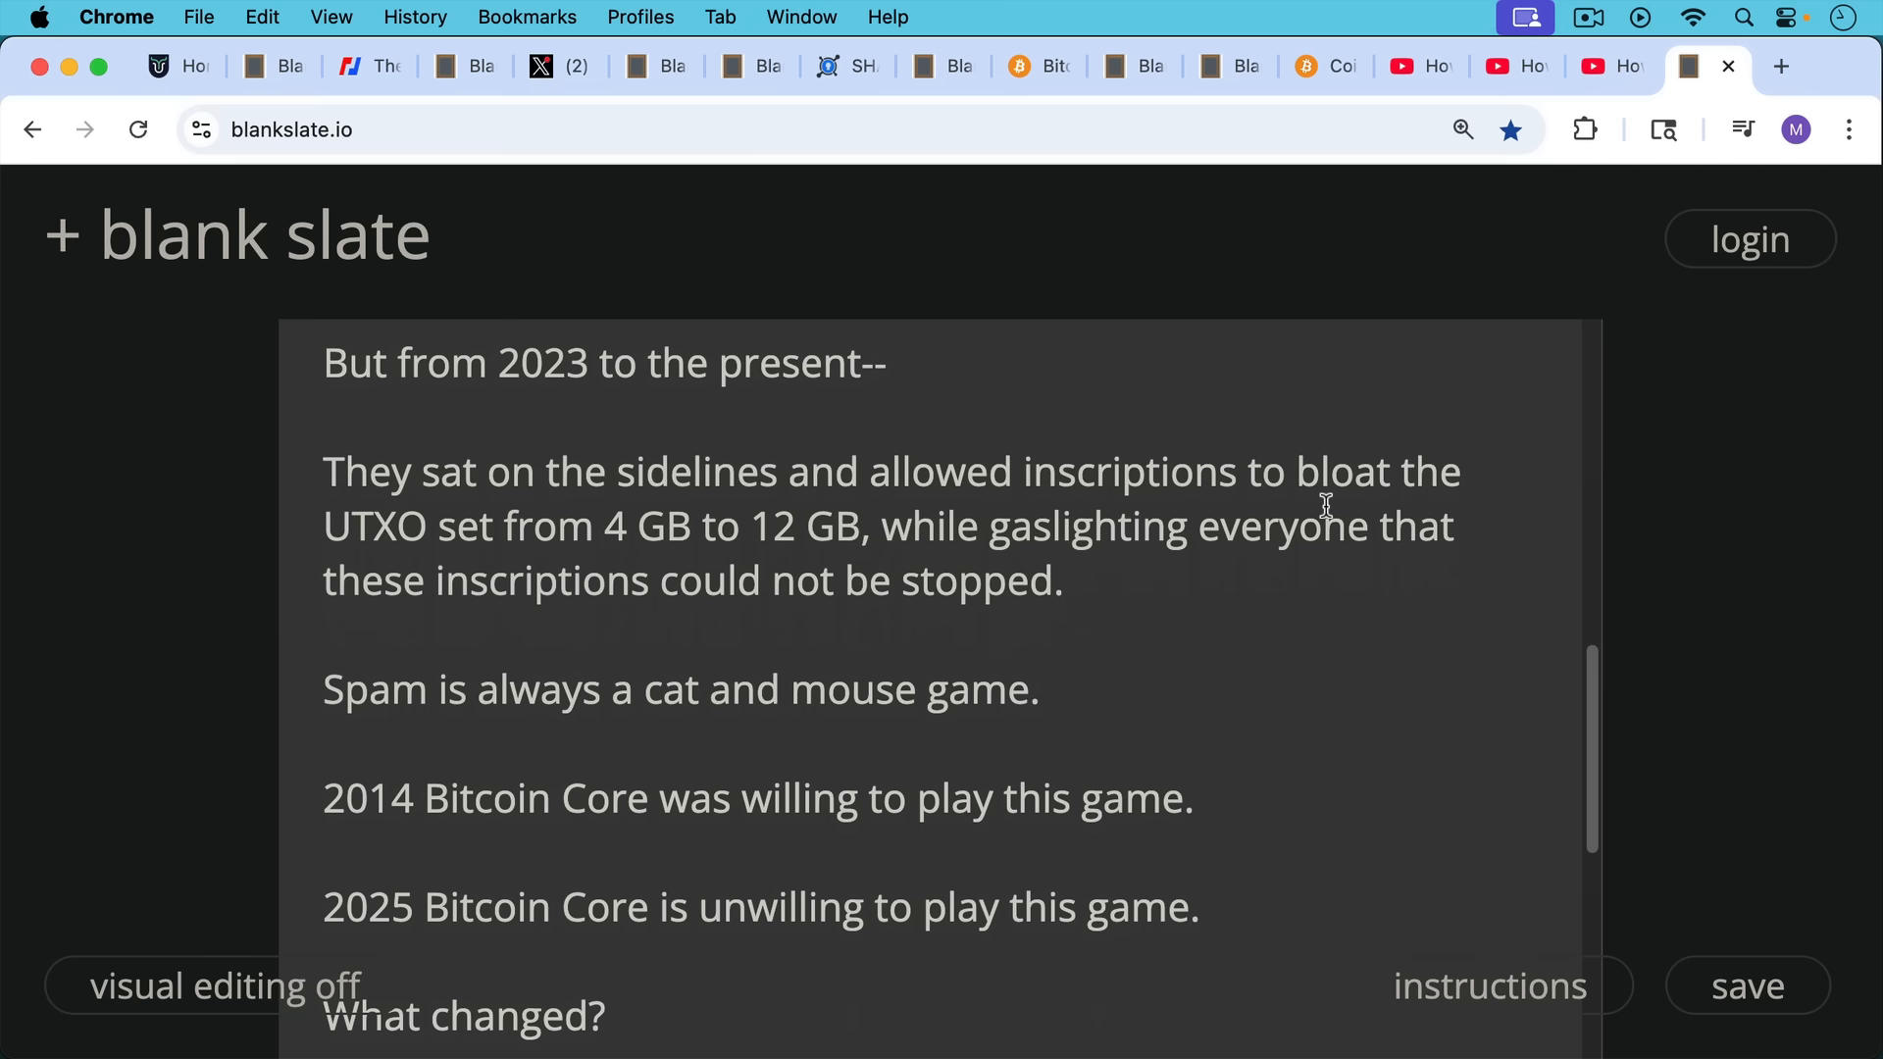
pyautogui.moveTo(1326, 499)
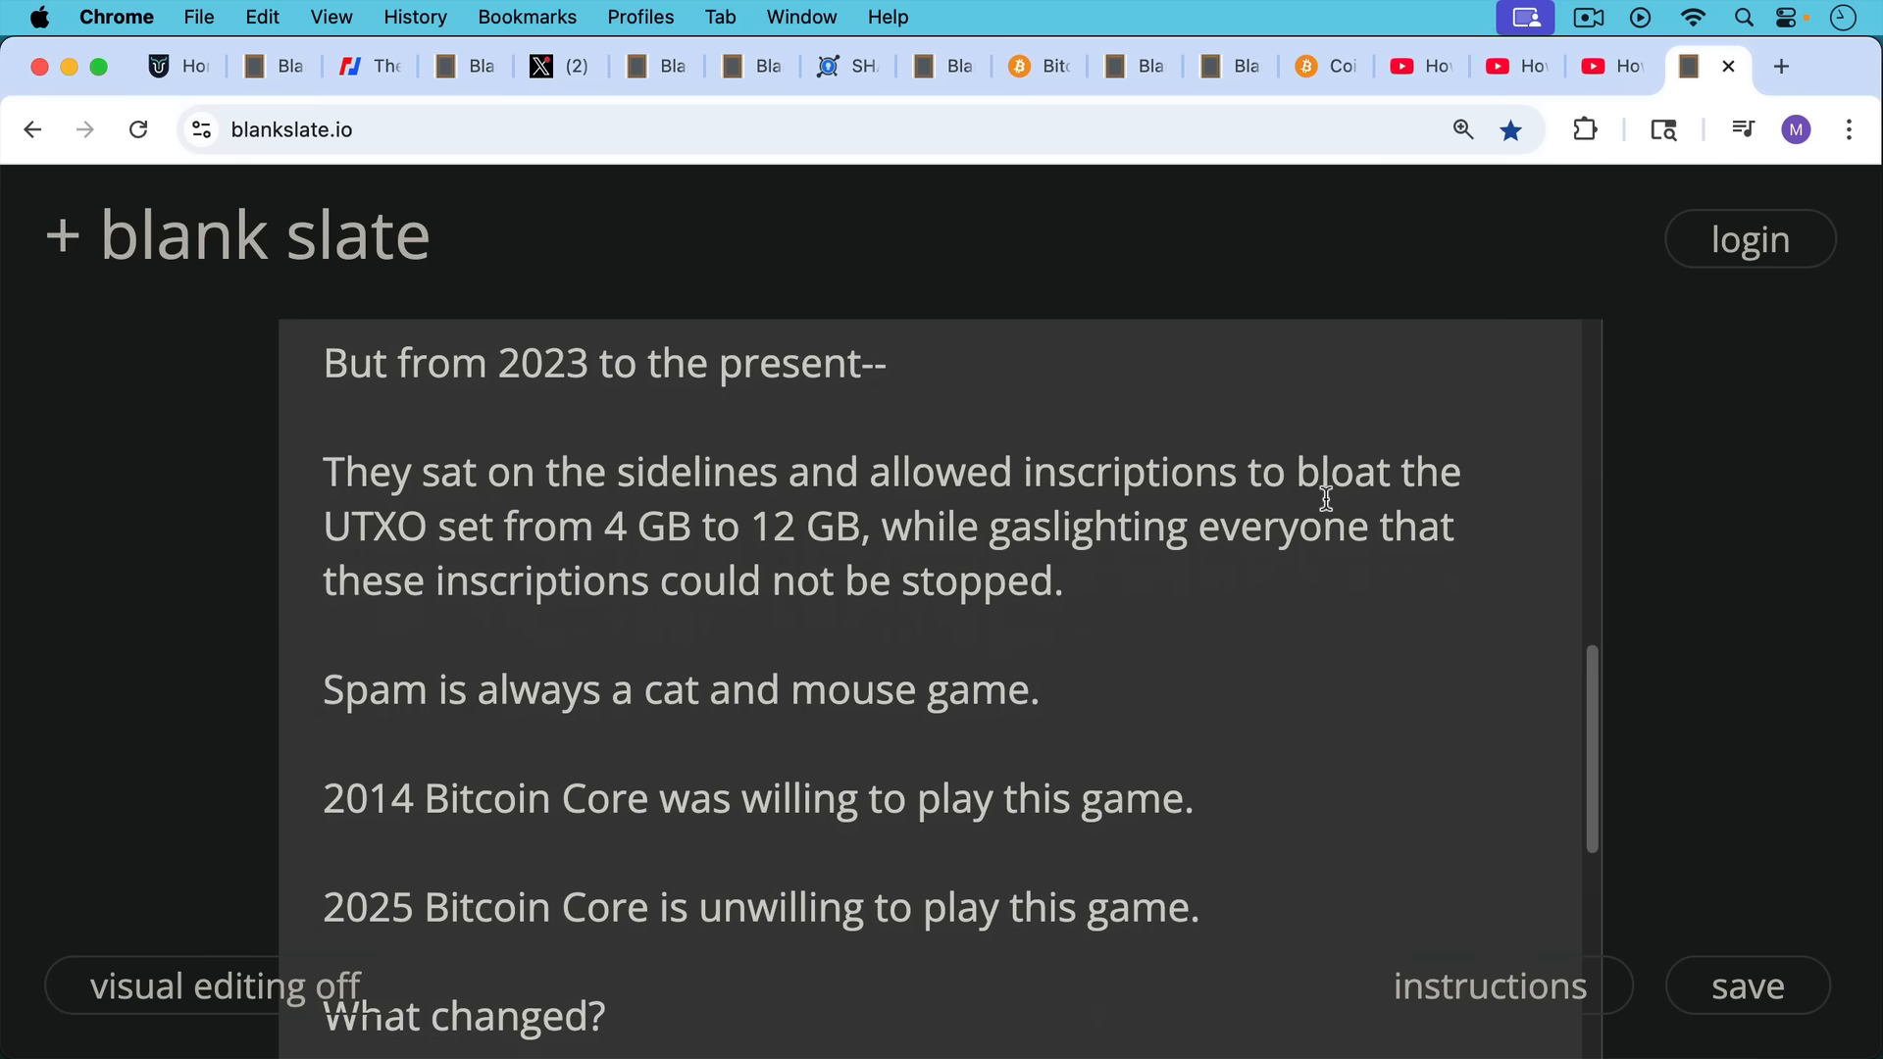
pyautogui.moveTo(1307, 490)
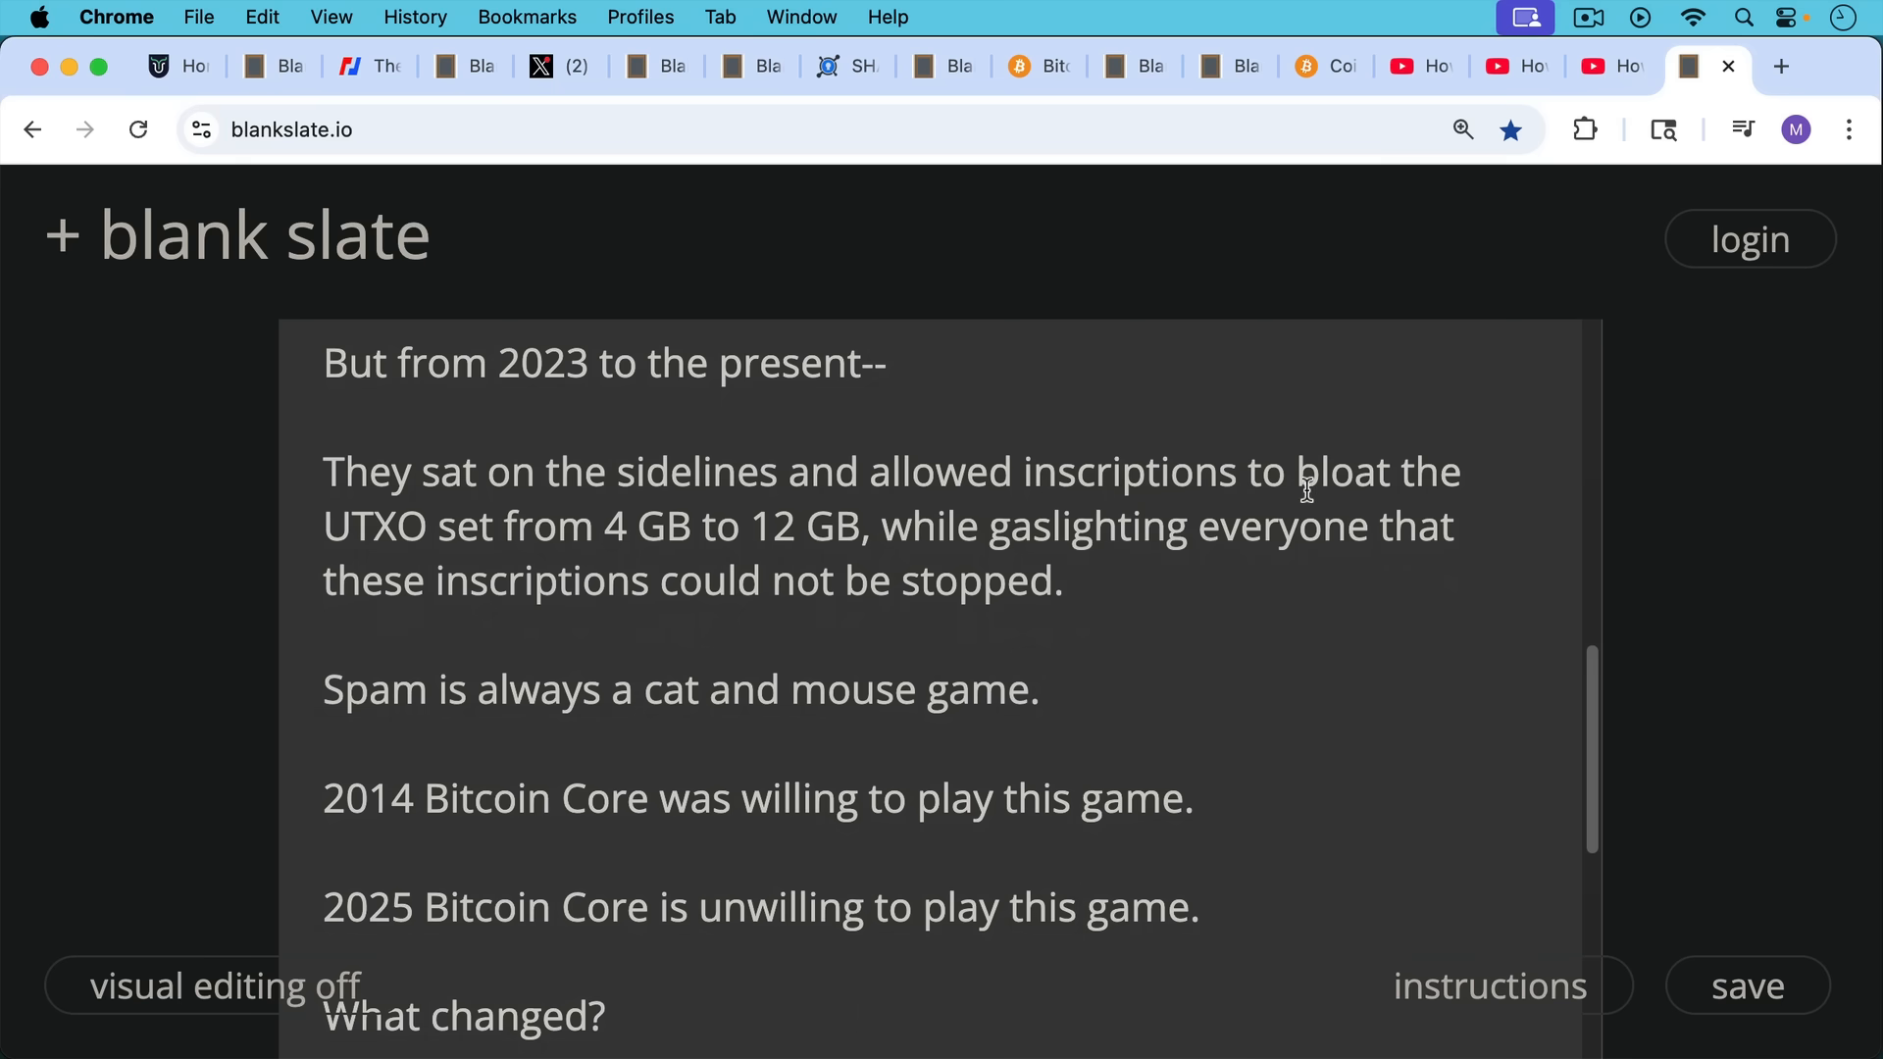
pyautogui.scroll(-3)
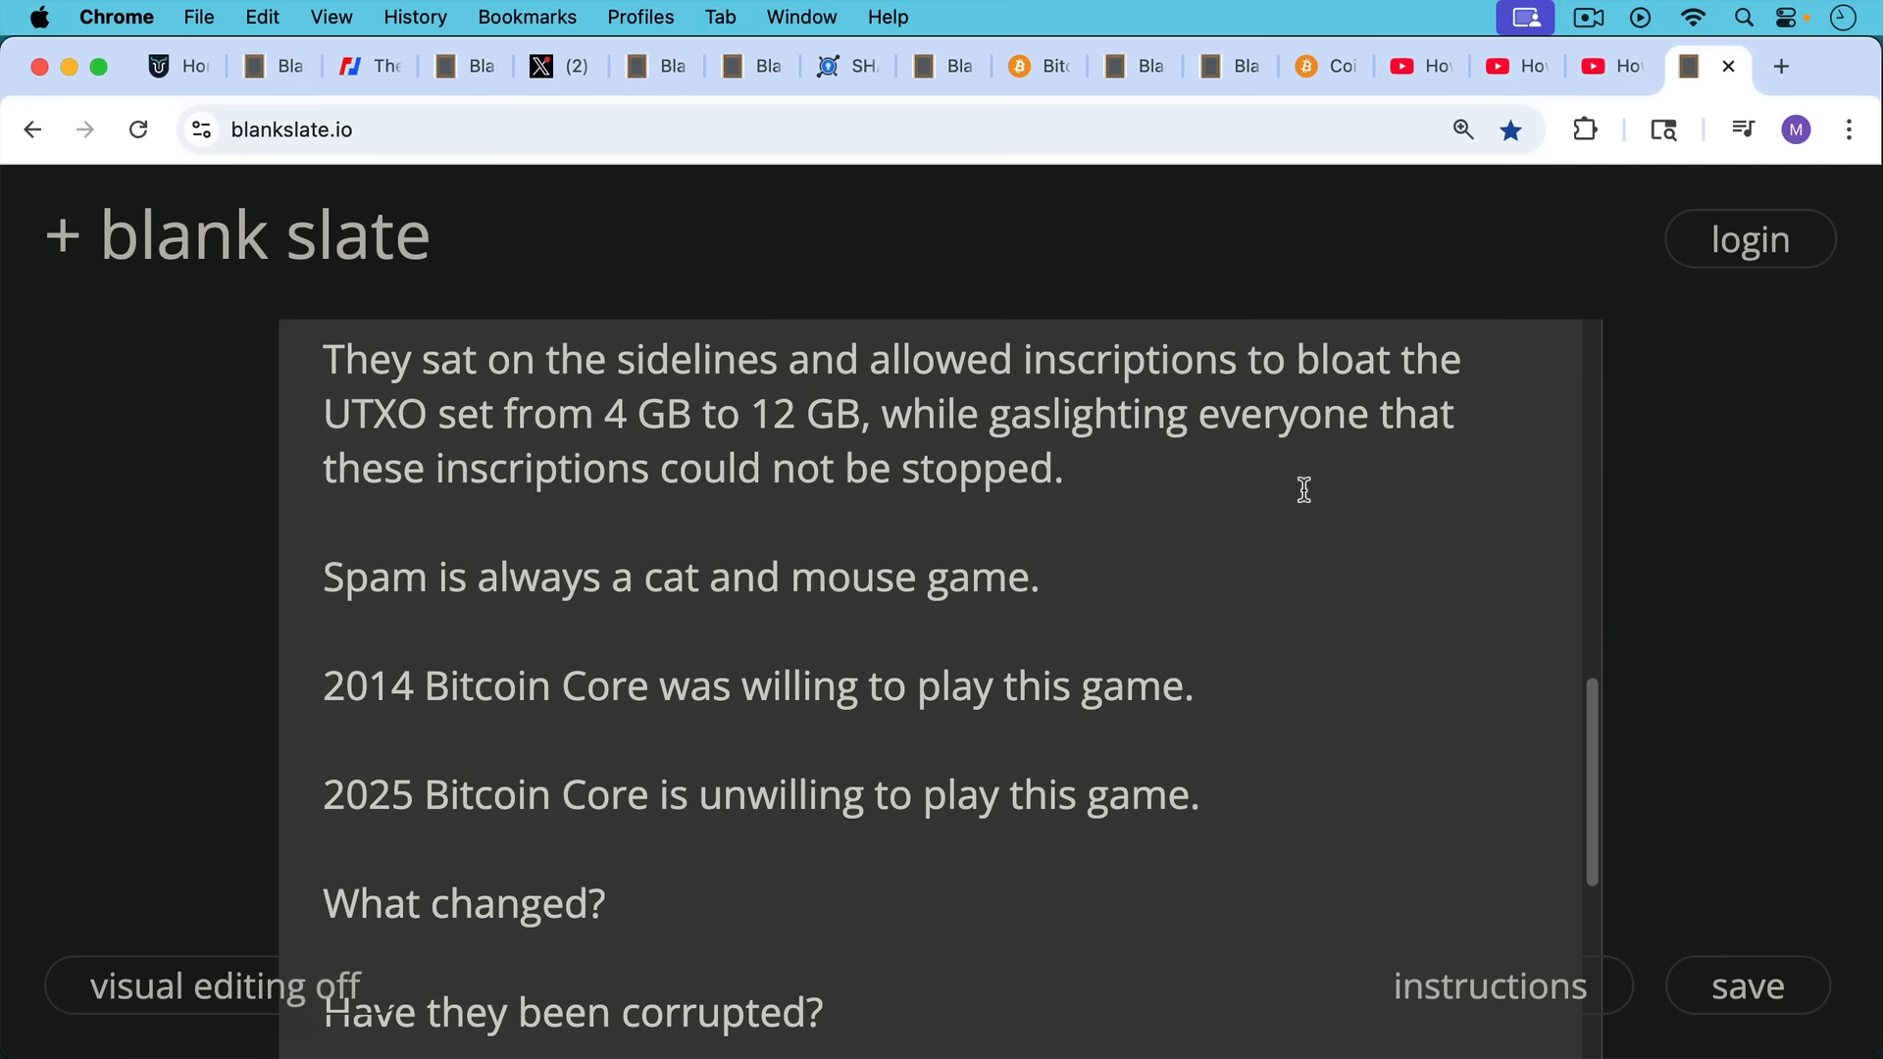
pyautogui.scroll(-3)
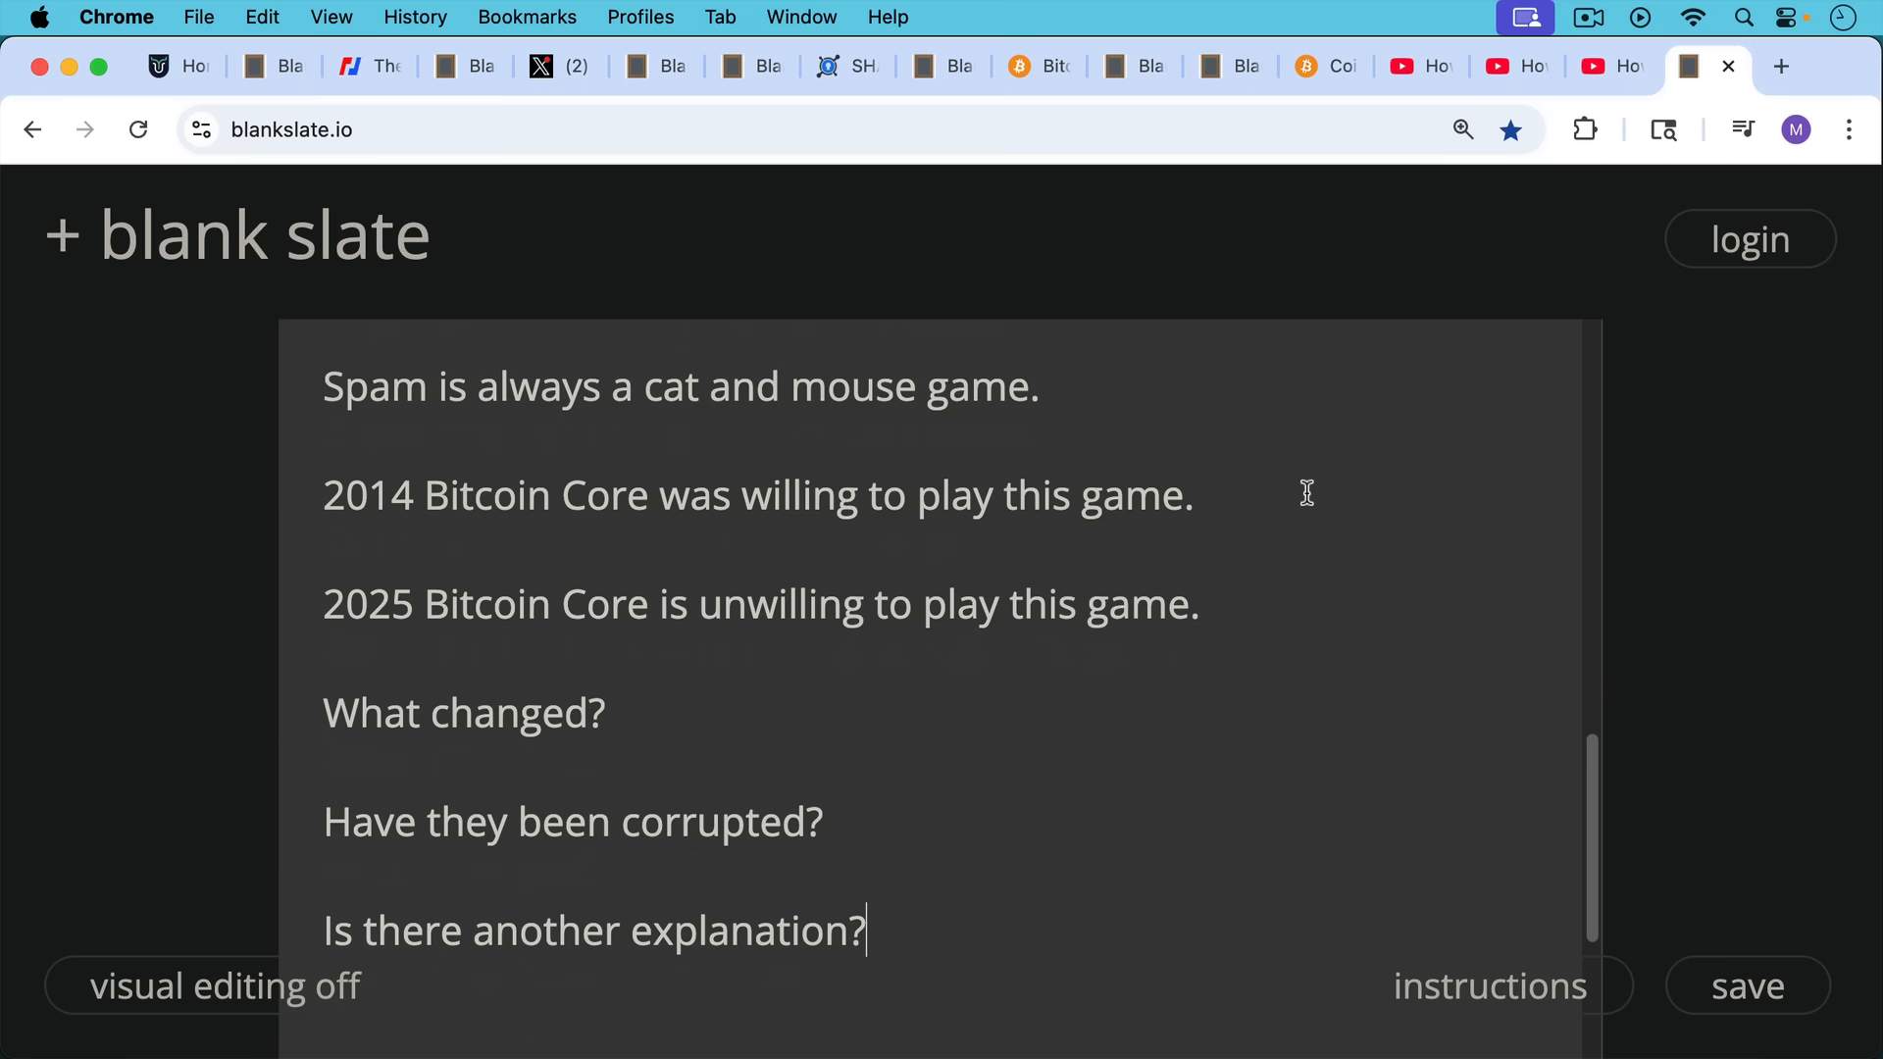
pyautogui.scroll(-3)
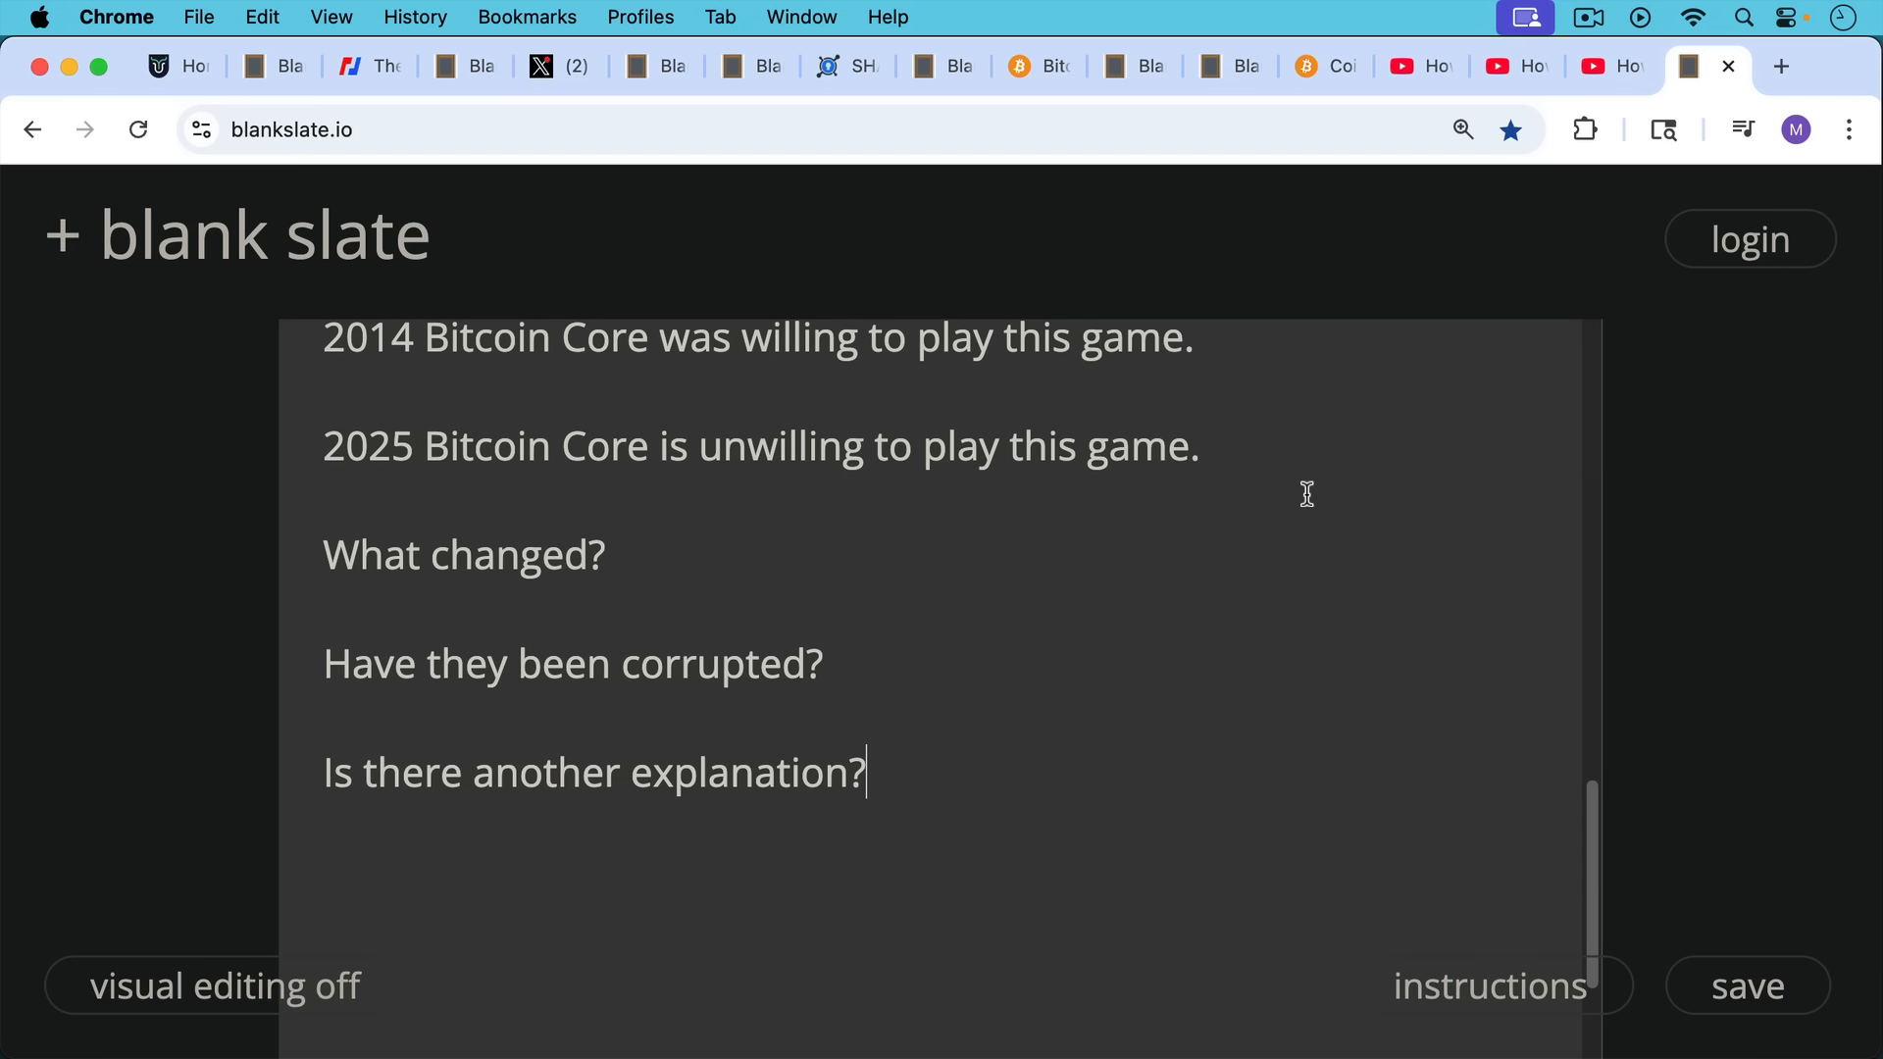